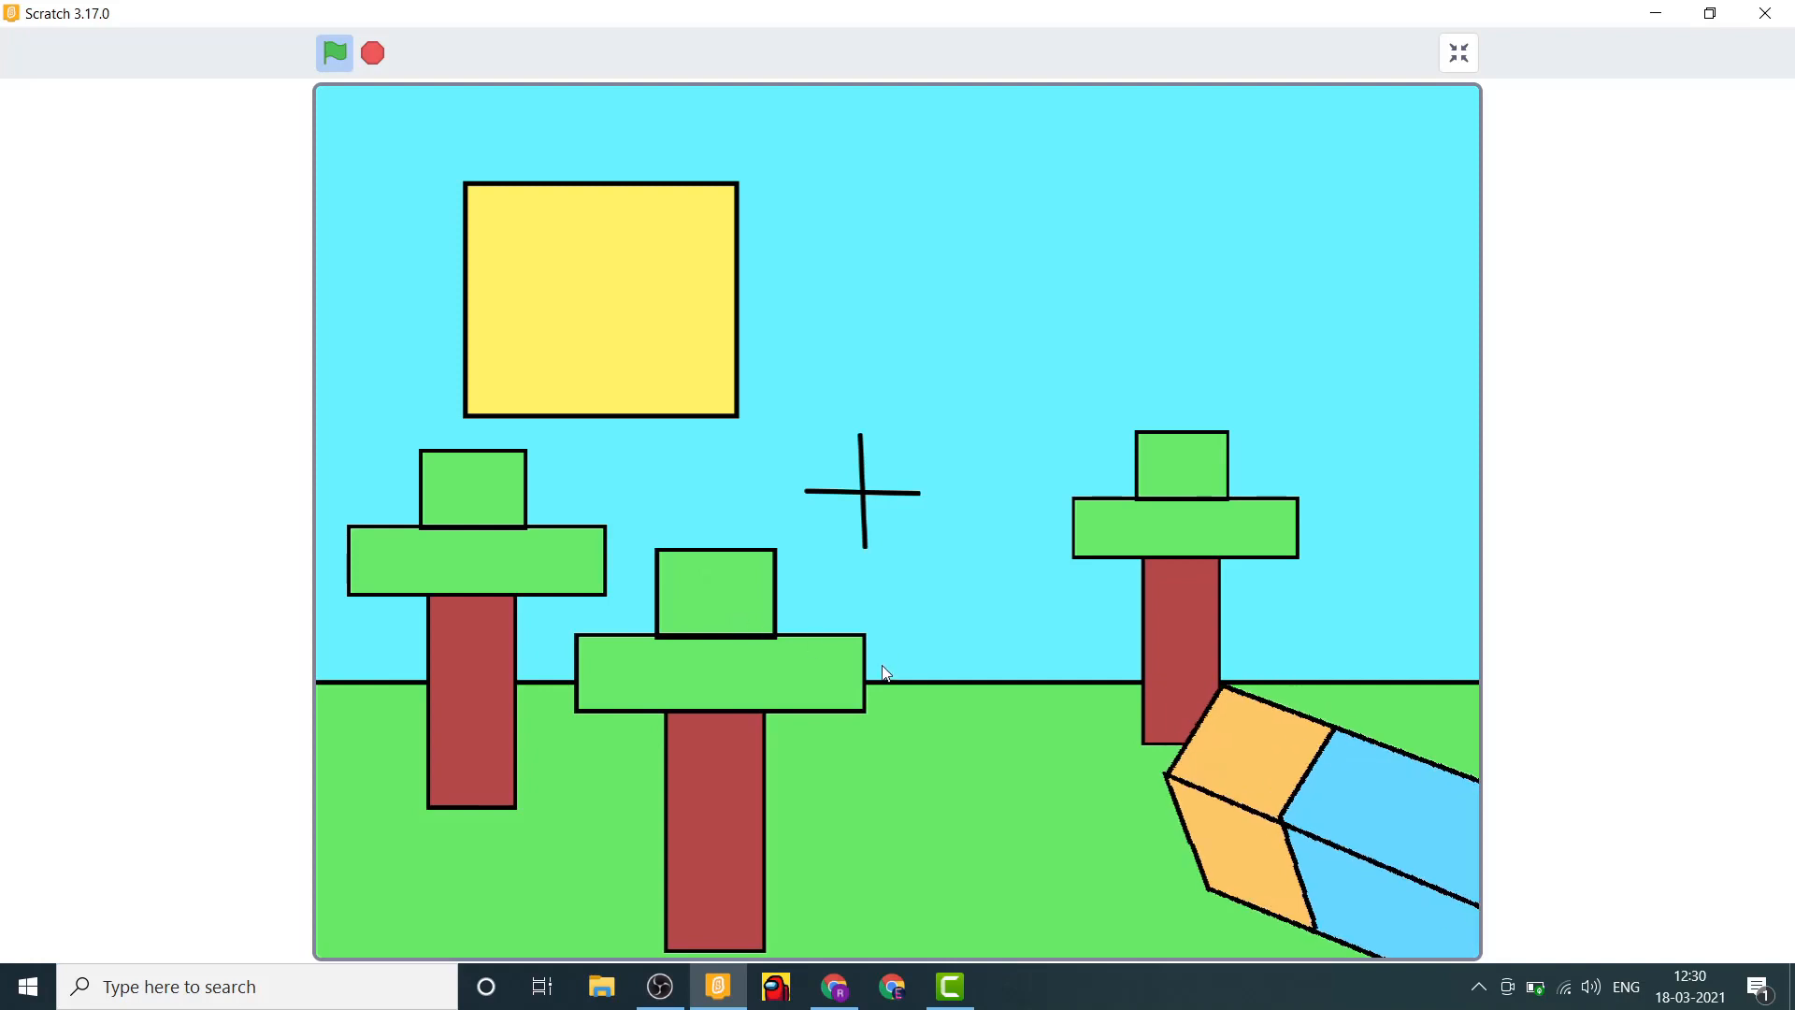
mouse_move(819, 711)
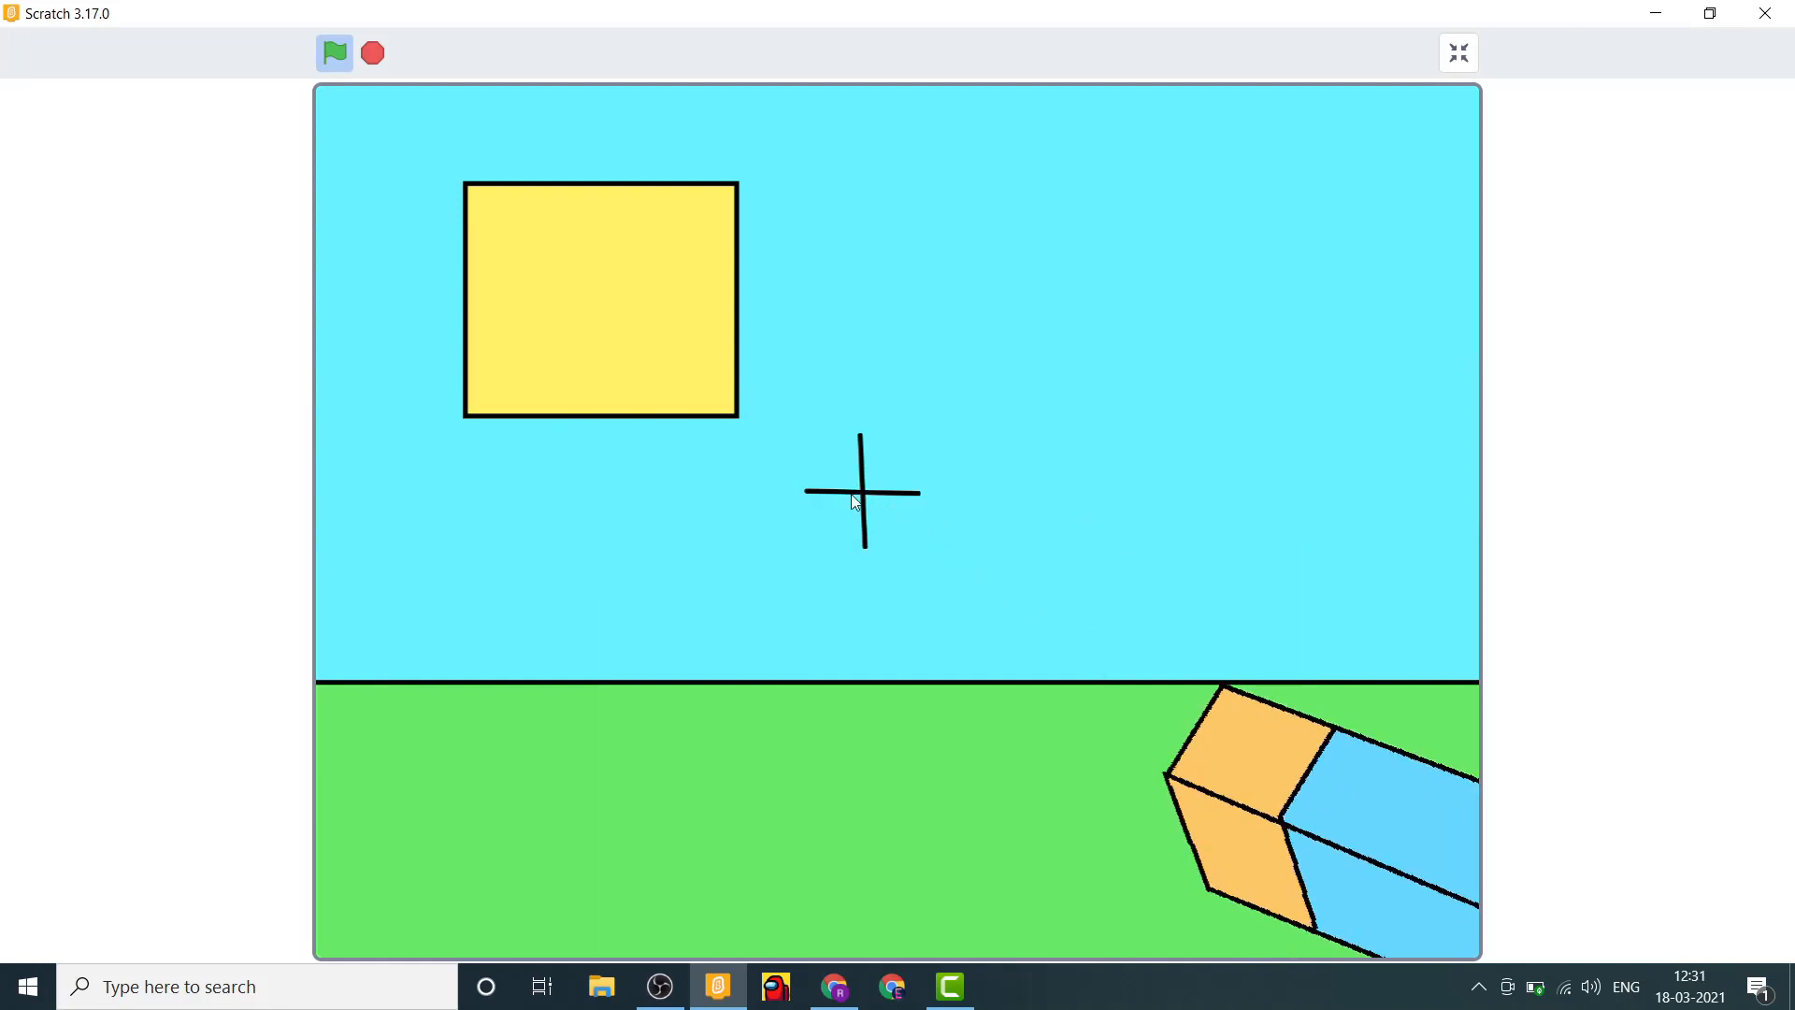
mouse_move(873, 501)
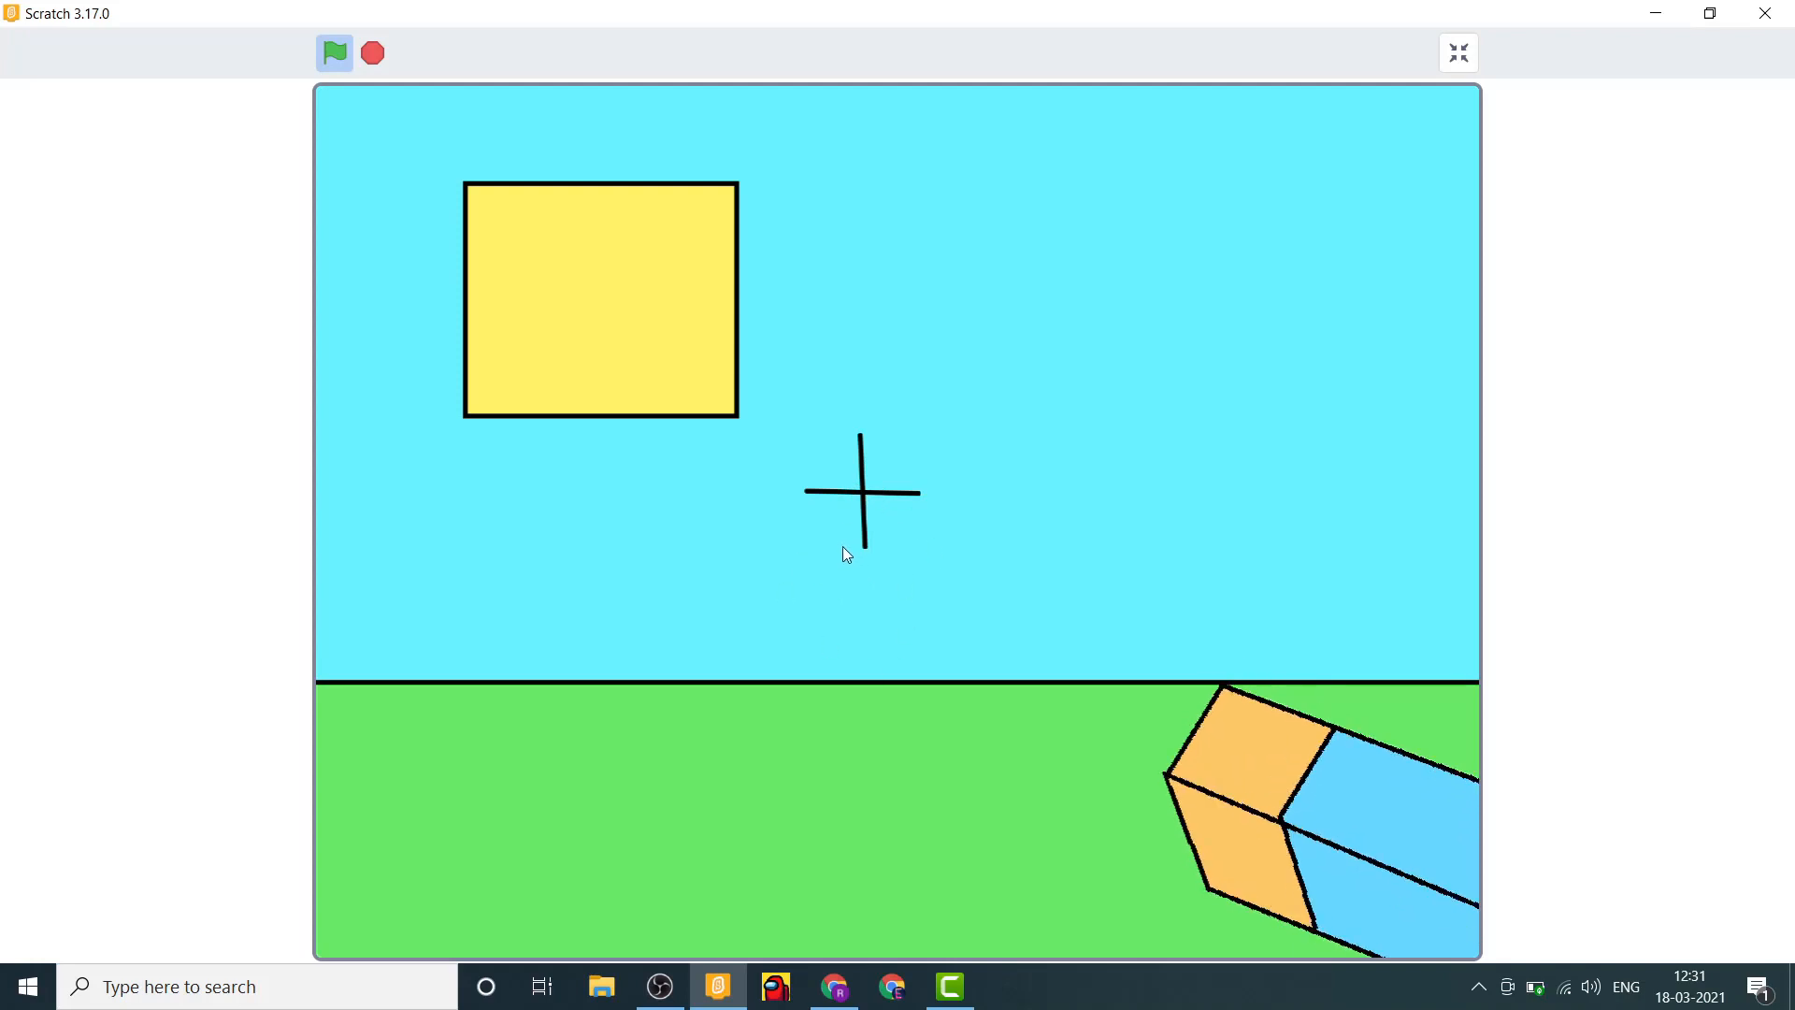
mouse_move(863, 586)
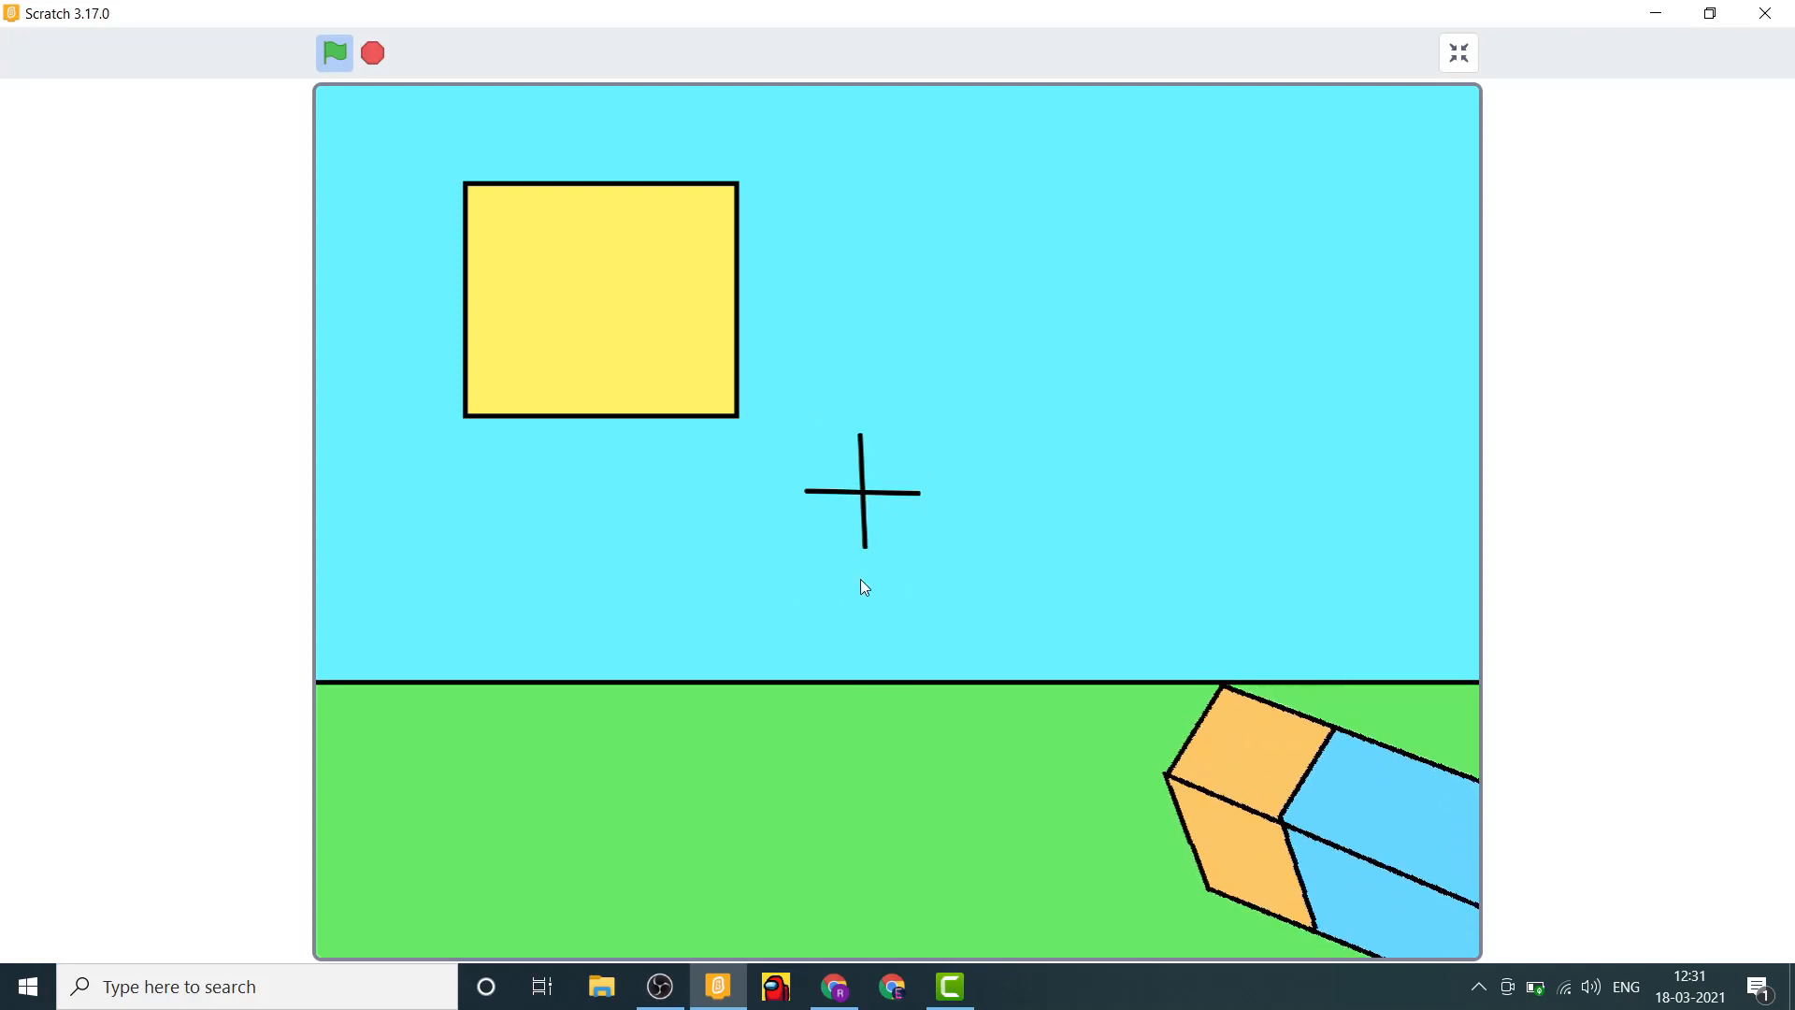
mouse_move(916, 582)
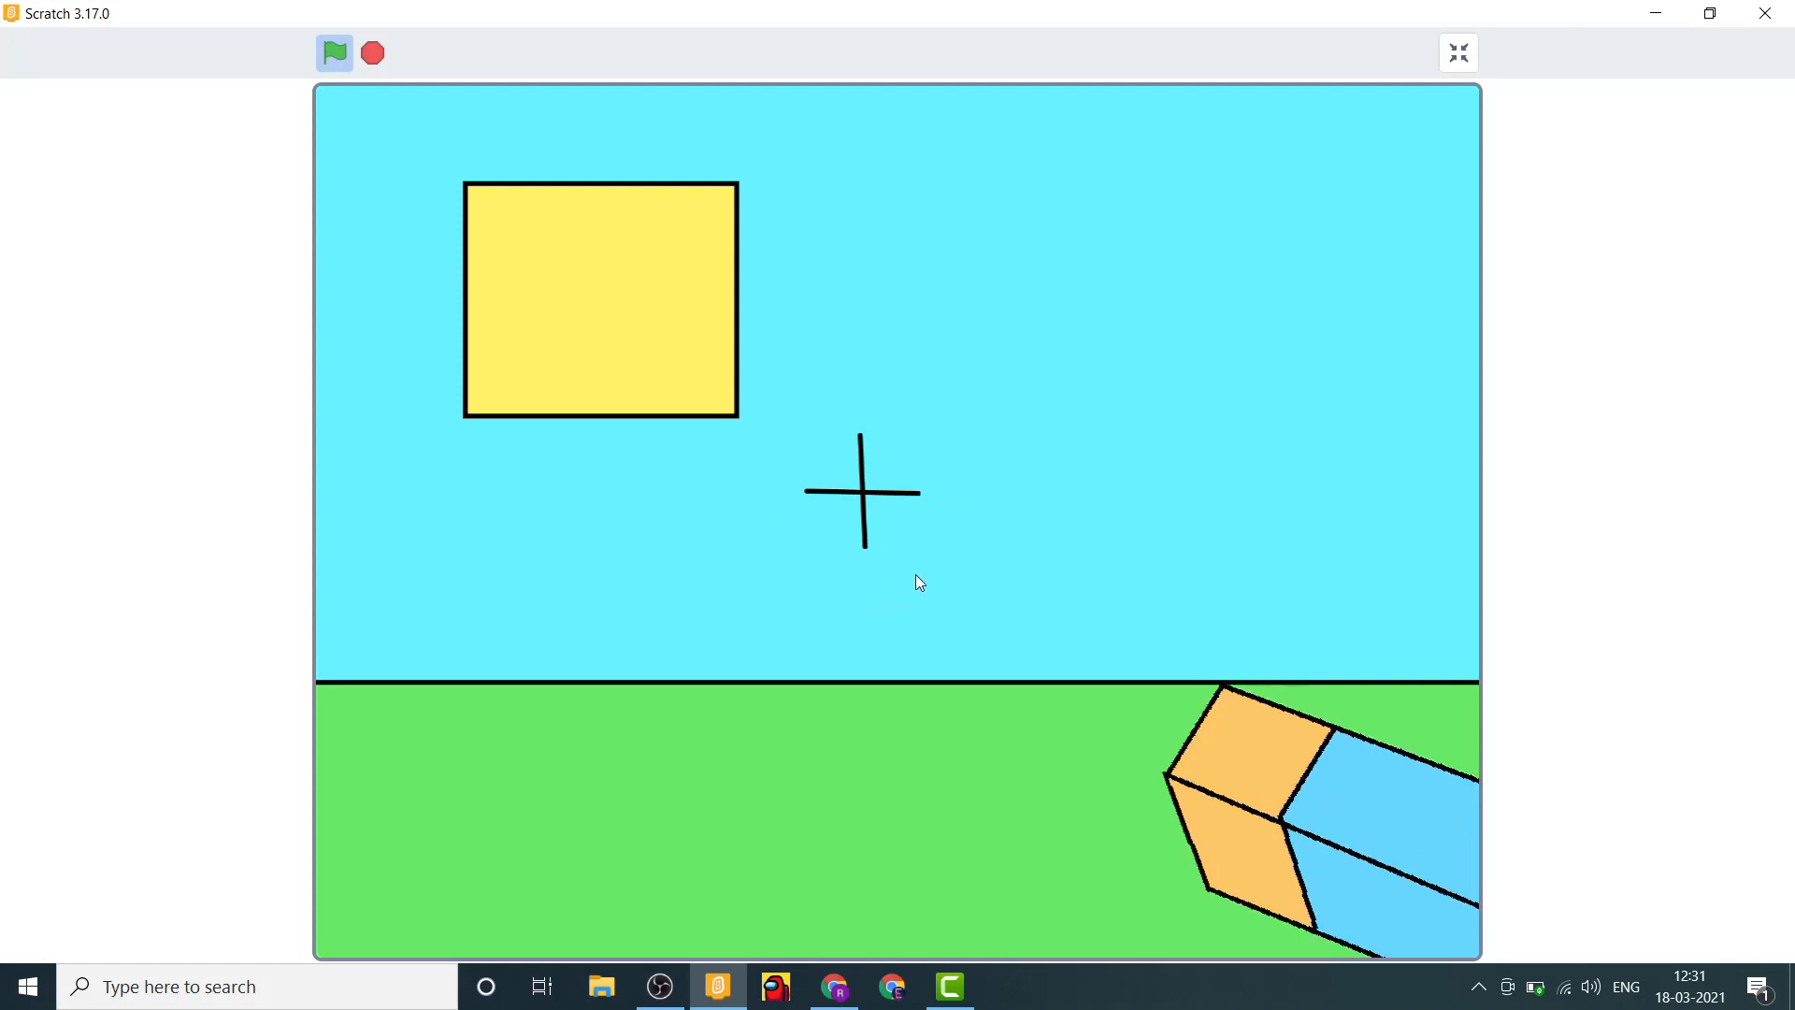
Paint a new sprite and line-draw the arm's 3D box outline, including its end-face edge.
left_click(1456, 53)
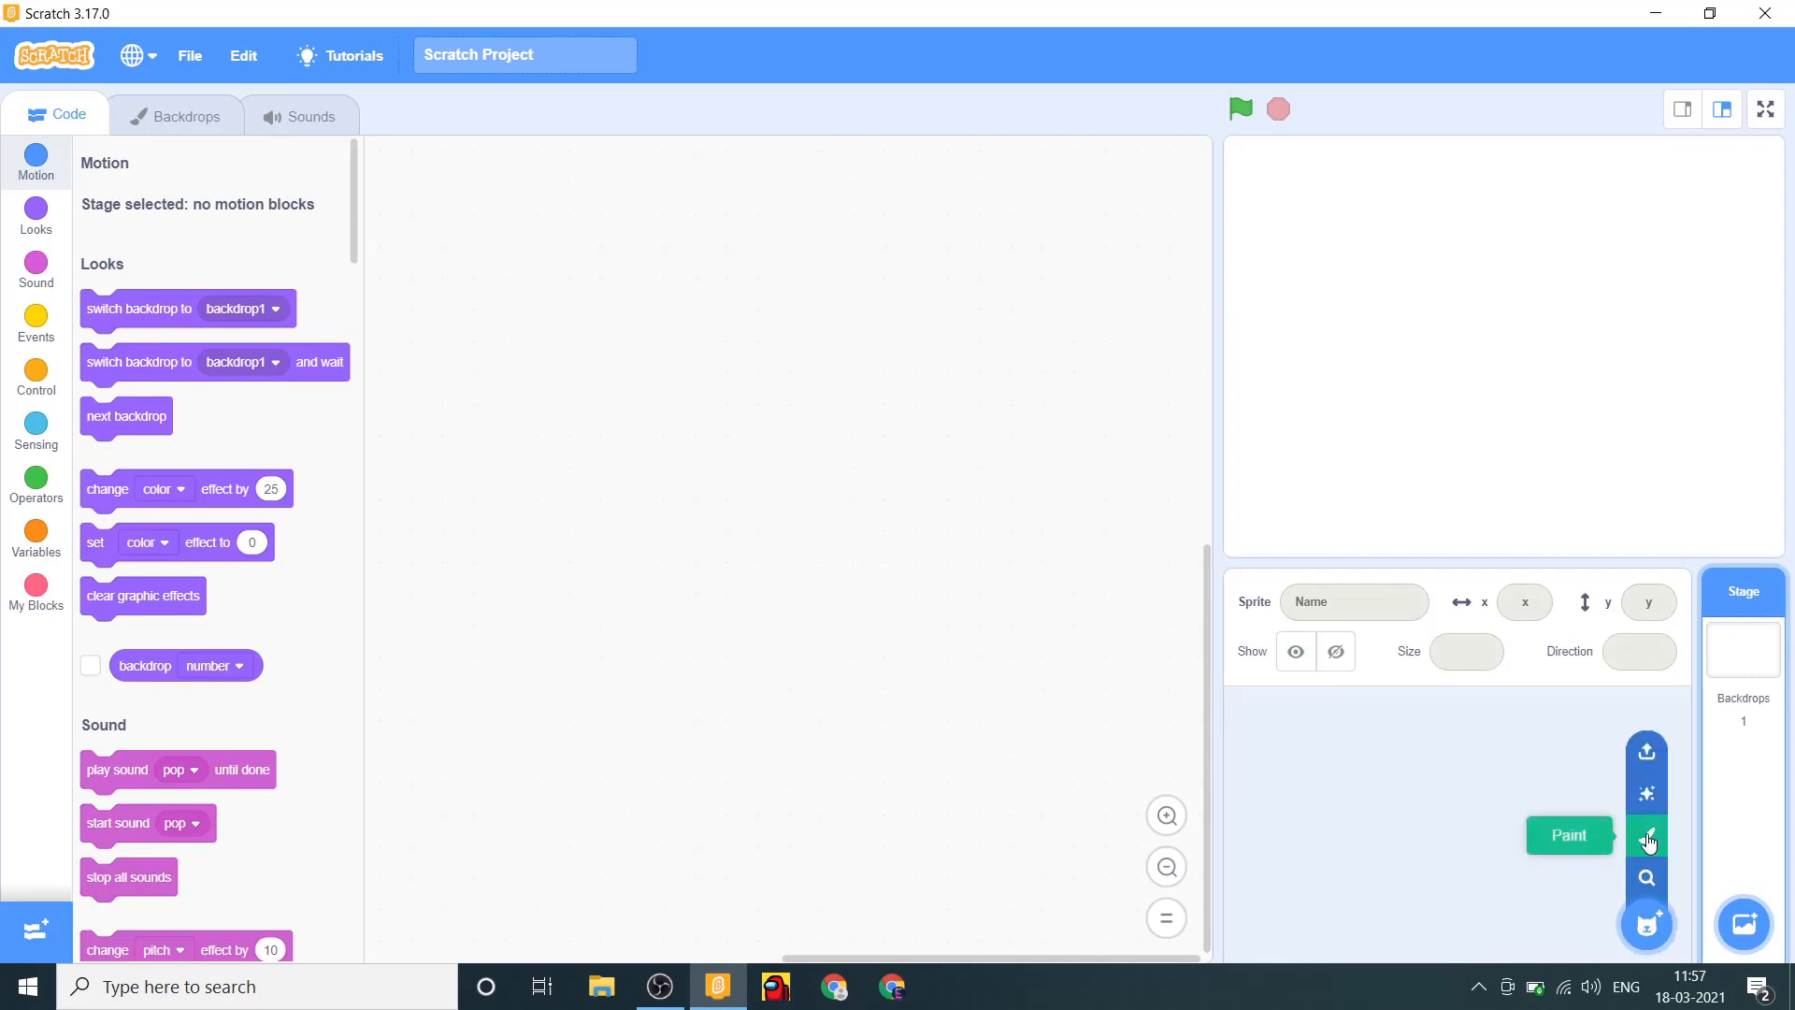
left_click(1646, 836)
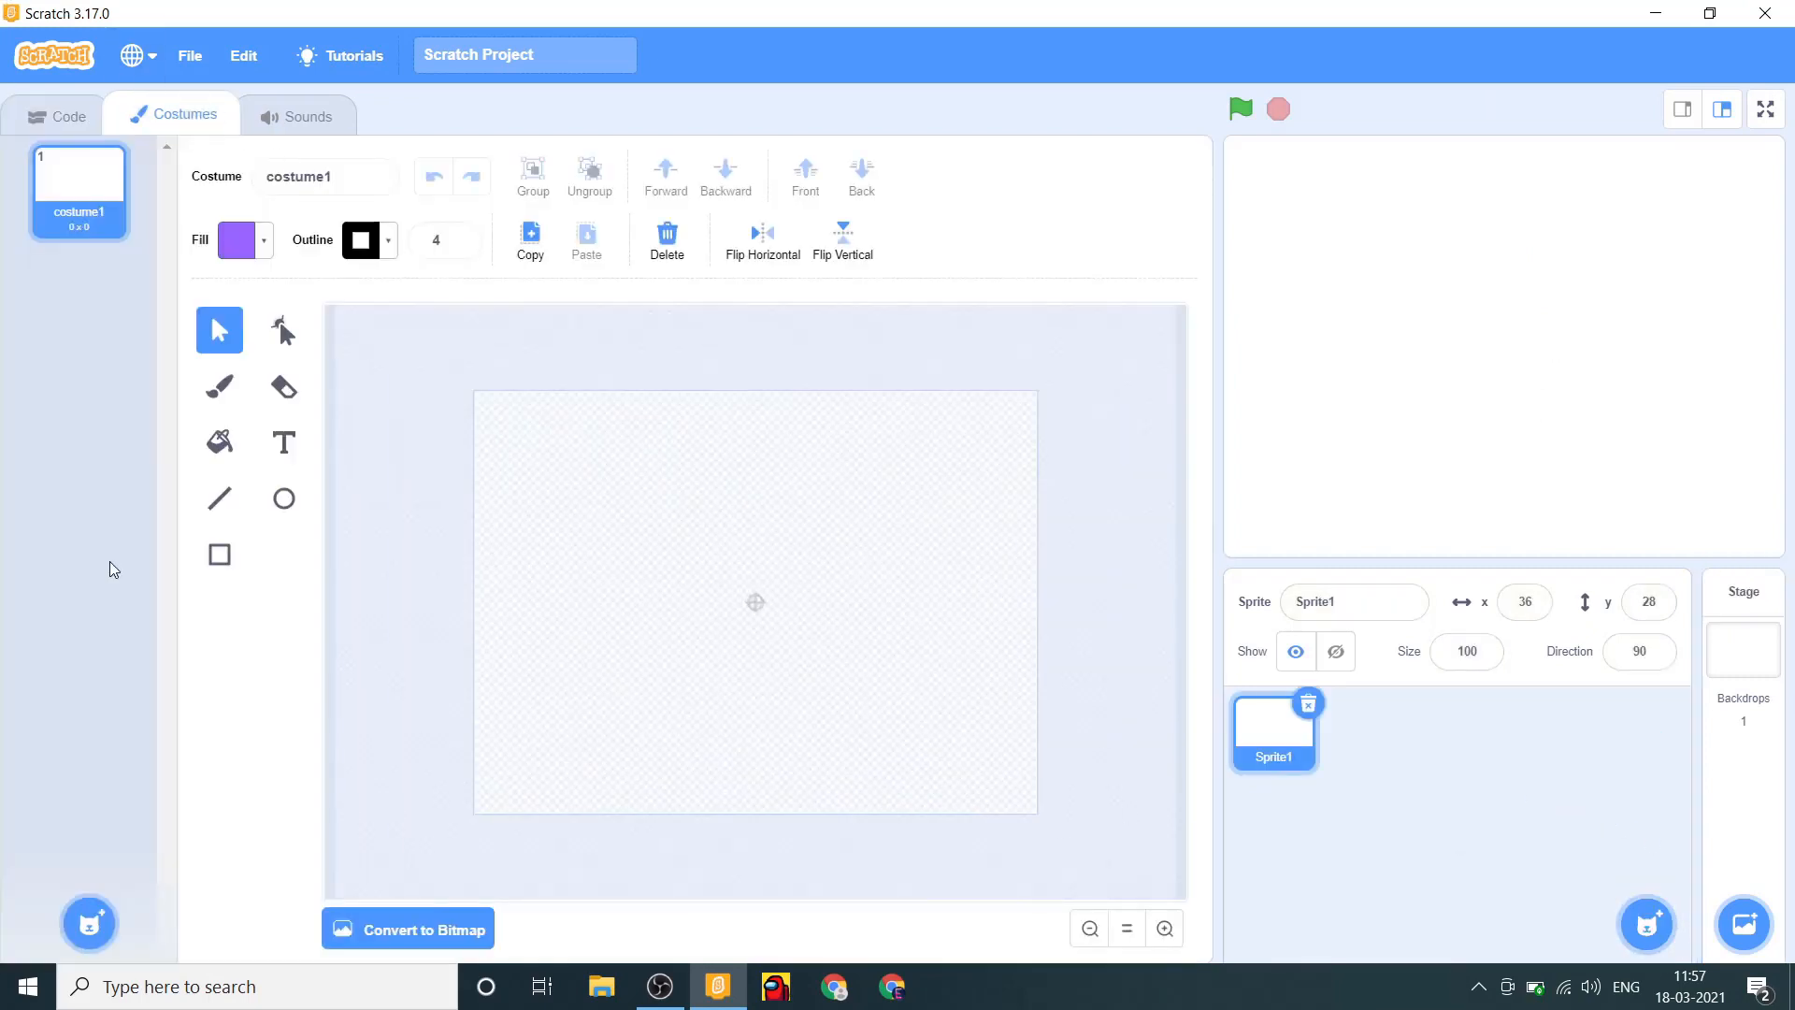
left_click(218, 499)
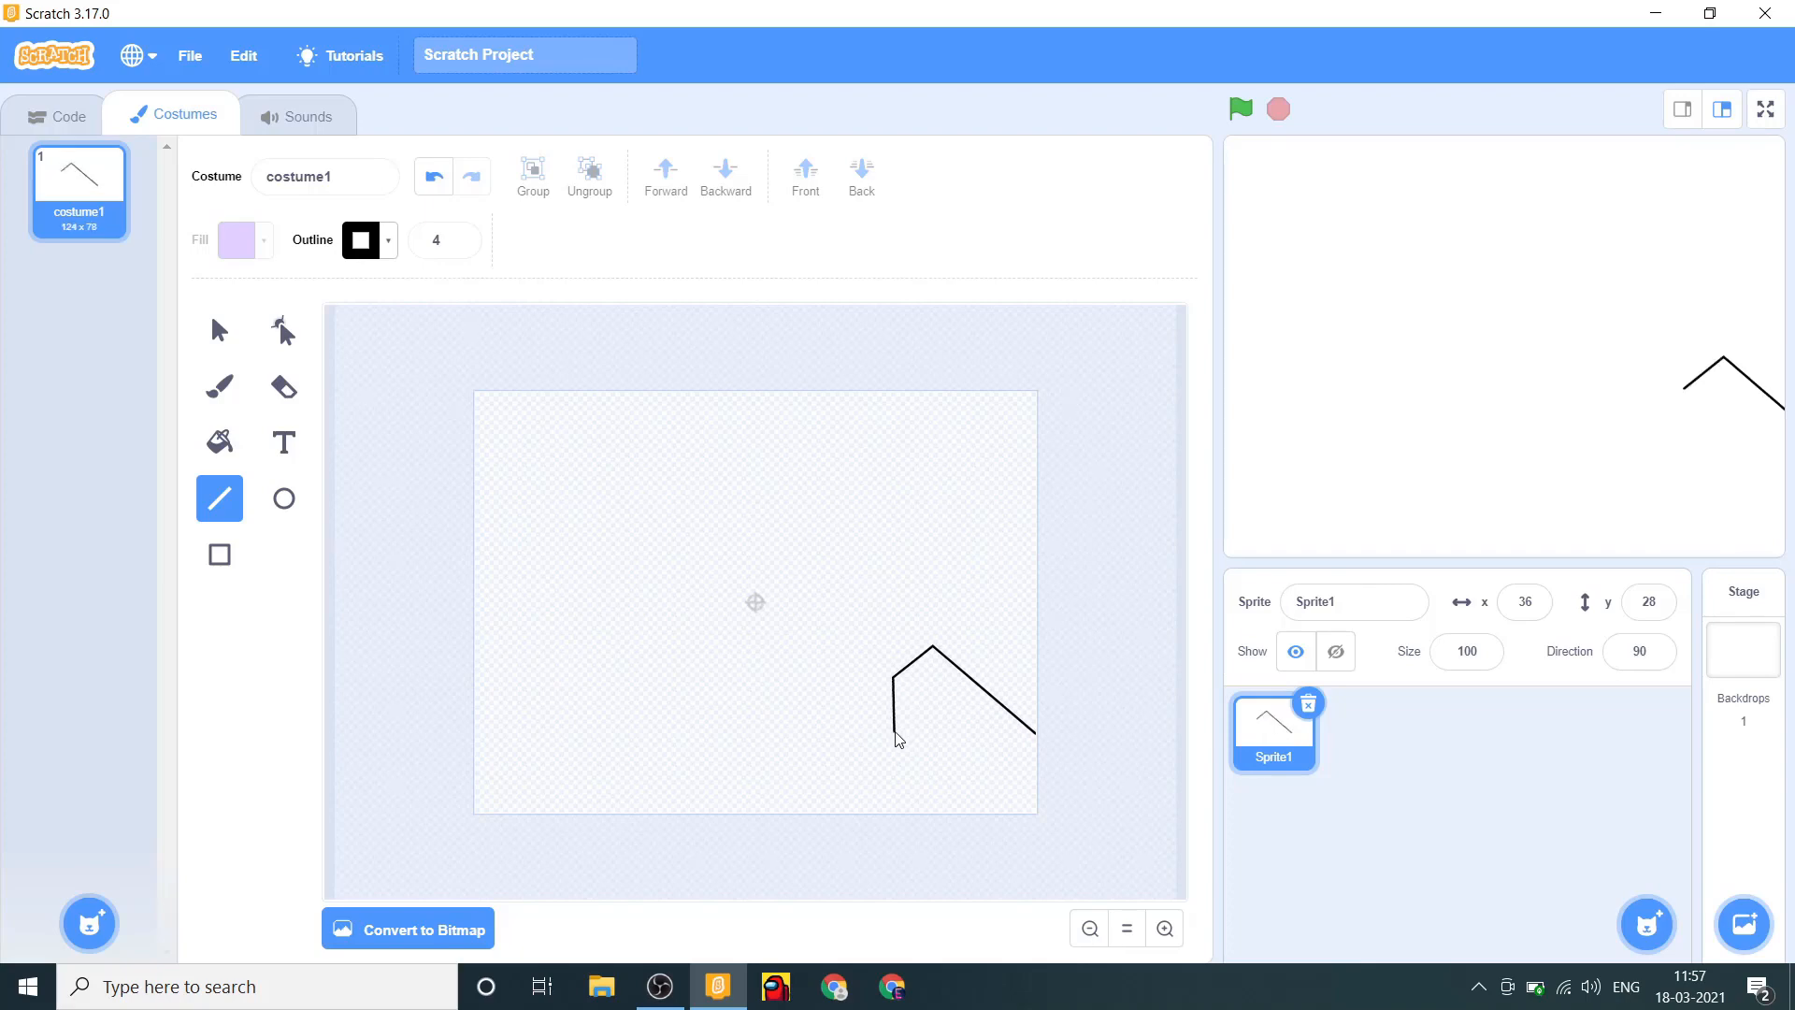
left_click_drag(931, 648, 1041, 825)
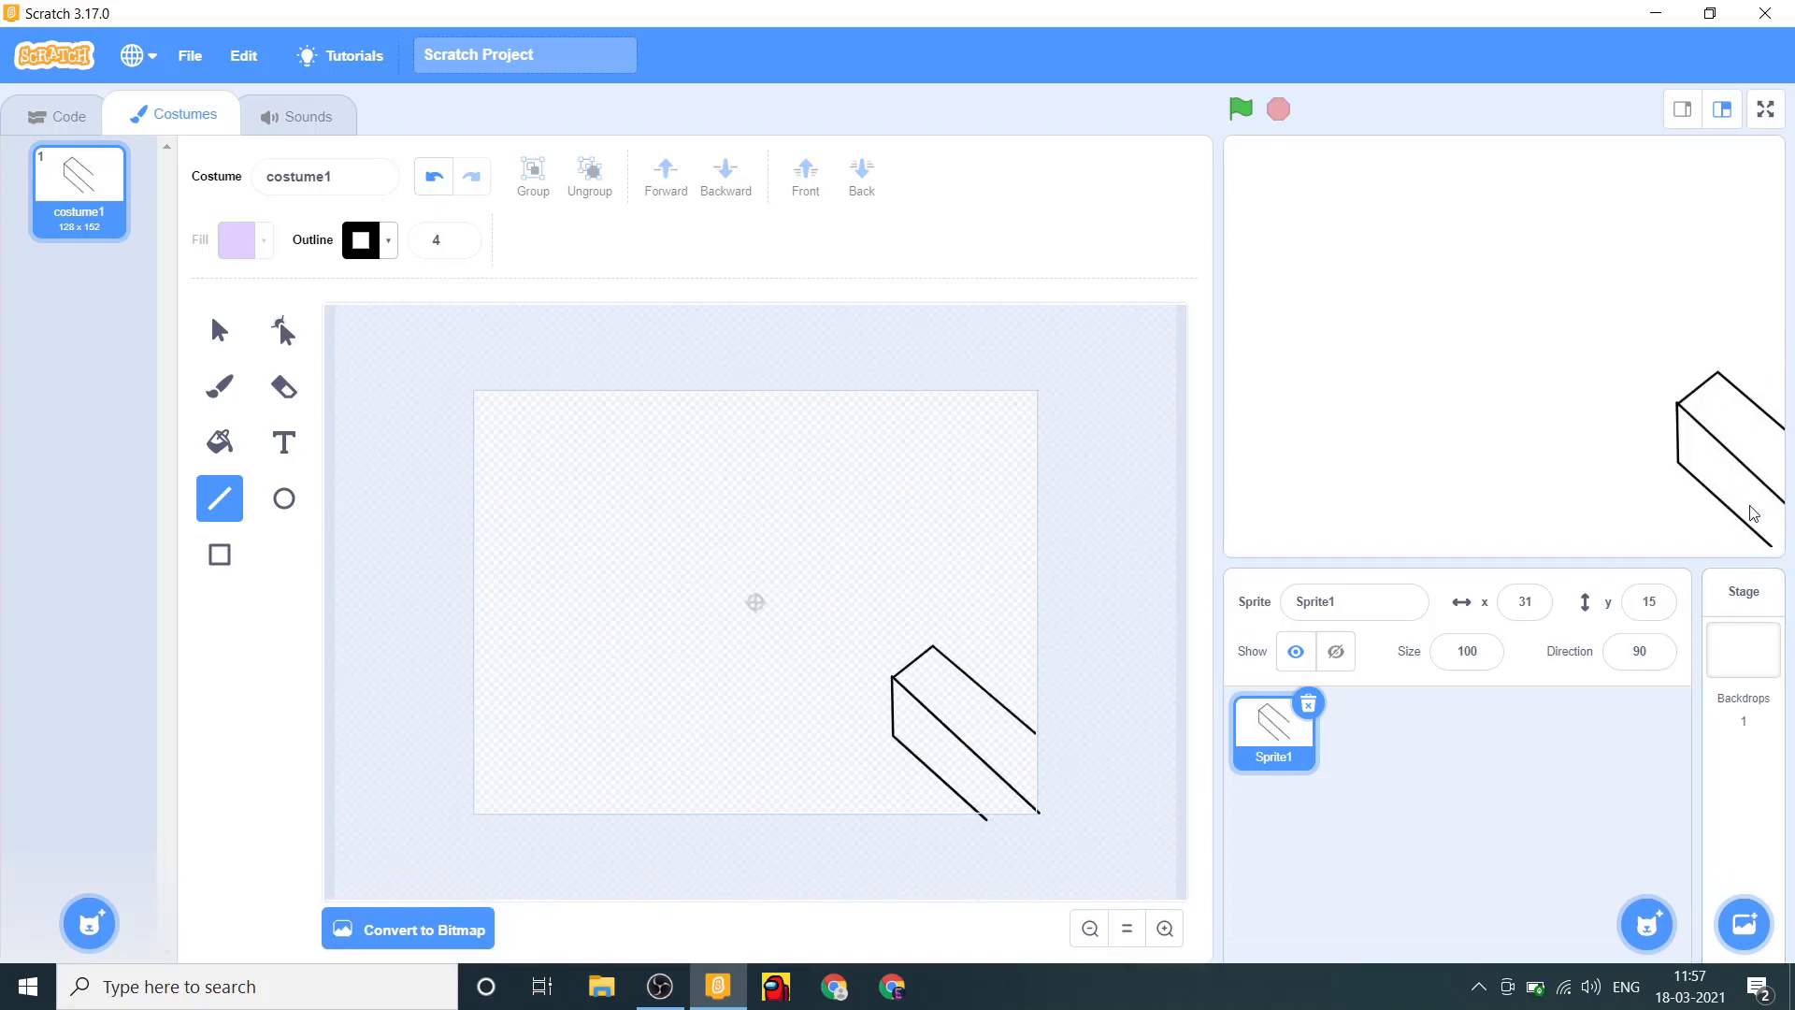
left_click(1335, 652)
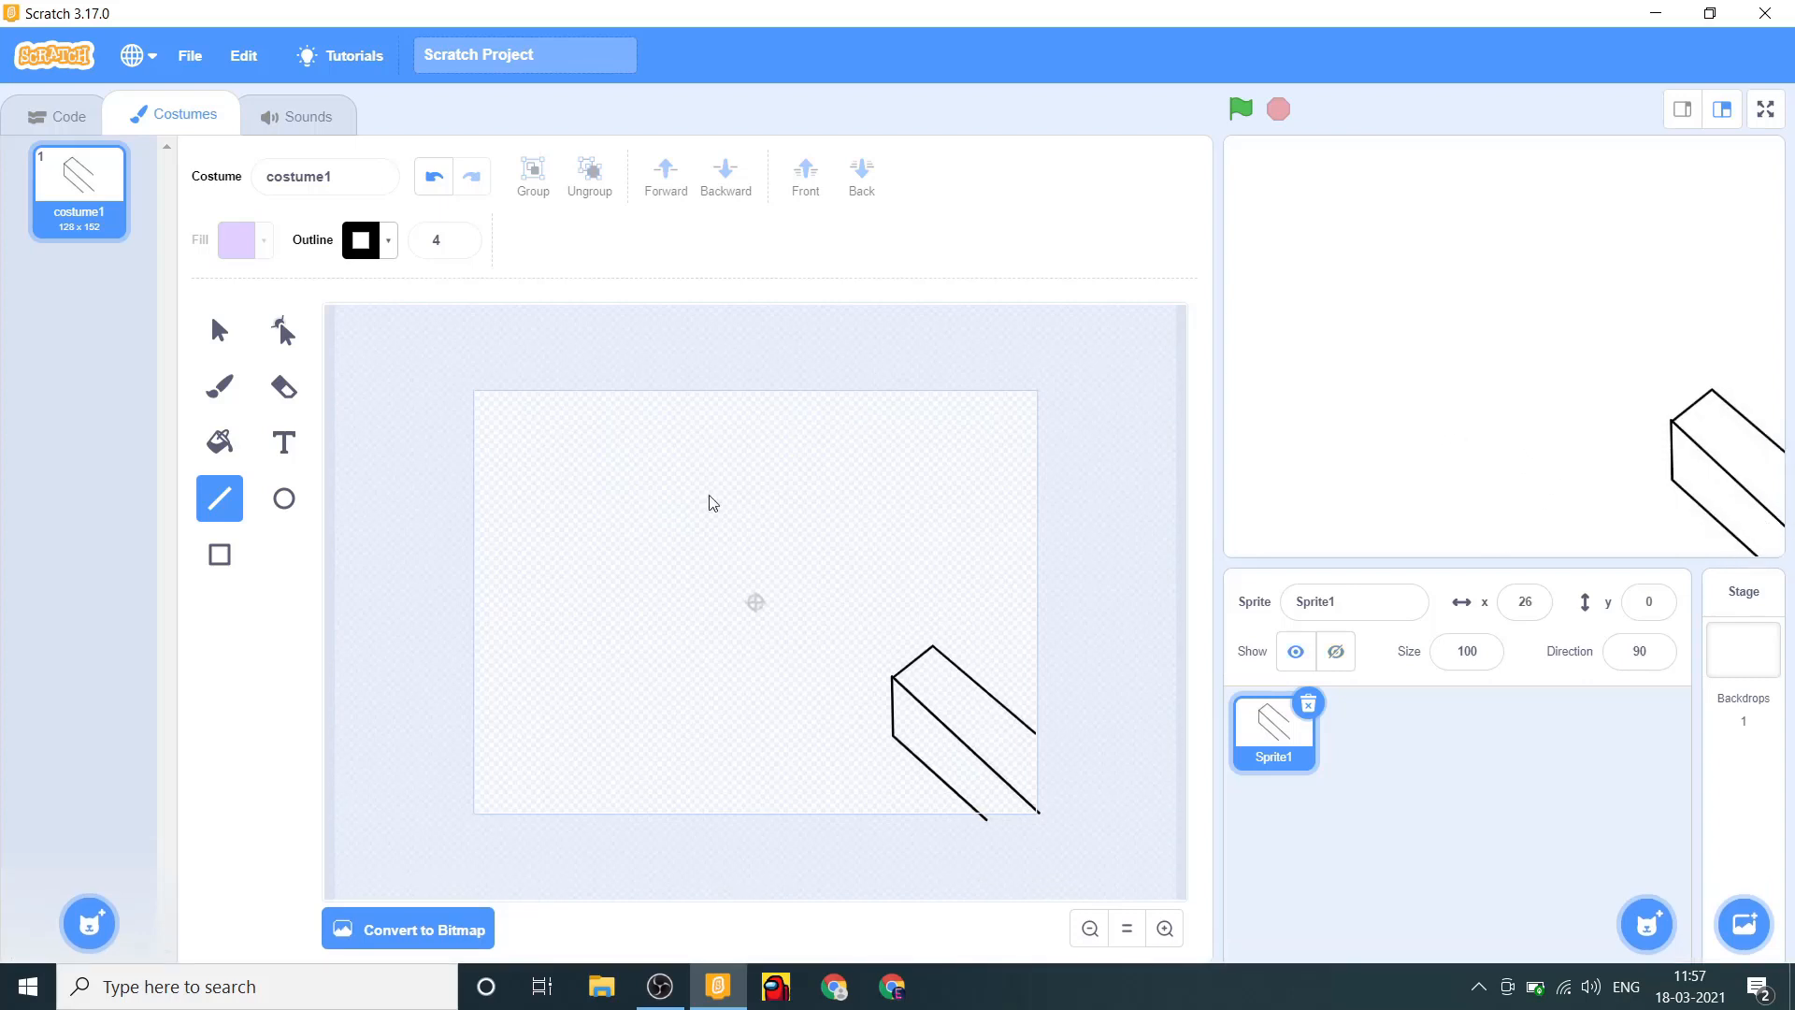
mouse_move(509, 618)
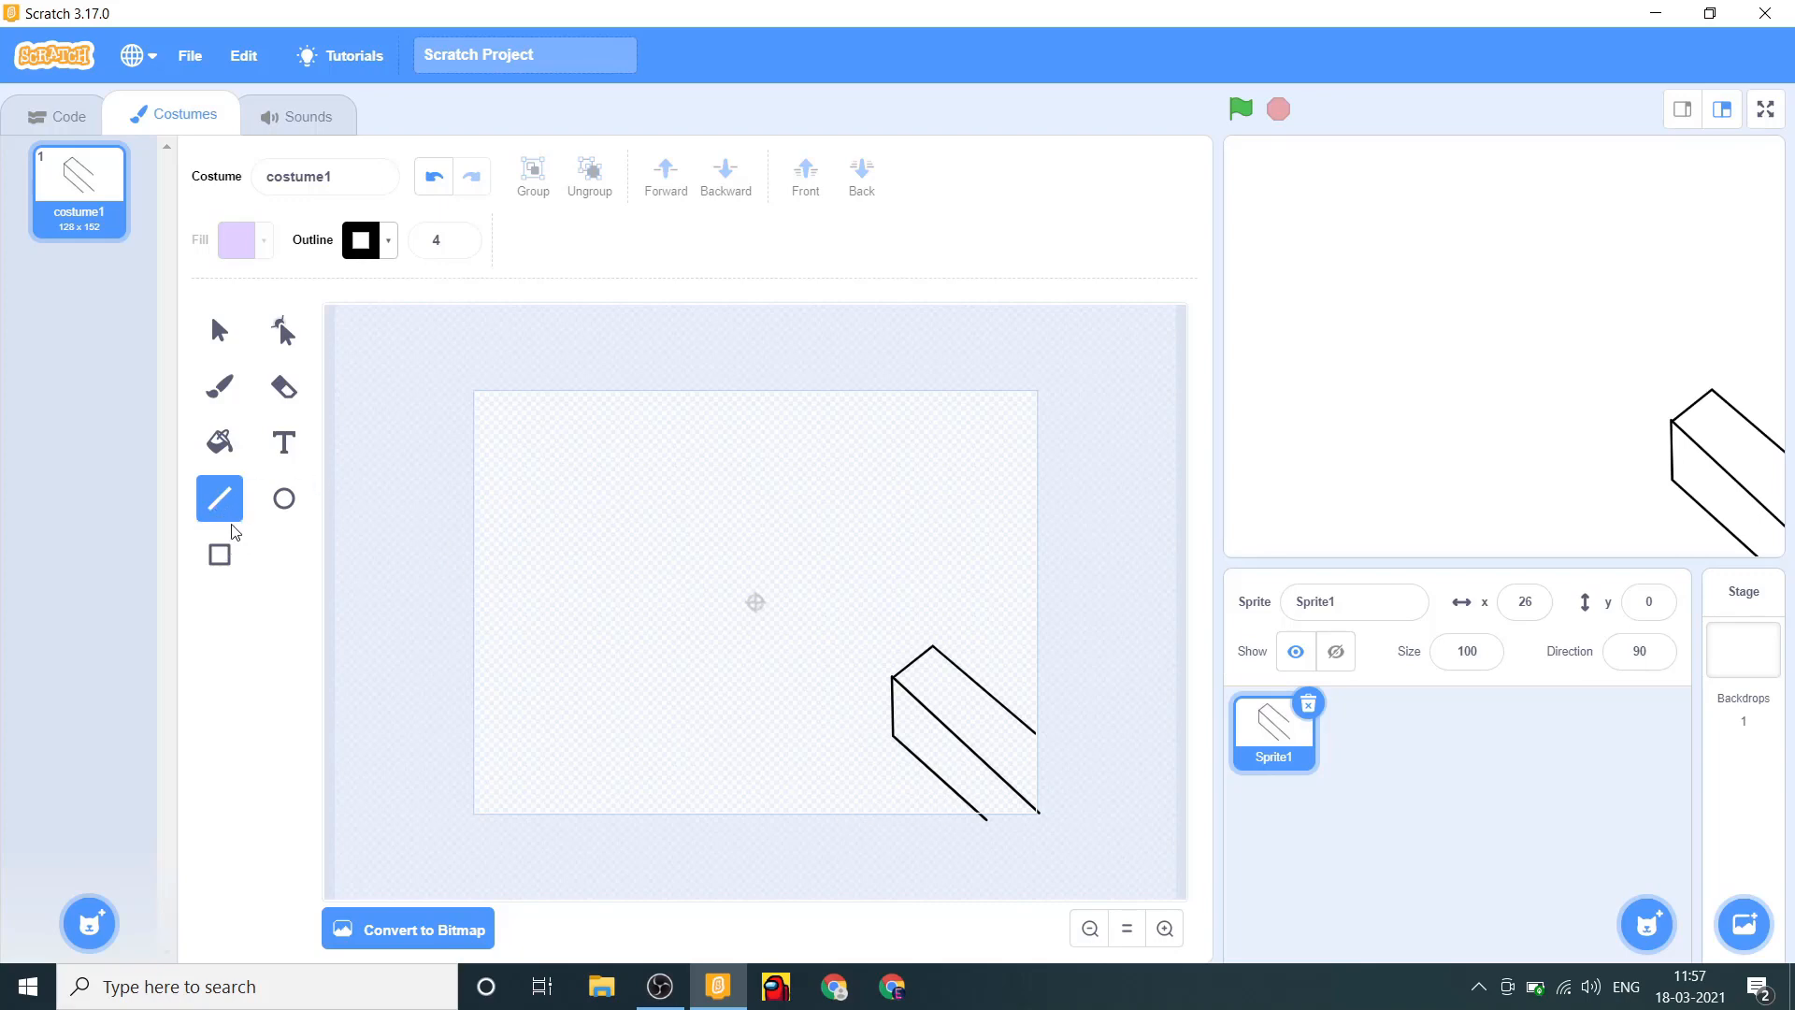
mouse_move(282, 499)
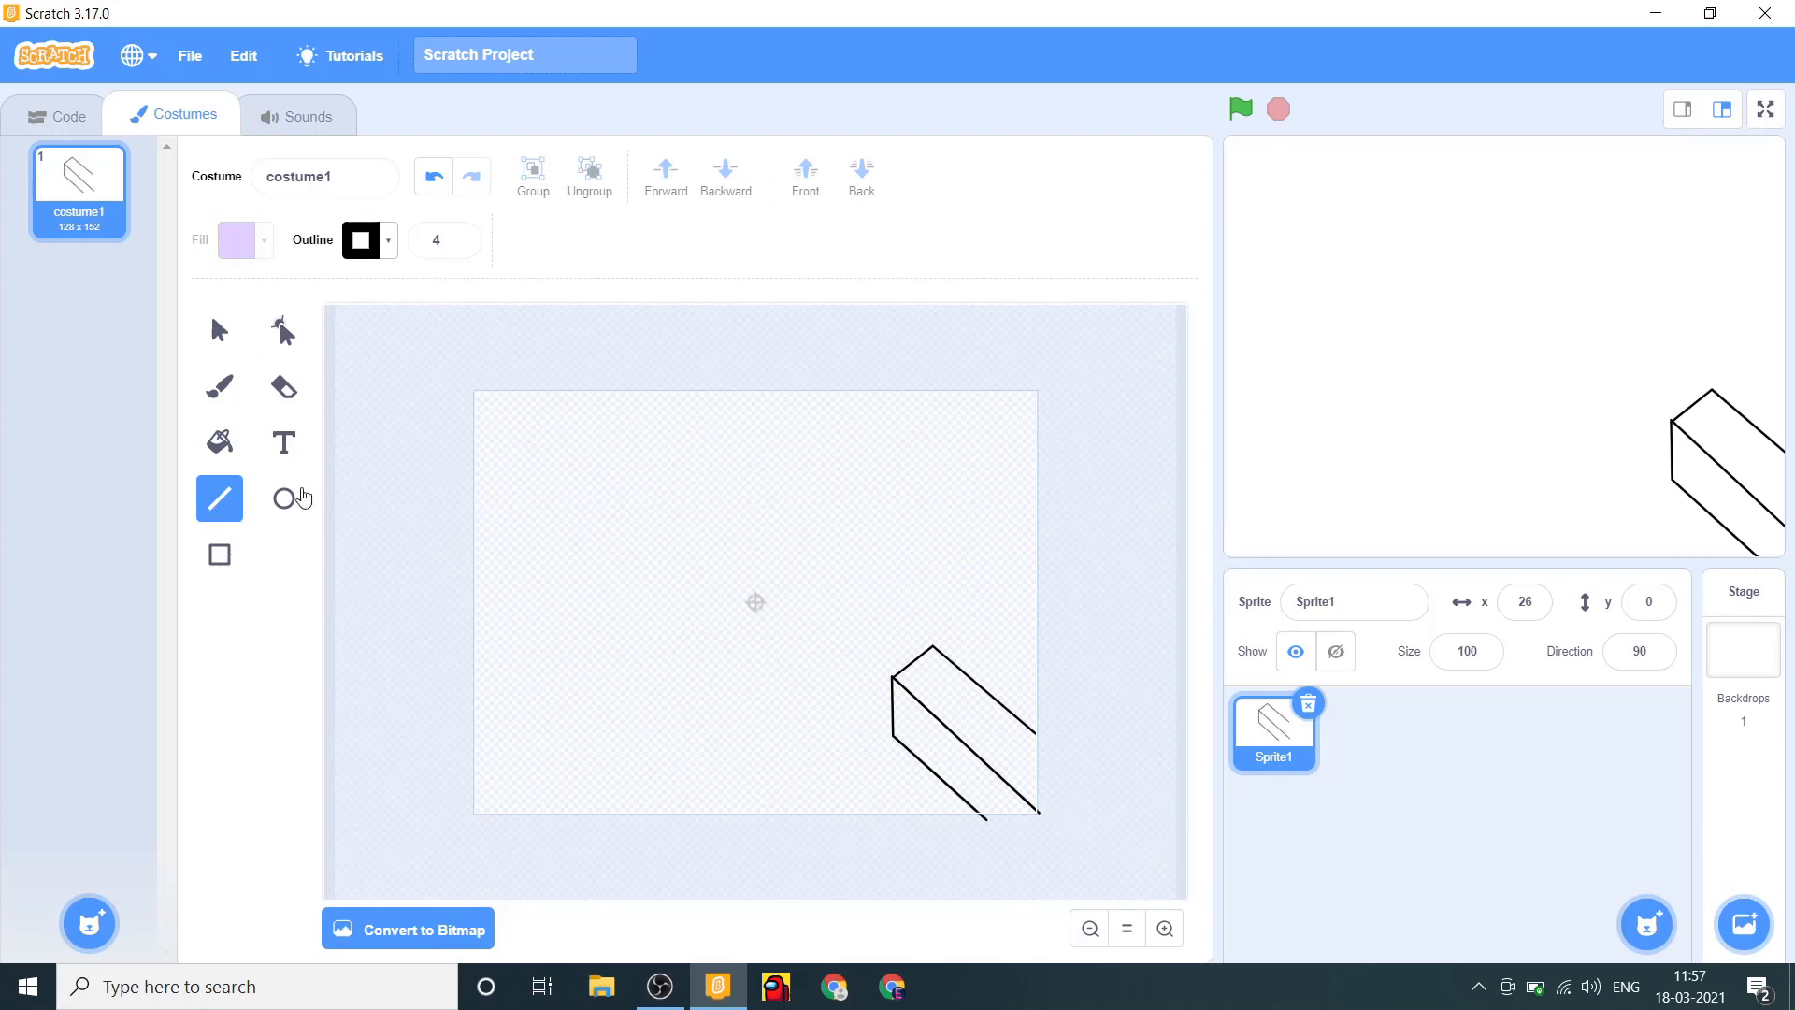
mouse_move(985, 696)
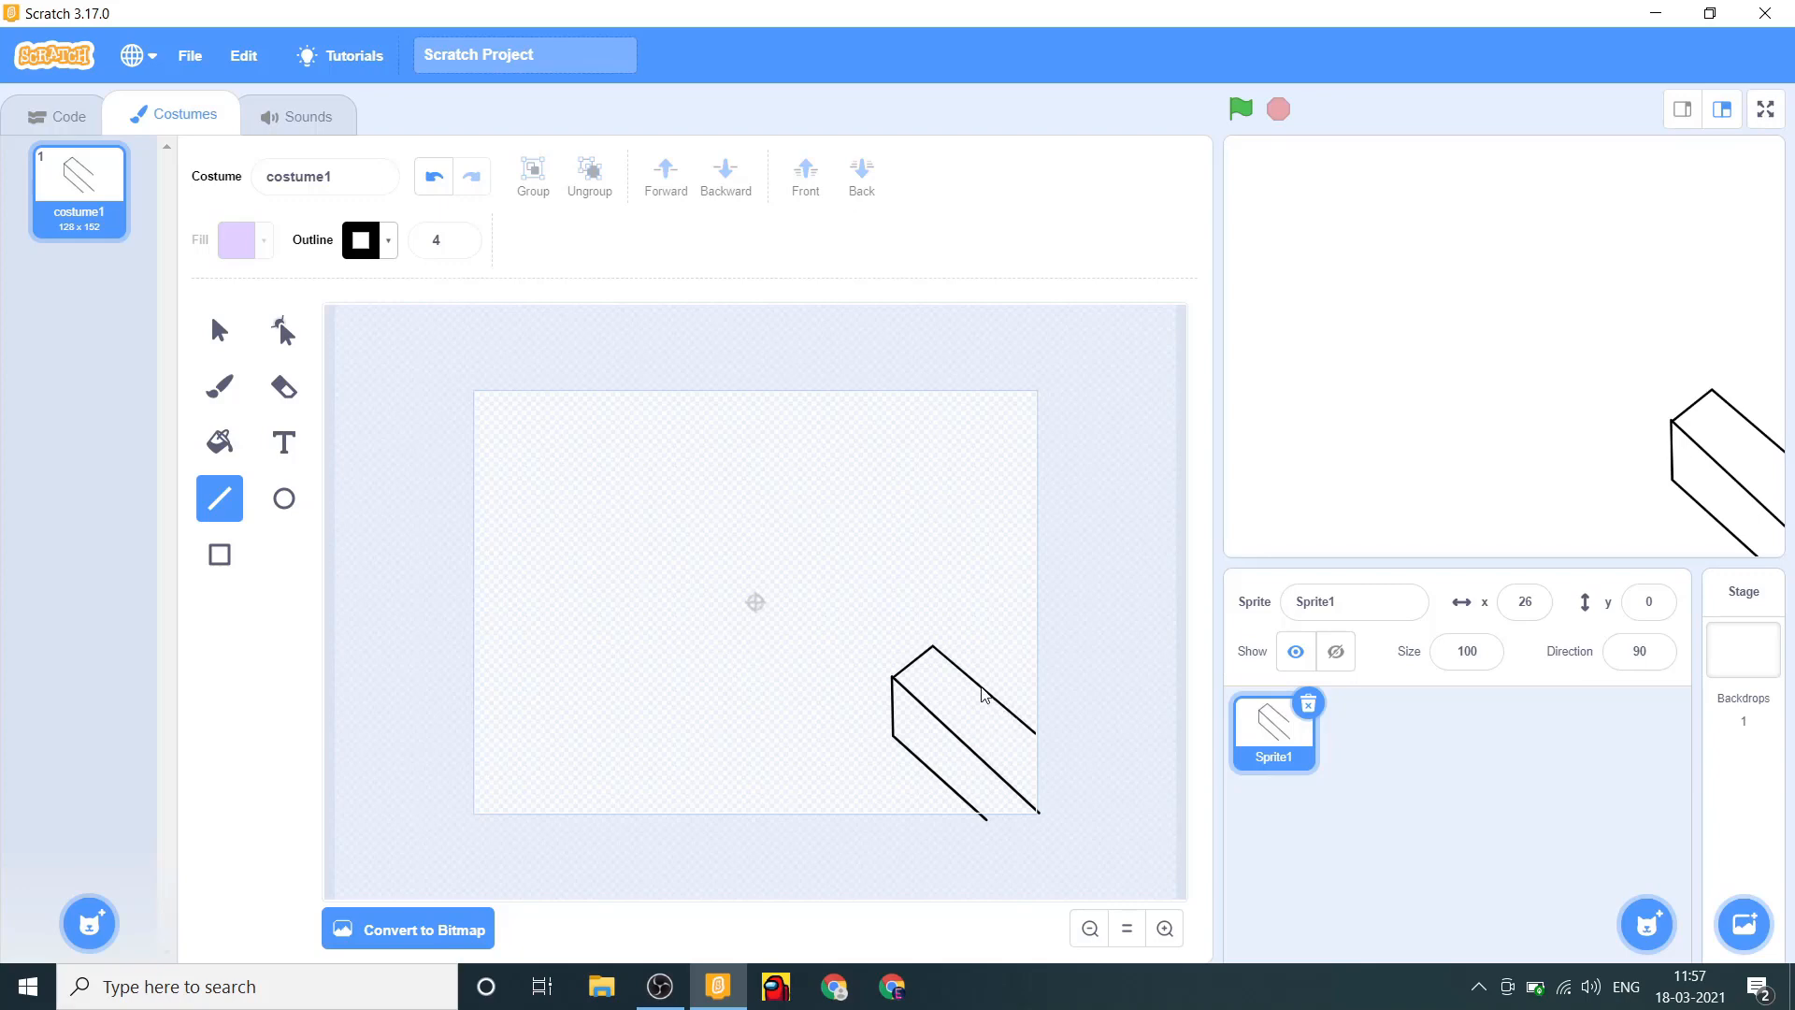
left_click_drag(983, 692, 939, 731)
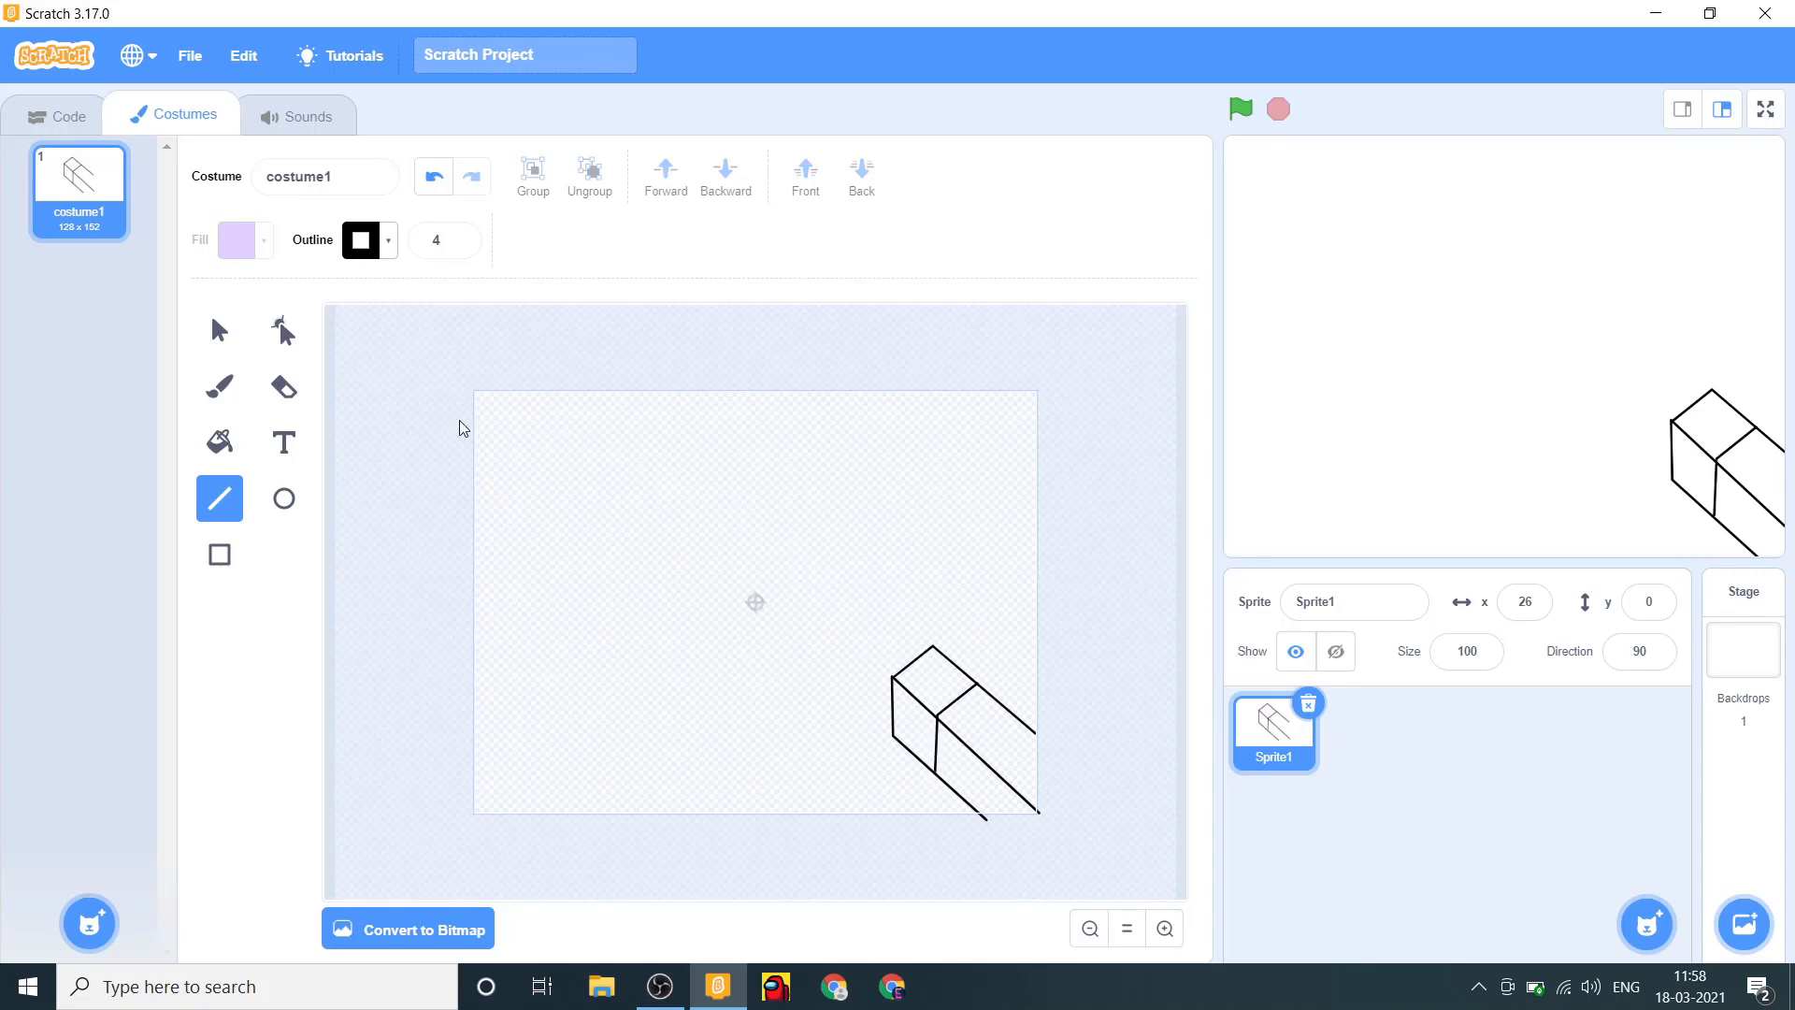
Convert the arm costume to bitmap, fill the long side light blue, and switch the fill to orange.
left_click(219, 442)
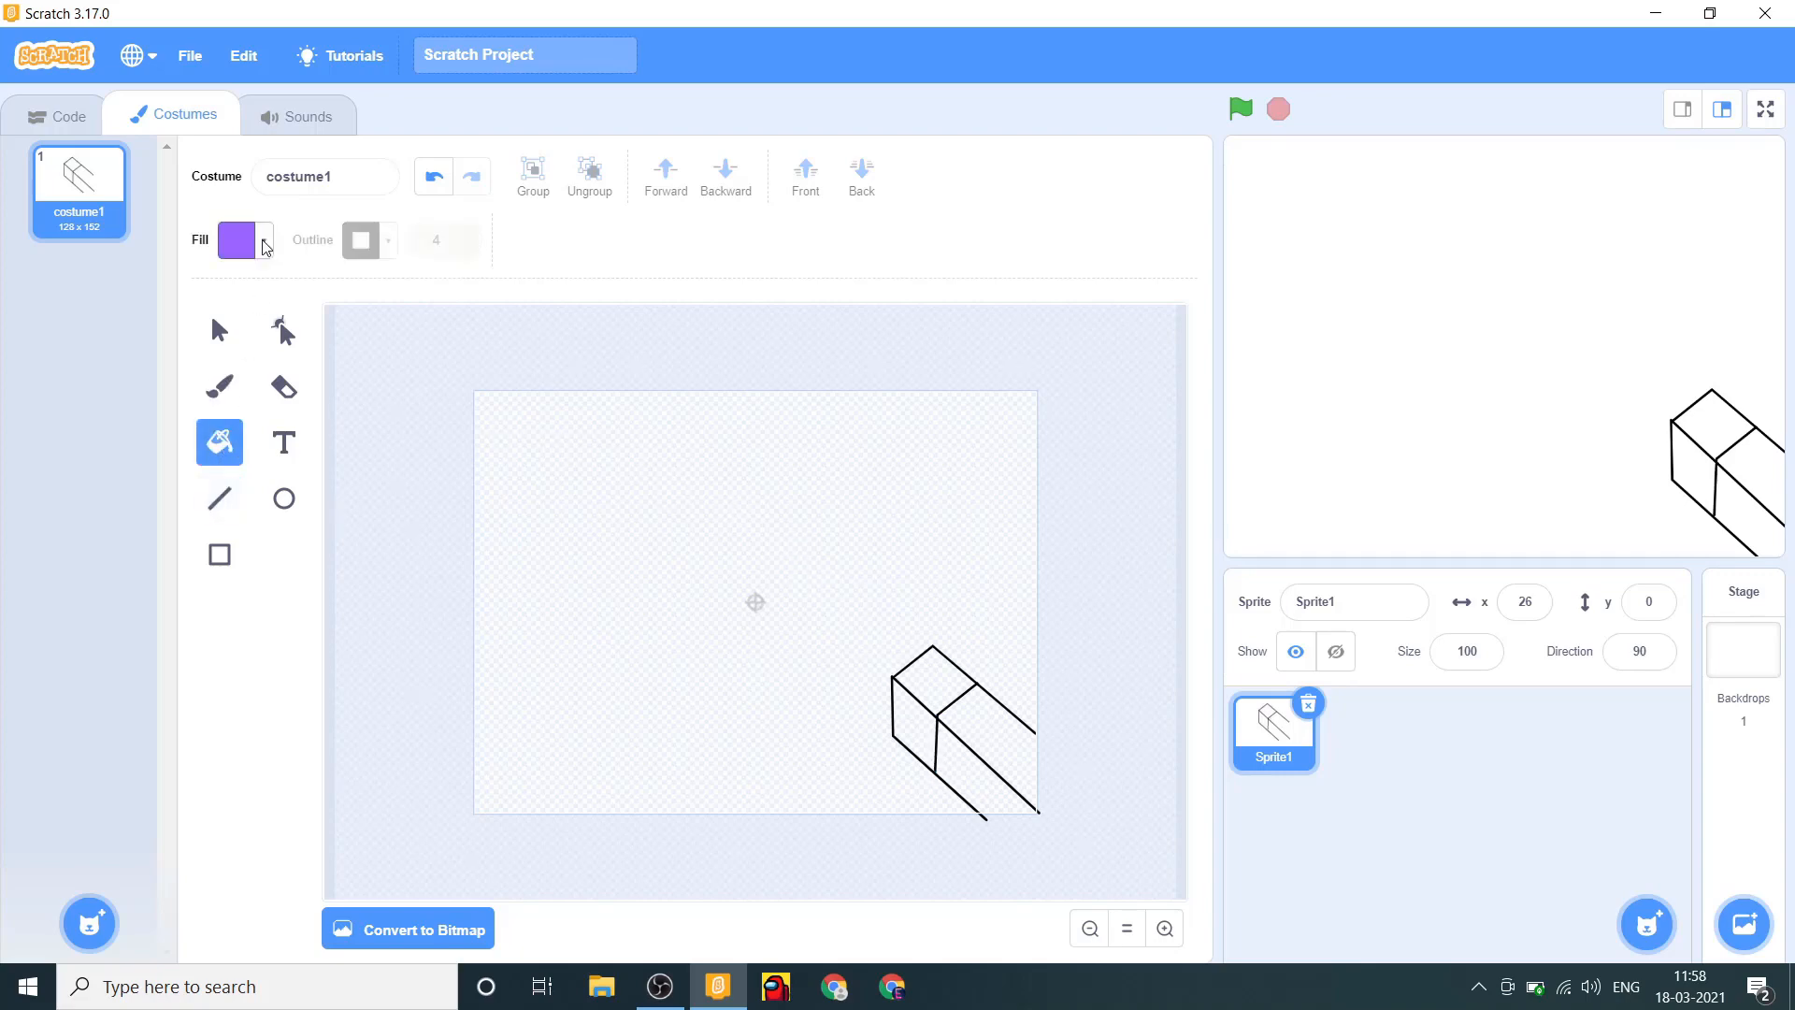
left_click(241, 241)
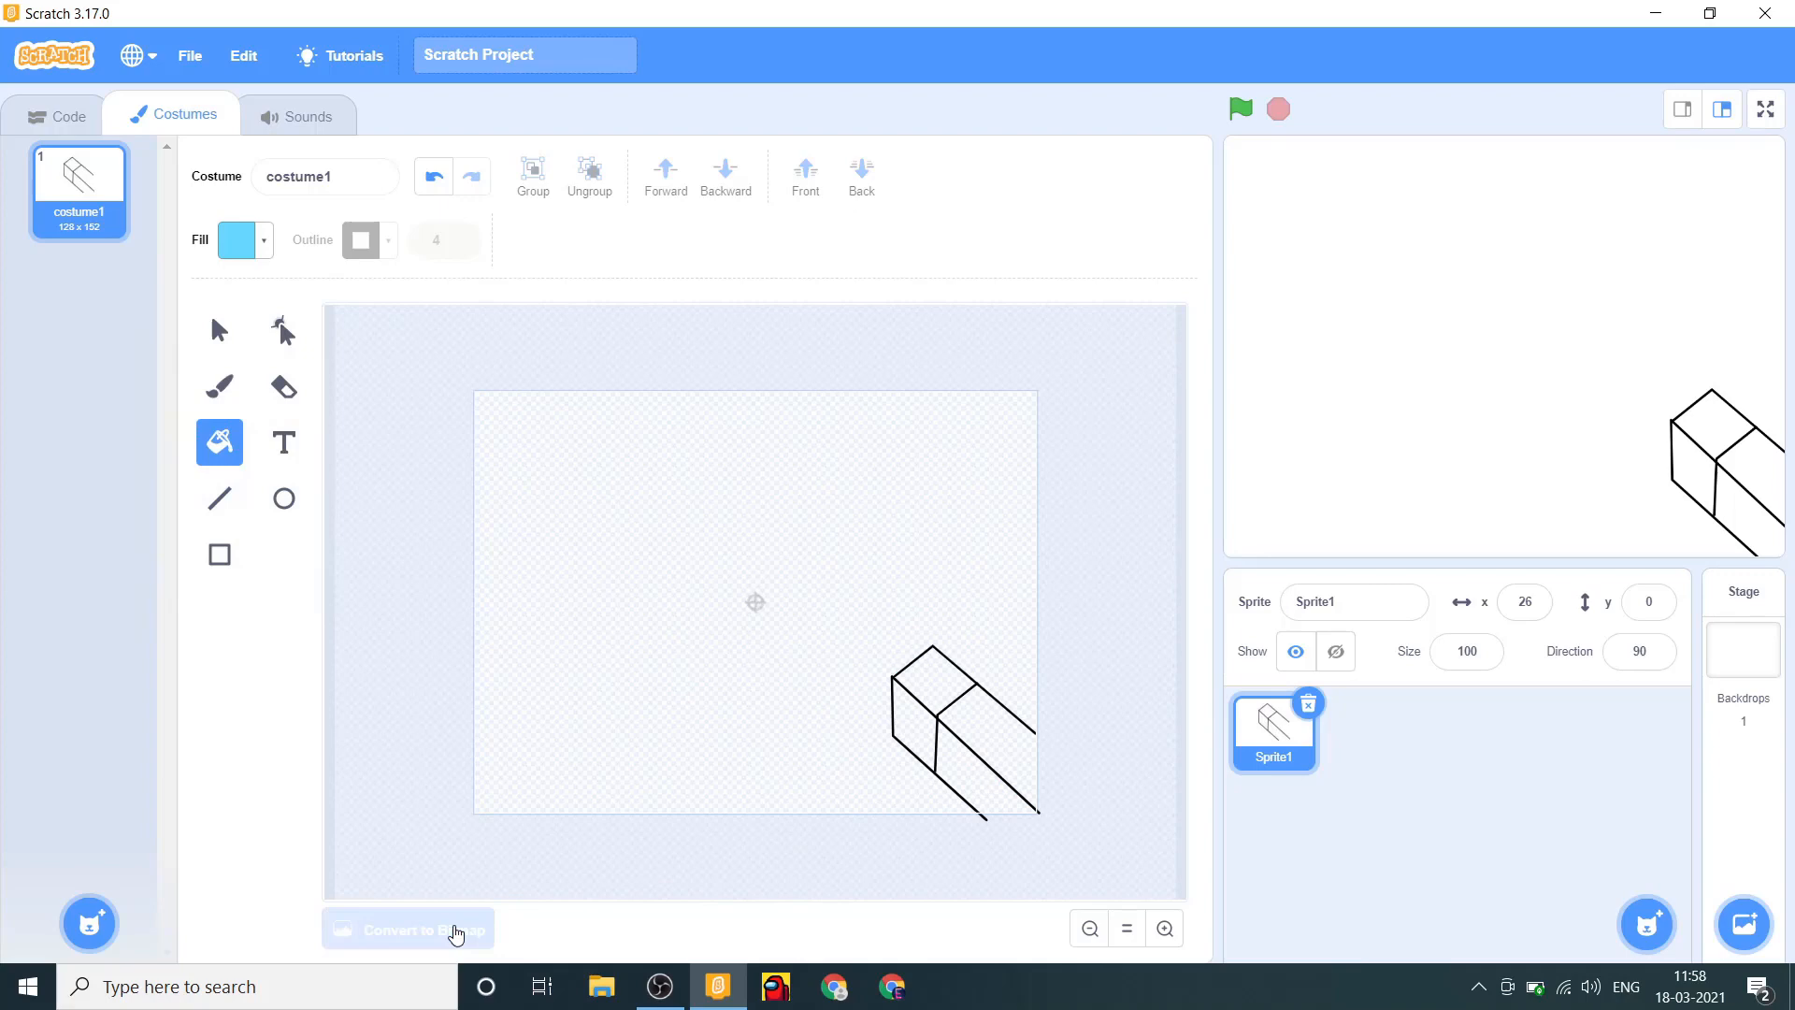
left_click(405, 928)
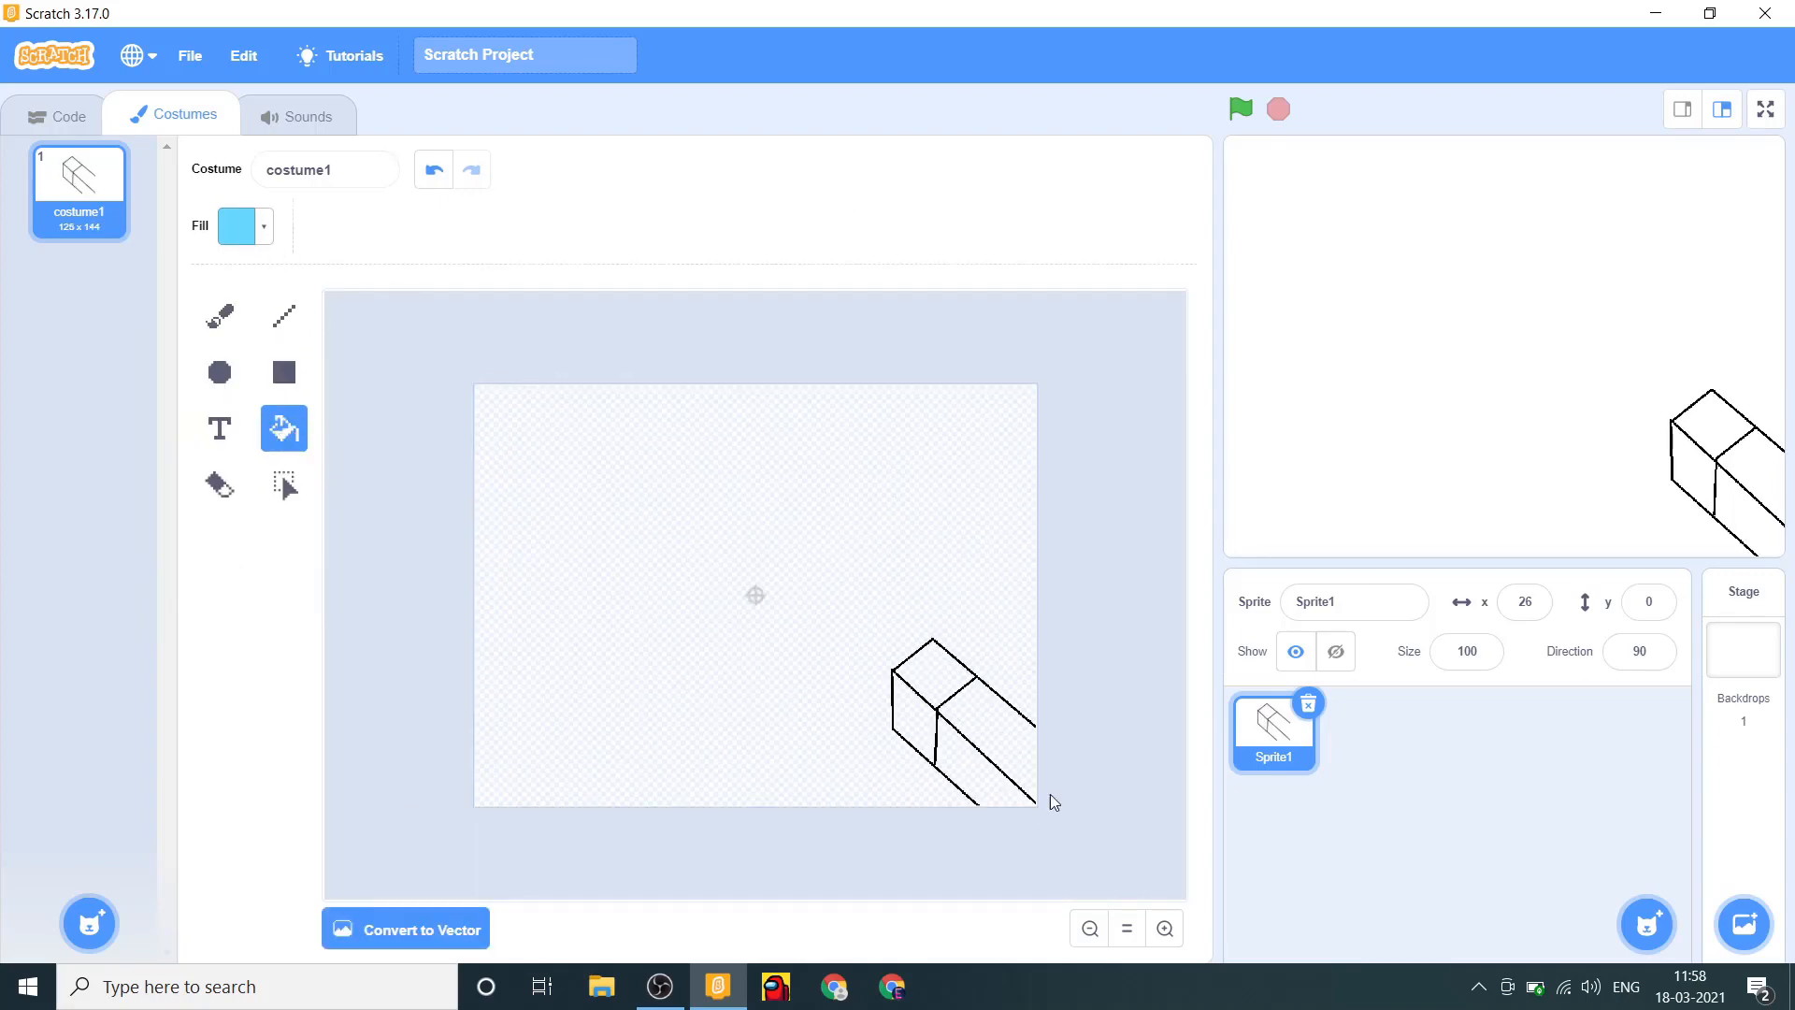
left_click(979, 733)
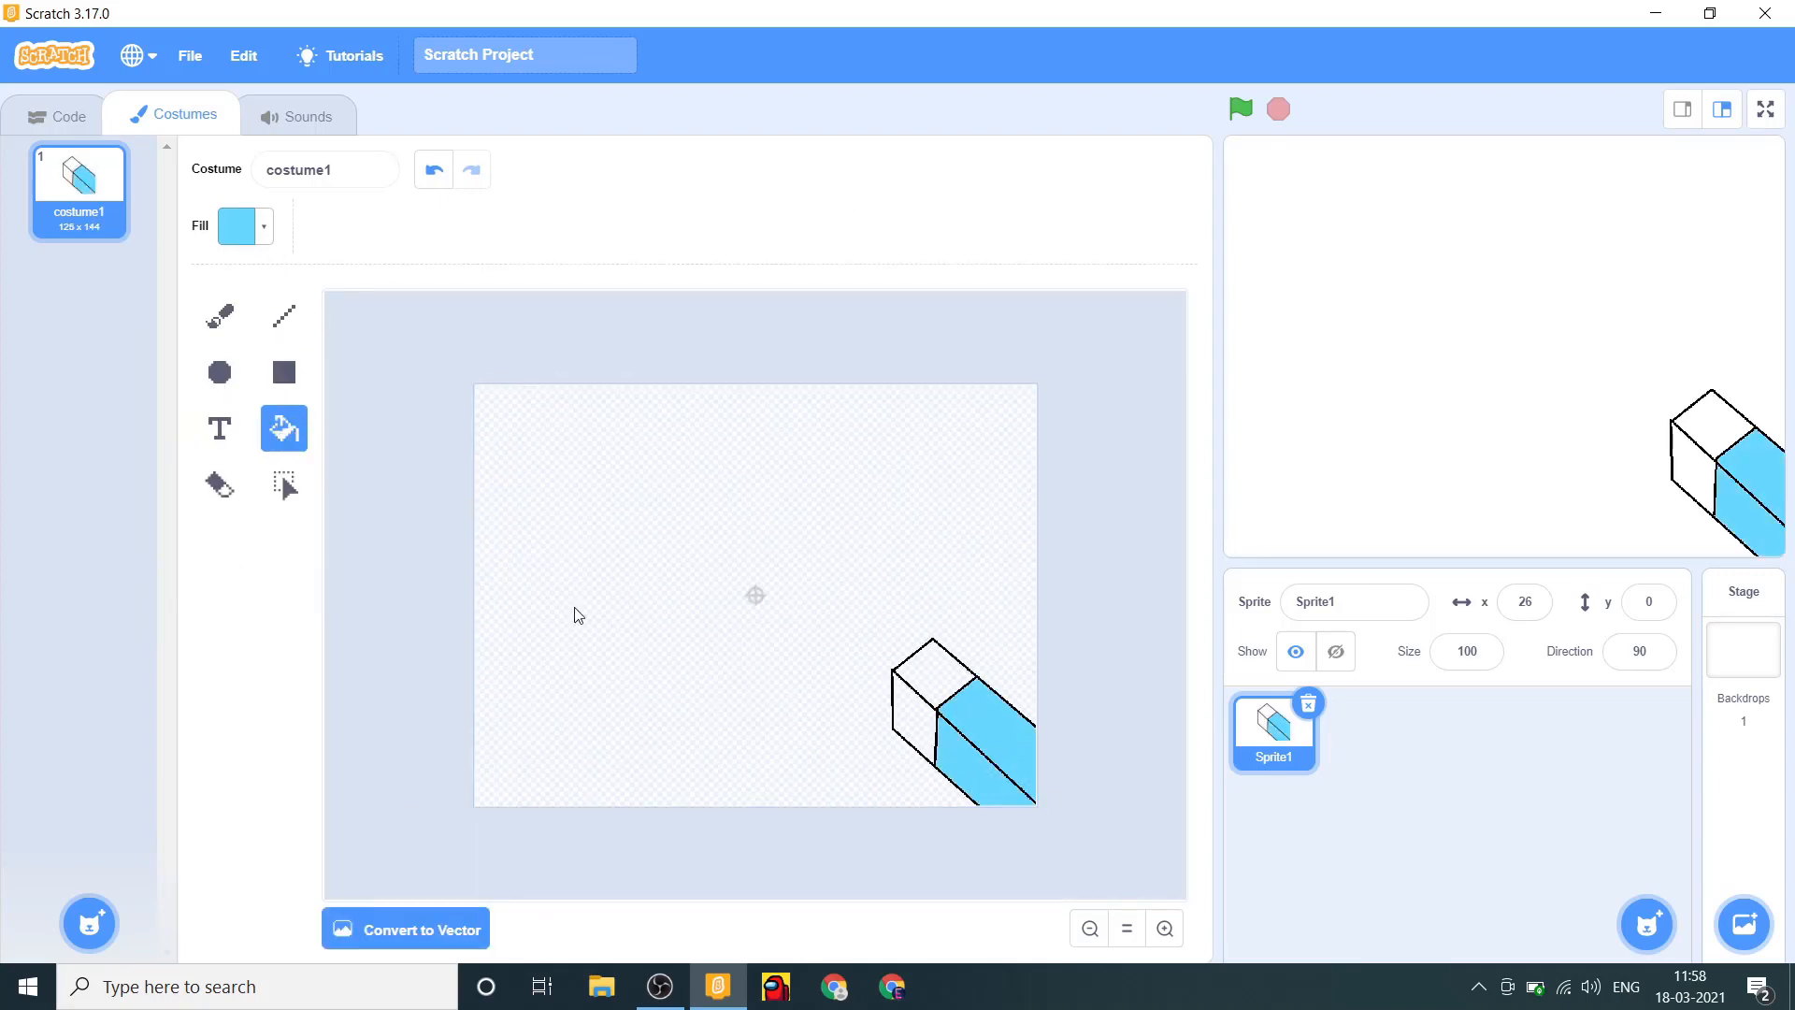
left_click(236, 225)
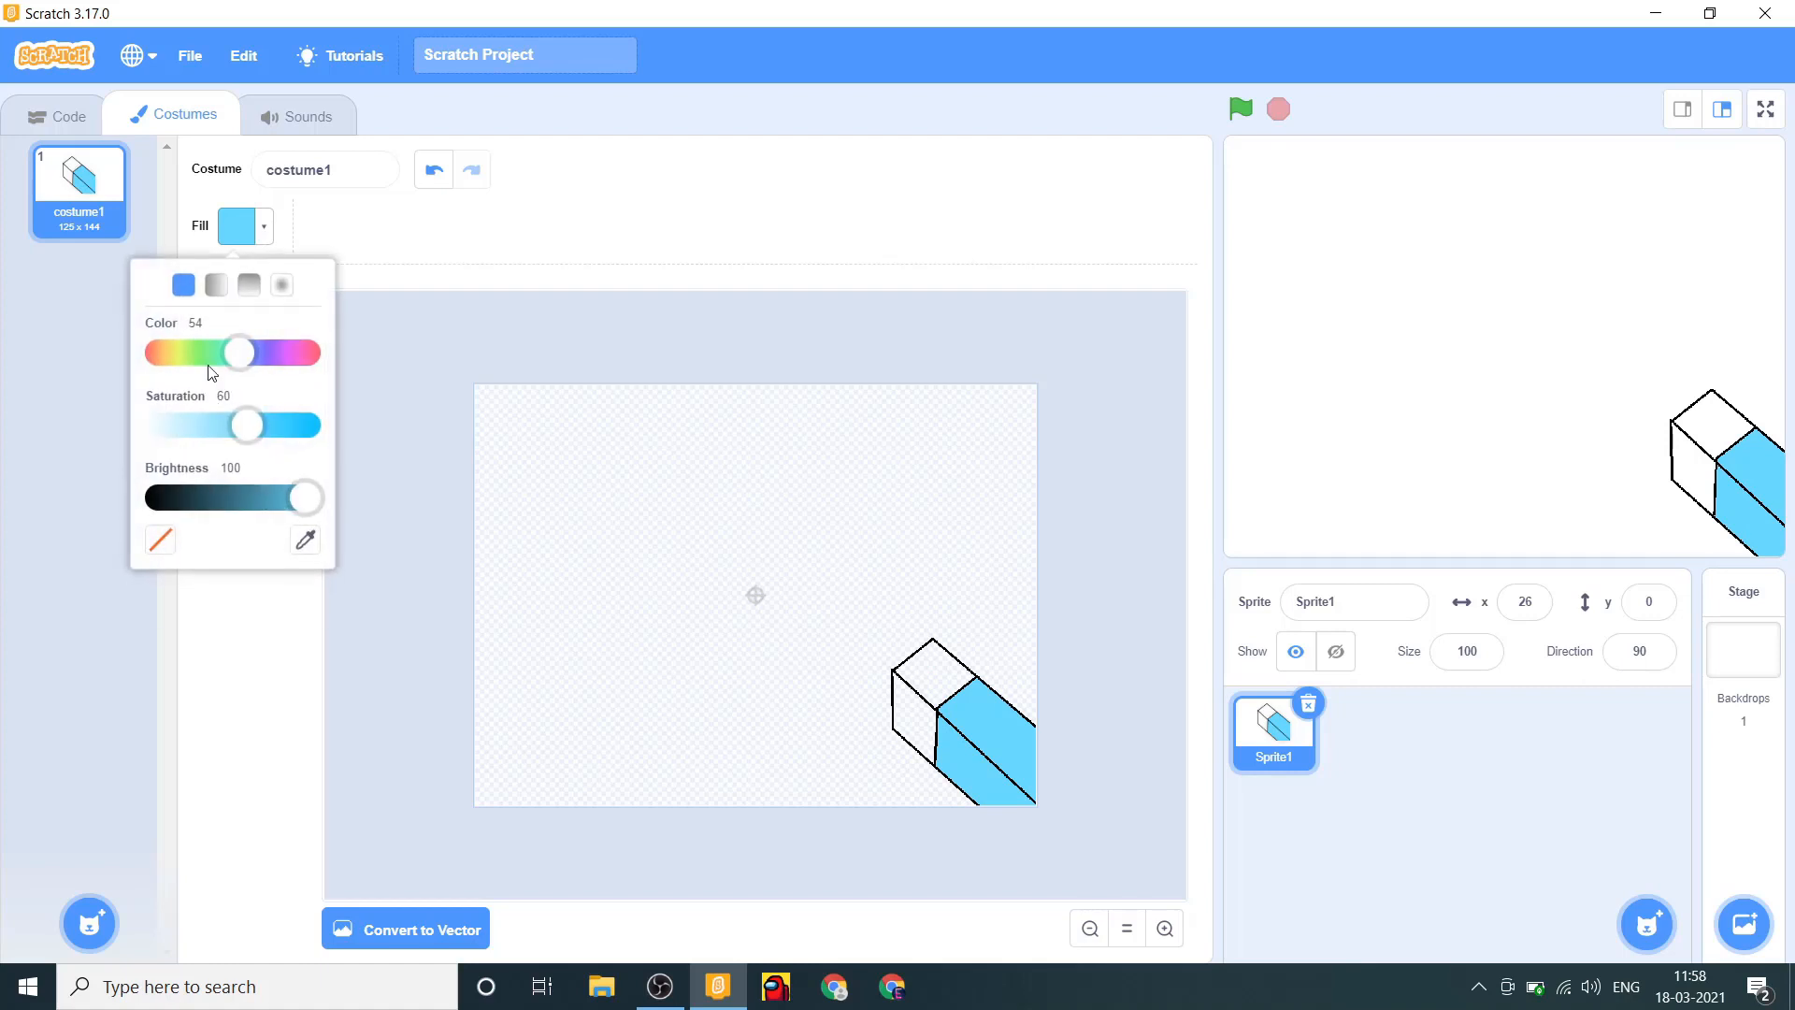
left_click_drag(241, 352, 163, 351)
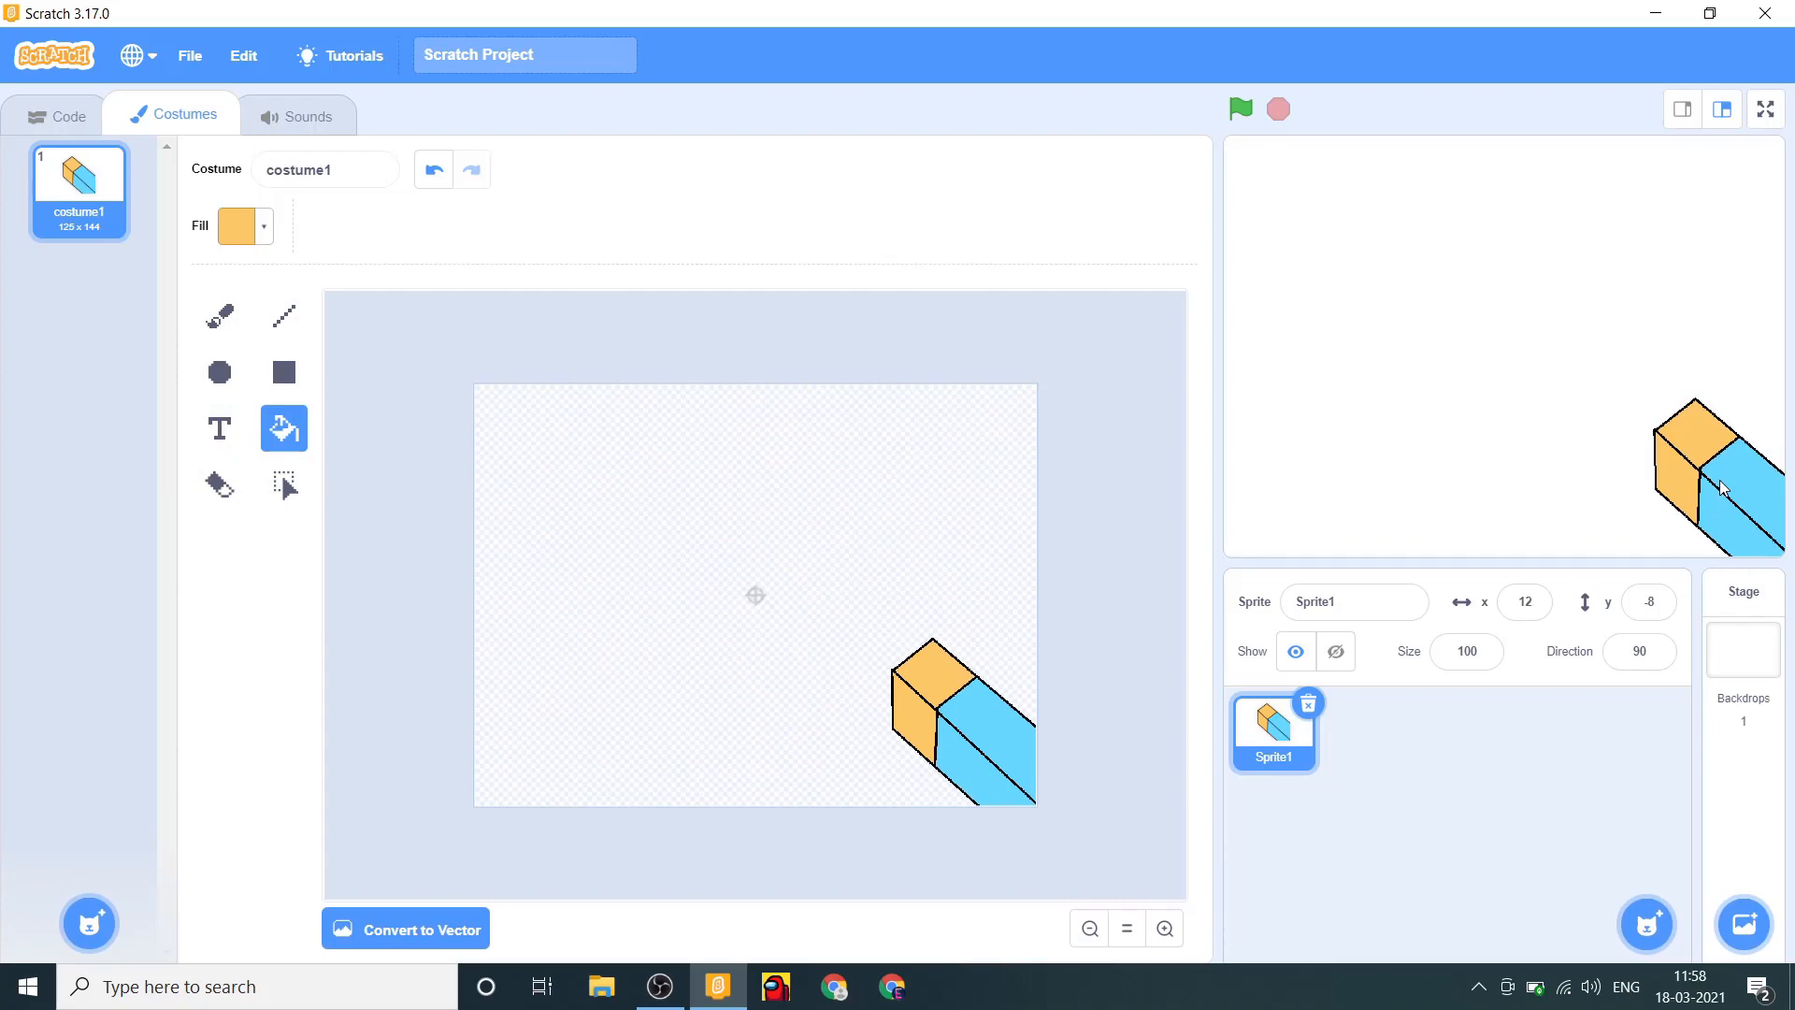
mouse_move(1647, 924)
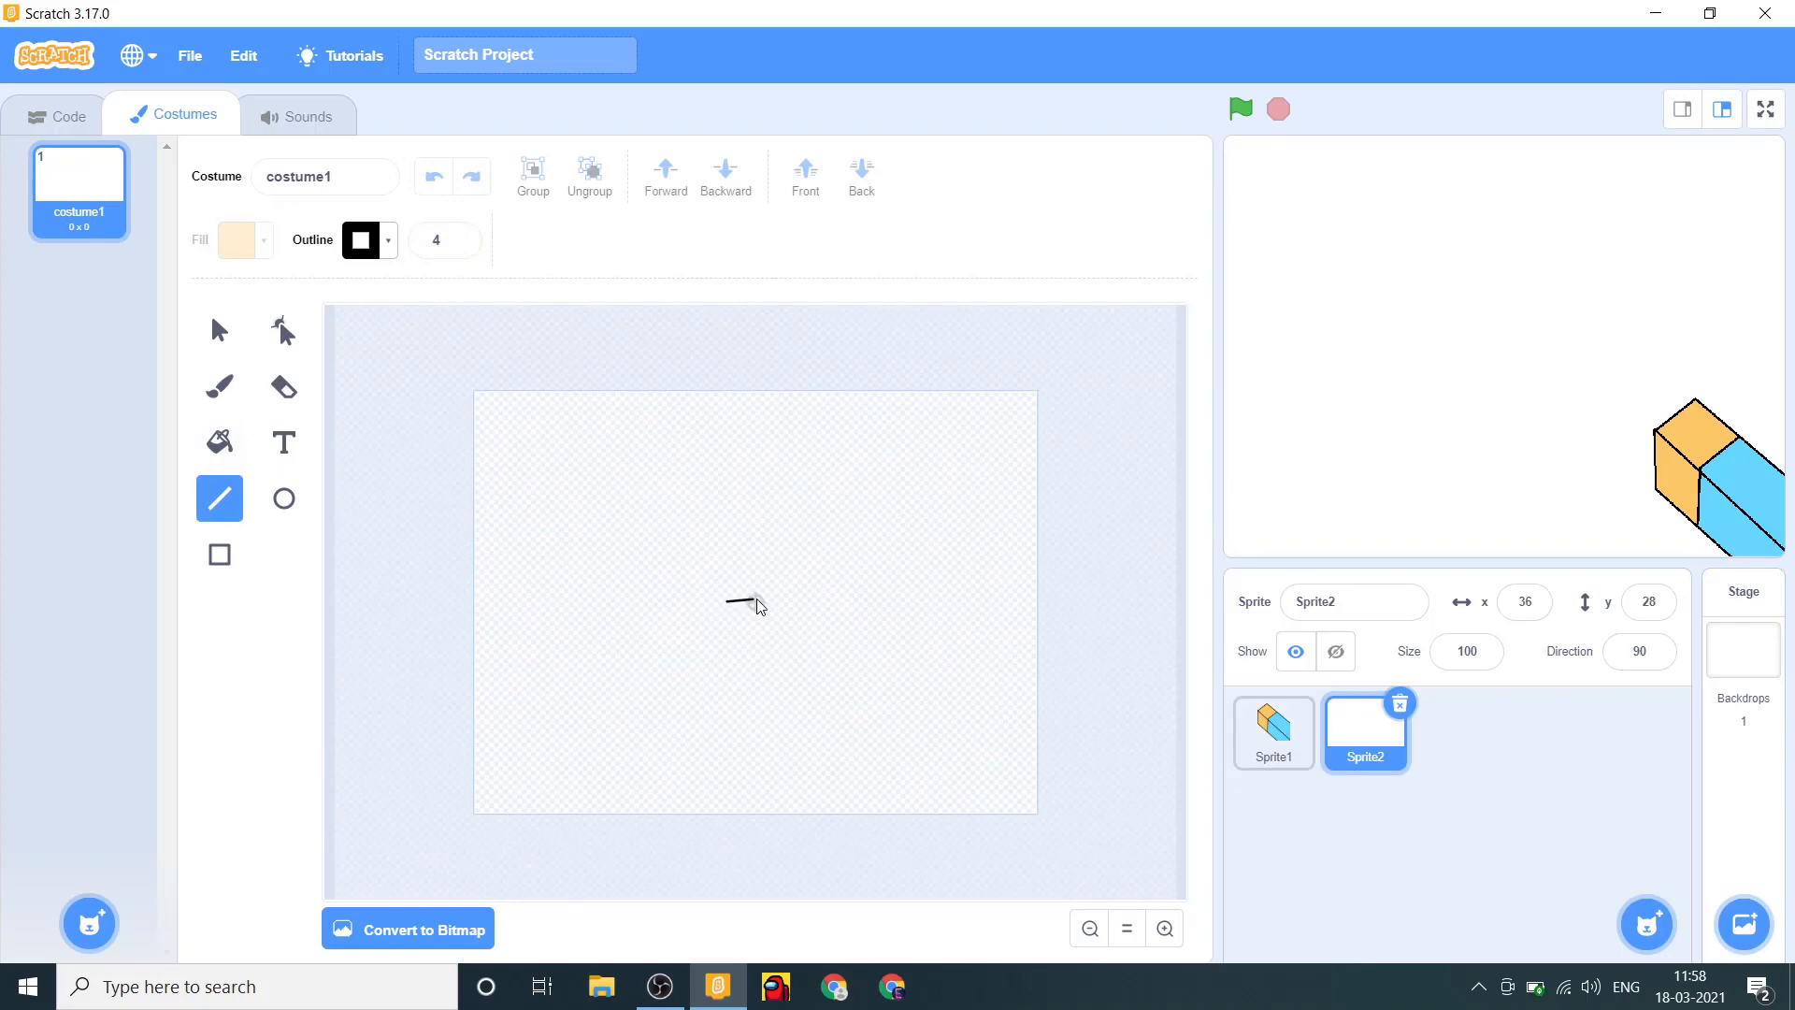
Draw a black plus-sign crosshair in the second sprite, then select Sprite1's code area.
left_click_drag(727, 605, 781, 605)
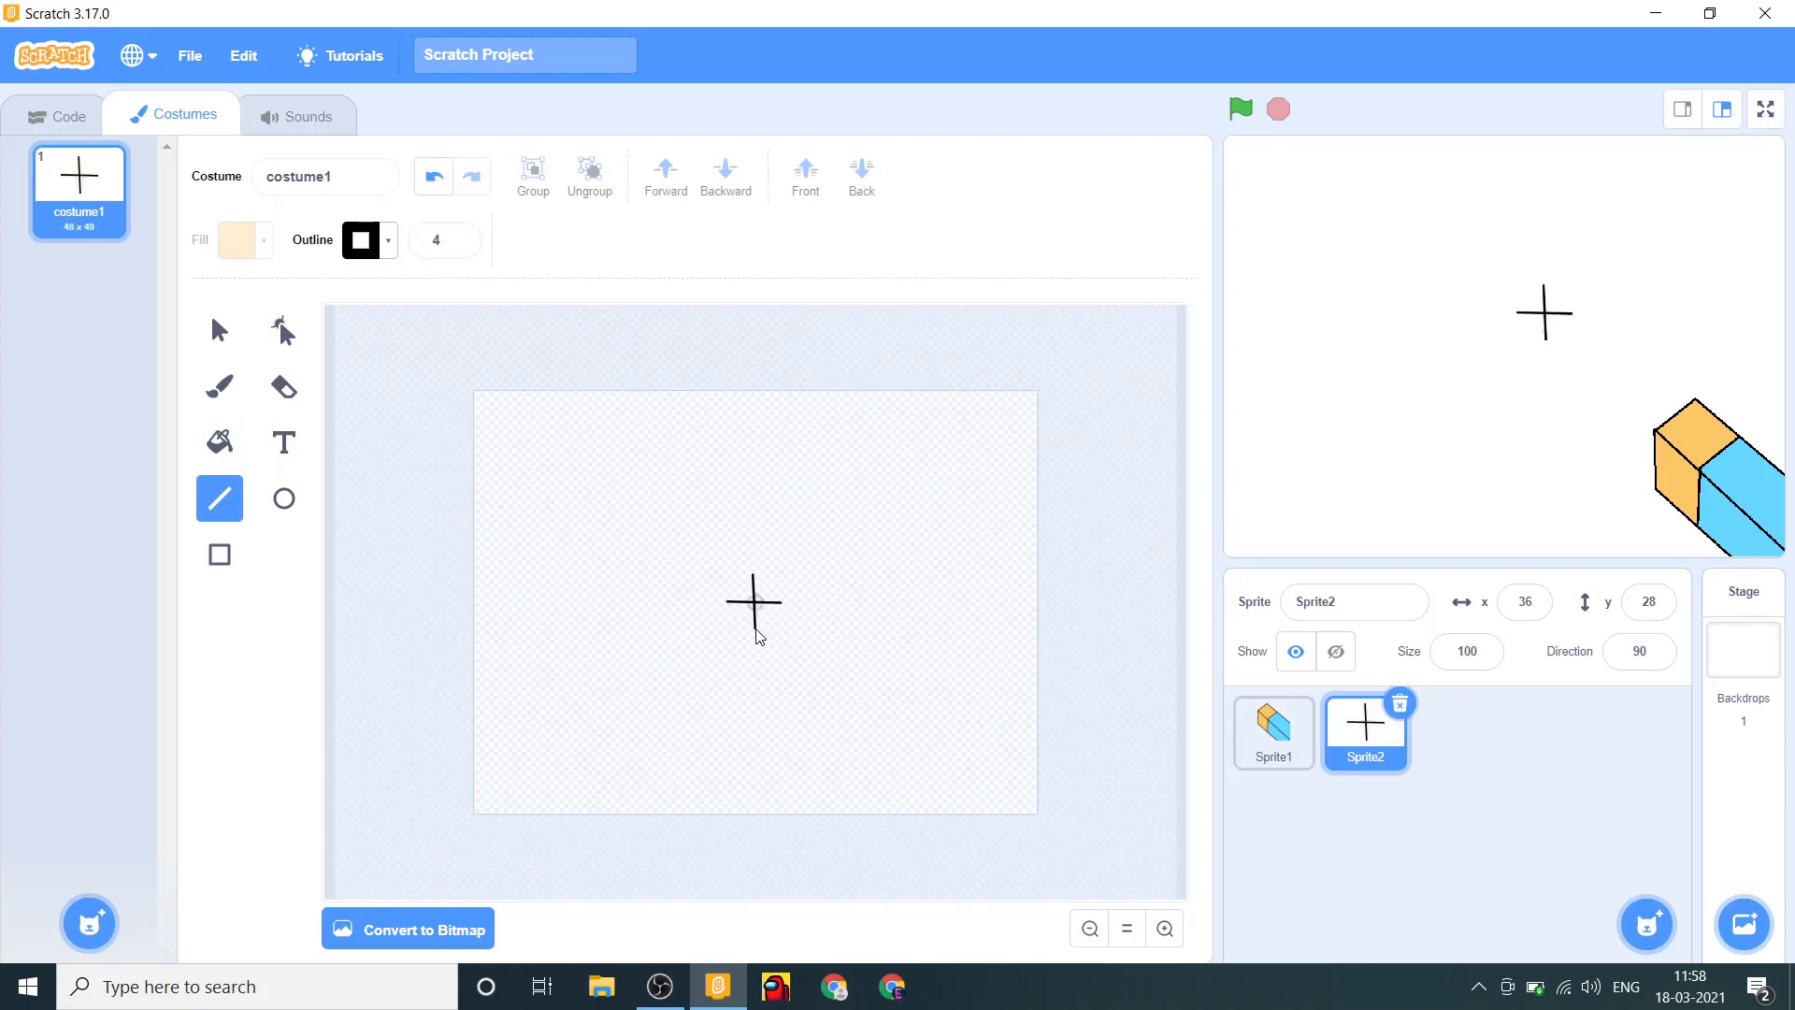
mouse_move(1551, 321)
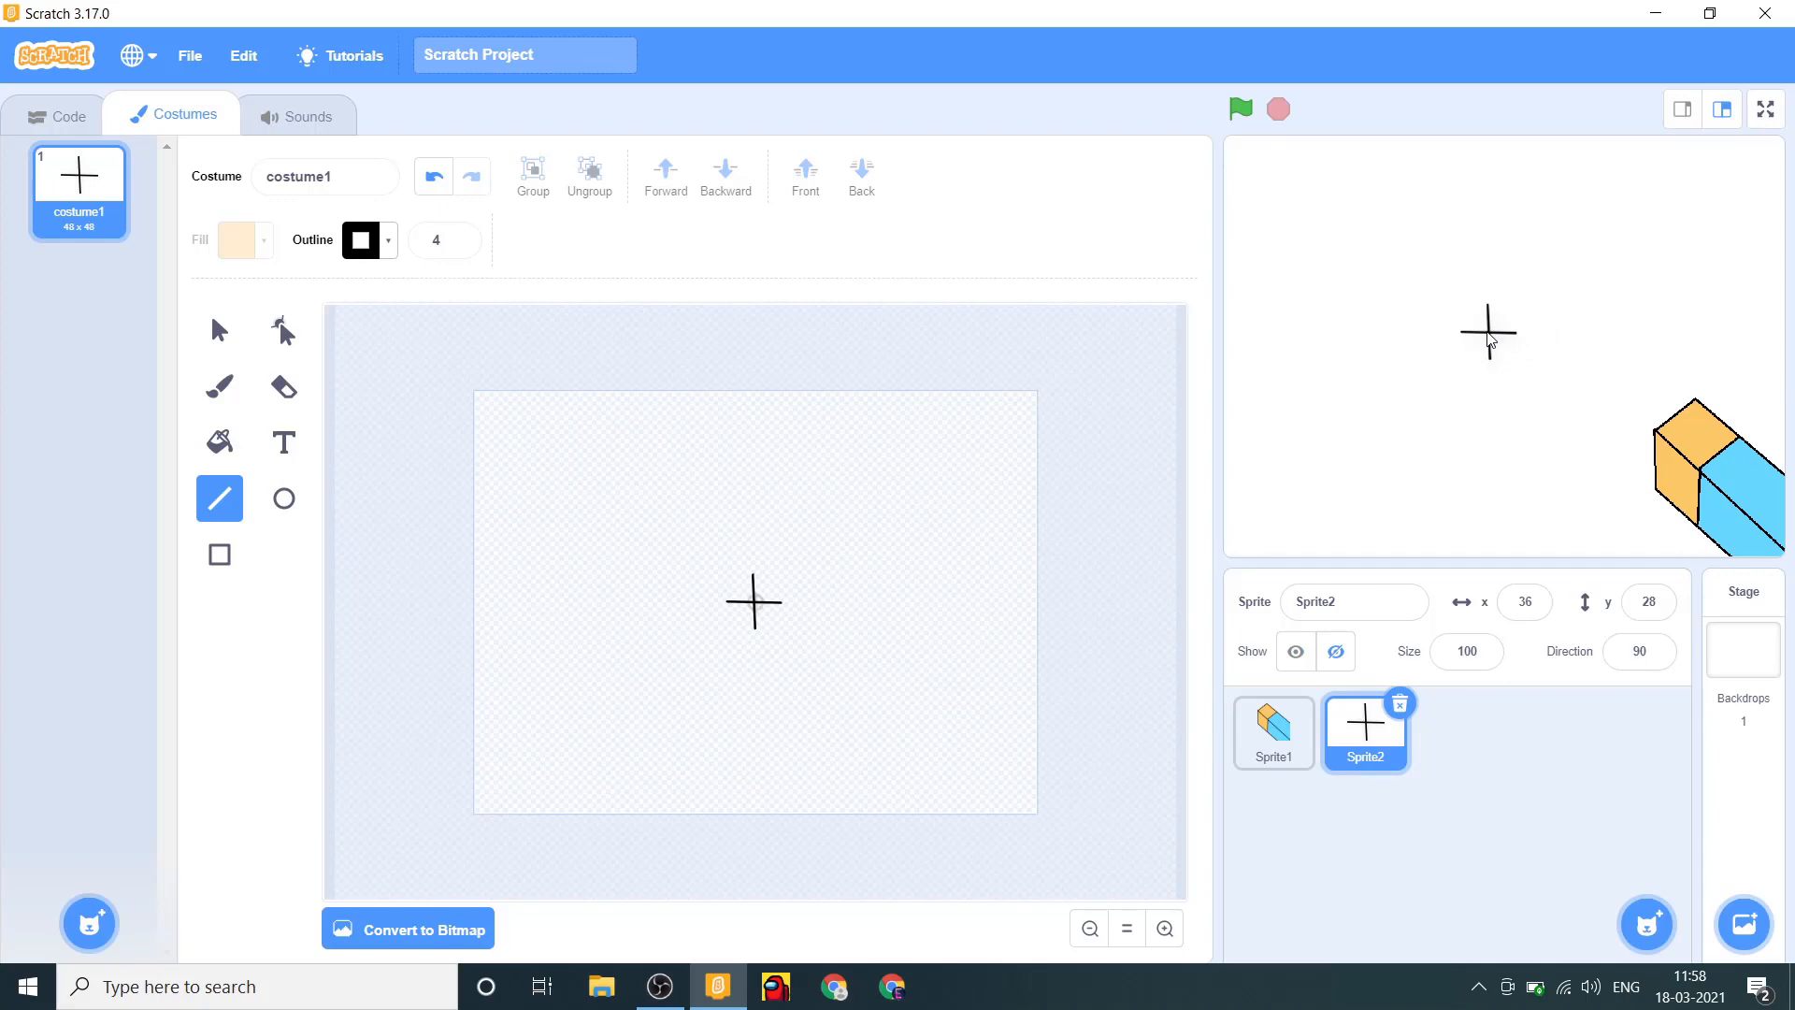
left_click(56, 114)
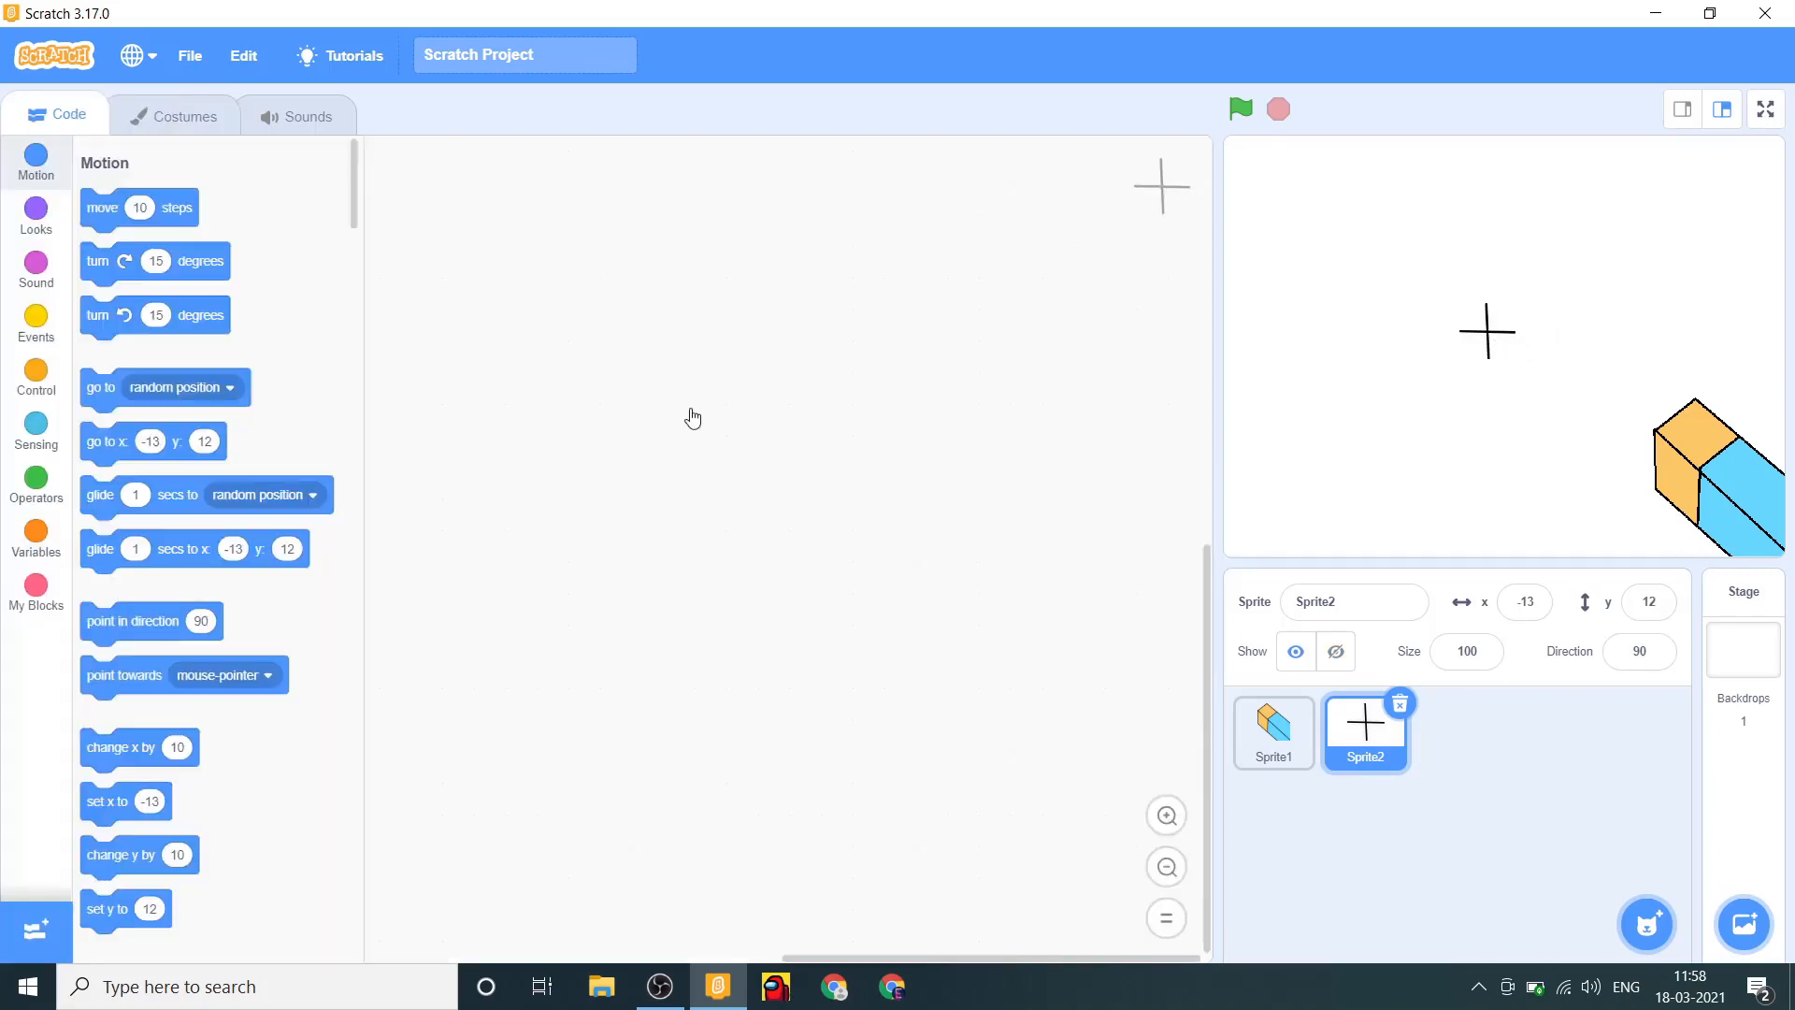
left_click(1271, 733)
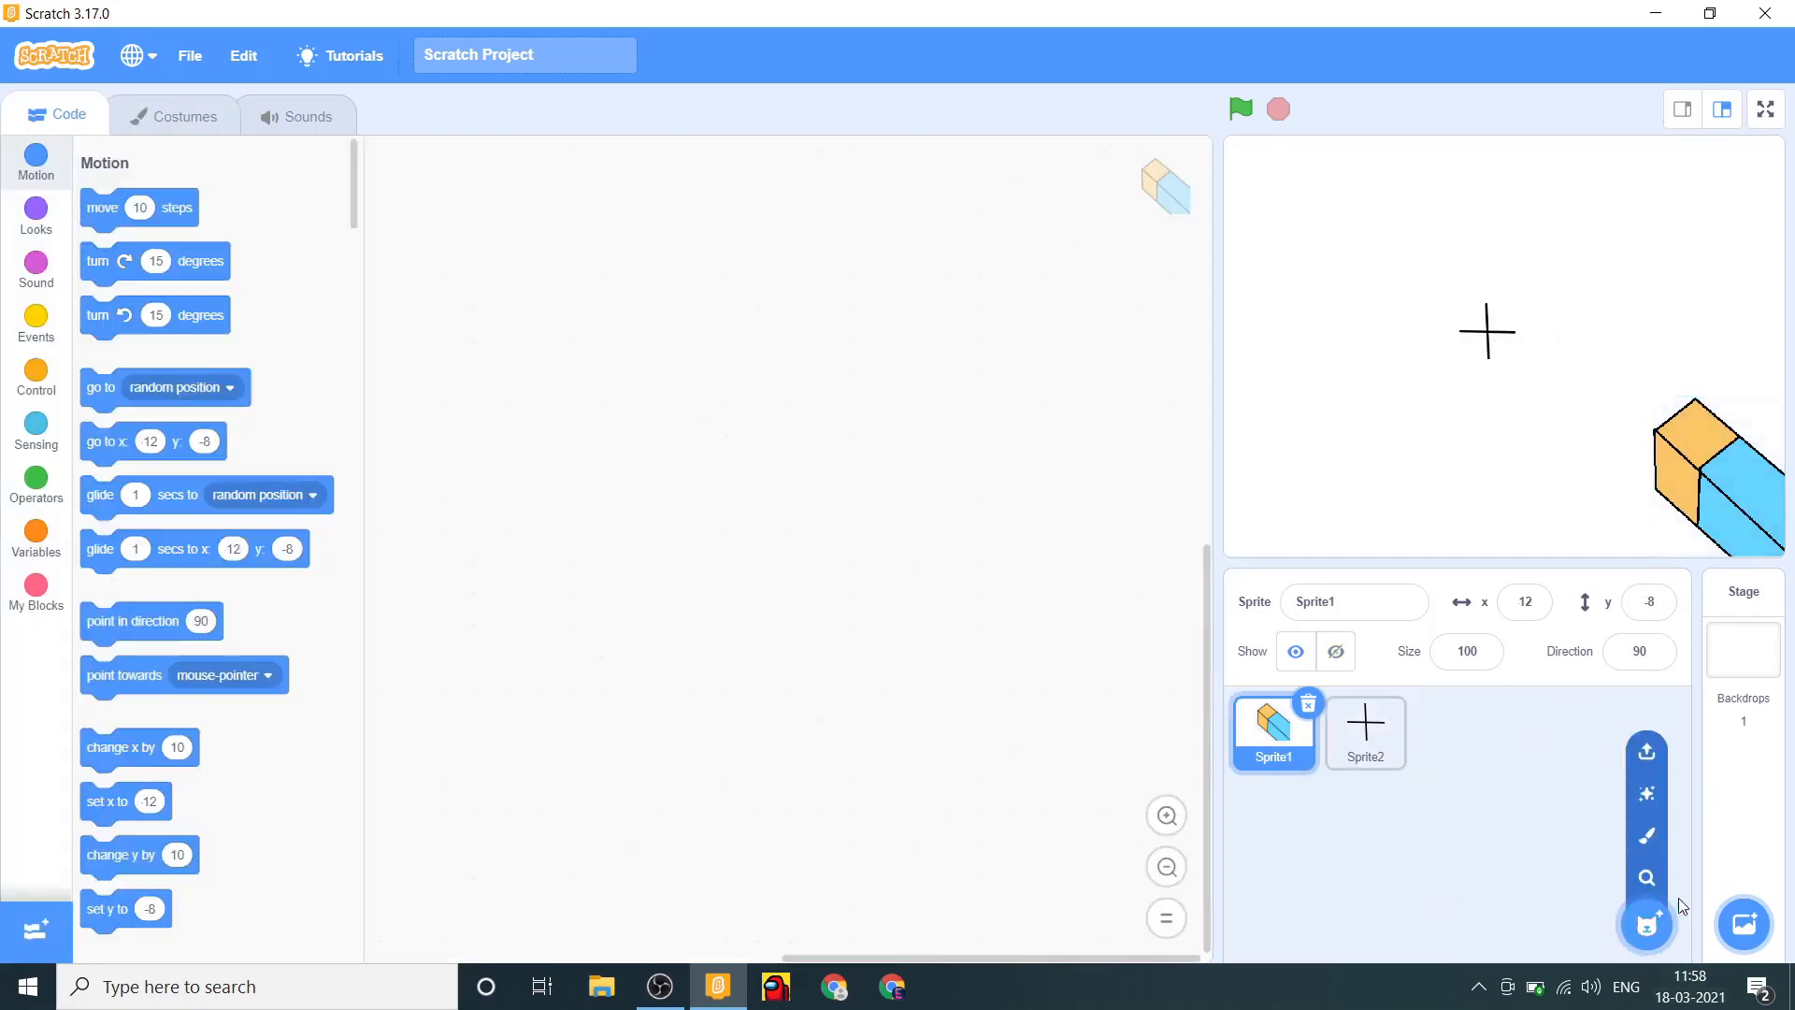
mouse_move(1745, 878)
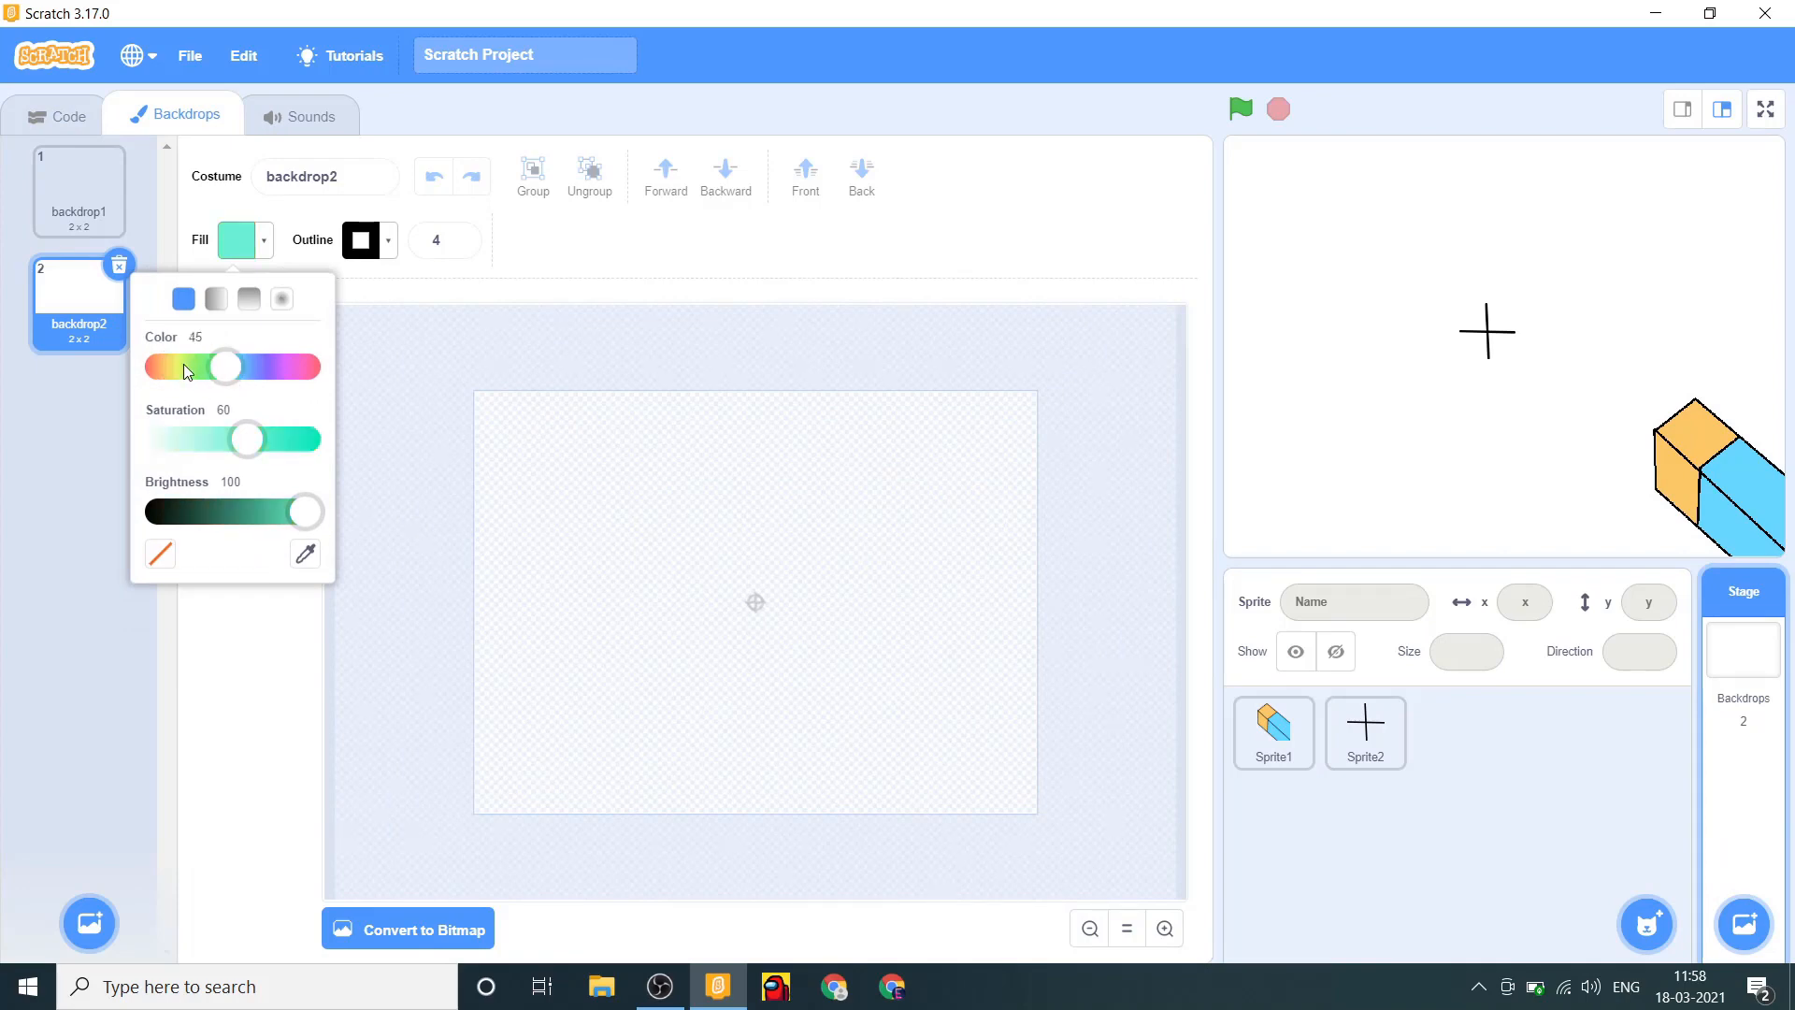
Adjust the sky blue and draw a green ground rectangle across the backdrop's bottom.
left_click_drag(225, 367, 234, 367)
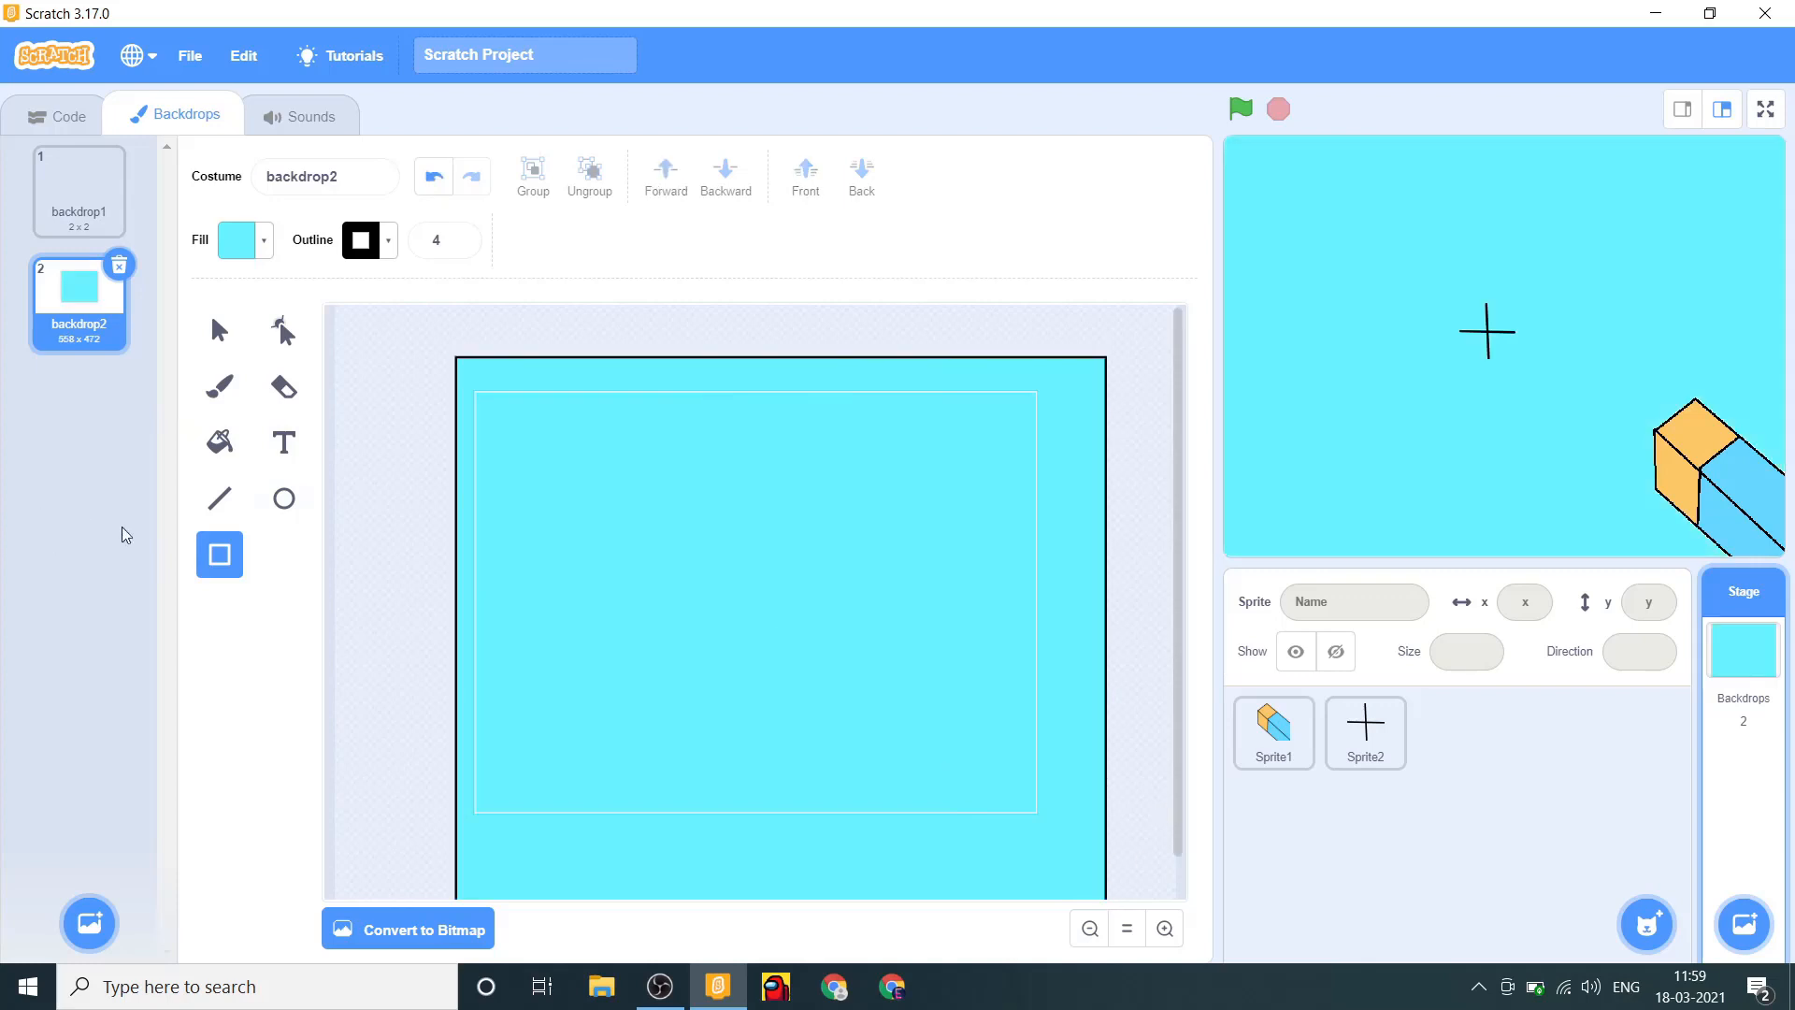
left_click(237, 240)
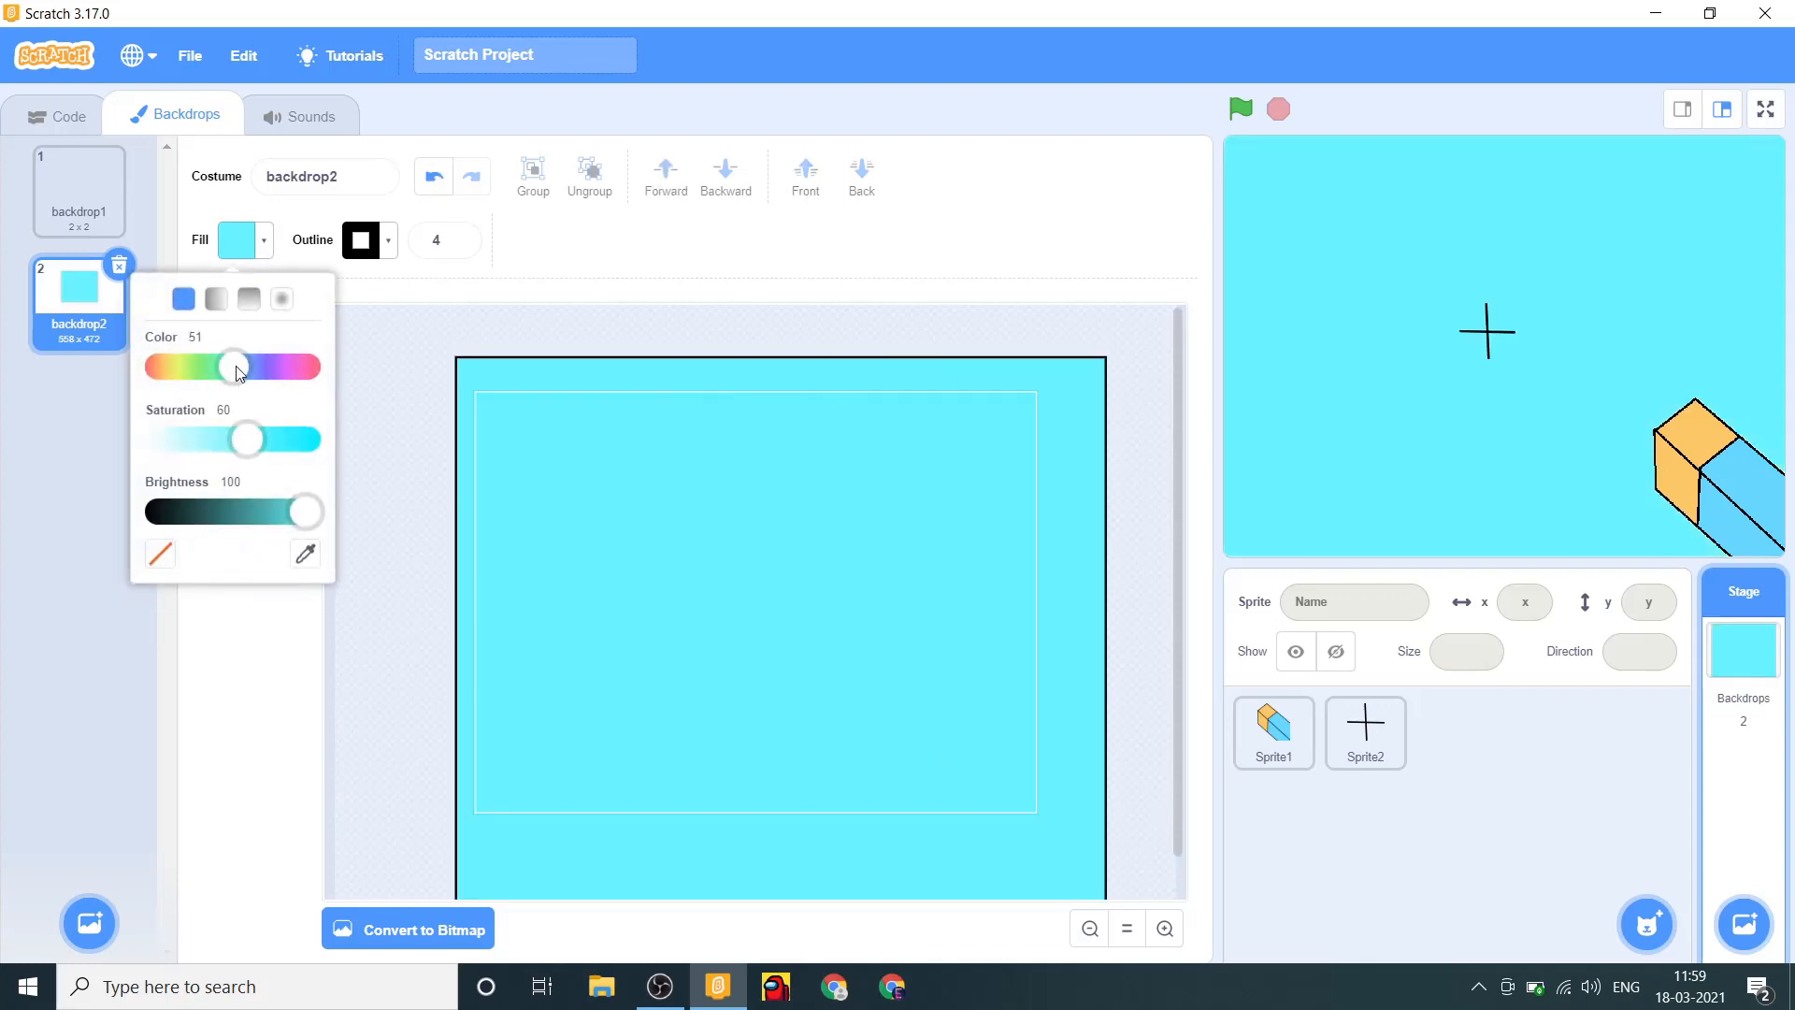
left_click_drag(235, 366, 206, 366)
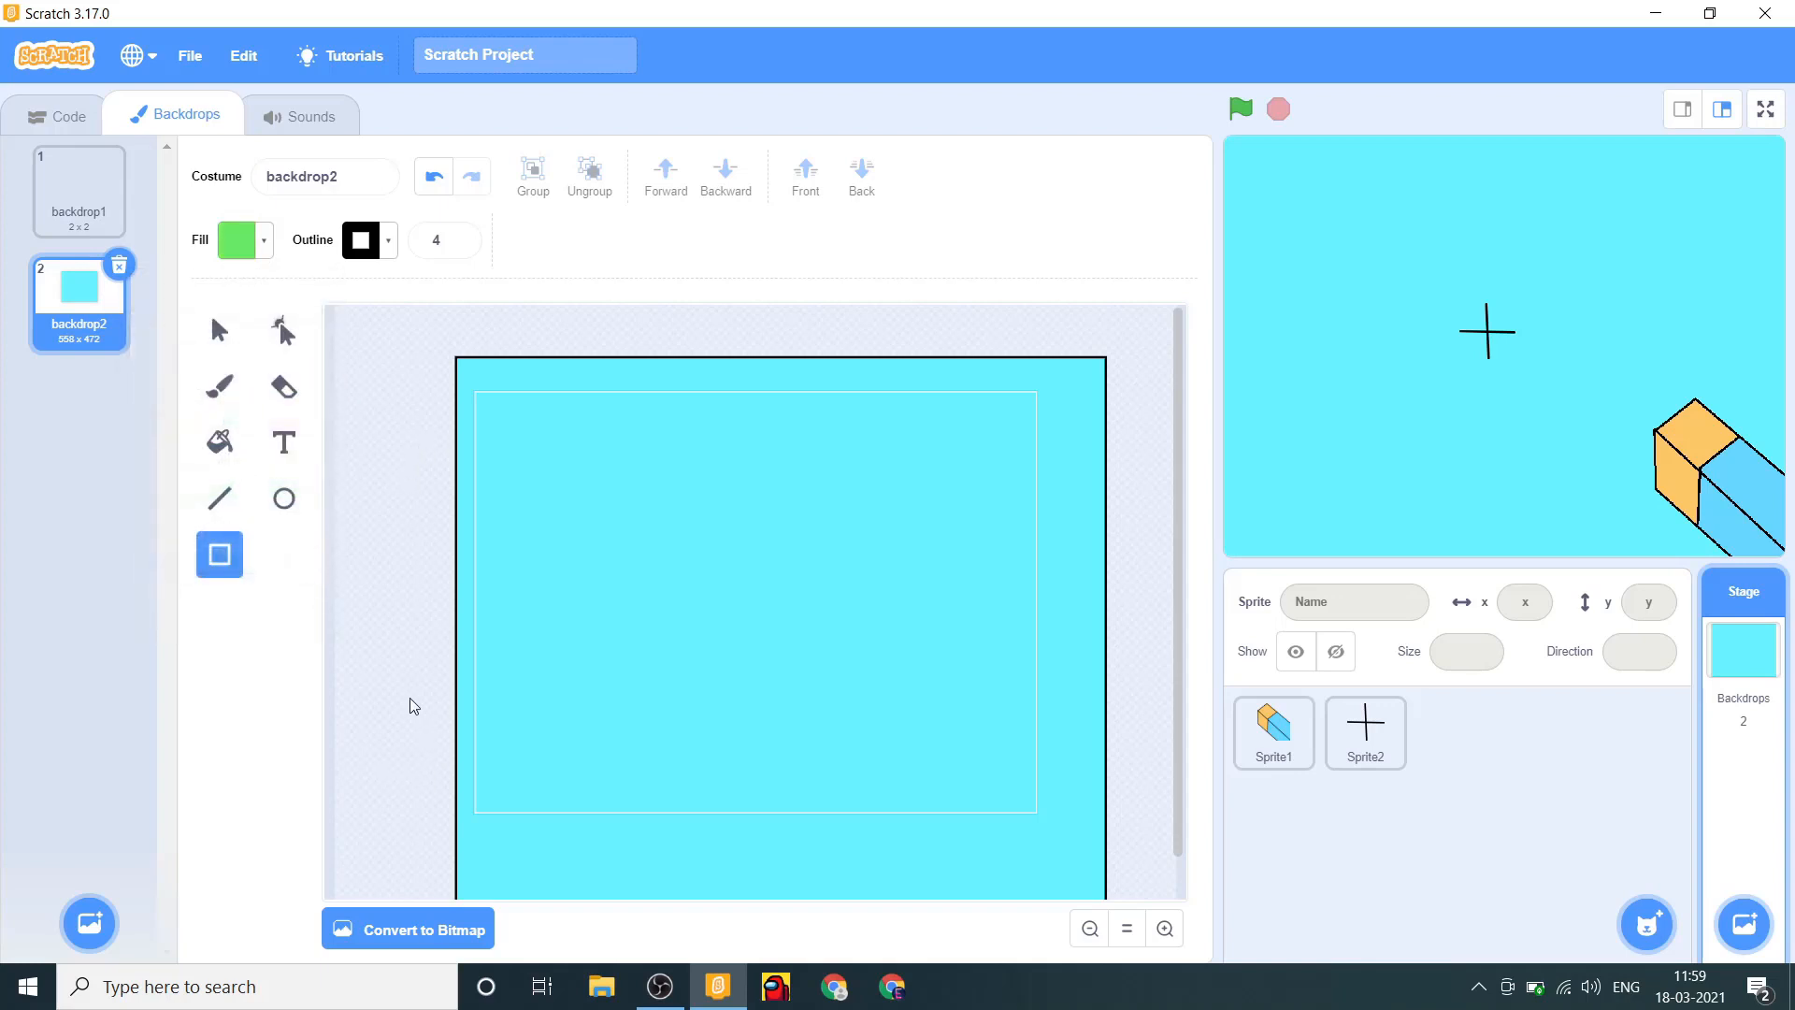
left_click_drag(408, 696, 1149, 904)
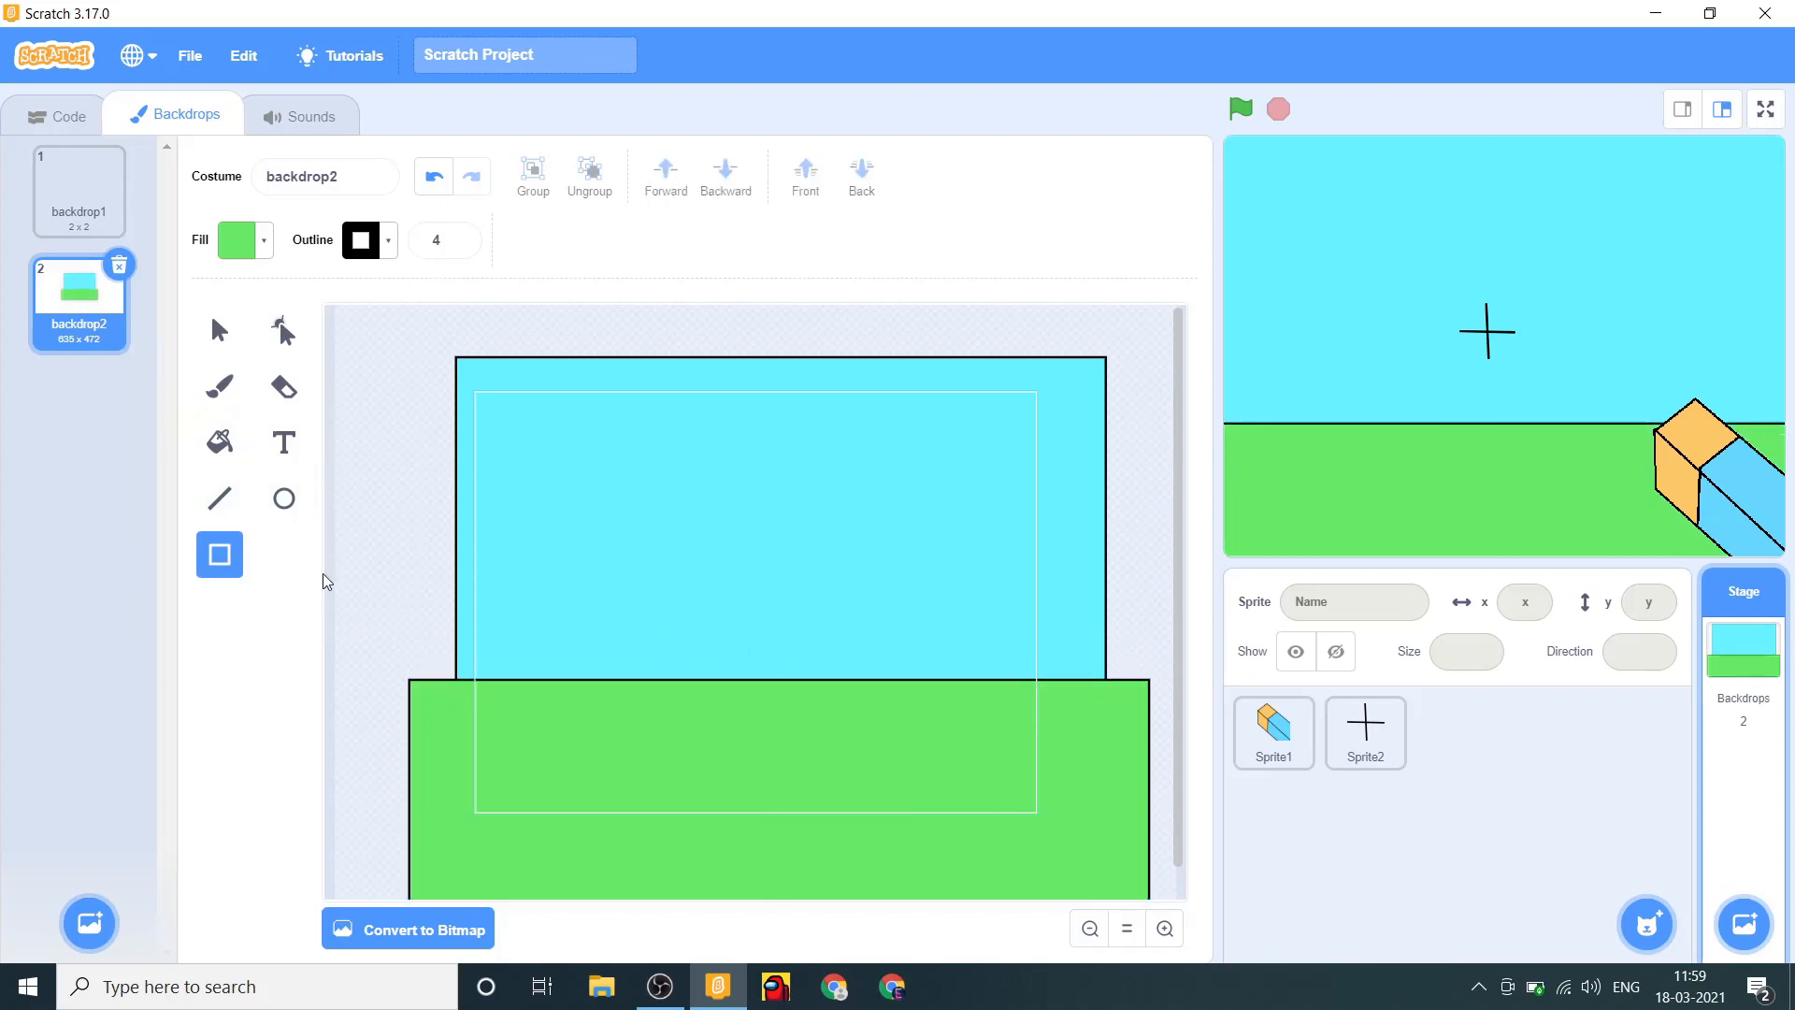
Add a yellow square sun to the sky and delete the blank backdrop1.
left_click(237, 239)
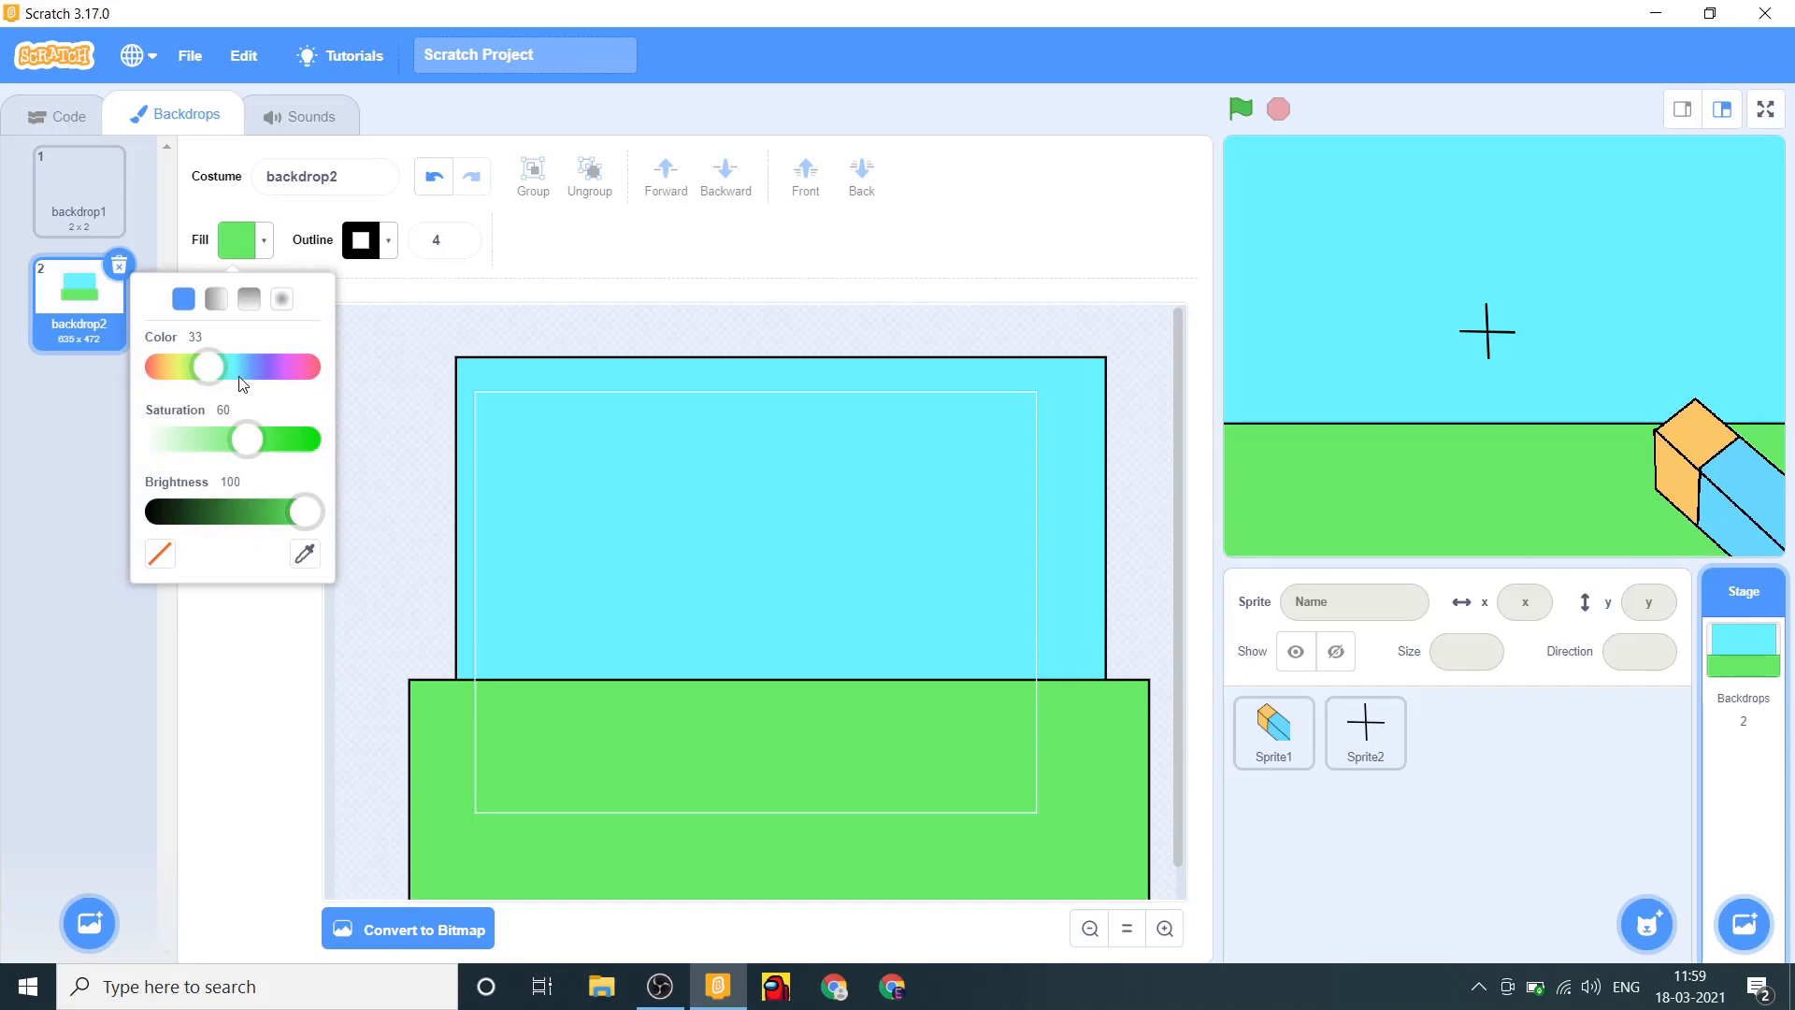
left_click_drag(205, 367, 174, 367)
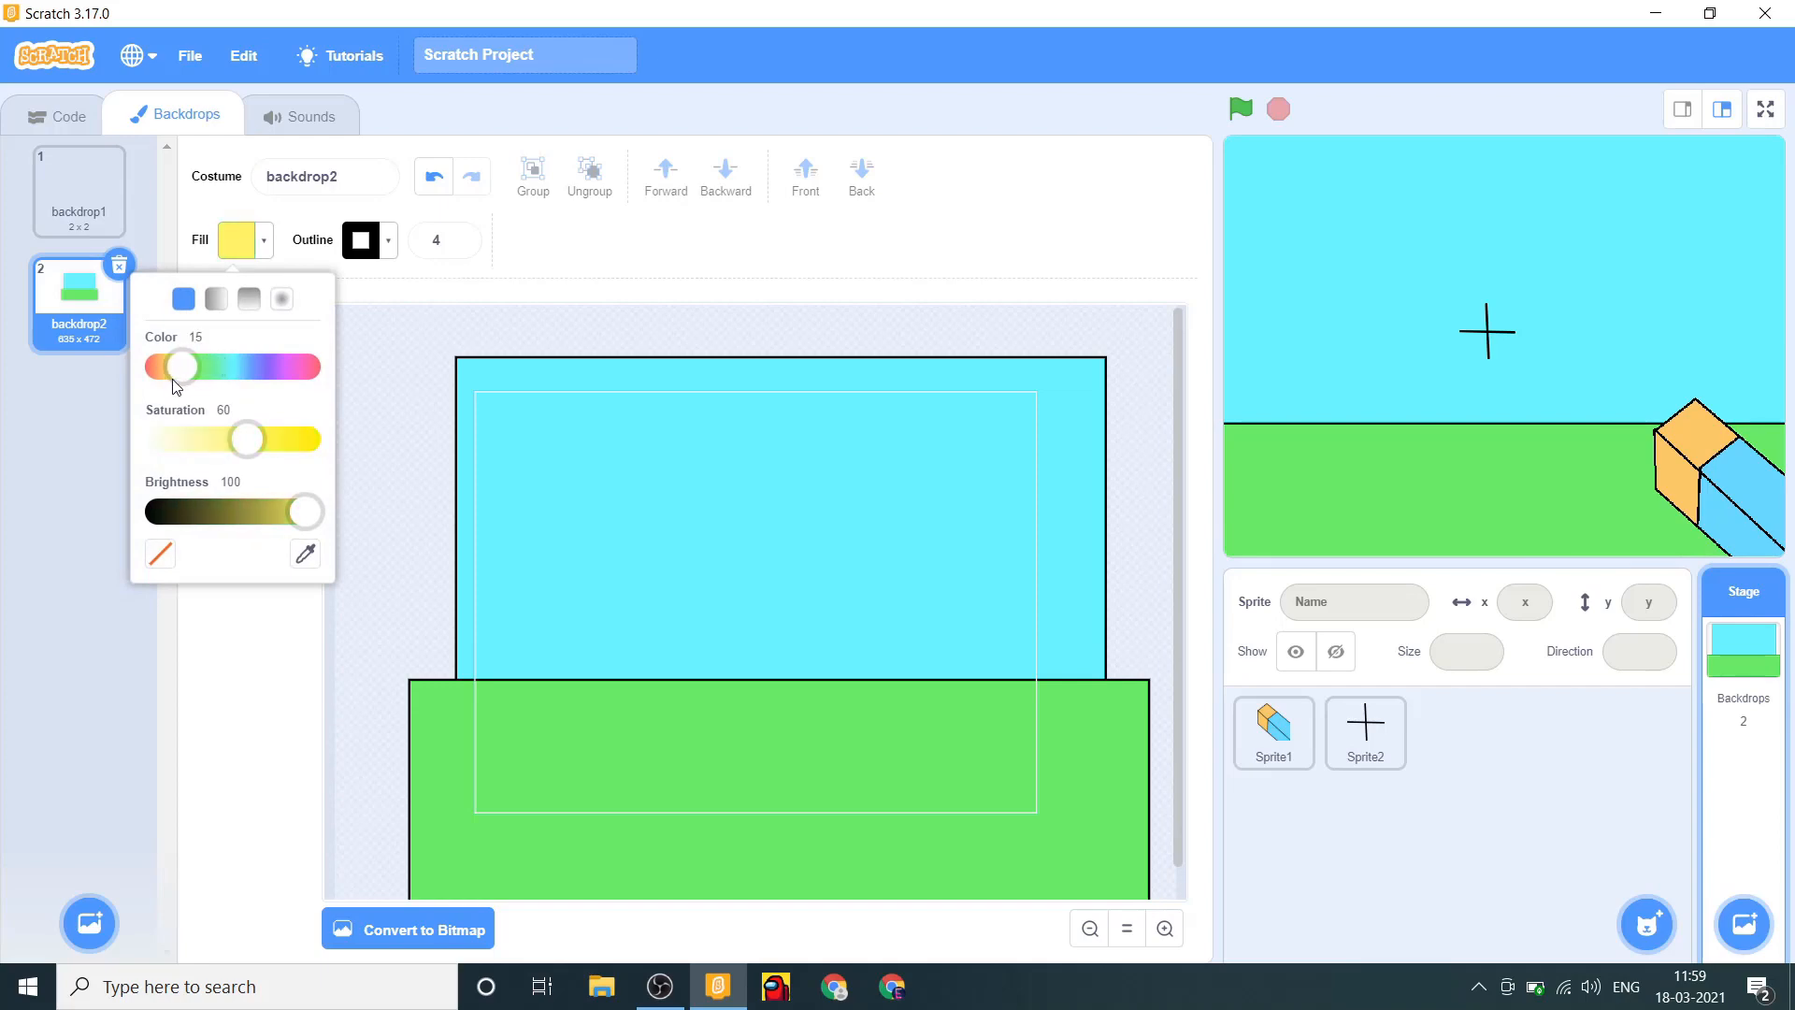
left_click(499, 417)
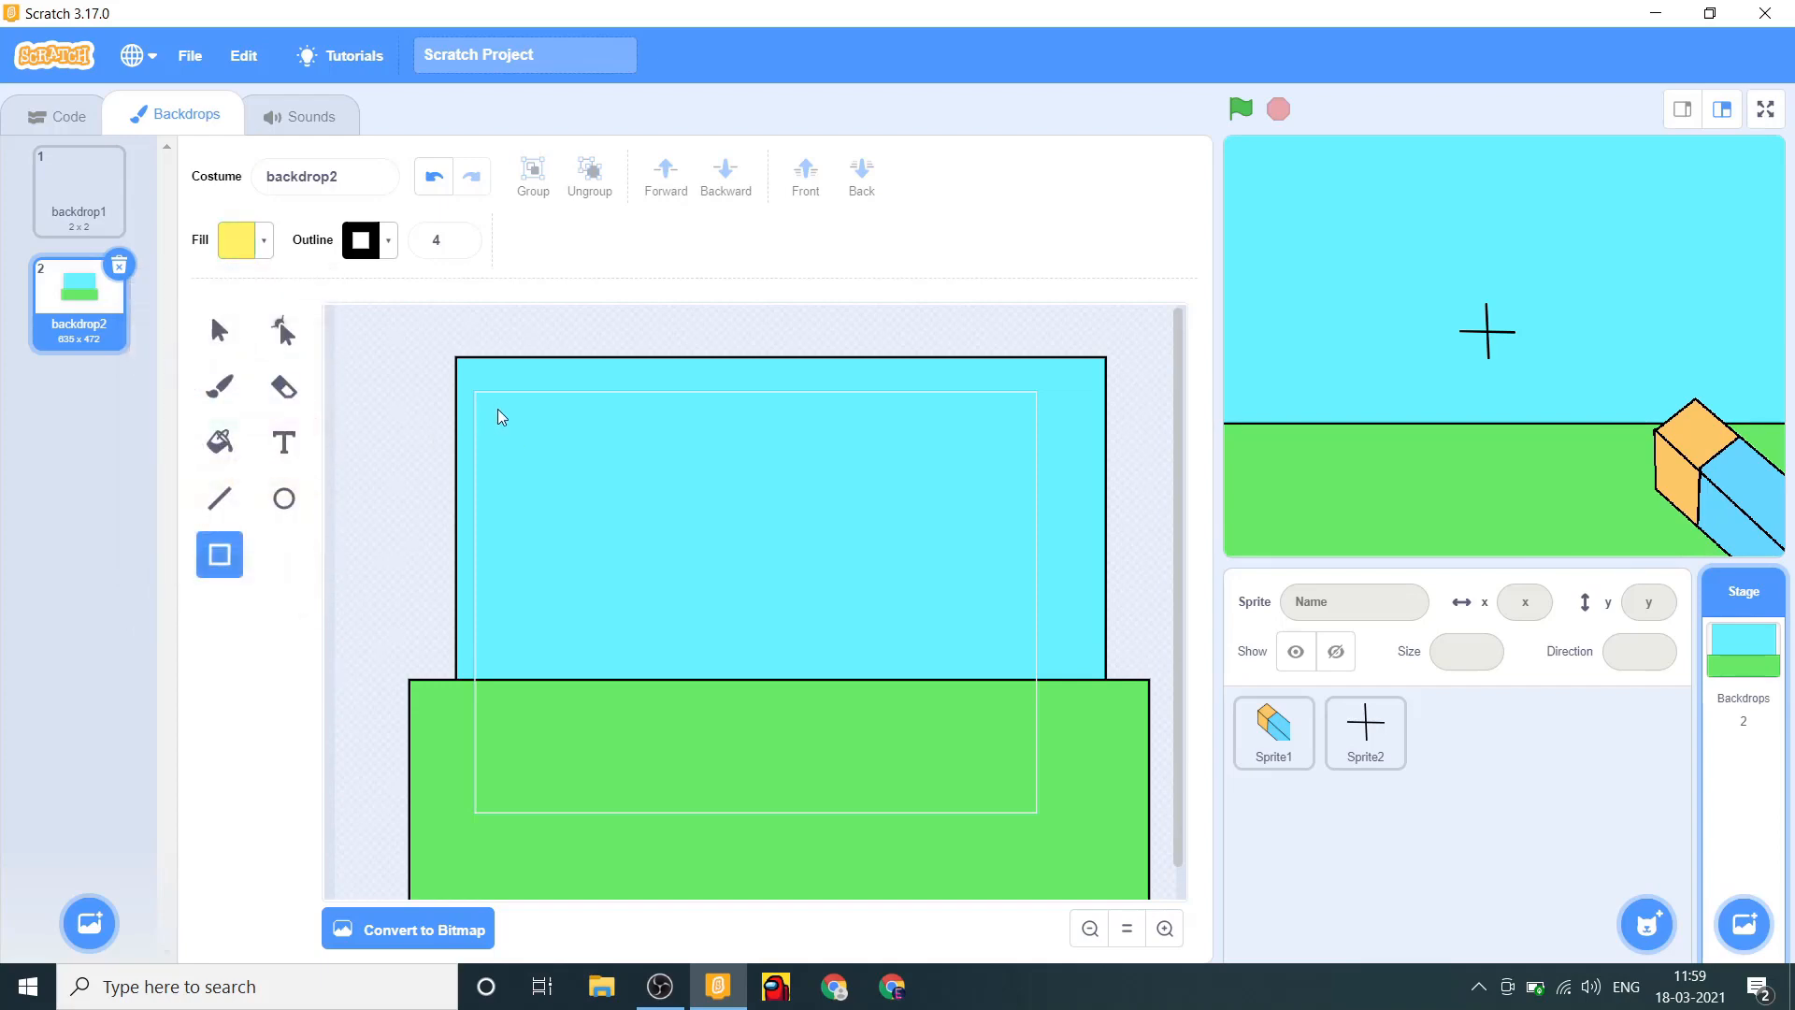
left_click_drag(497, 415, 618, 529)
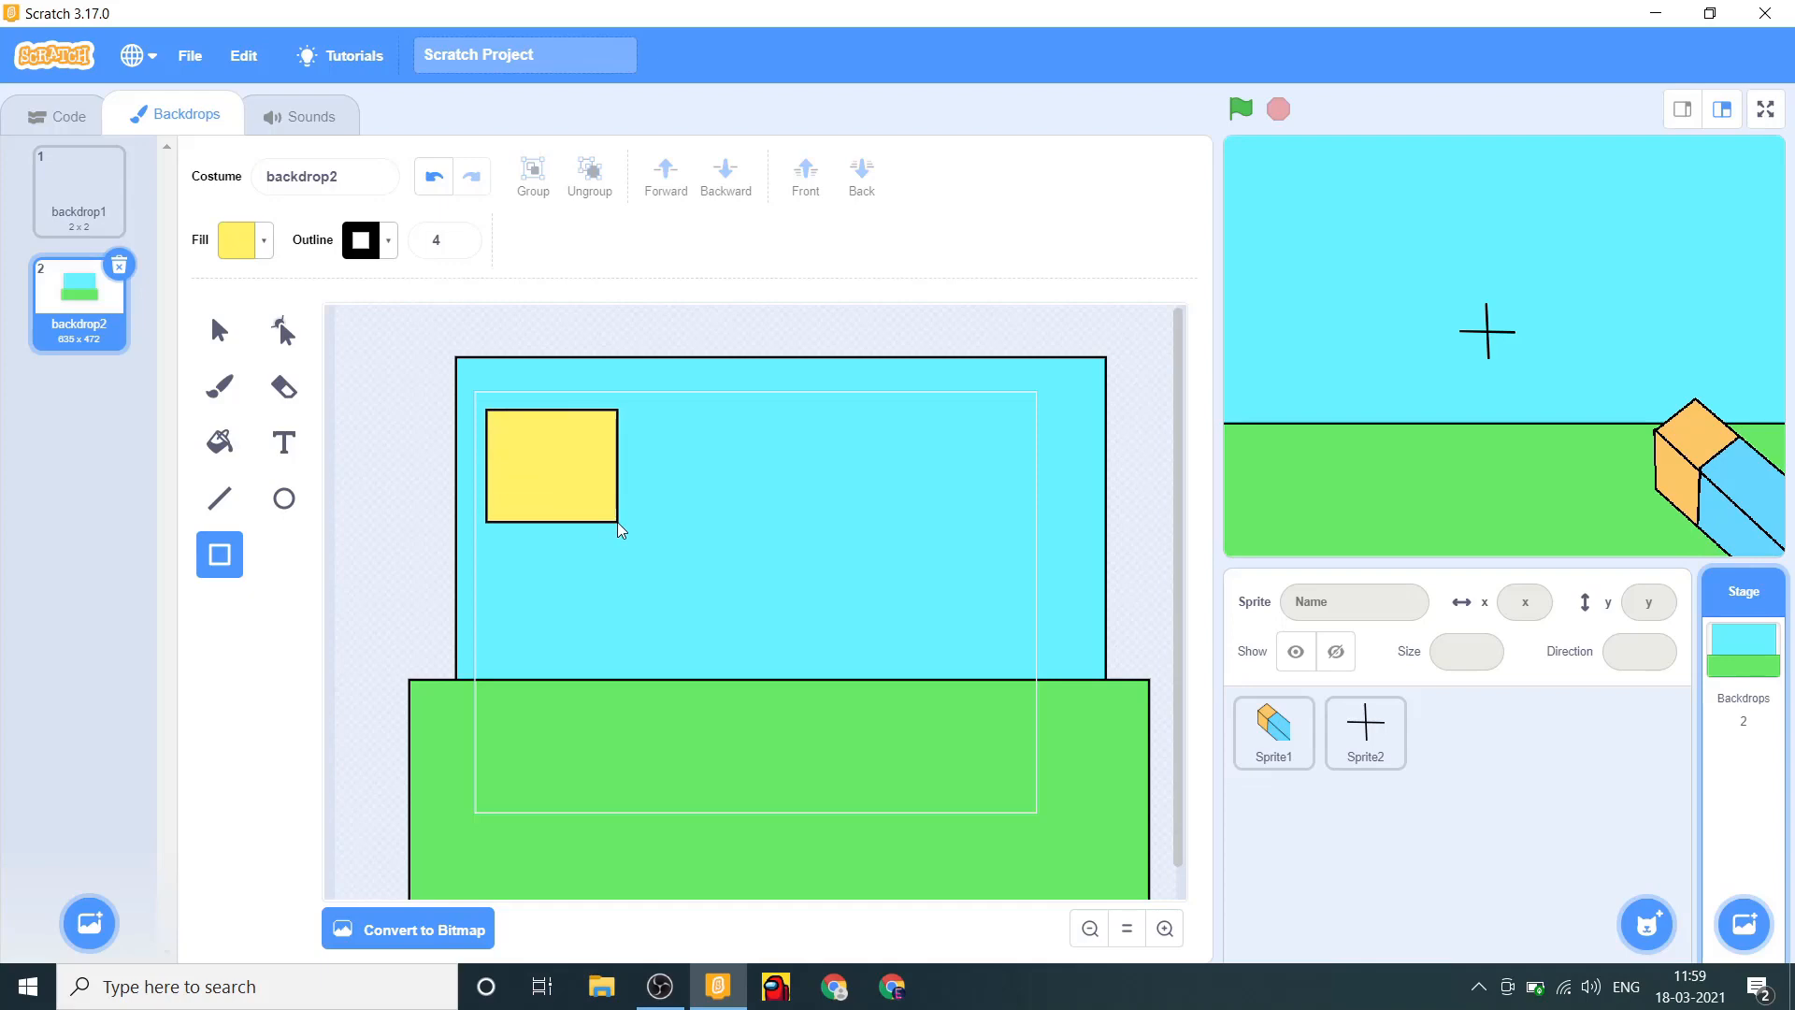
left_click_drag(550, 463, 578, 483)
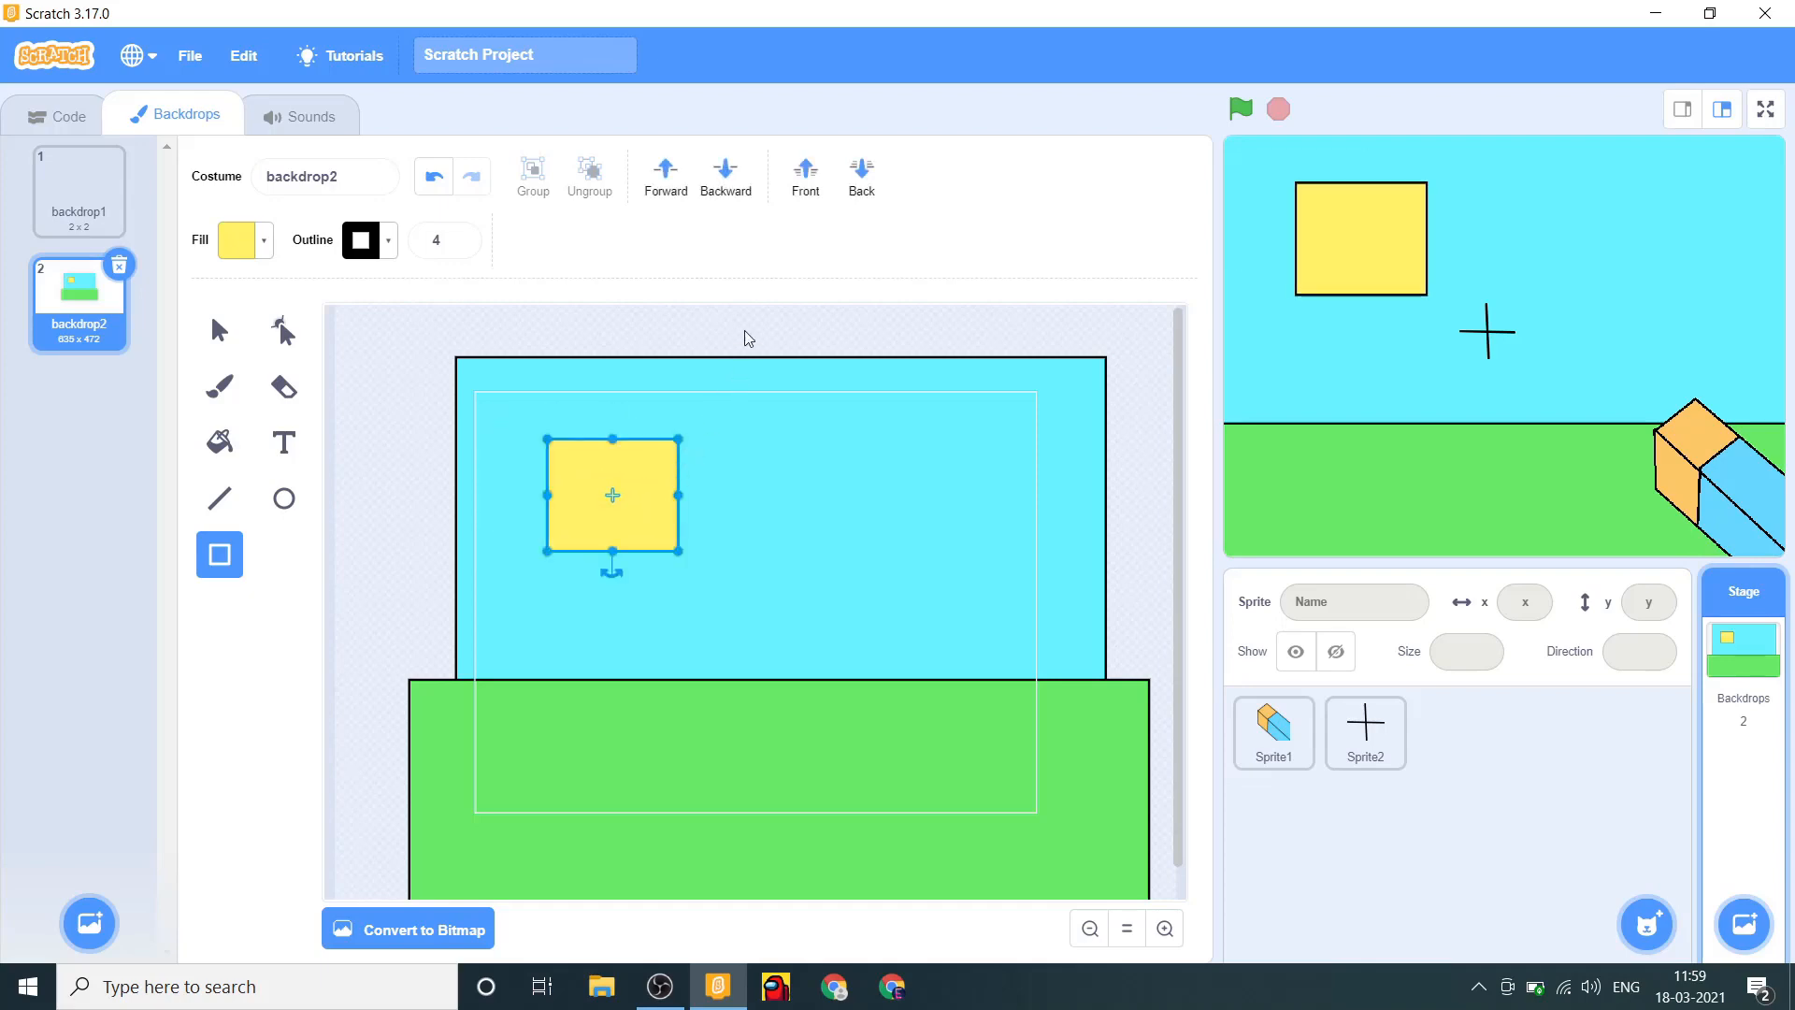
left_click(78, 189)
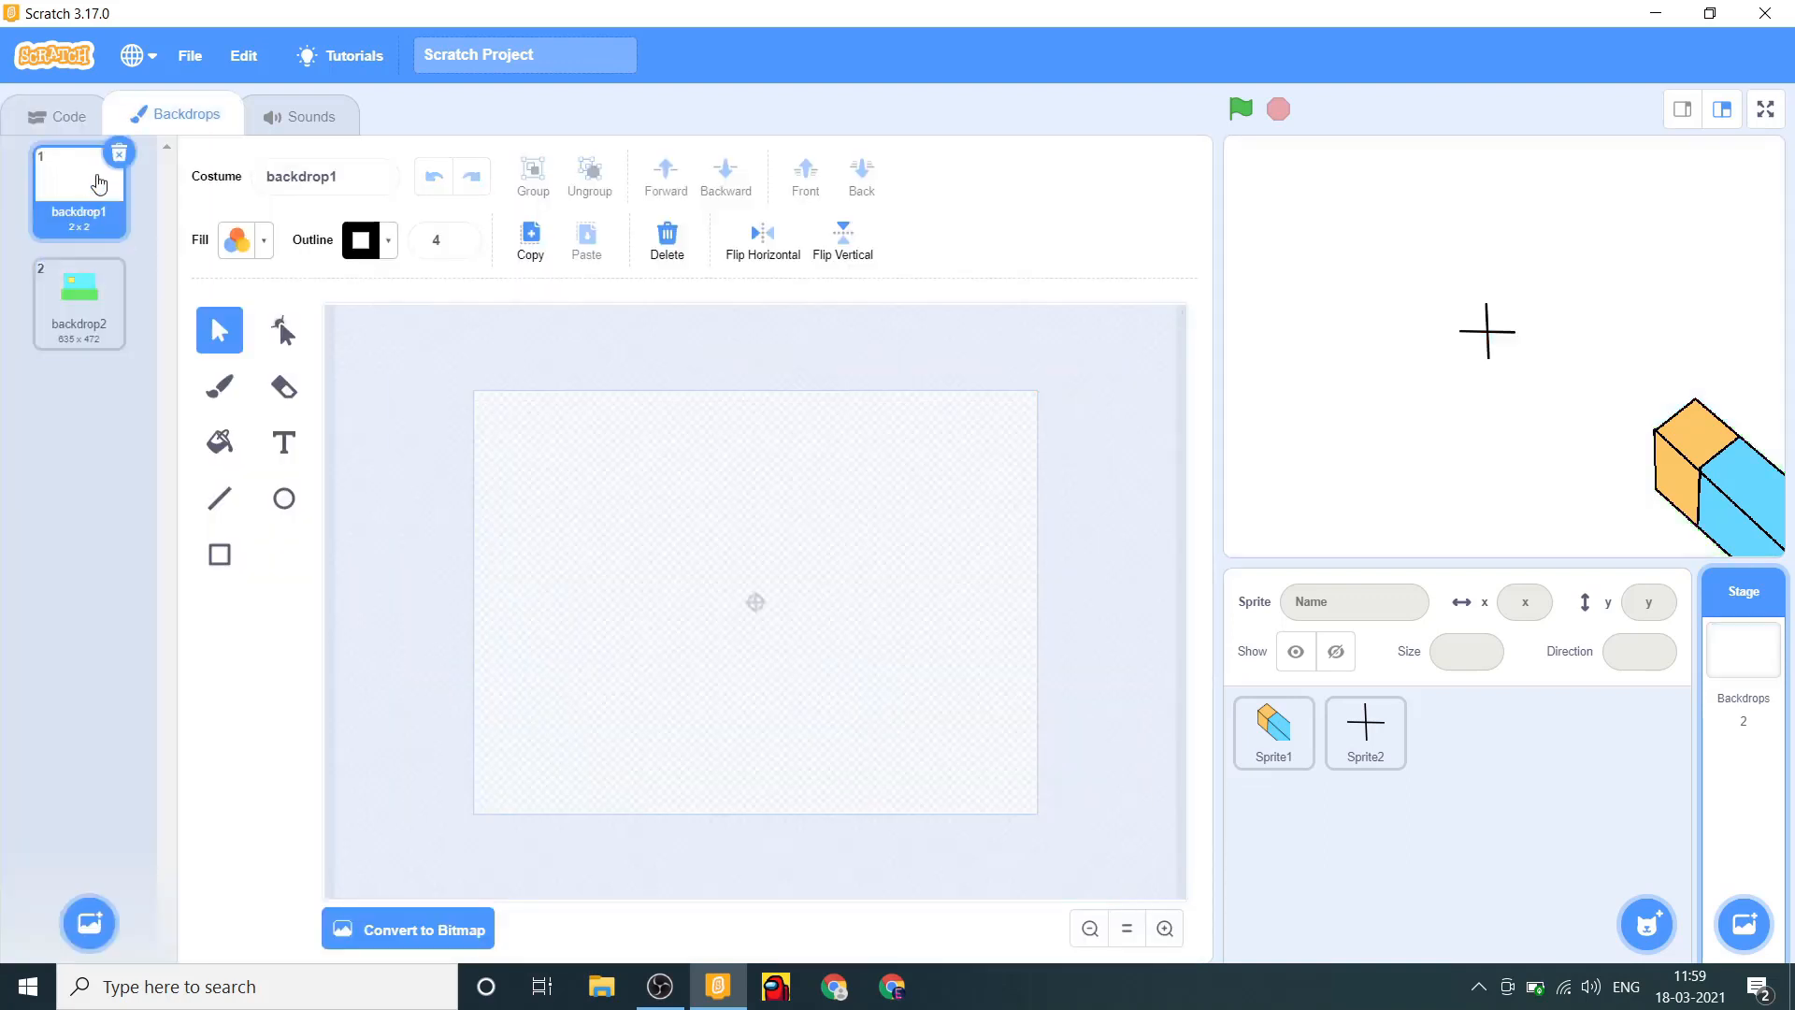
left_click(68, 114)
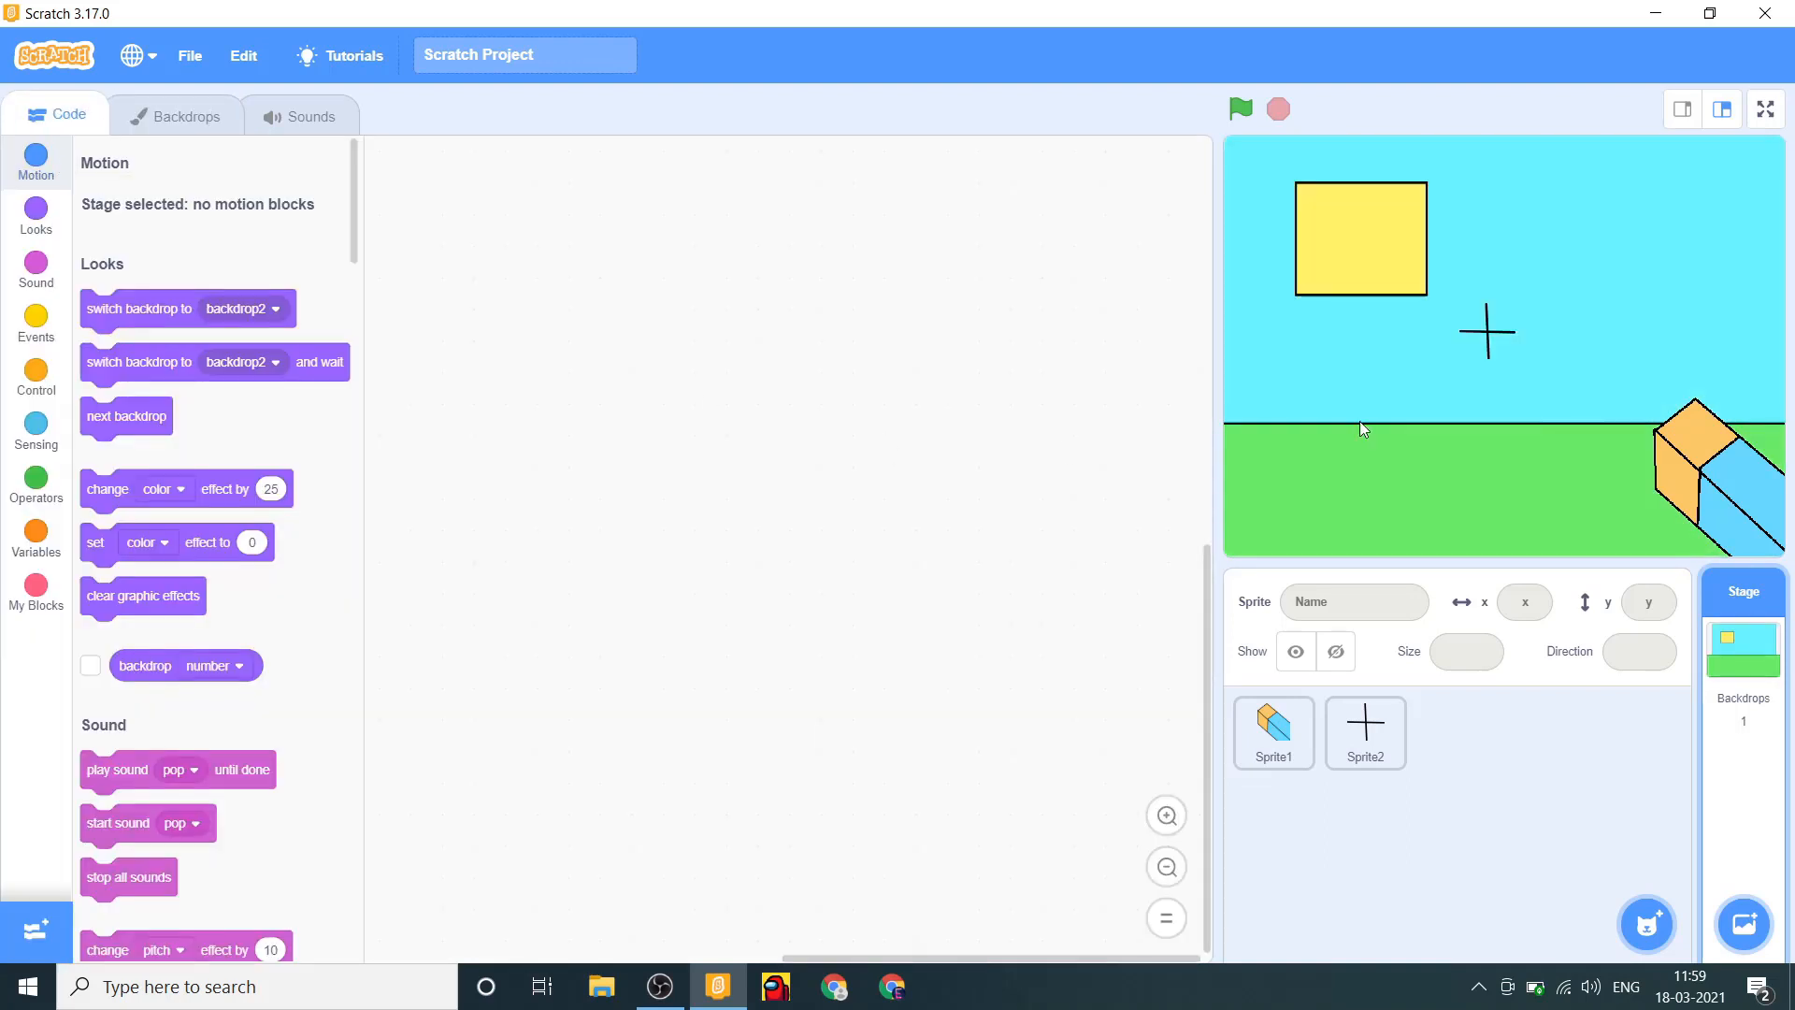
mouse_move(1425, 799)
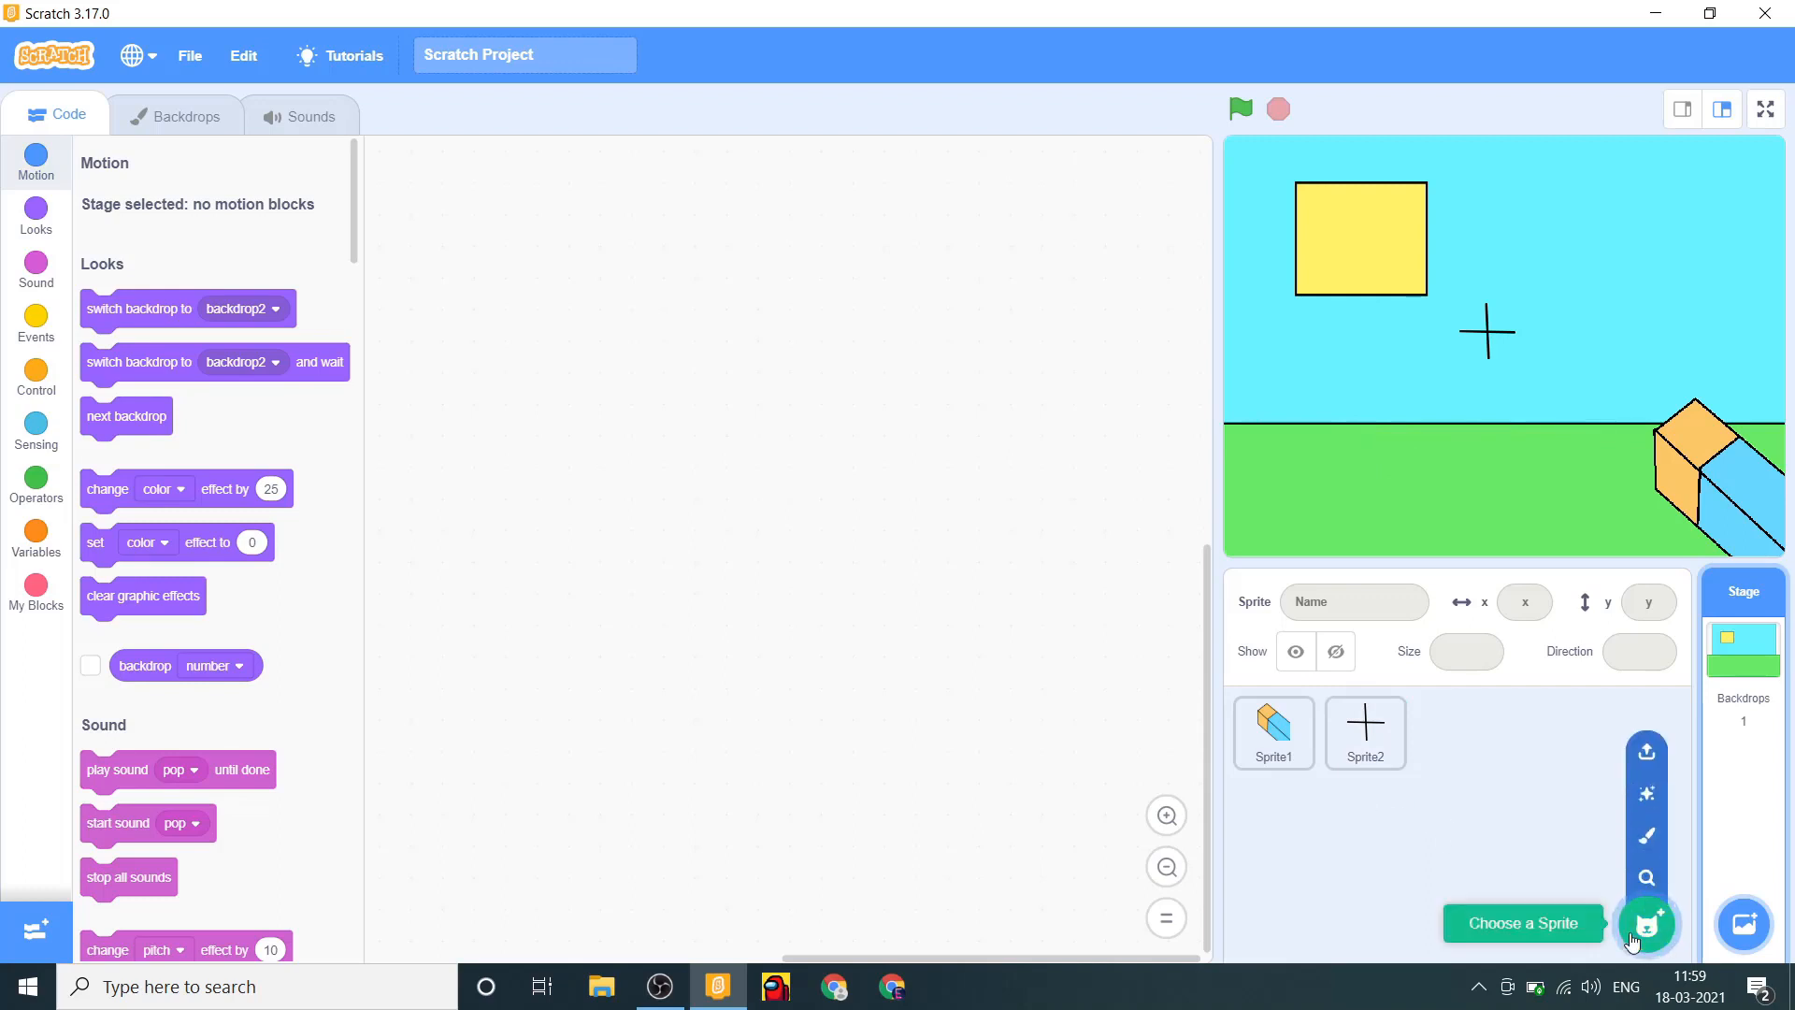
mouse_move(1648, 835)
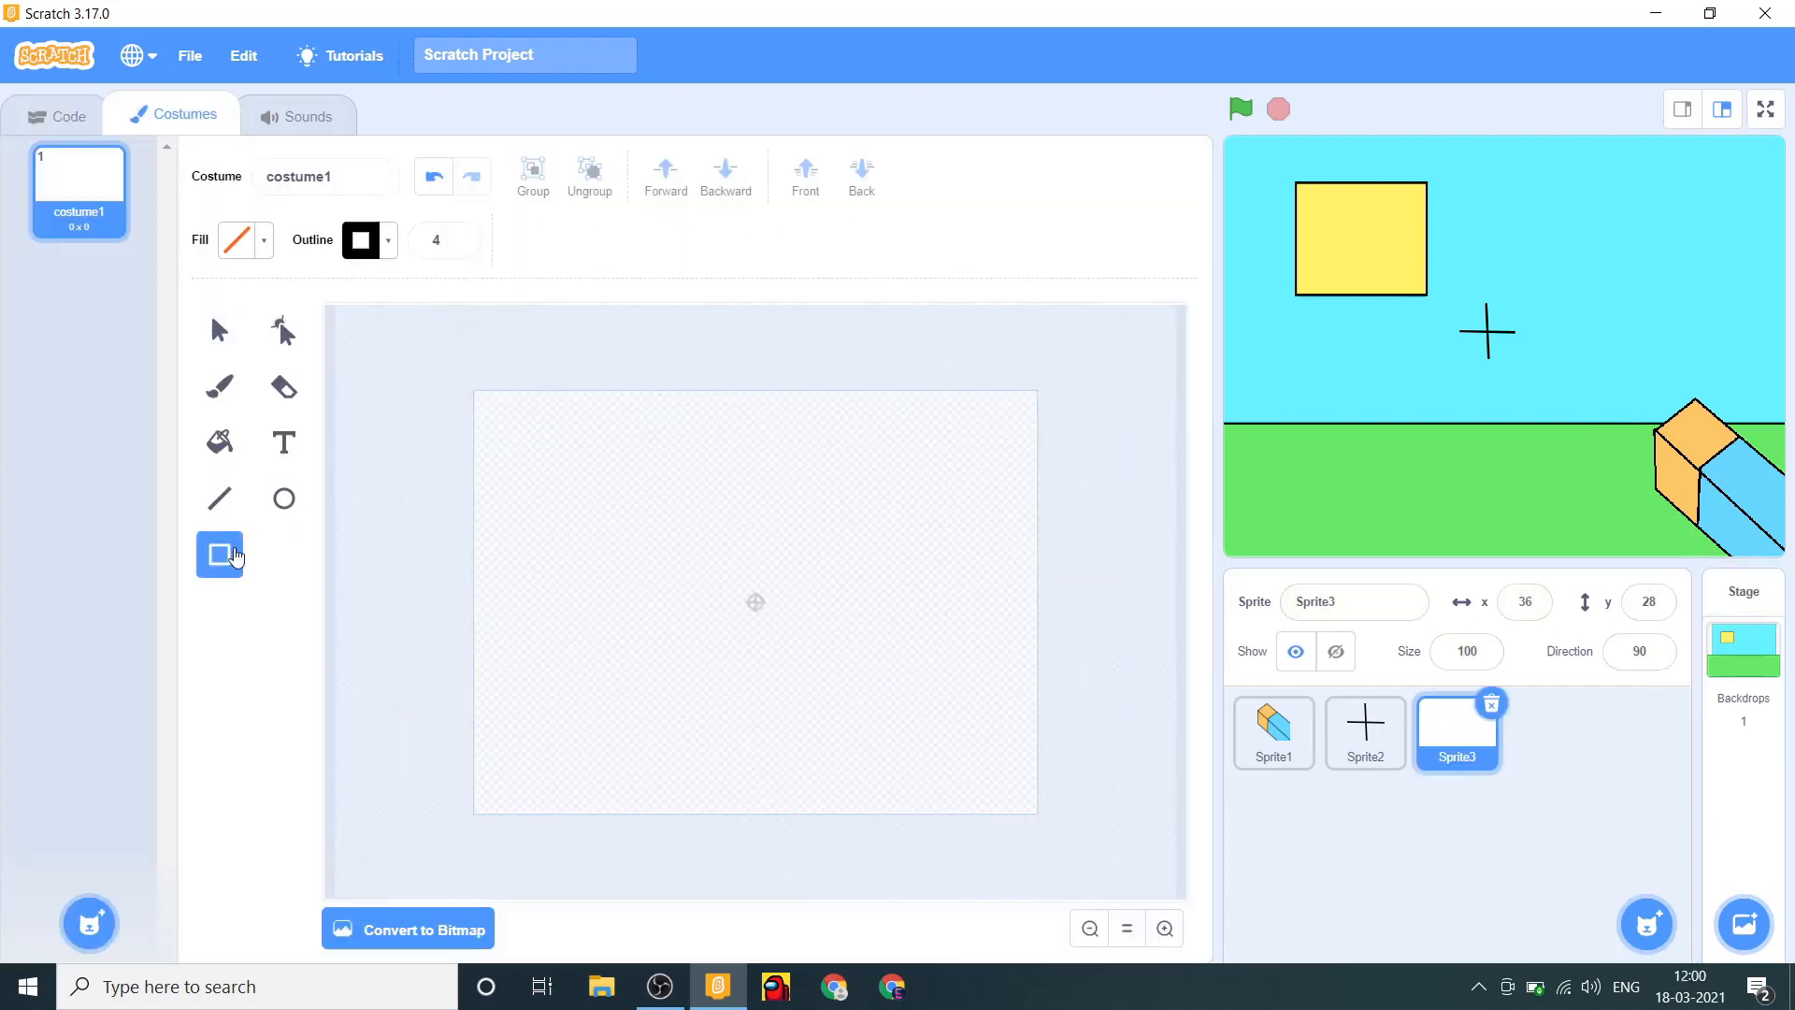
Draw a tall narrow trunk rectangle and a wide crossbar rectangle above it.
left_click_drag(756, 601, 767, 715)
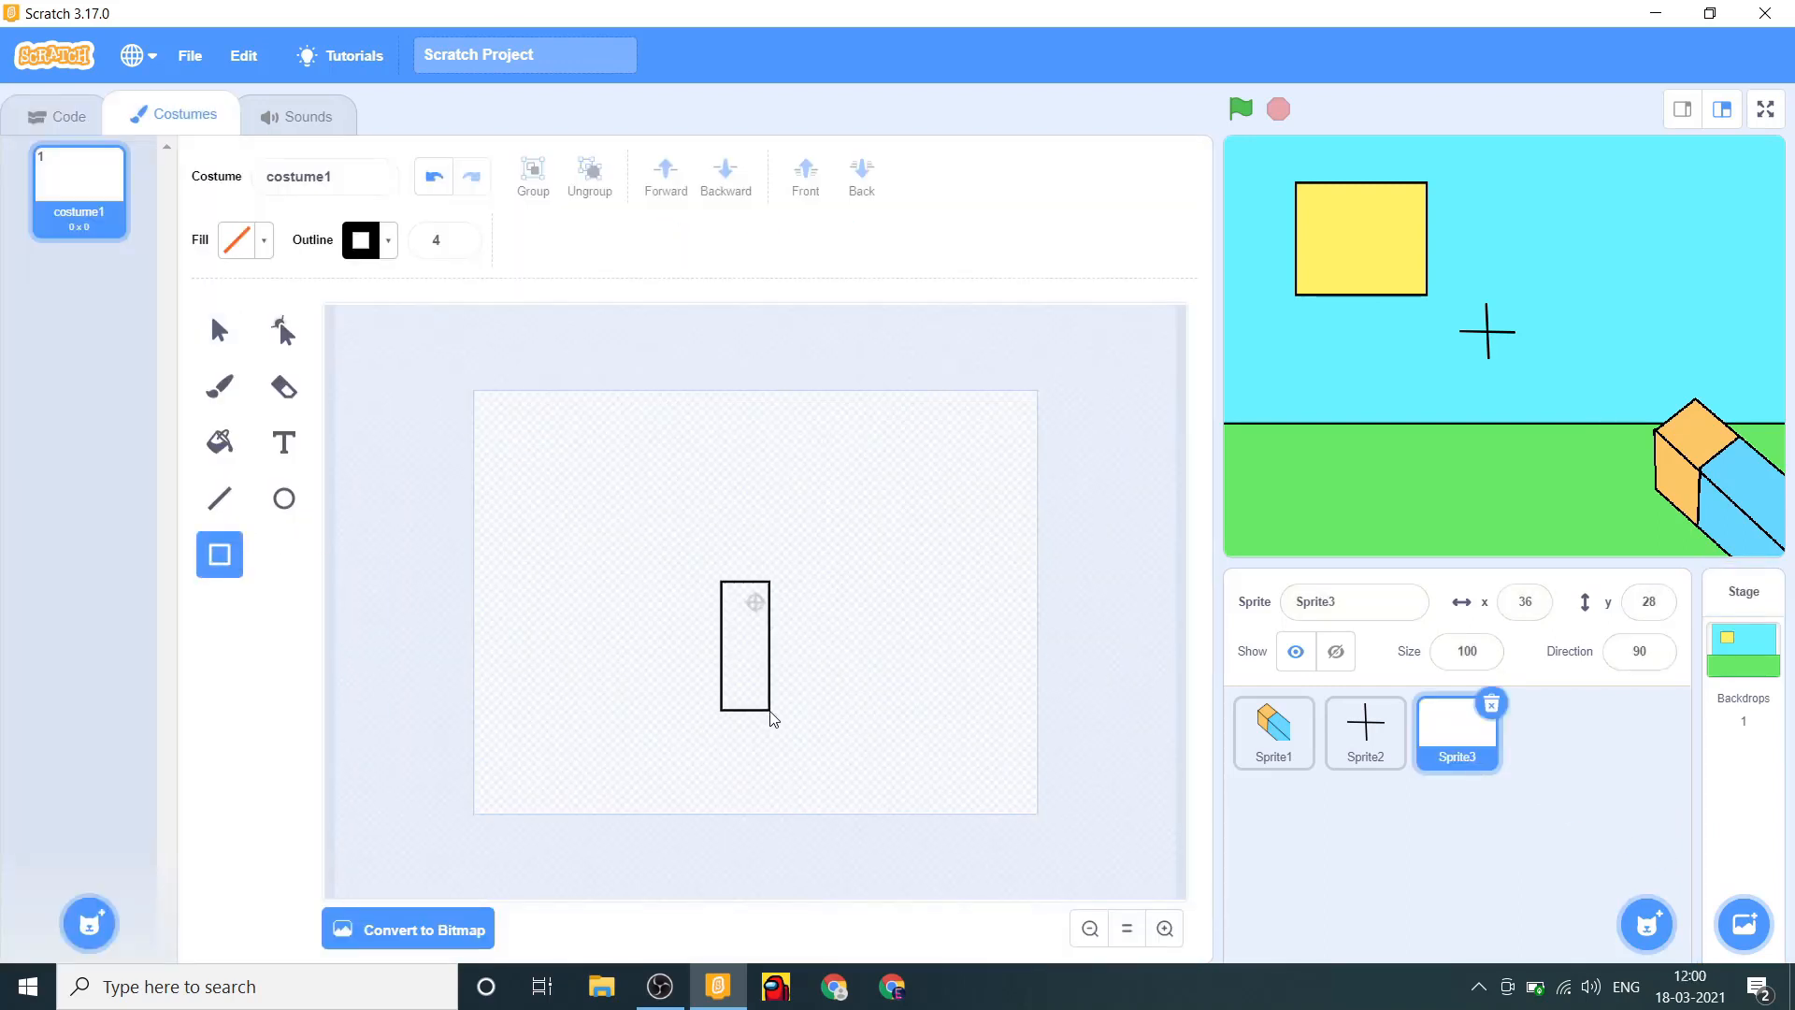
left_click(743, 644)
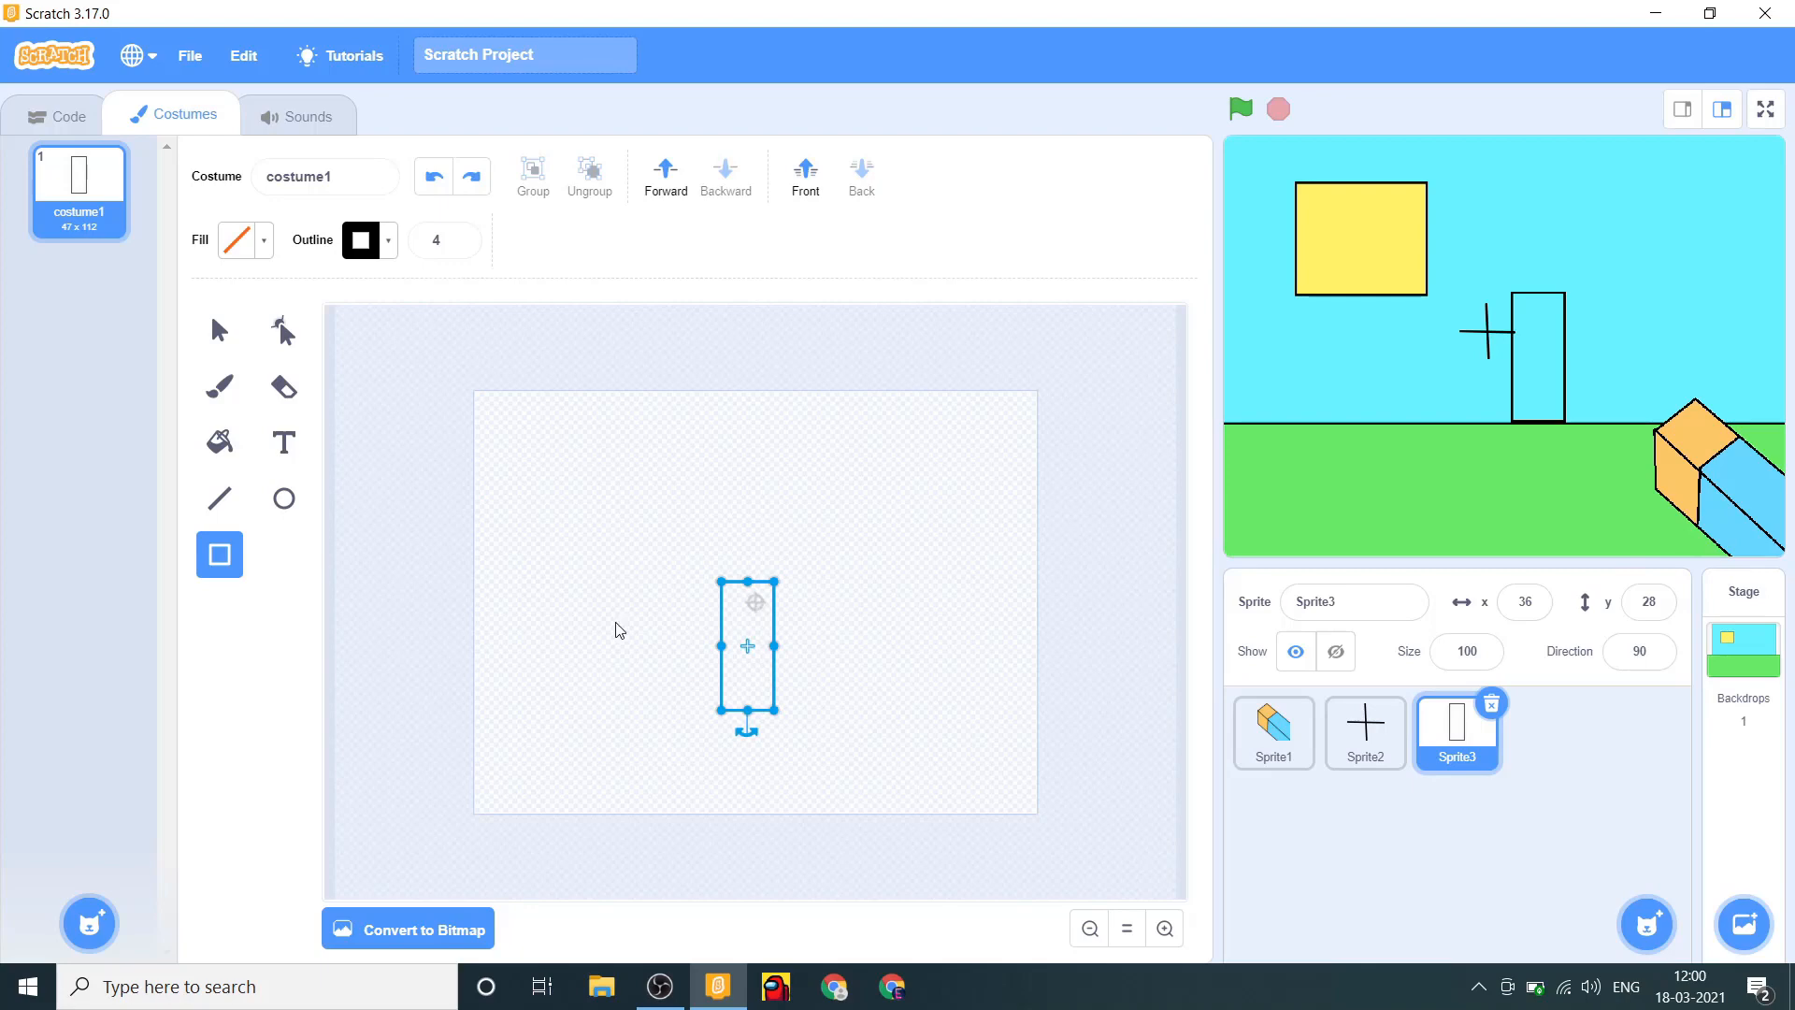
left_click(553, 515)
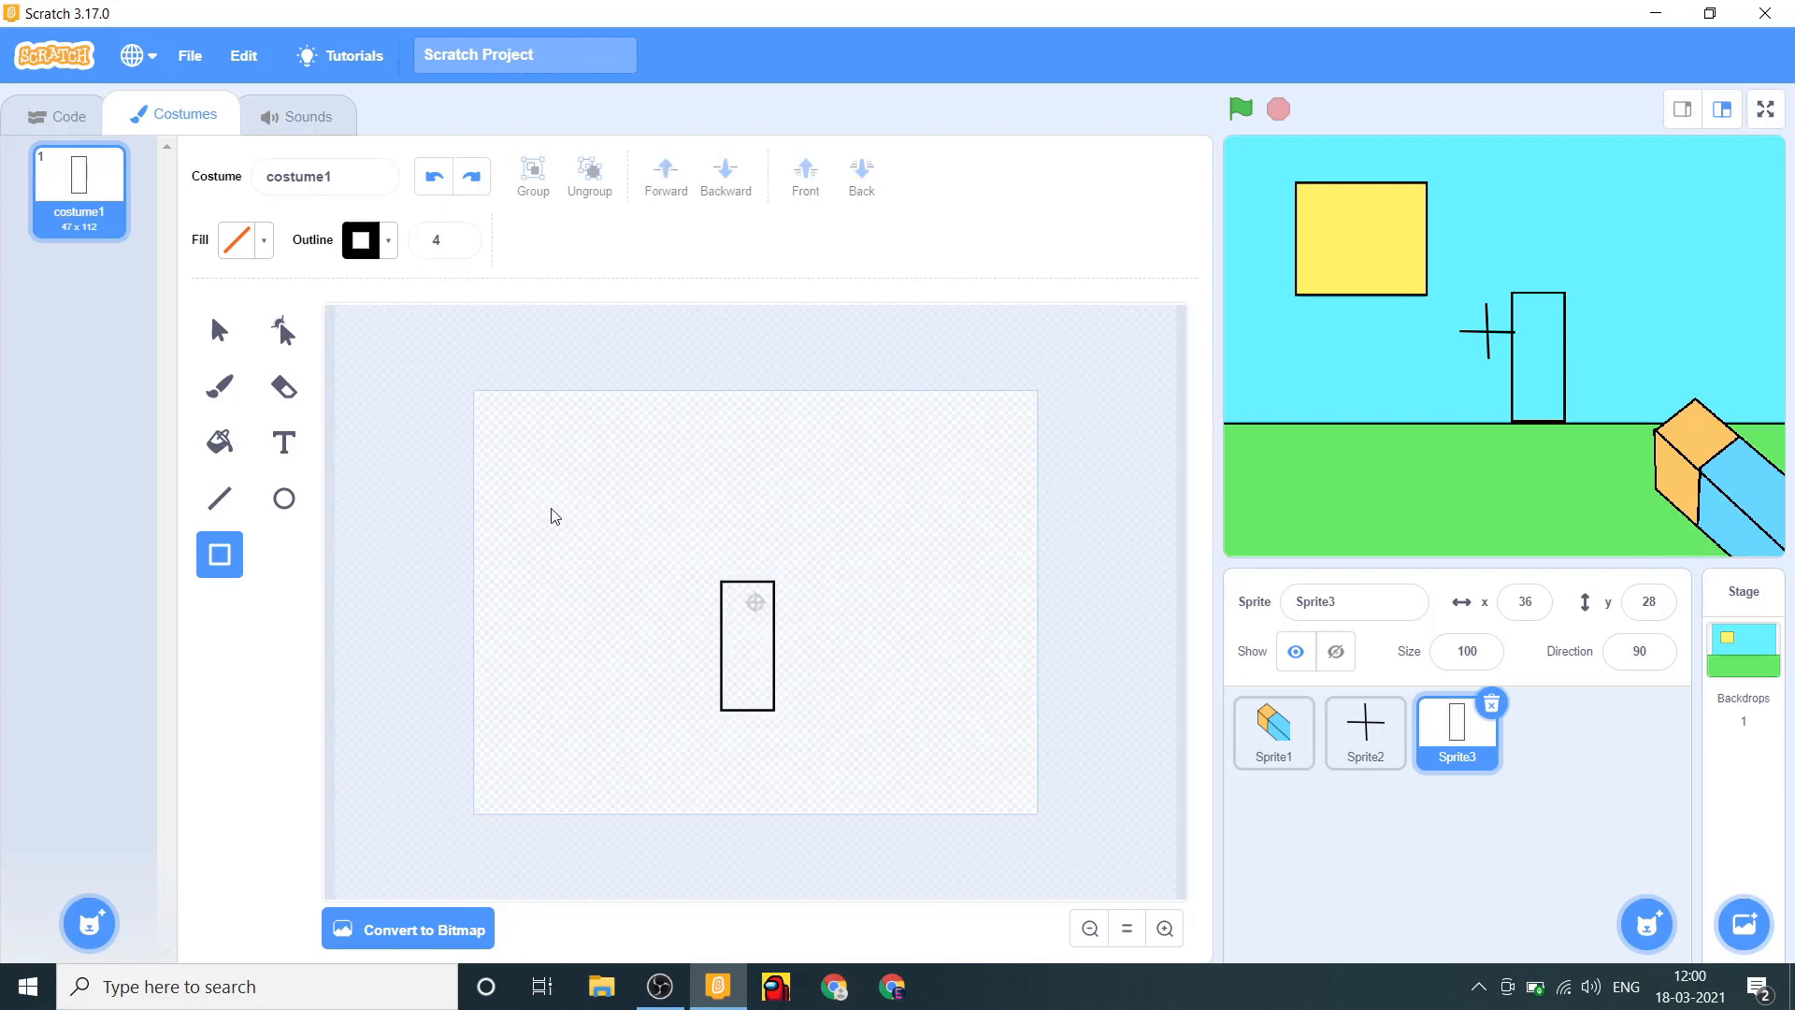
left_click_drag(673, 536, 845, 578)
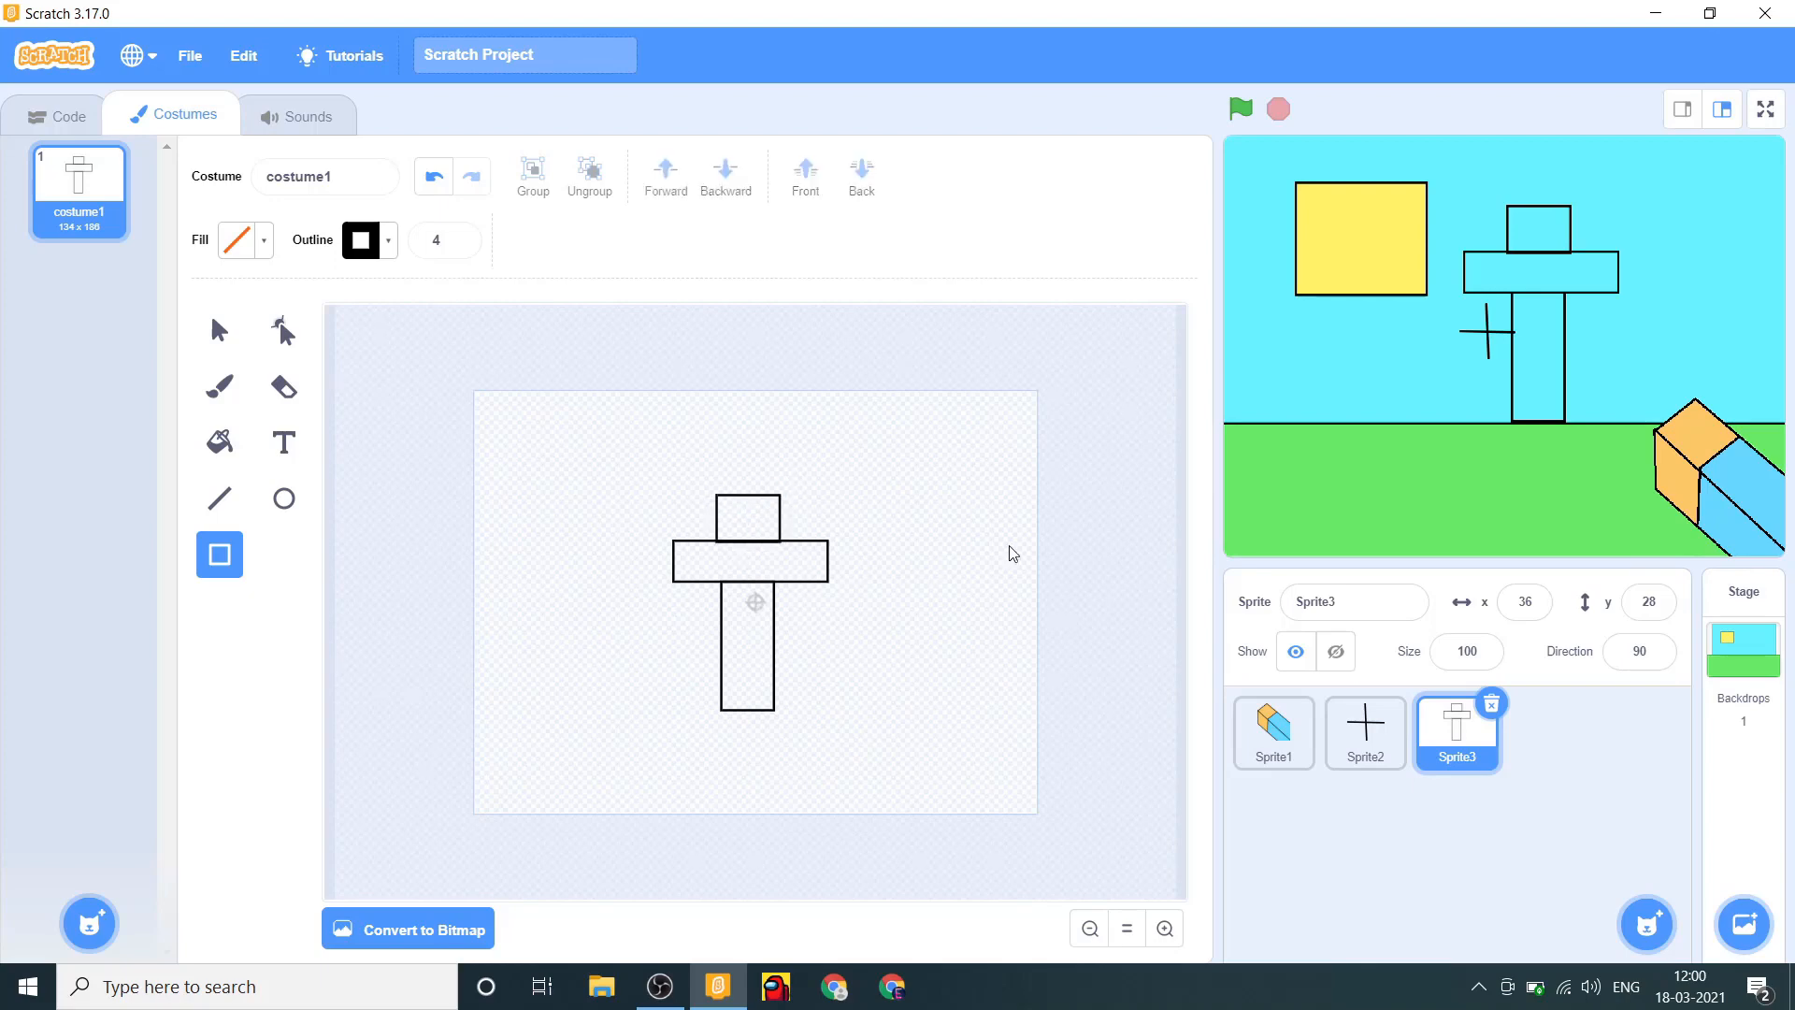
mouse_move(398, 929)
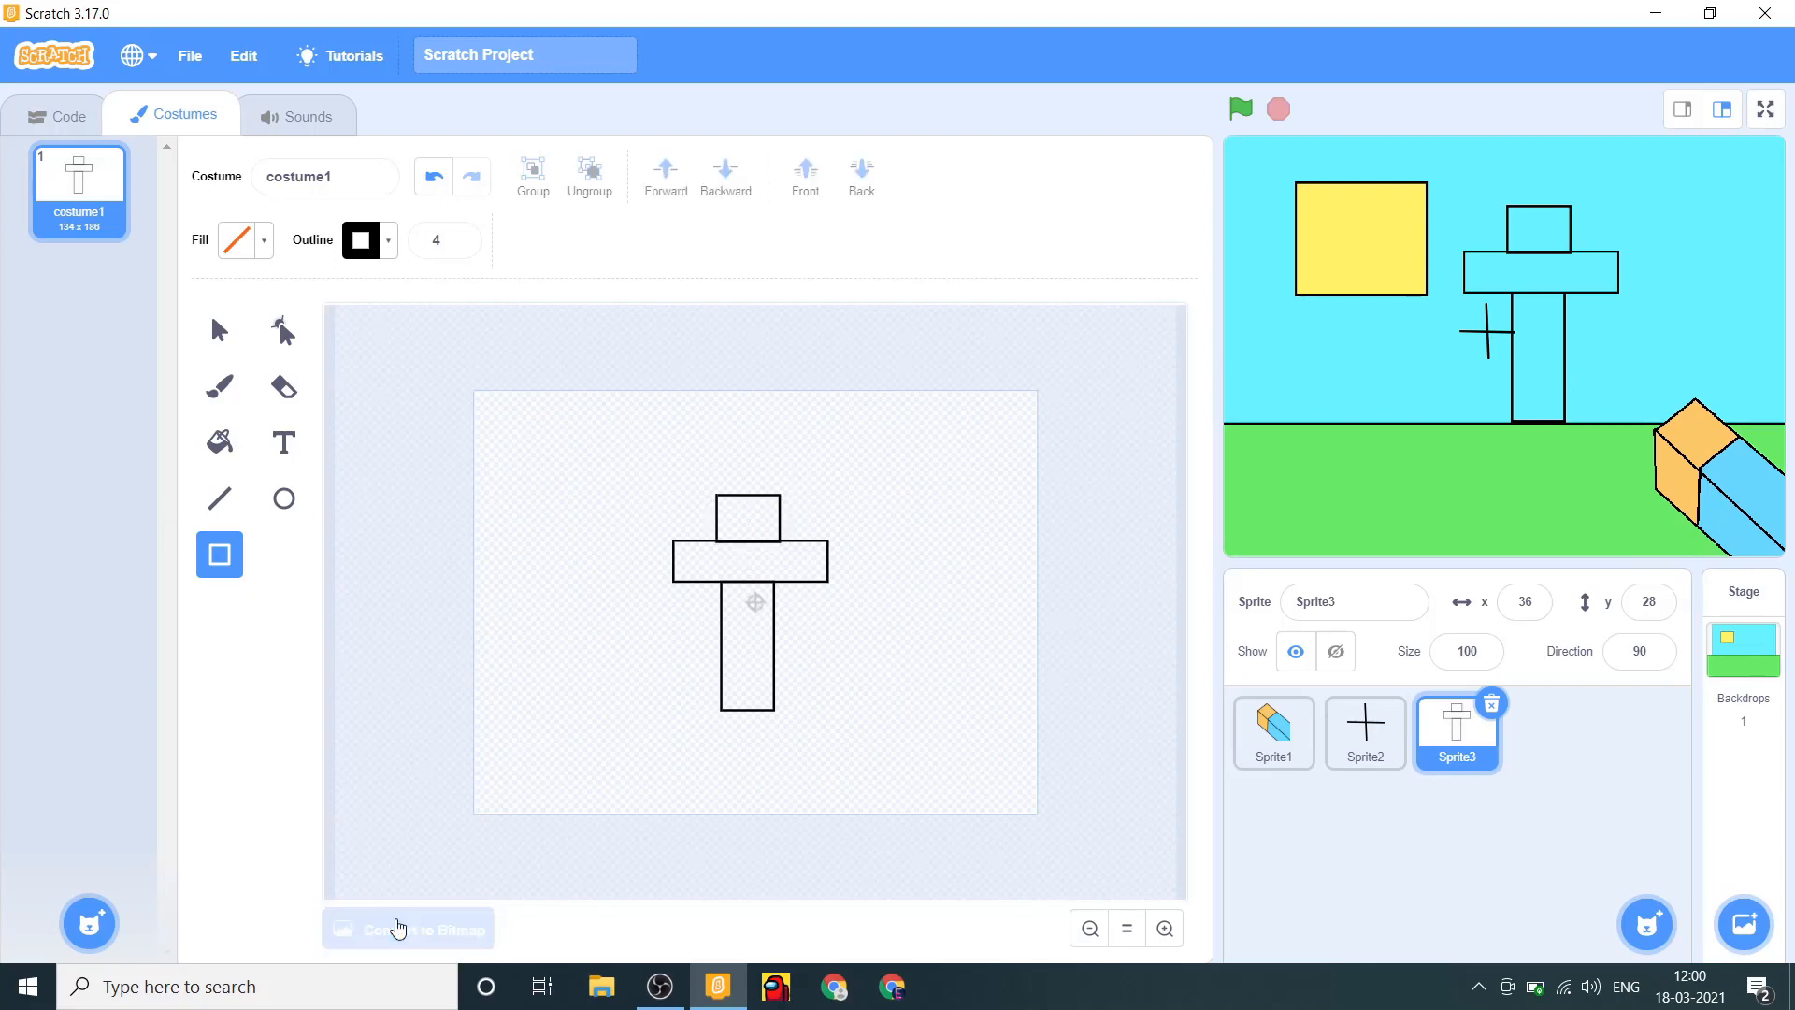
Convert the tree costume to bitmap, fill the top shapes green and the trunk reddish brown.
left_click(406, 929)
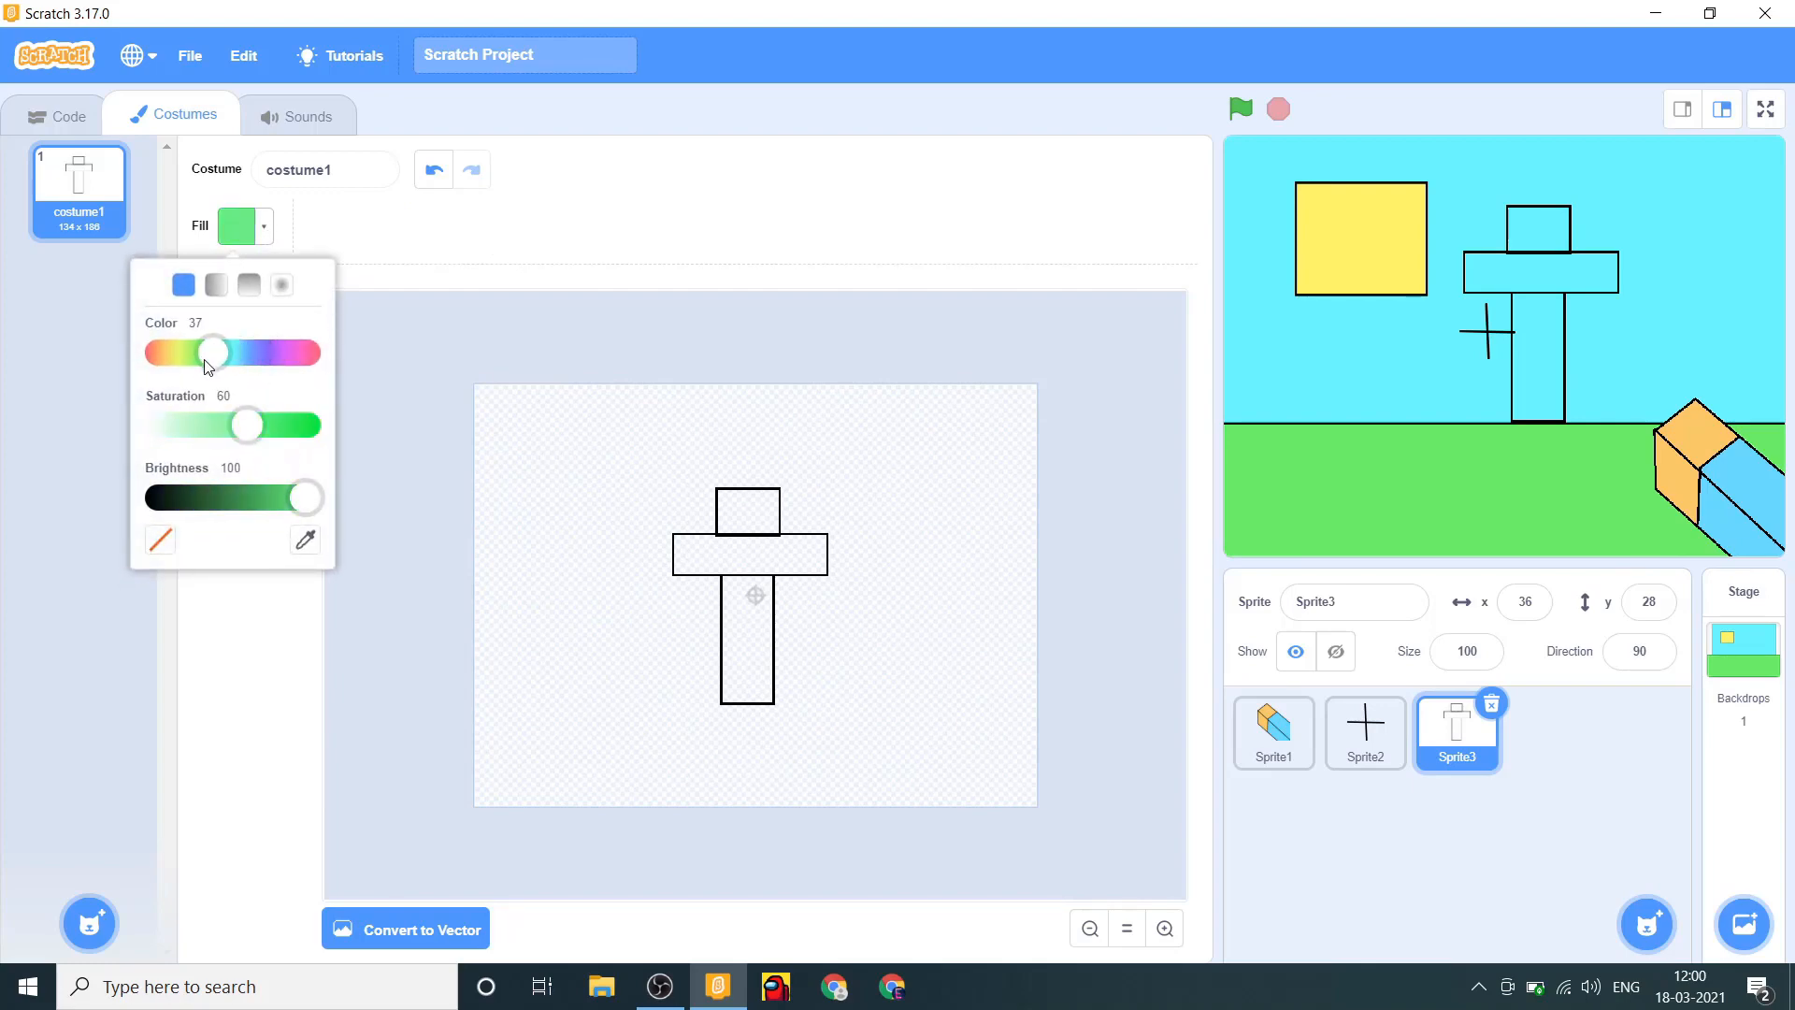
left_click_drag(214, 352, 208, 352)
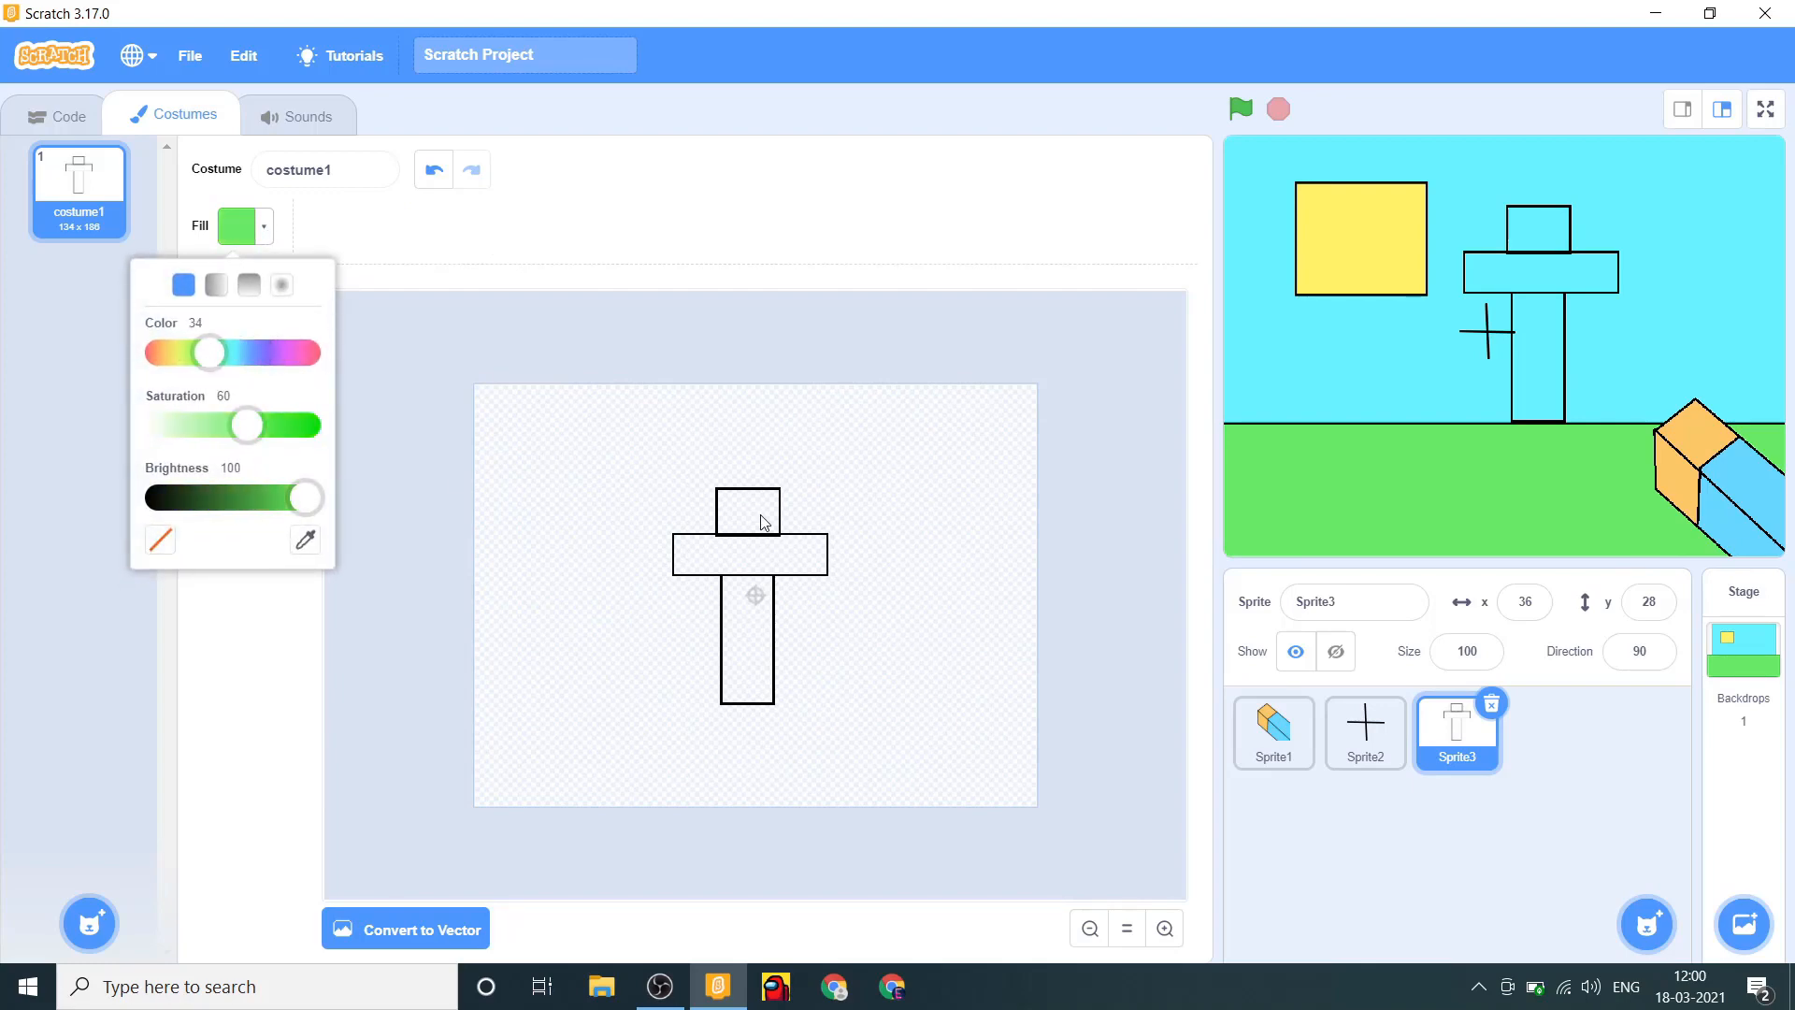
left_click(748, 521)
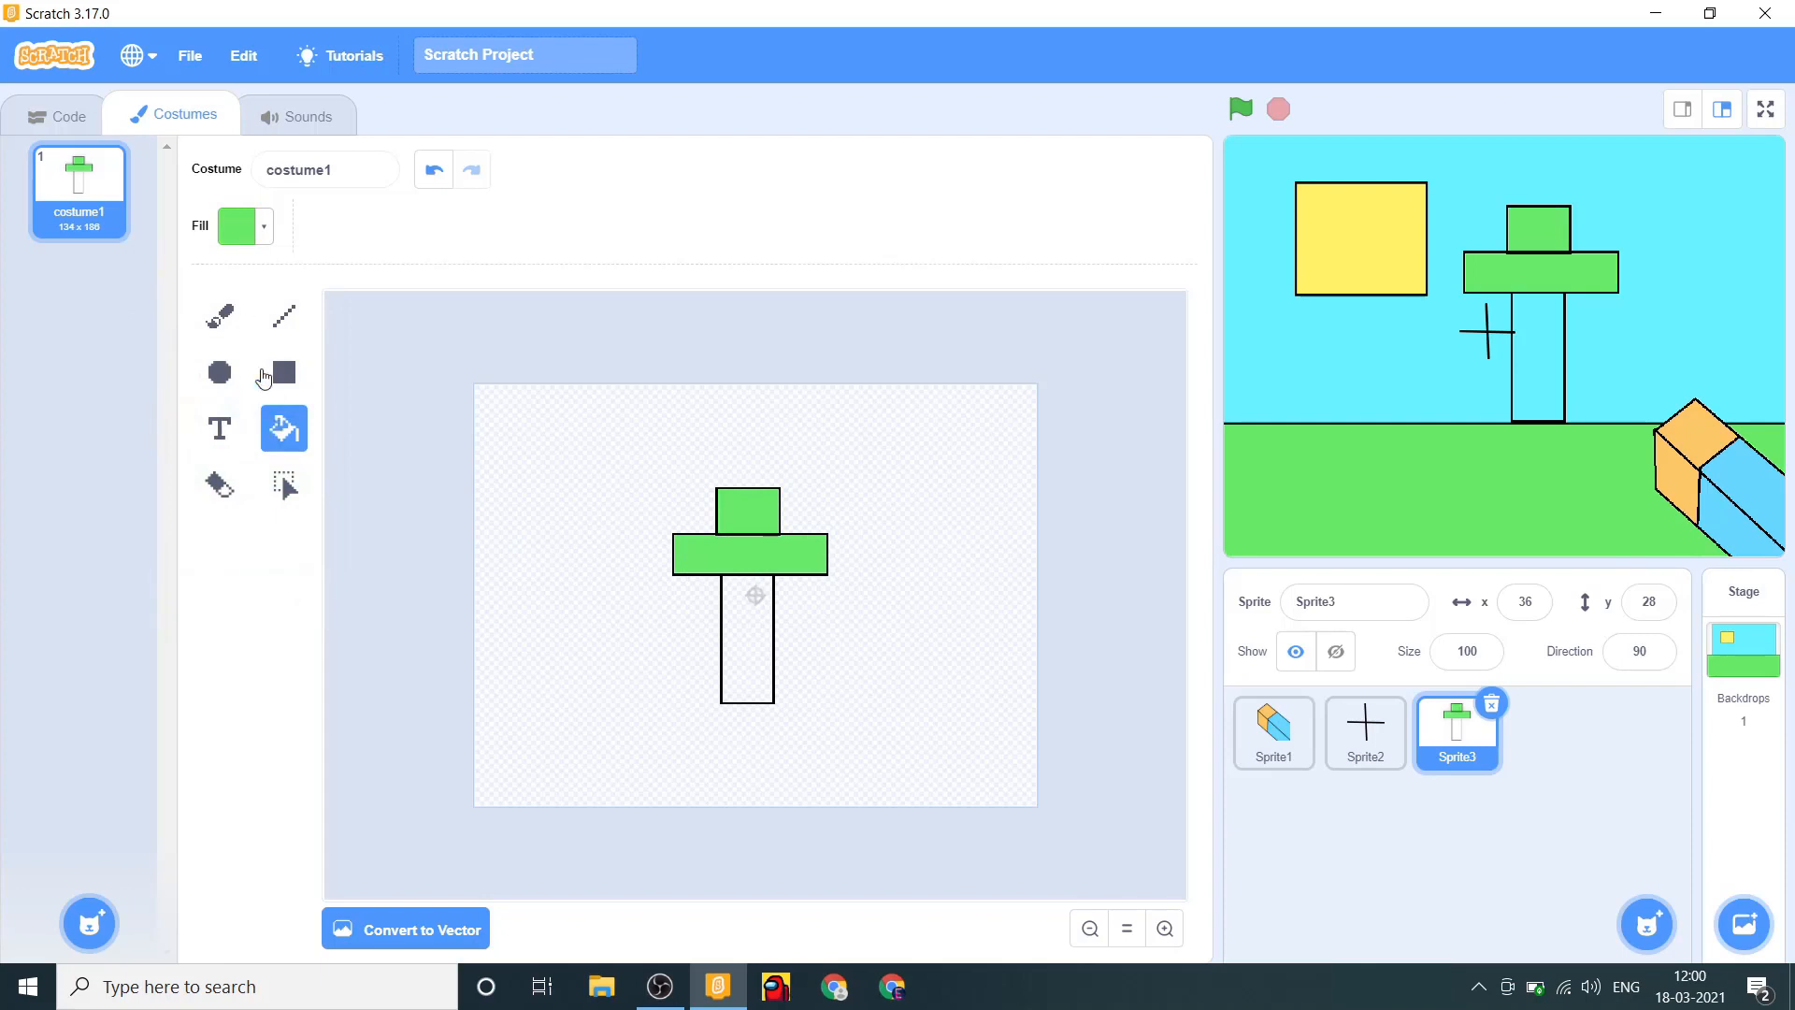
left_click(237, 225)
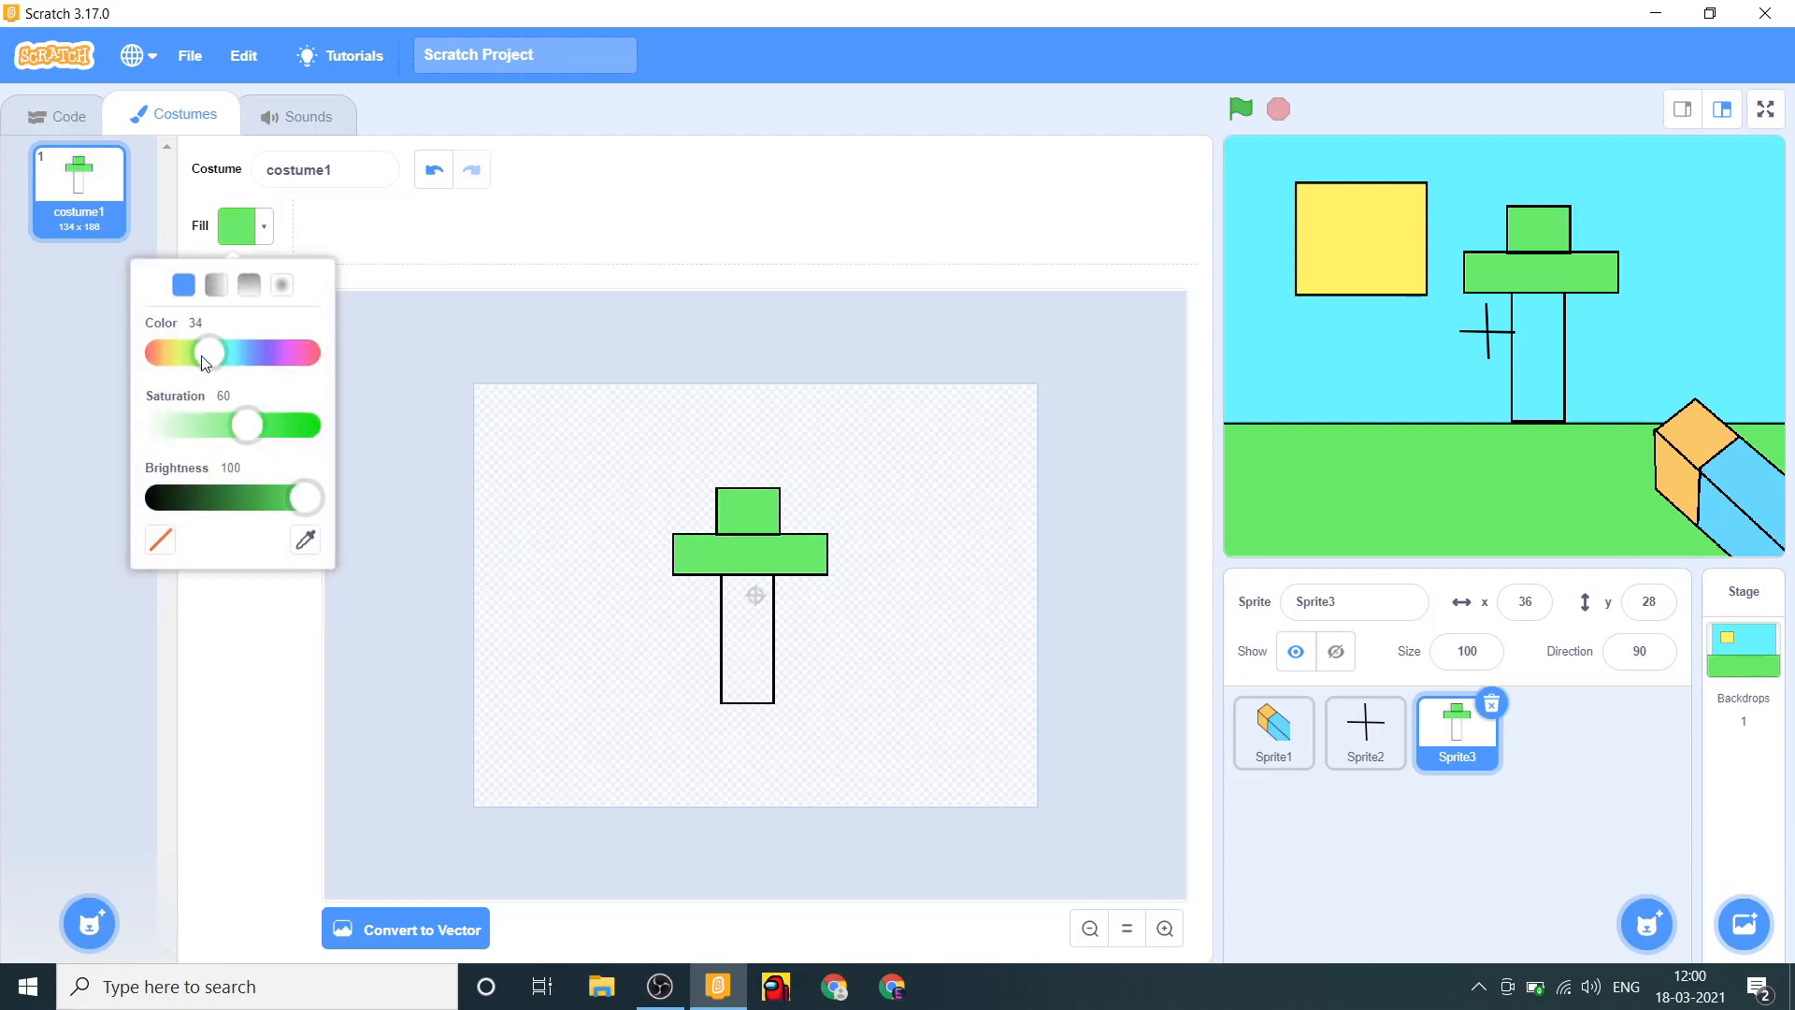
left_click_drag(209, 353, 303, 353)
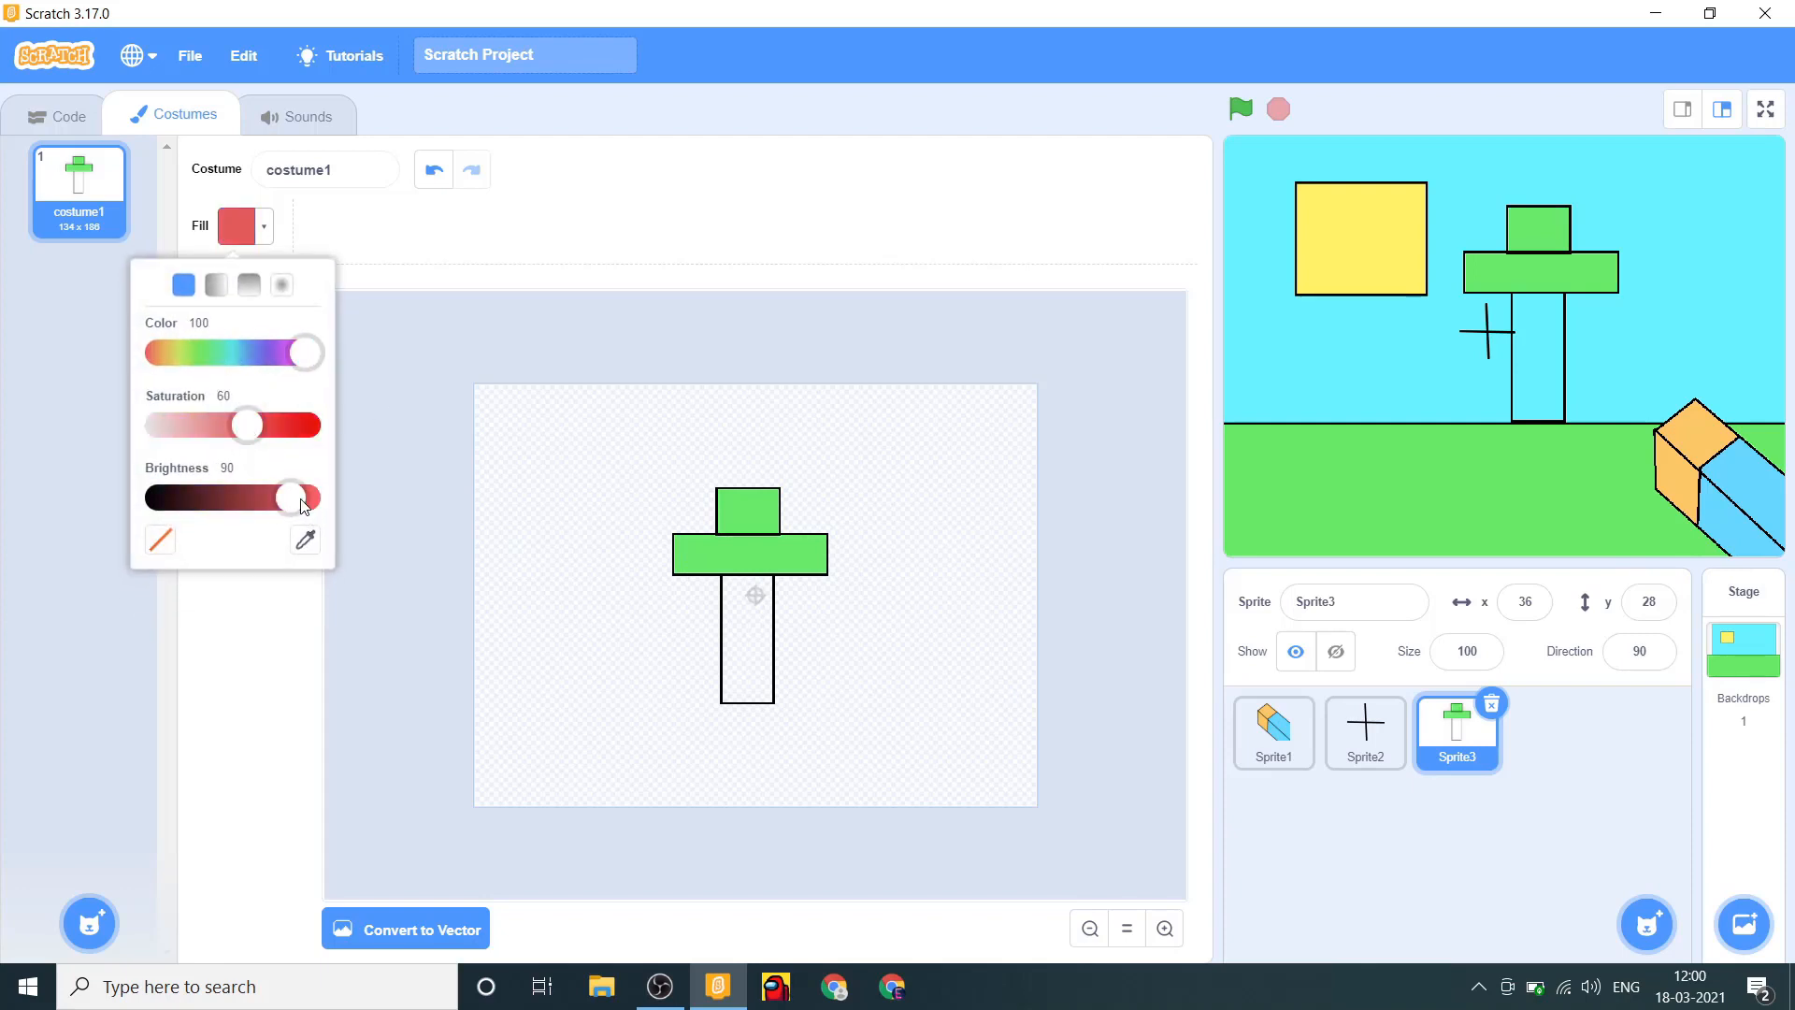
left_click(745, 638)
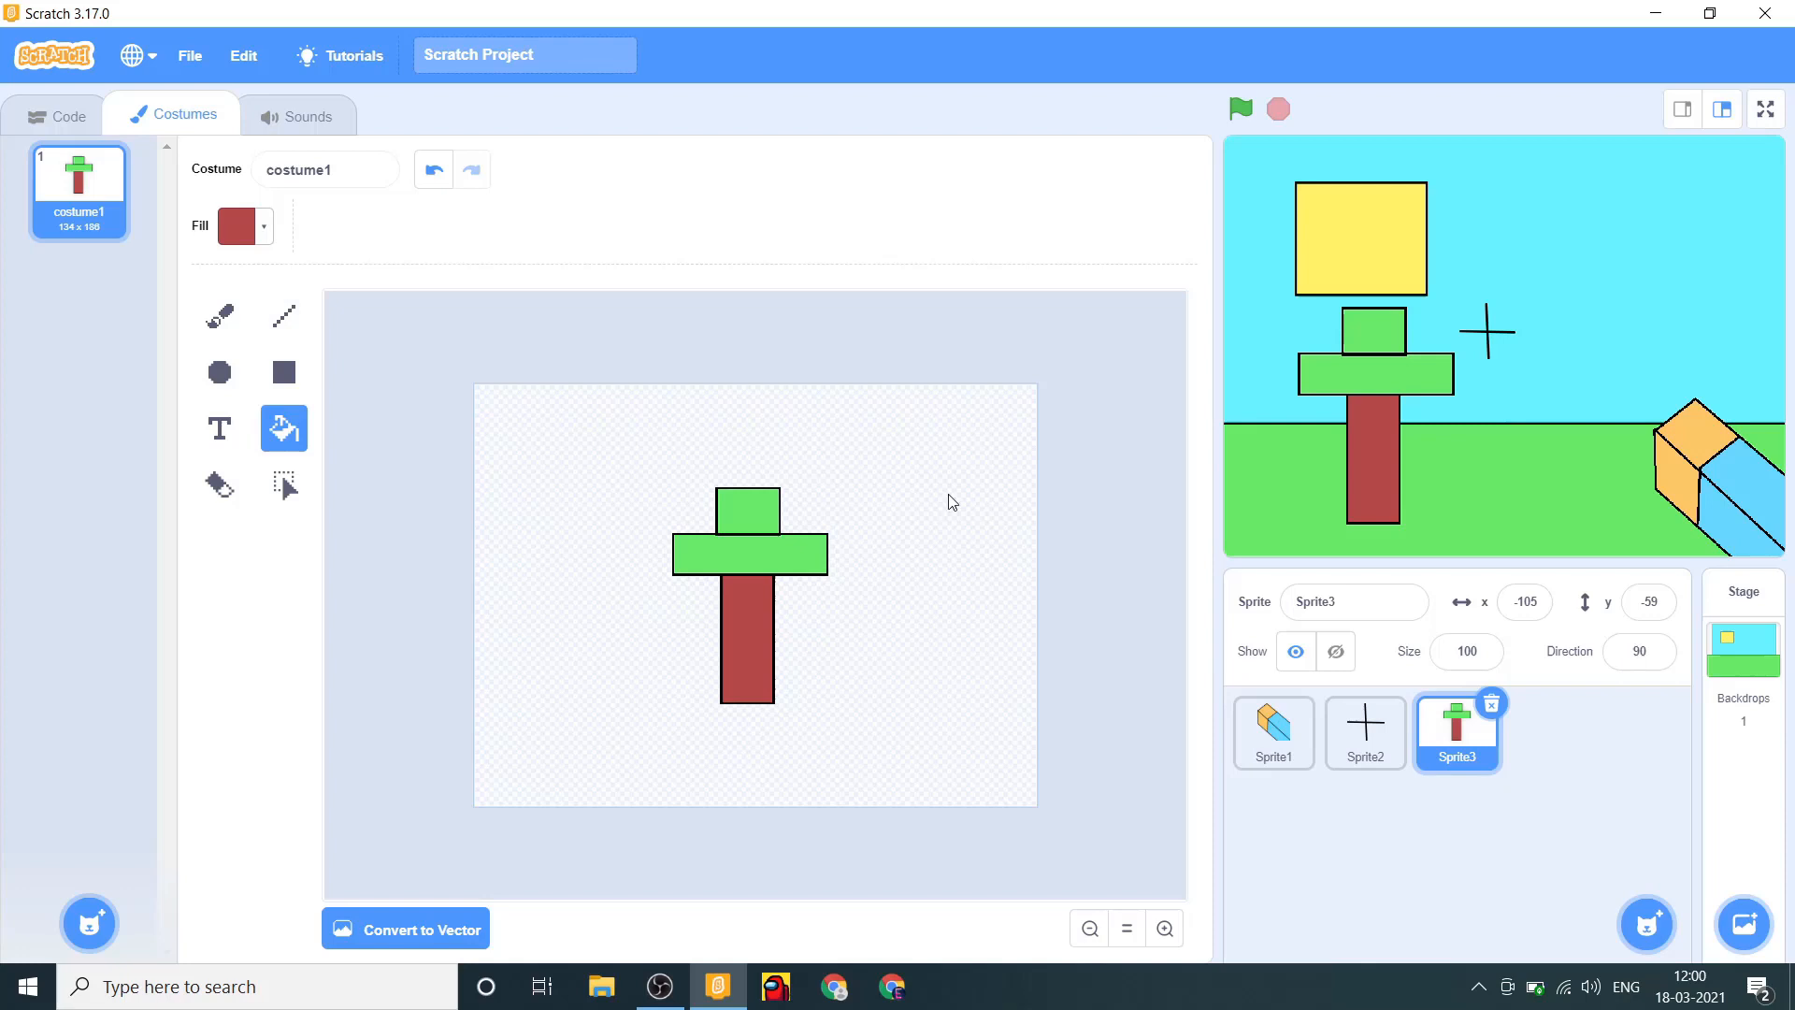
mouse_move(868, 651)
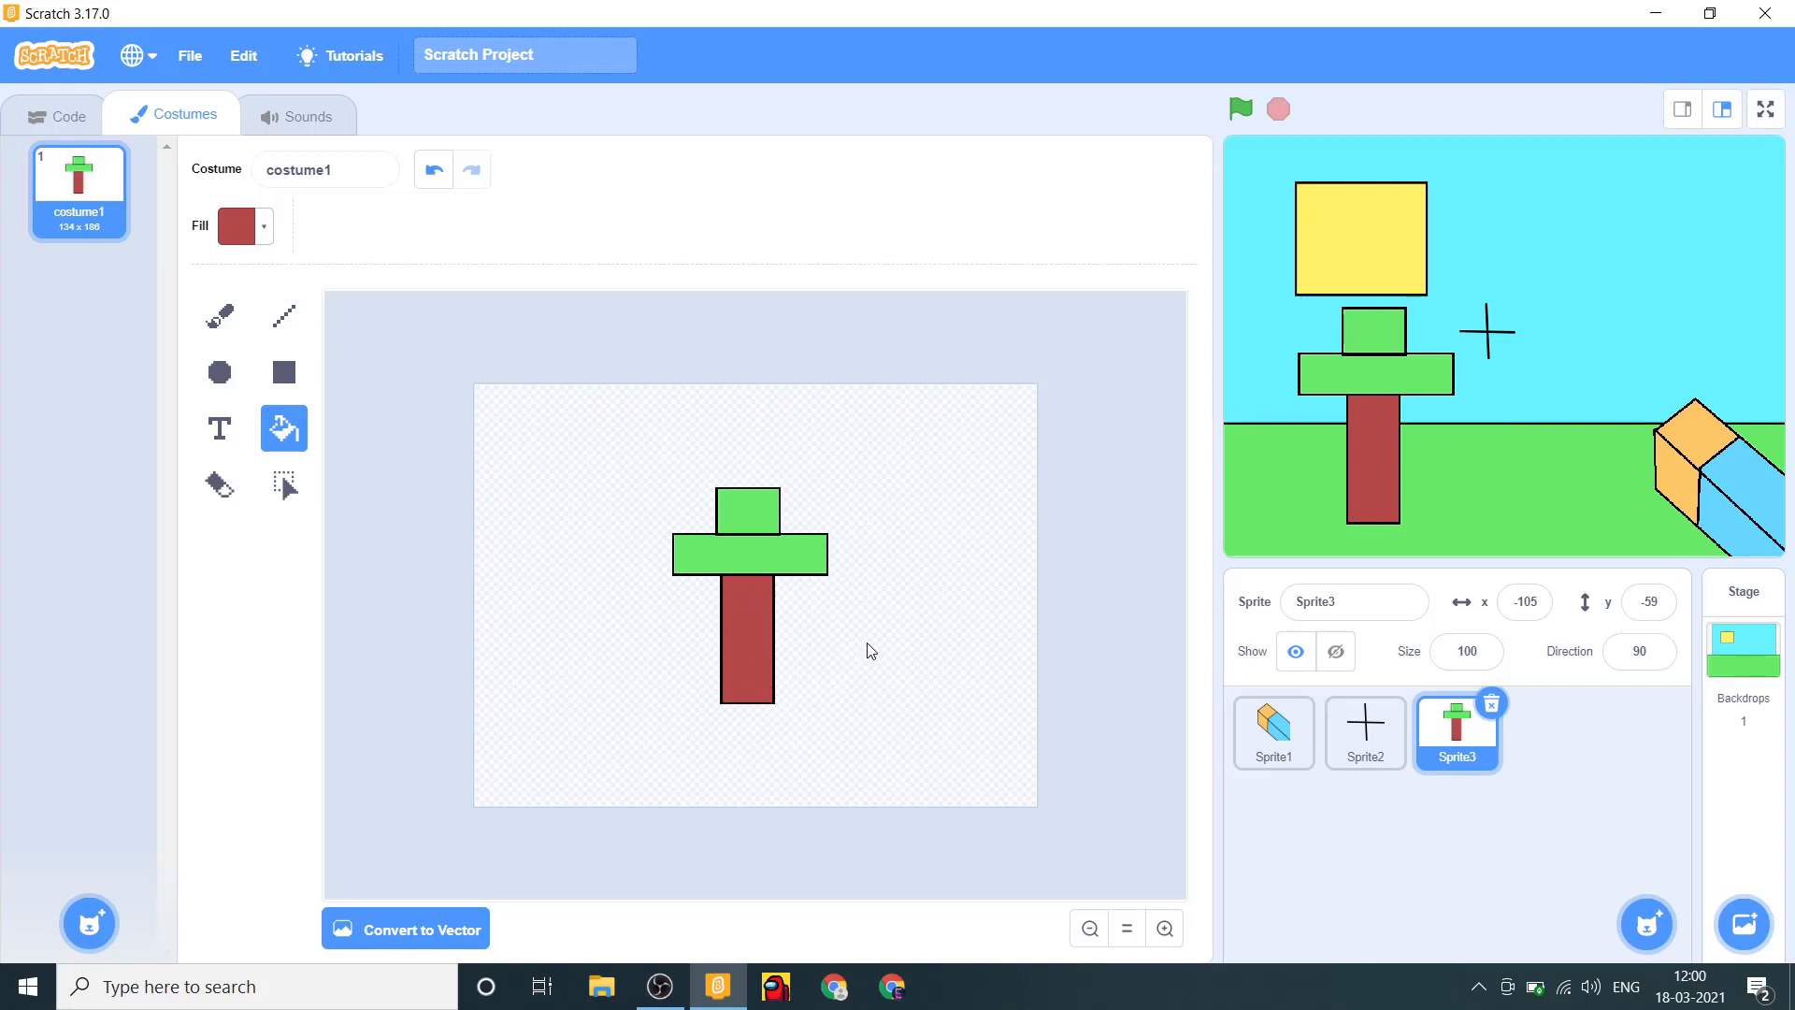
mouse_move(608, 580)
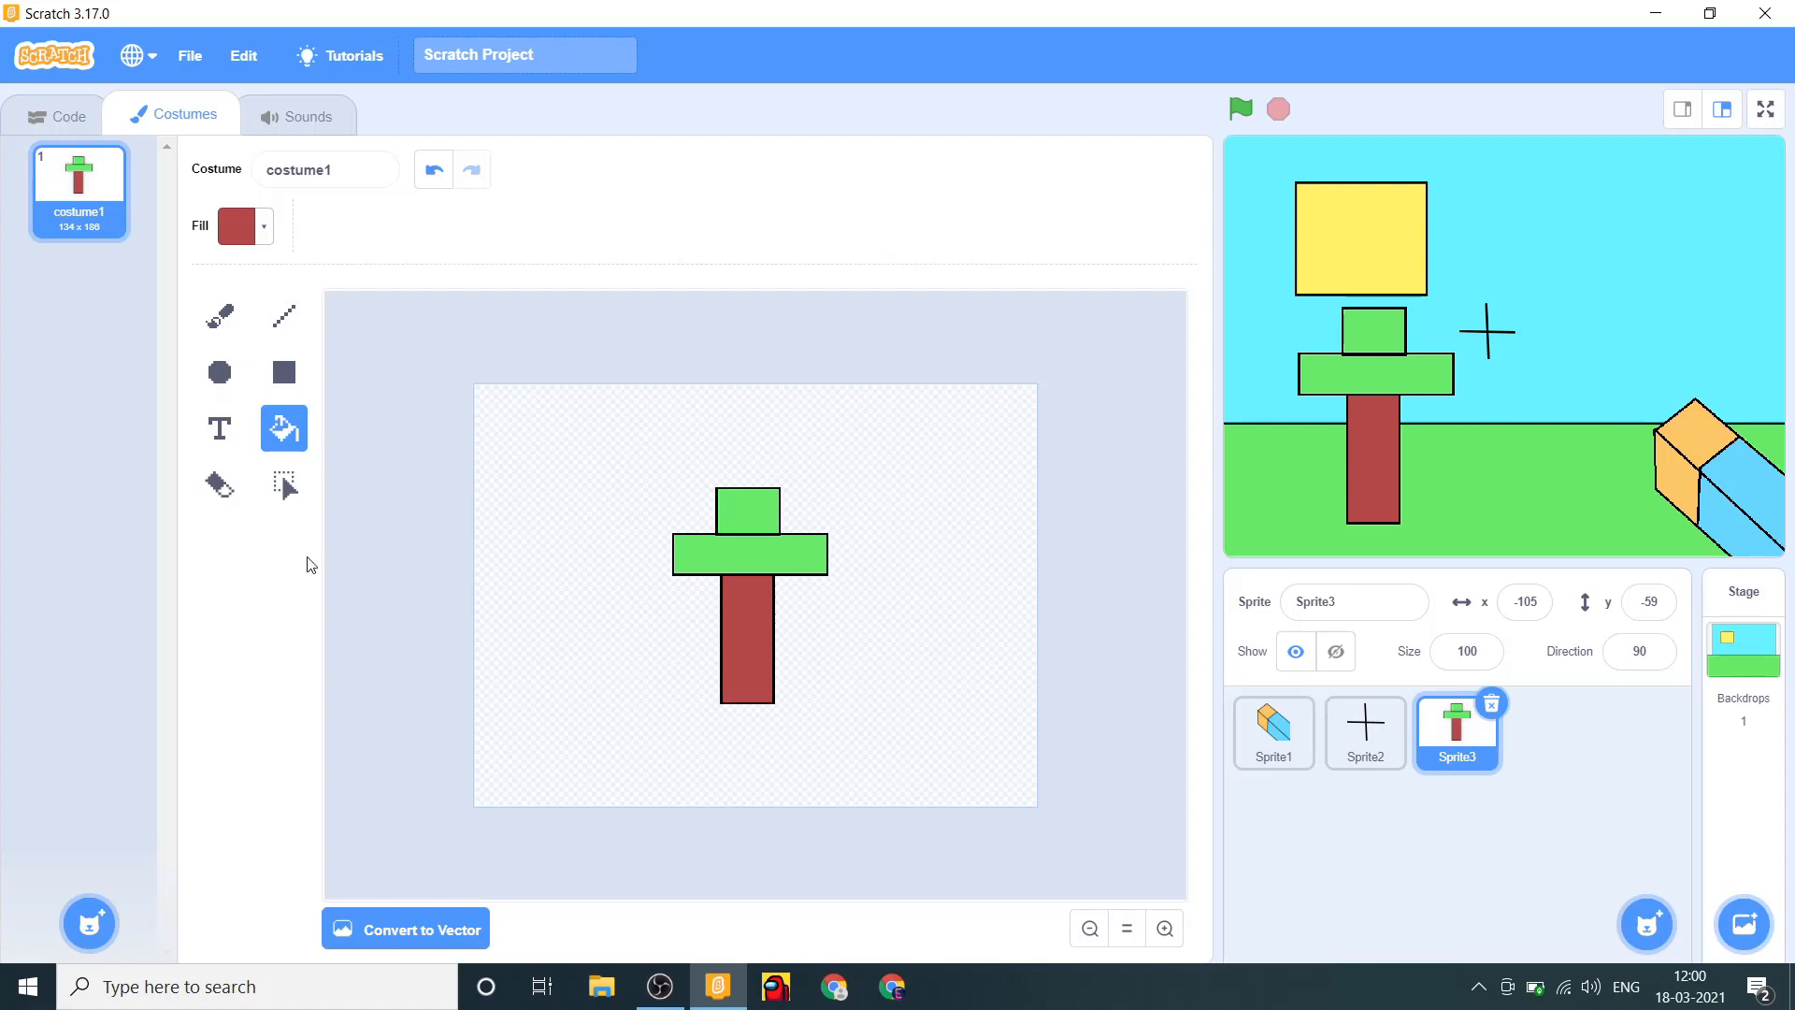
Use the eraser on the tree trunk, then undo the erased streak.
left_click(749, 550)
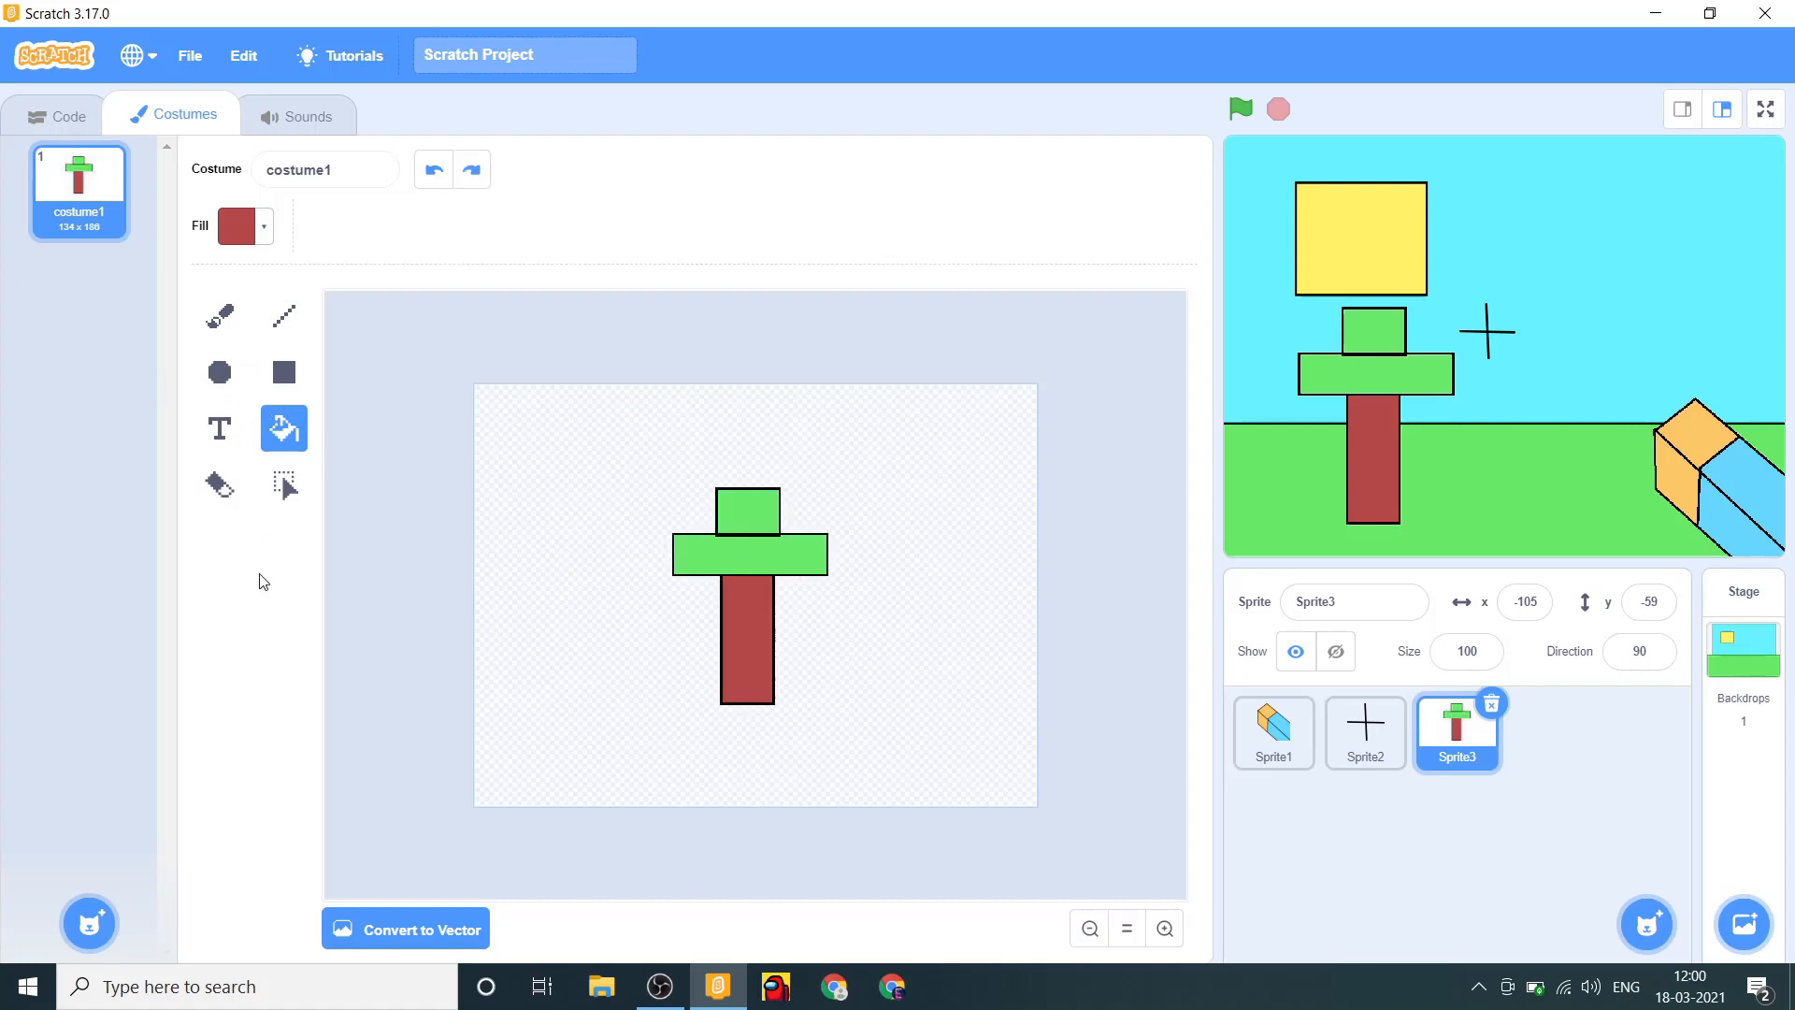
left_click(217, 483)
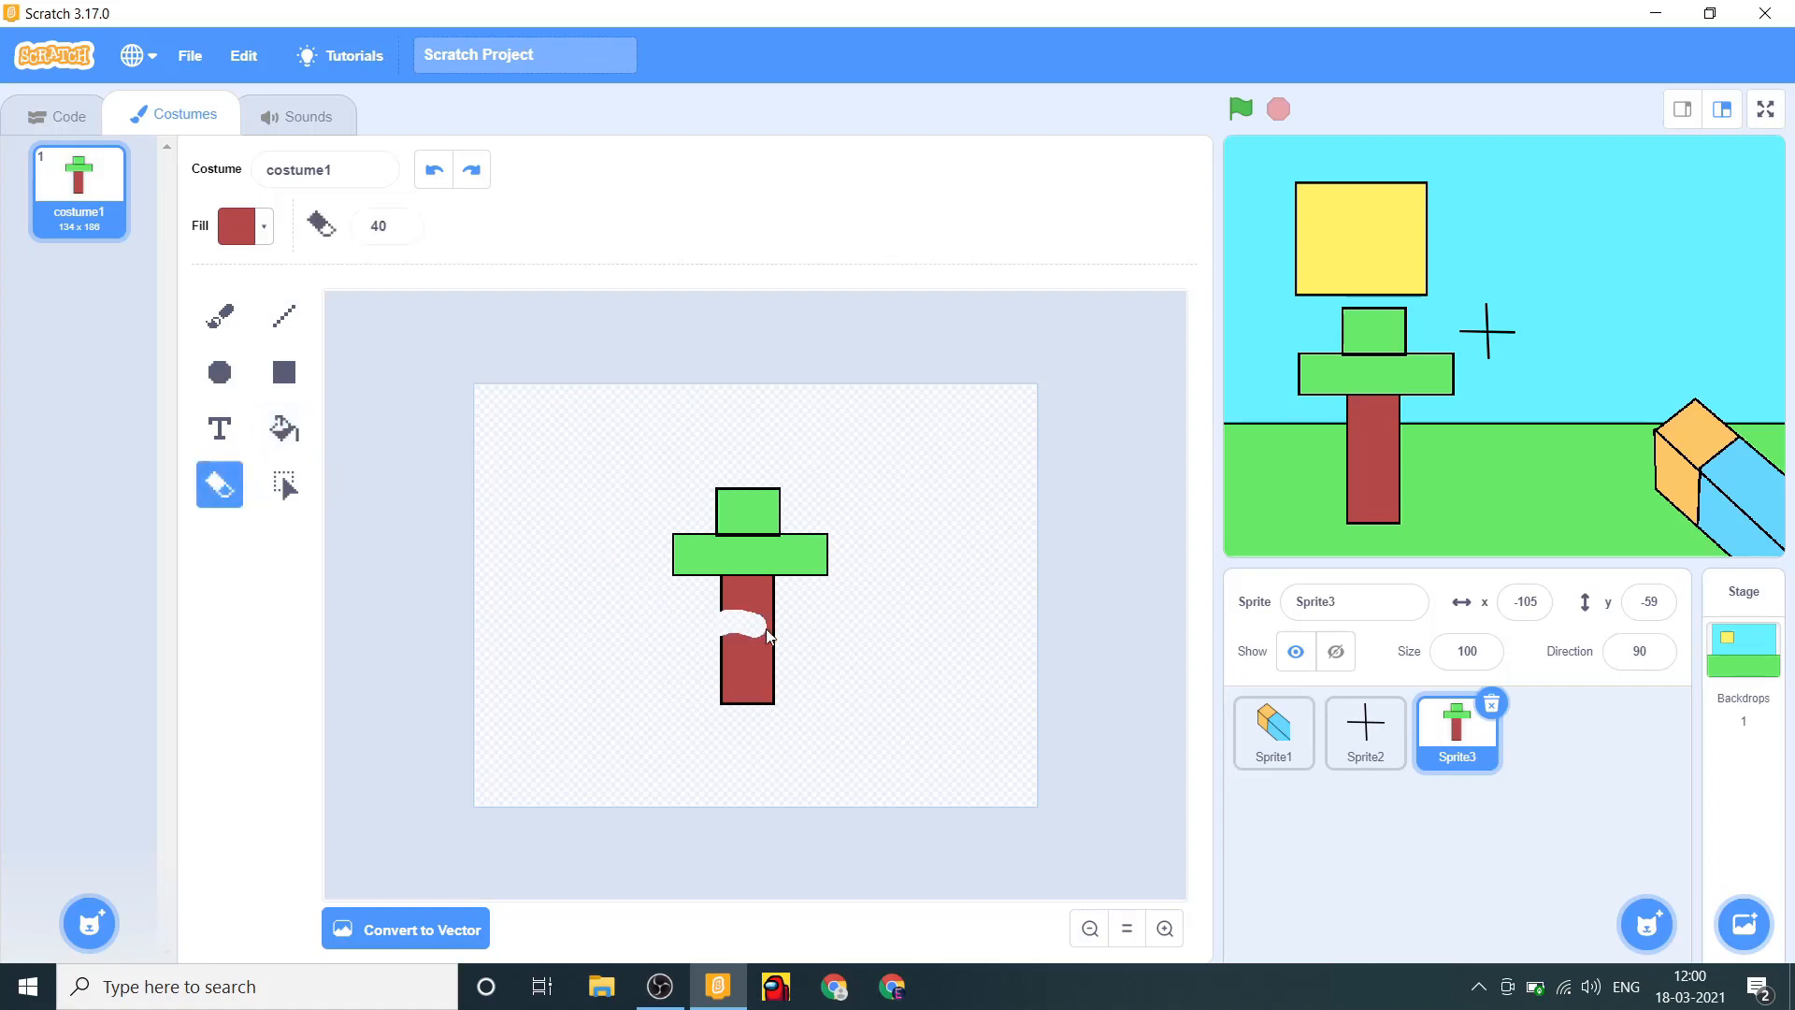
left_click(755, 628)
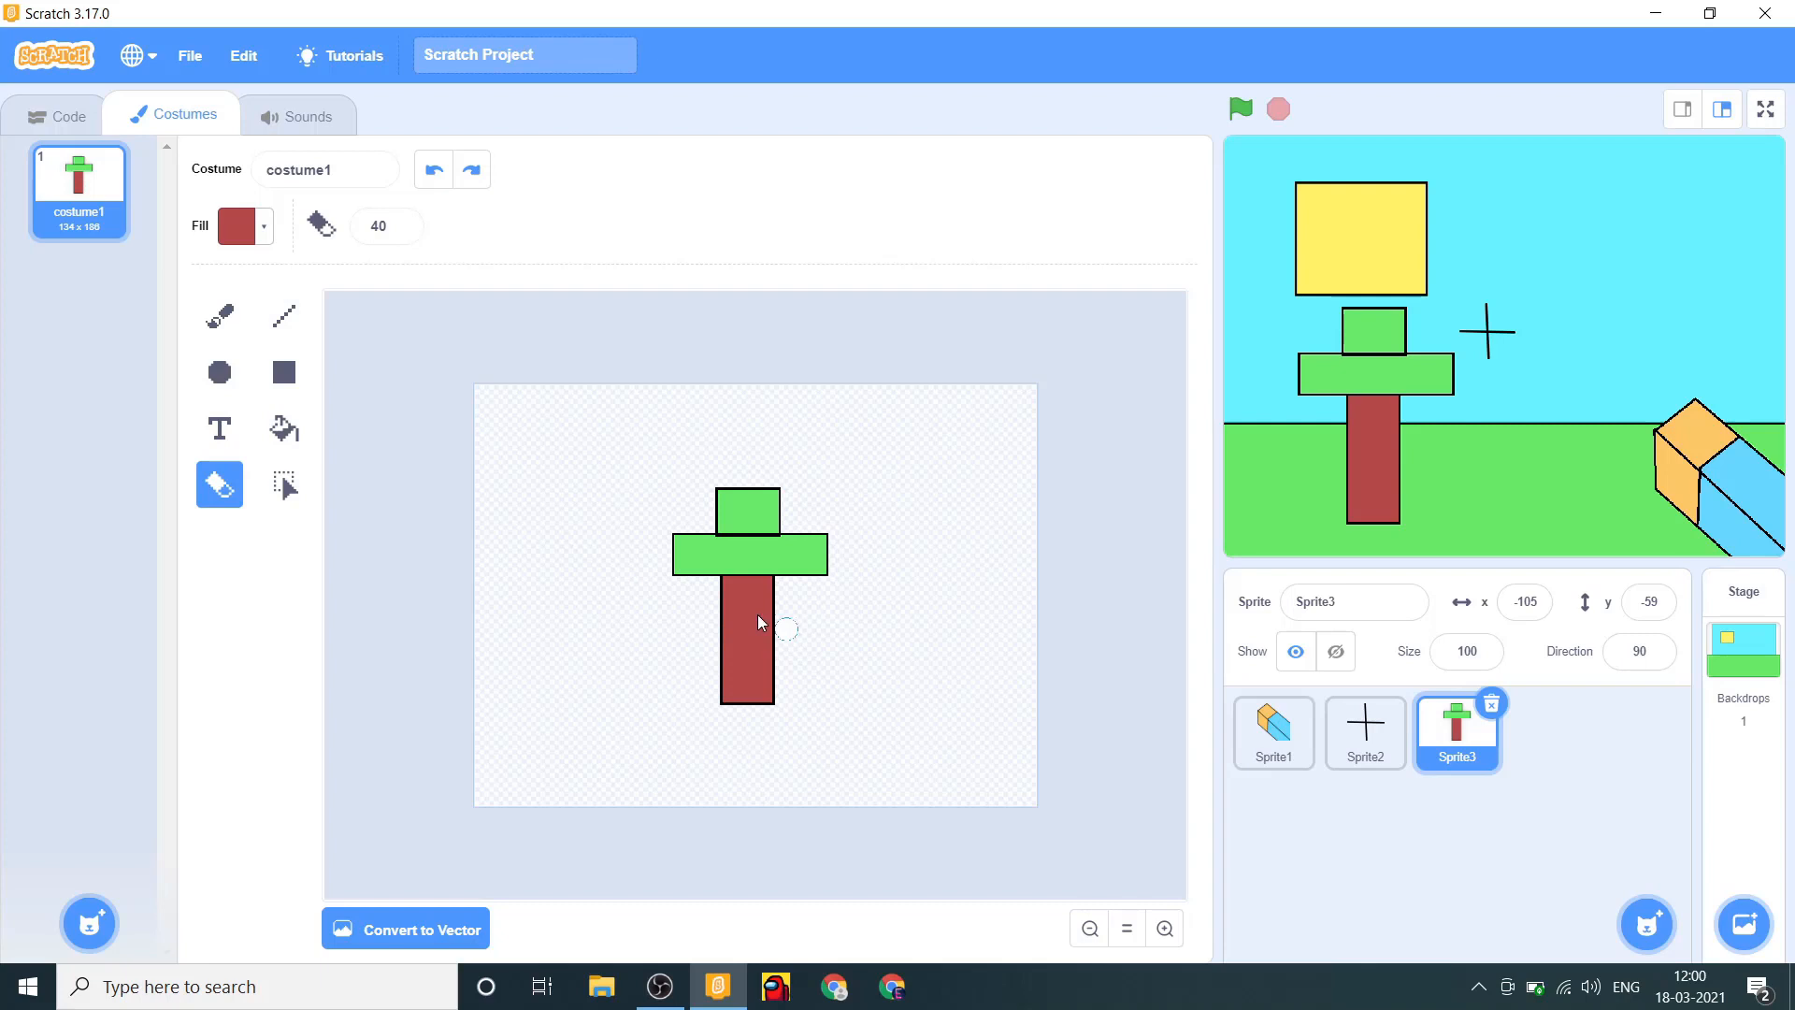
mouse_move(759, 447)
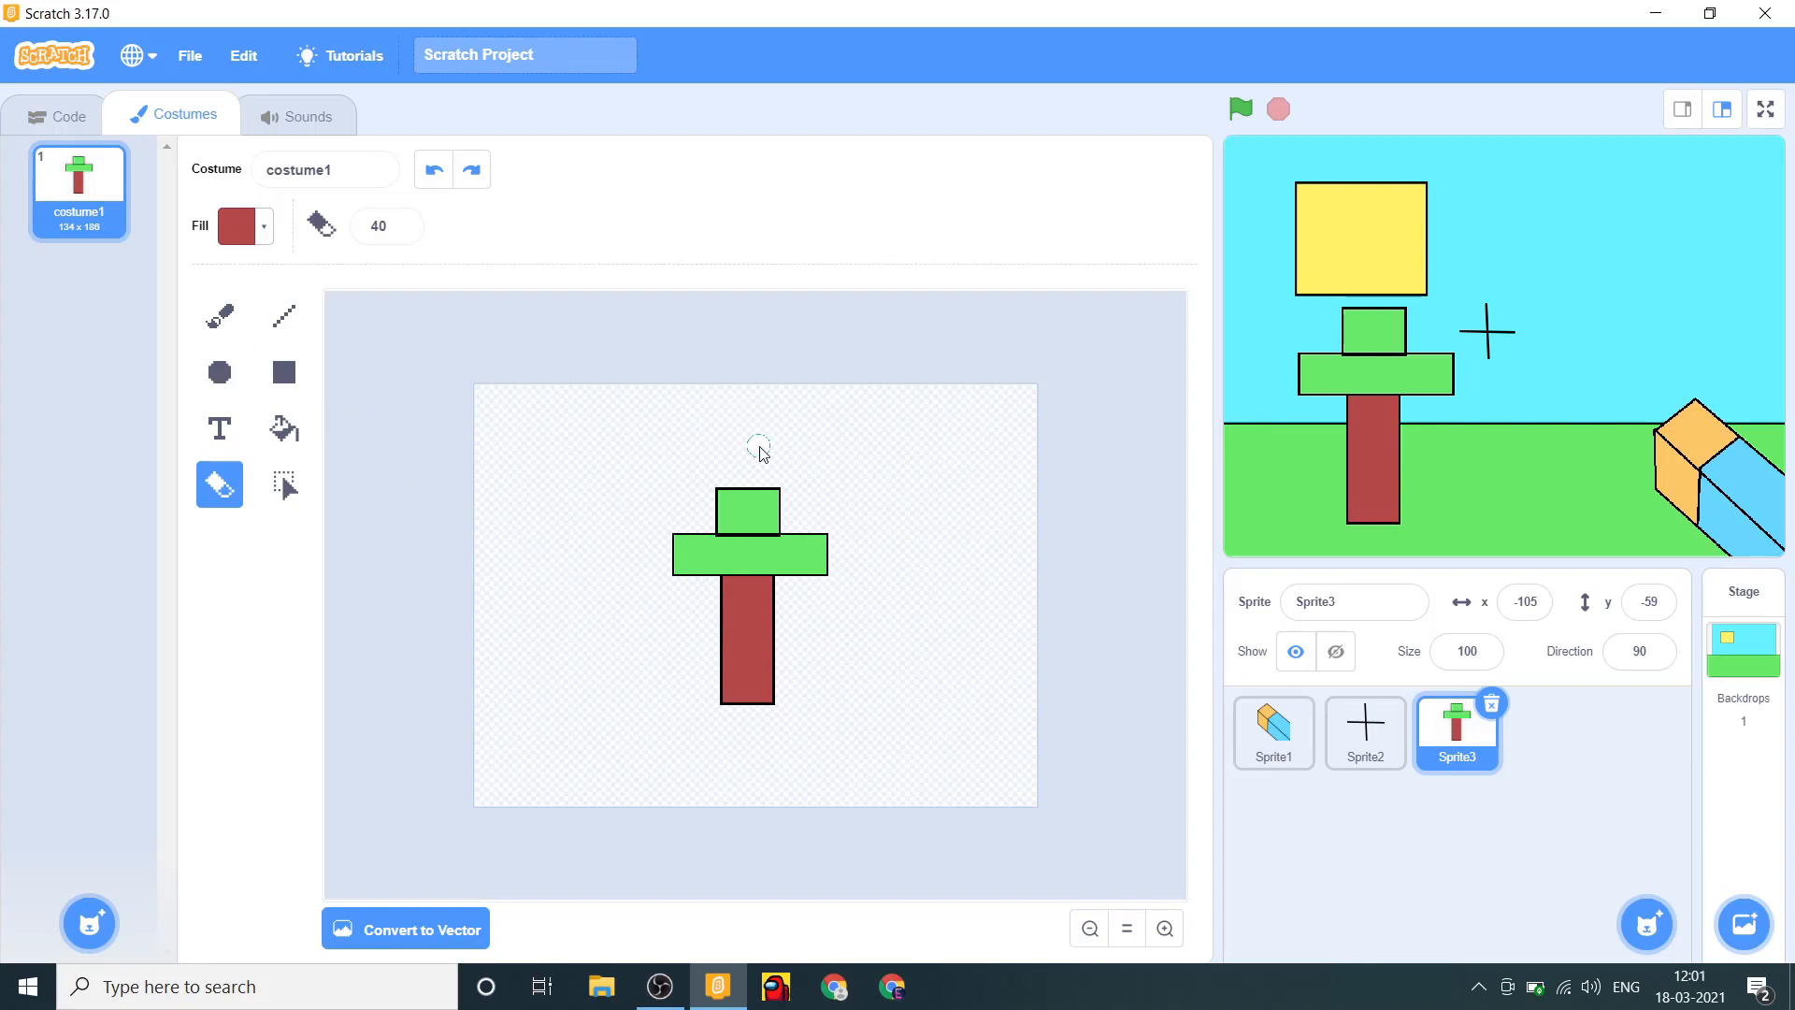
mouse_move(700, 392)
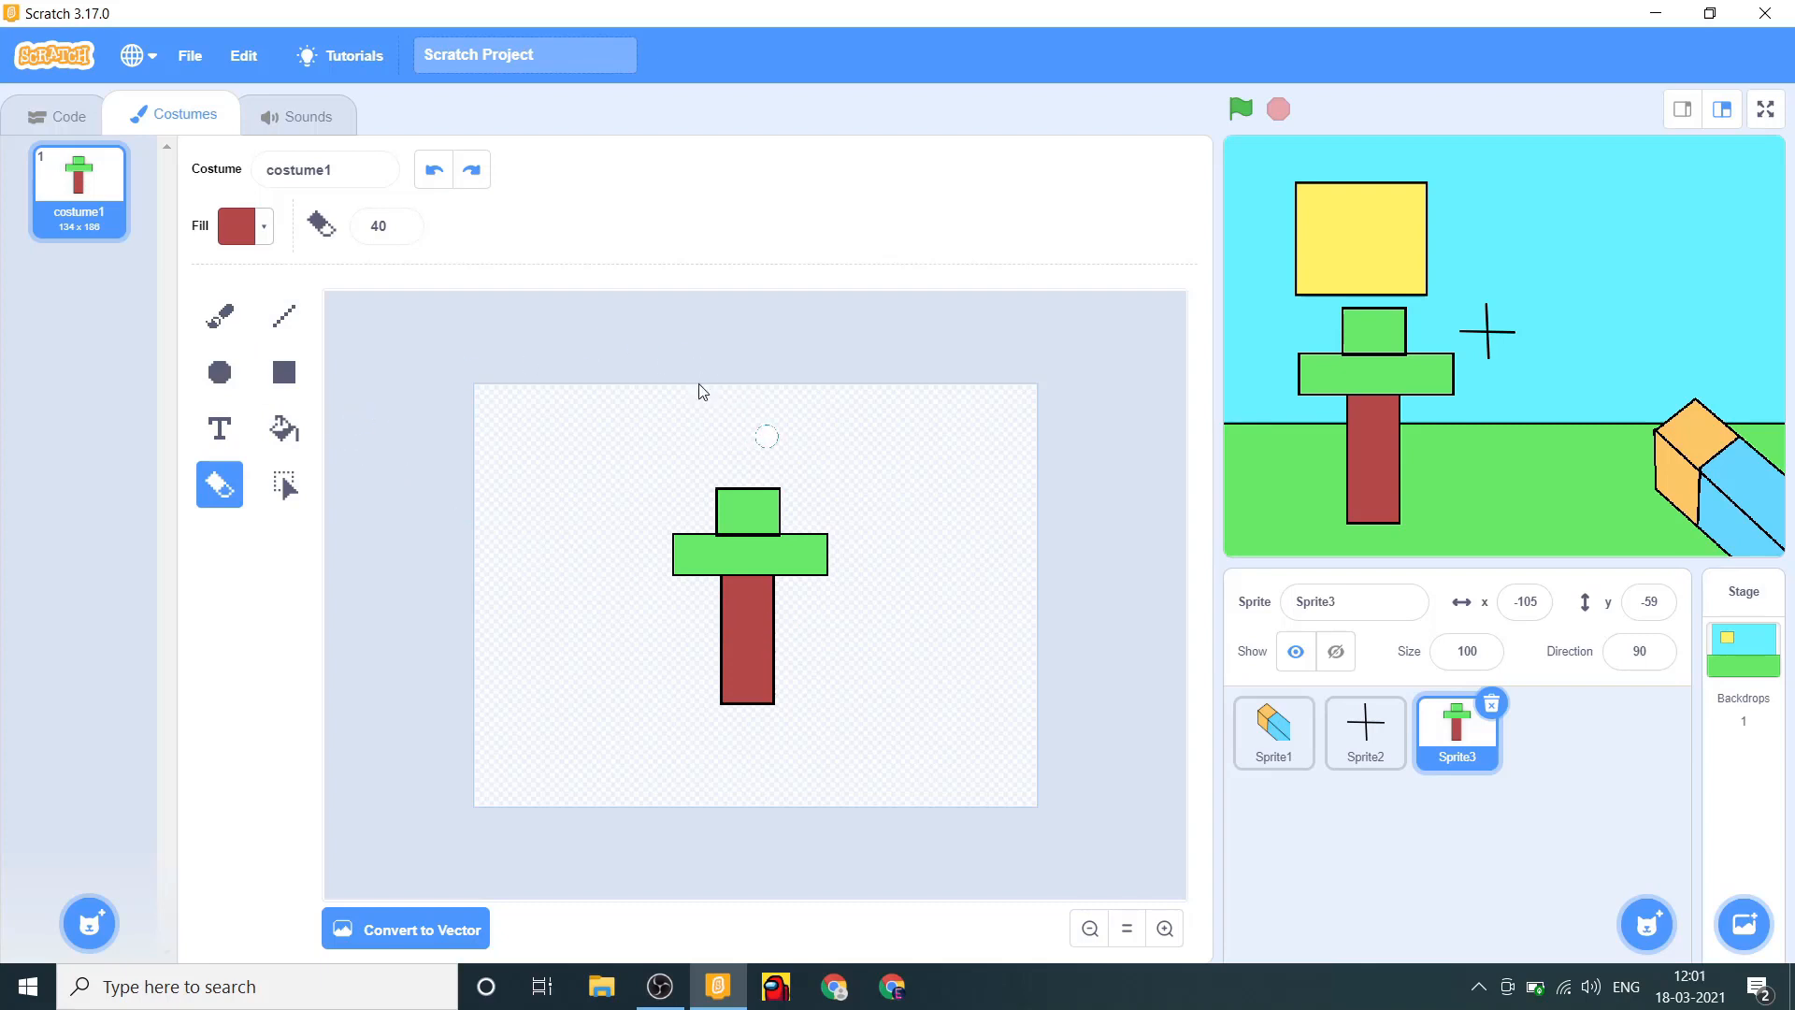
Move the tree onto the grass and add a green-flag script with 'go to x: 102 y: -27'.
left_click(65, 114)
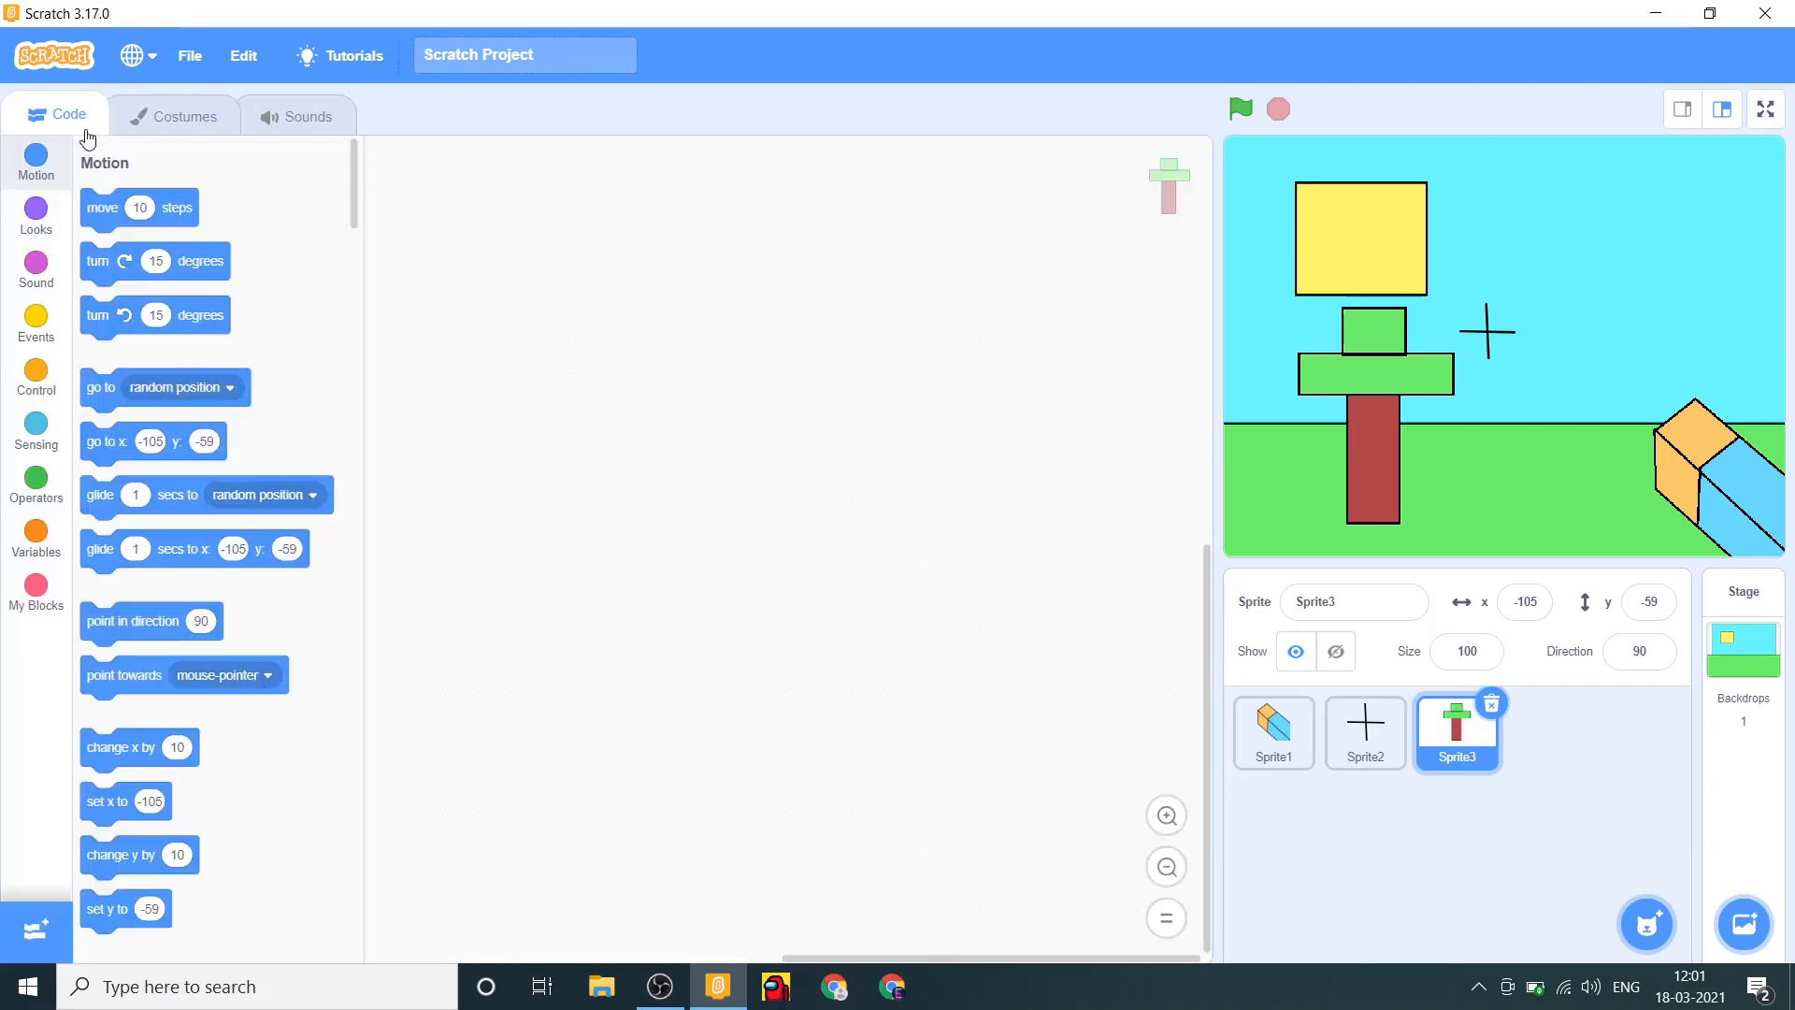
left_click_drag(1374, 418, 1580, 418)
type("50")
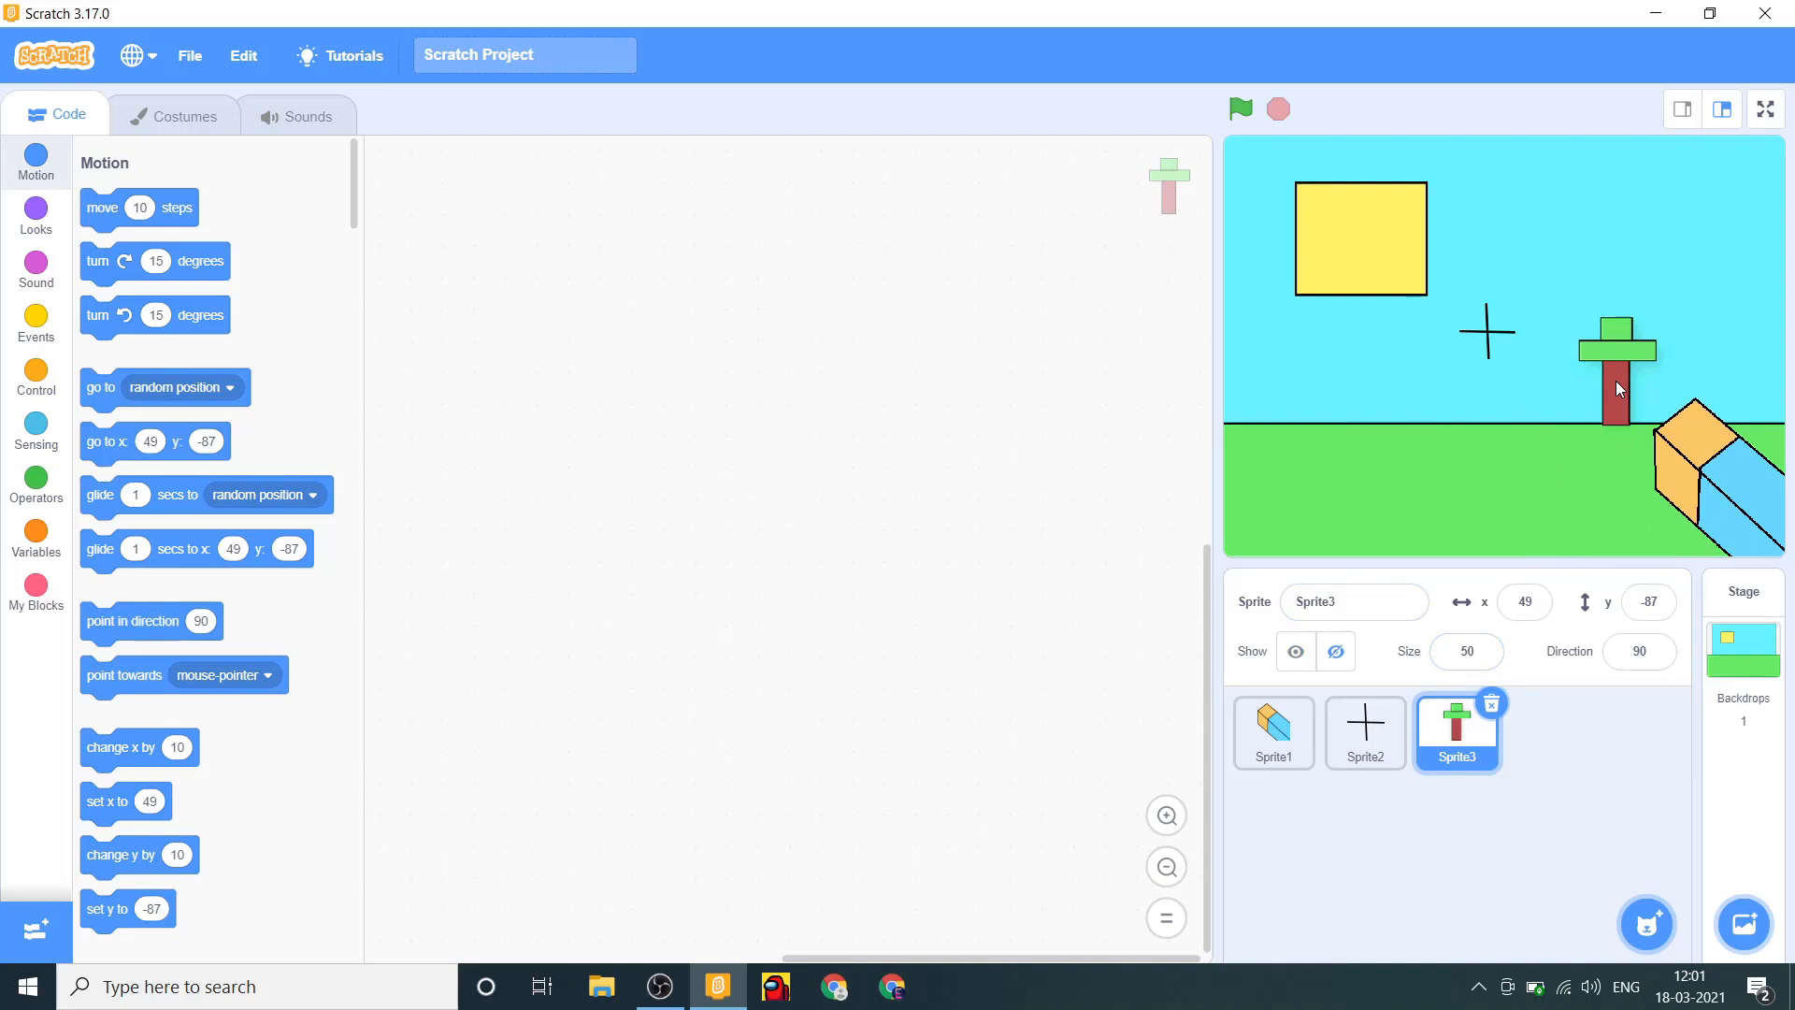
left_click(35, 325)
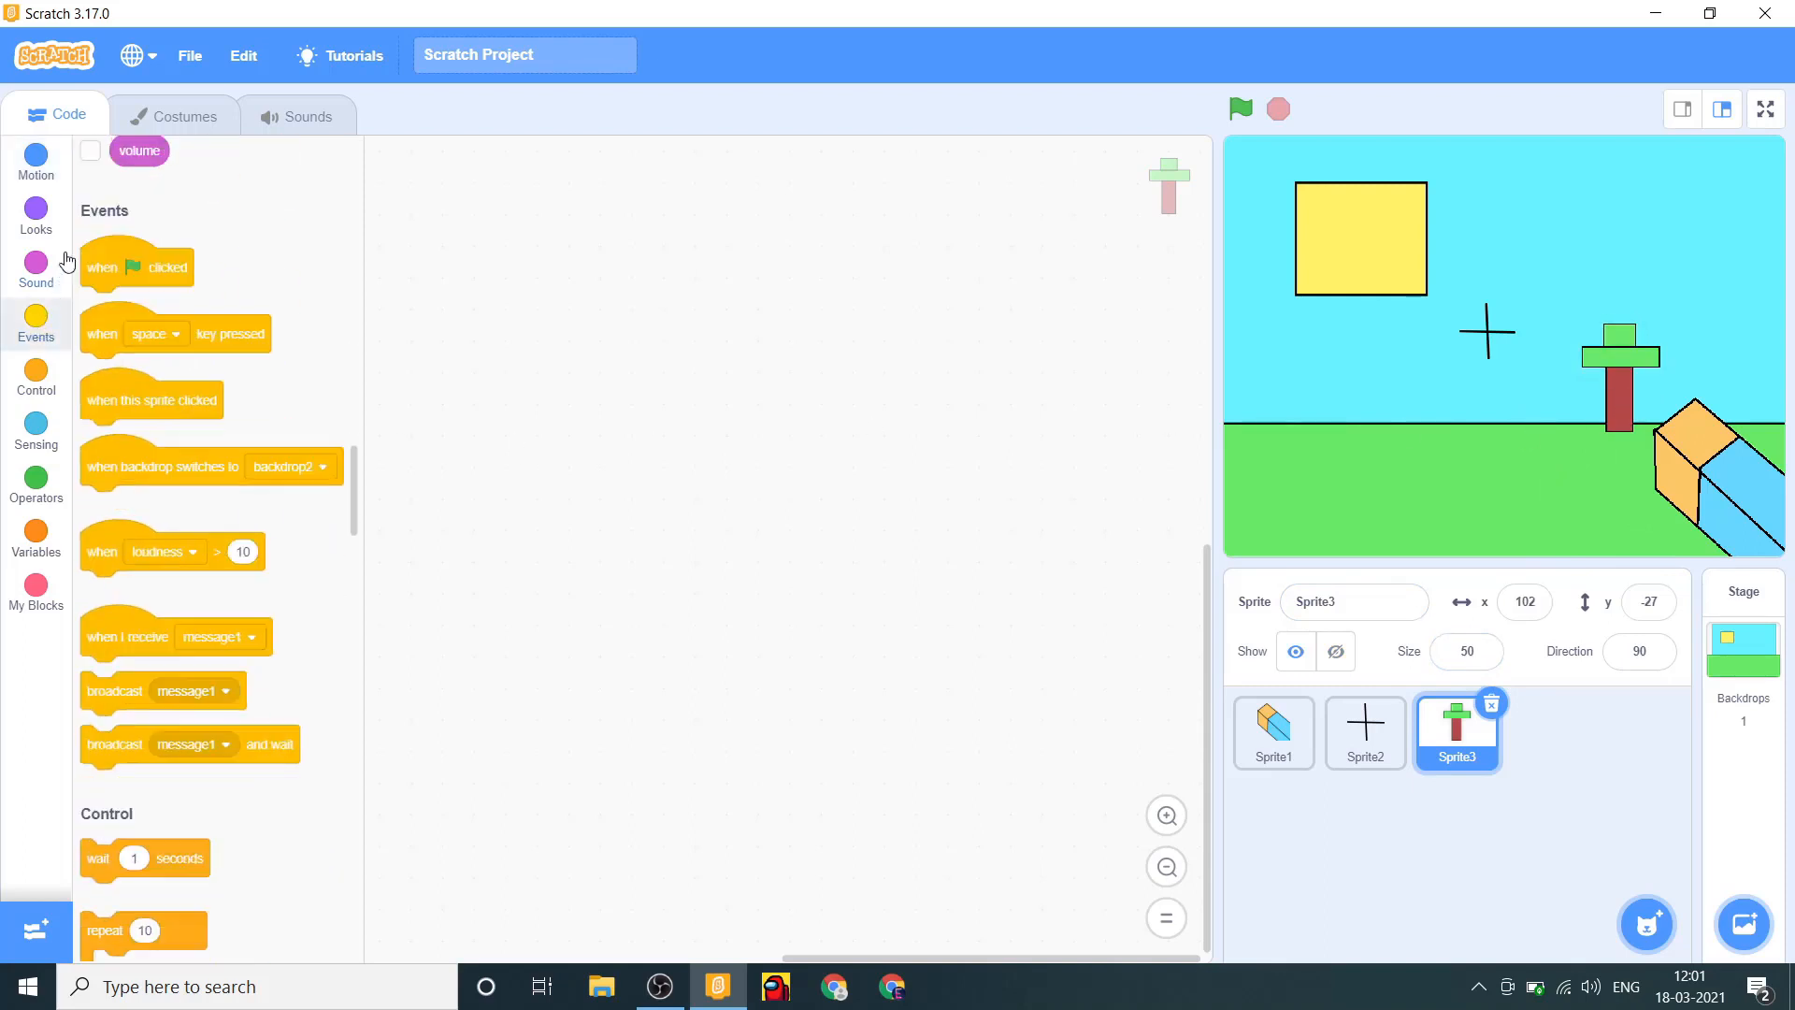
left_click_drag(134, 266, 522, 272)
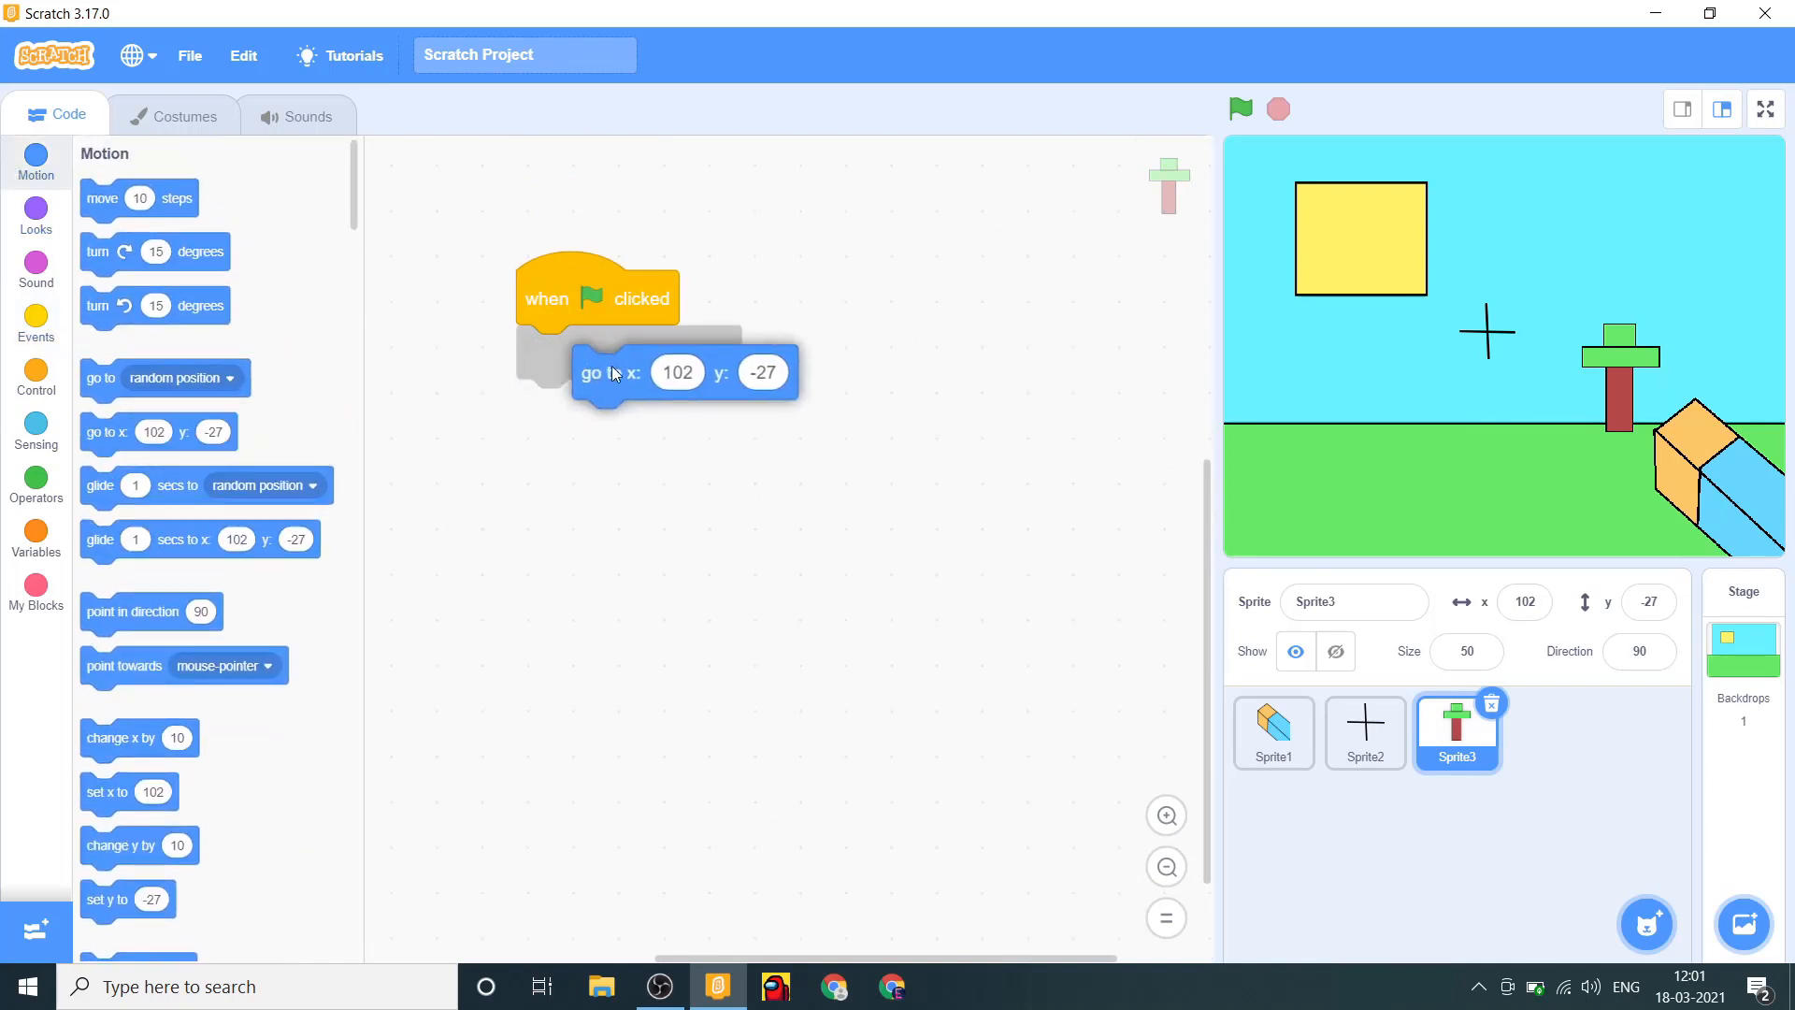
left_click_drag(612, 373, 555, 353)
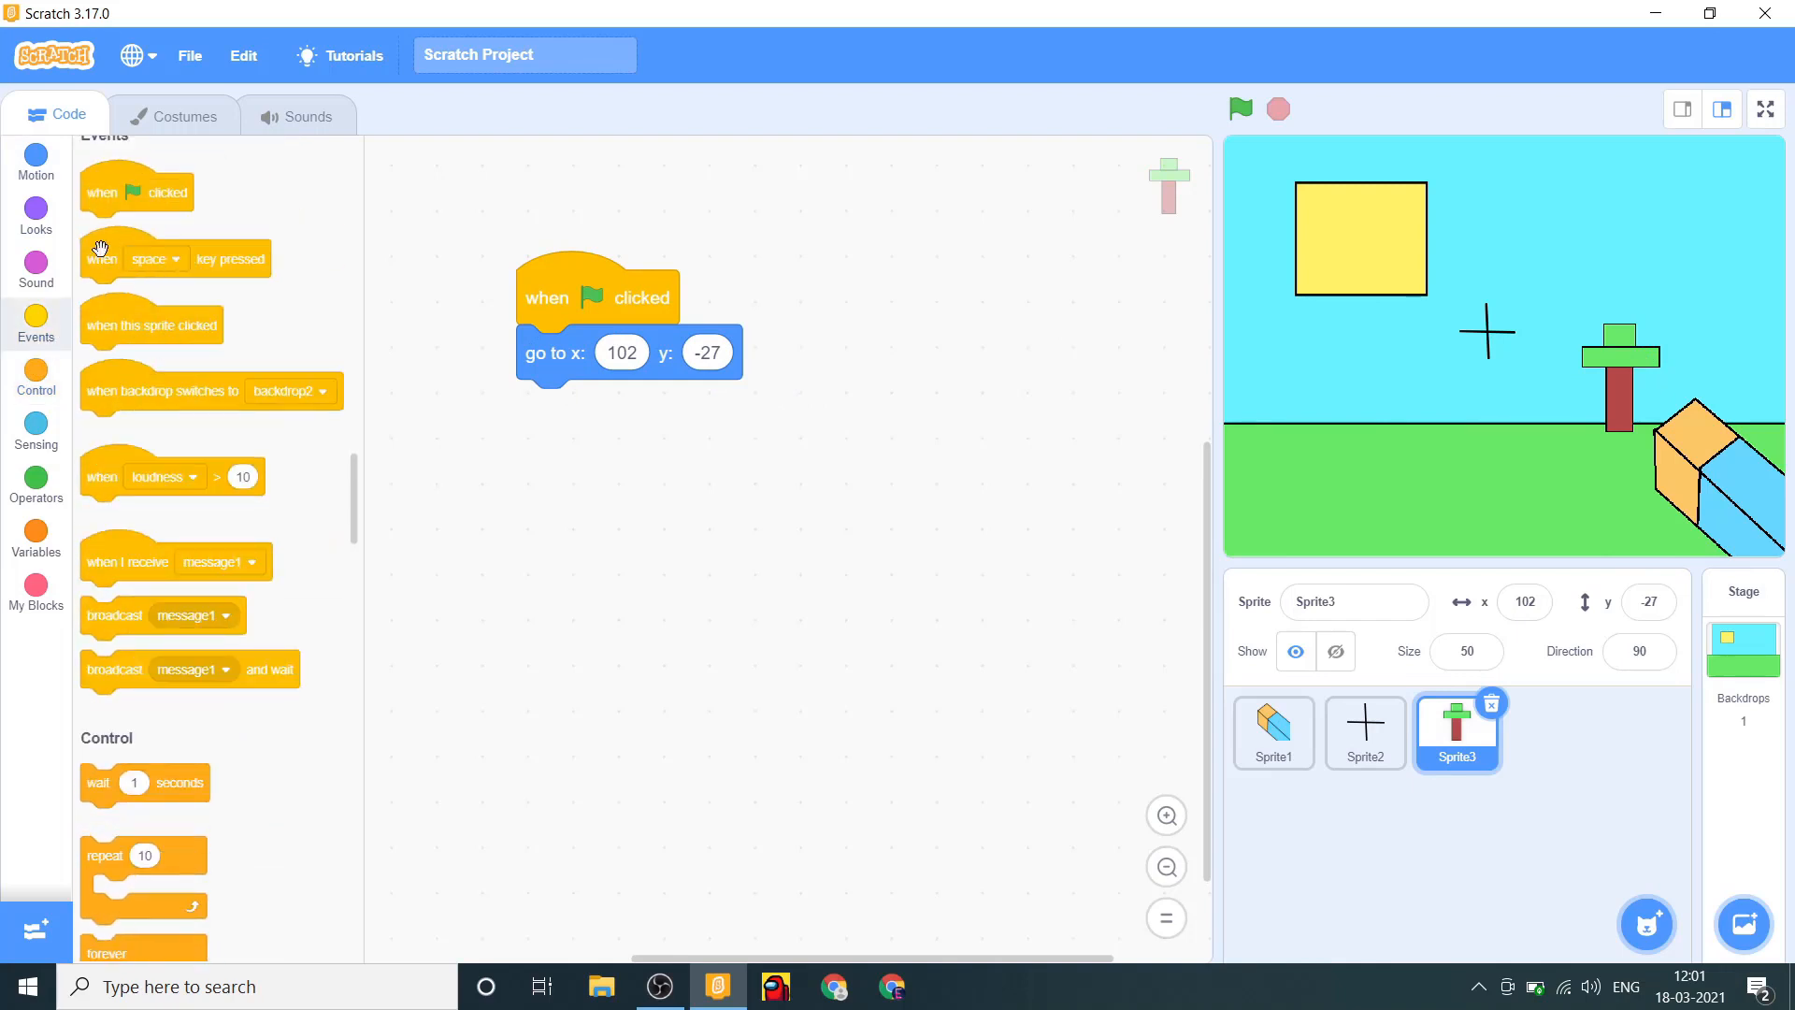
Make the up arrow key run 'change size by 5' on the tree.
left_click(929, 384)
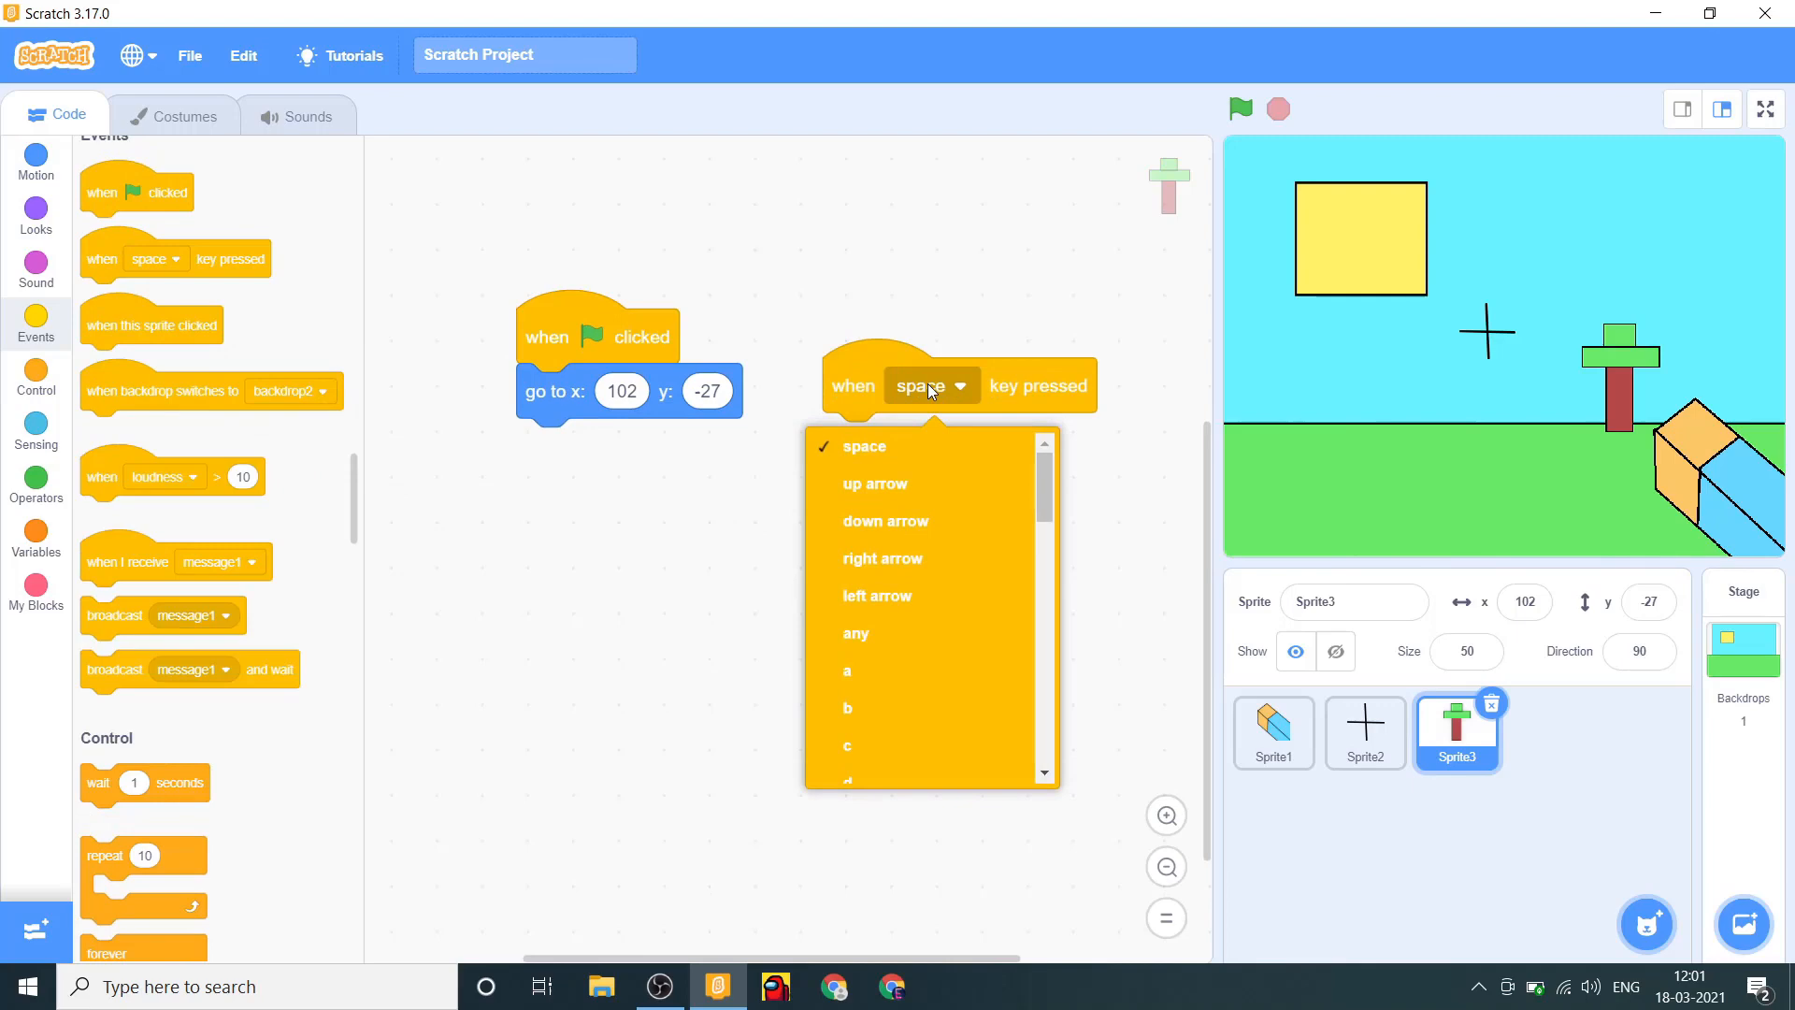
left_click(873, 482)
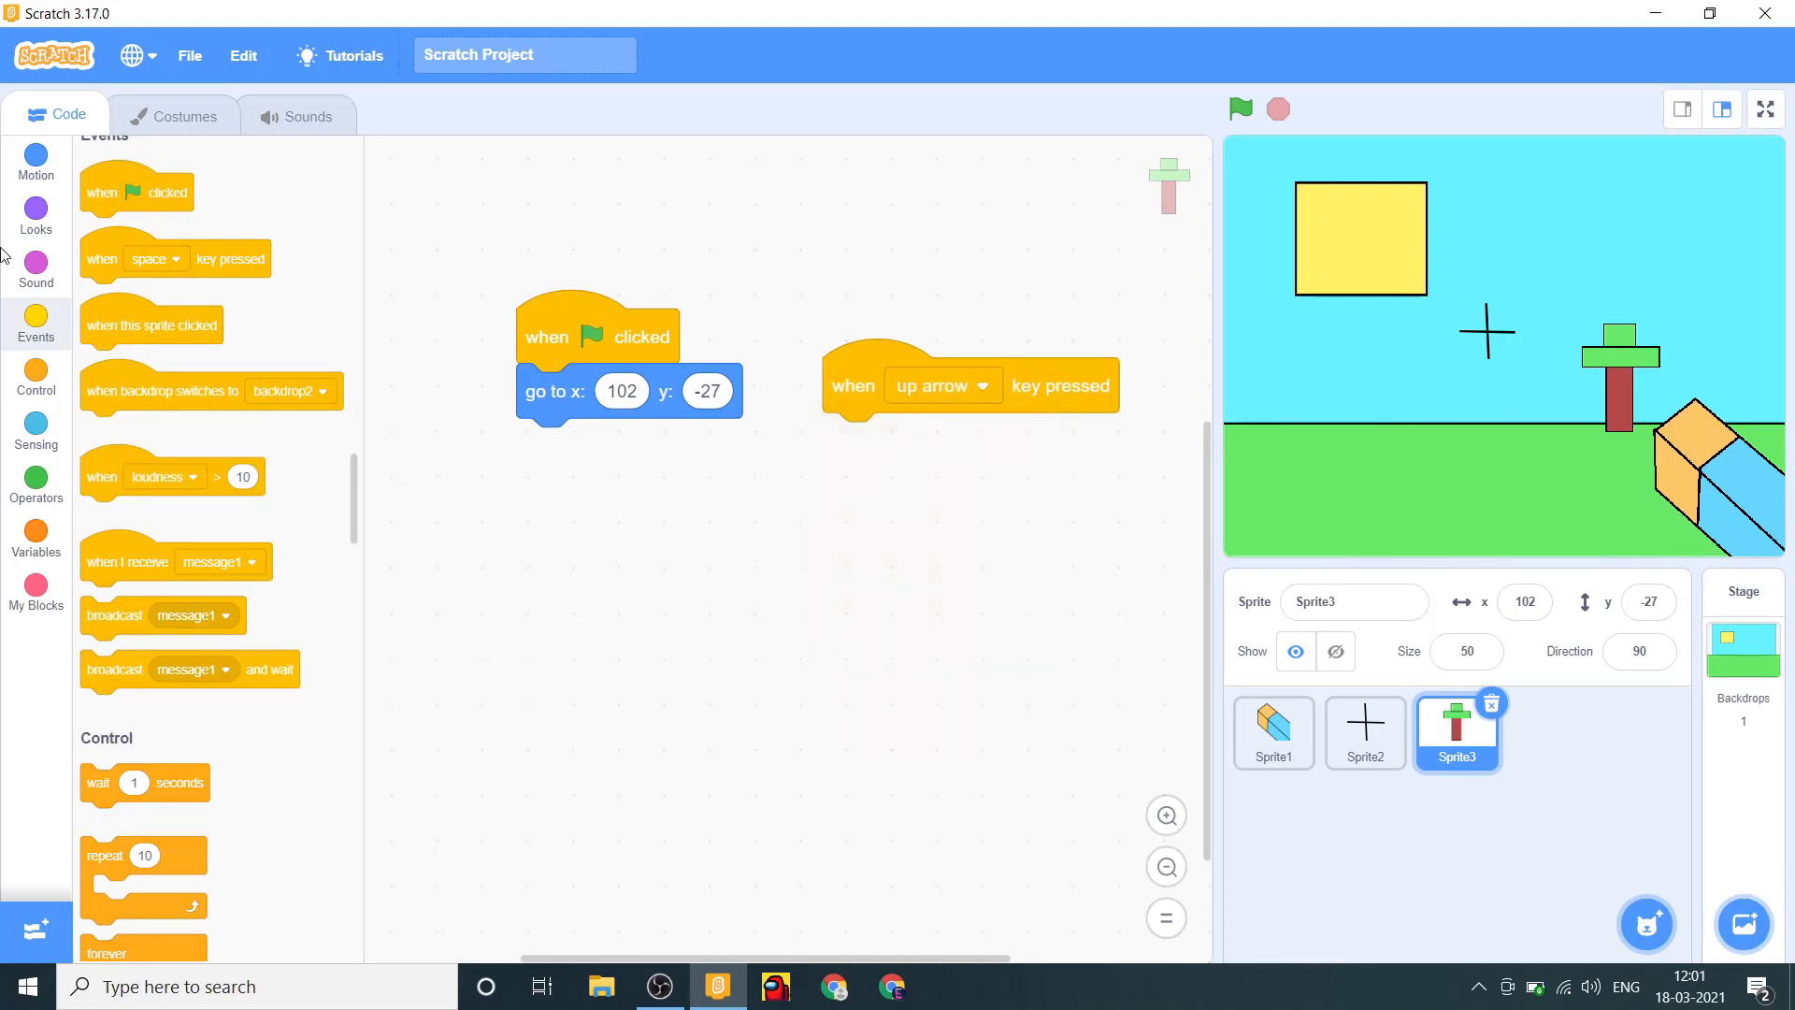
left_click(36, 160)
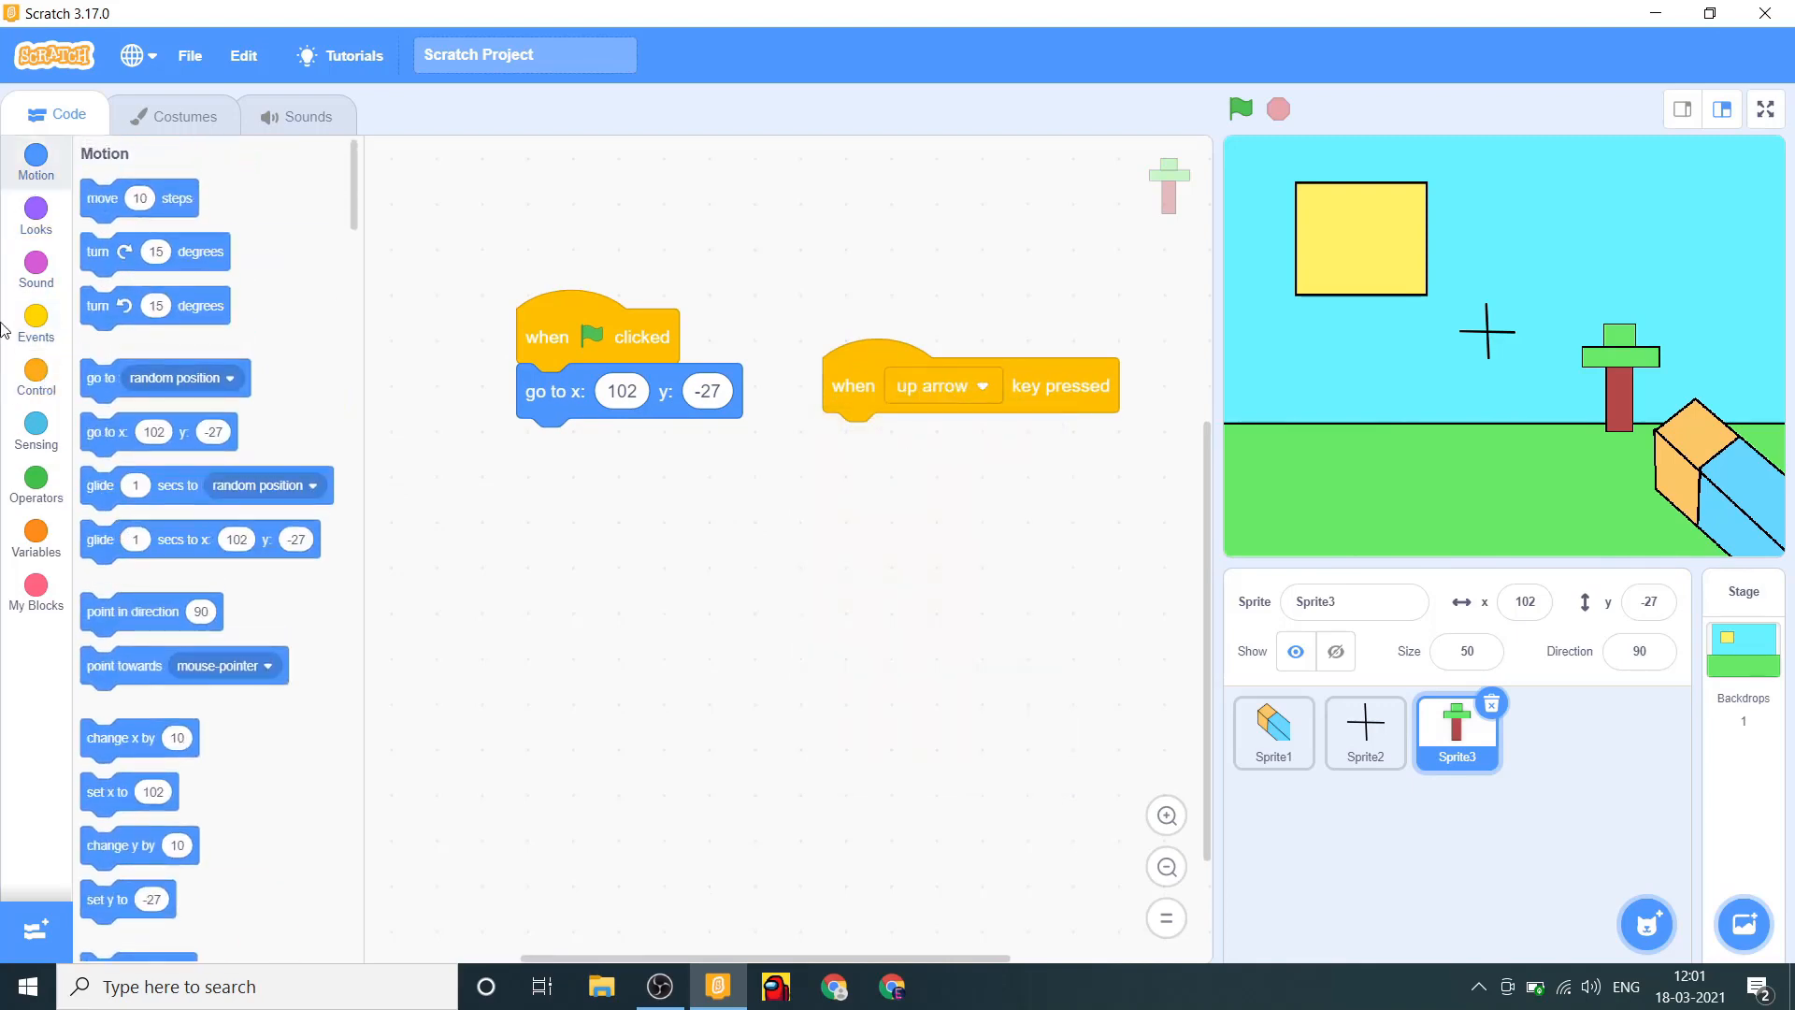
left_click(35, 270)
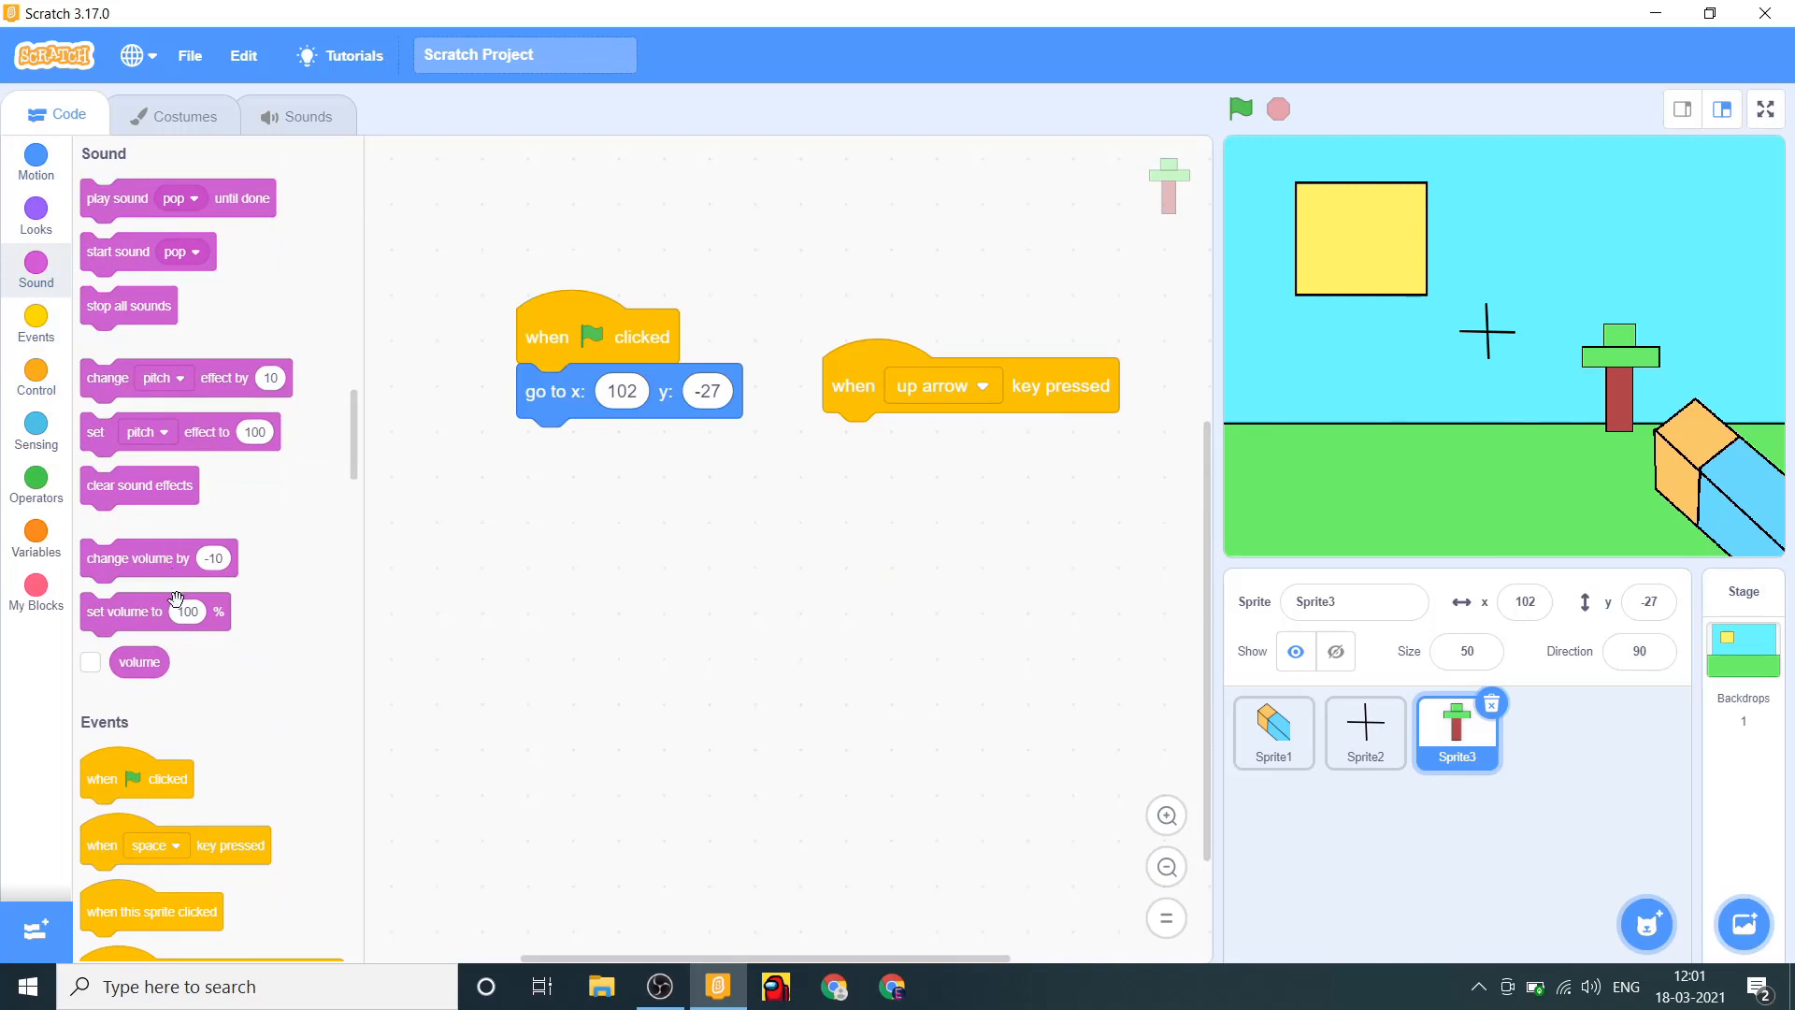
mouse_move(66, 305)
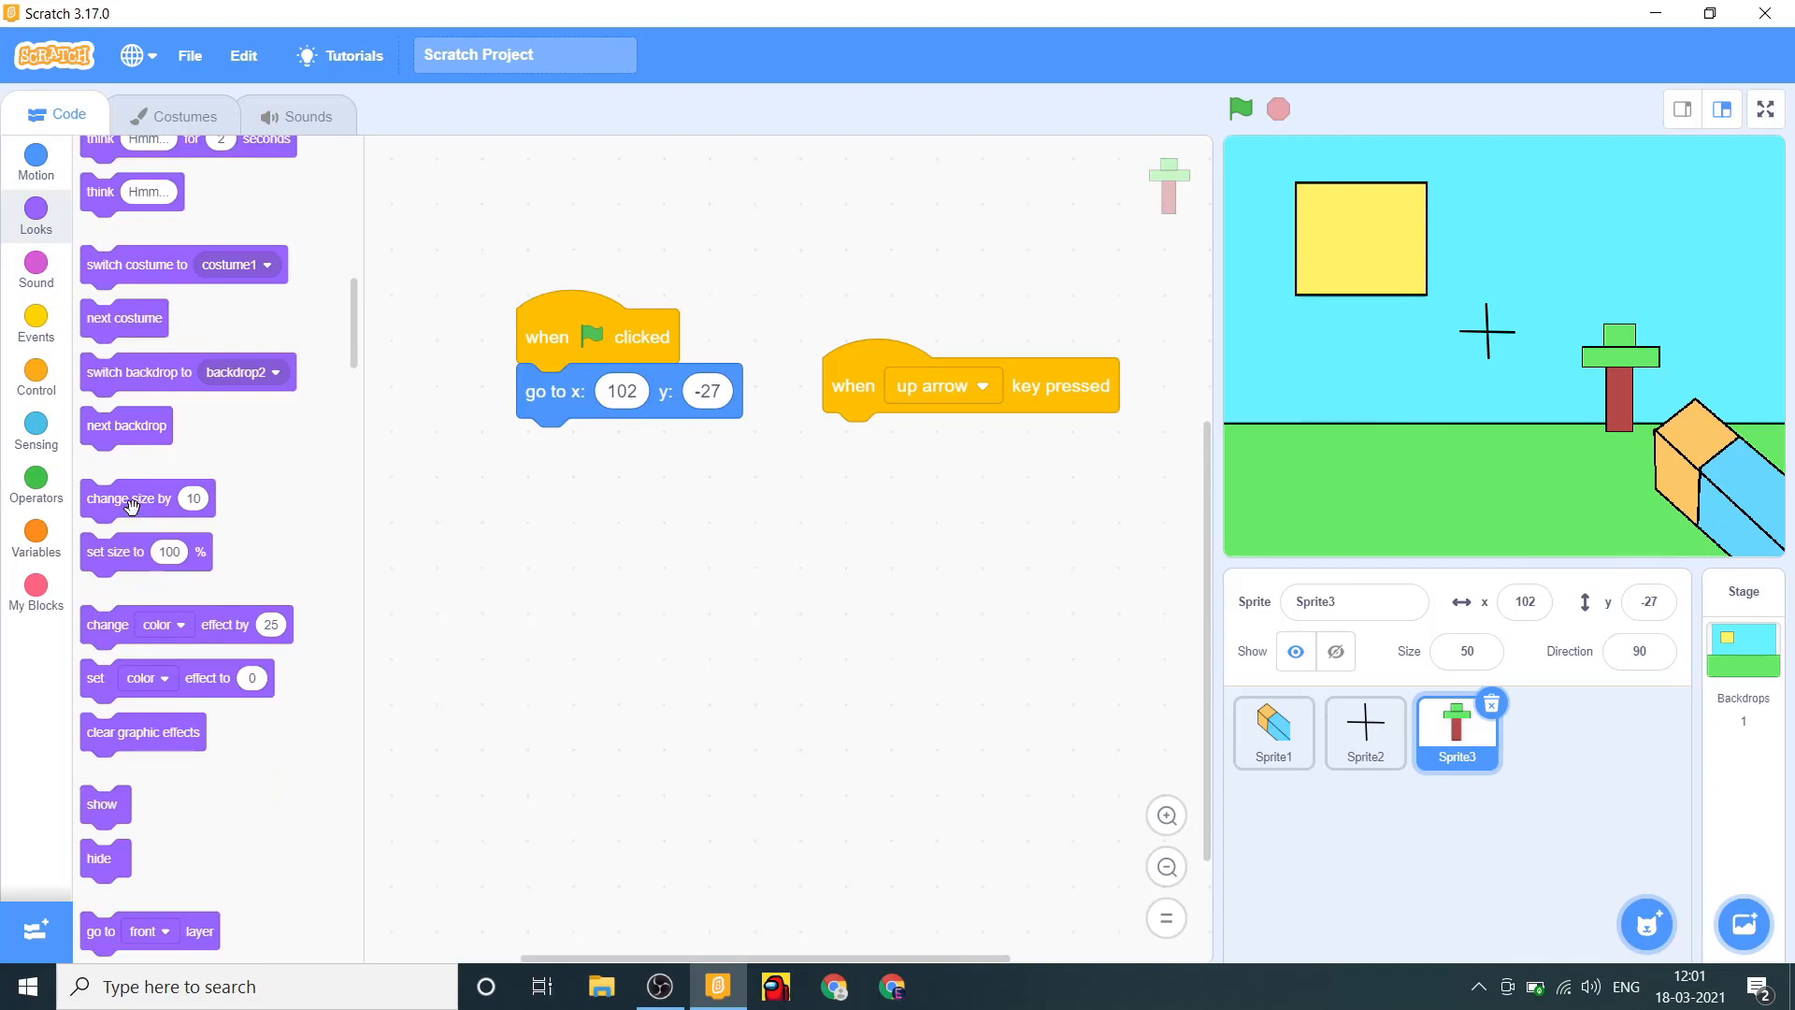
left_click_drag(132, 496, 918, 440)
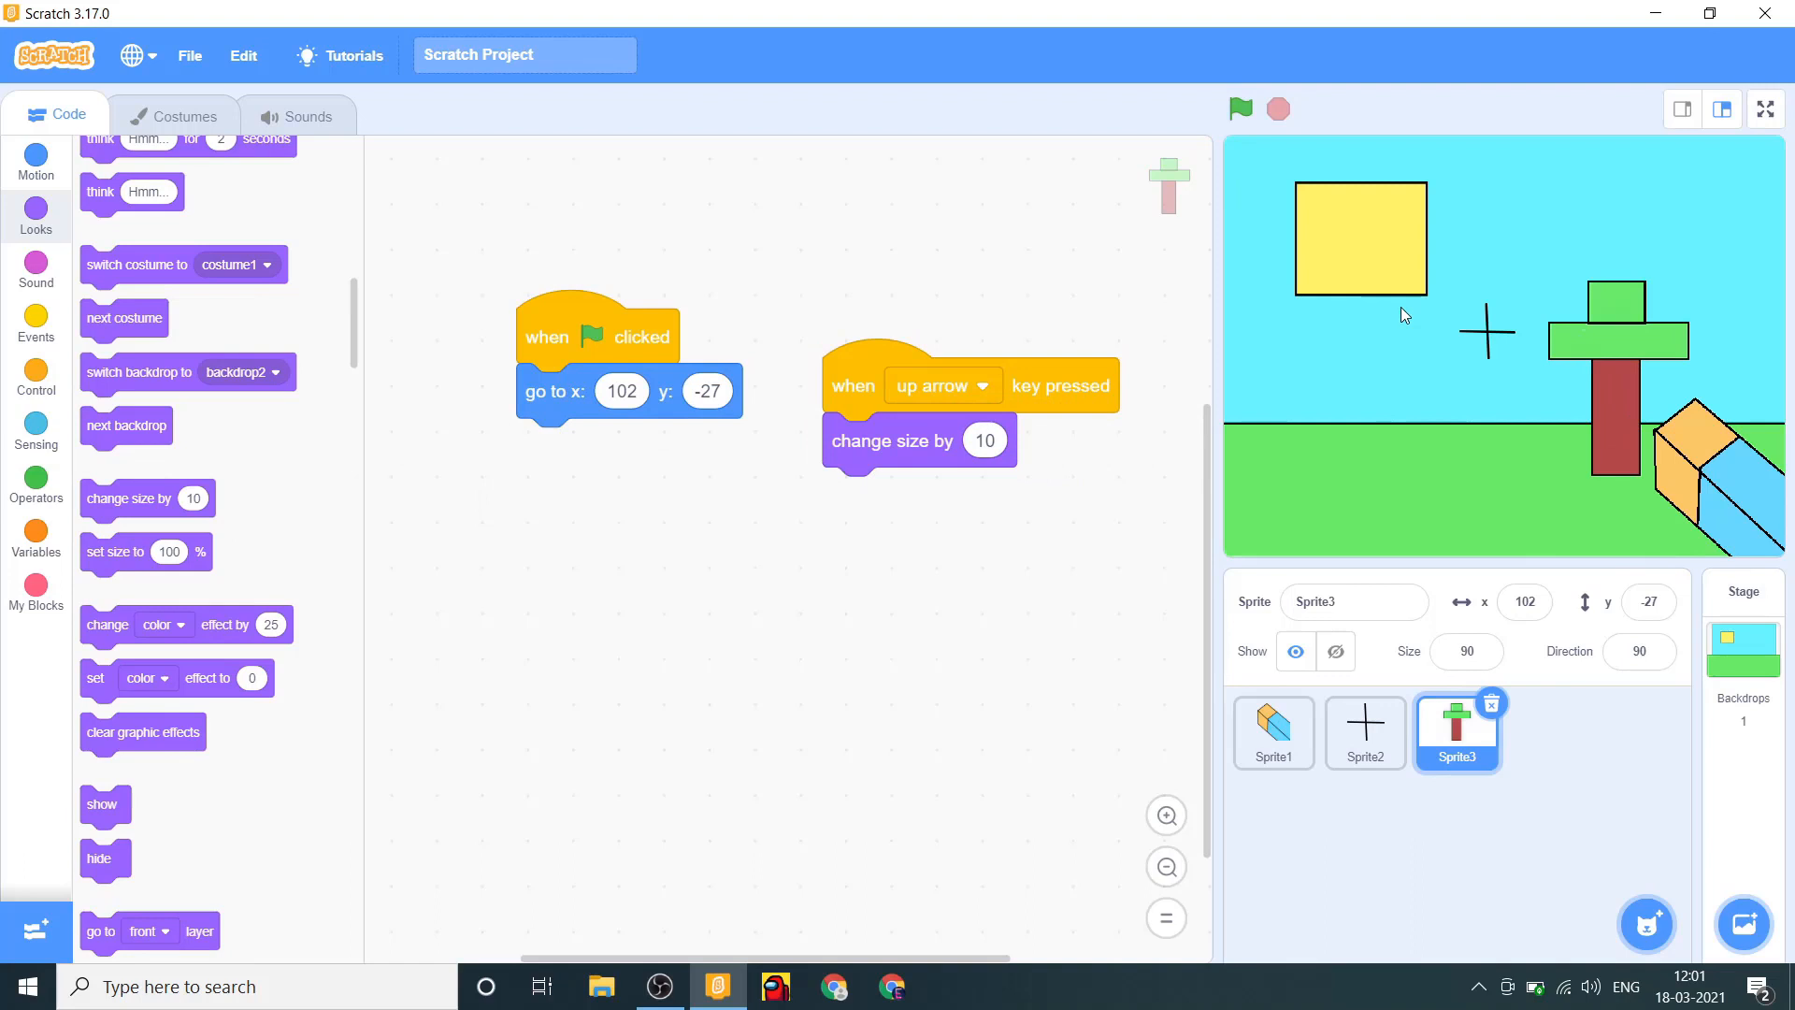
left_click(984, 441)
type("5")
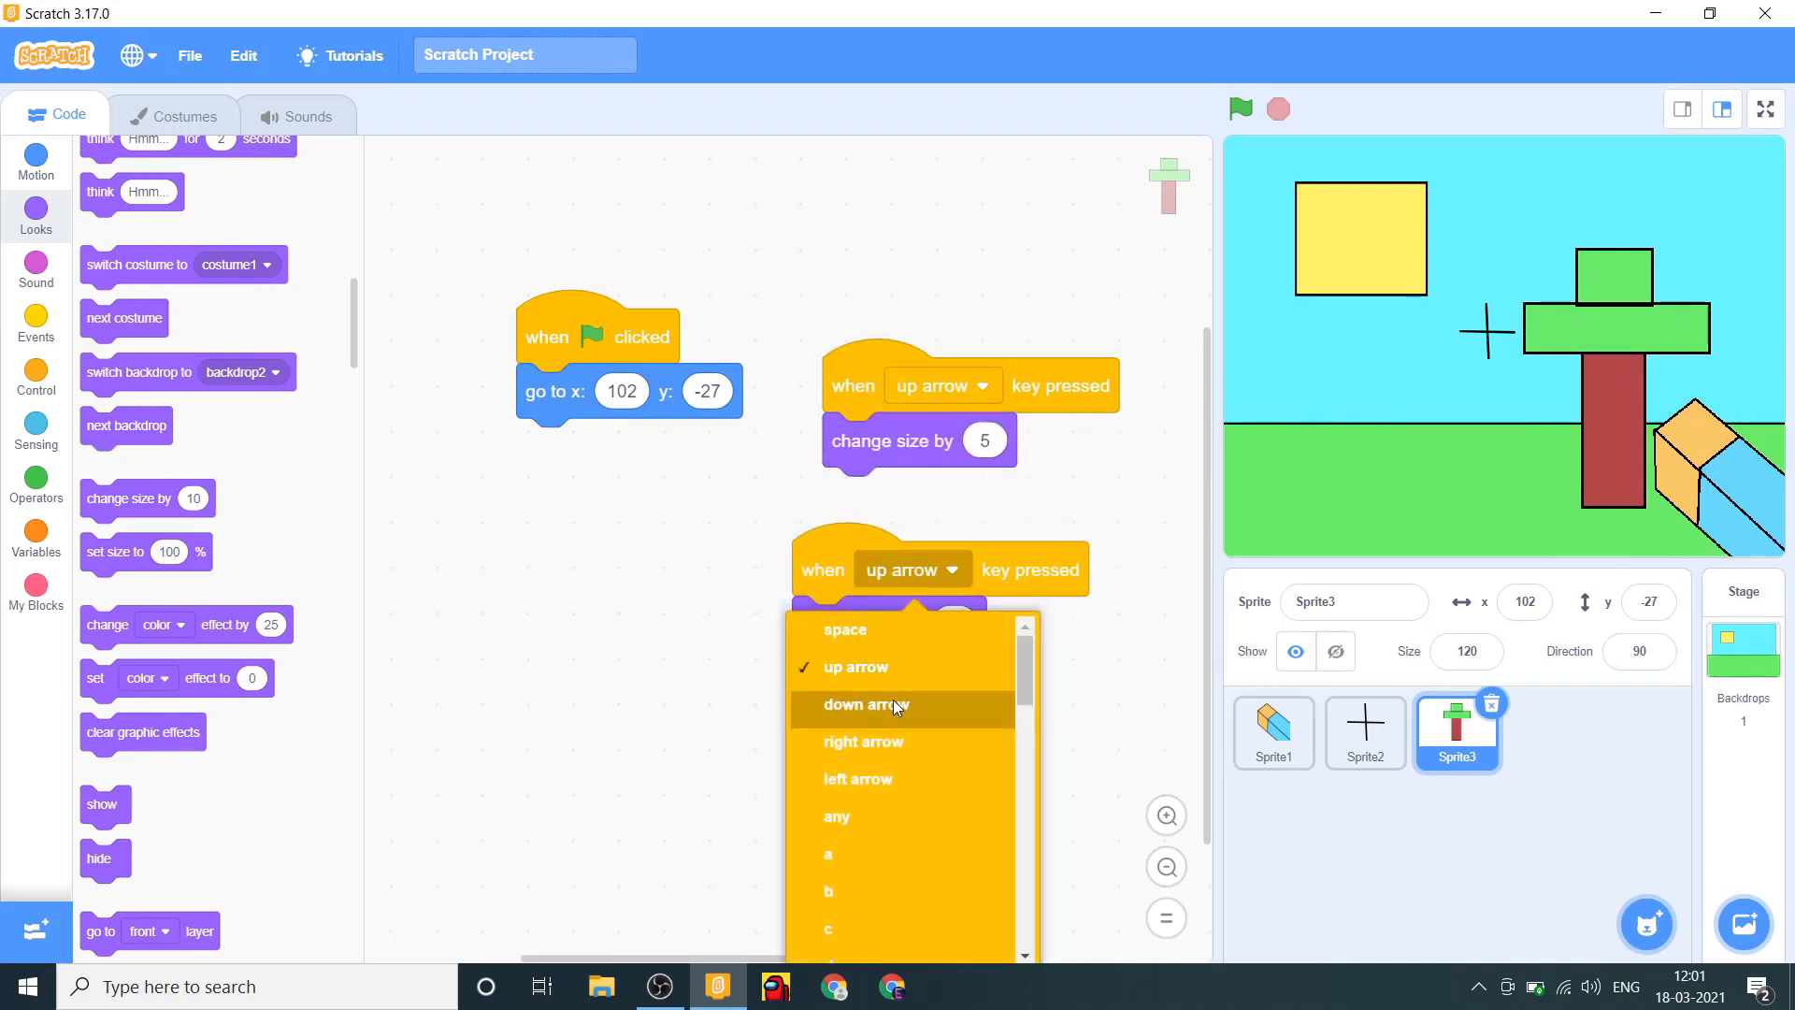
Set the duplicated script to the down arrow with a size change of -5.
left_click(863, 705)
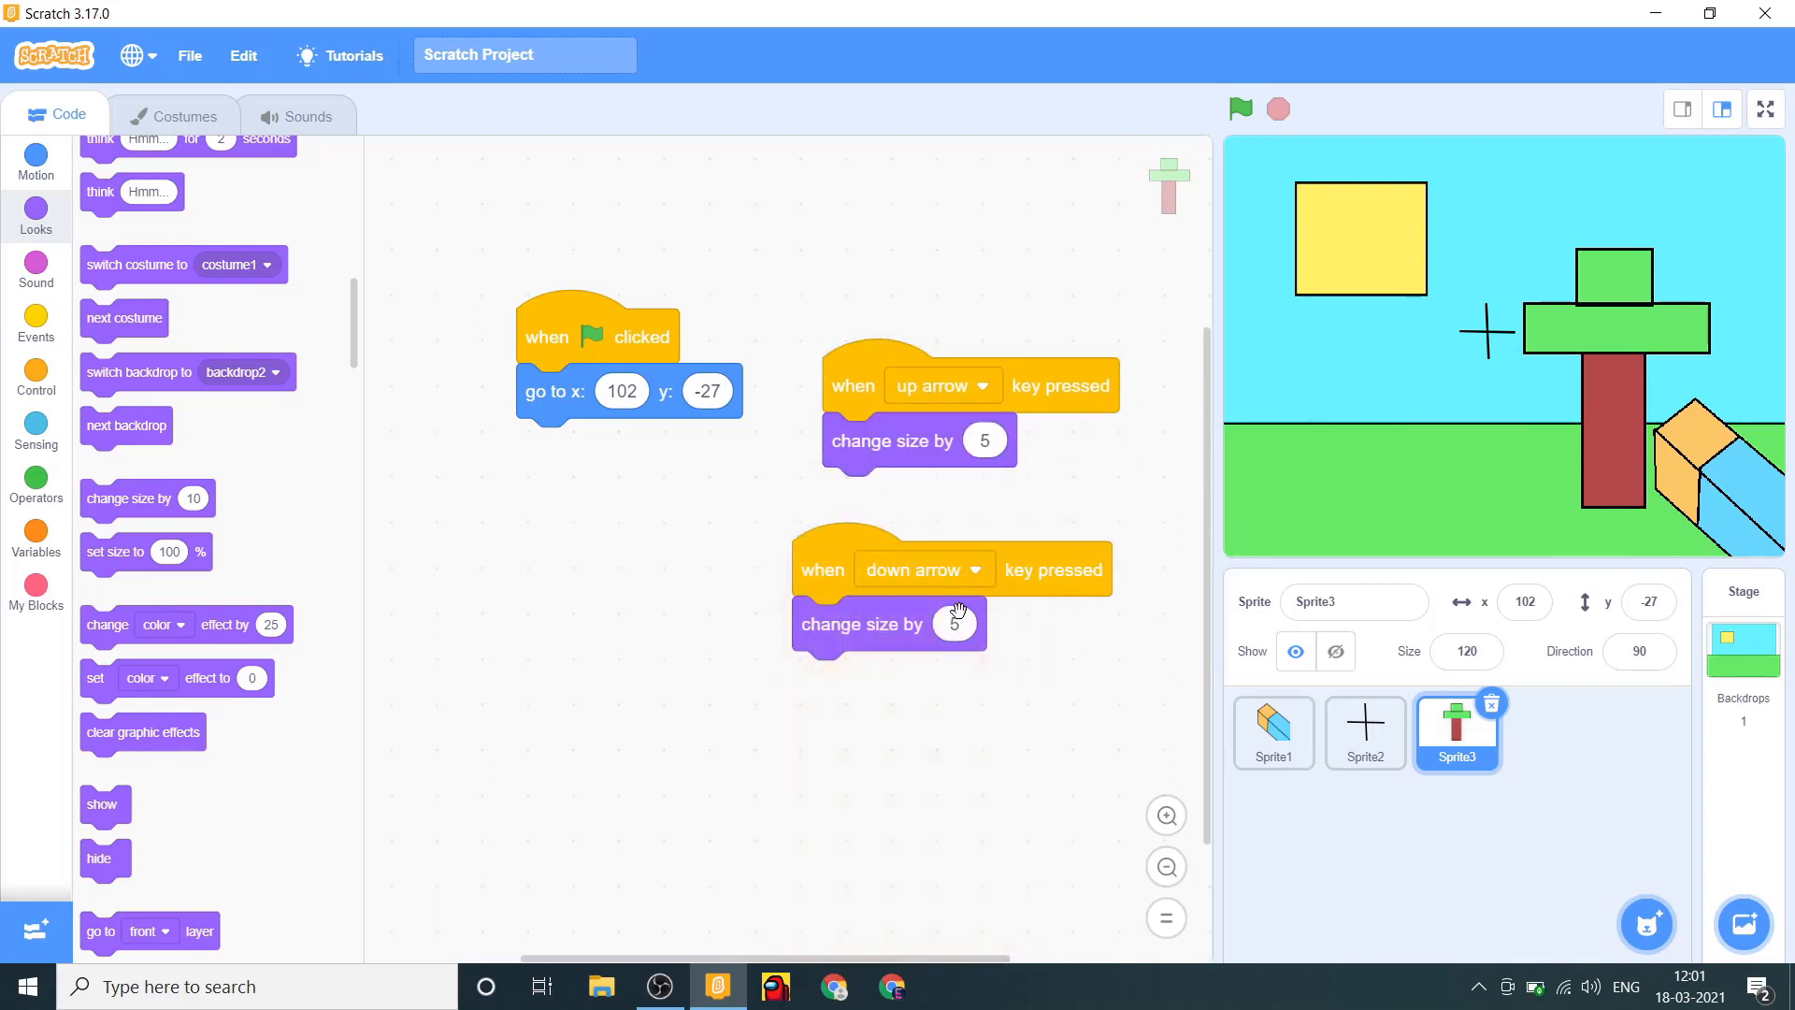
left_click(954, 624)
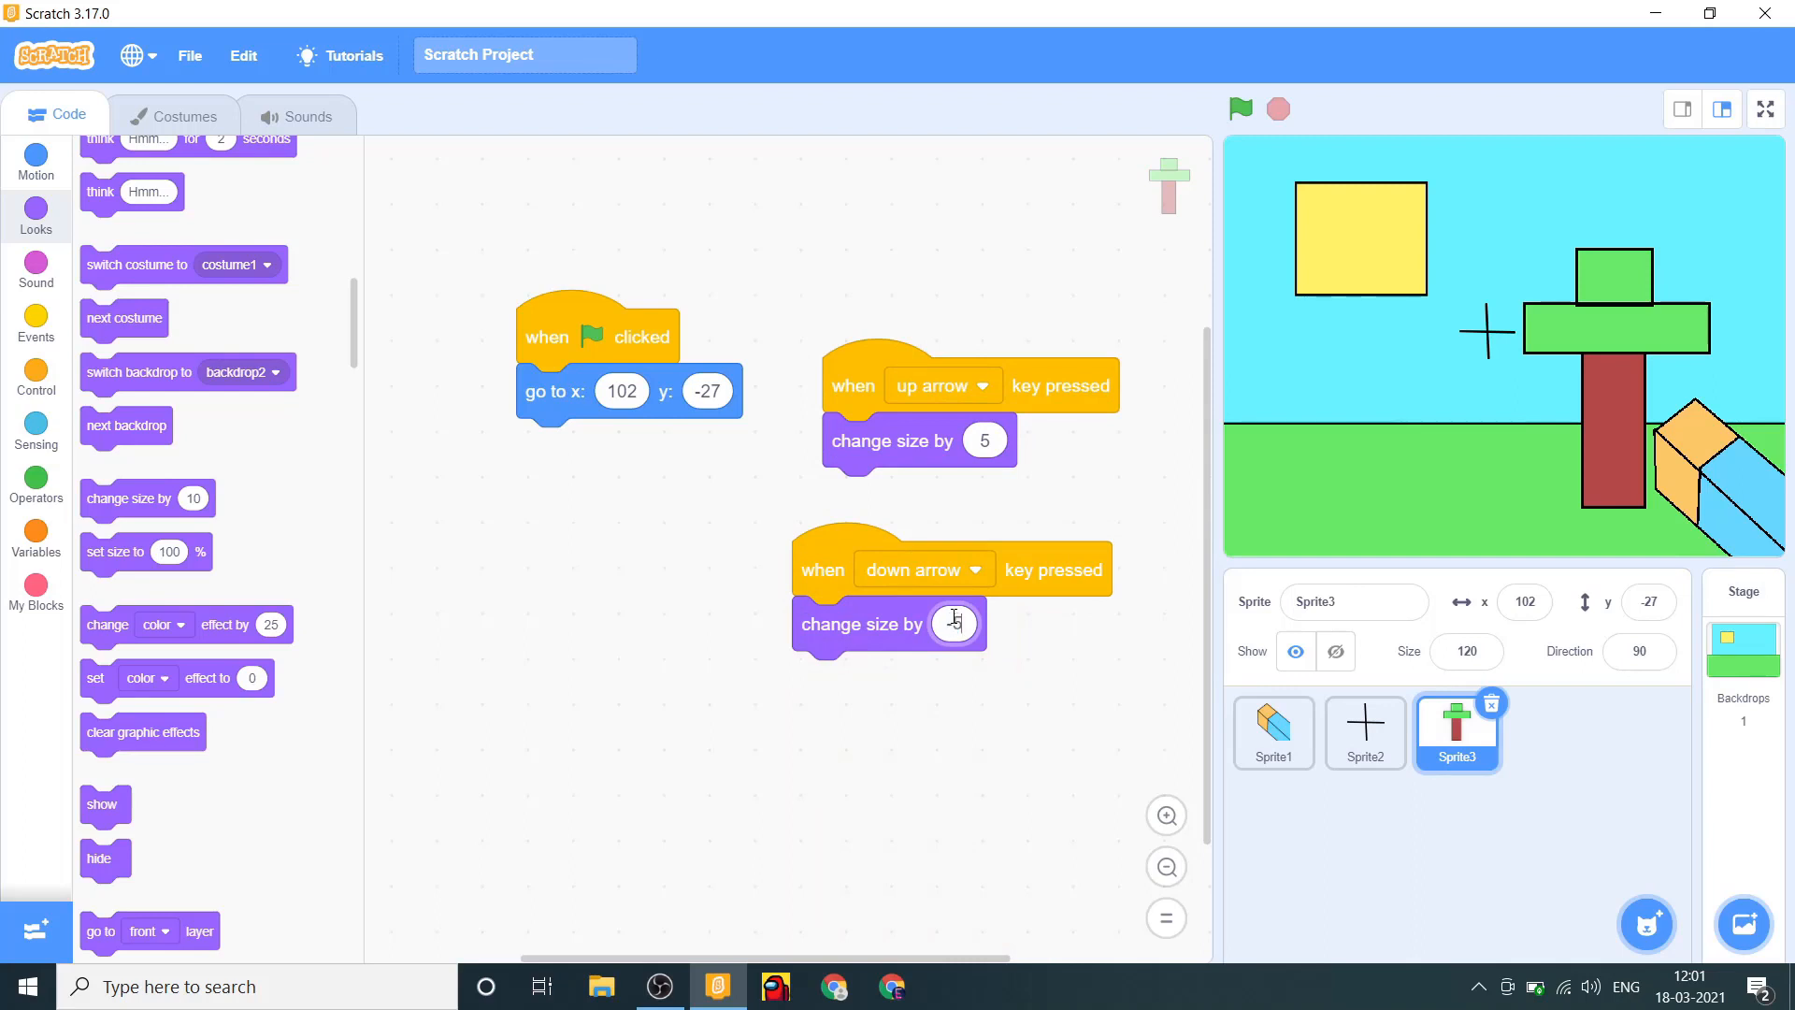
type("-5")
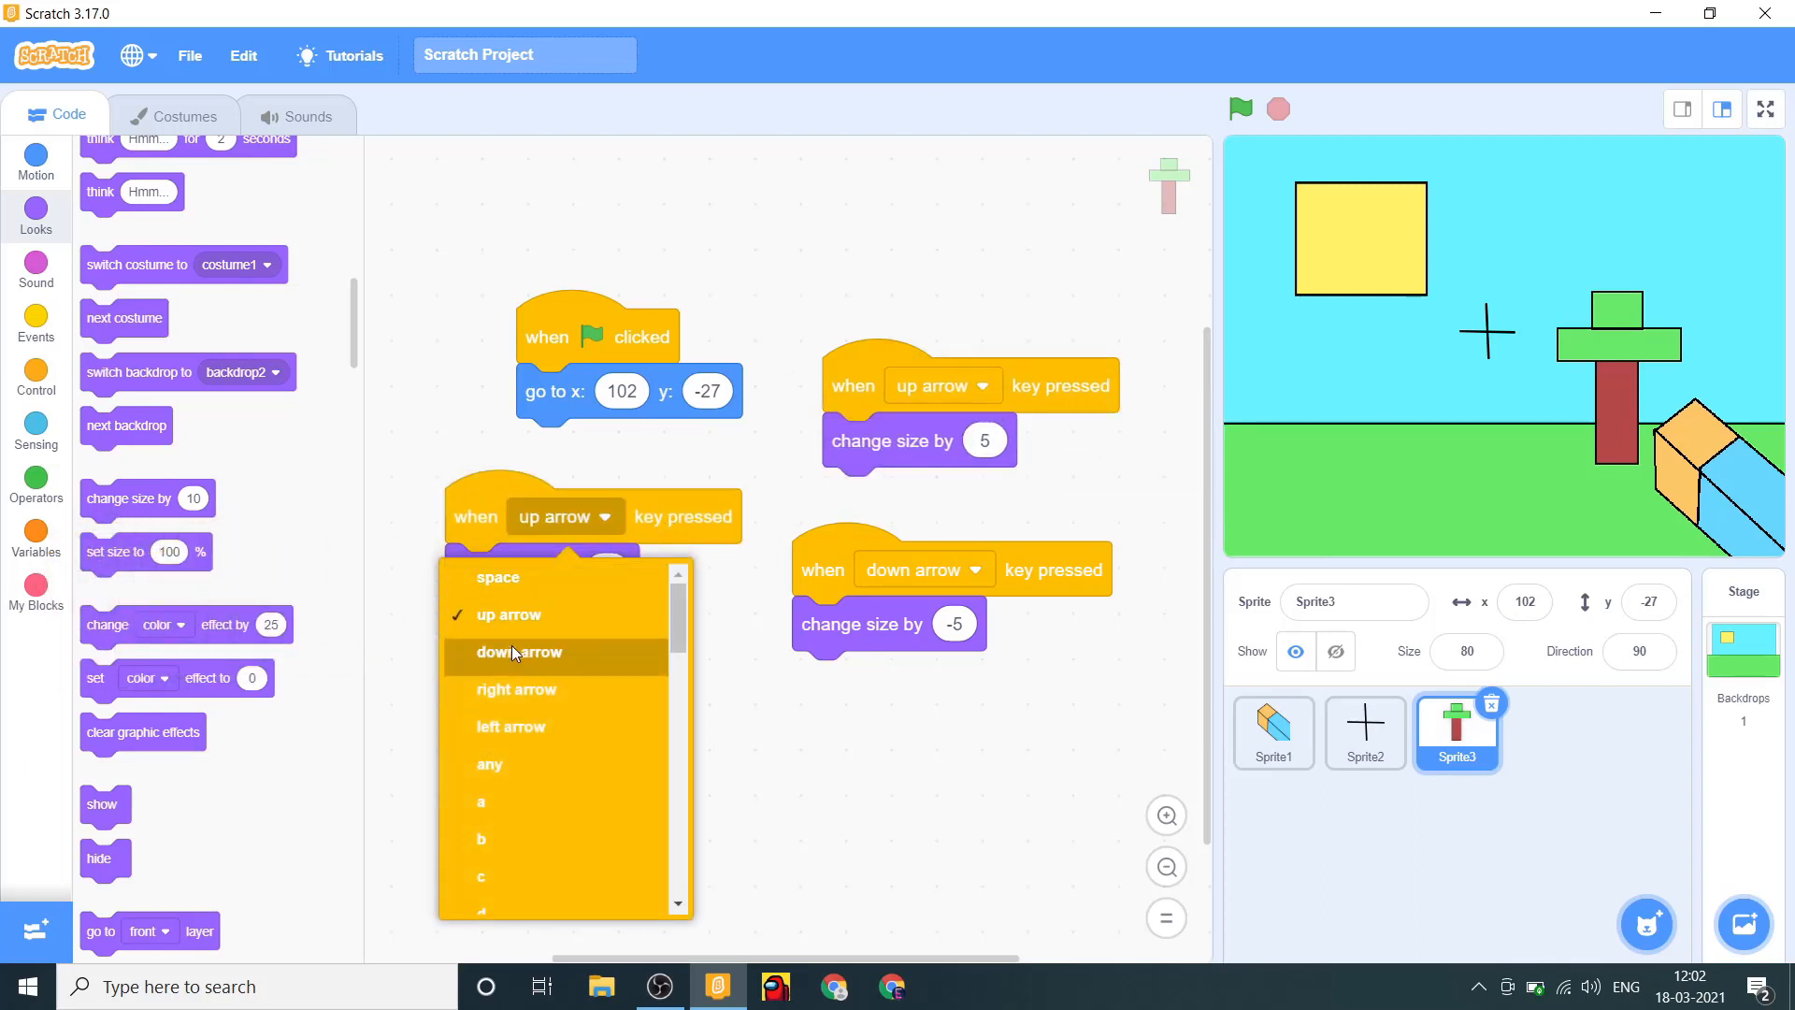
Make the left arrow move the tree 5 steps, and switch the copied script to the right arrow.
left_click(511, 725)
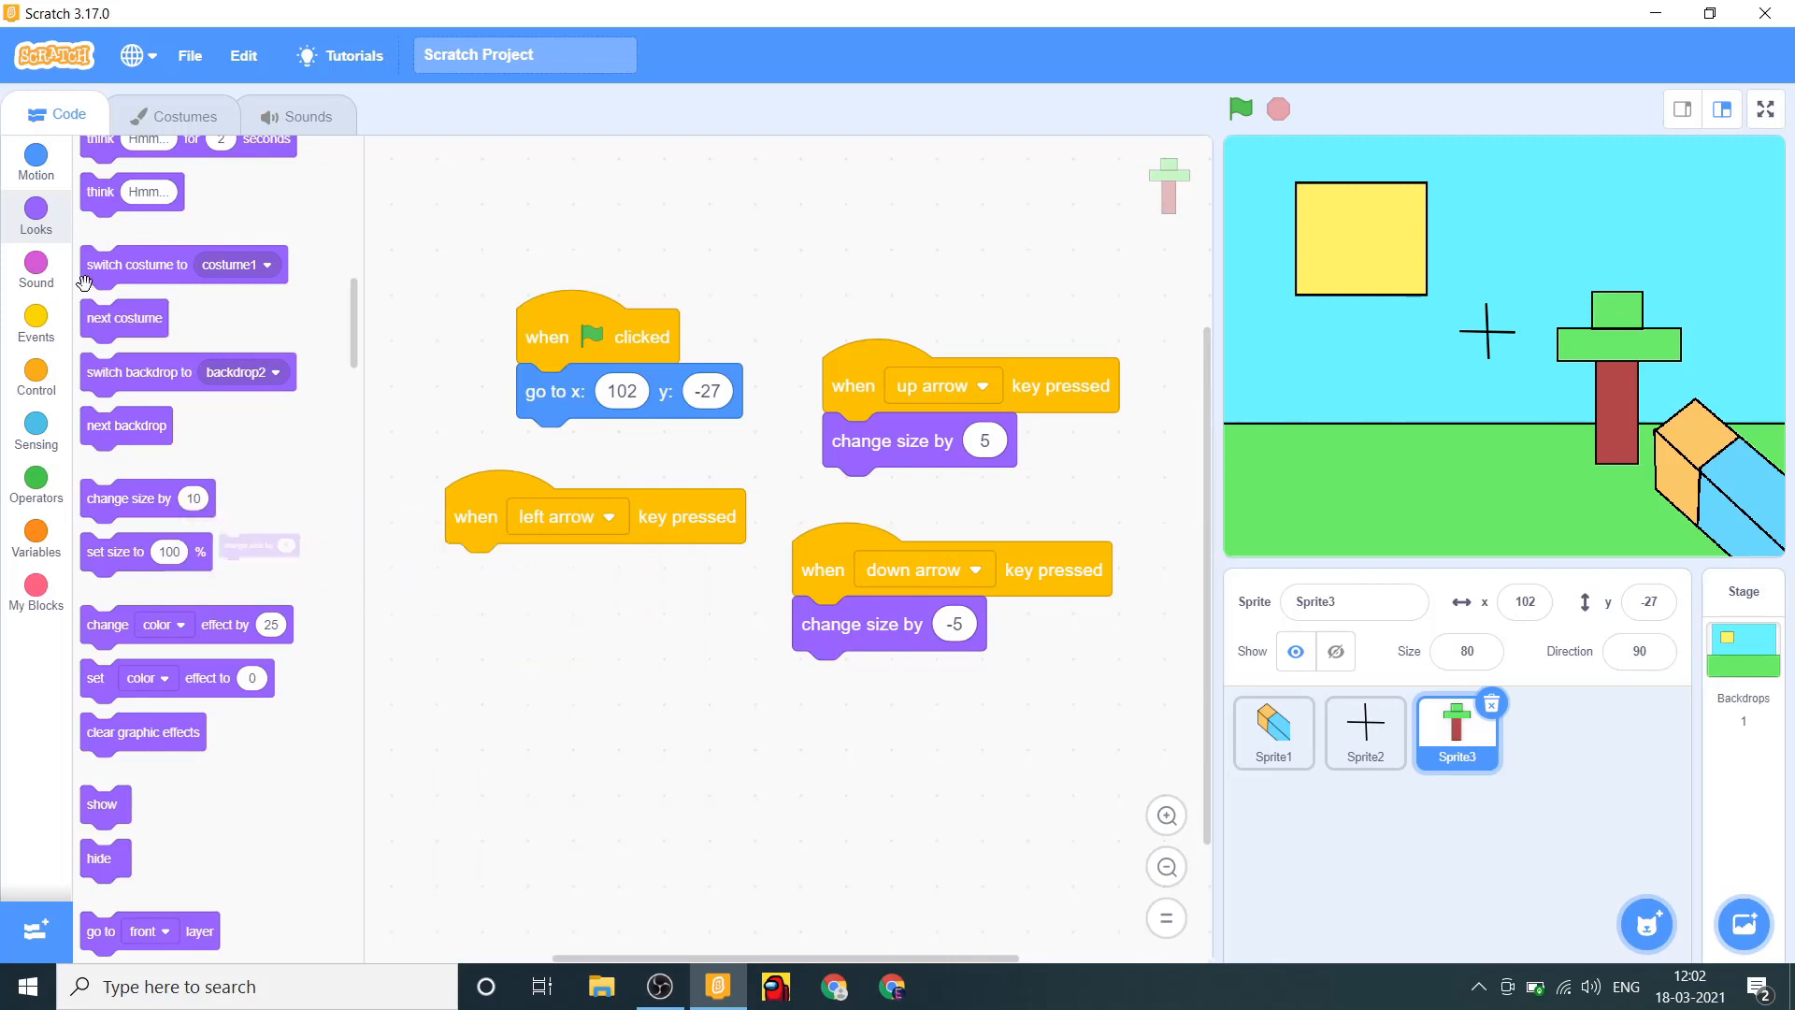
left_click(36, 160)
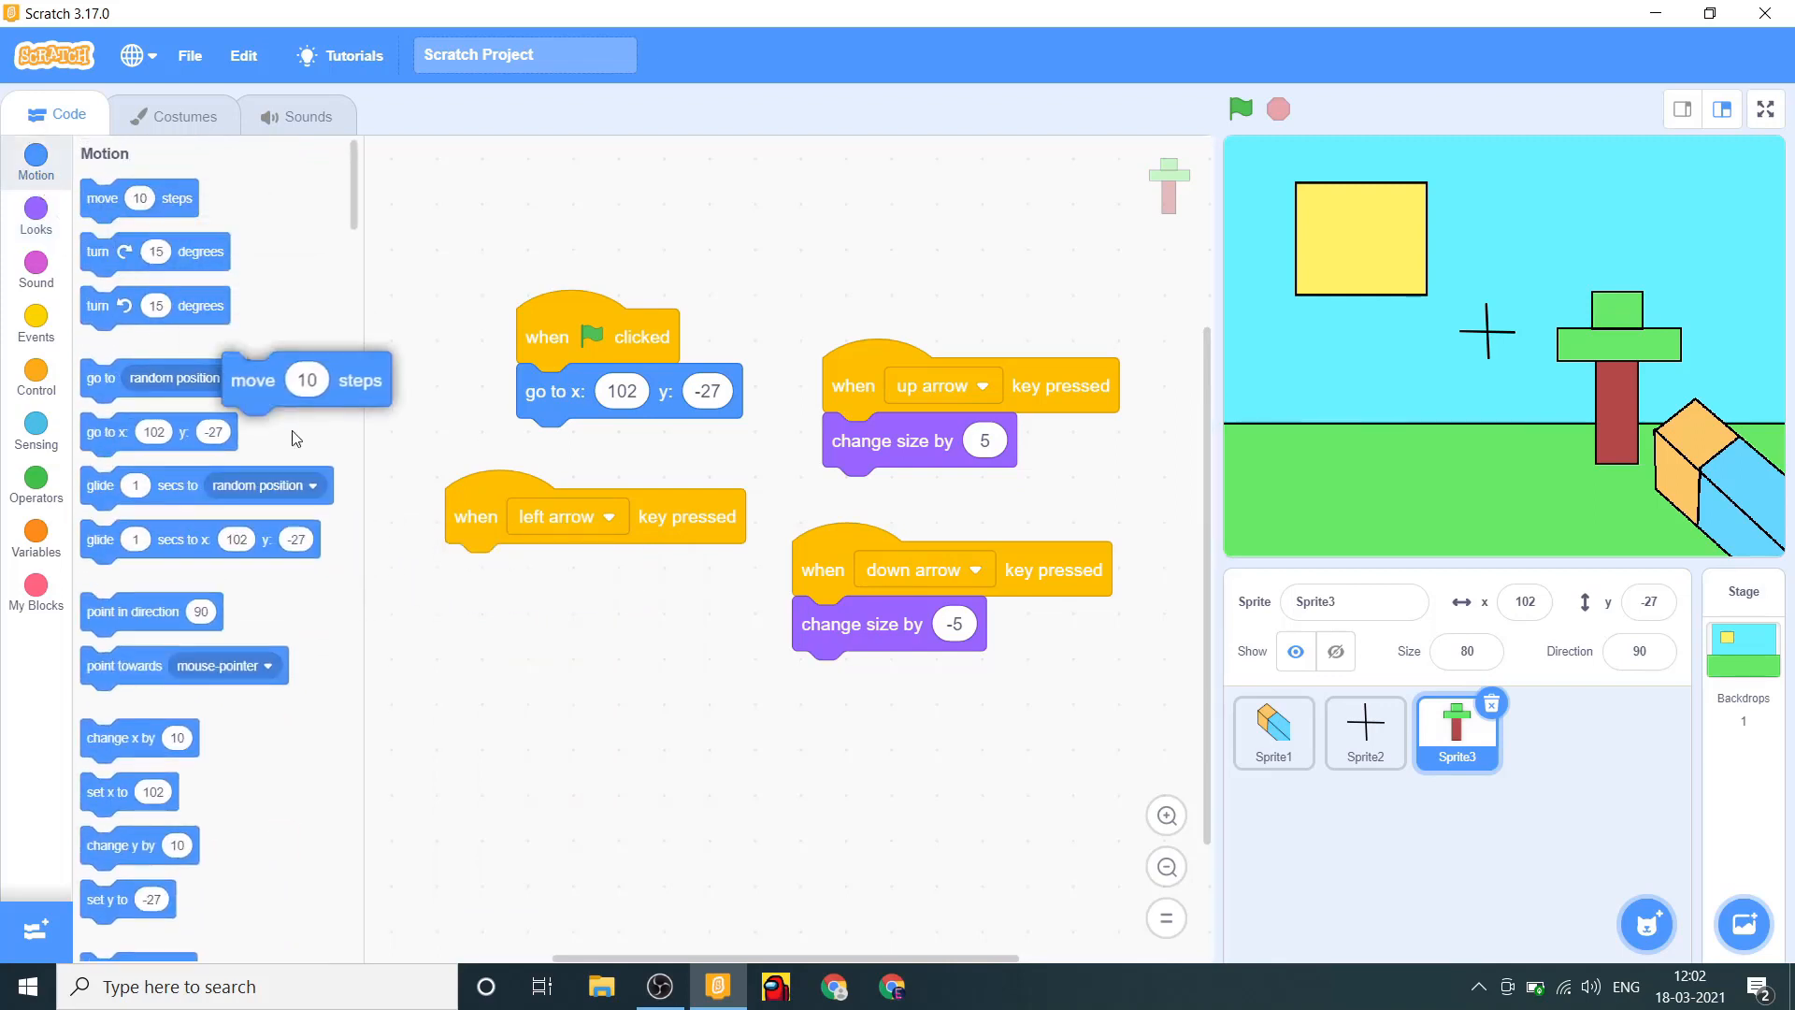
left_click_drag(306, 379, 529, 571)
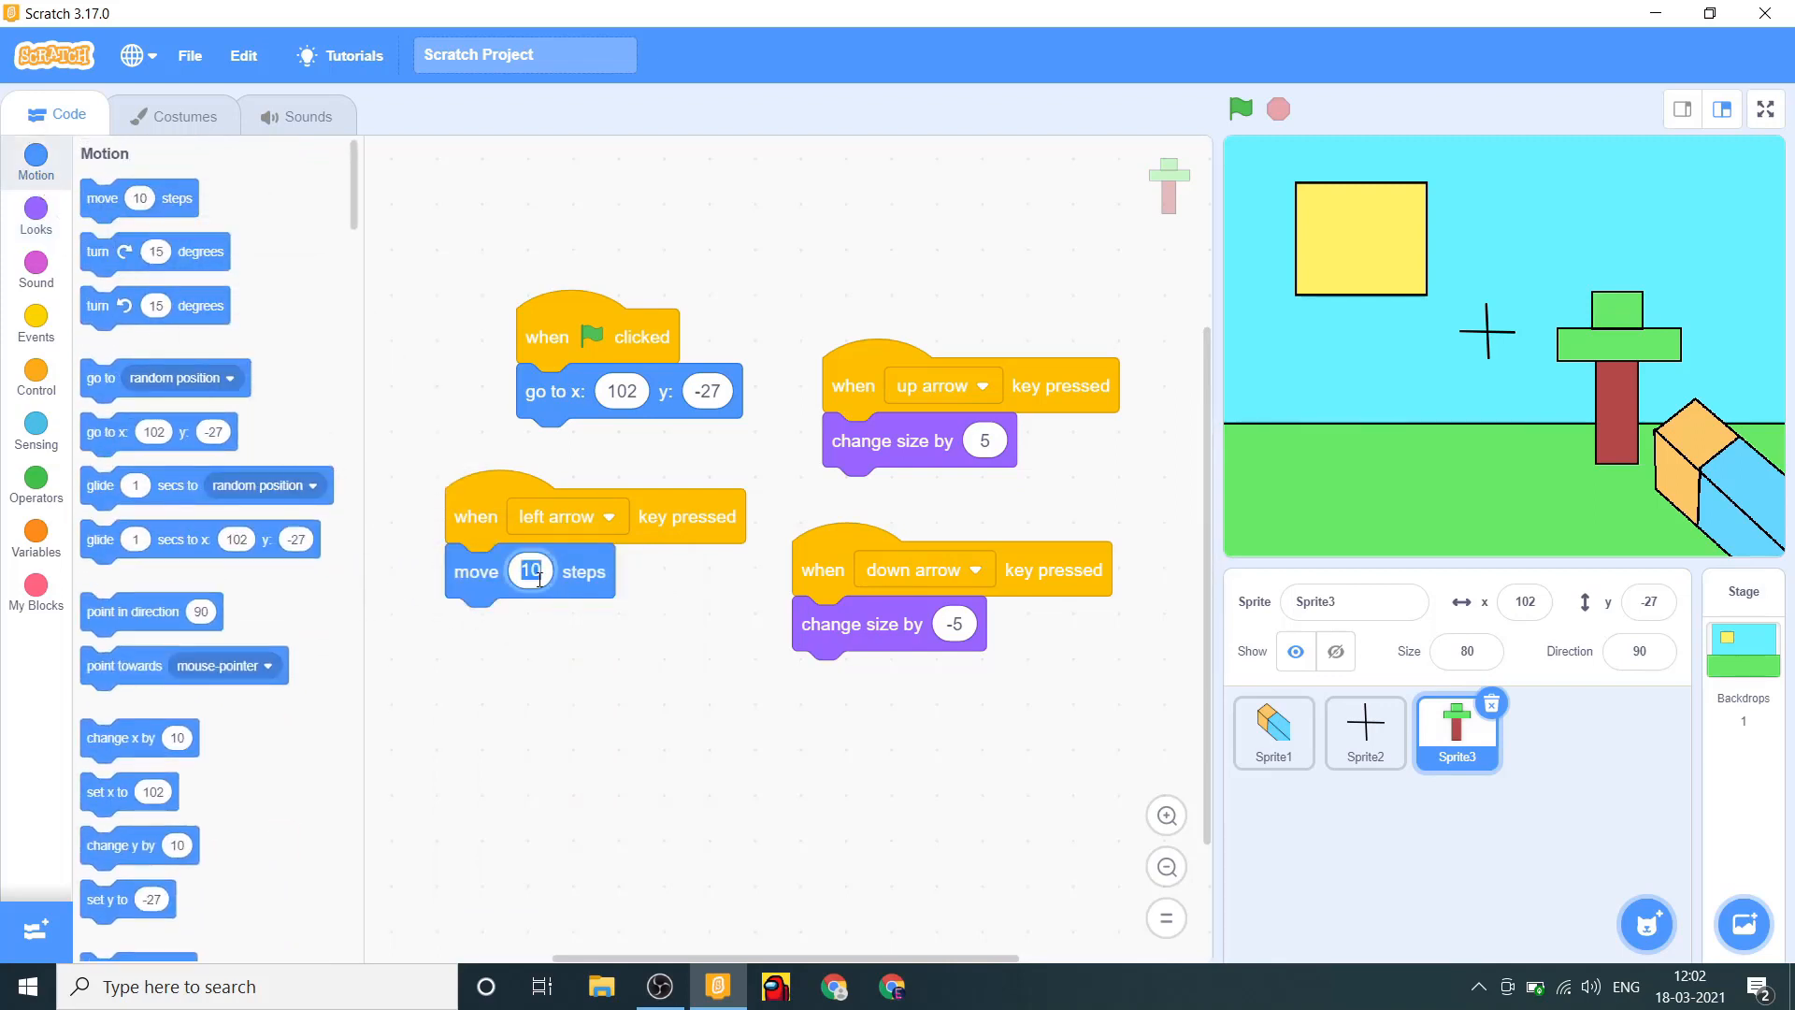
type("5")
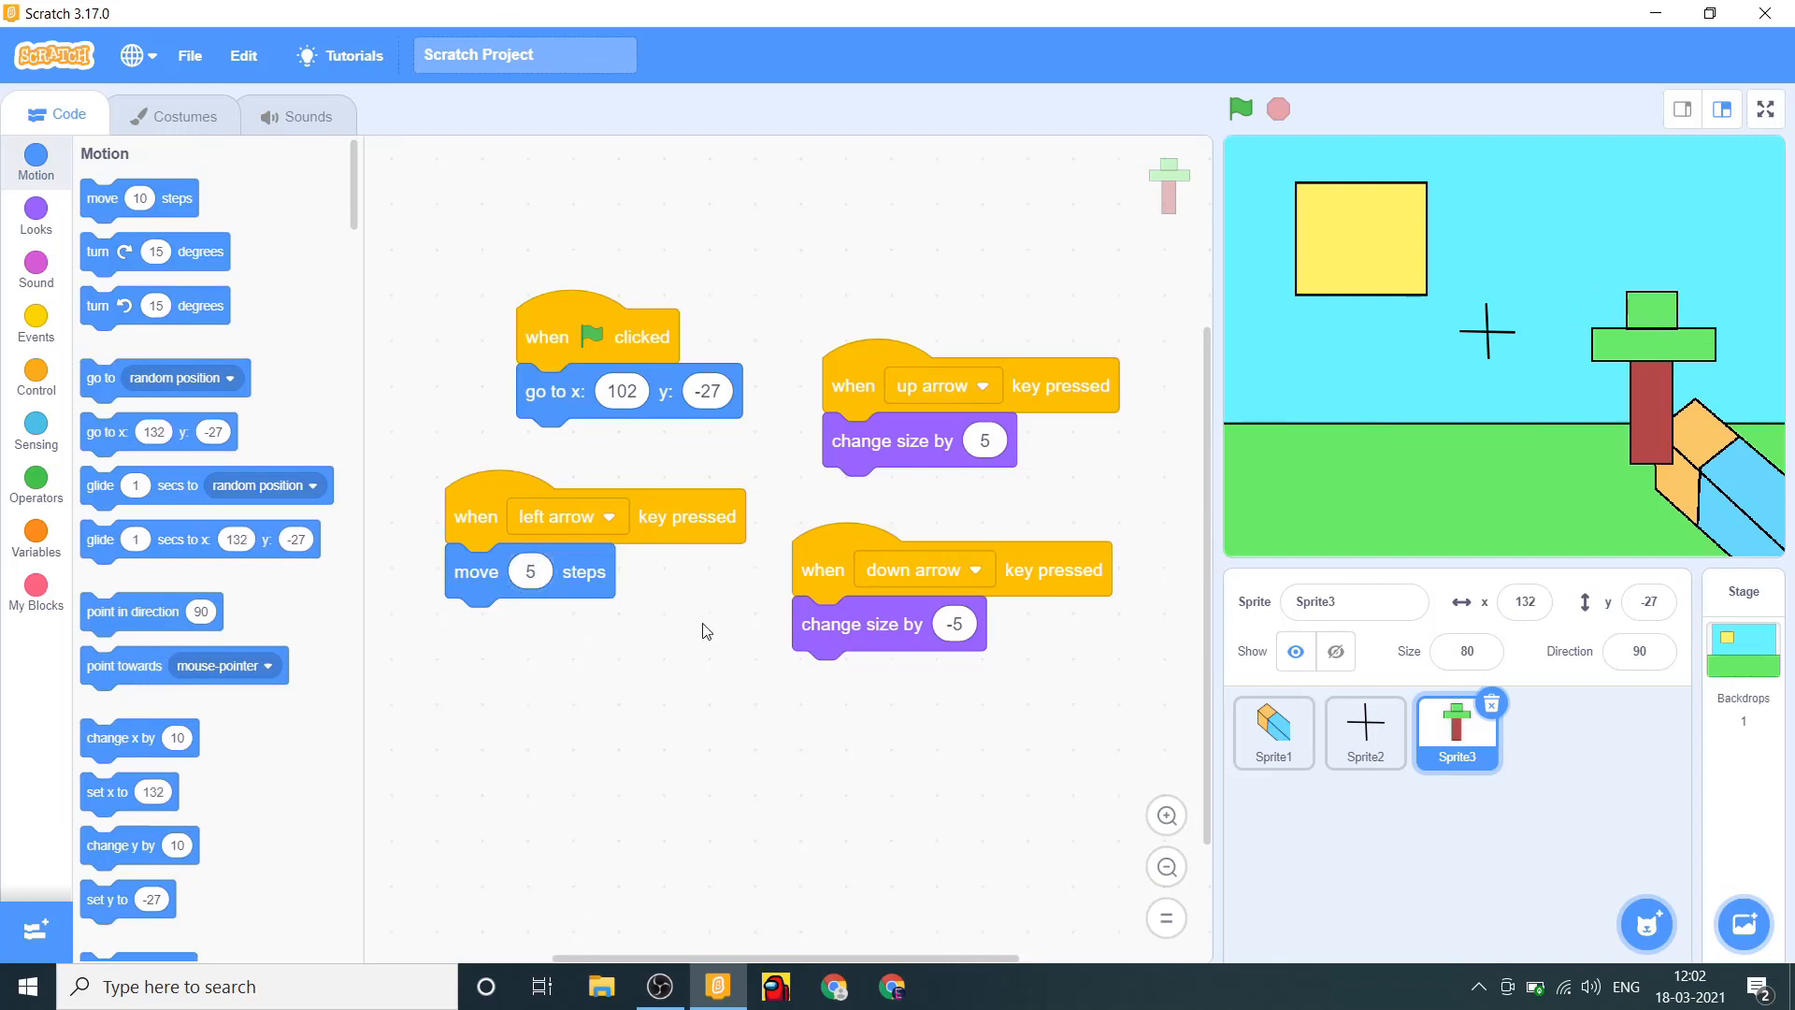
mouse_move(692, 560)
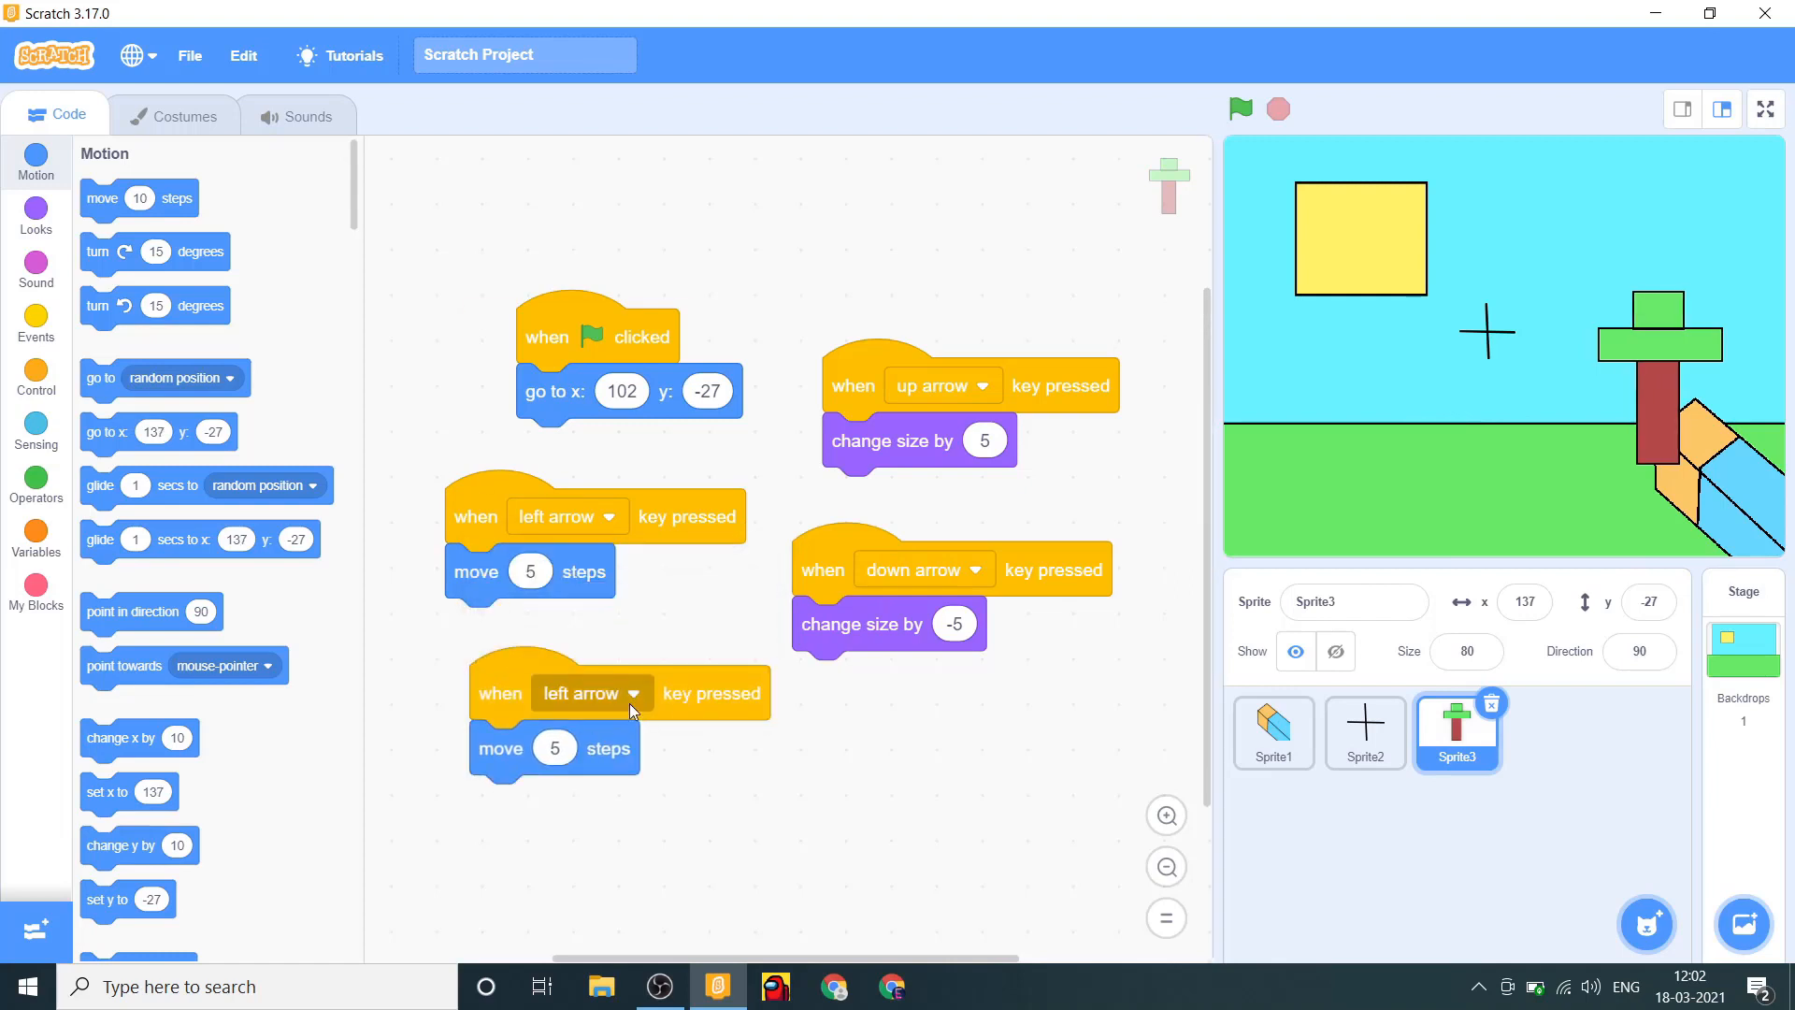
left_click(588, 693)
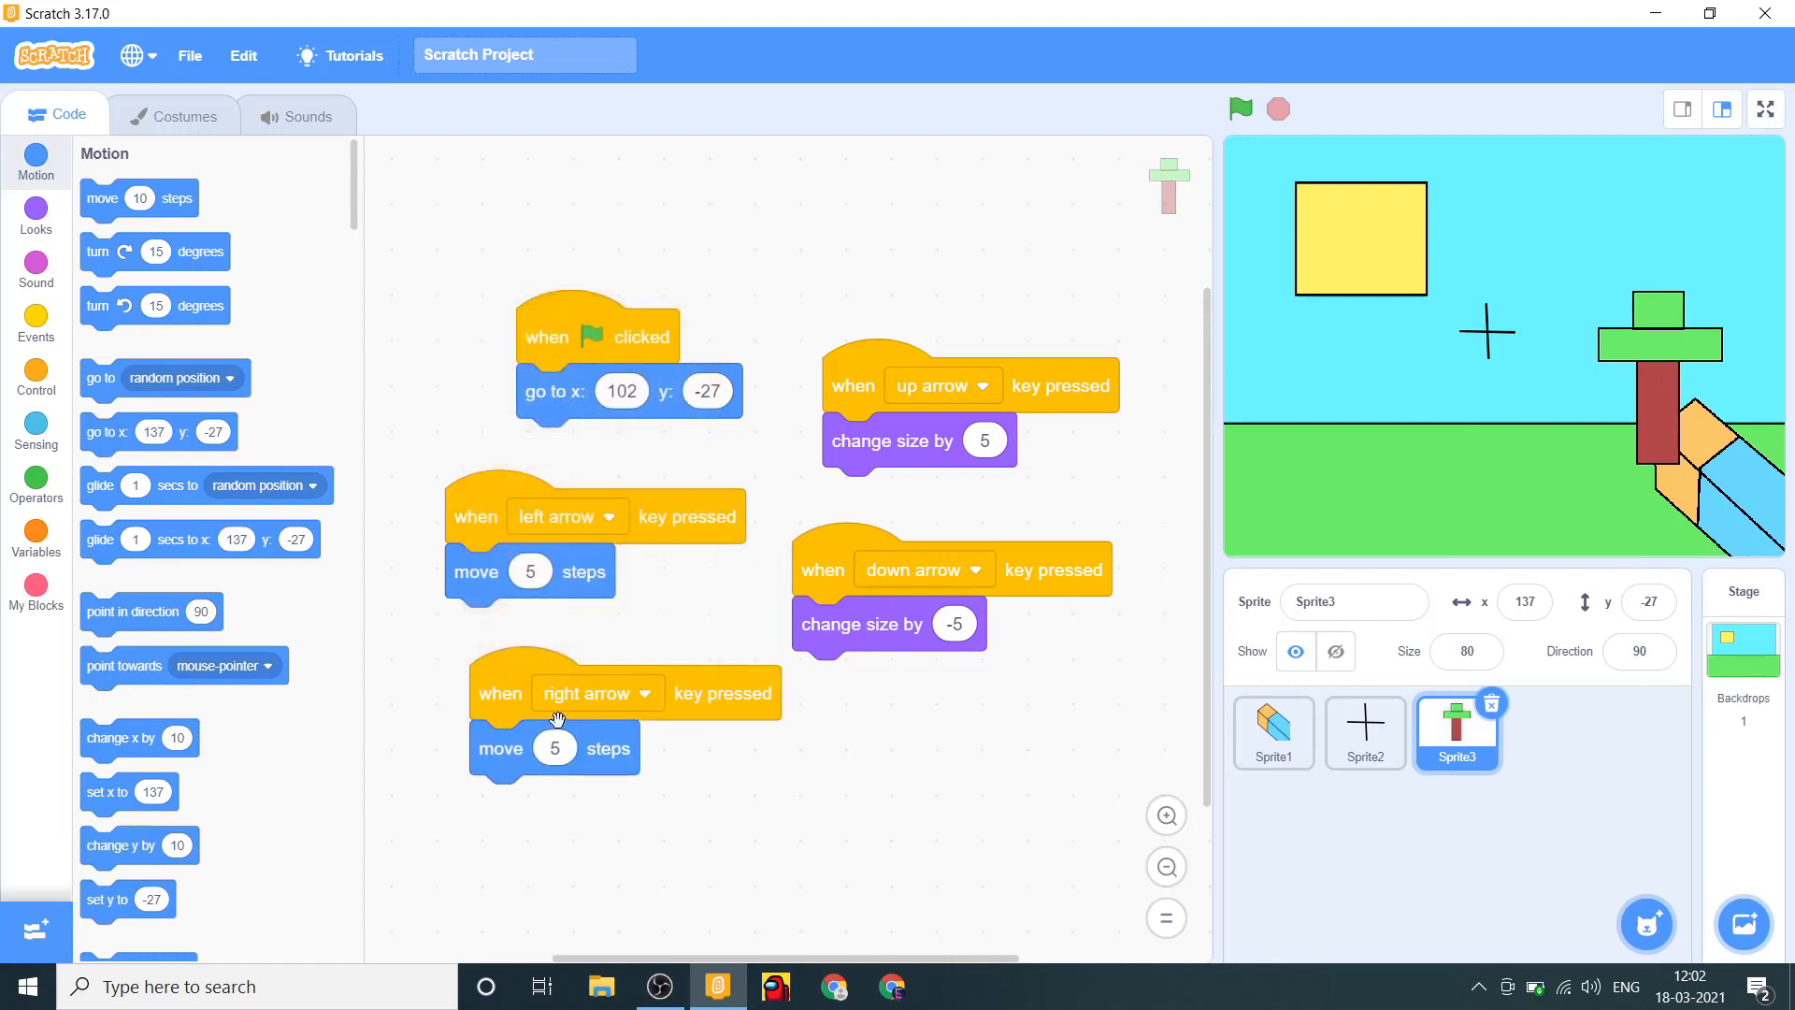
left_click(554, 748)
type("-5")
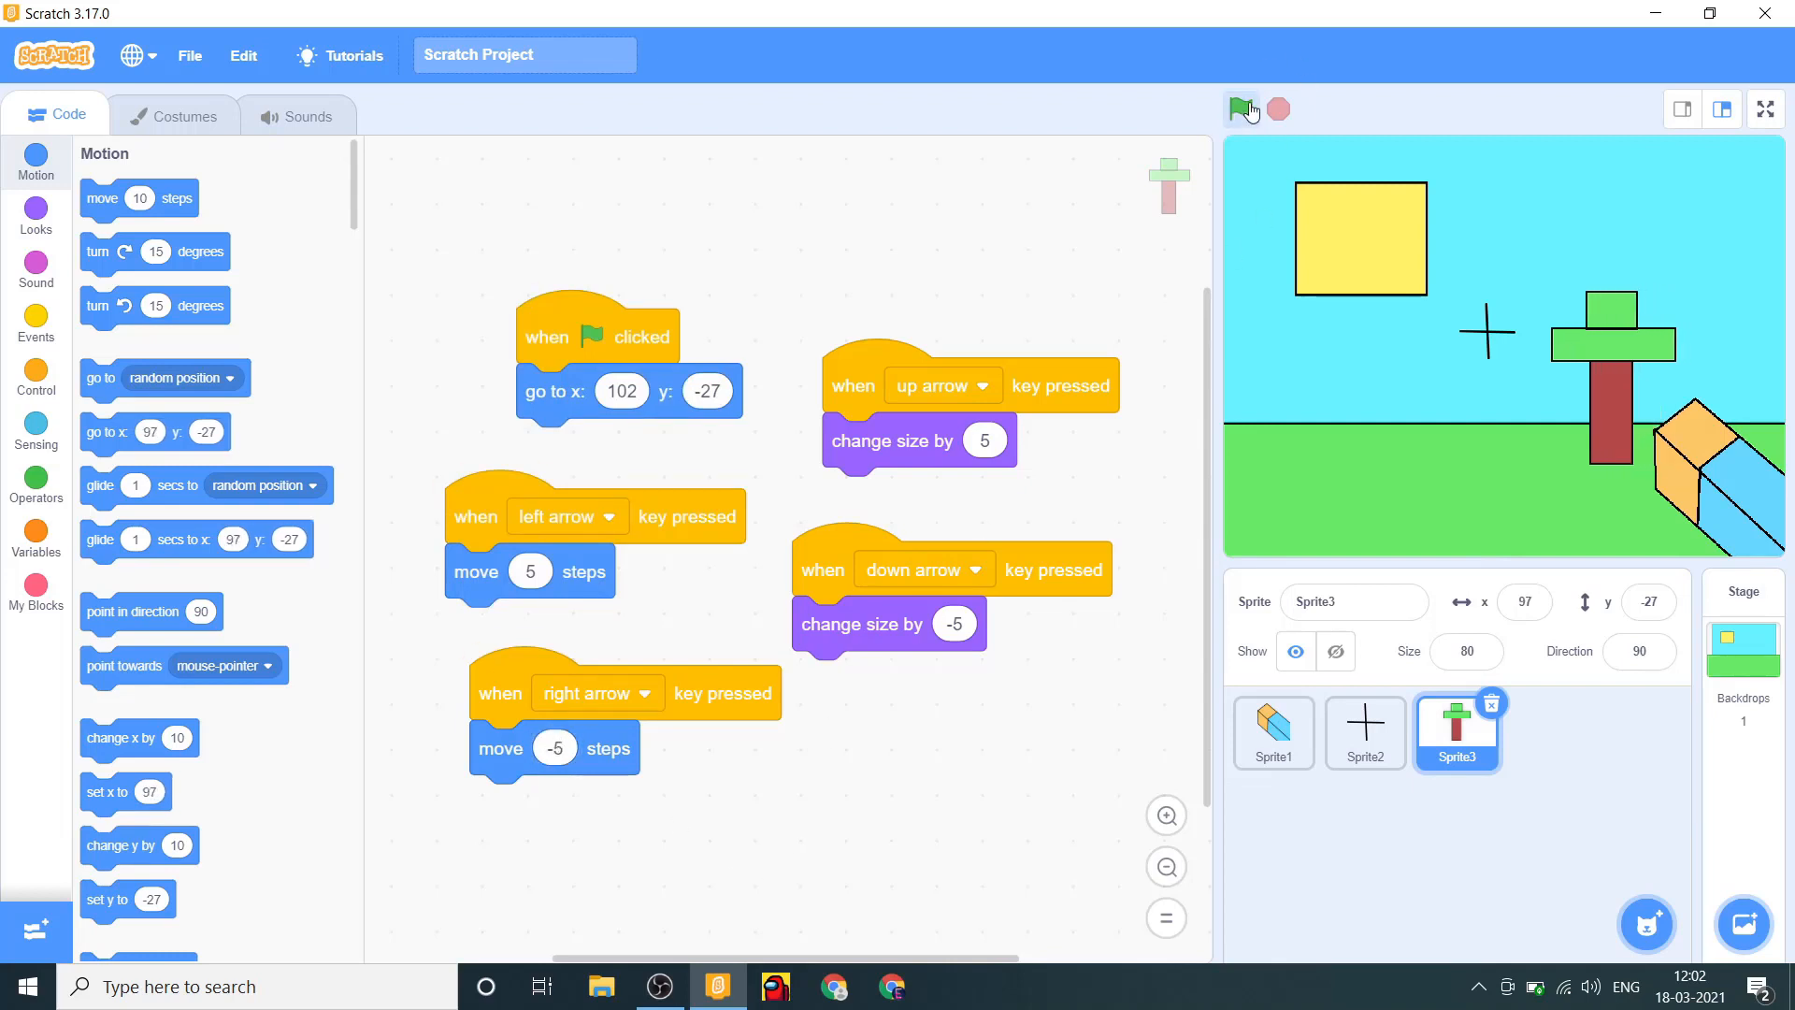
After testing the up arrow, add 'set size to 50' to the tree's flag script and run it.
key("up")
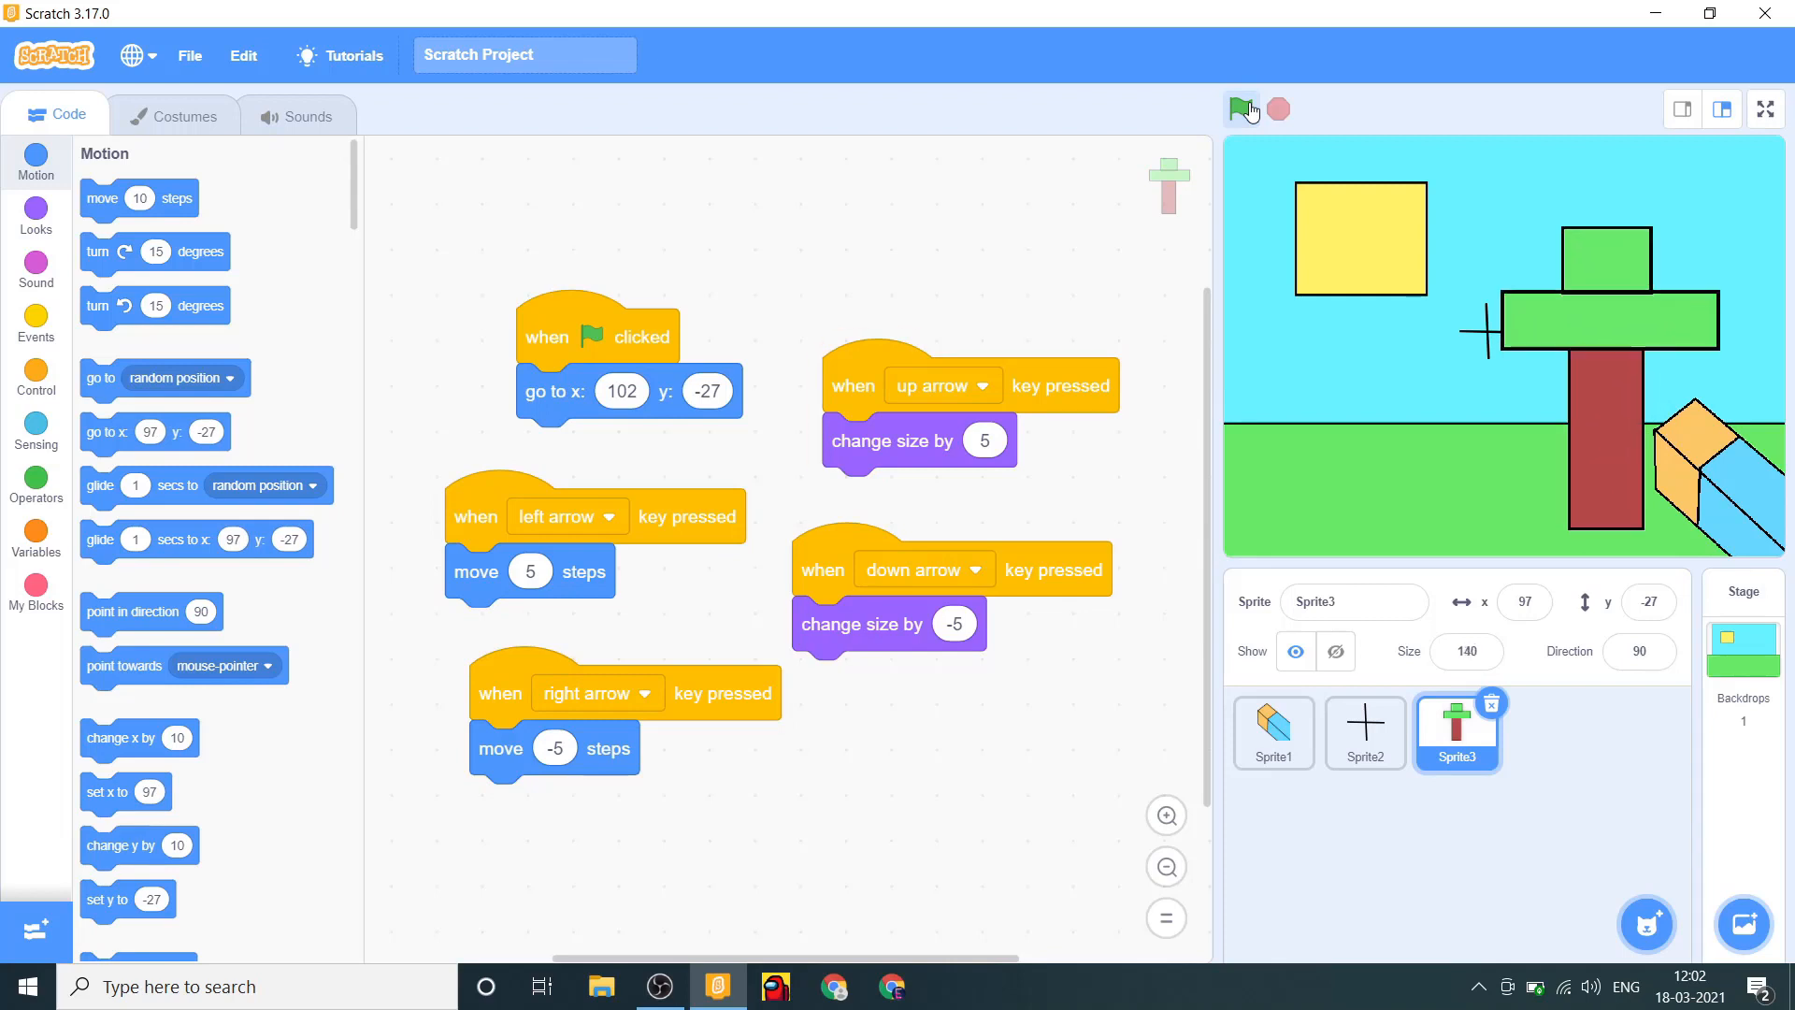
left_click(1240, 109)
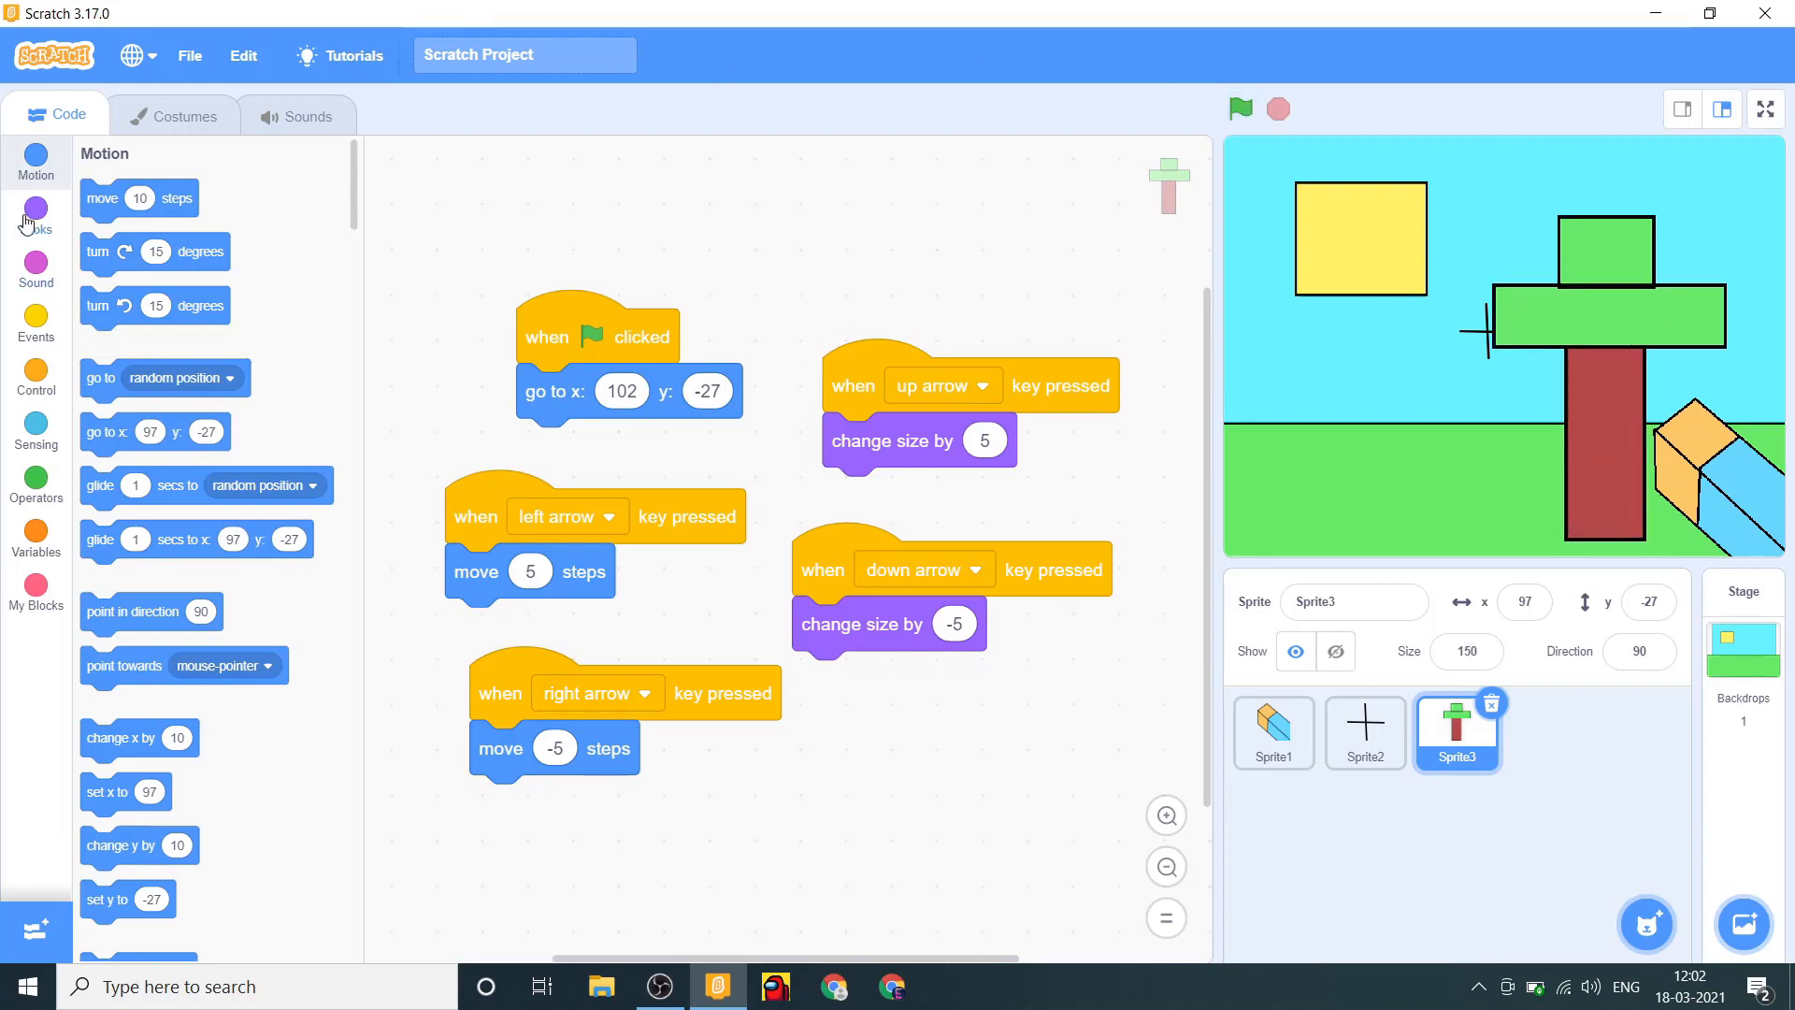
left_click(36, 215)
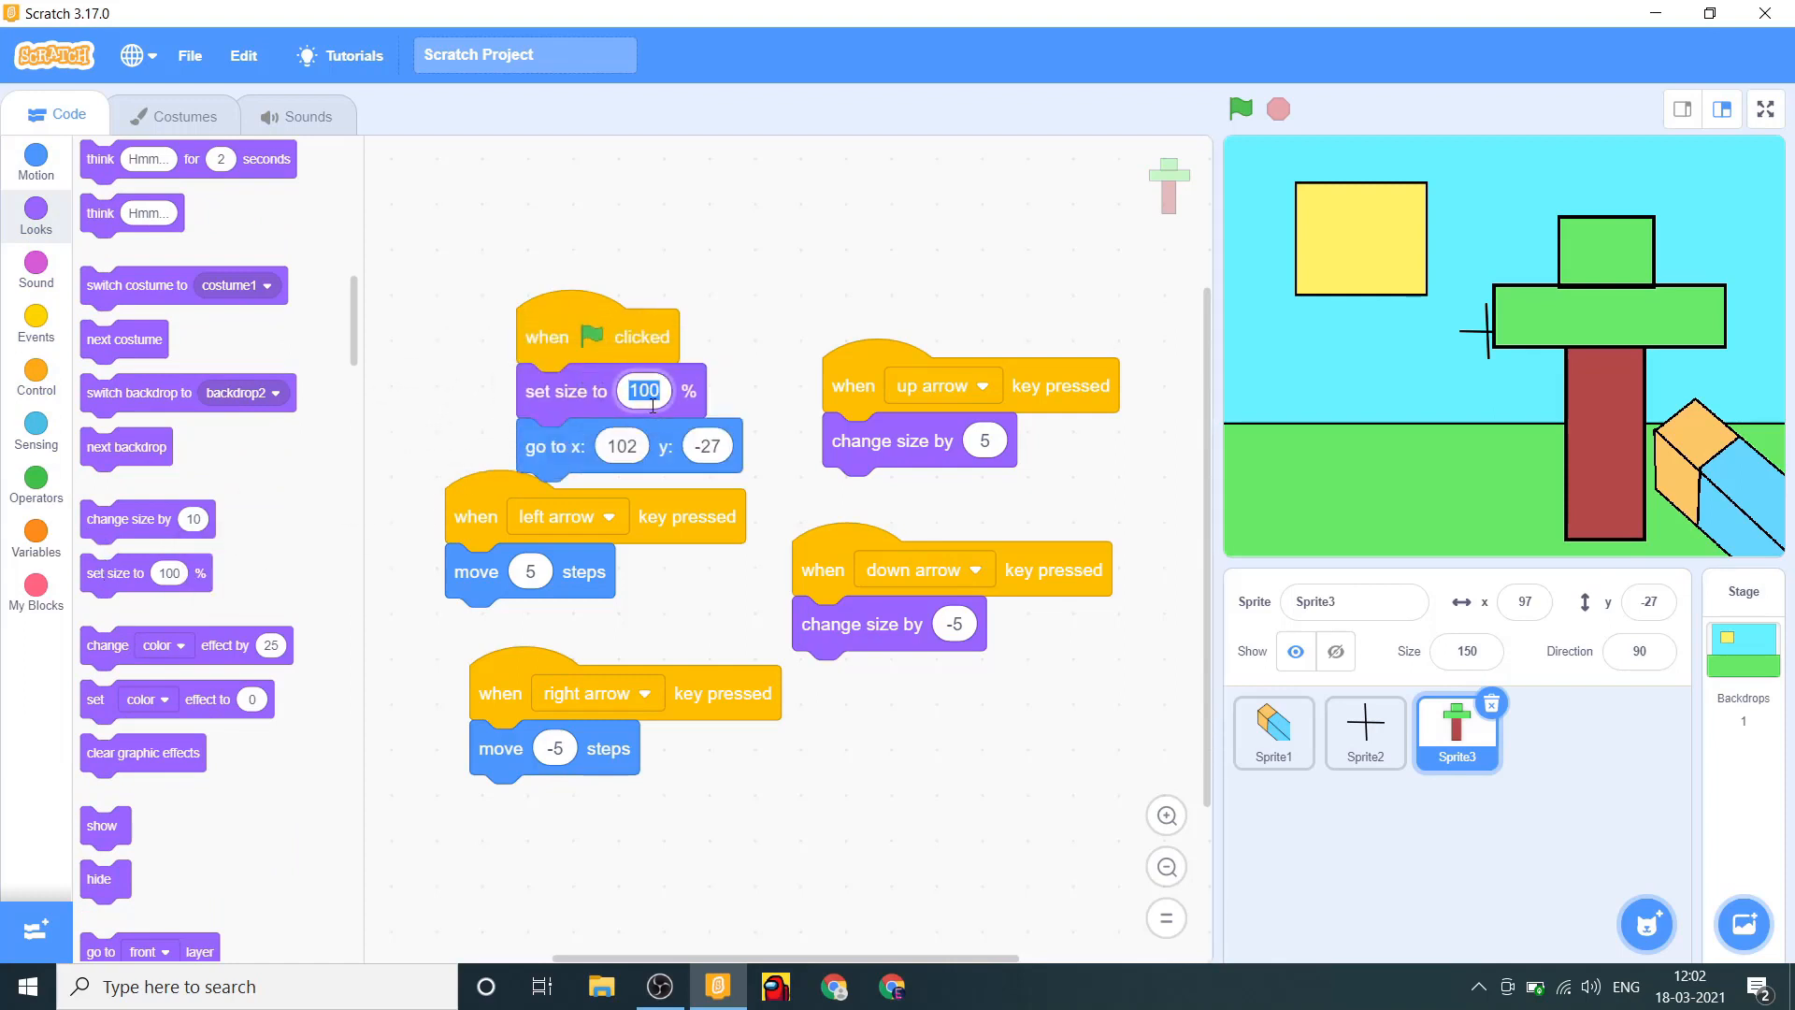
type("50")
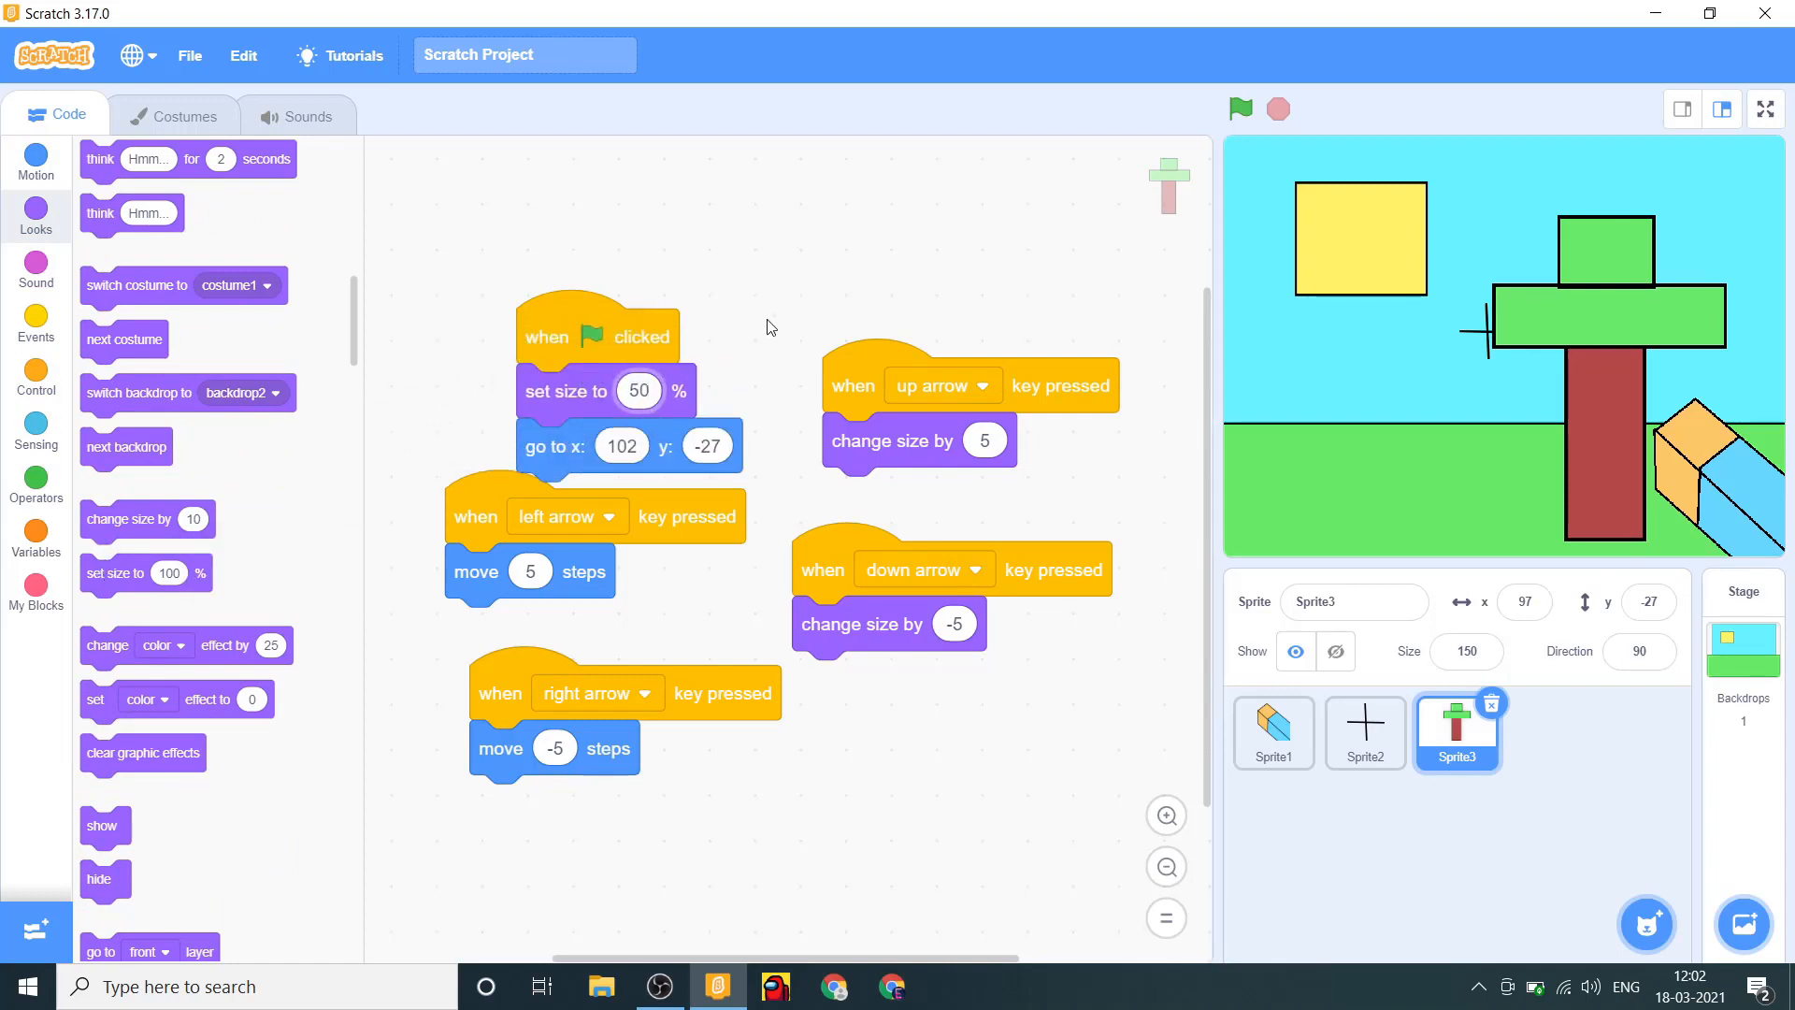
left_click(1239, 110)
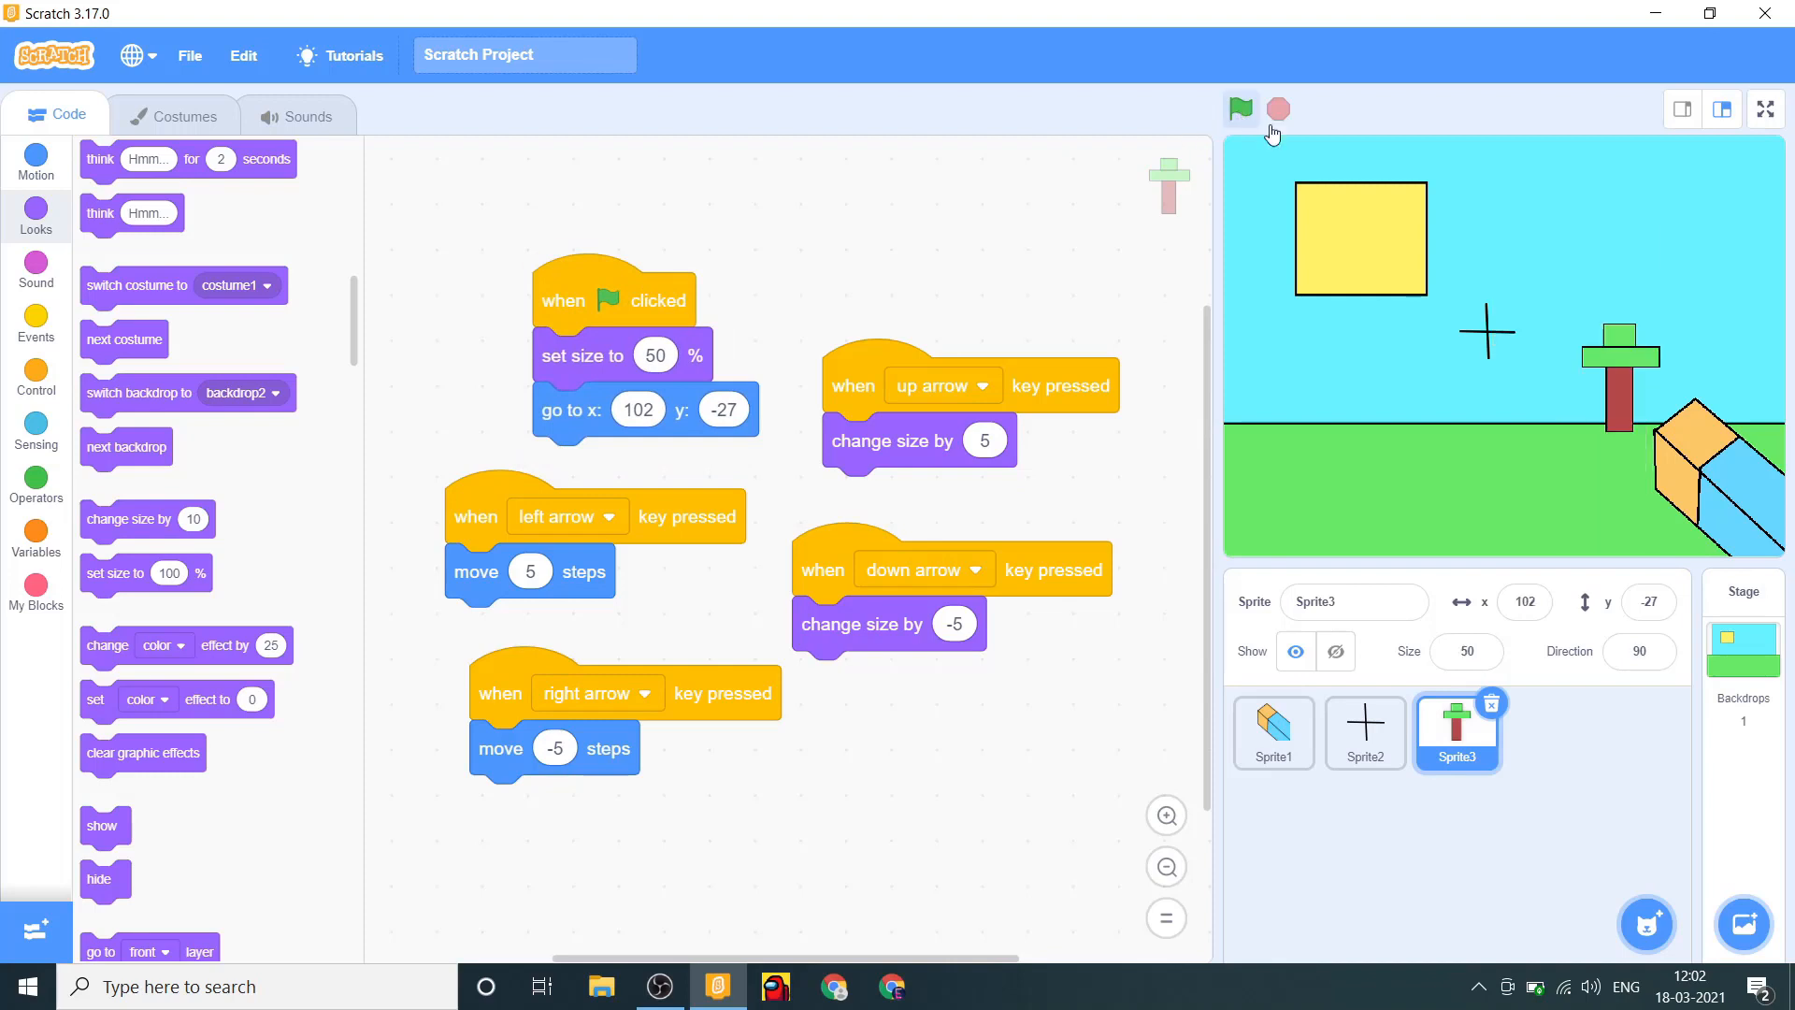
Duplicate the tree sprite and give the copies their own 'go to x: y:' position blocks.
right_click(1457, 733)
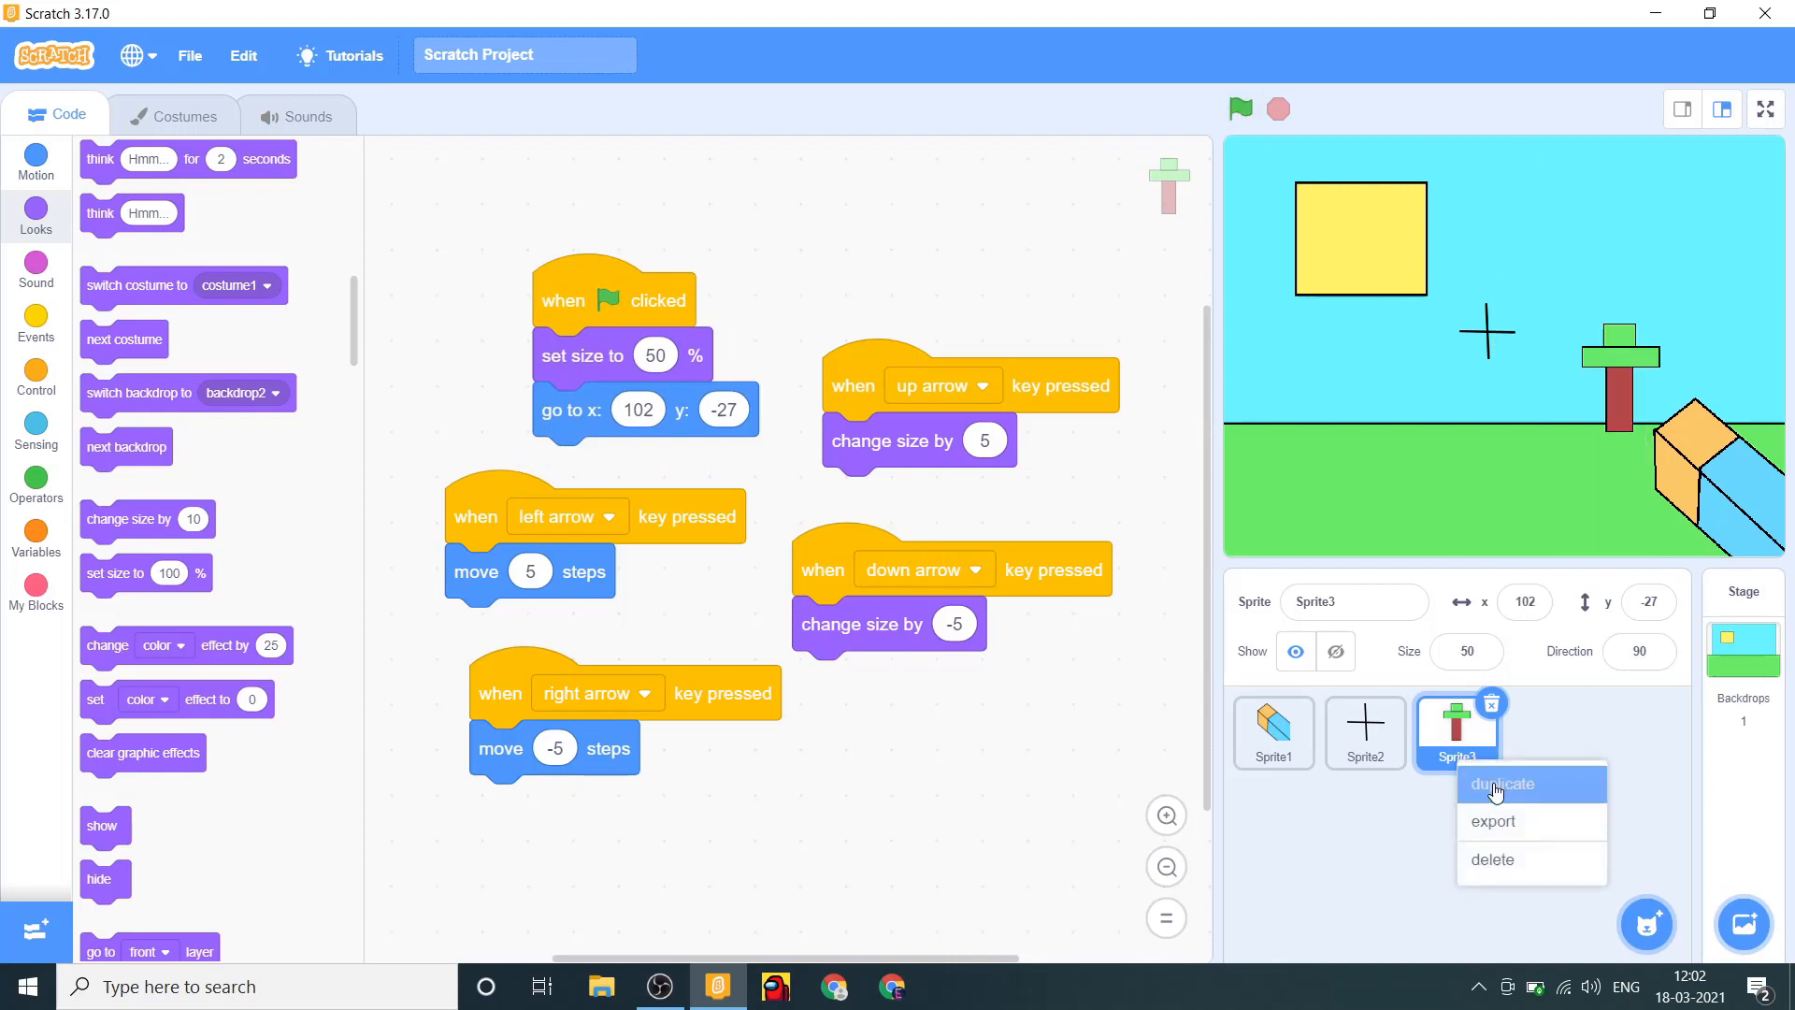
left_click(1499, 784)
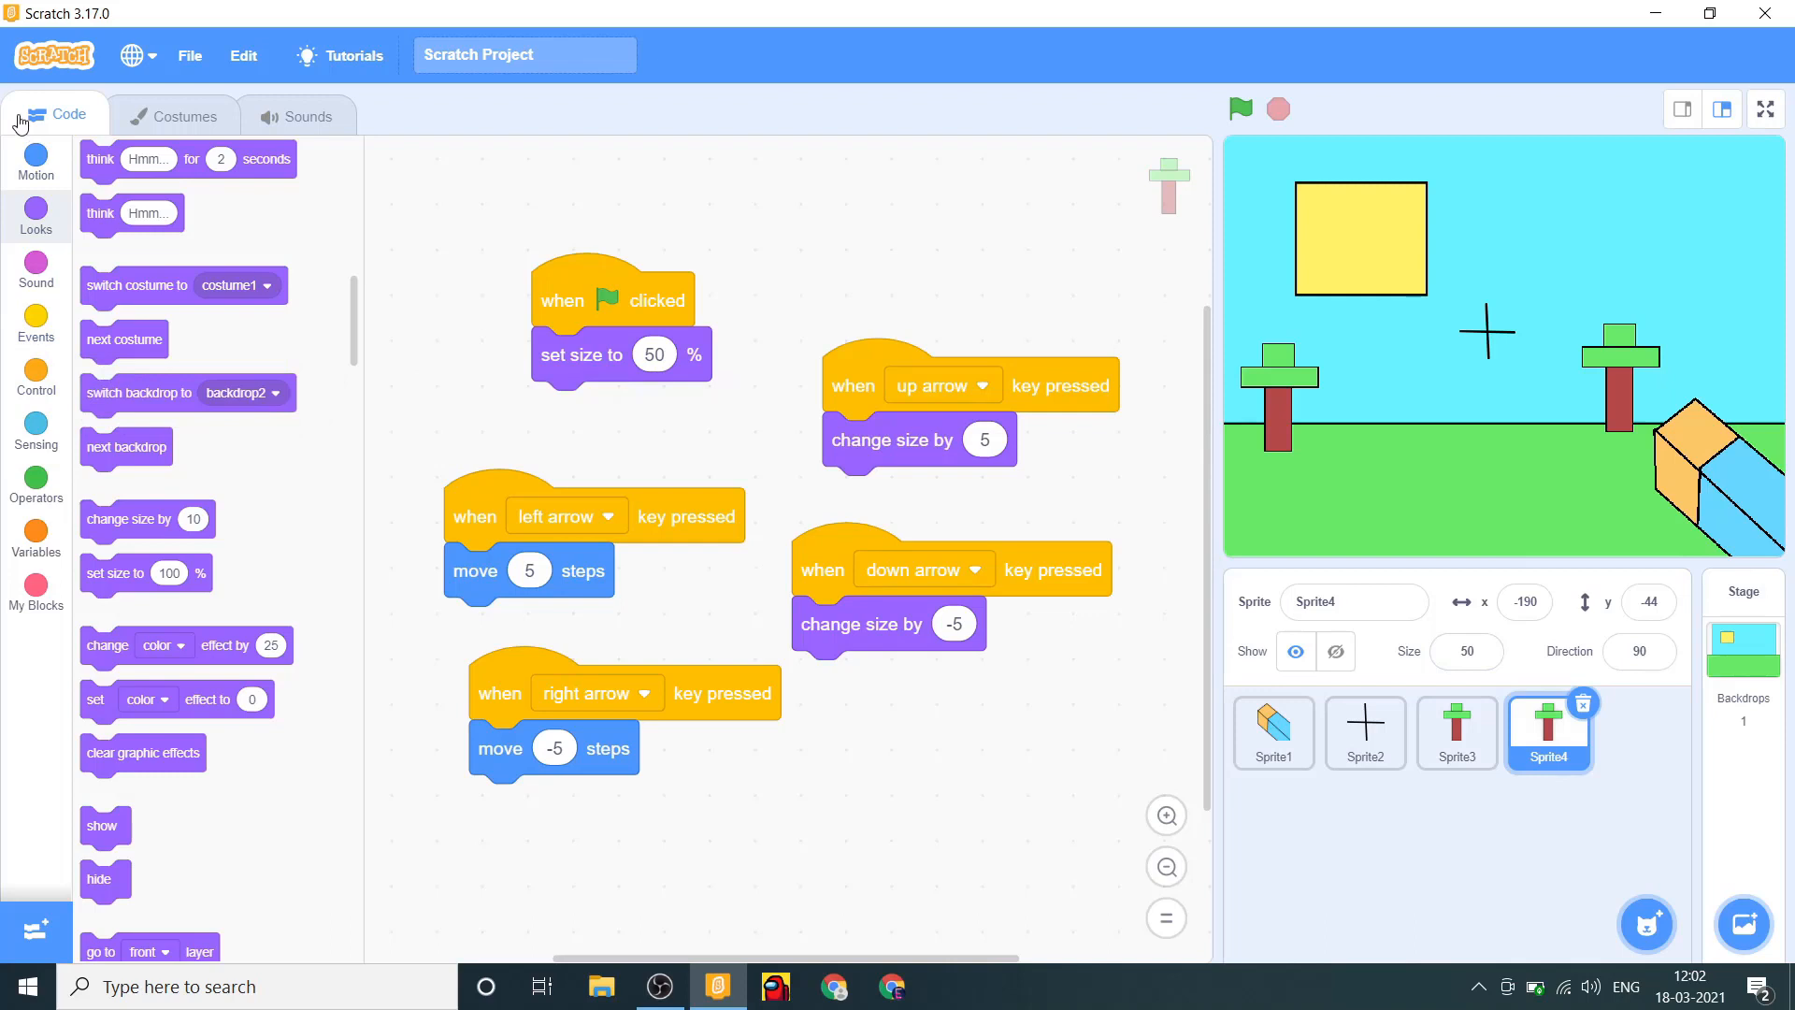
left_click(35, 164)
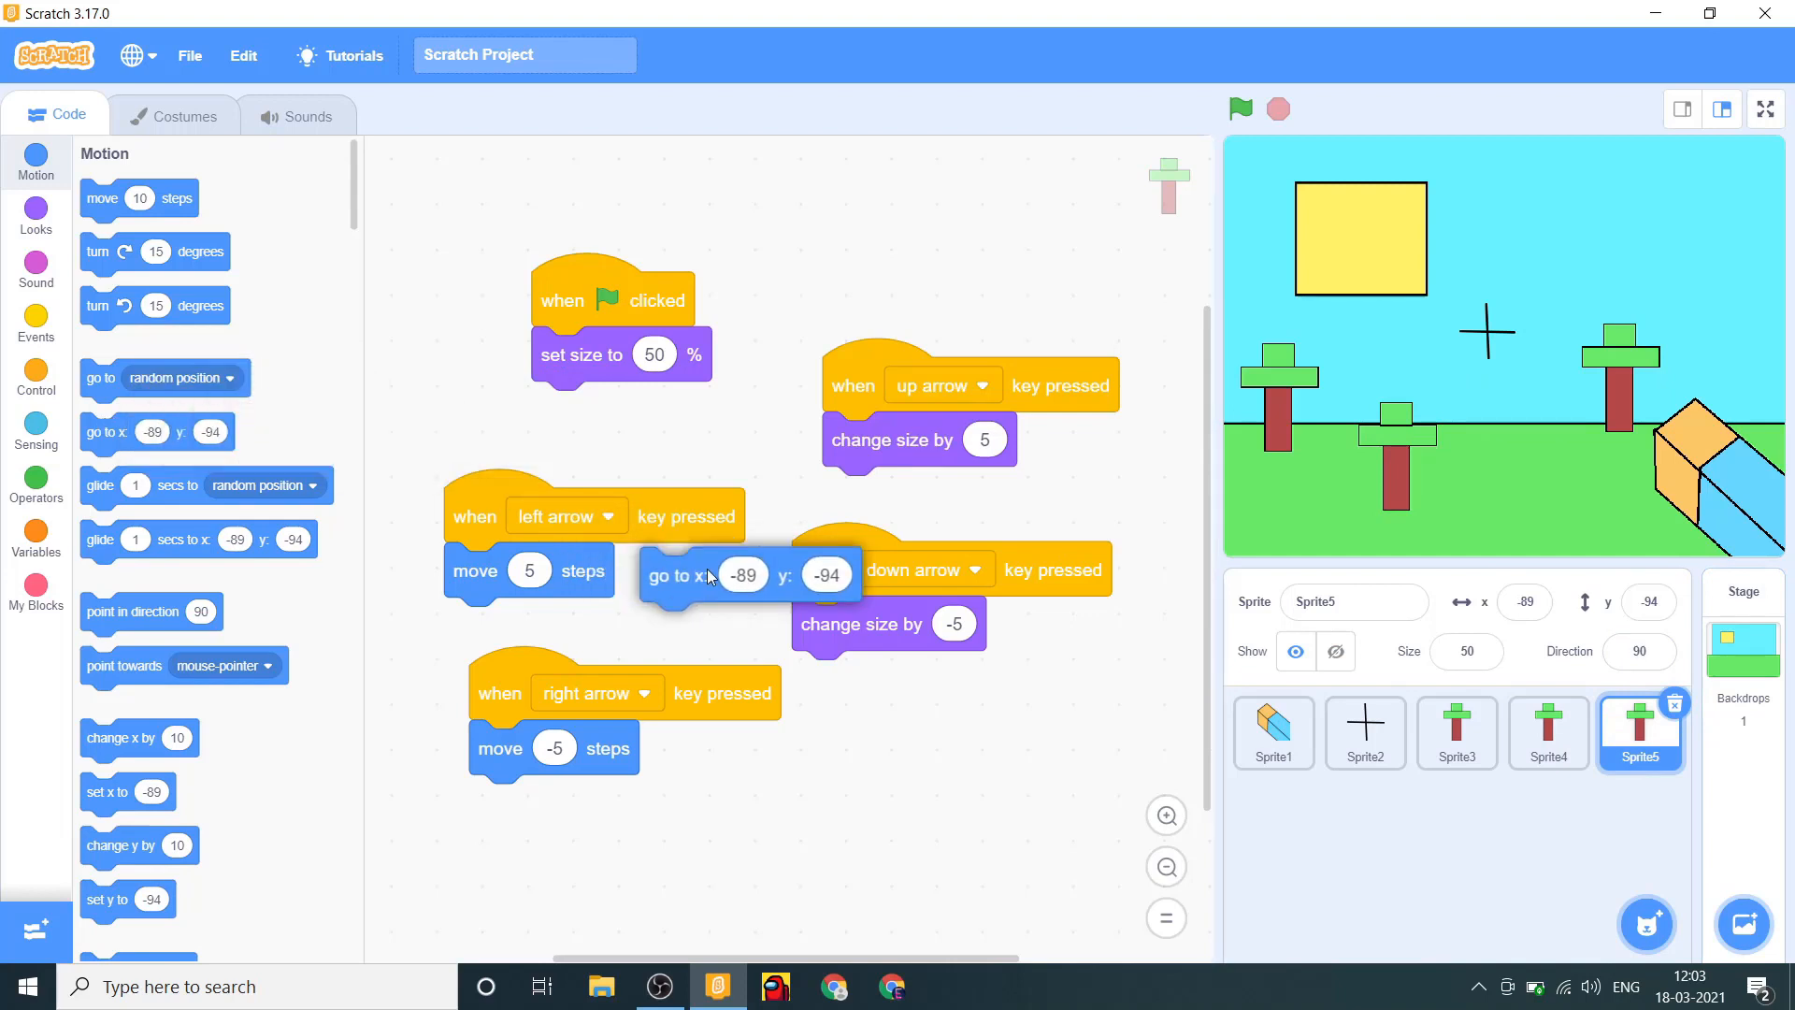
left_click_drag(710, 575, 853, 494)
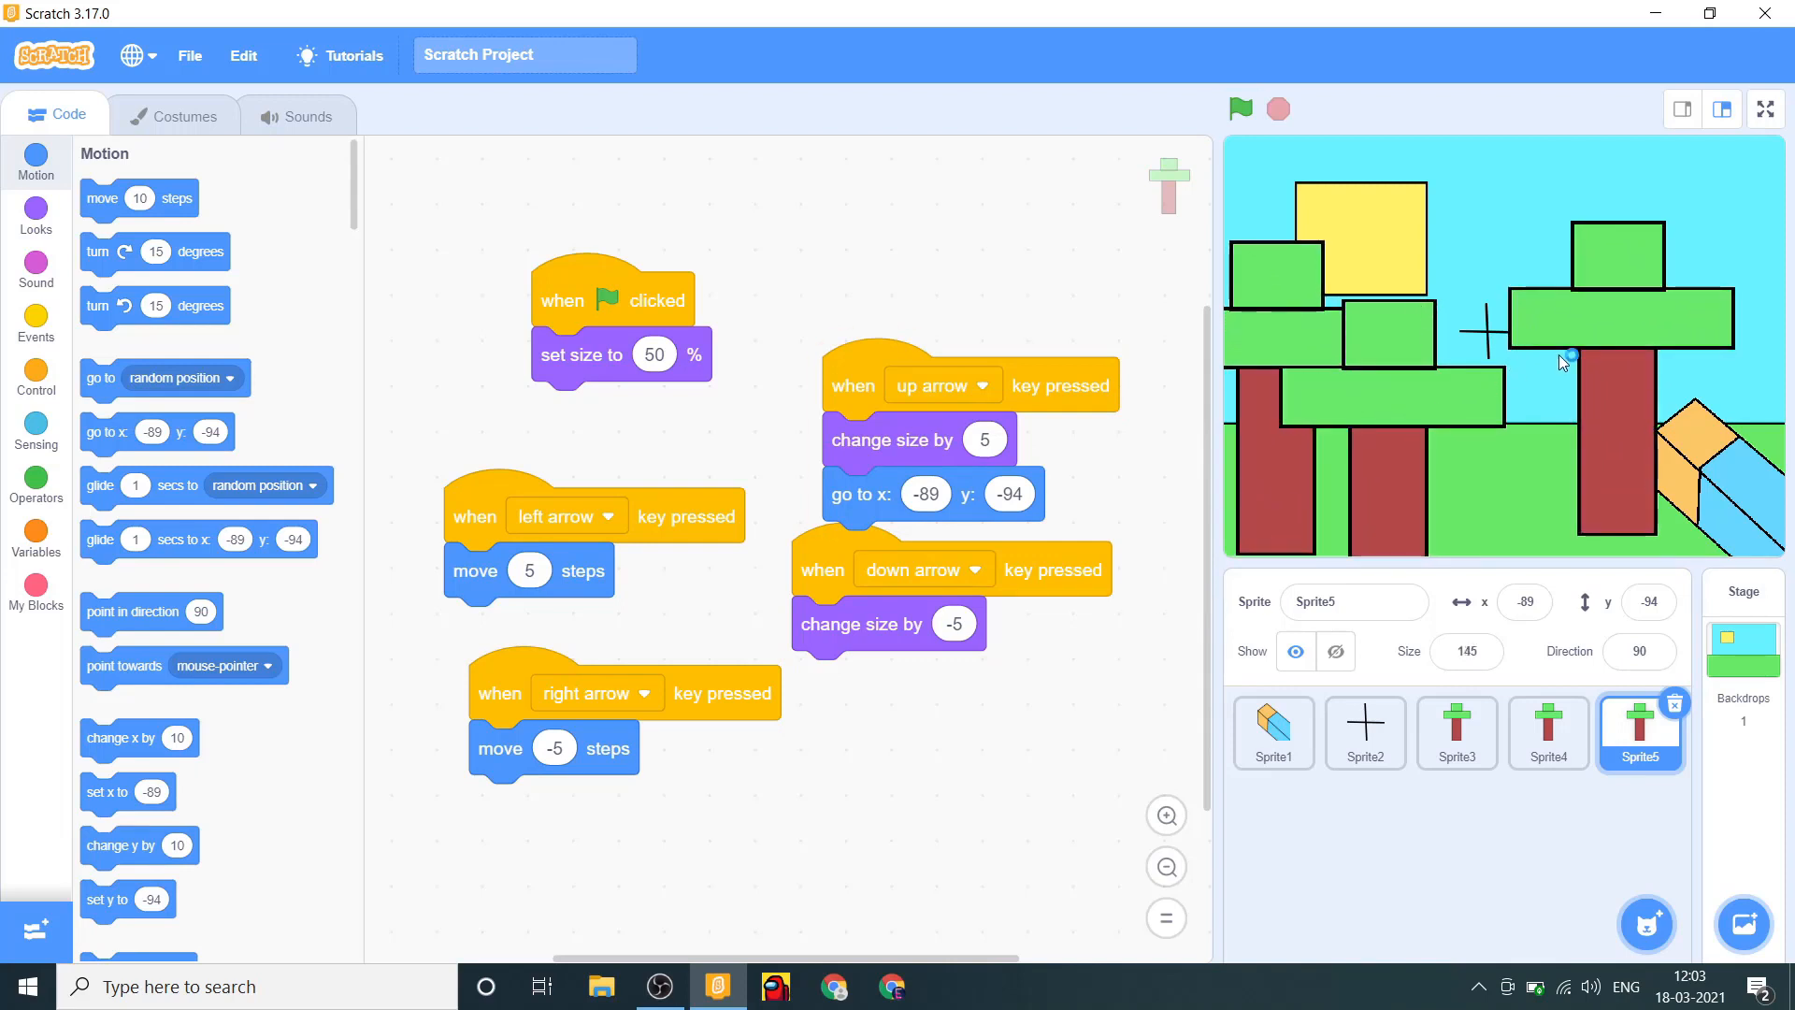
left_click(1548, 734)
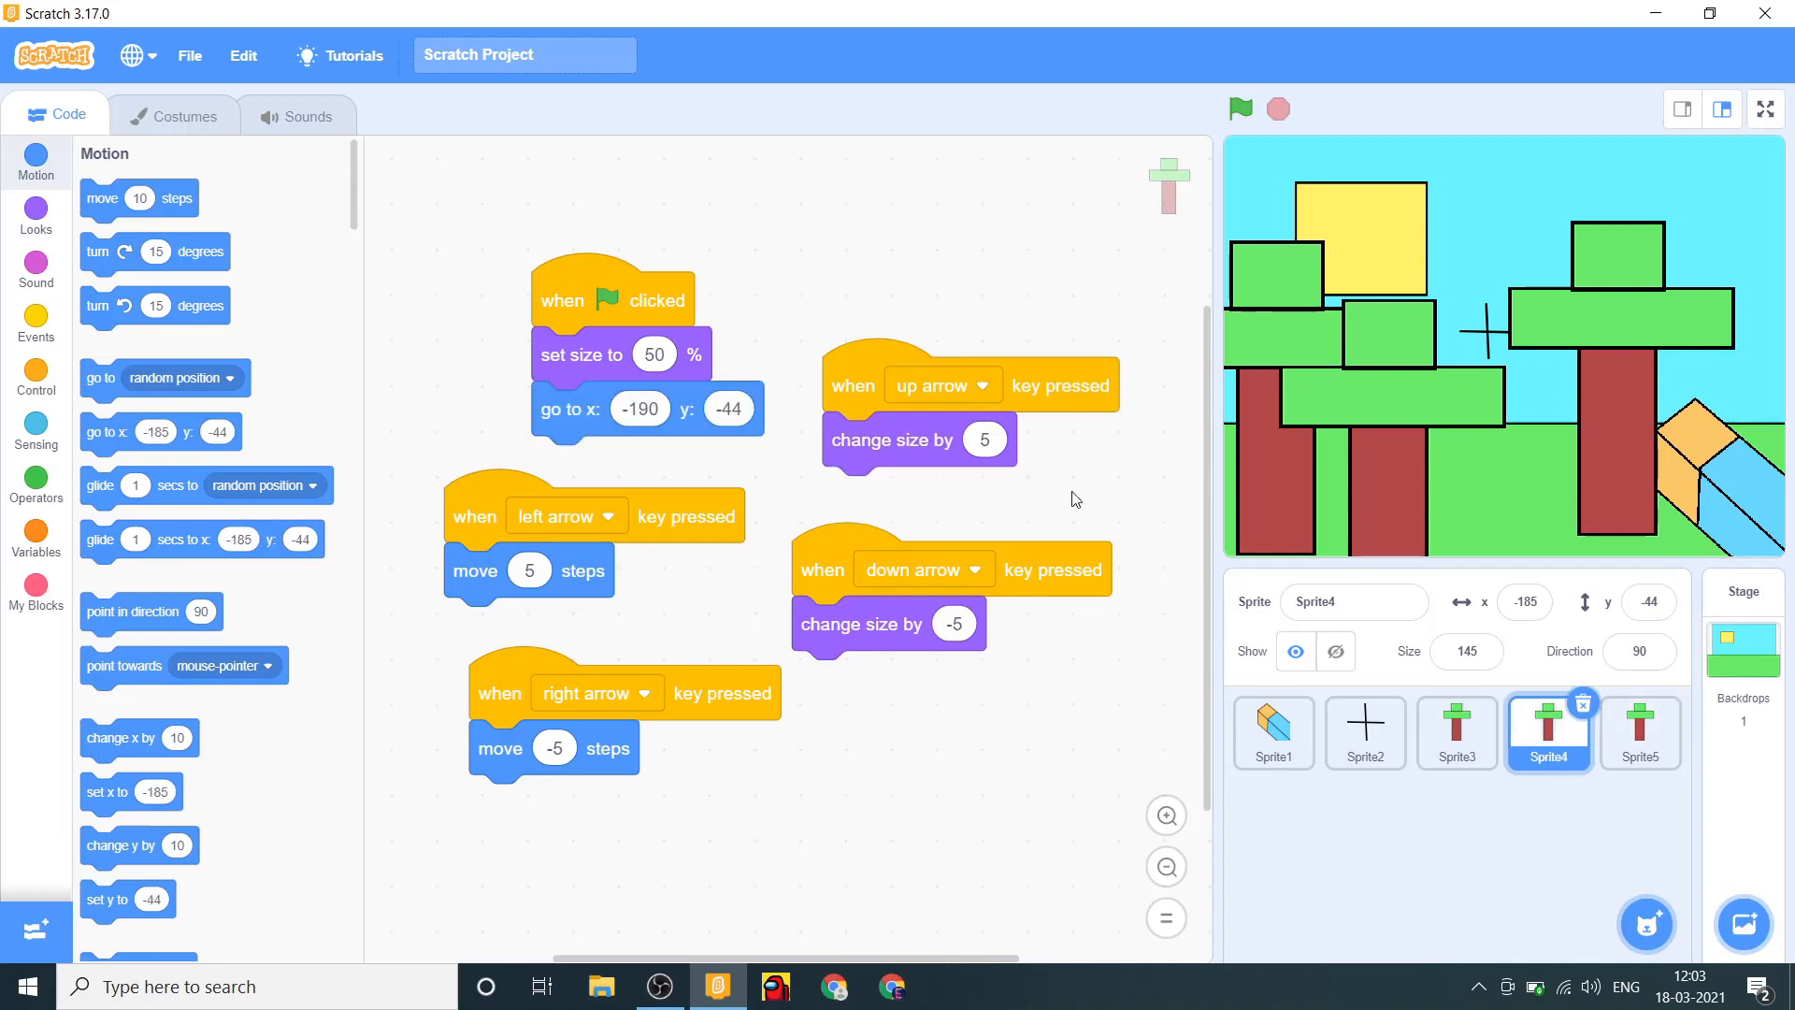
mouse_move(1112, 517)
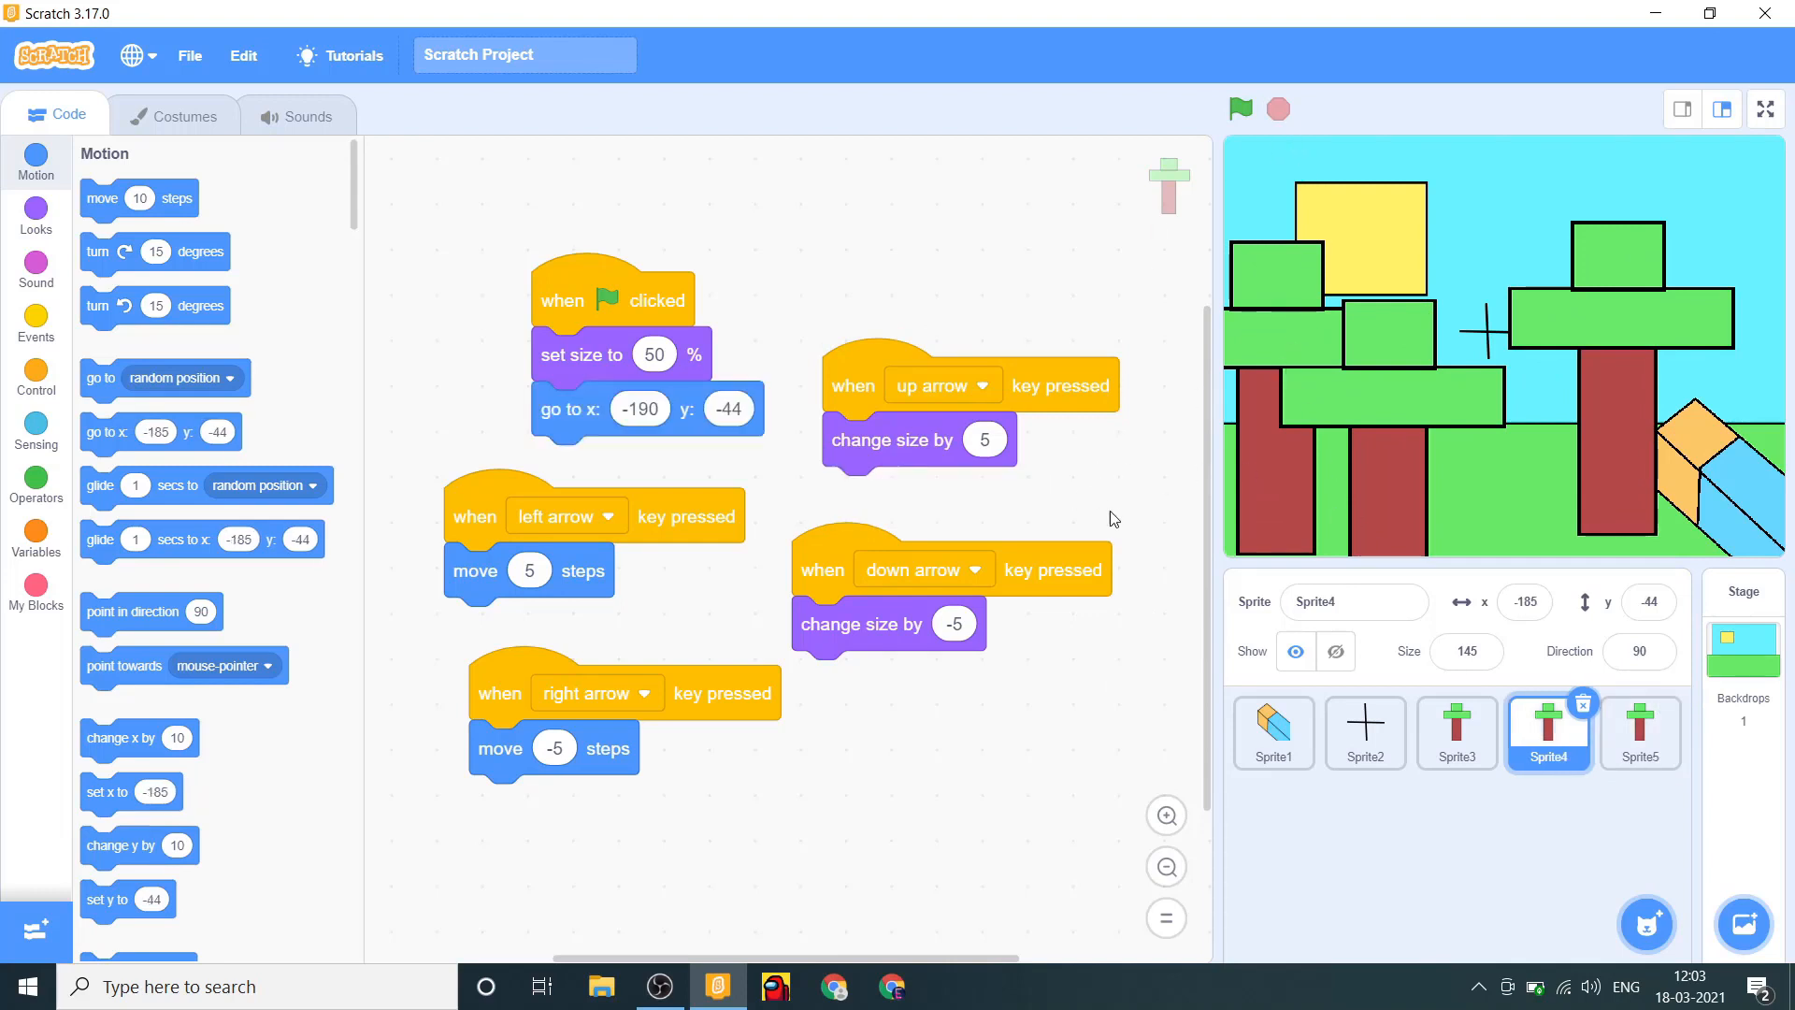
left_click(36, 325)
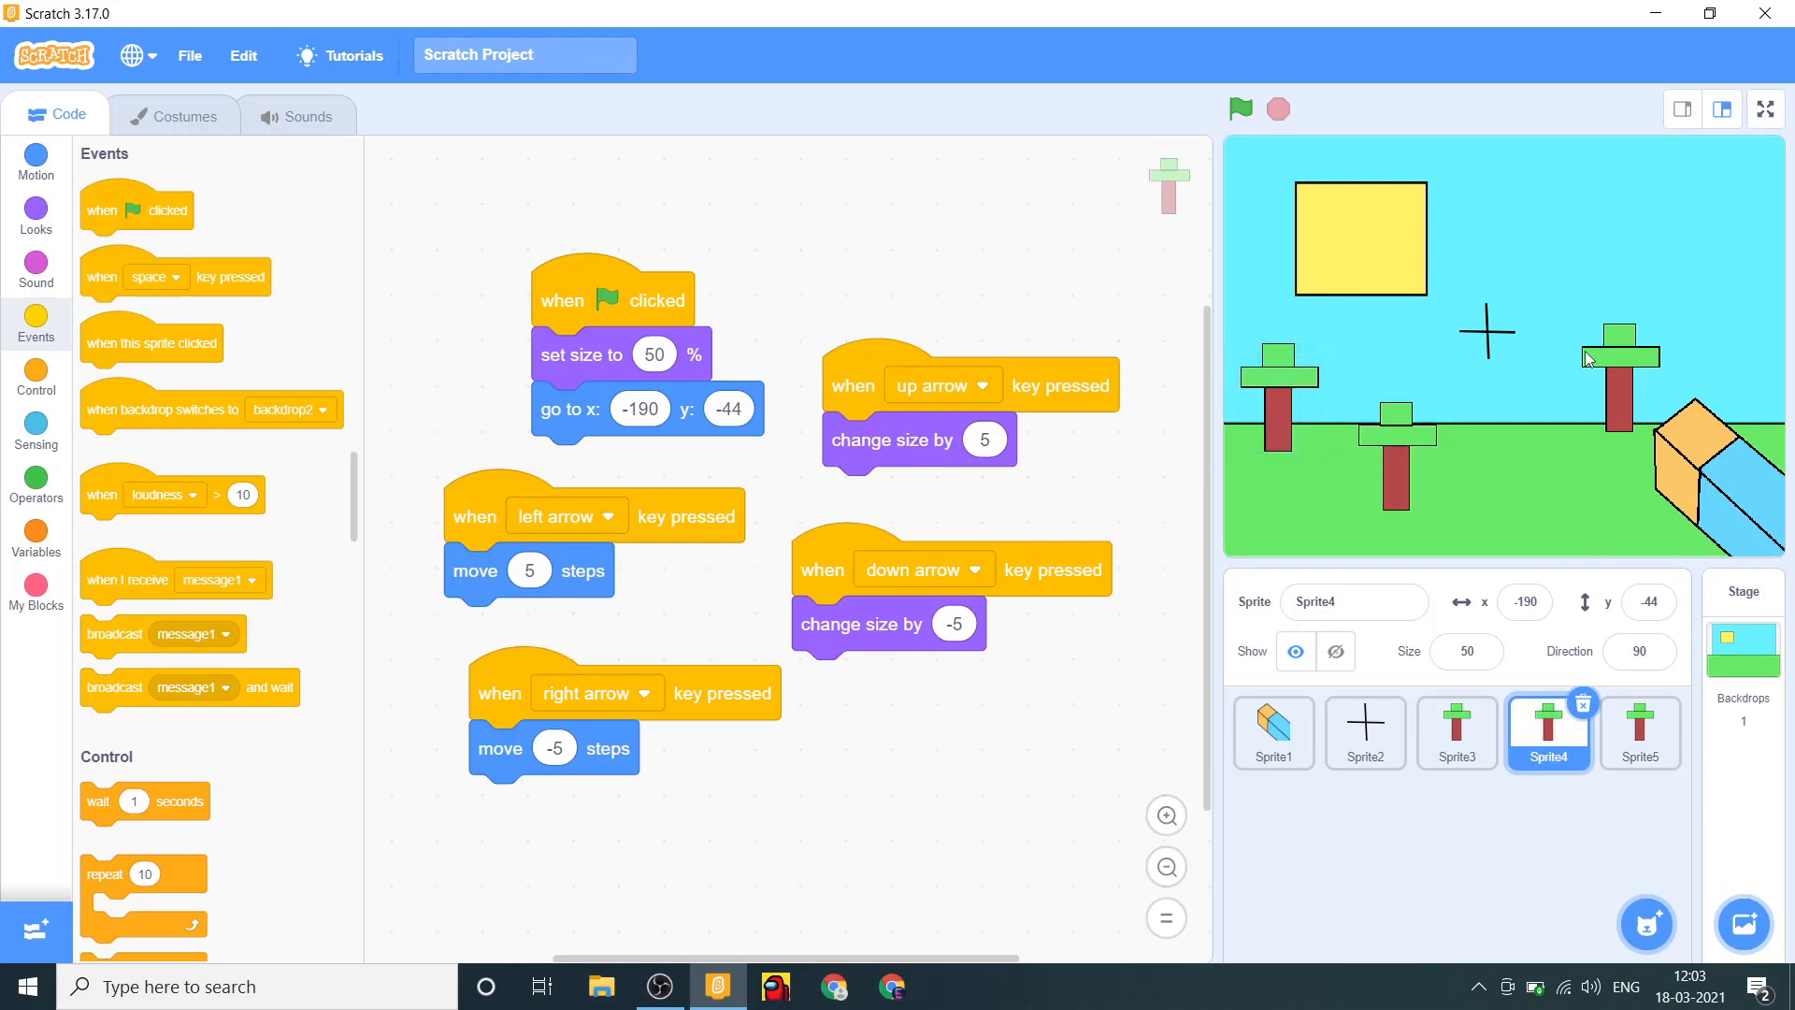
Set Sprite4's starting size to 60 and Sprite5's to 70, then run the project.
left_click(654, 354)
type("60")
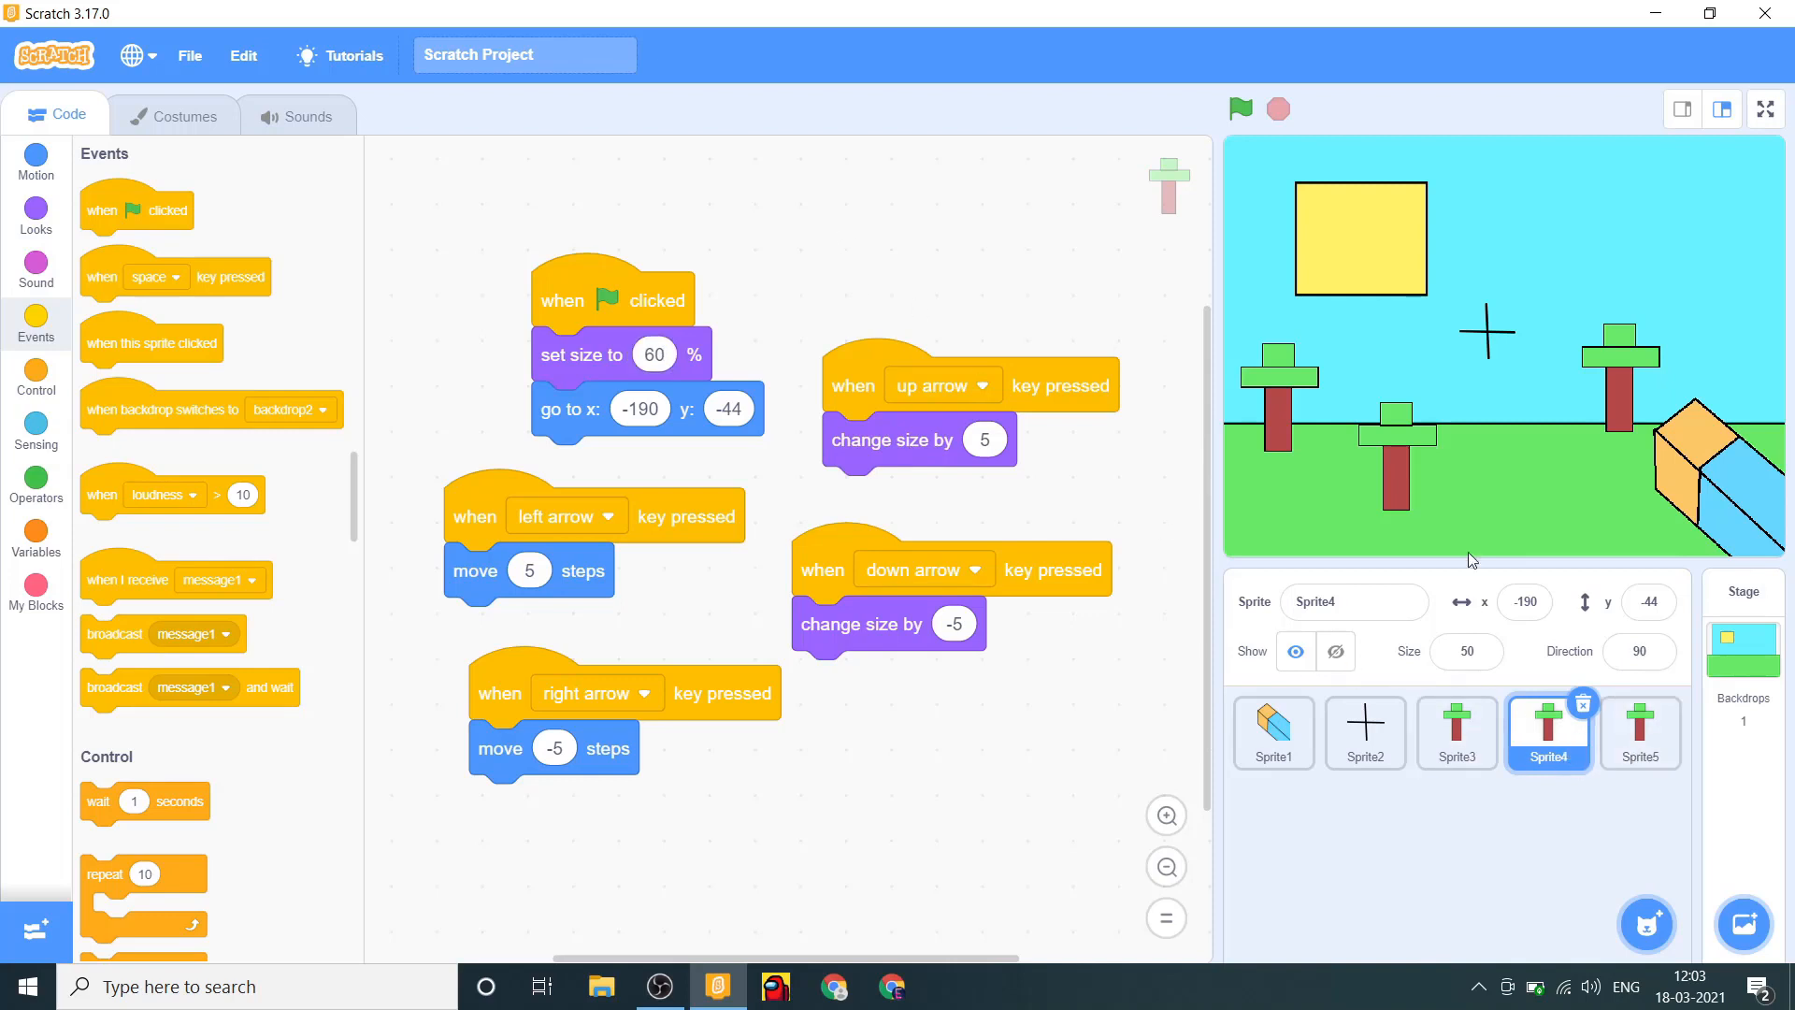
left_click(1457, 733)
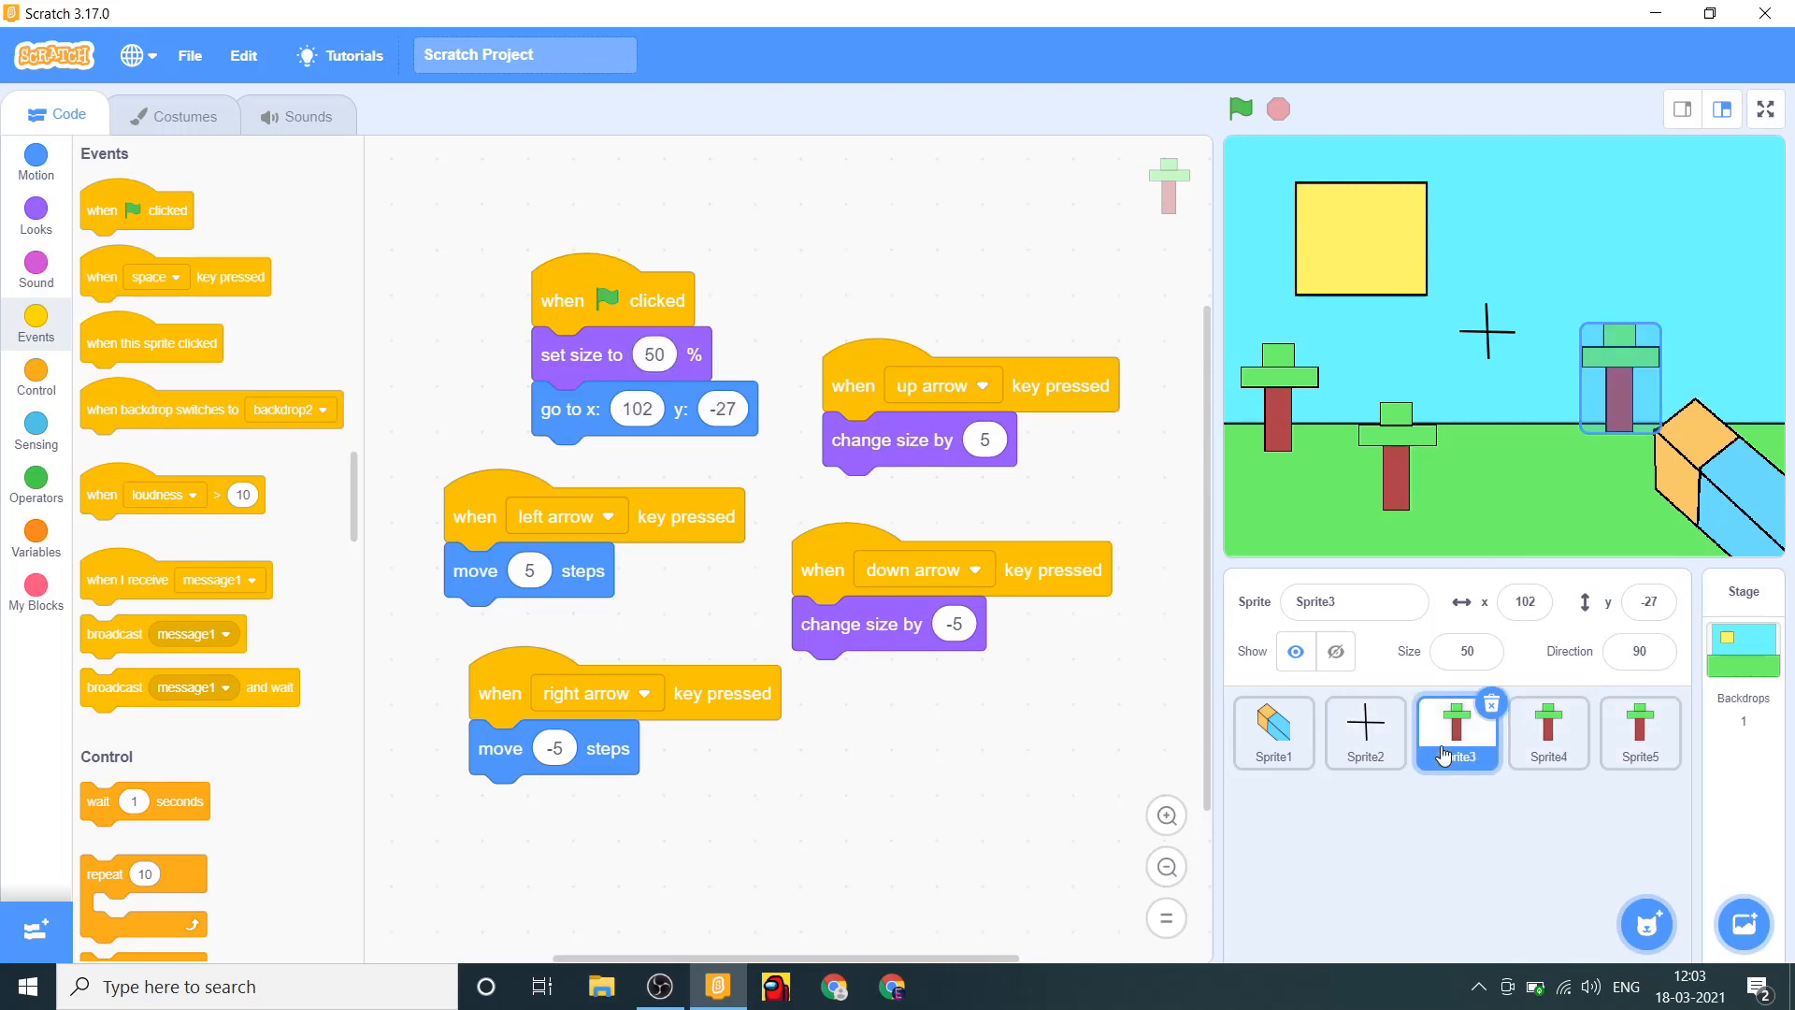
left_click(1639, 733)
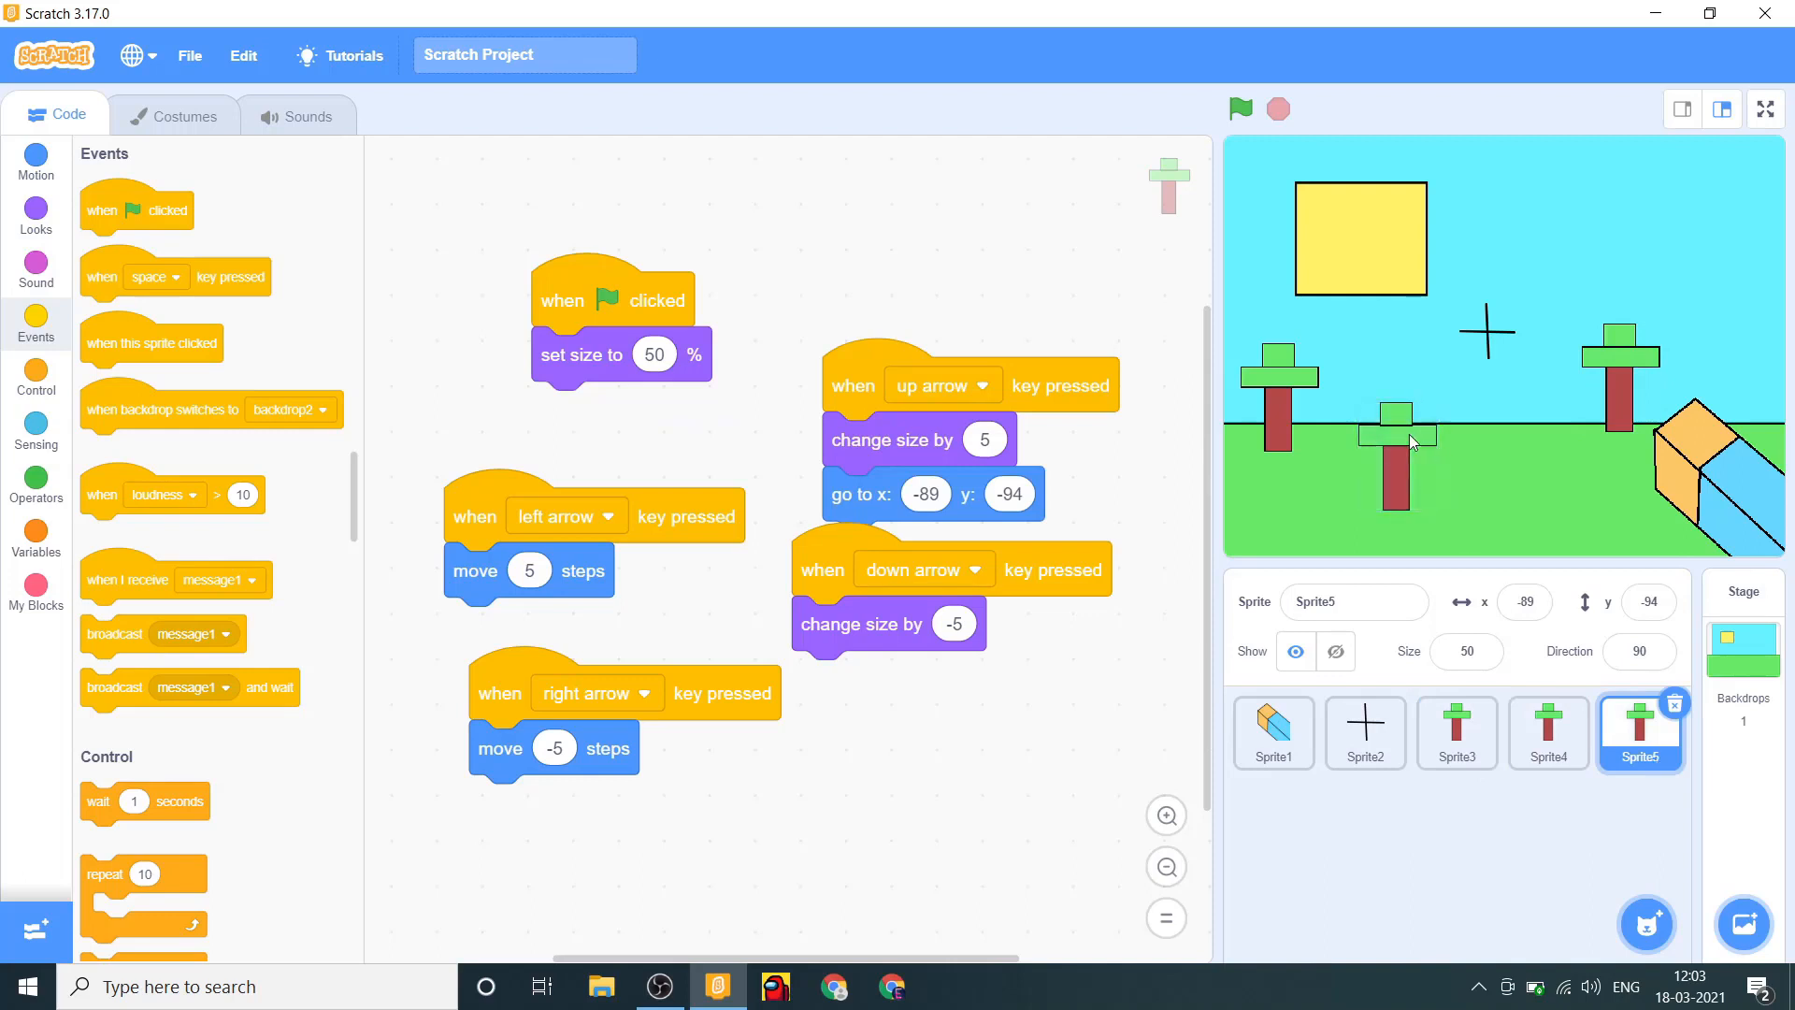
left_click(654, 353)
type("70")
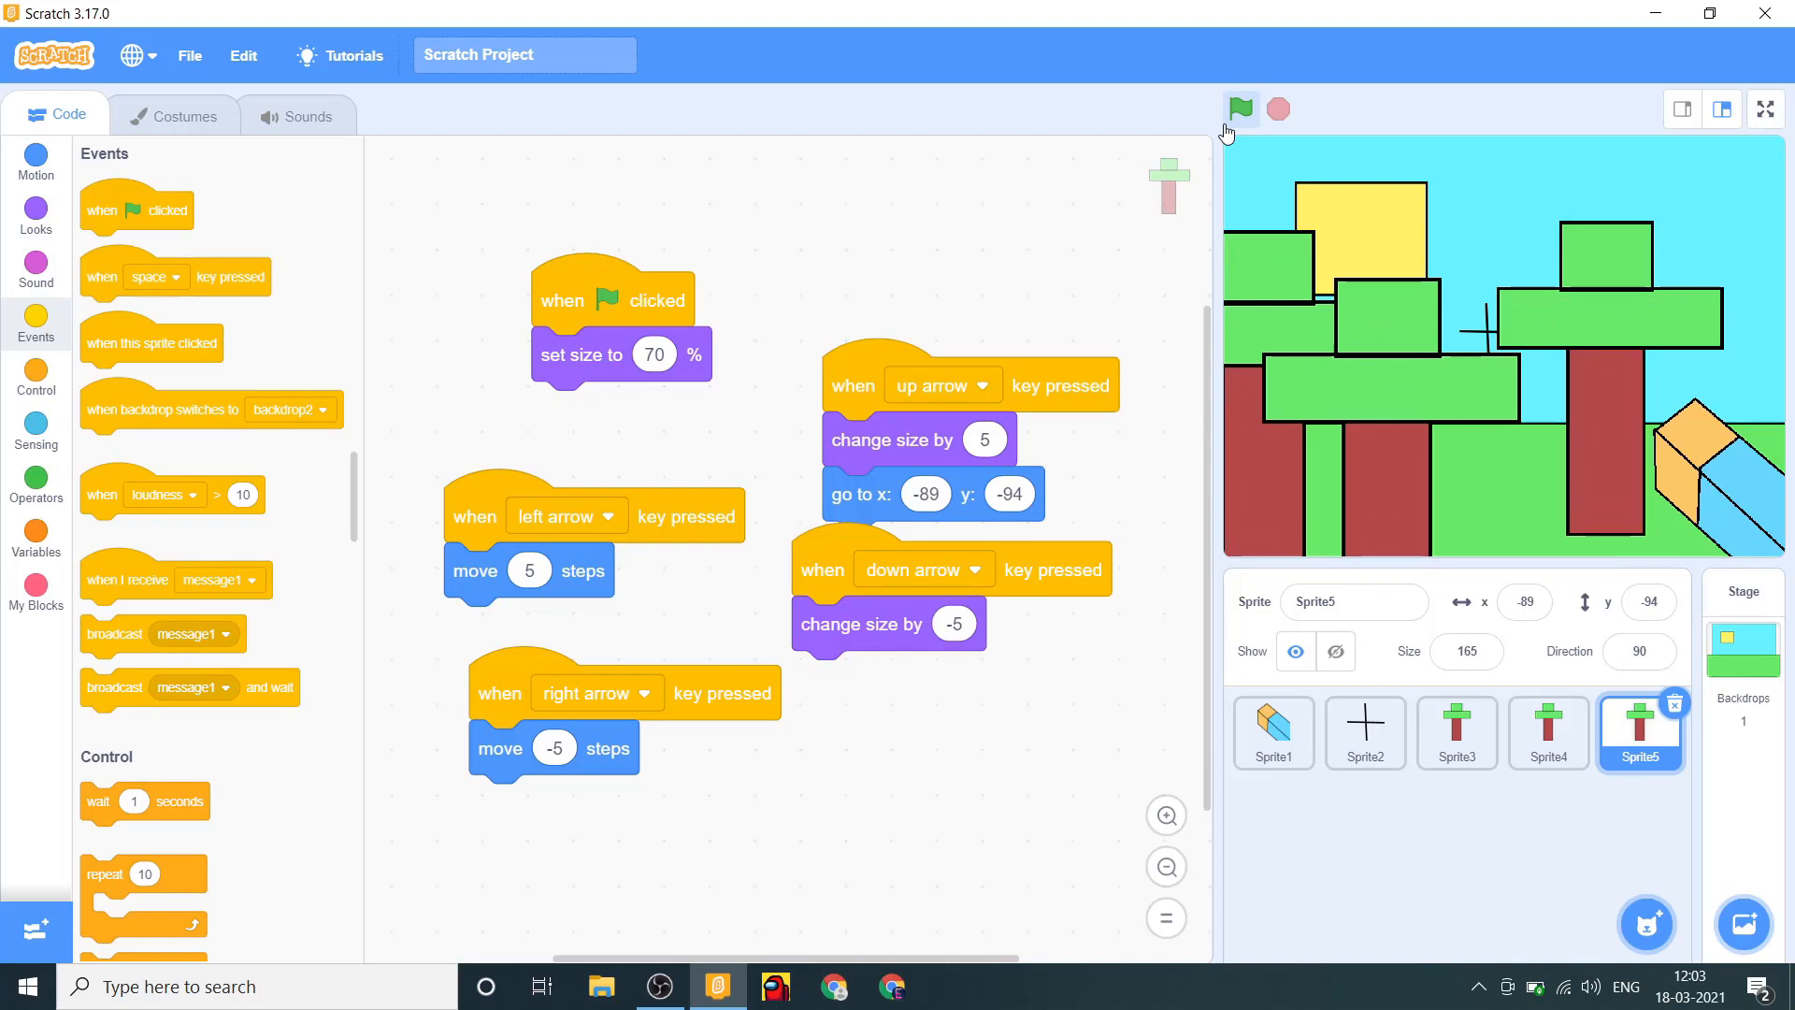
left_click(1239, 109)
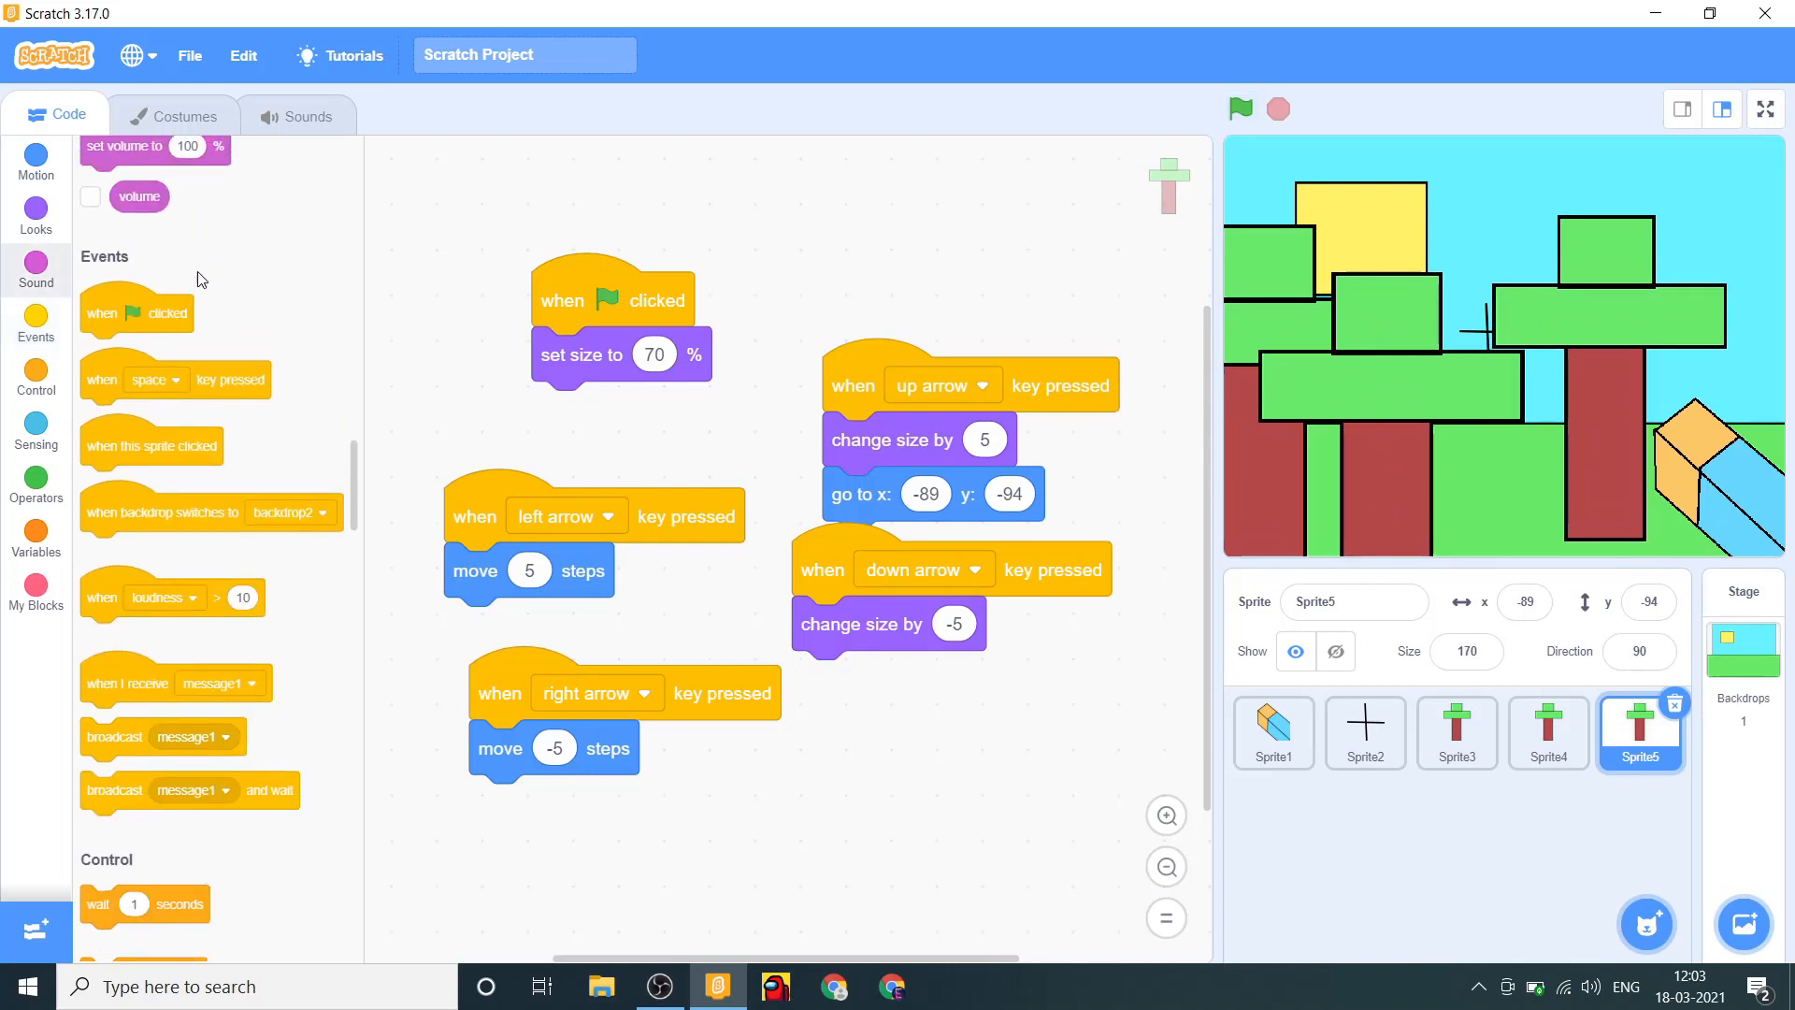
Add a new green-flag script containing an if block with a comparison operator.
left_click_drag(137, 312, 956, 759)
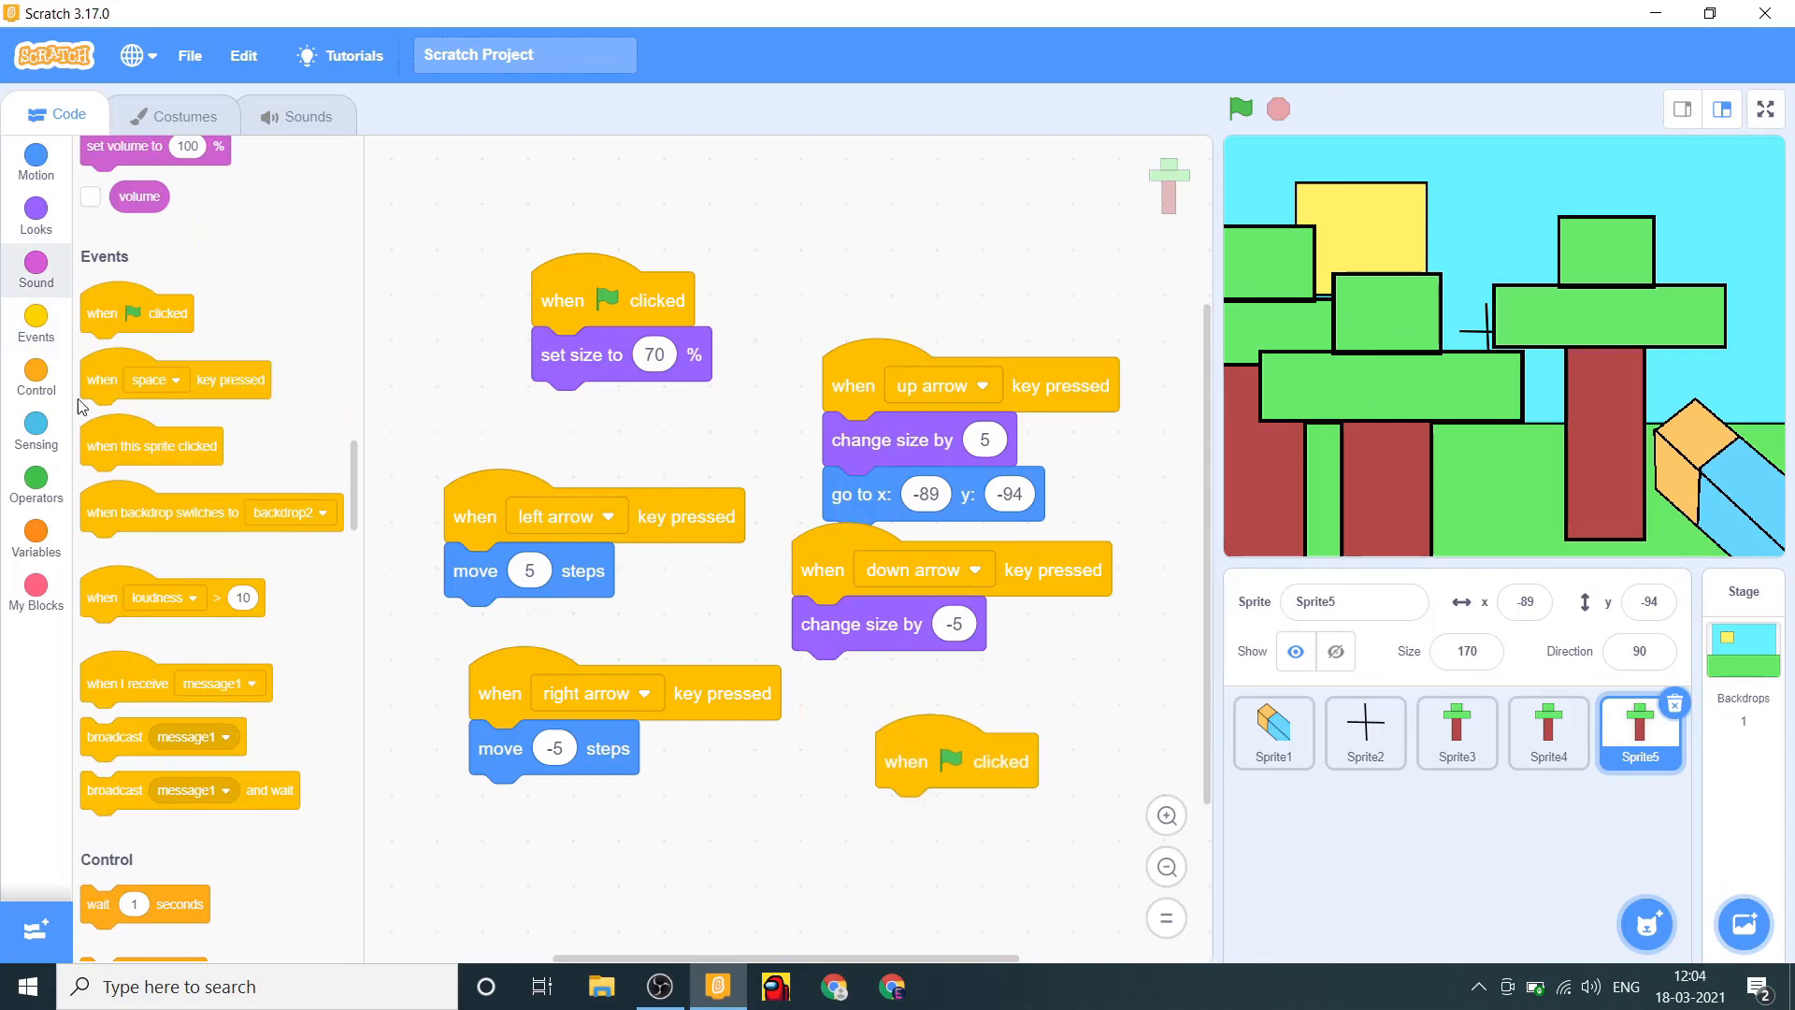
left_click(35, 378)
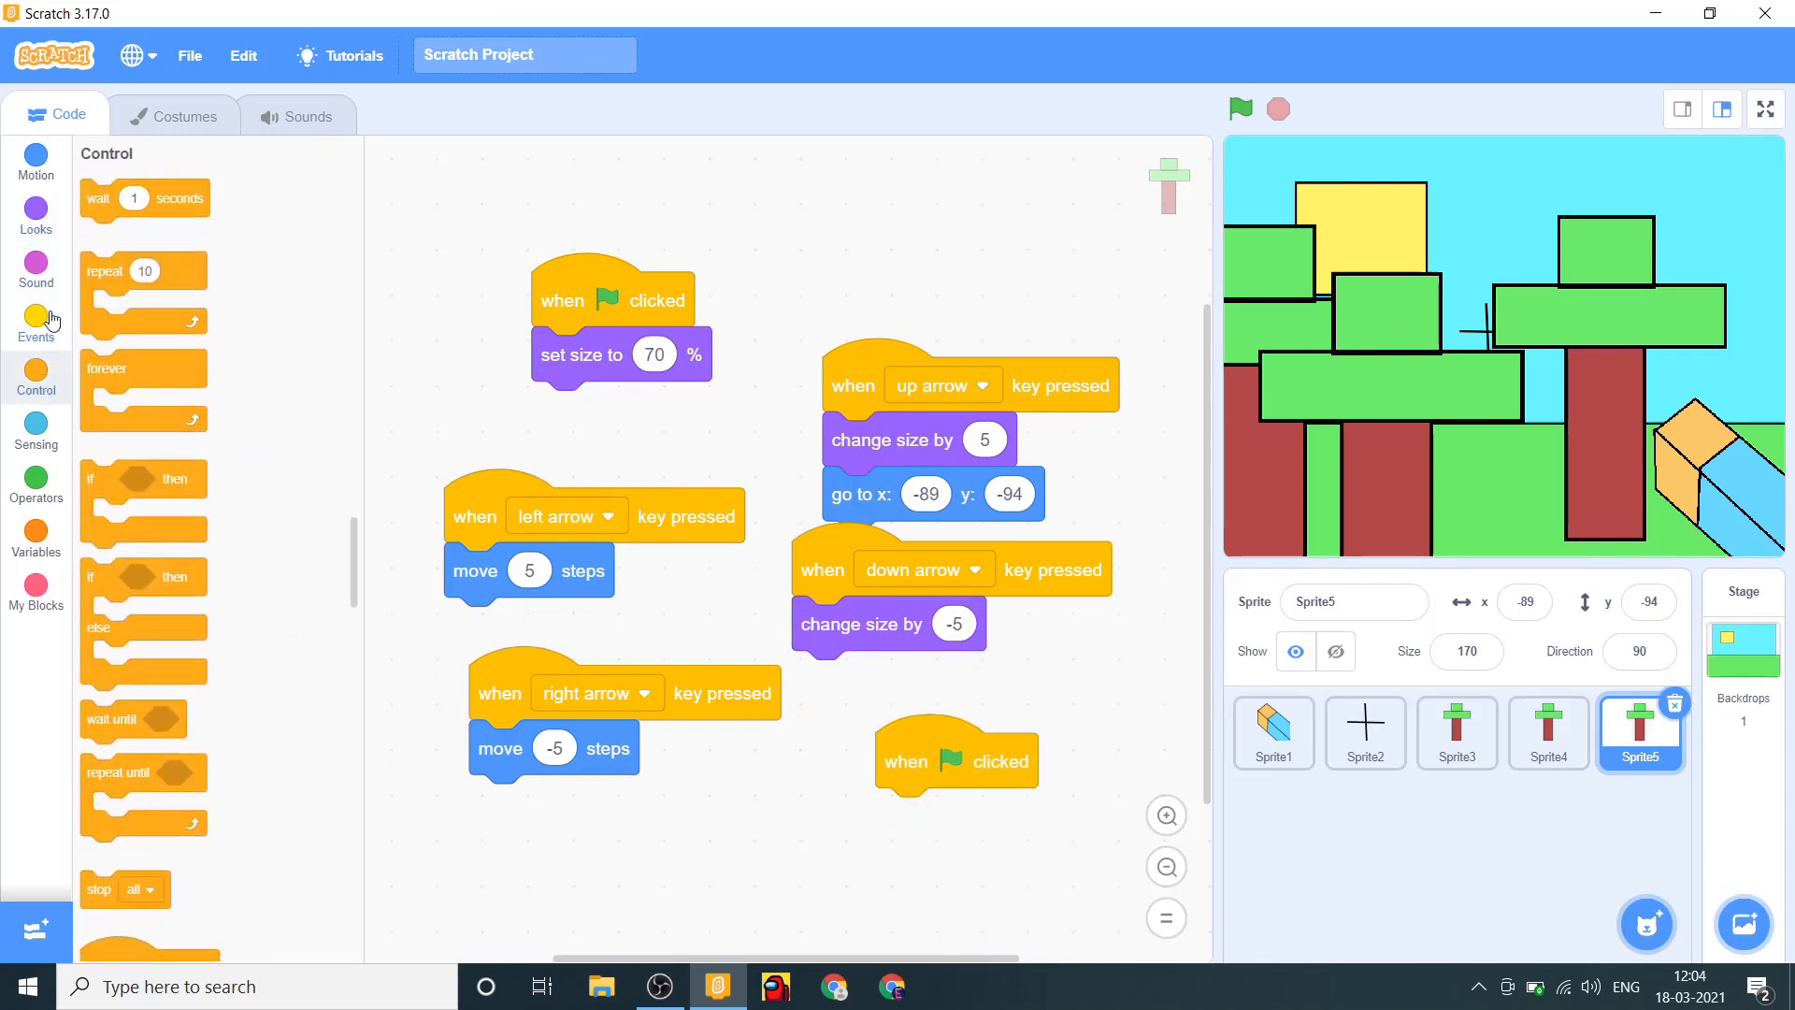
left_click_drag(142, 478, 969, 840)
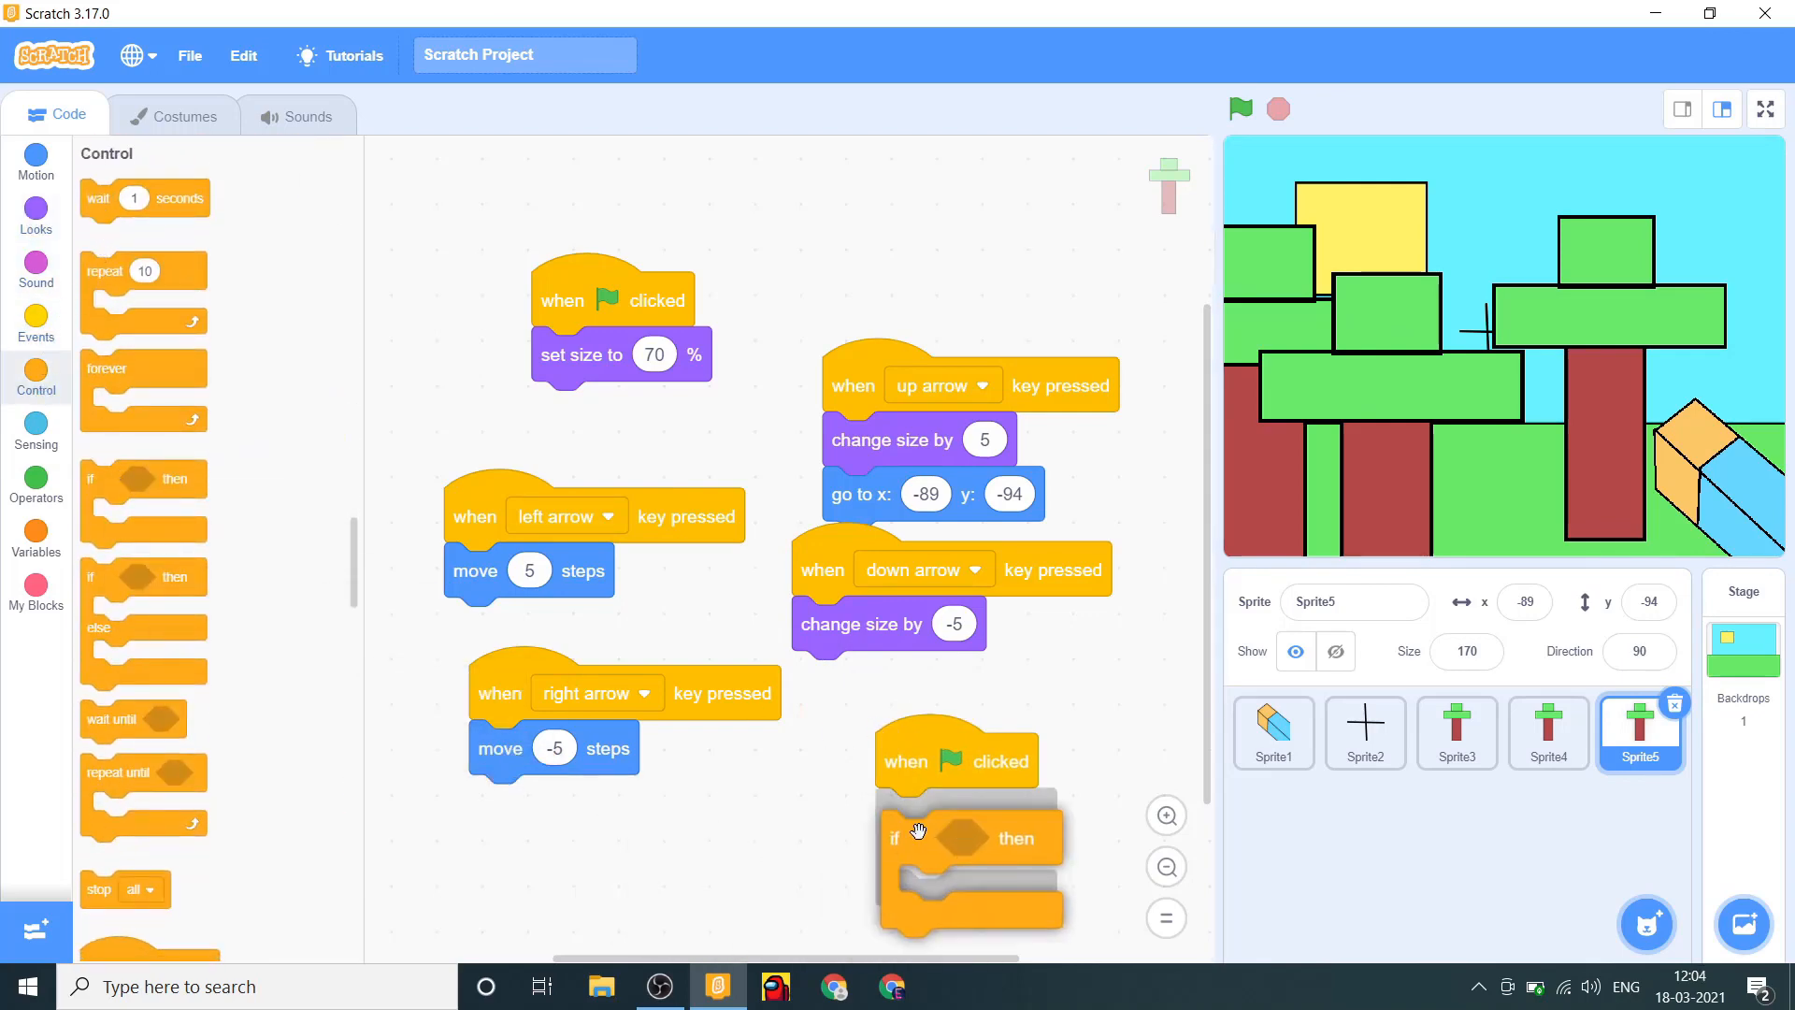
left_click(36, 427)
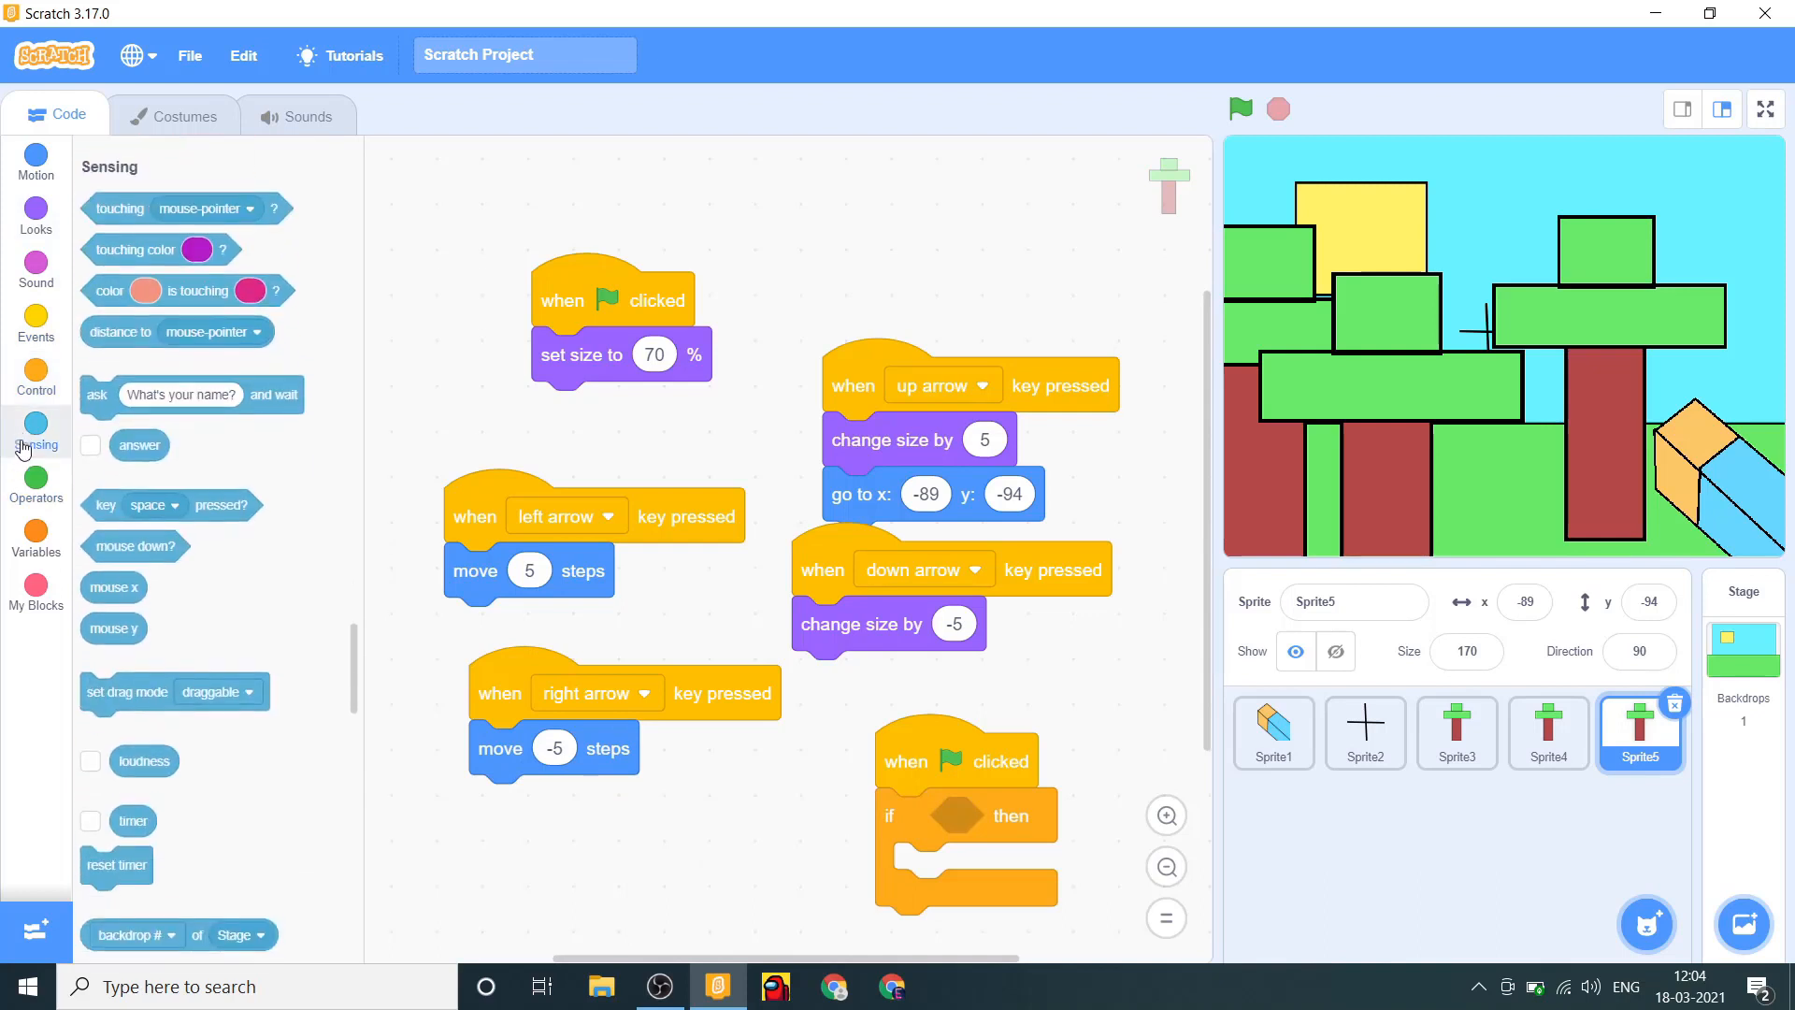
left_click(35, 480)
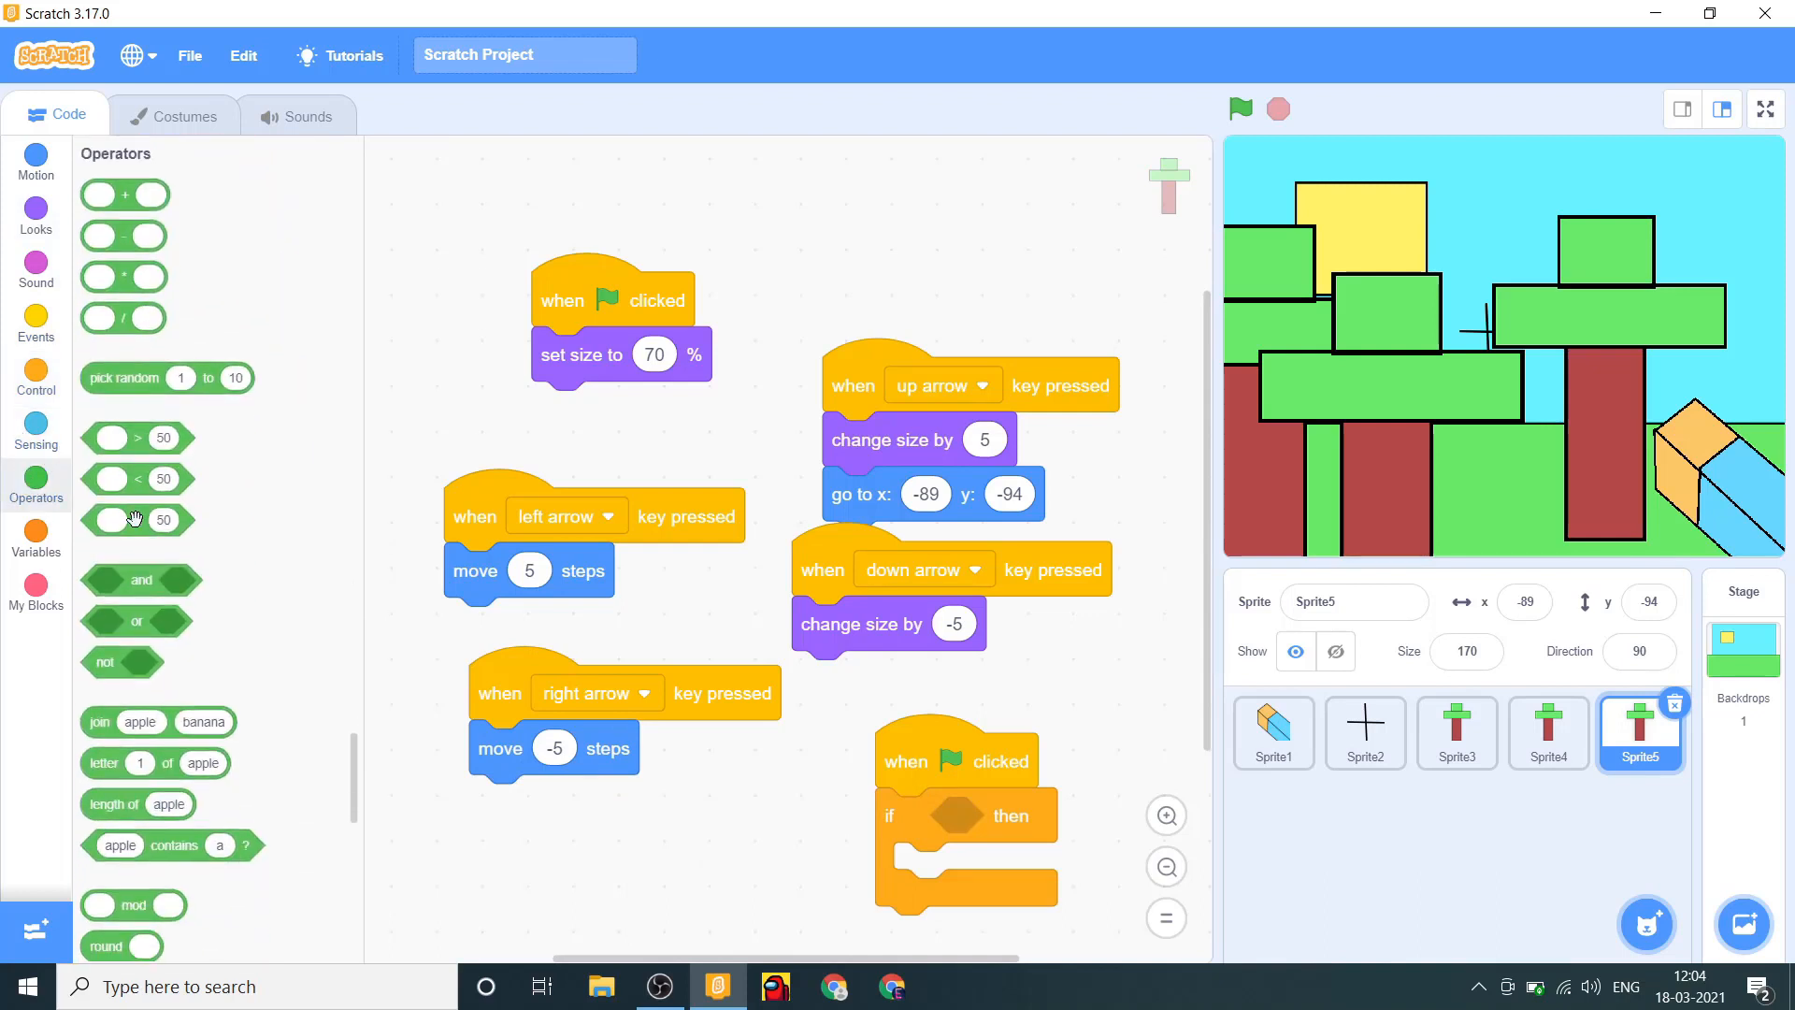
left_click_drag(138, 520, 1008, 816)
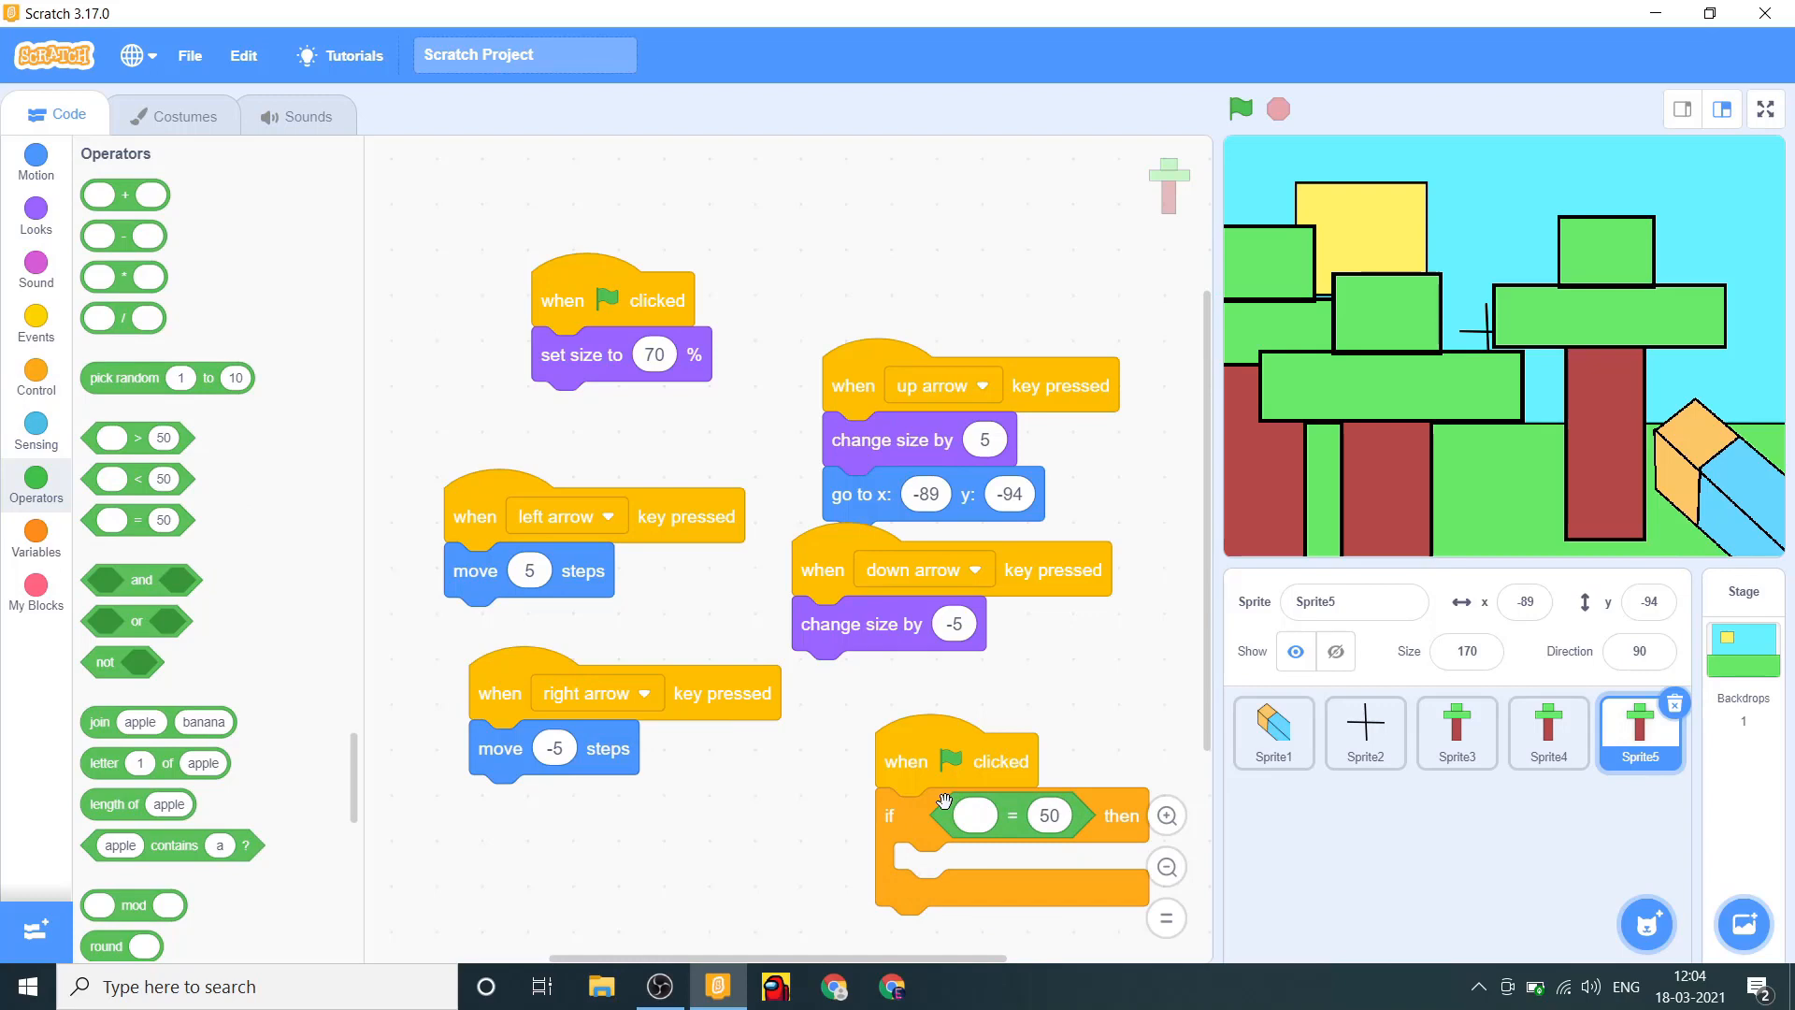
Insert a greater-than comparison into the condition and enter 160.
left_click(35, 216)
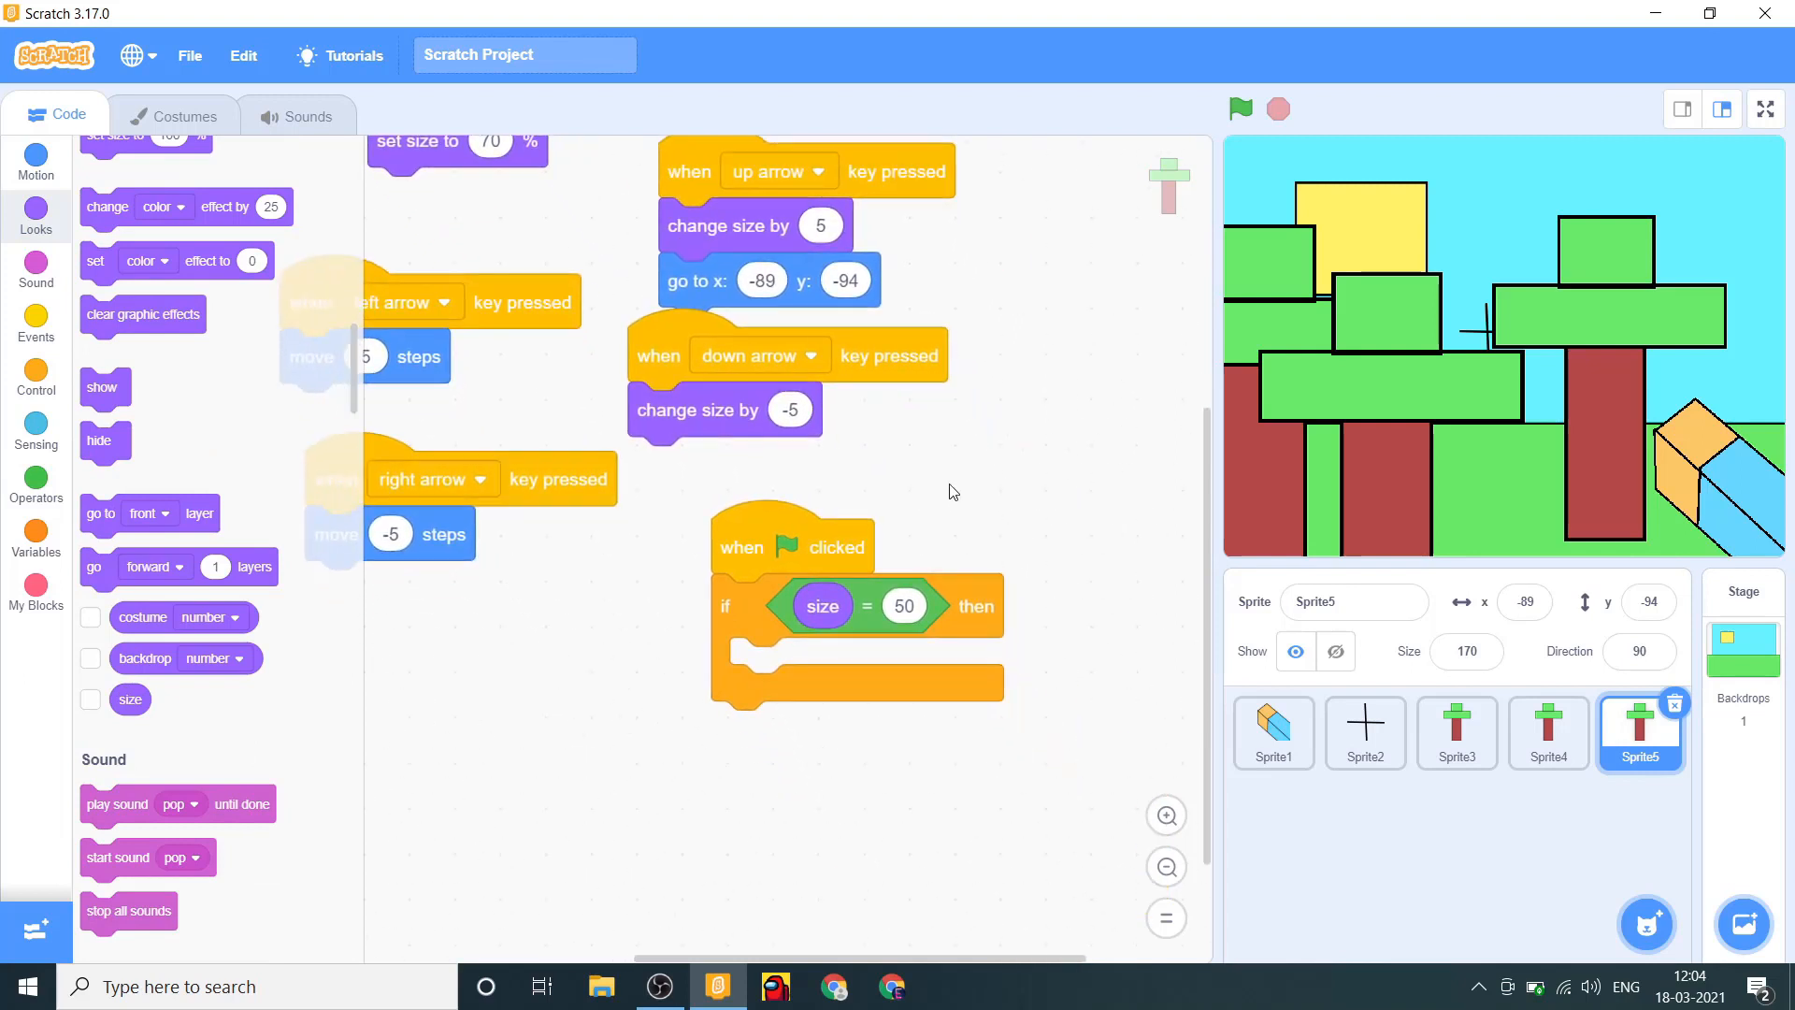
mouse_move(36, 370)
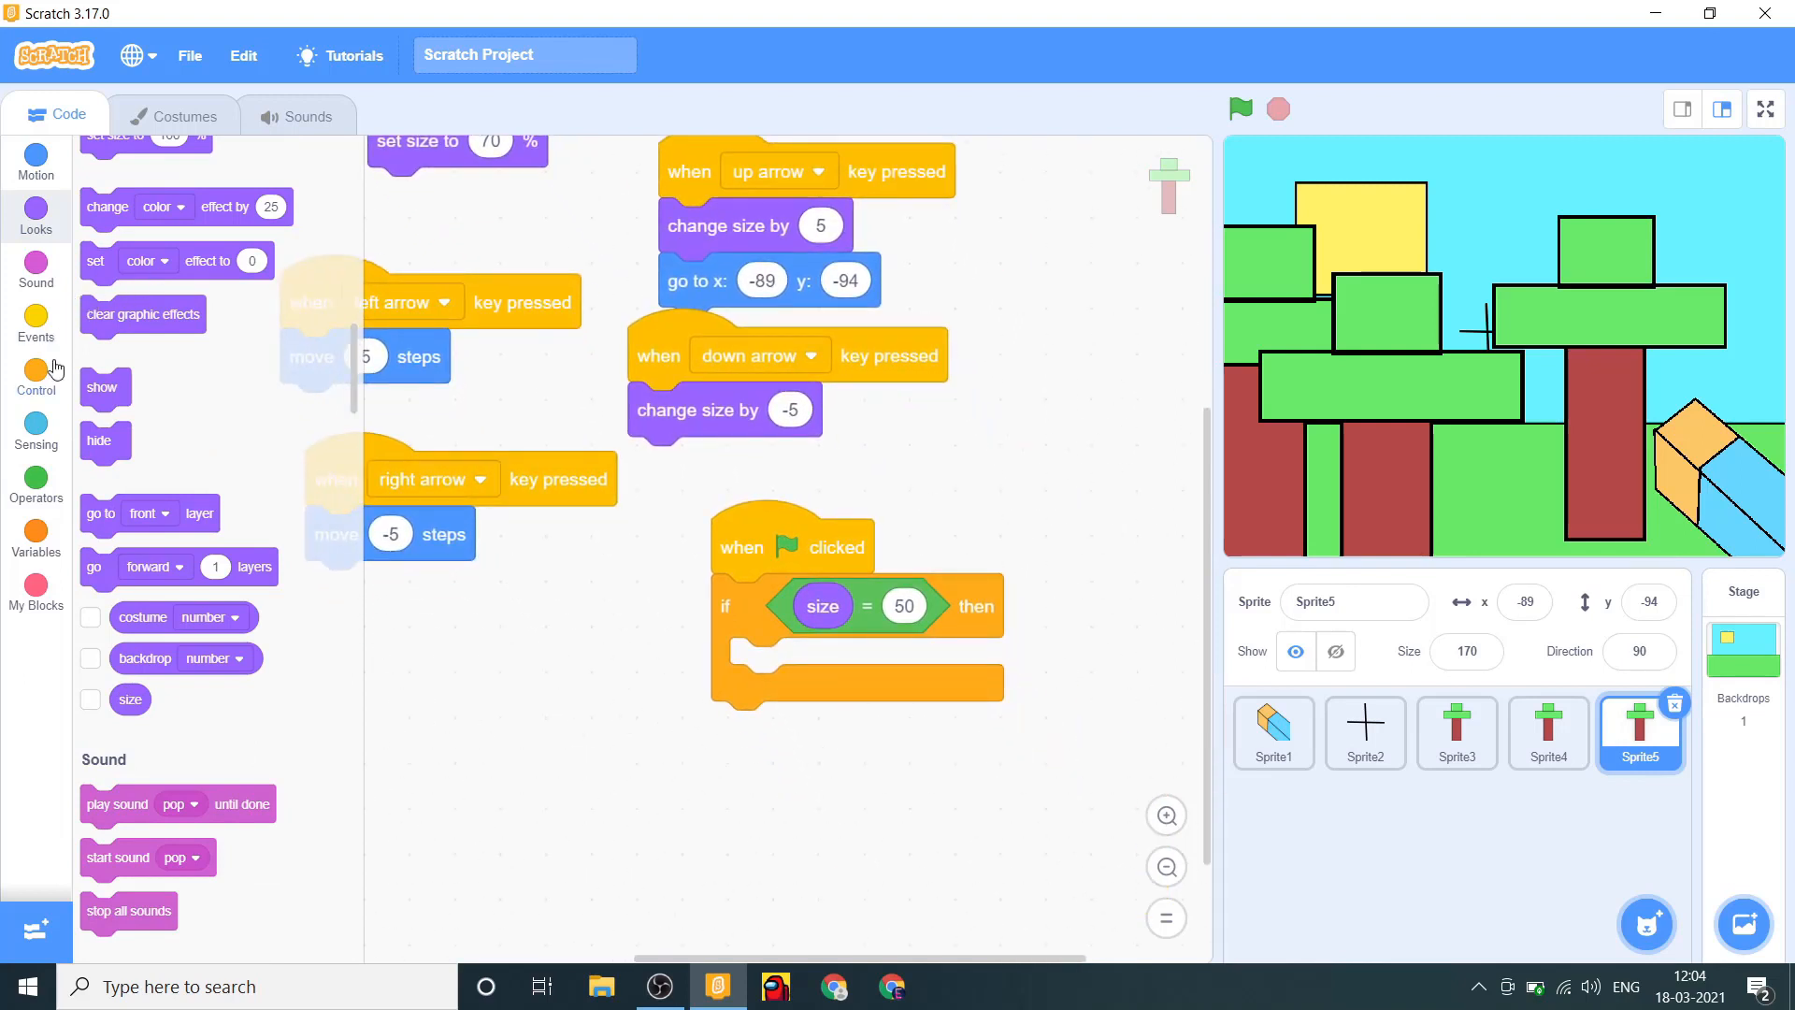
left_click(36, 480)
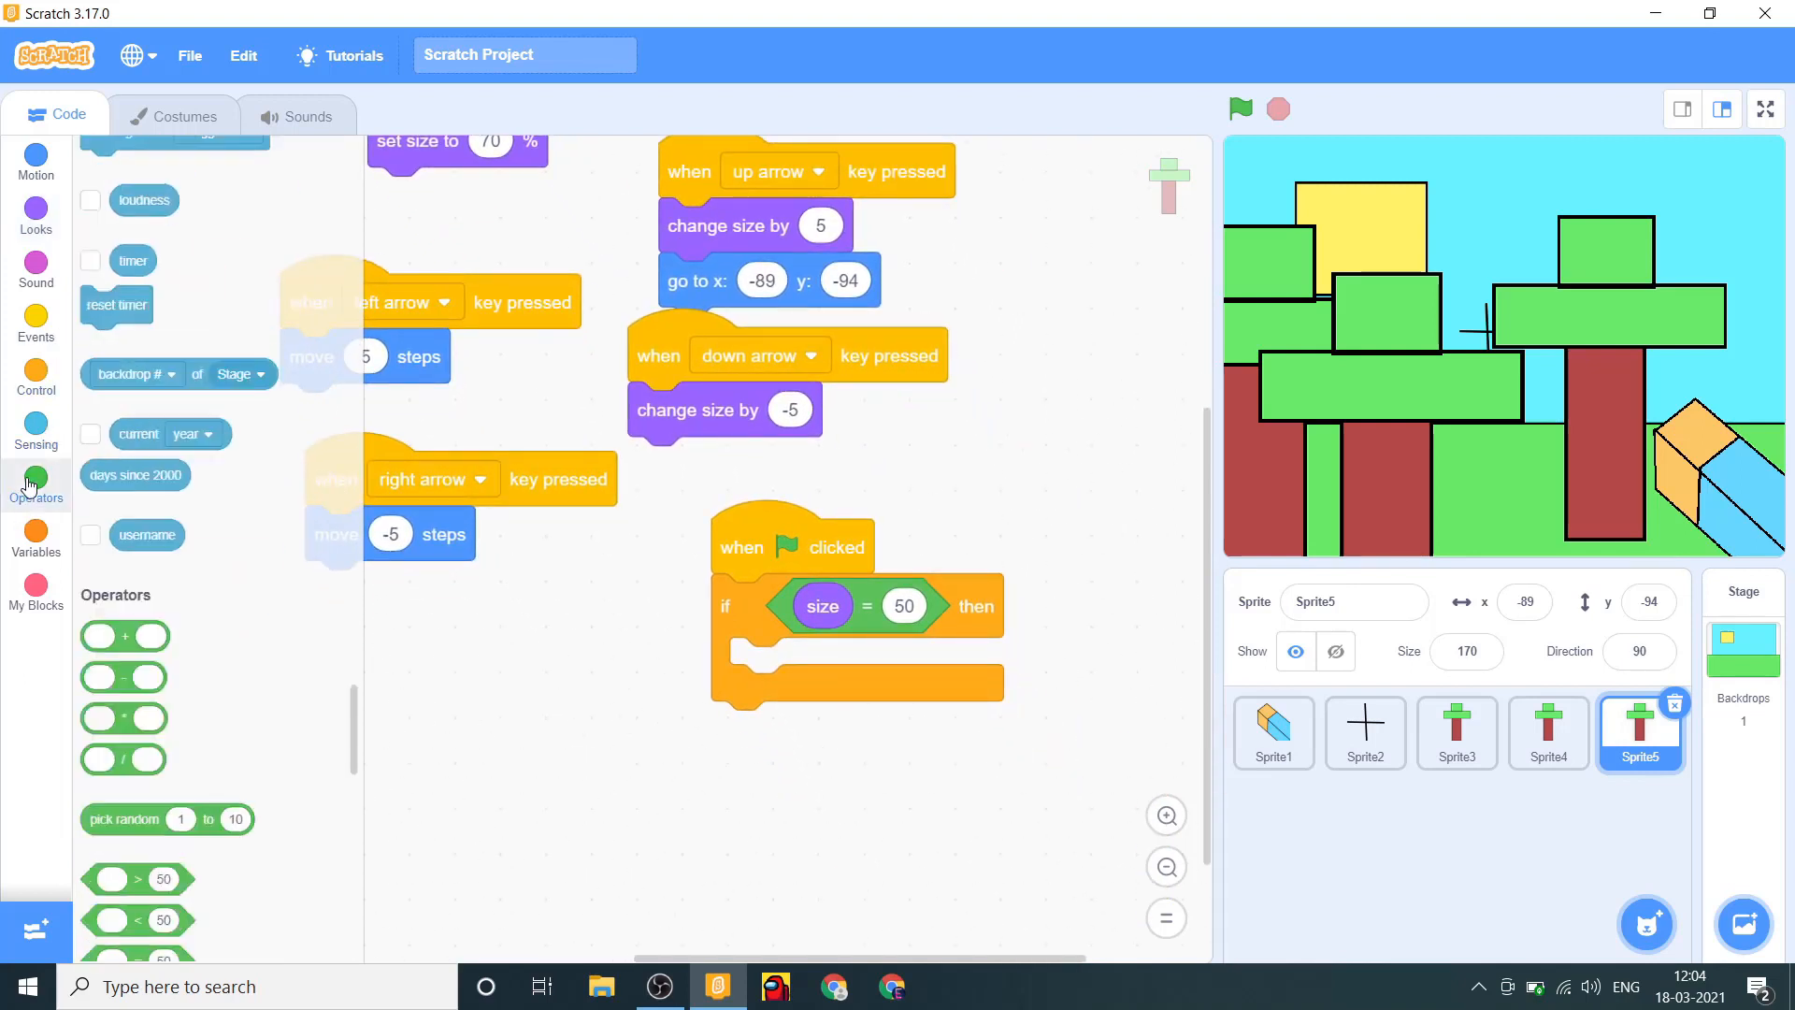
left_click(35, 481)
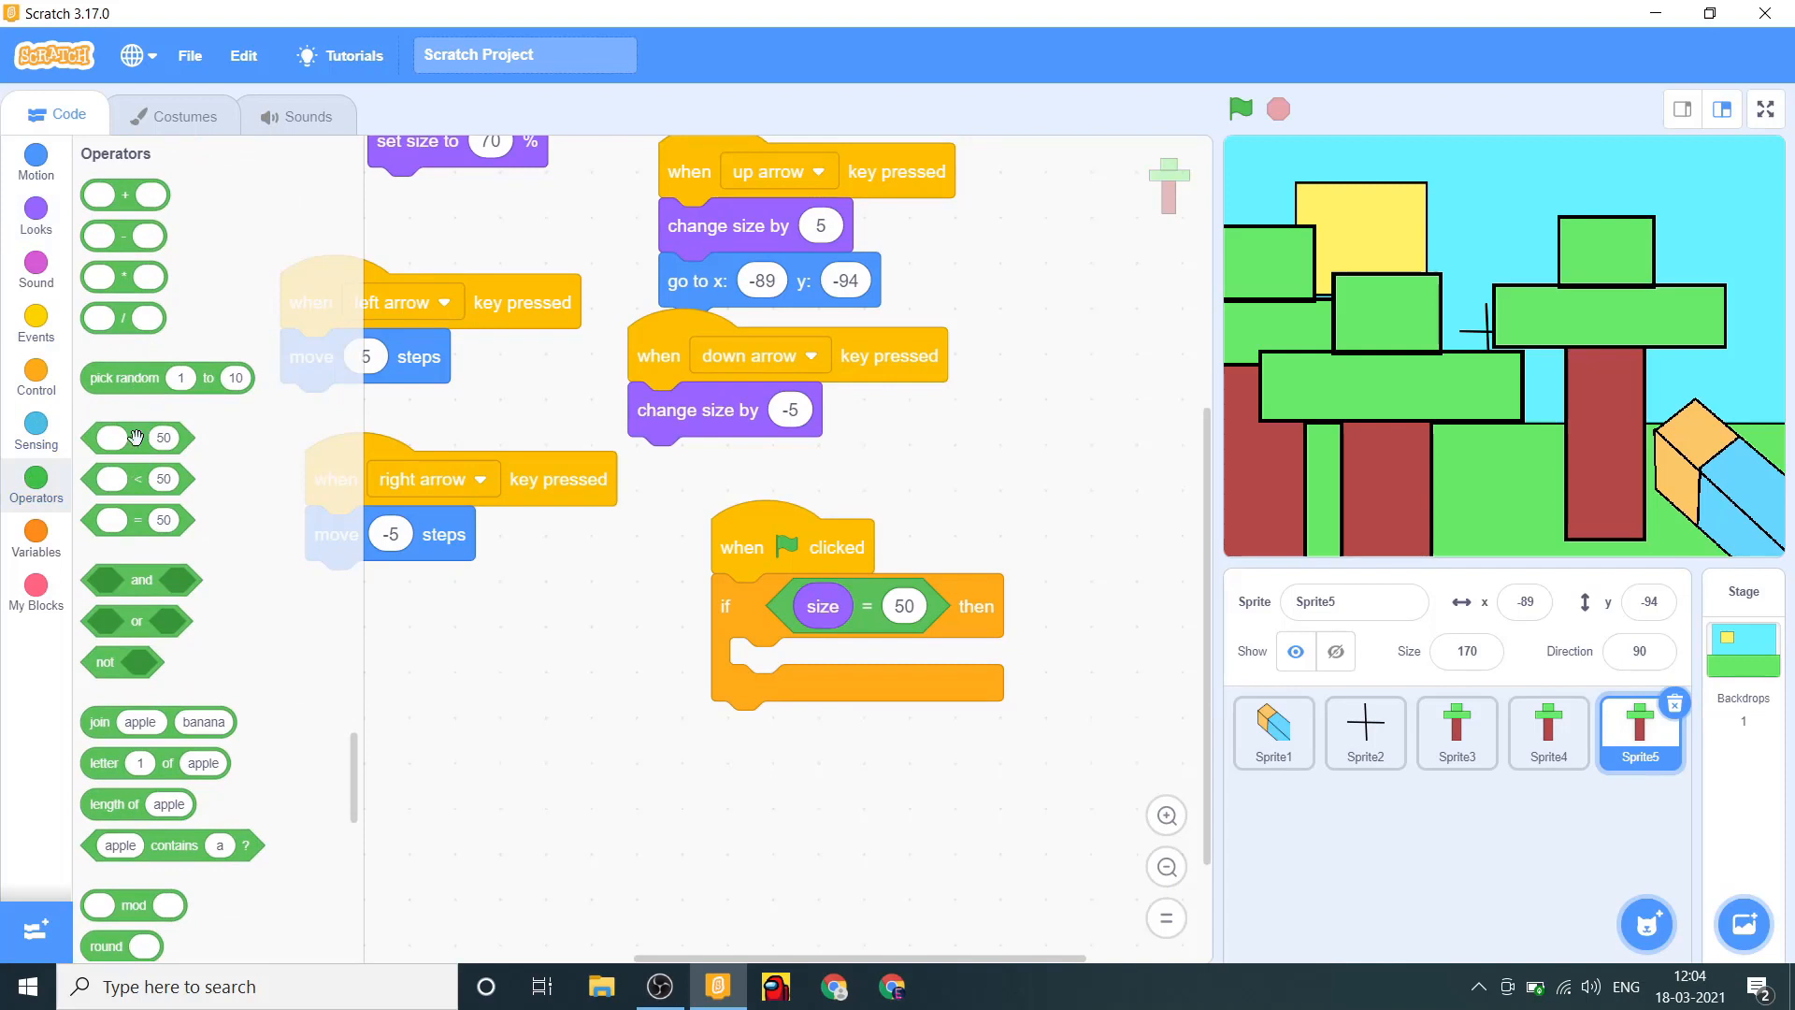
left_click_drag(137, 437, 928, 606)
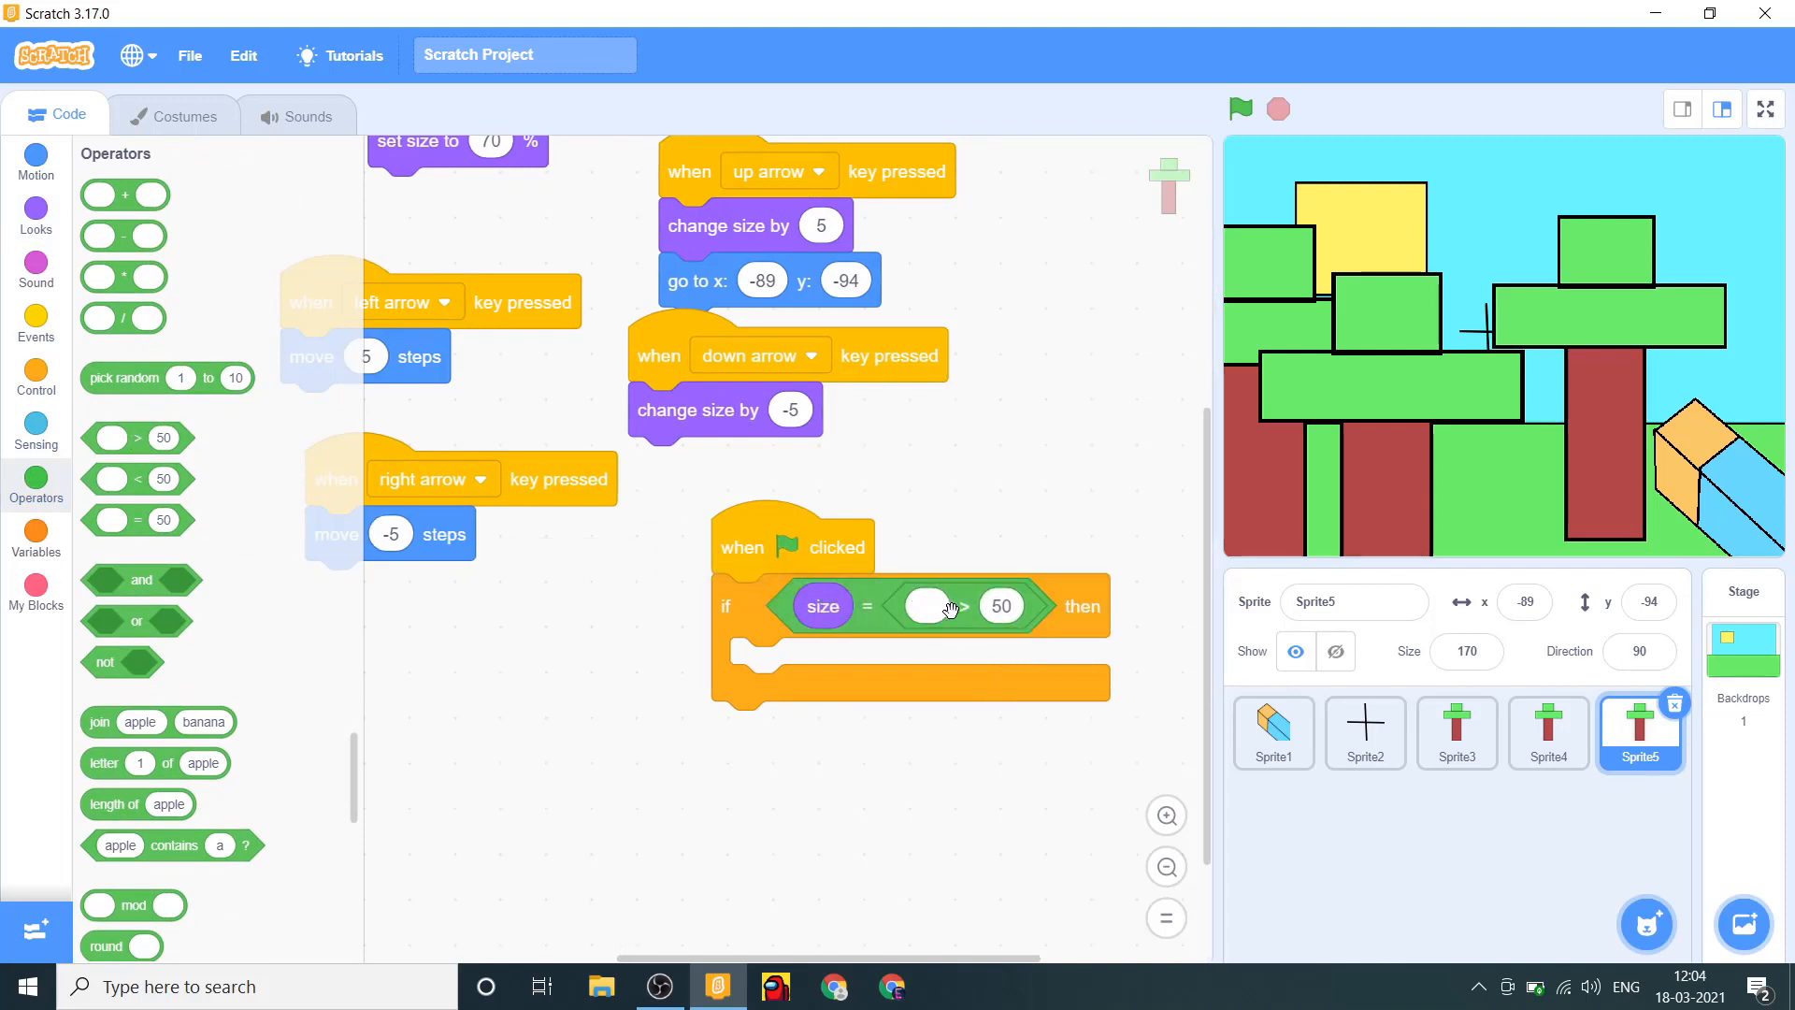
mouse_move(974, 590)
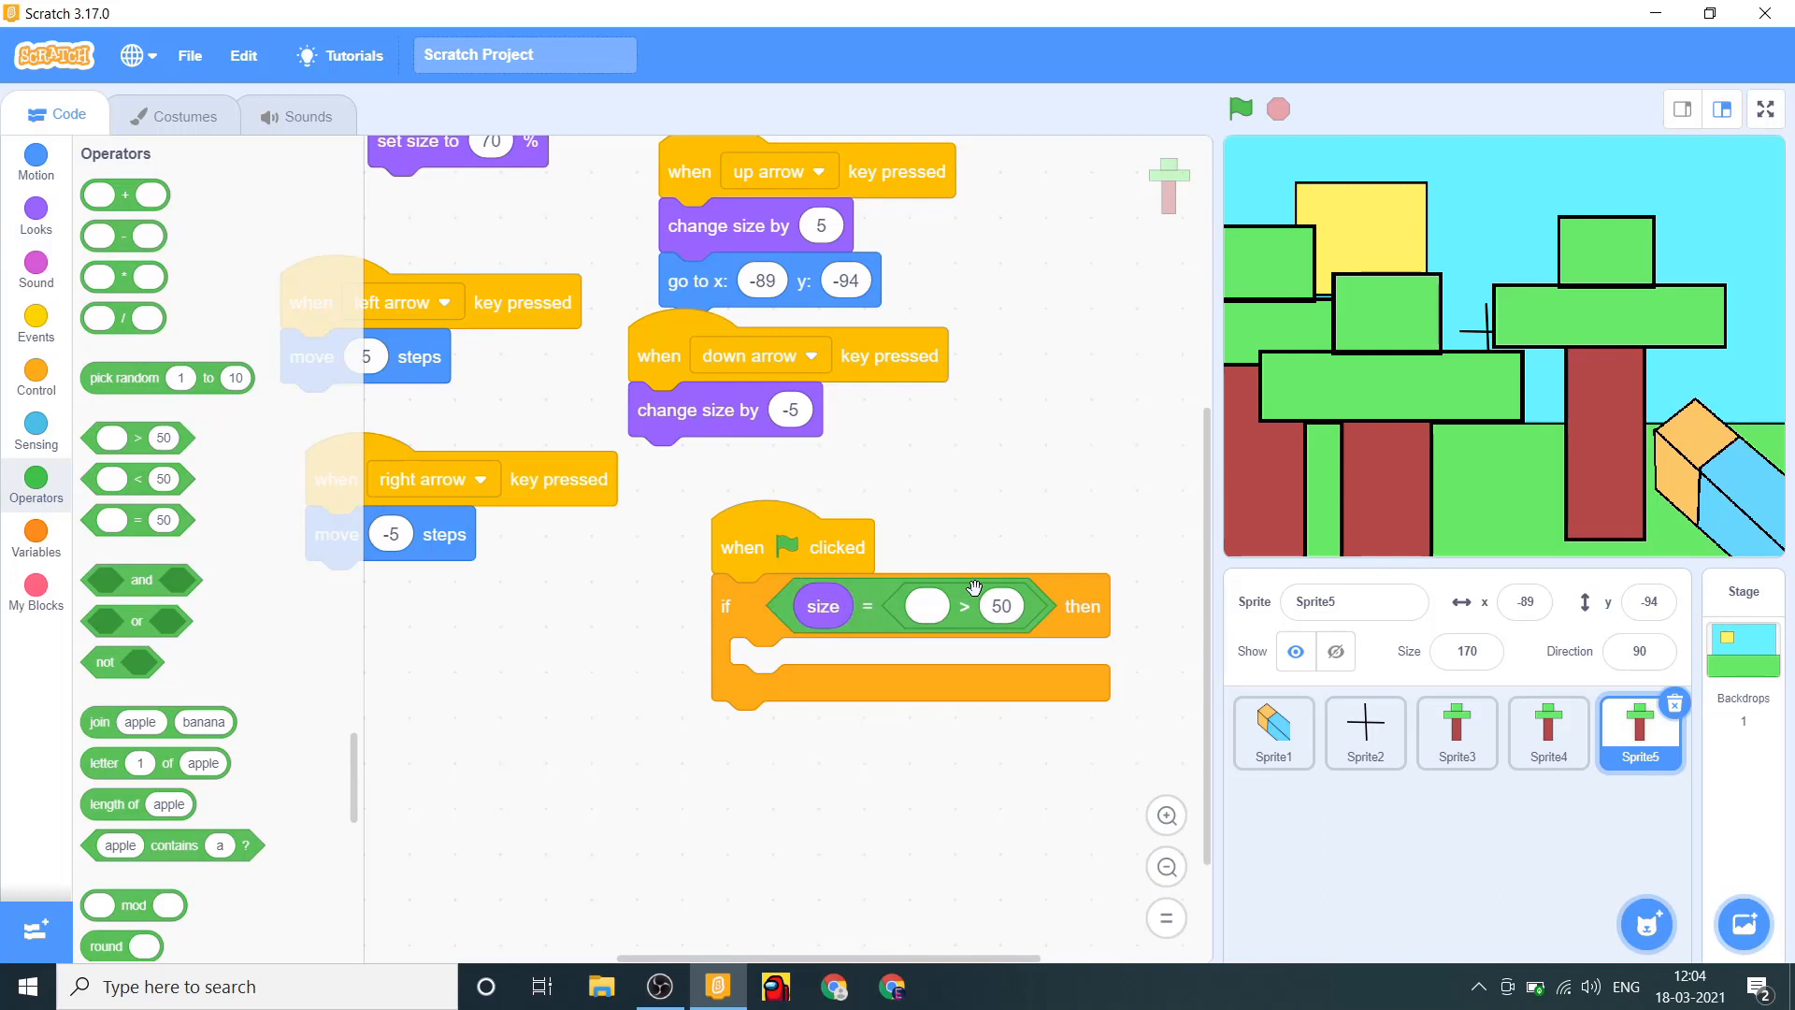
left_click(925, 606)
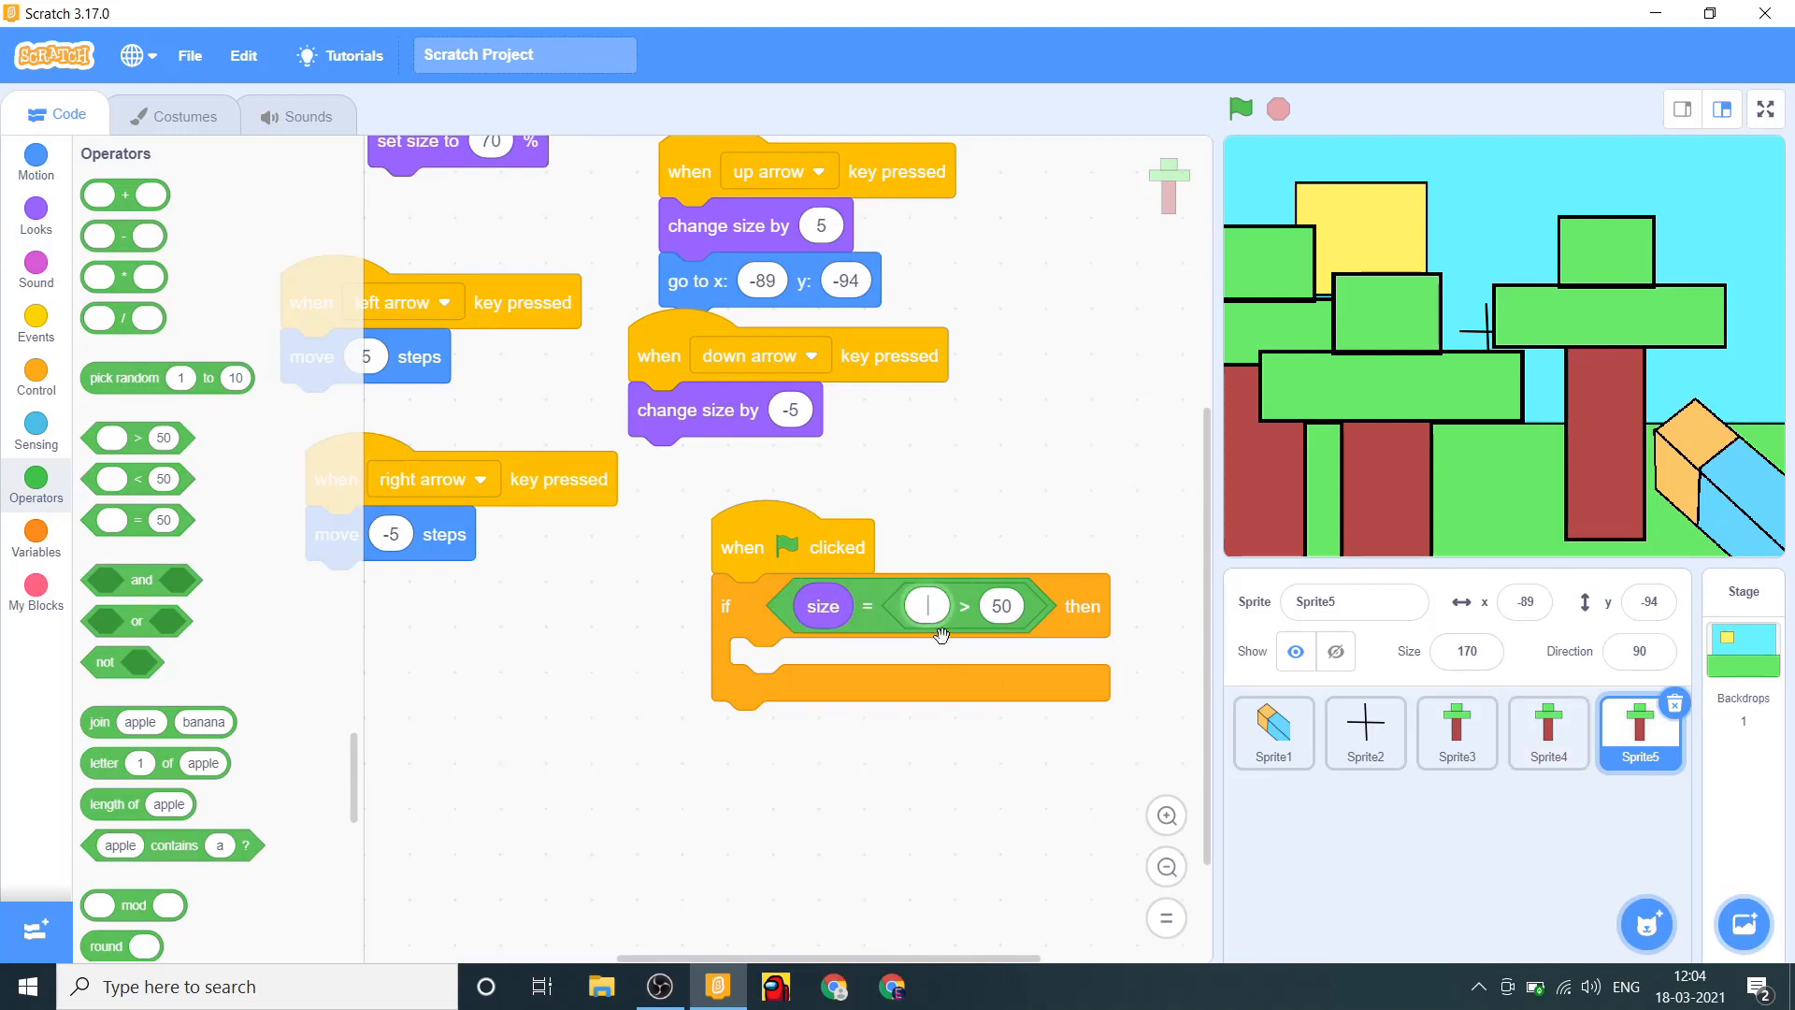
type("1")
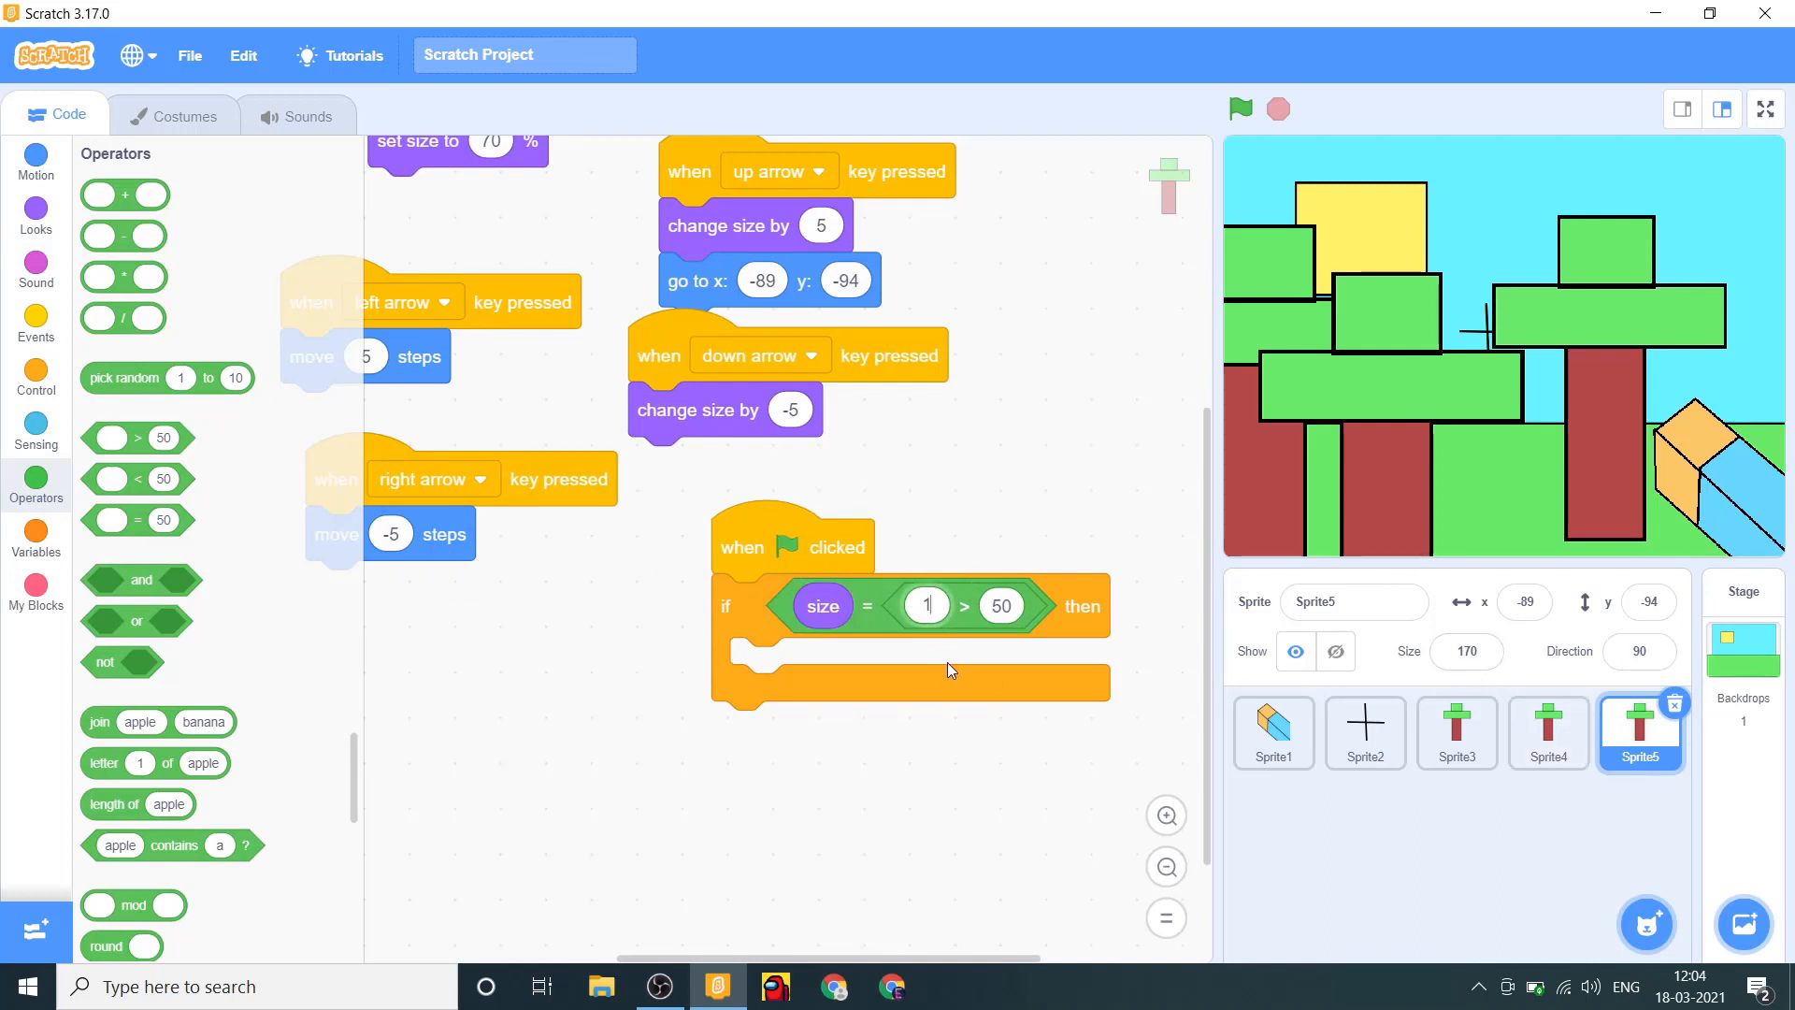
type("160")
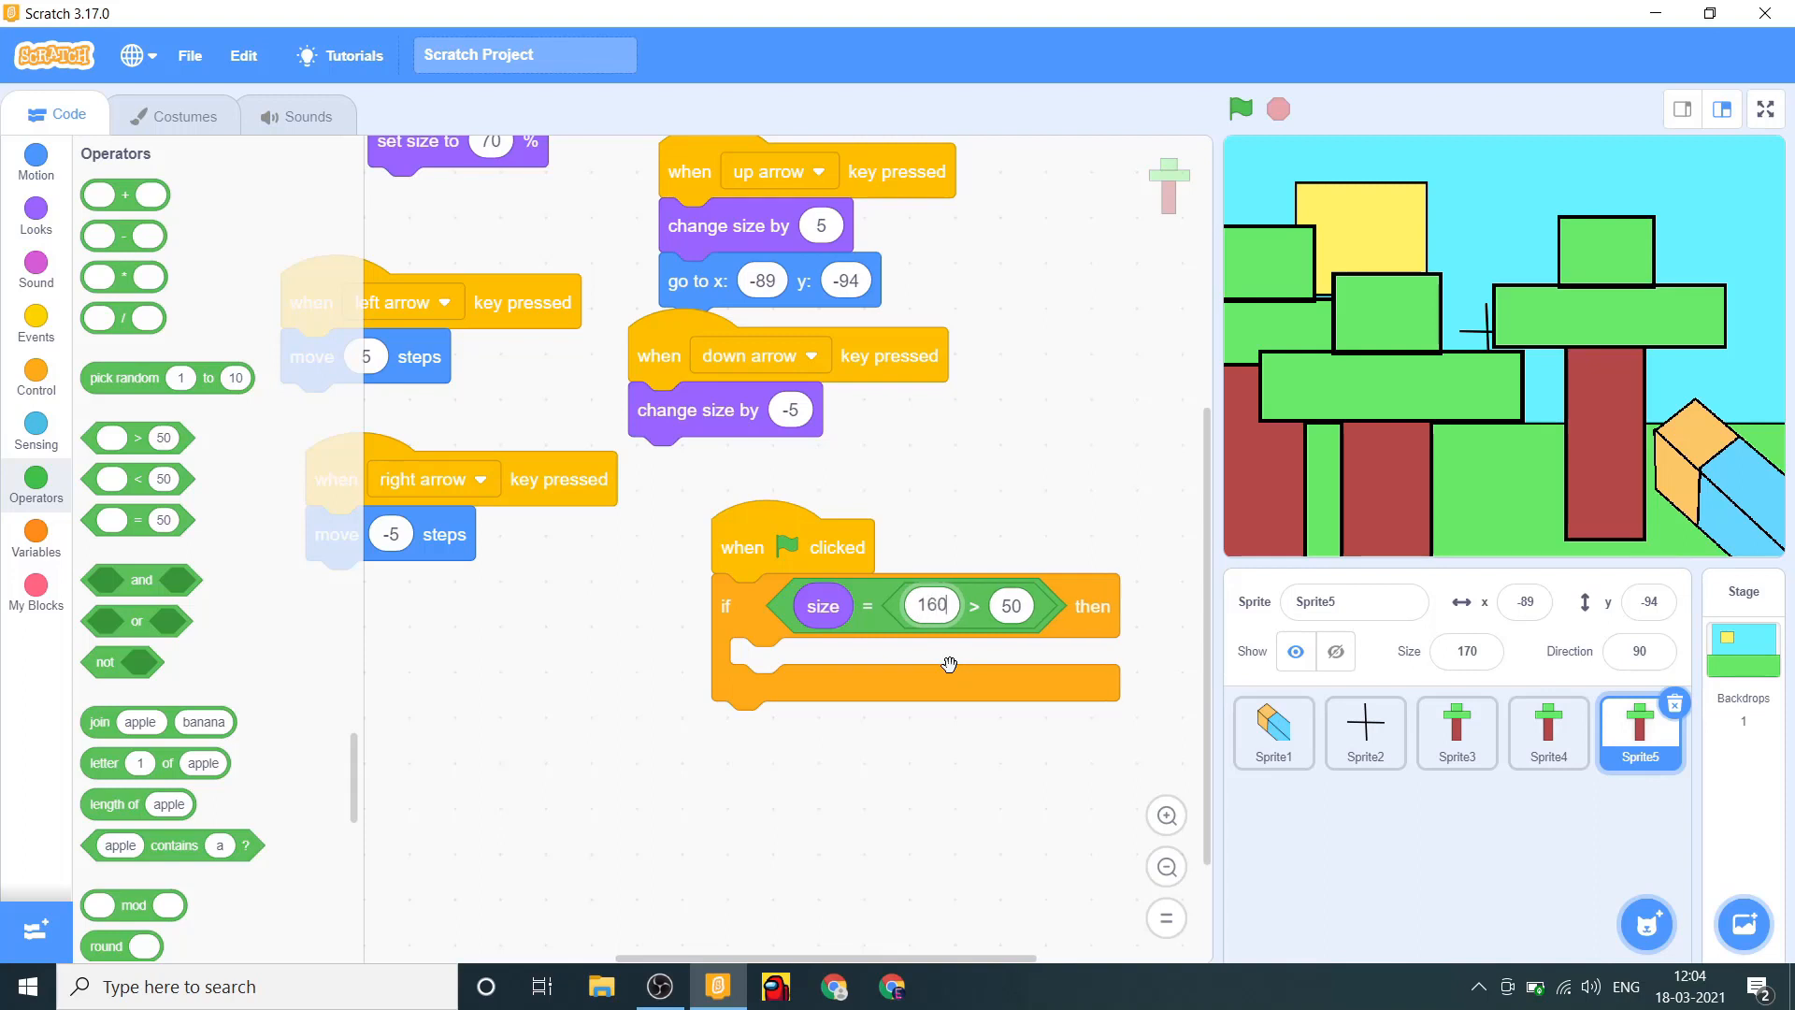
left_click(1010, 606)
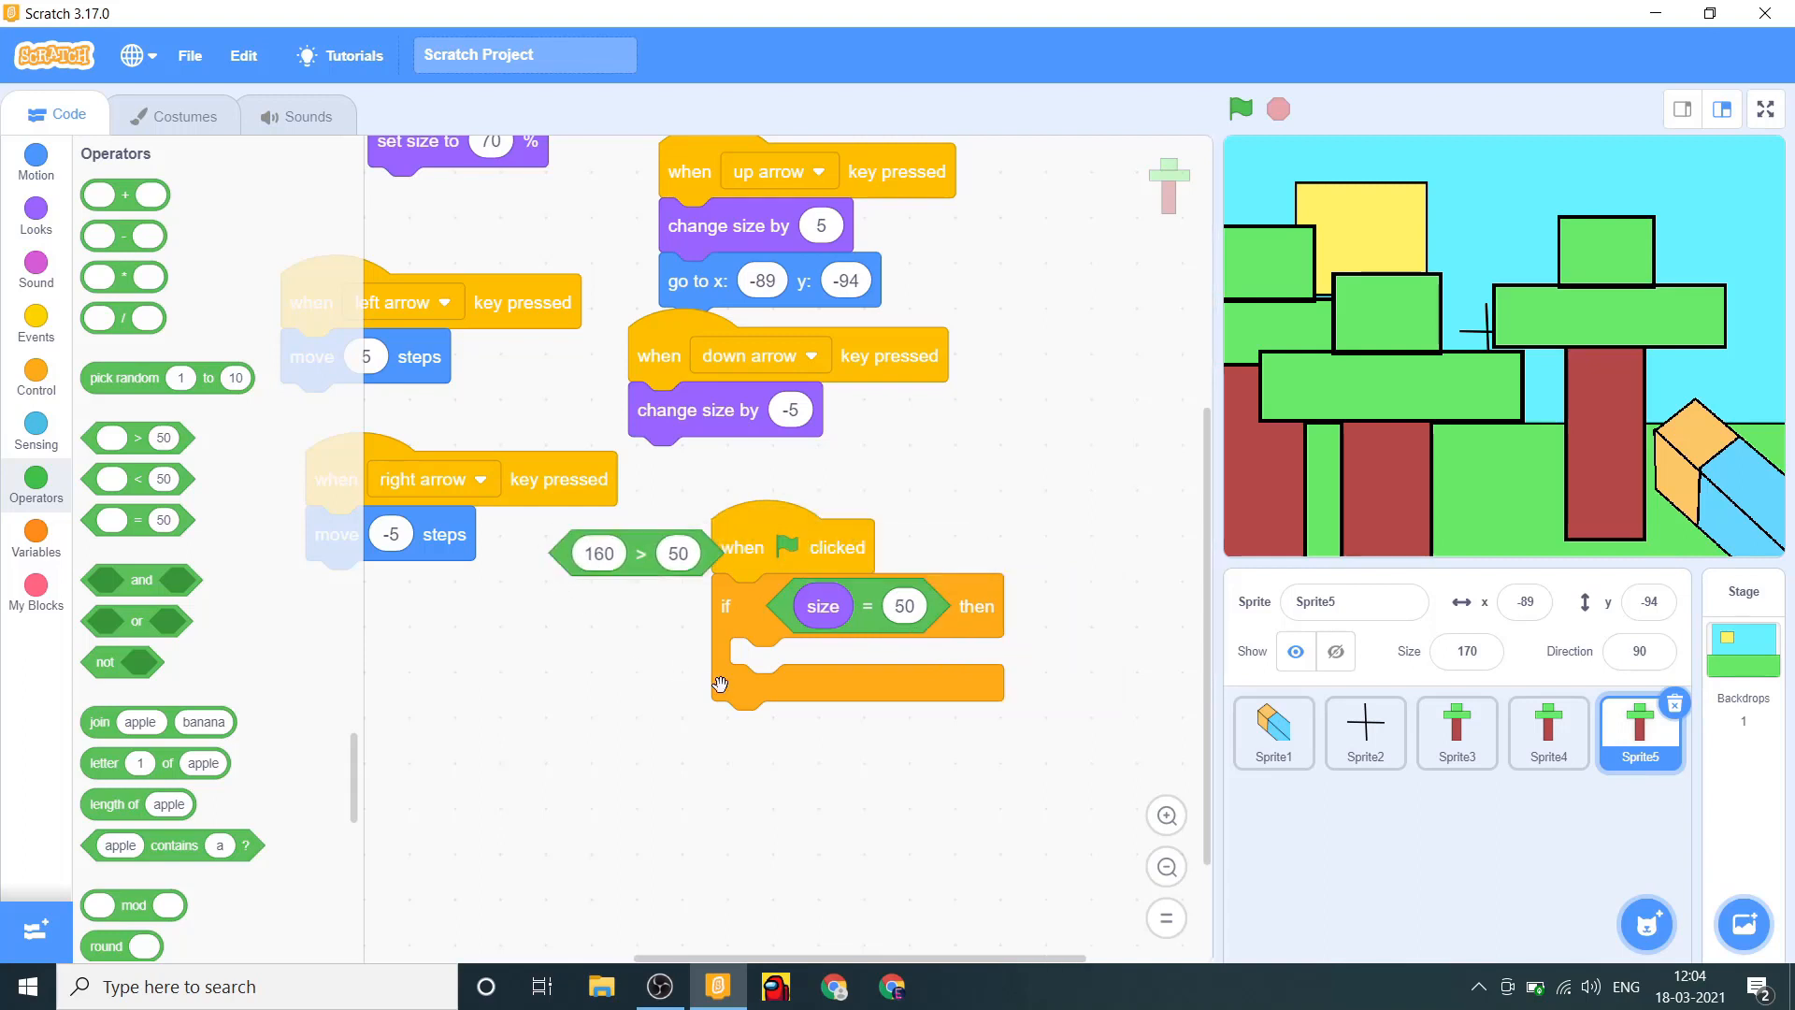
Rebuild the condition as 'size > 160' inside the if block.
left_click_drag(822, 605, 498, 669)
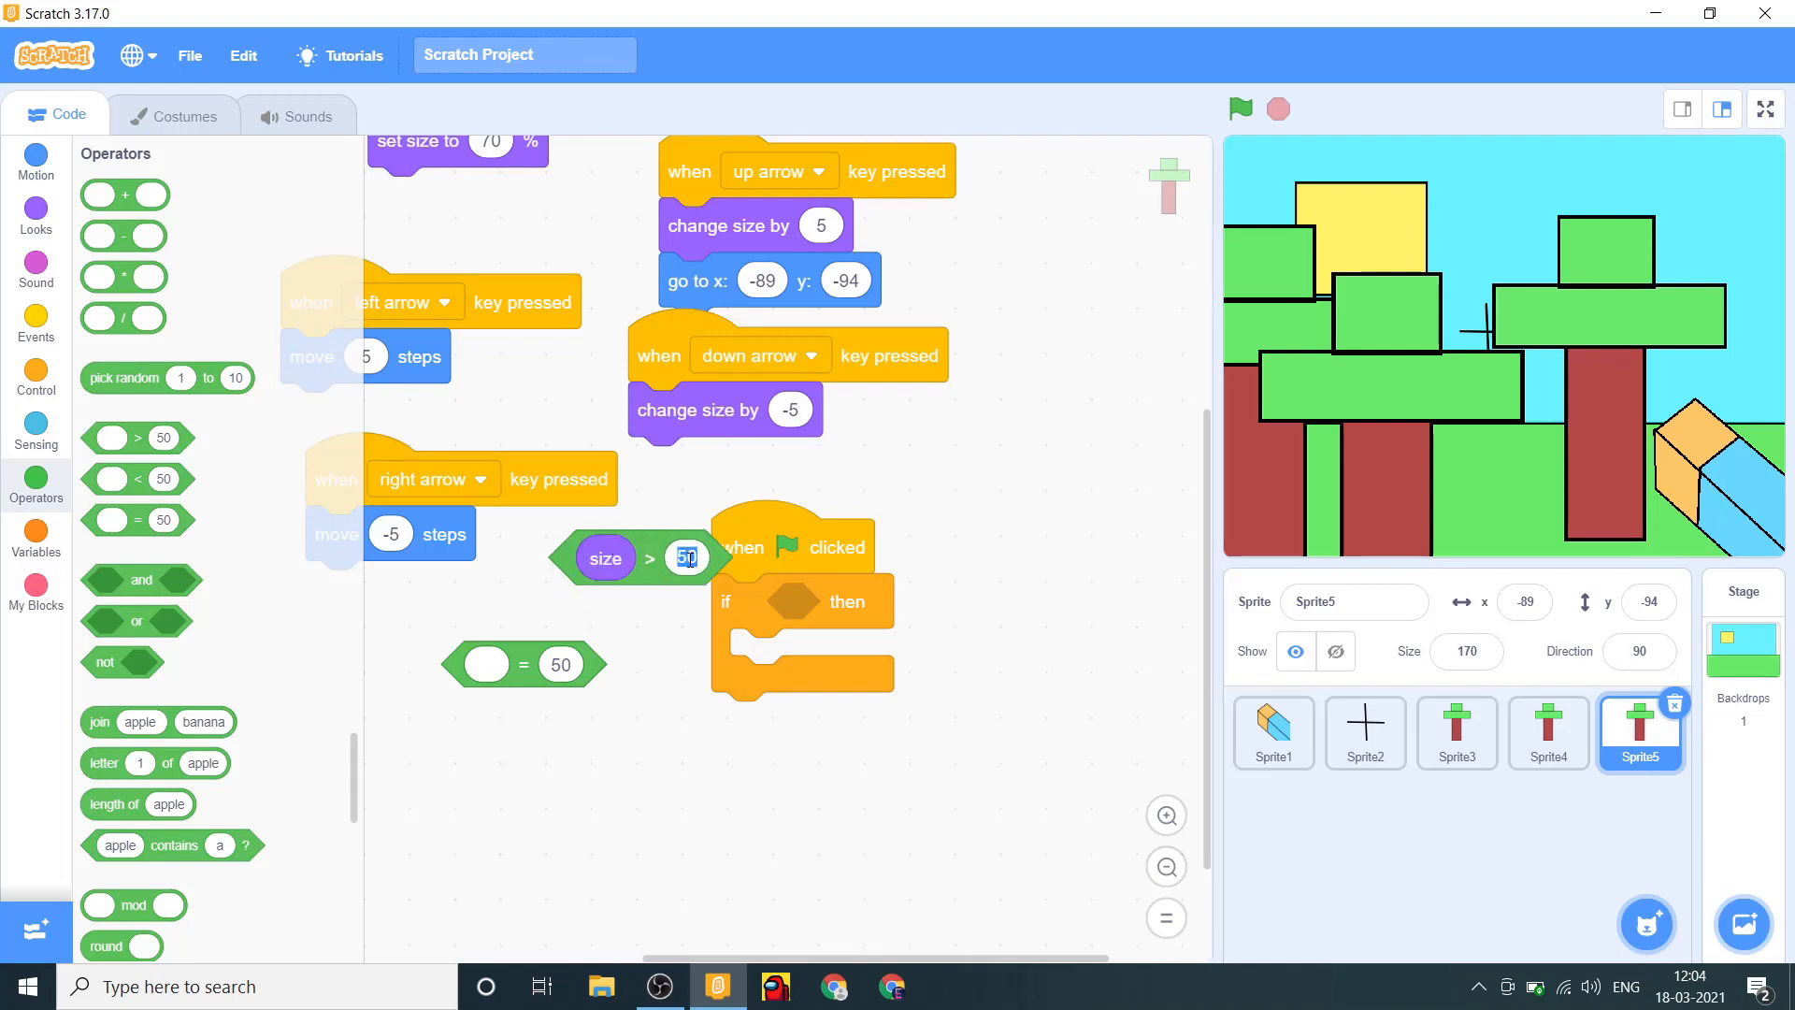
type("160")
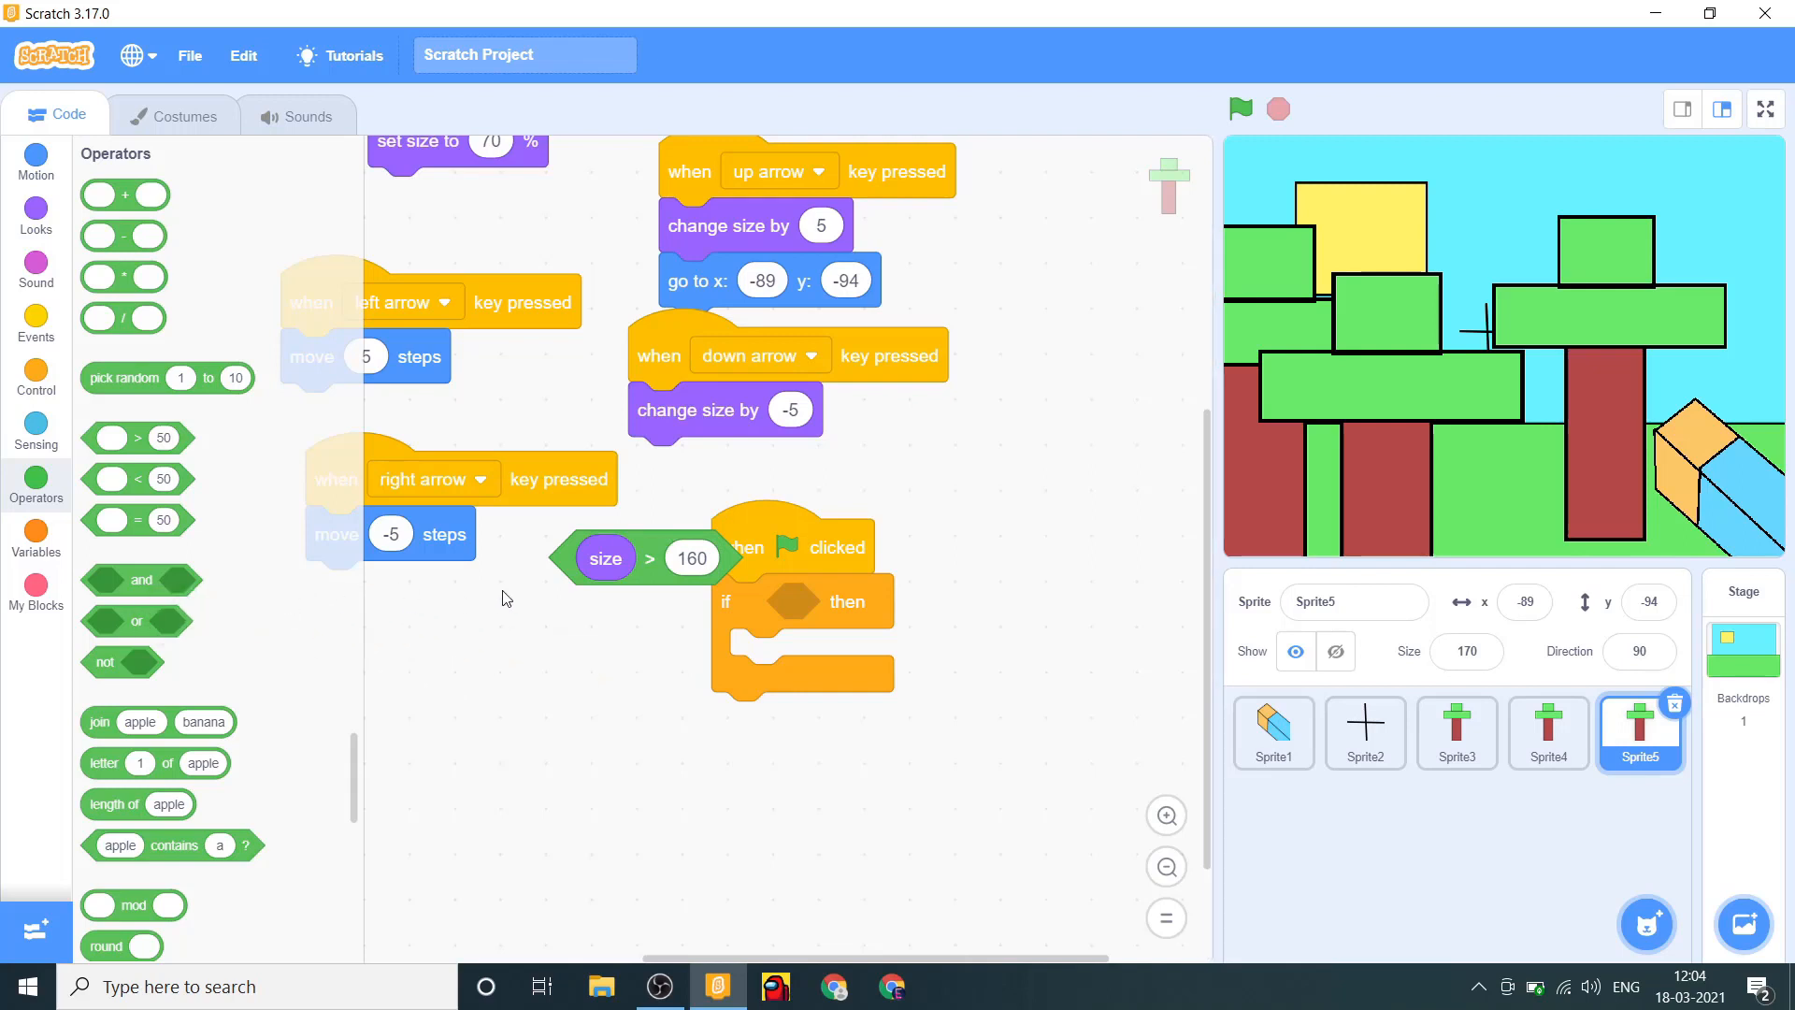
left_click_drag(642, 557, 822, 606)
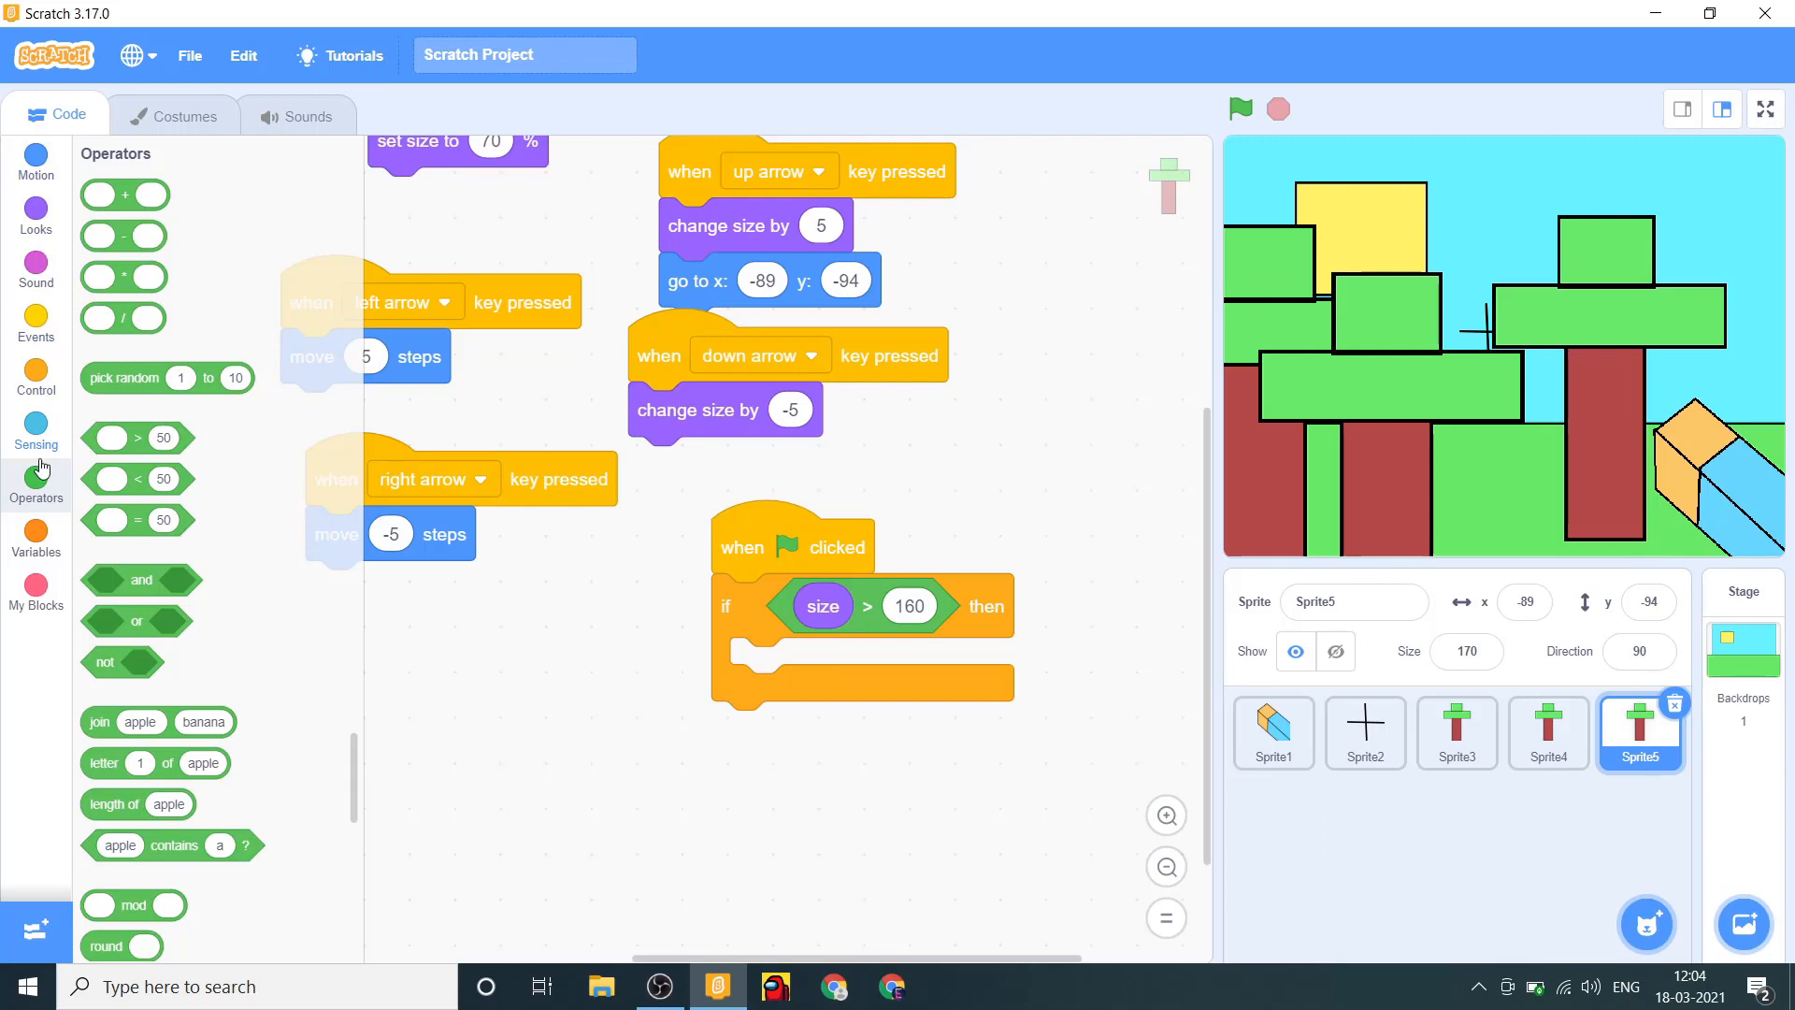
left_click(36, 381)
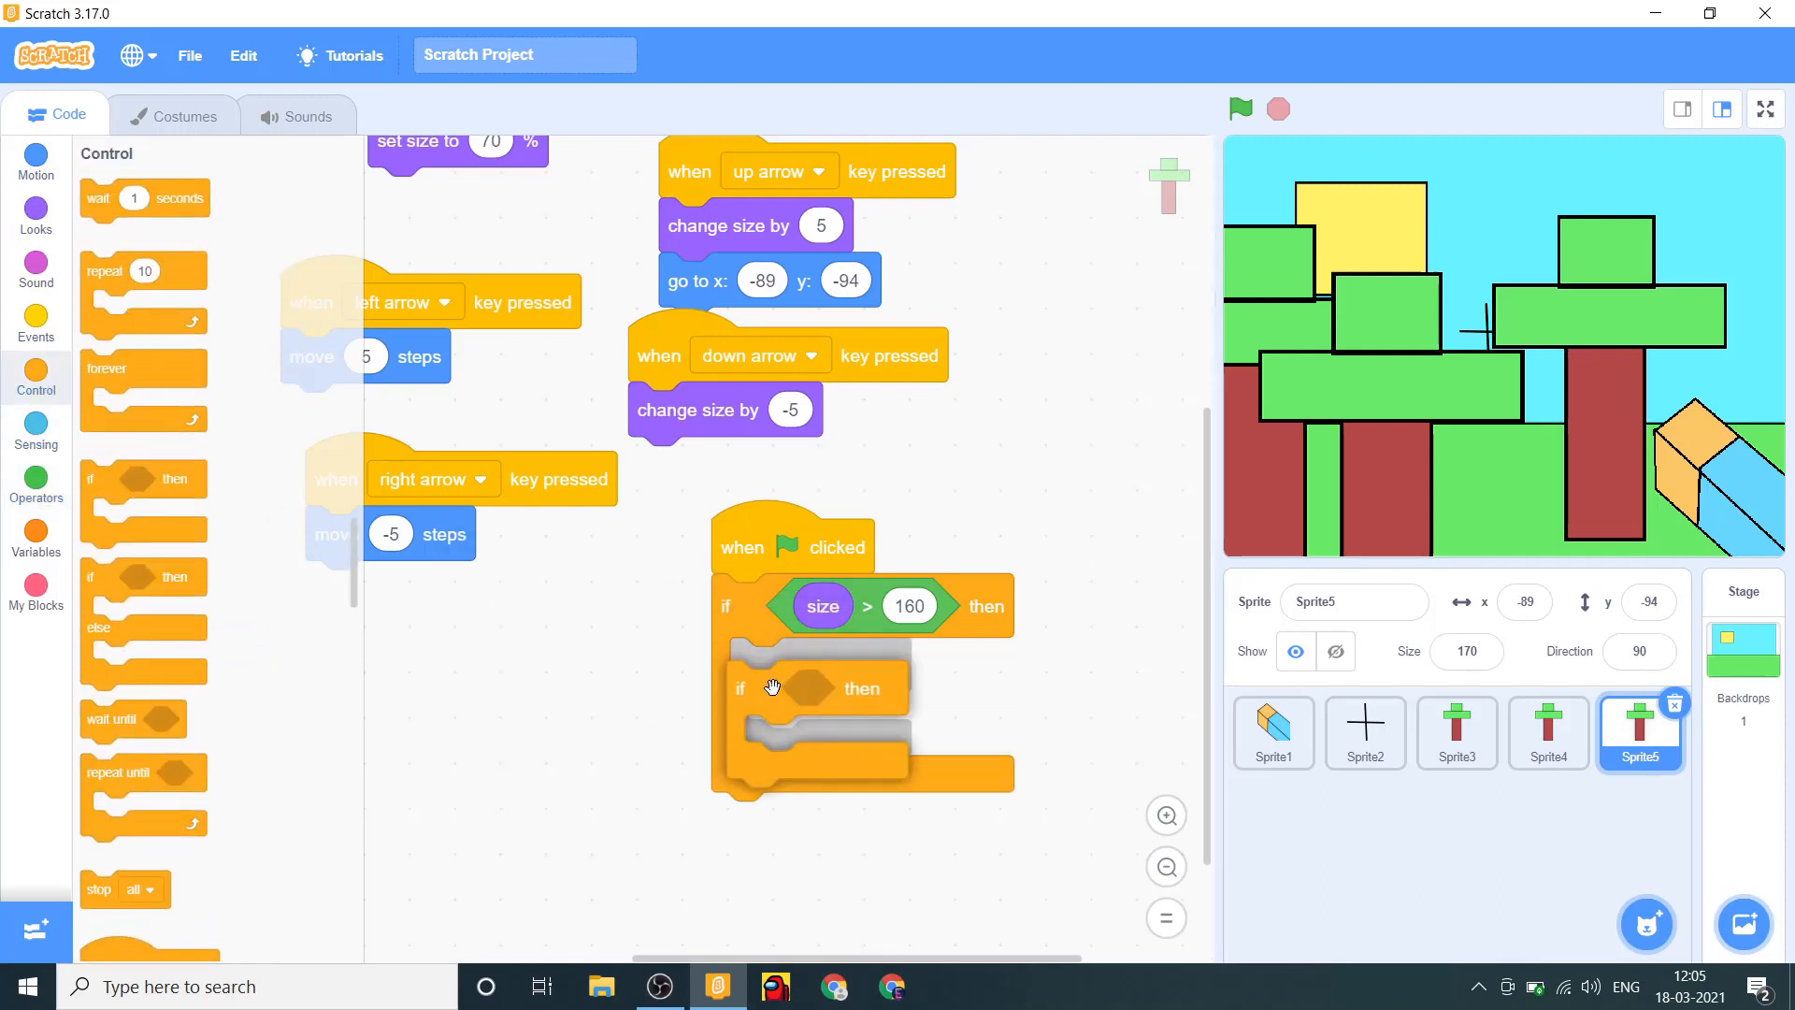
Nest 'if touching mouse-pointer?' with 'change ghost effect by 25', then test it.
left_click(36, 430)
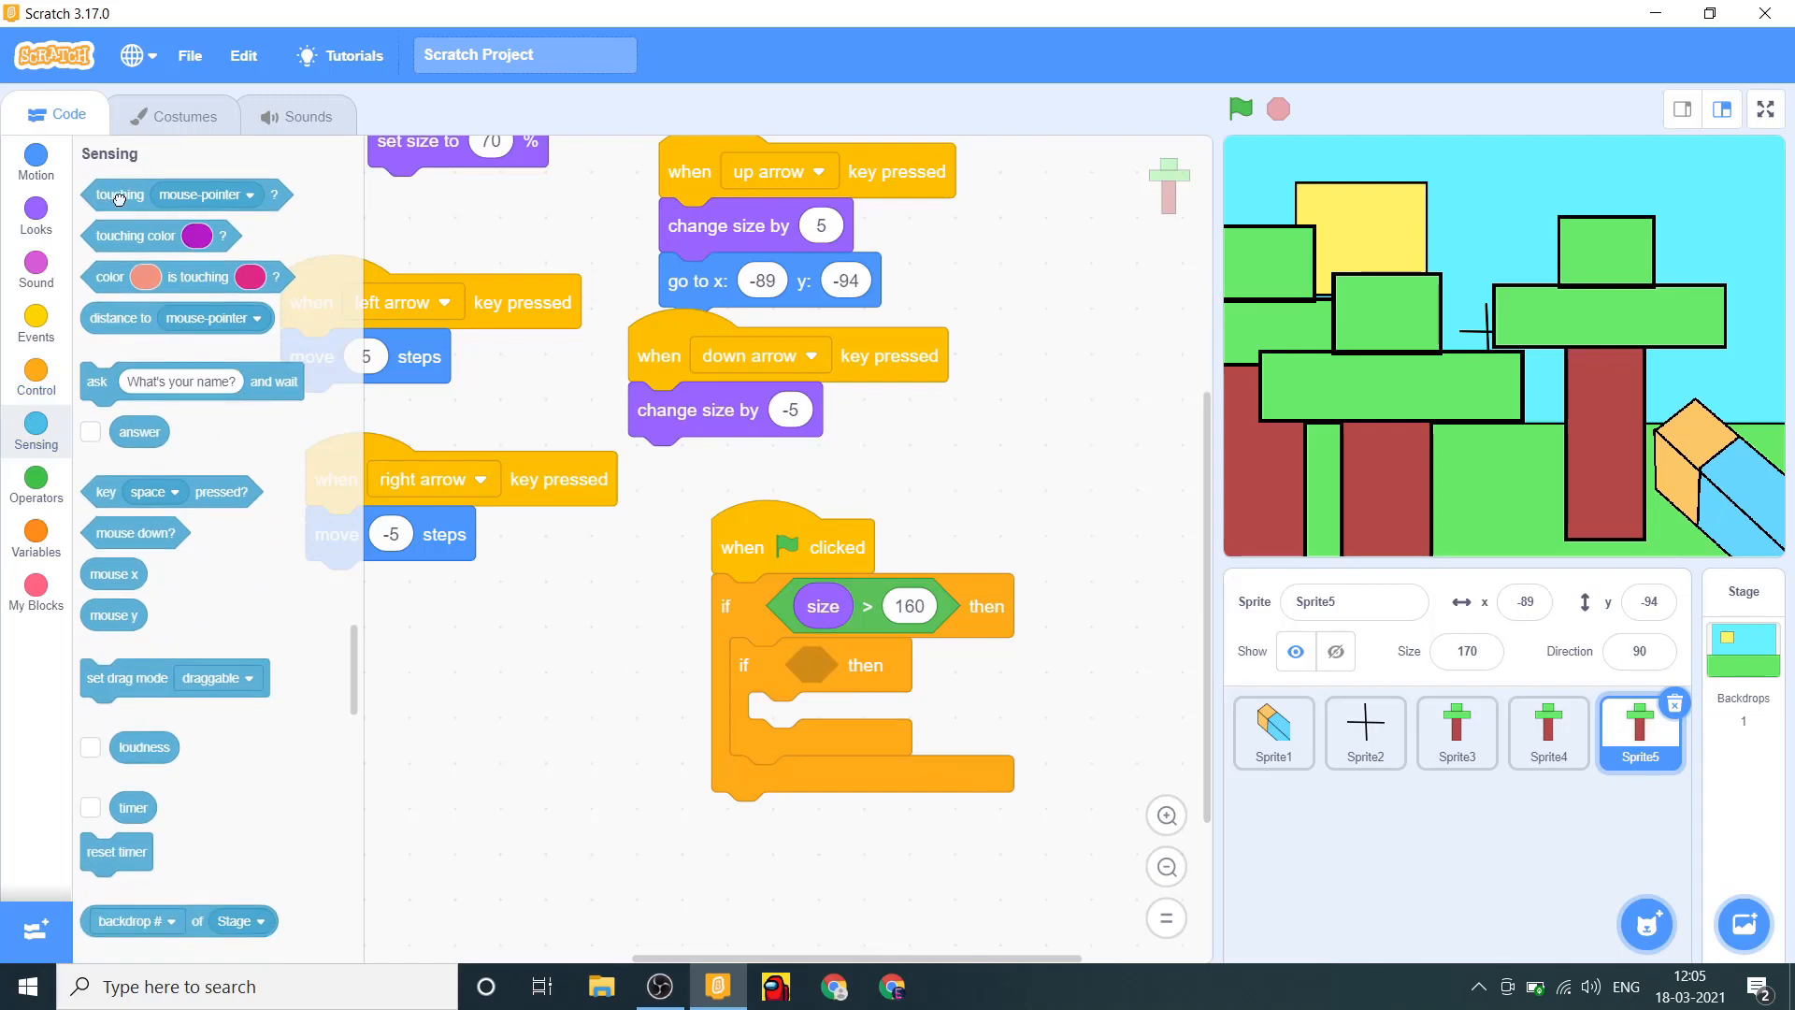
left_click_drag(118, 194, 813, 665)
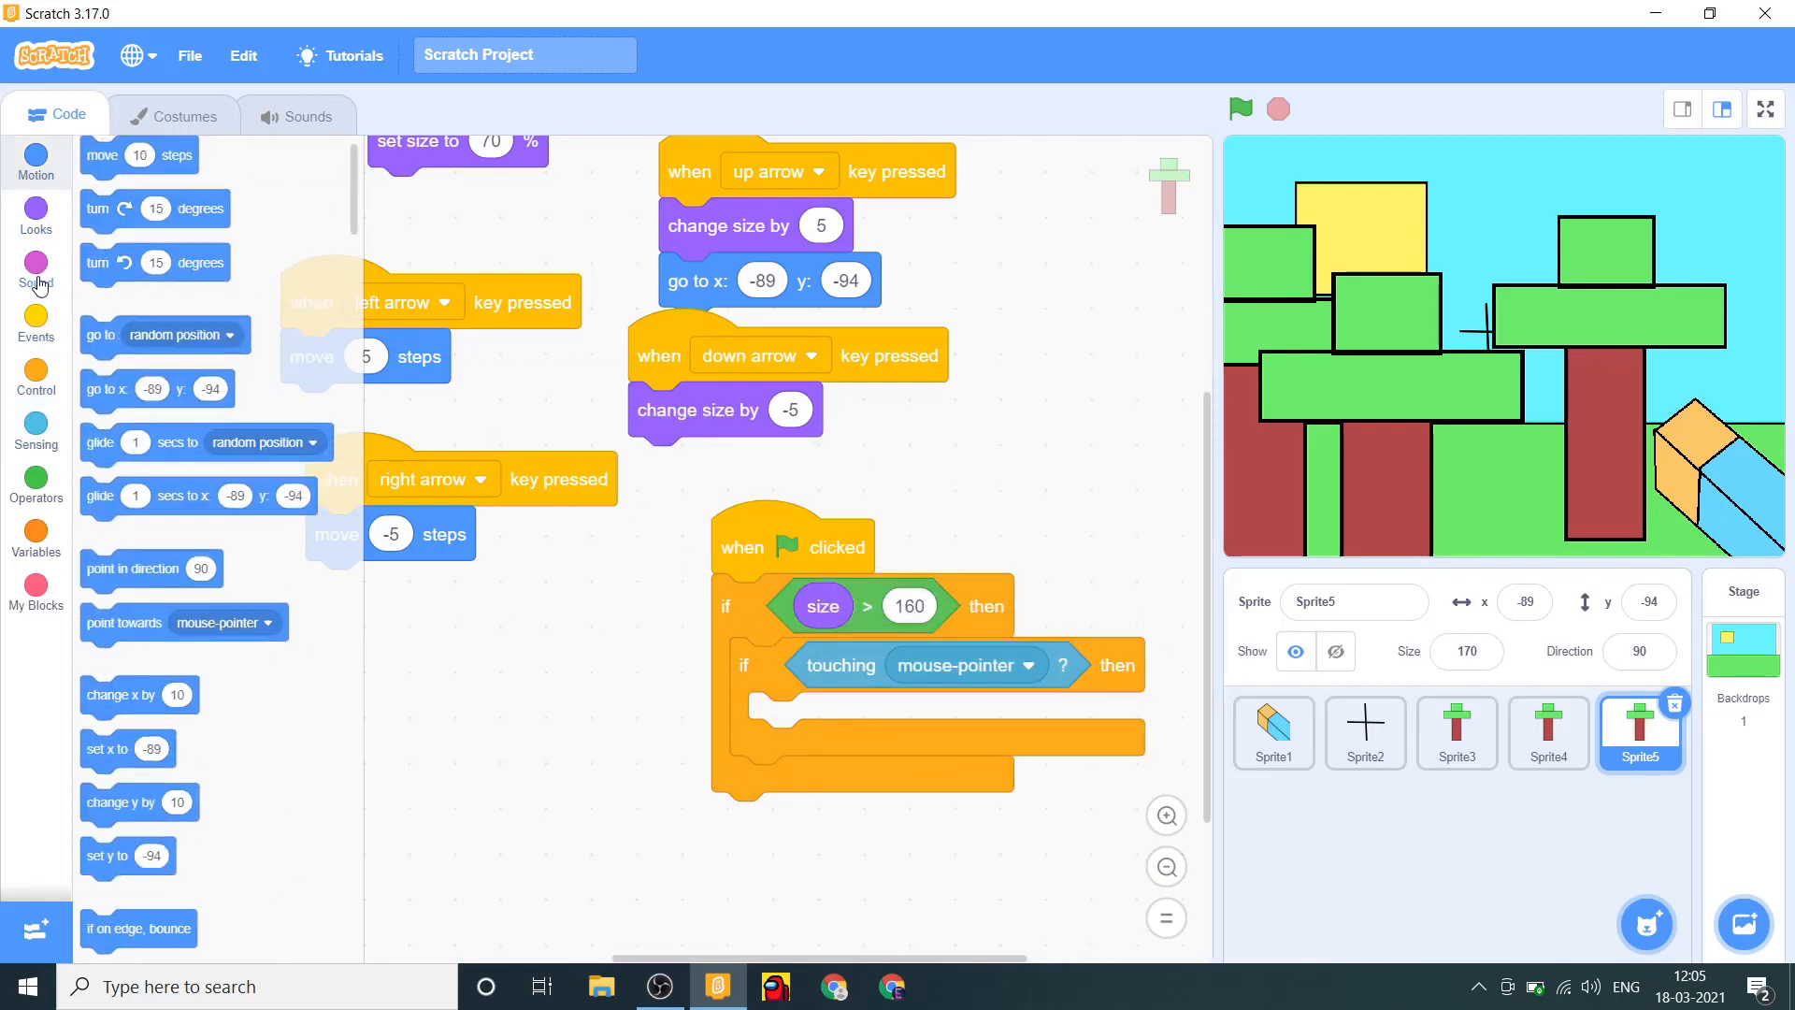
left_click(35, 213)
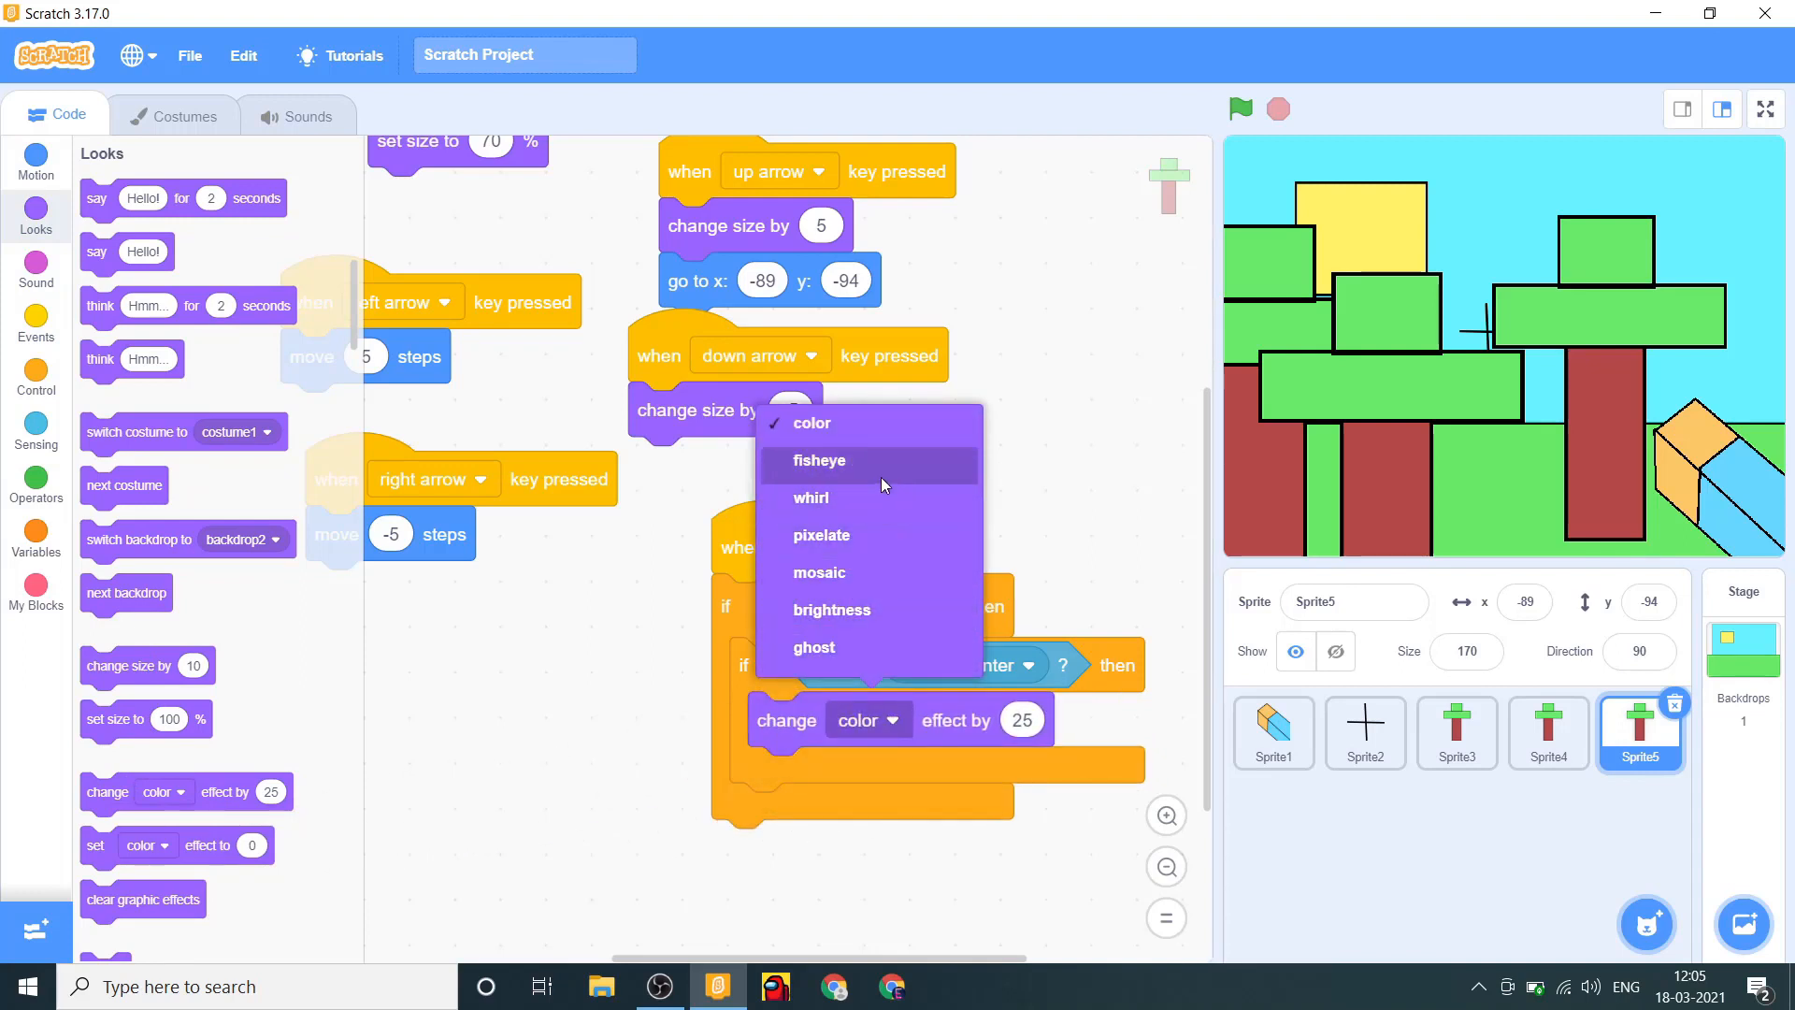
left_click(812, 647)
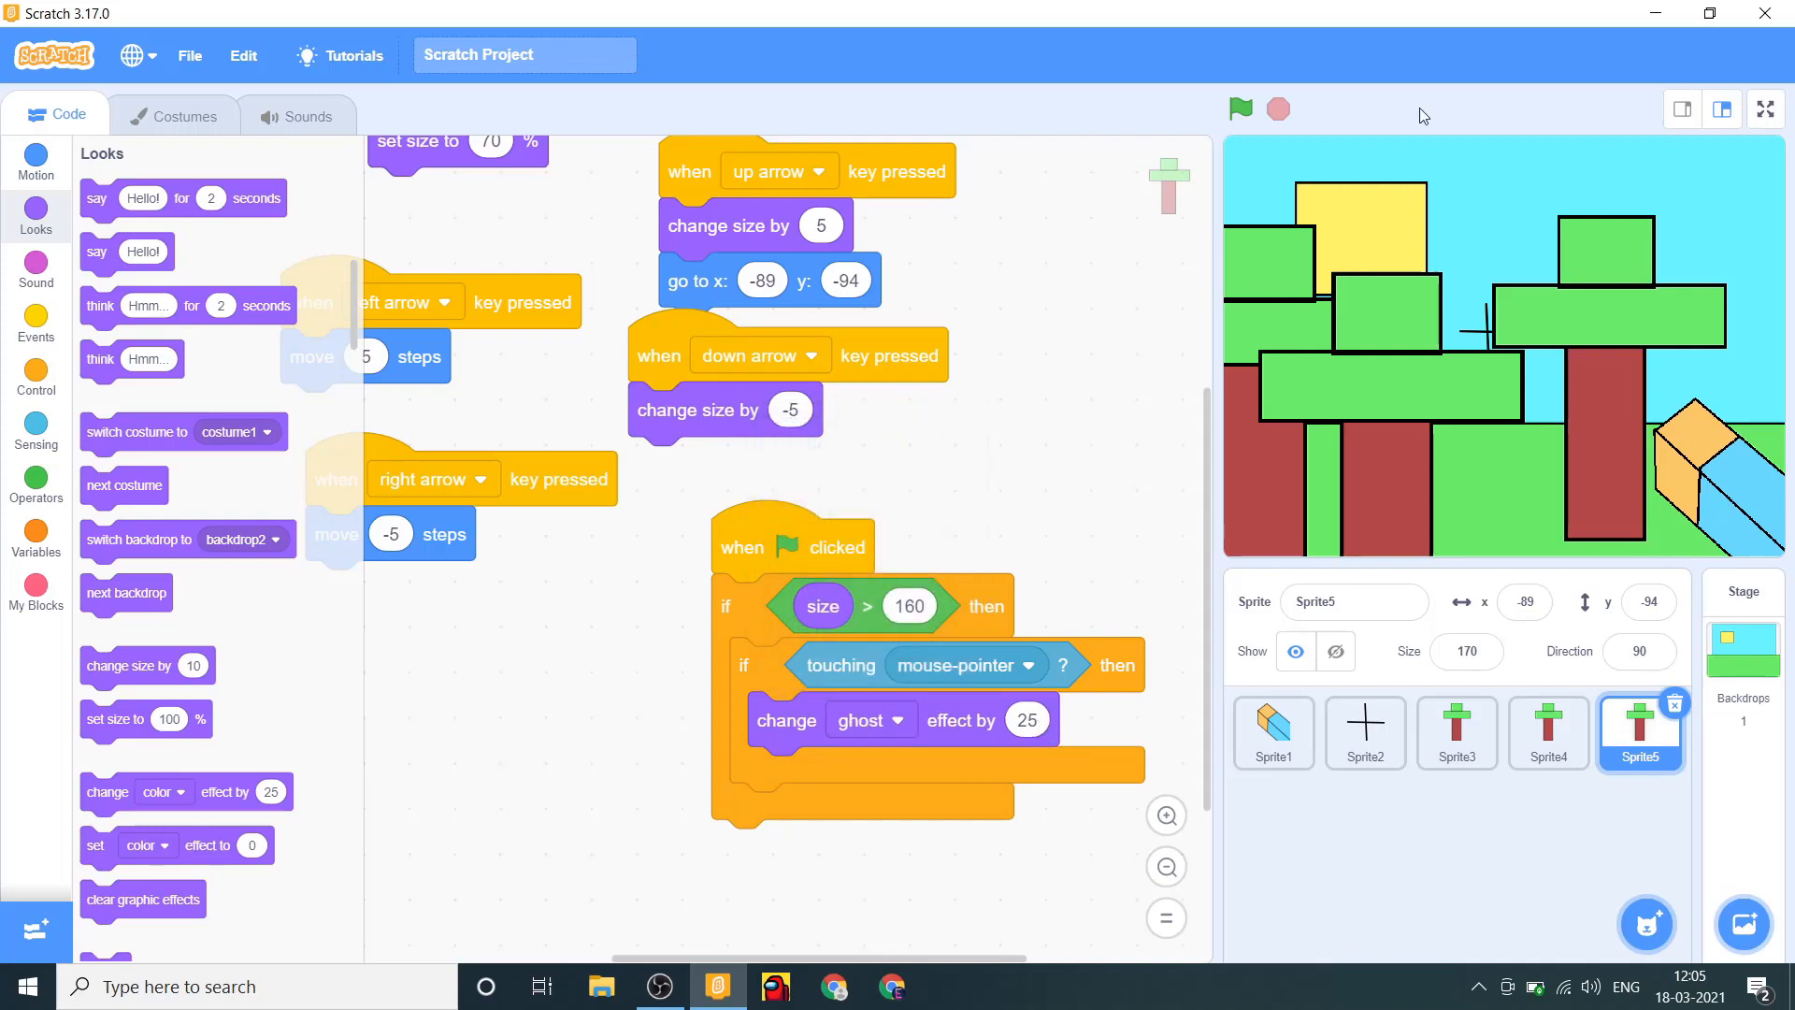
left_click(1239, 111)
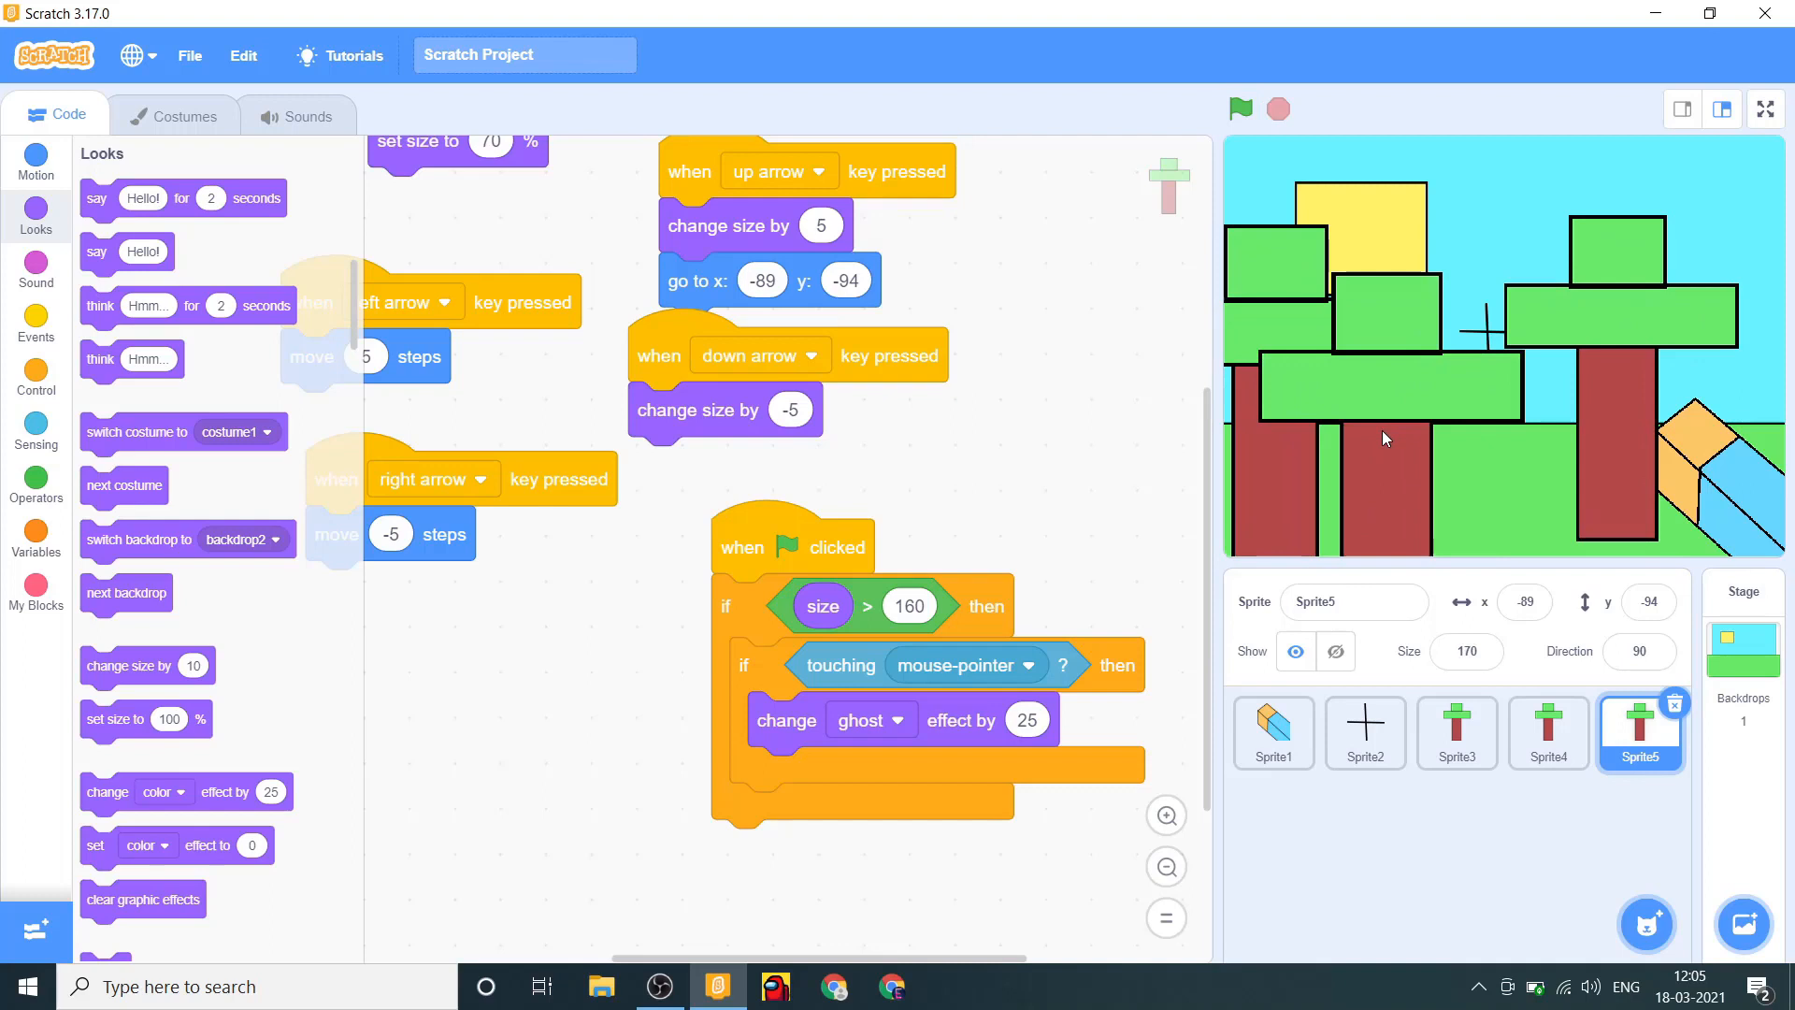
mouse_move(1373, 433)
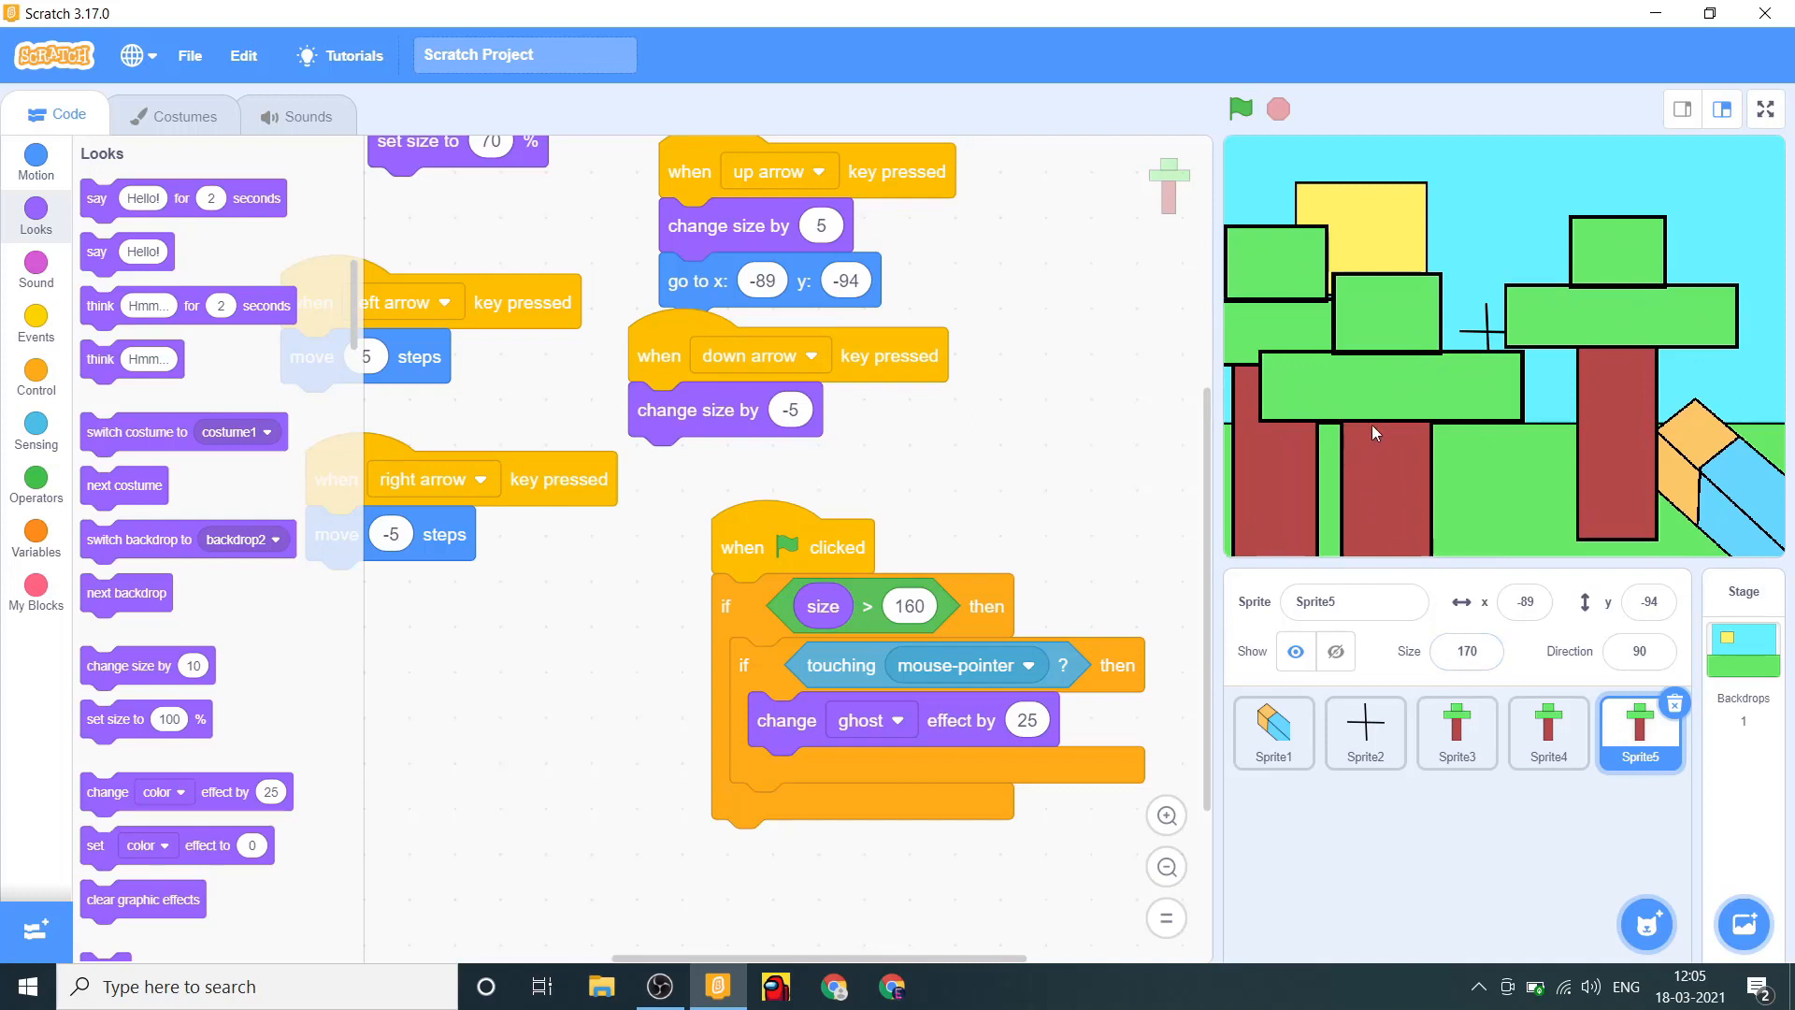
left_click(1456, 733)
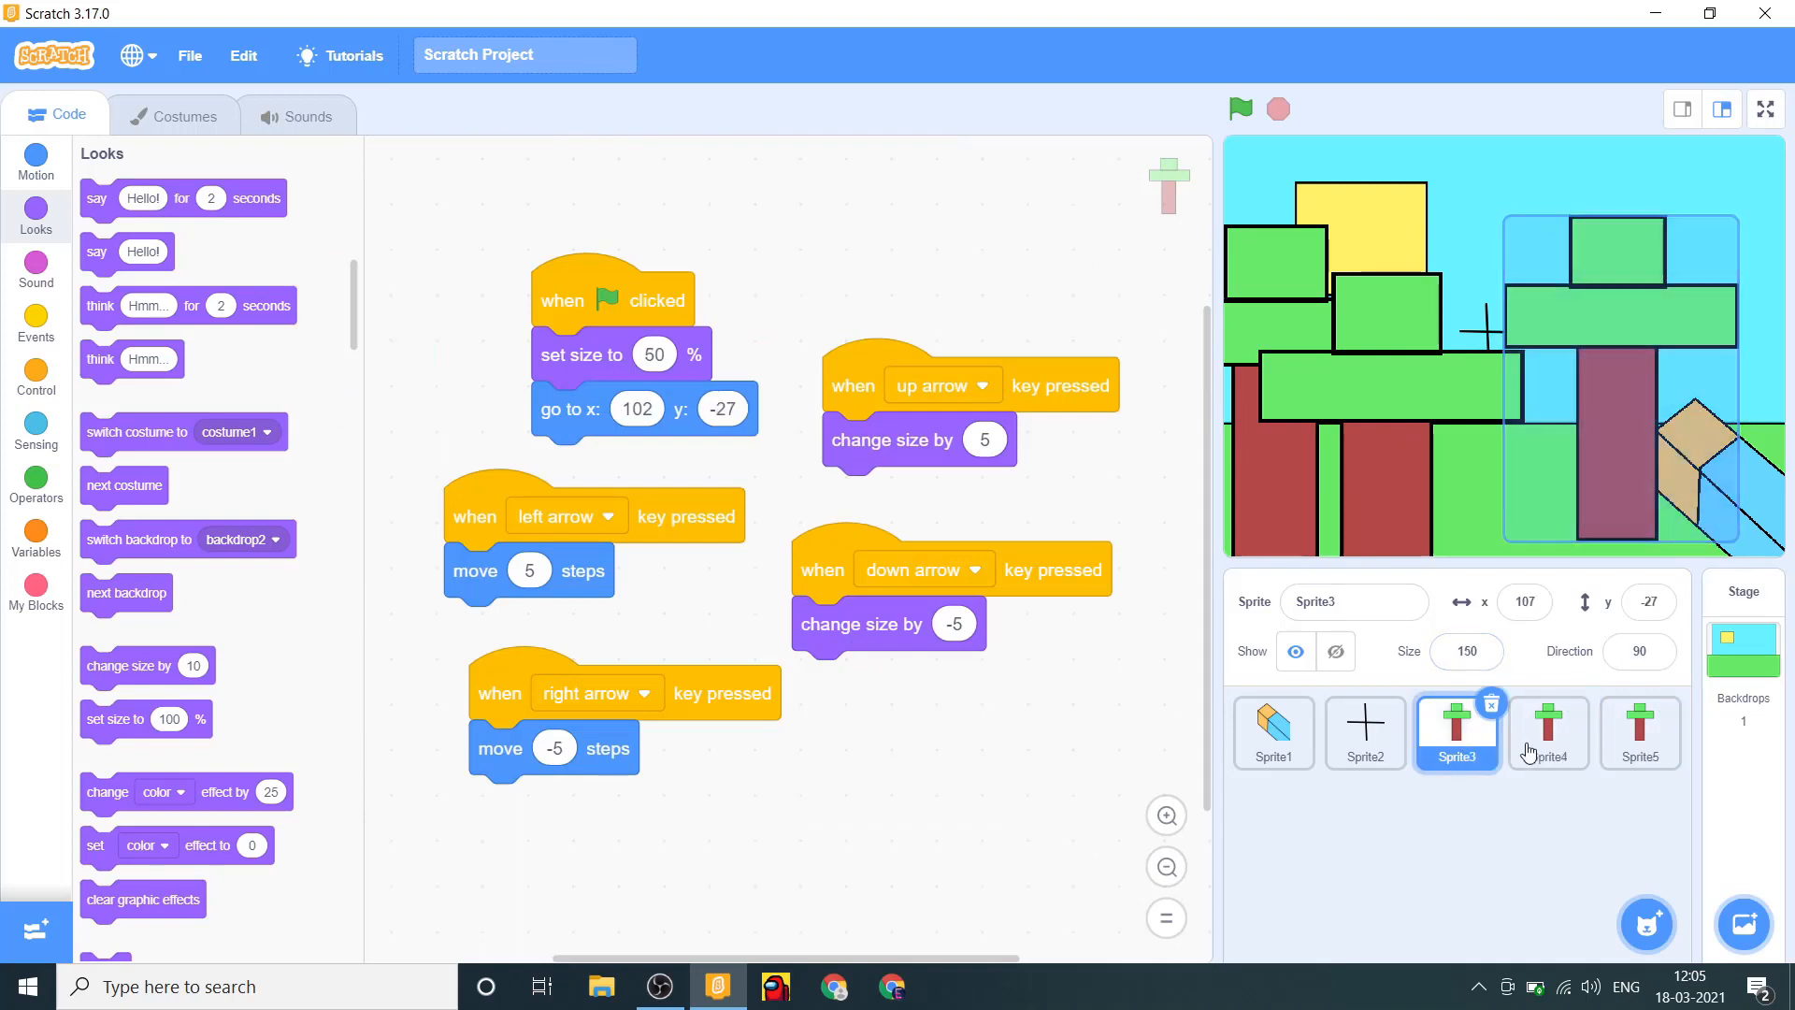
left_click(1638, 733)
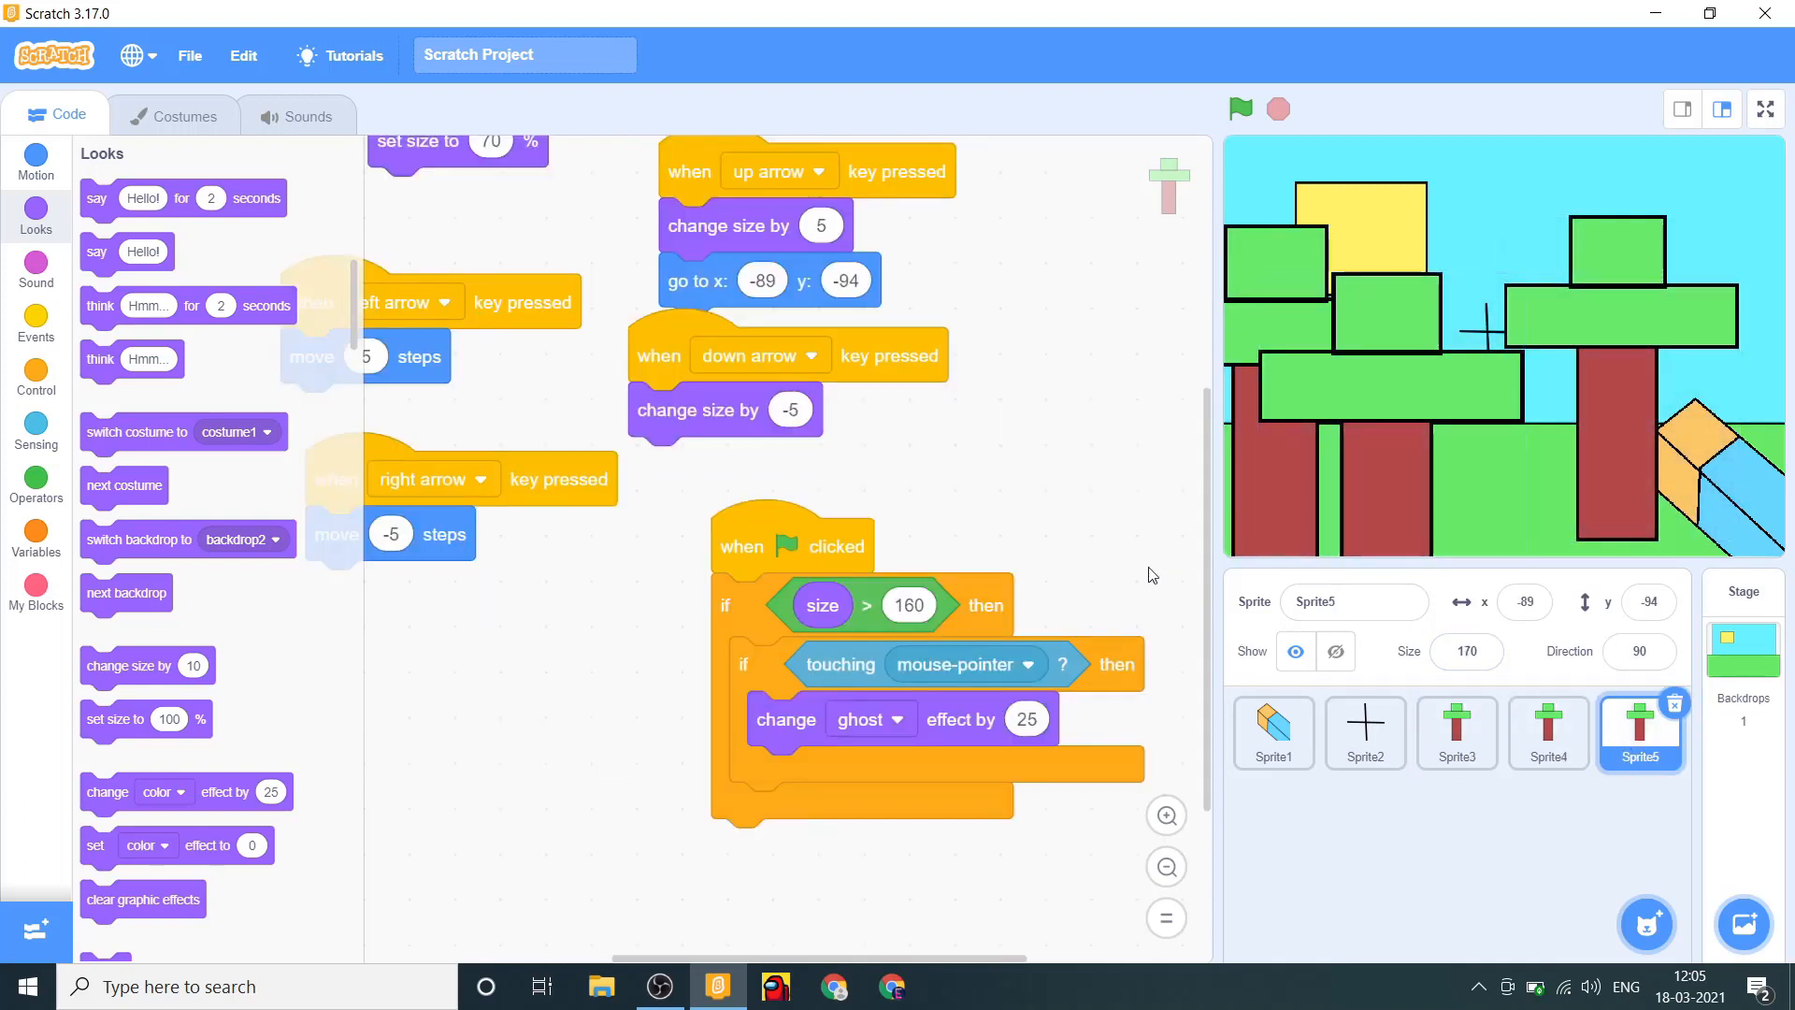
Wrap the check in a forever loop and add an 'and mouse down?' condition.
left_click(36, 378)
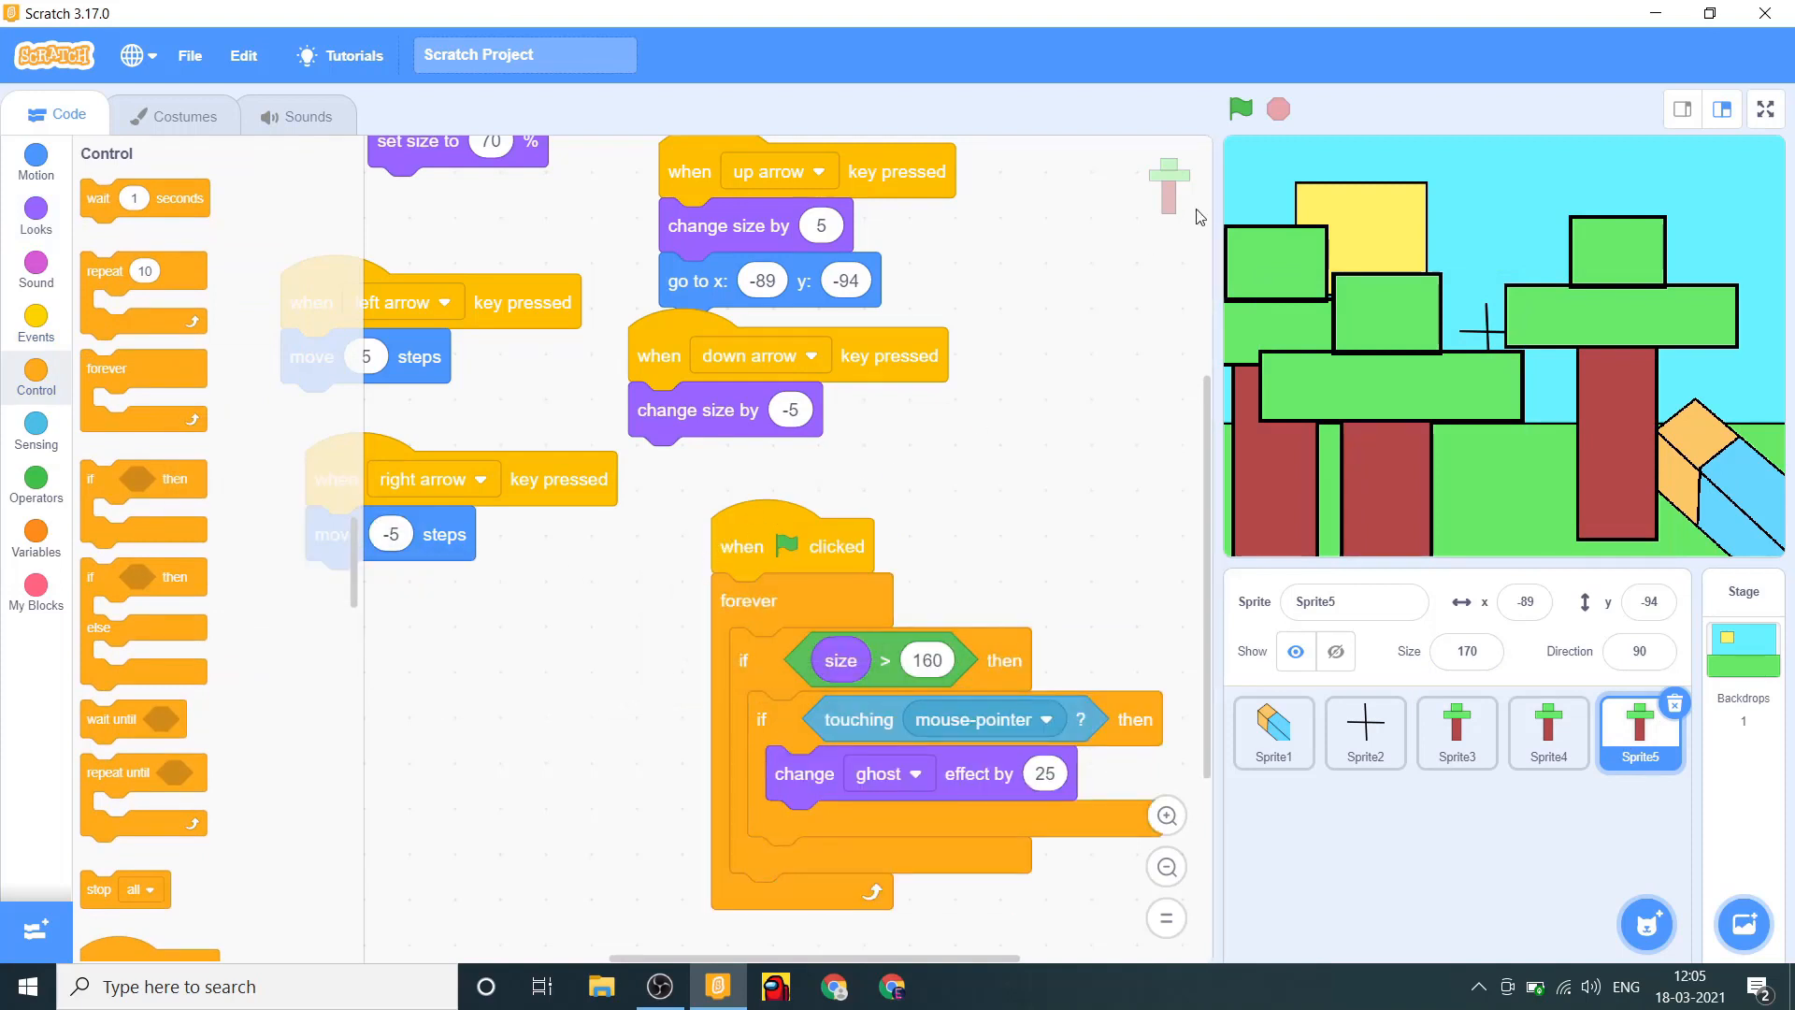
left_click(1240, 110)
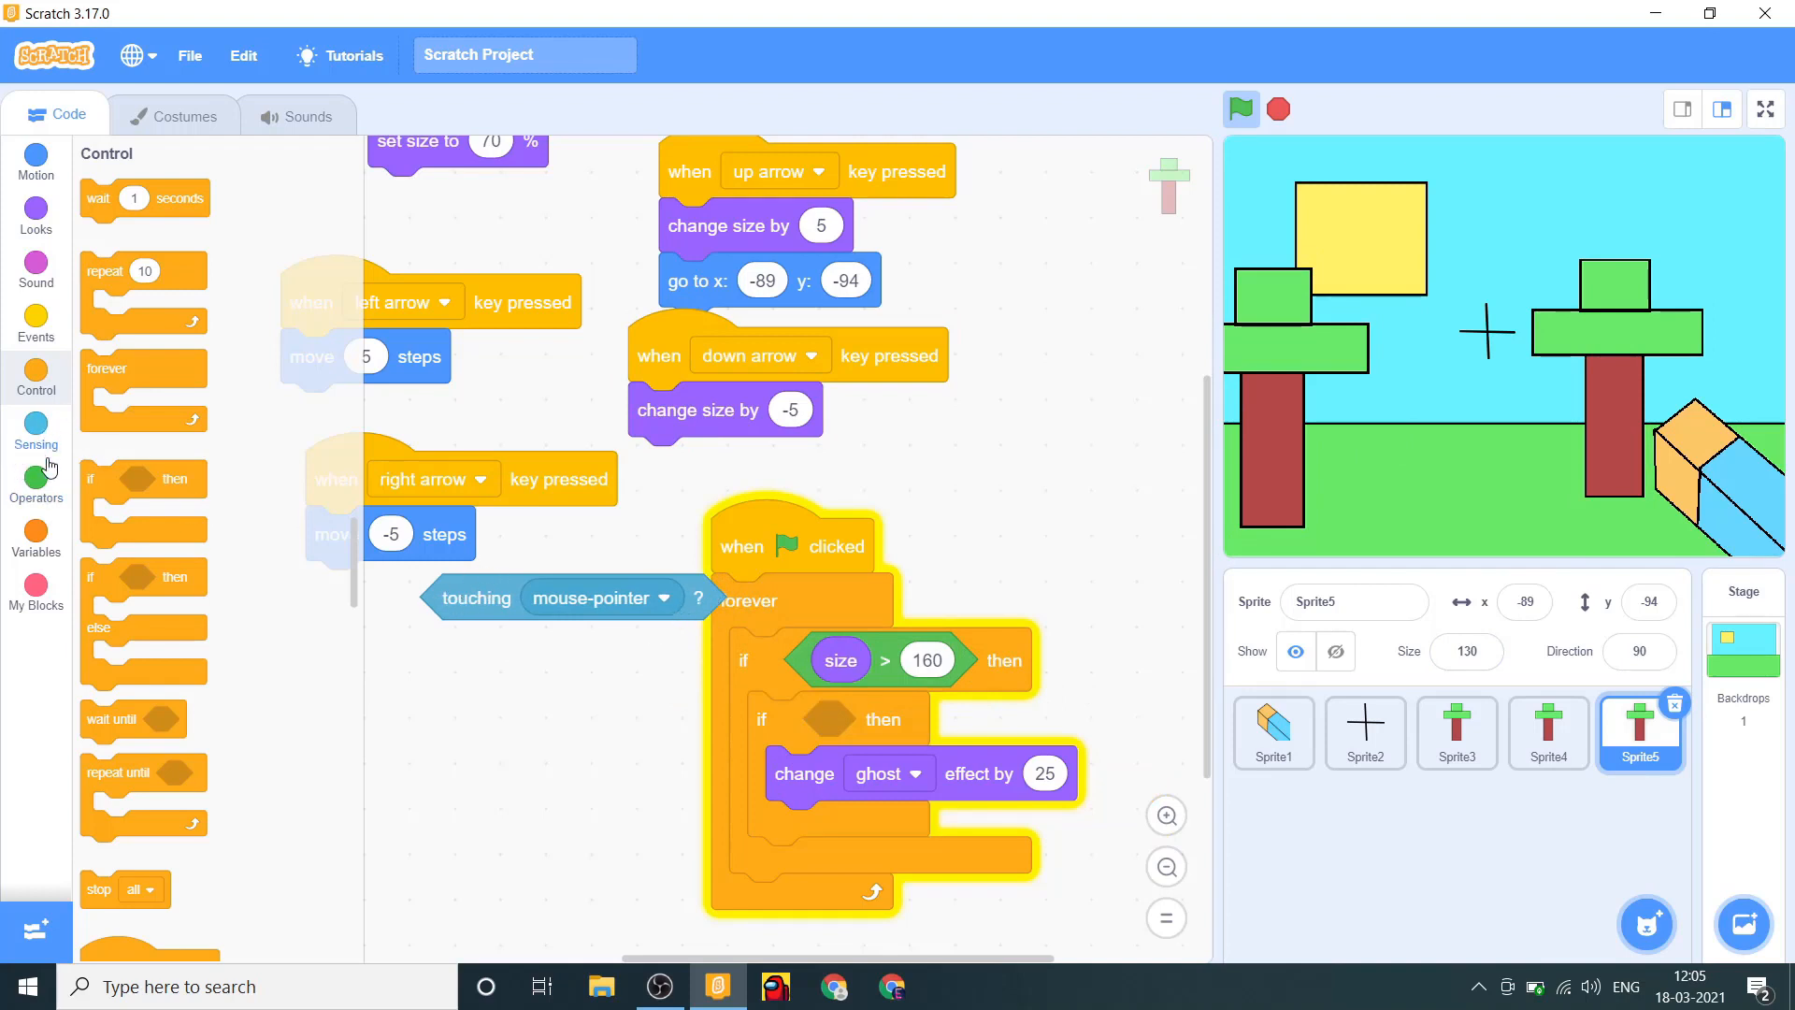
left_click(36, 480)
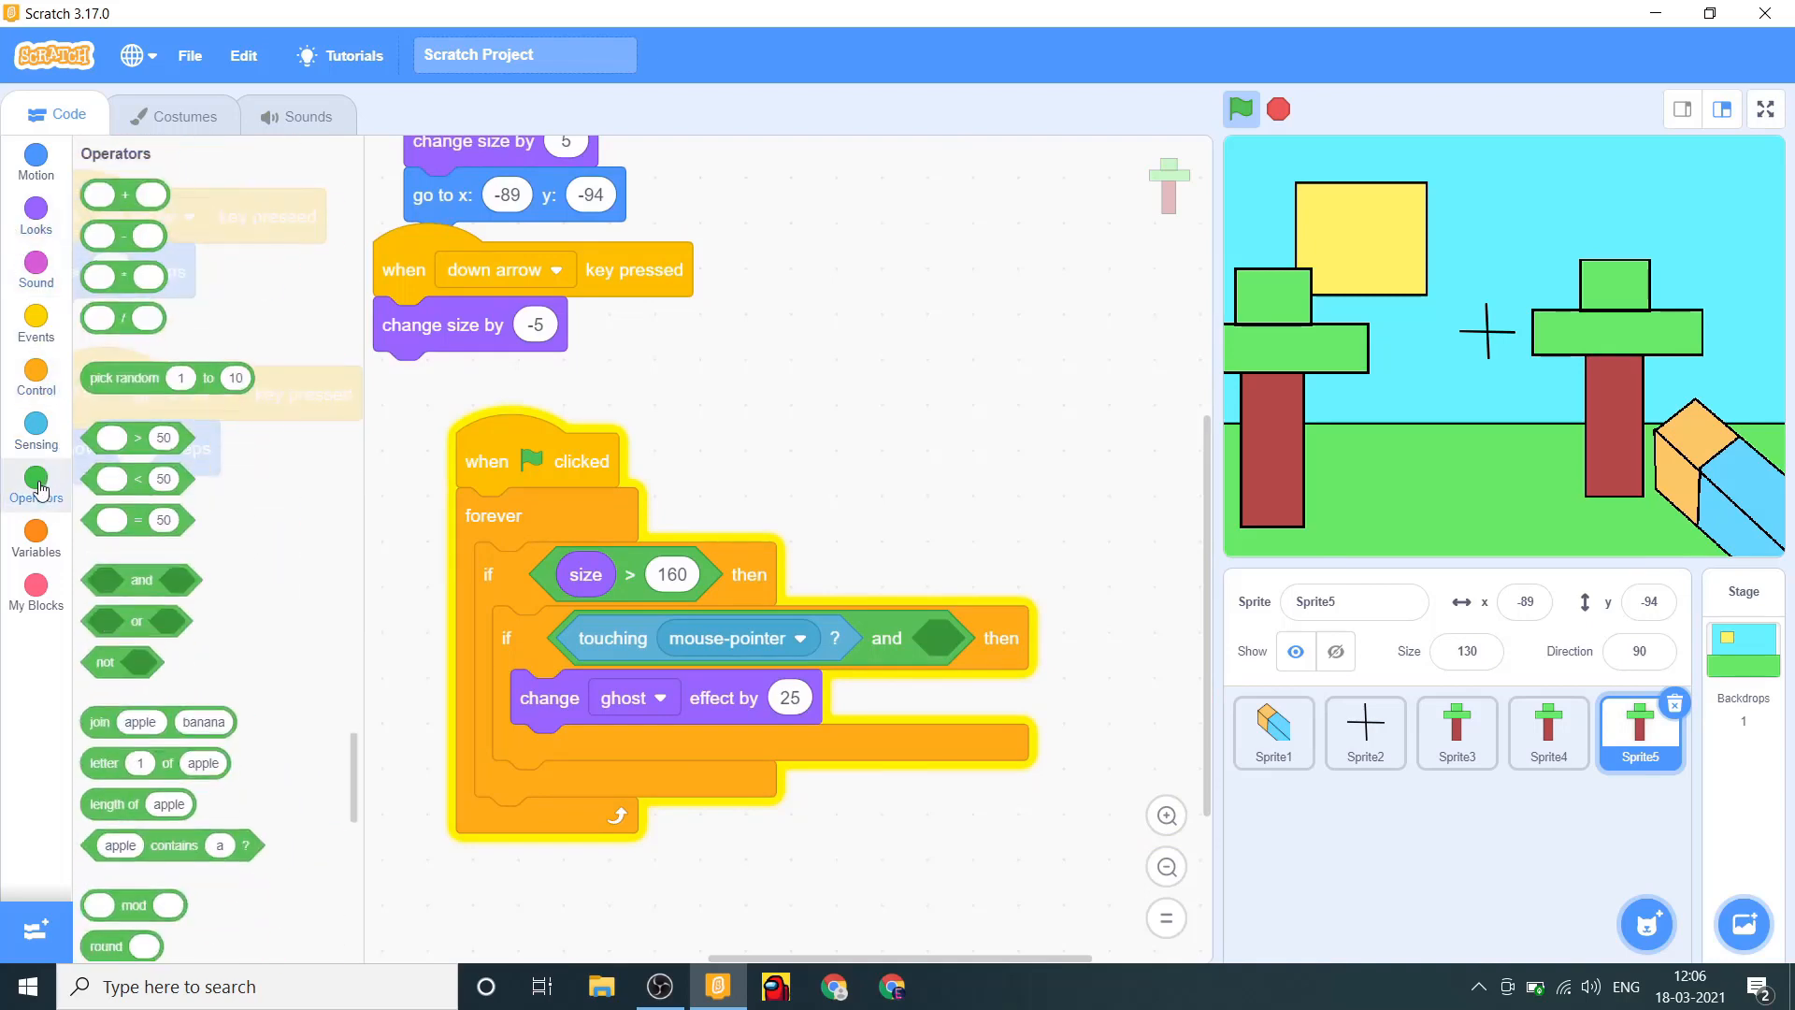
left_click(35, 435)
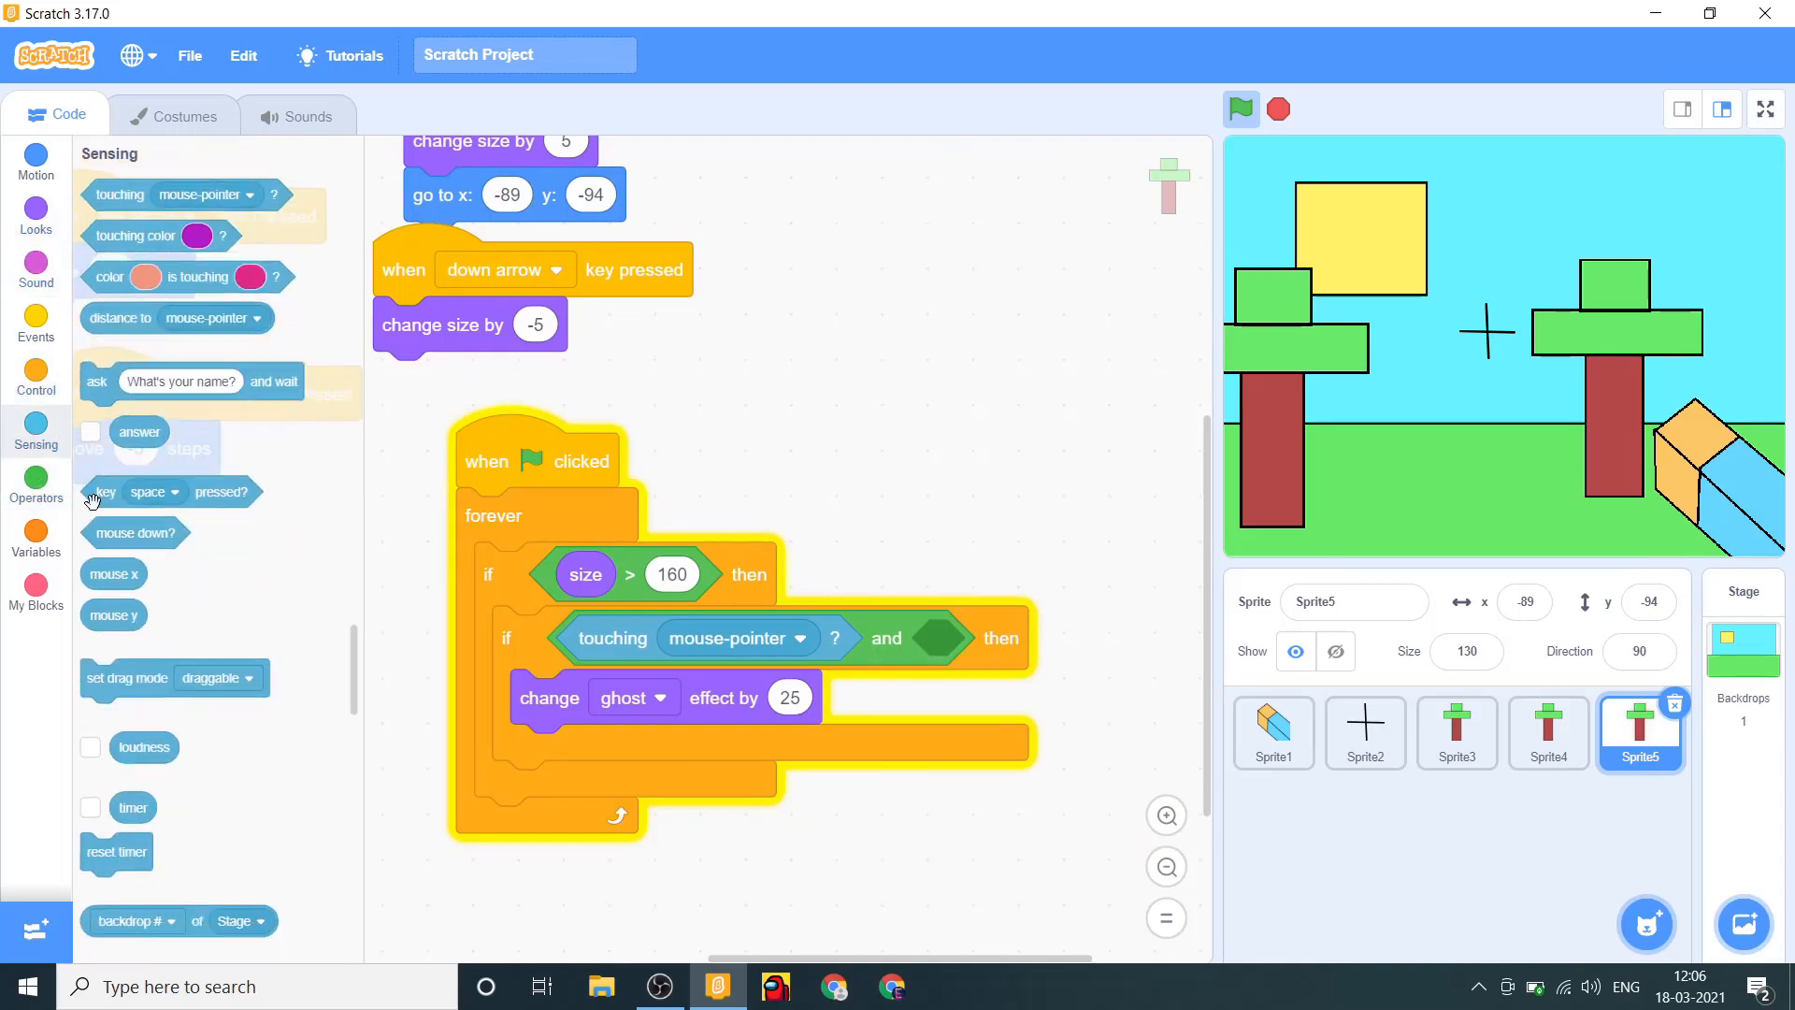
left_click_drag(134, 532, 993, 638)
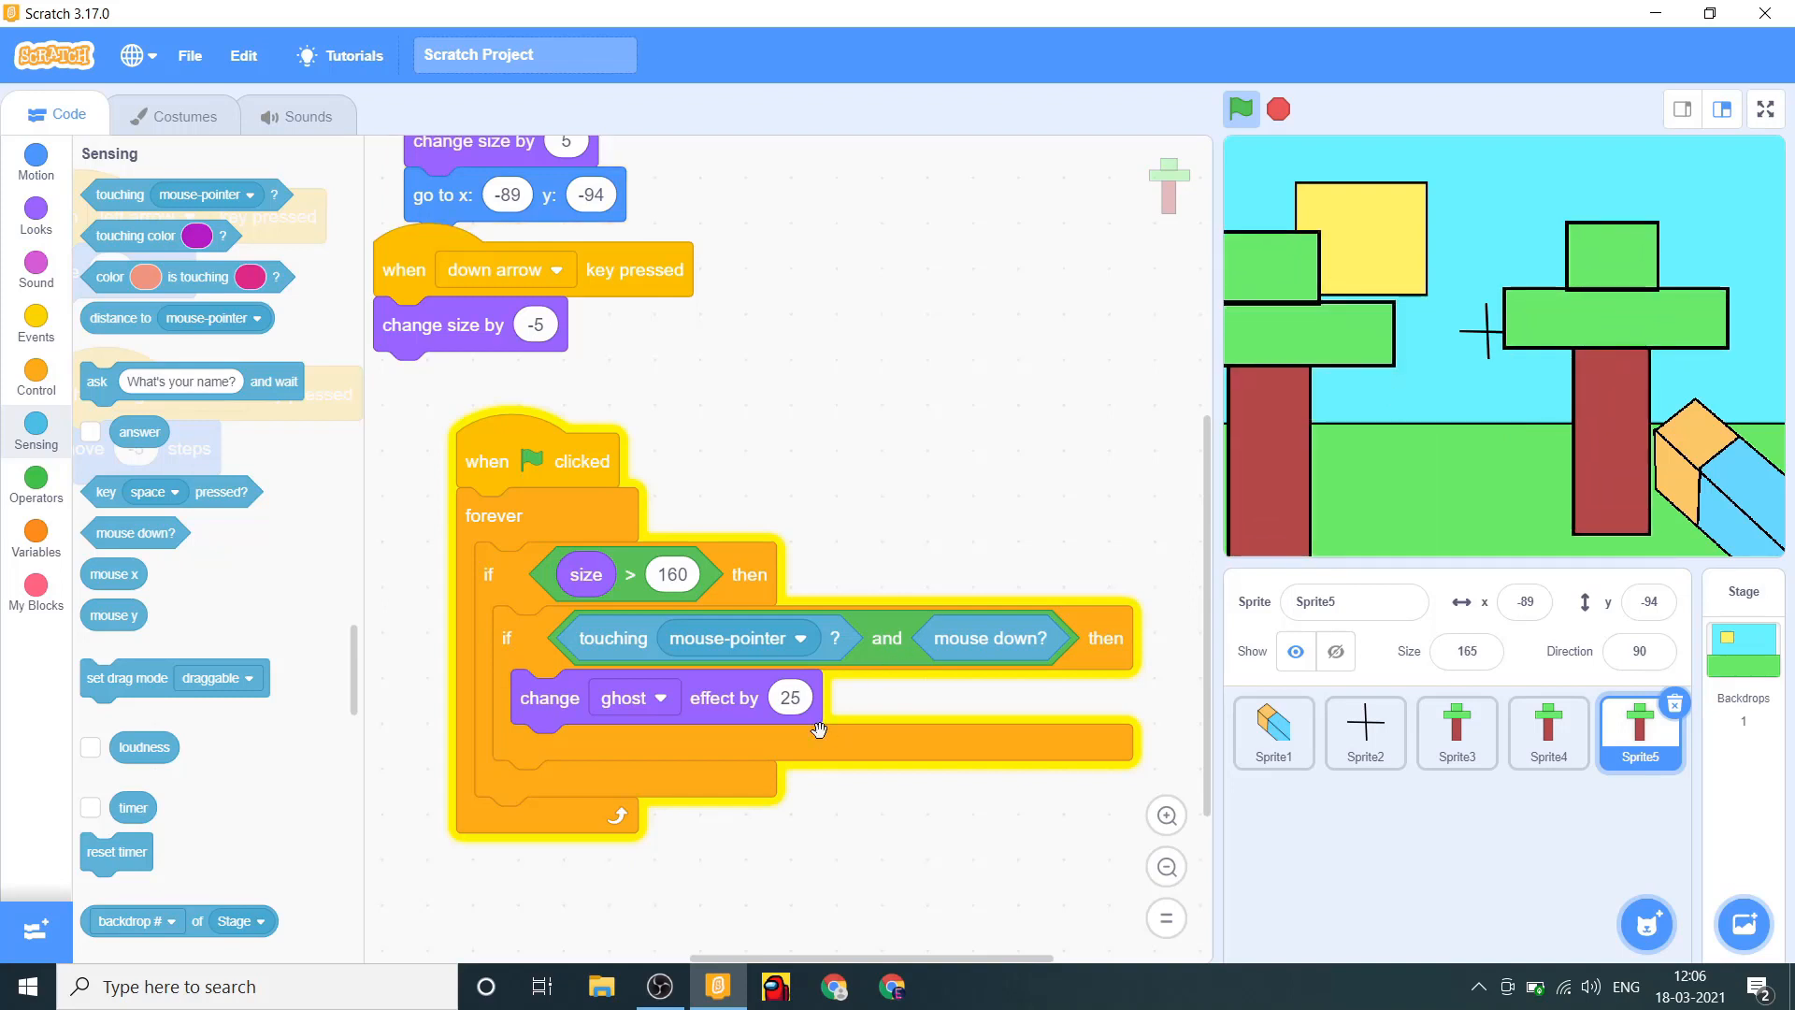
Change the ghost amount to 5, test, and drag the script to another tree sprite.
left_click(789, 698)
type("5")
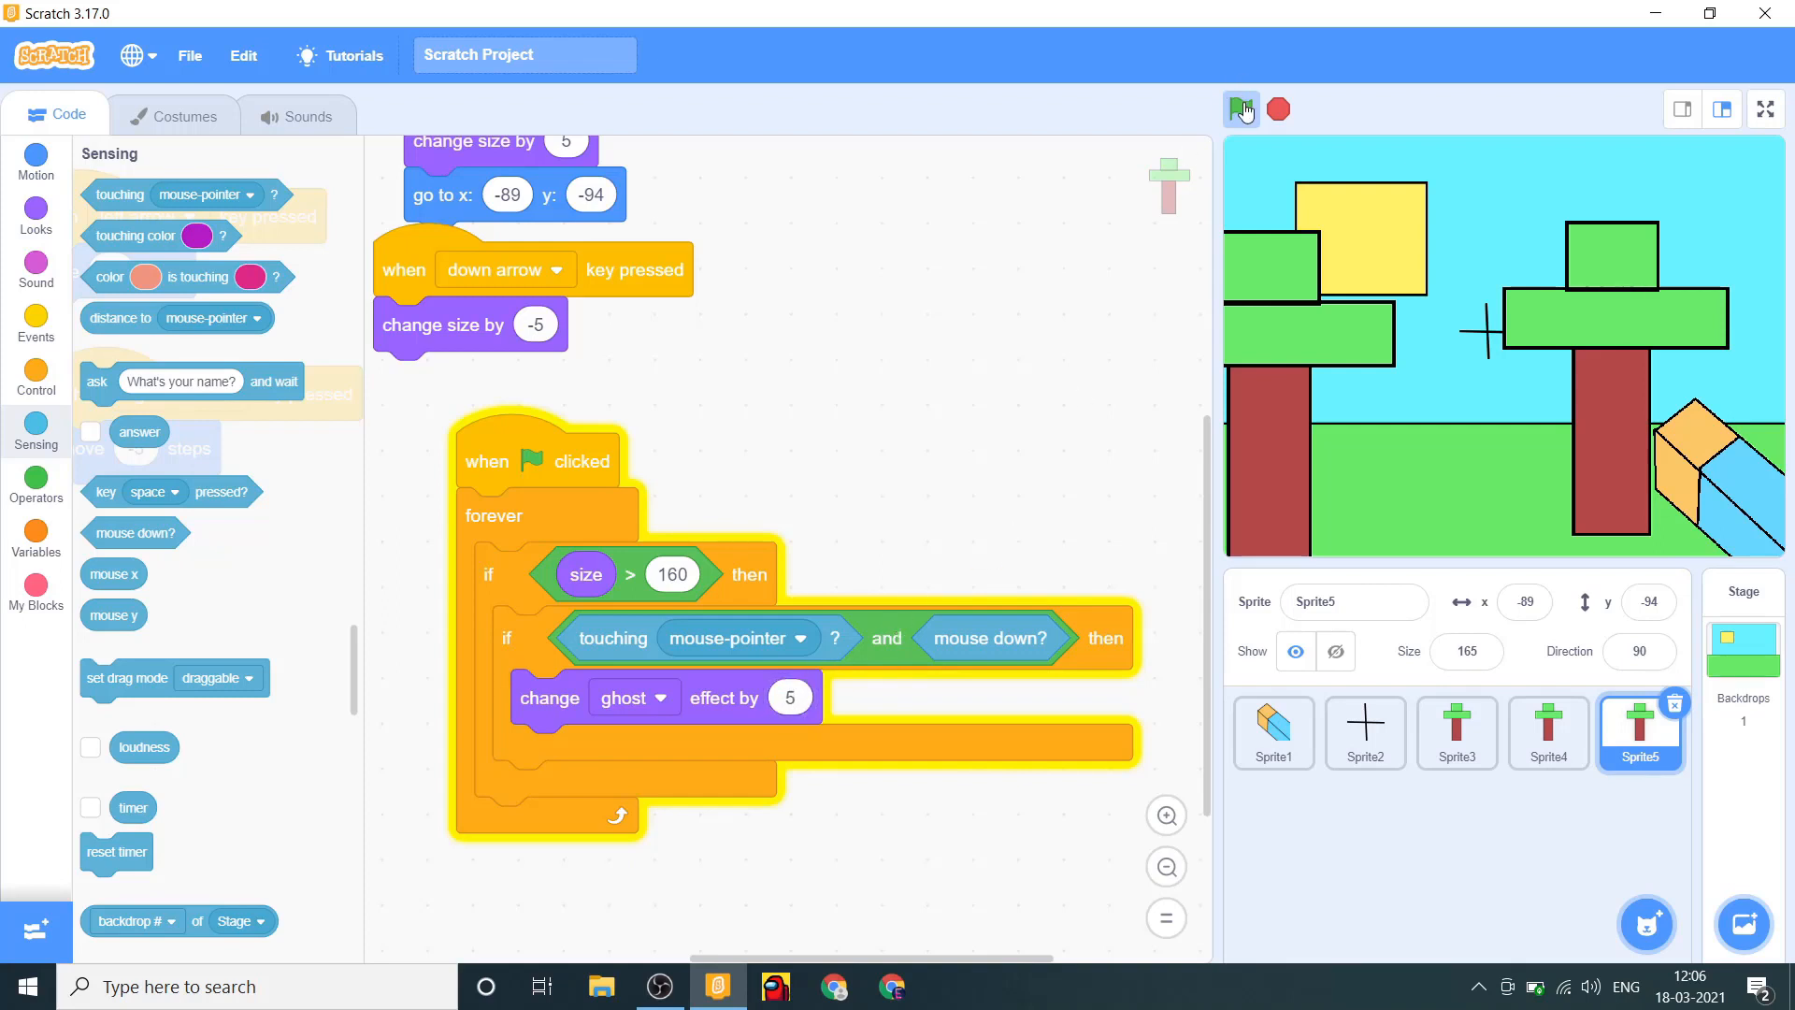
left_click(1240, 110)
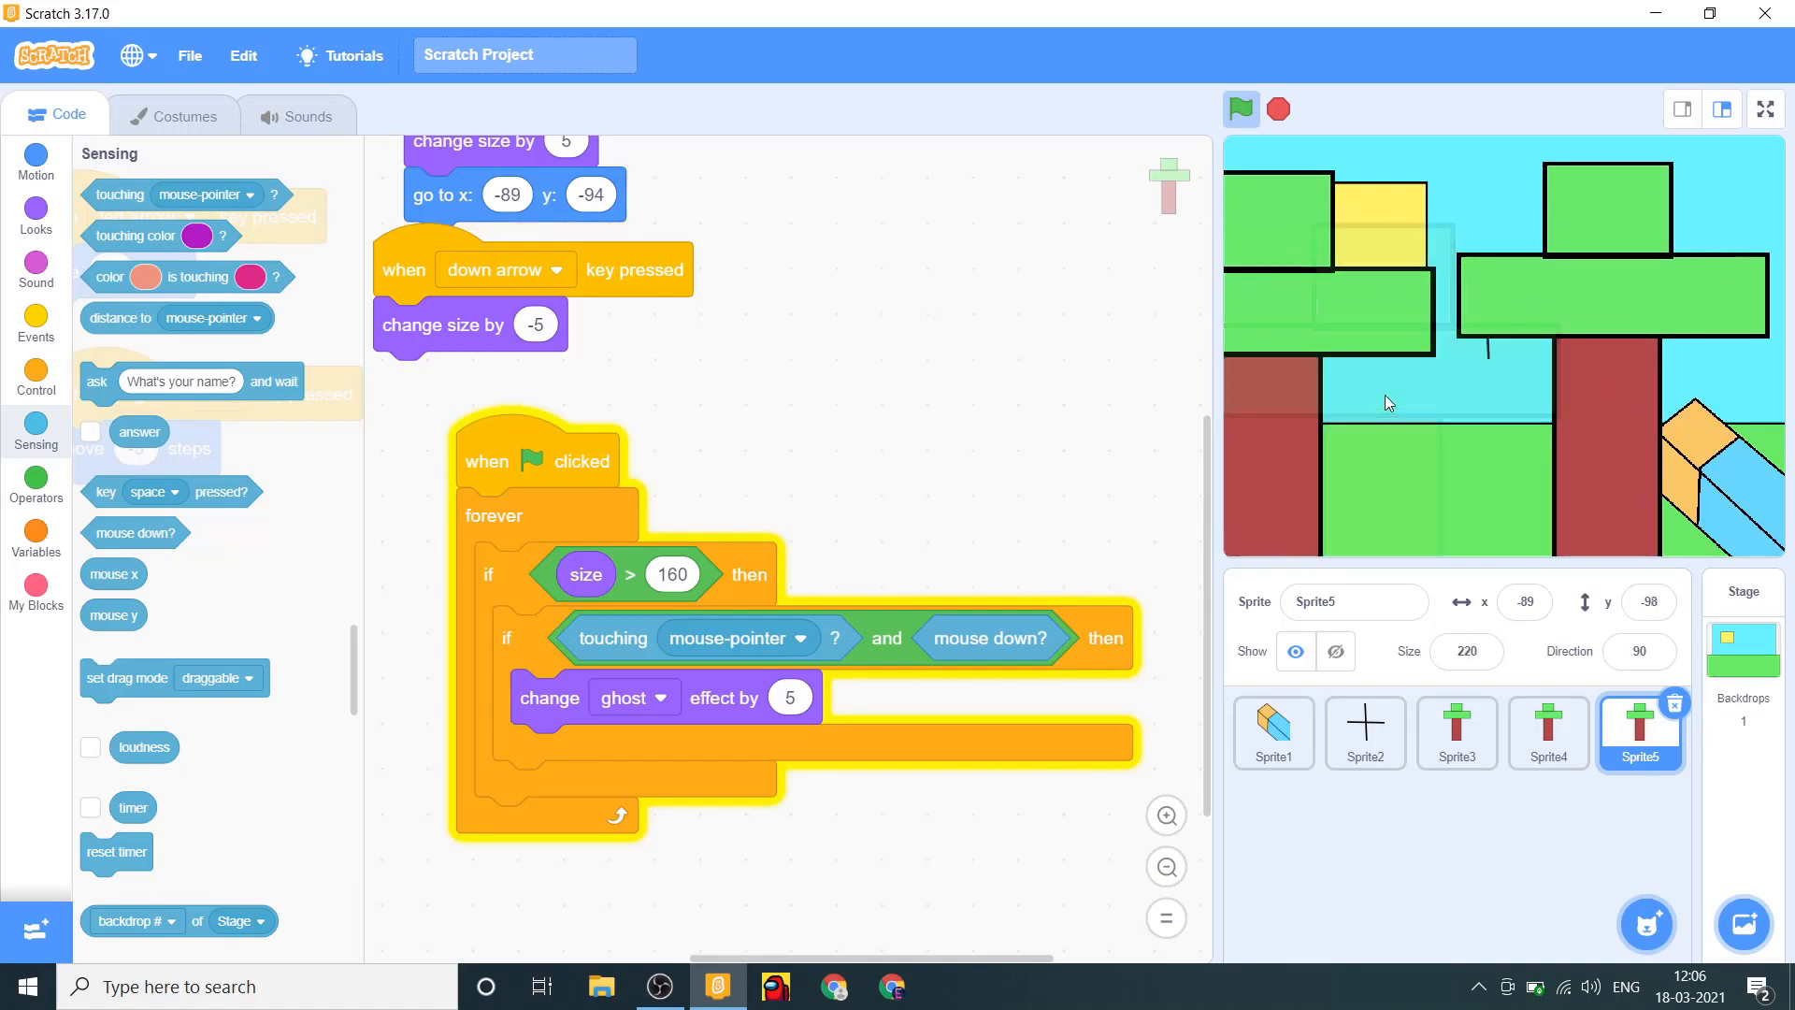
mouse_move(1787, 242)
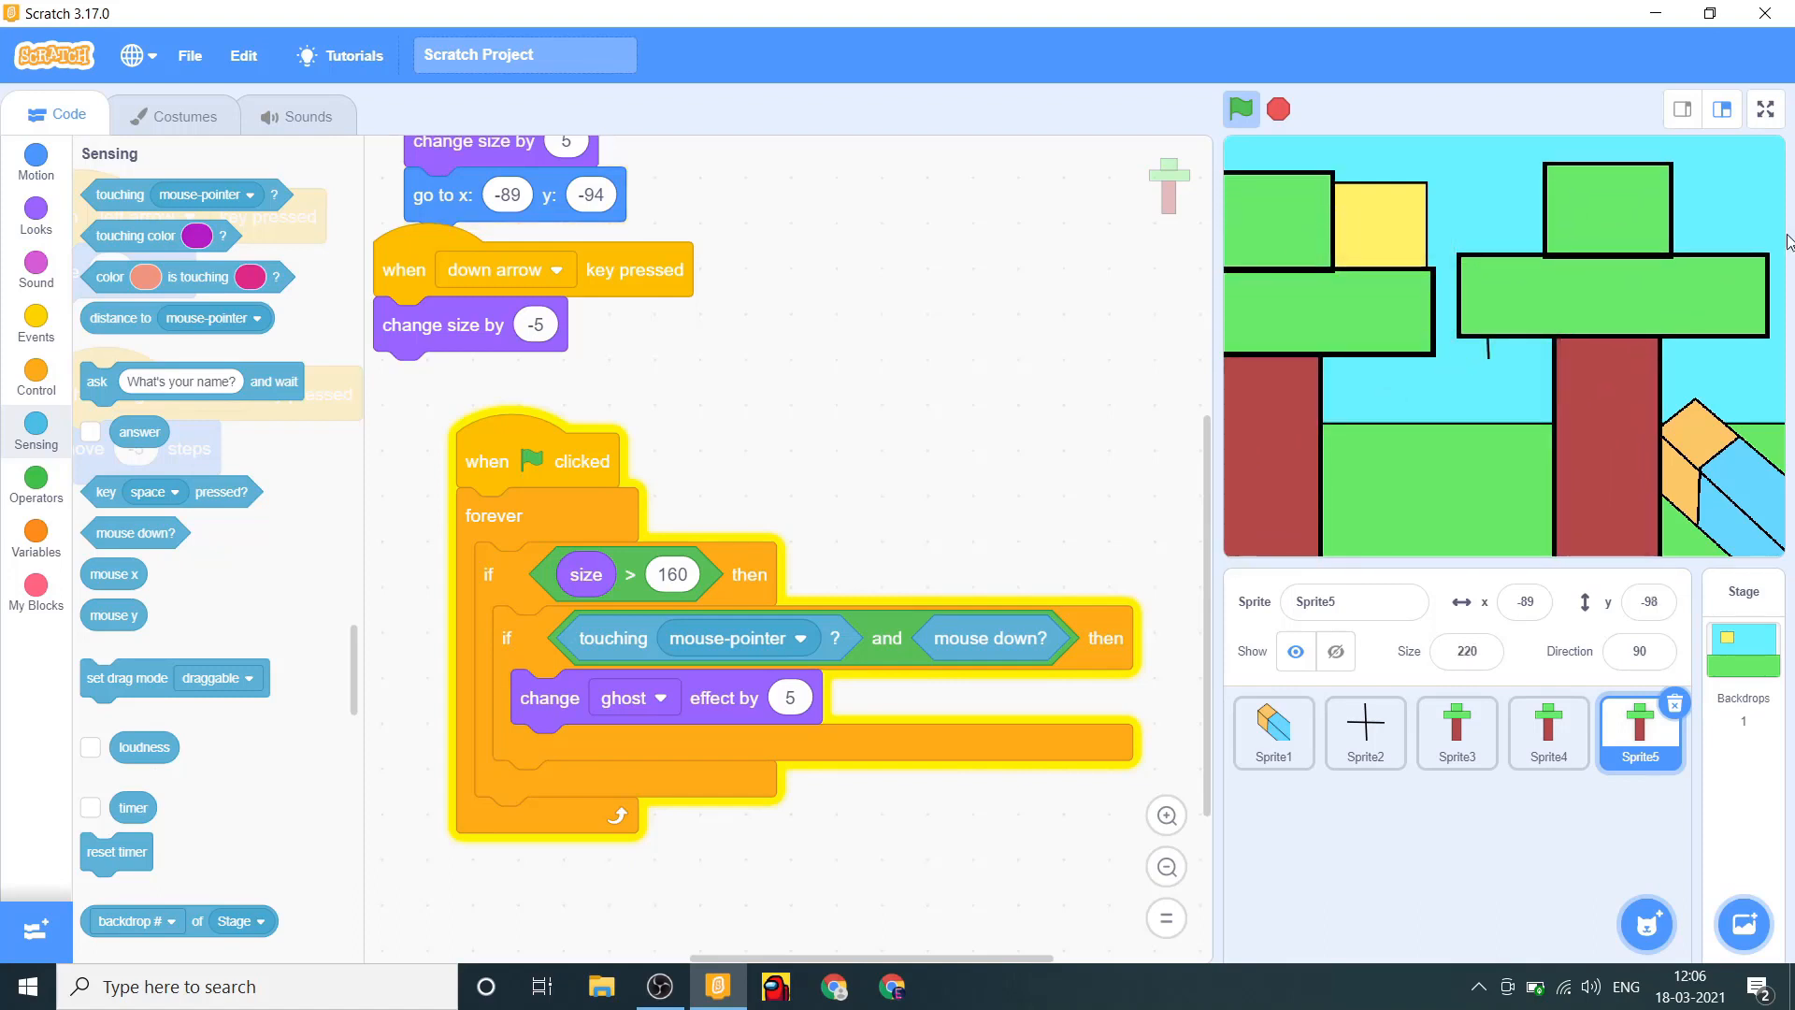
left_click_drag(538, 458, 1373, 653)
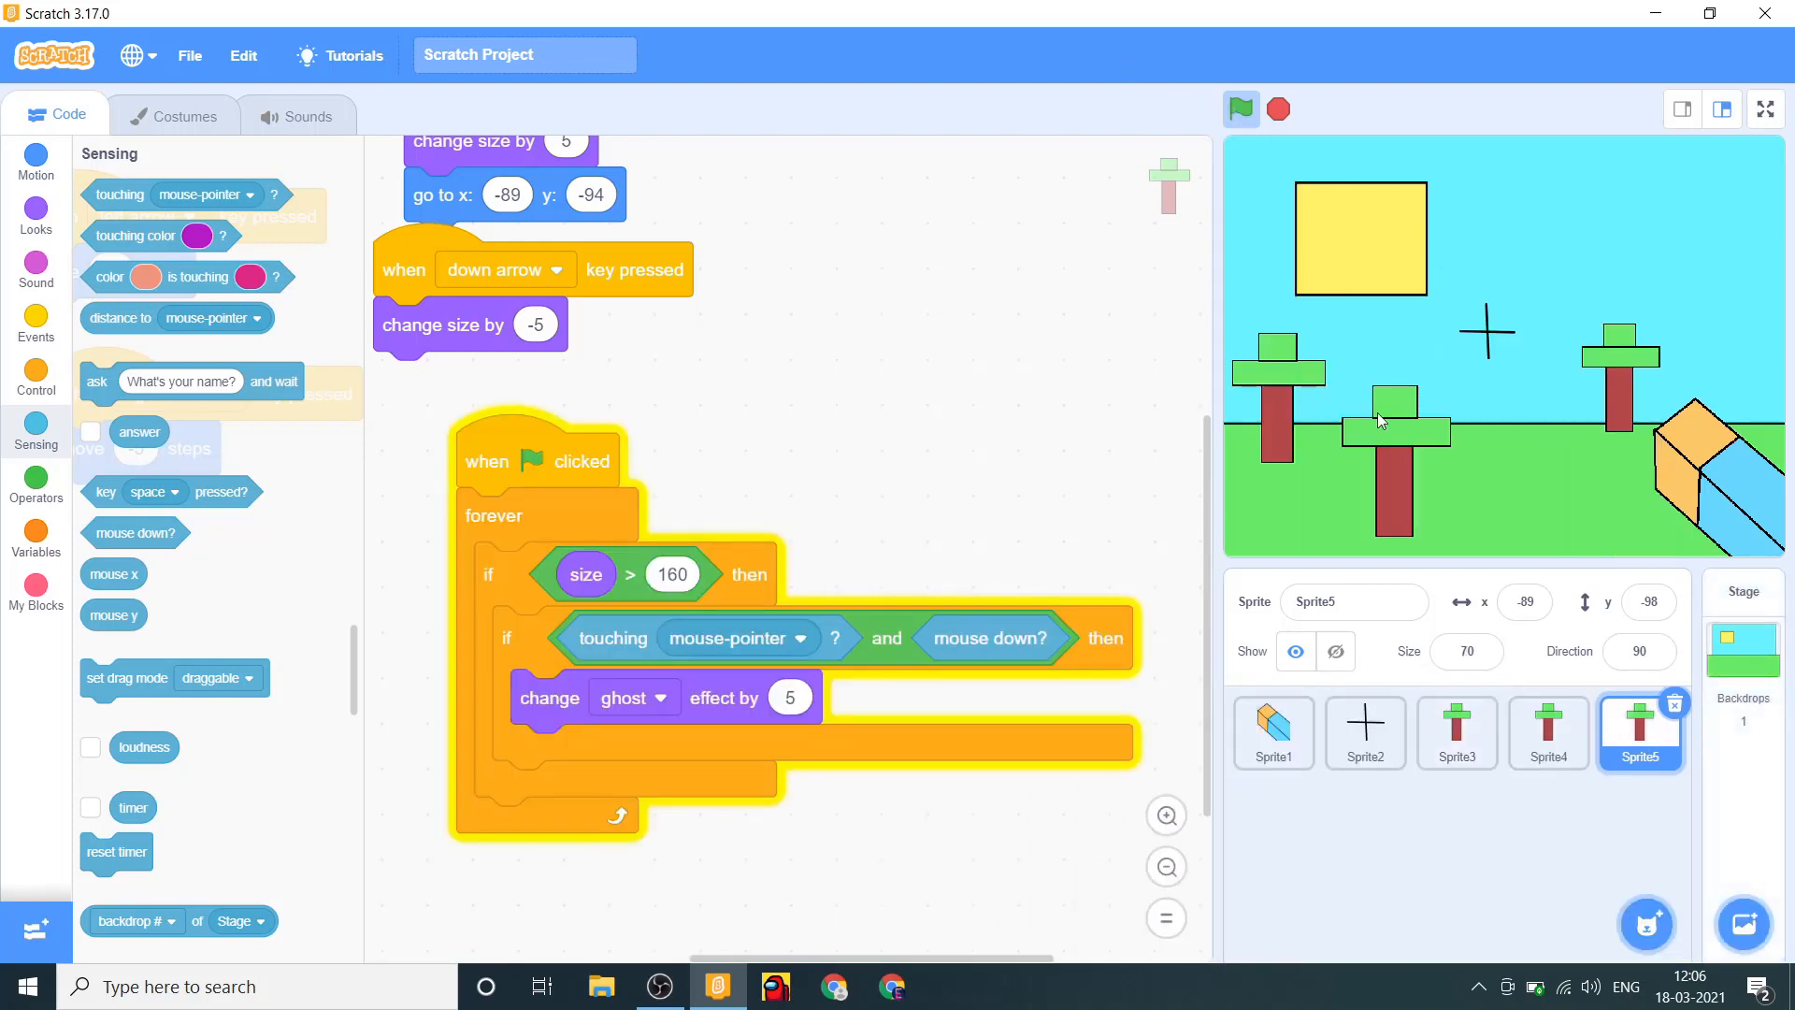
left_click_drag(1386, 424, 1393, 498)
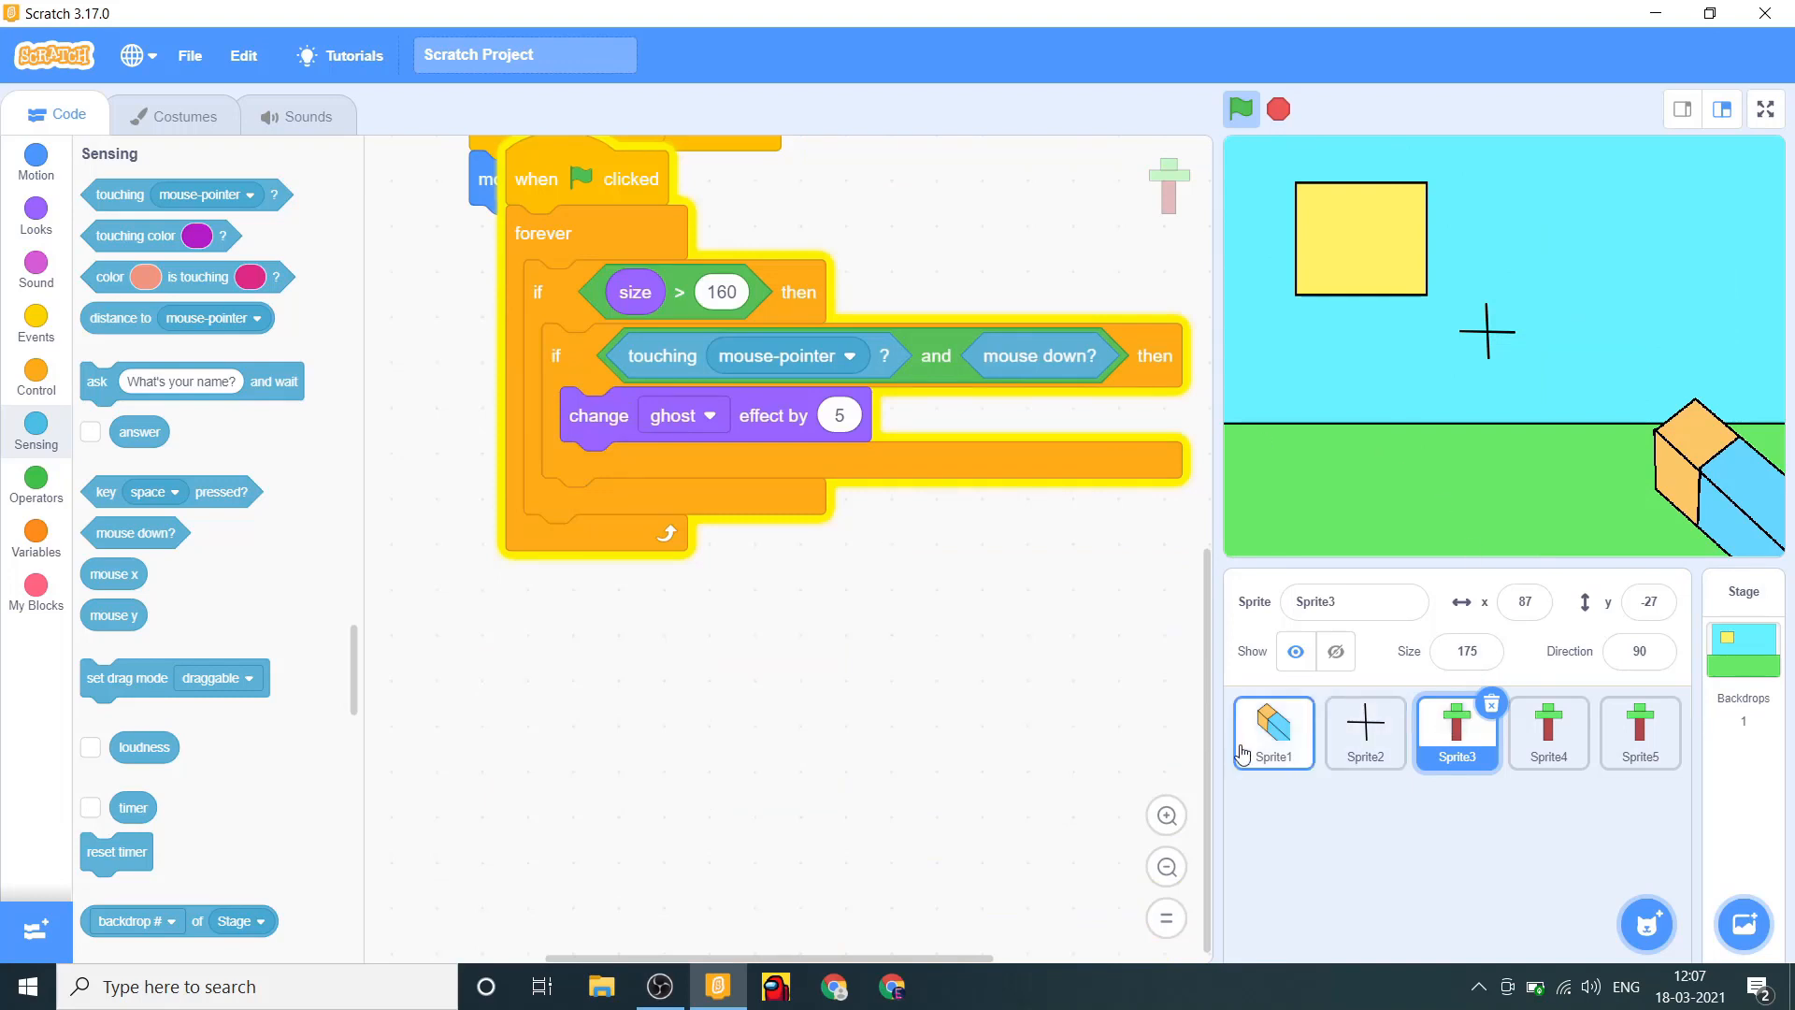
Select the arm sprite, Sprite1, to open its empty code area.
left_click(1271, 733)
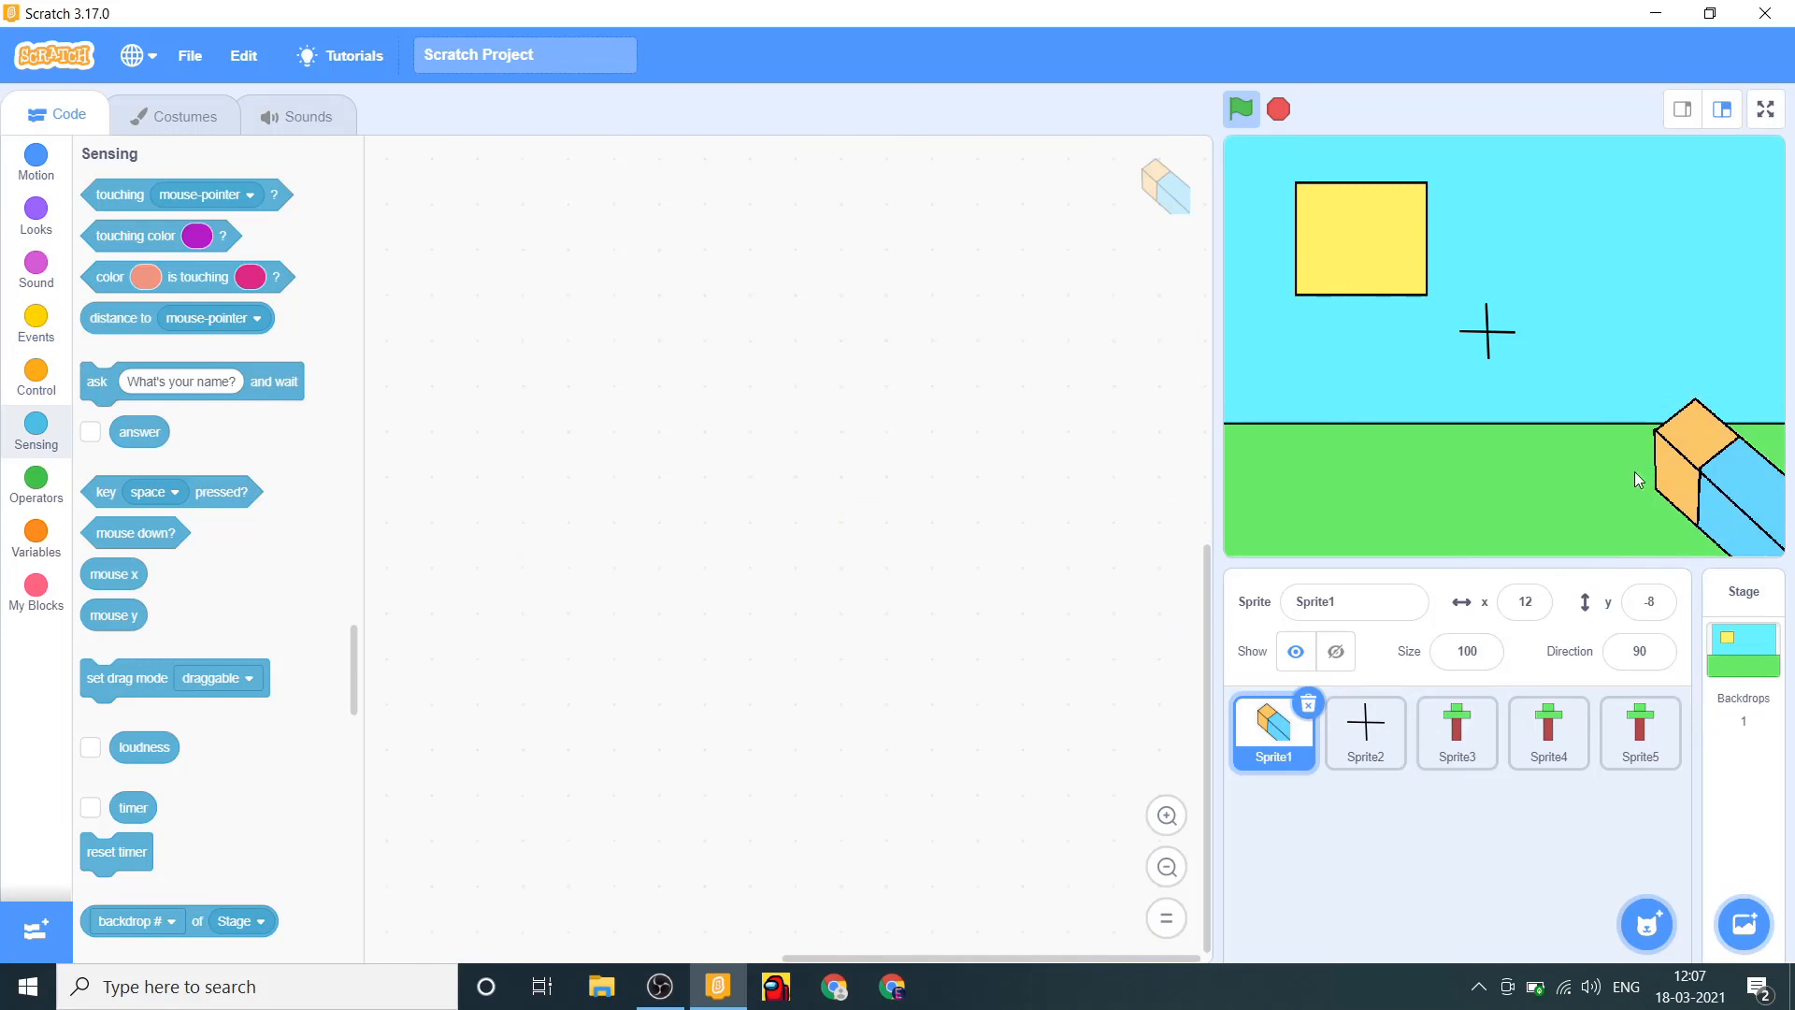
Build the arm's green-flag script turning left 5 degrees, then right 5 degrees.
left_click(35, 321)
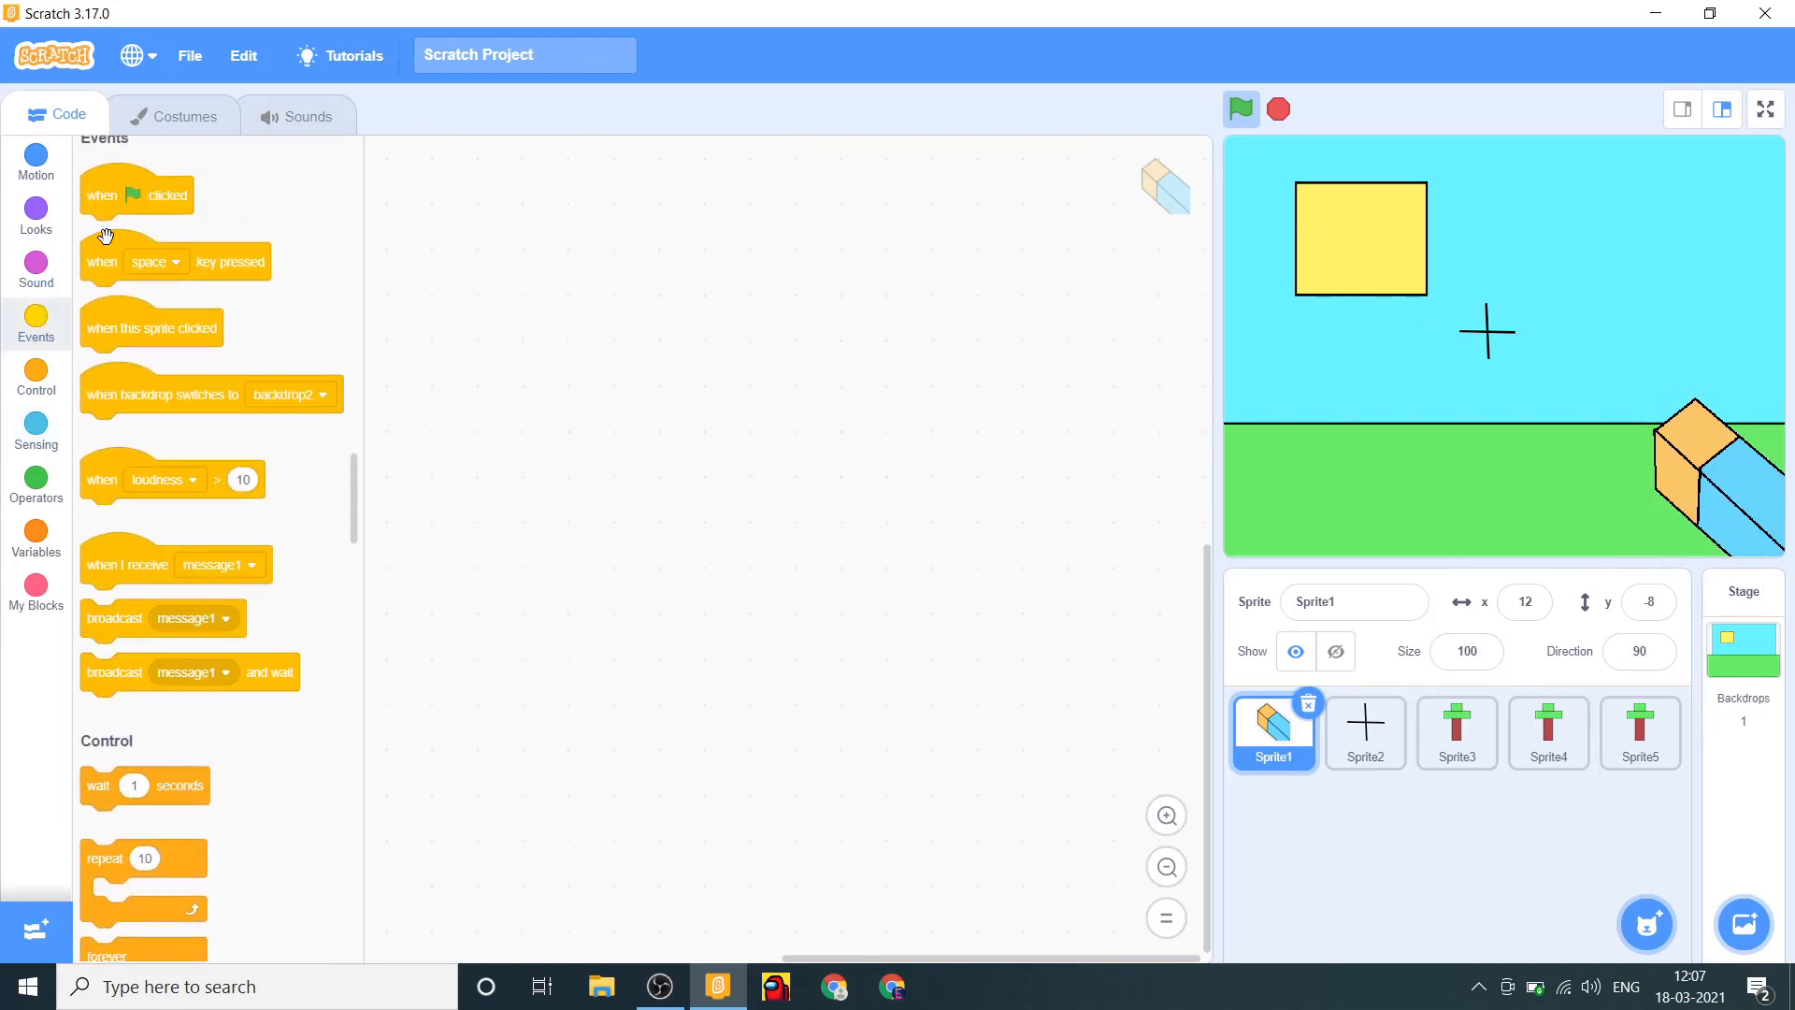
left_click_drag(135, 195, 580, 341)
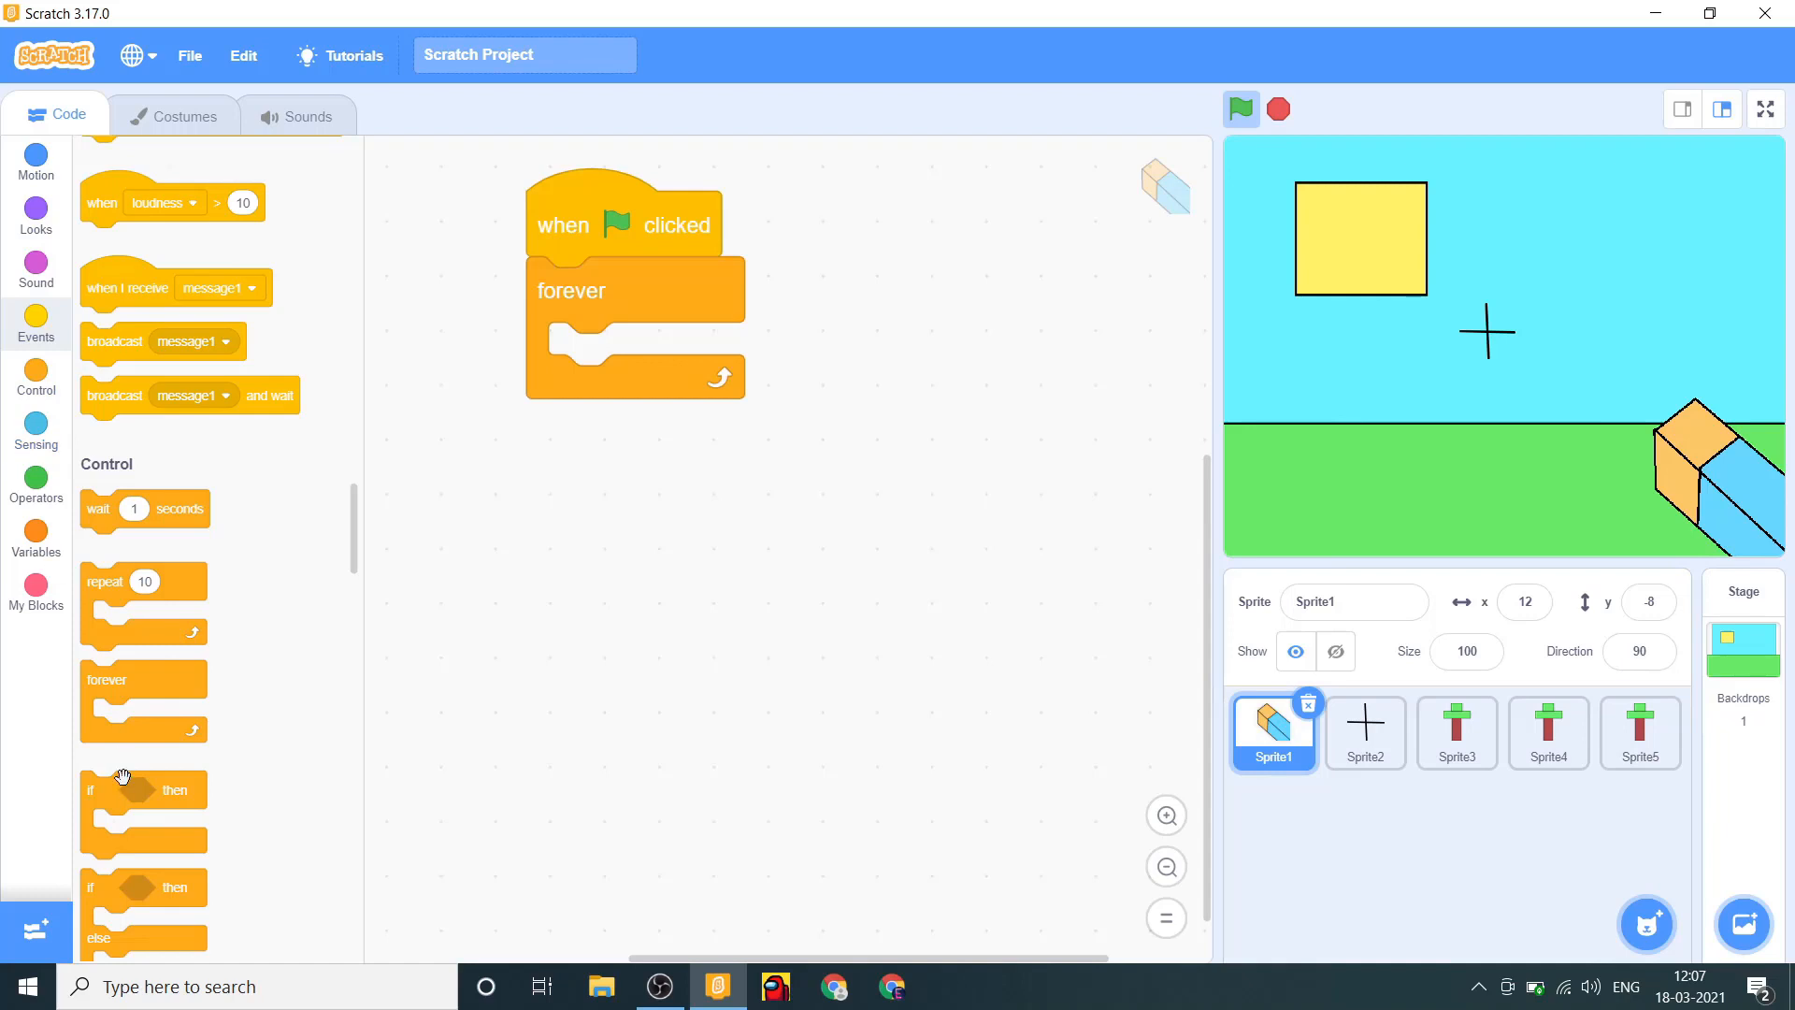
left_click(36, 160)
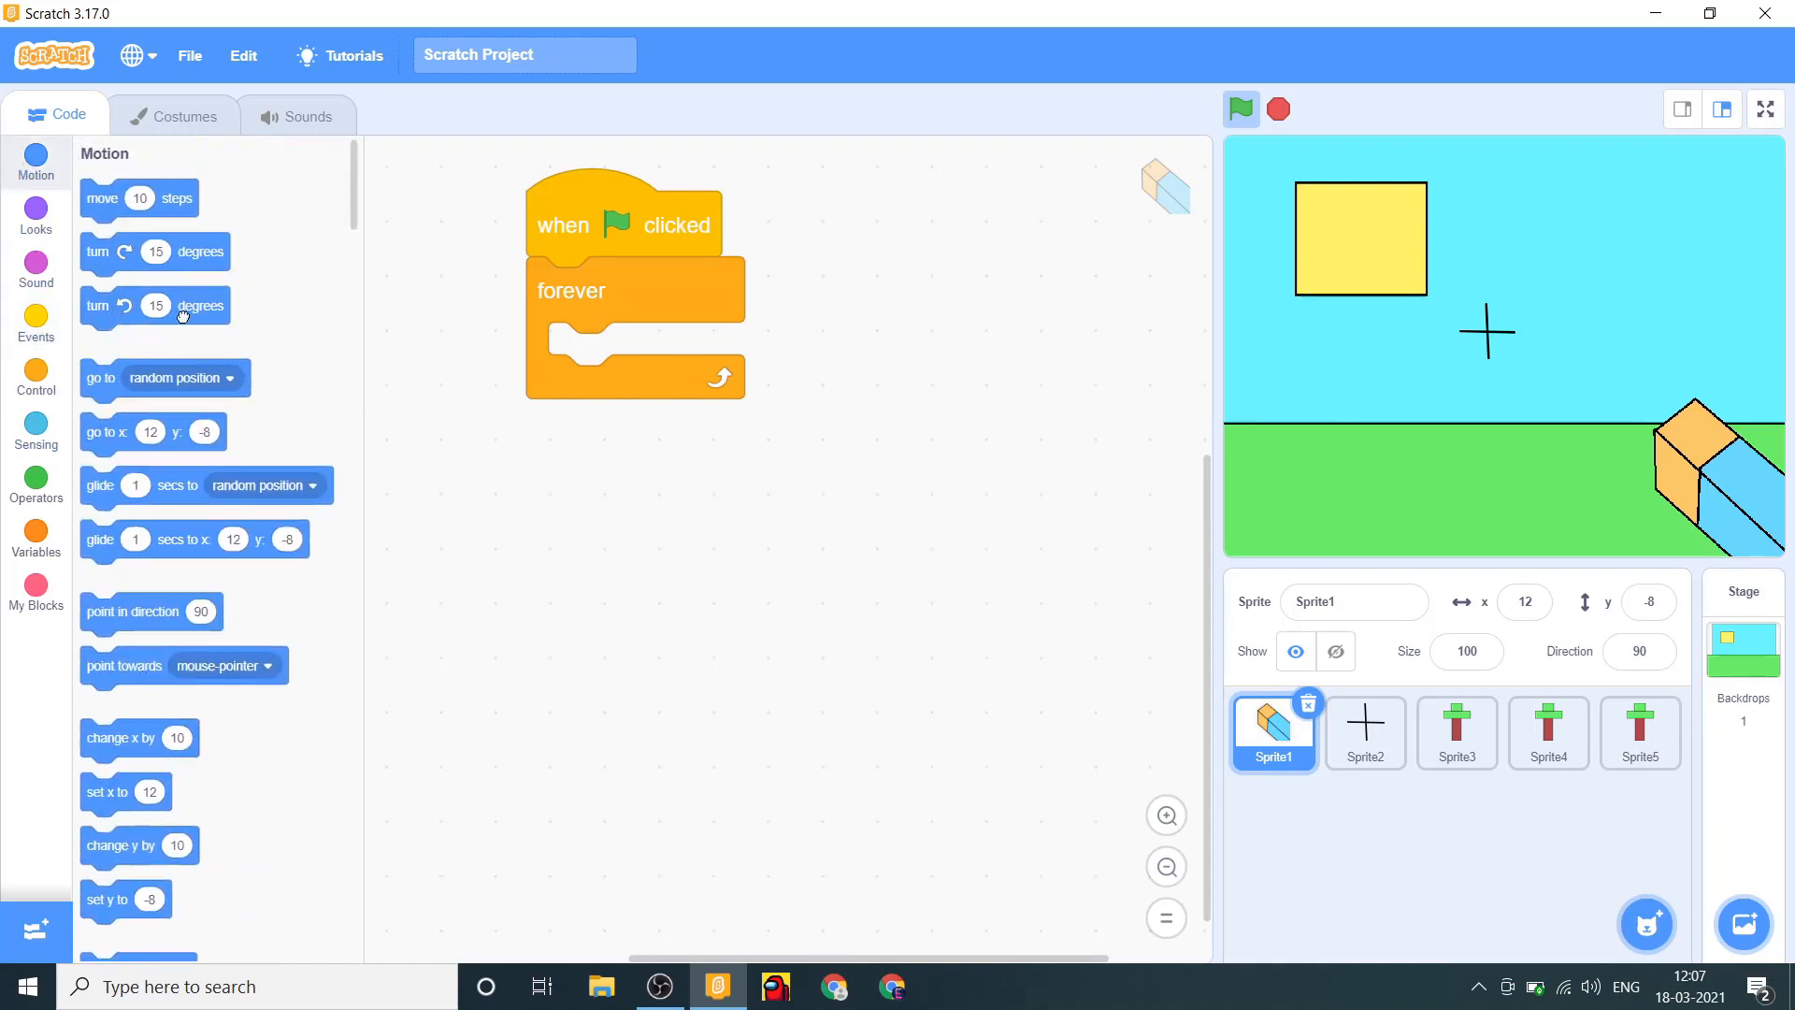
left_click_drag(154, 306, 636, 355)
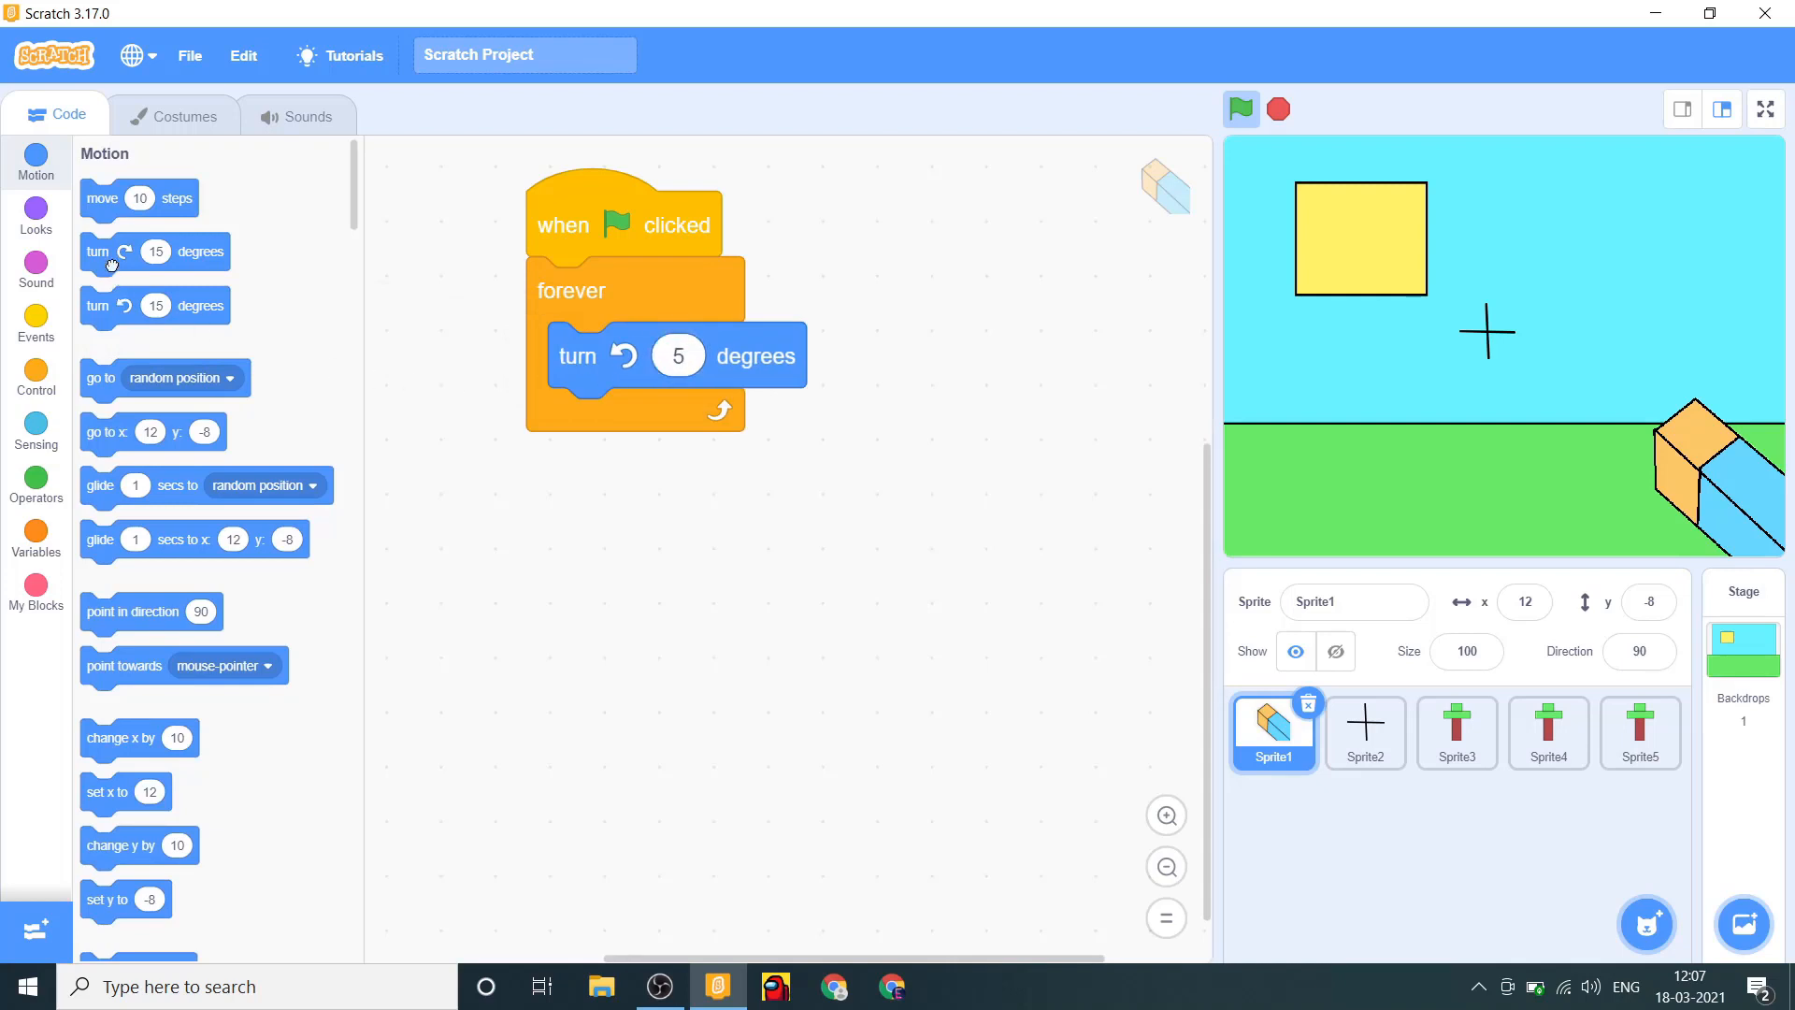
left_click_drag(97, 251, 578, 420)
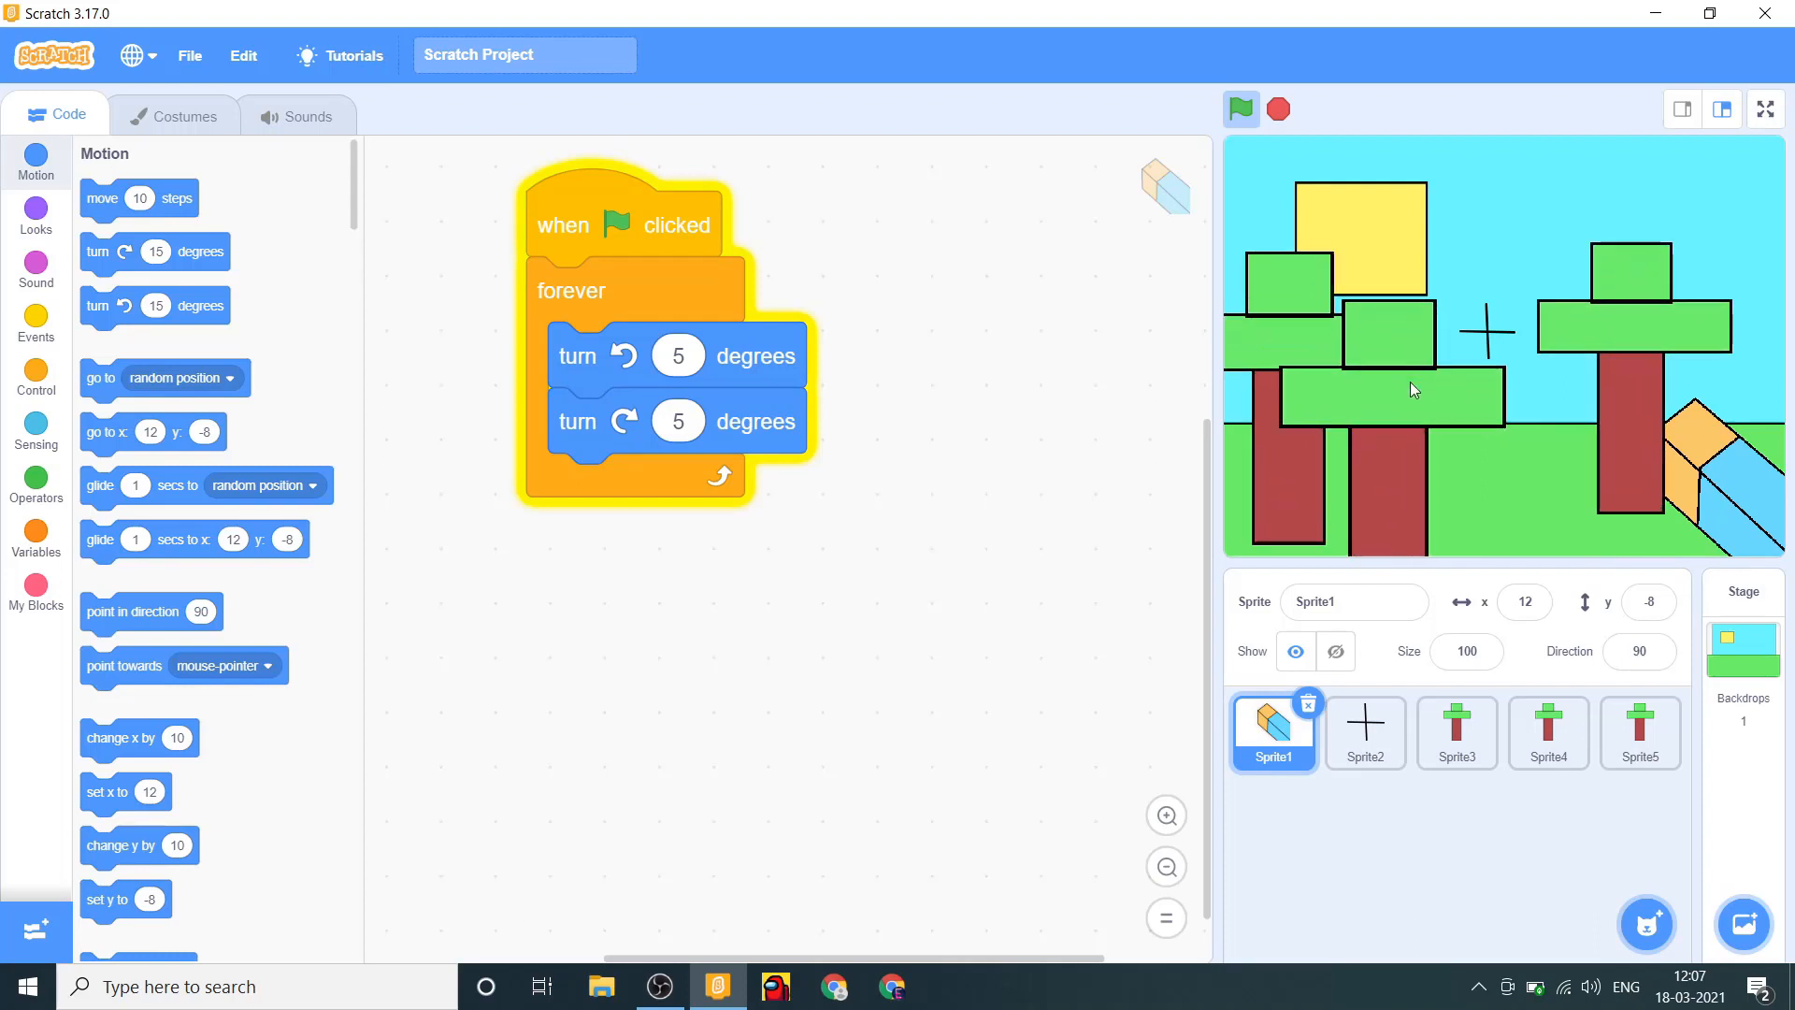
left_click(1638, 733)
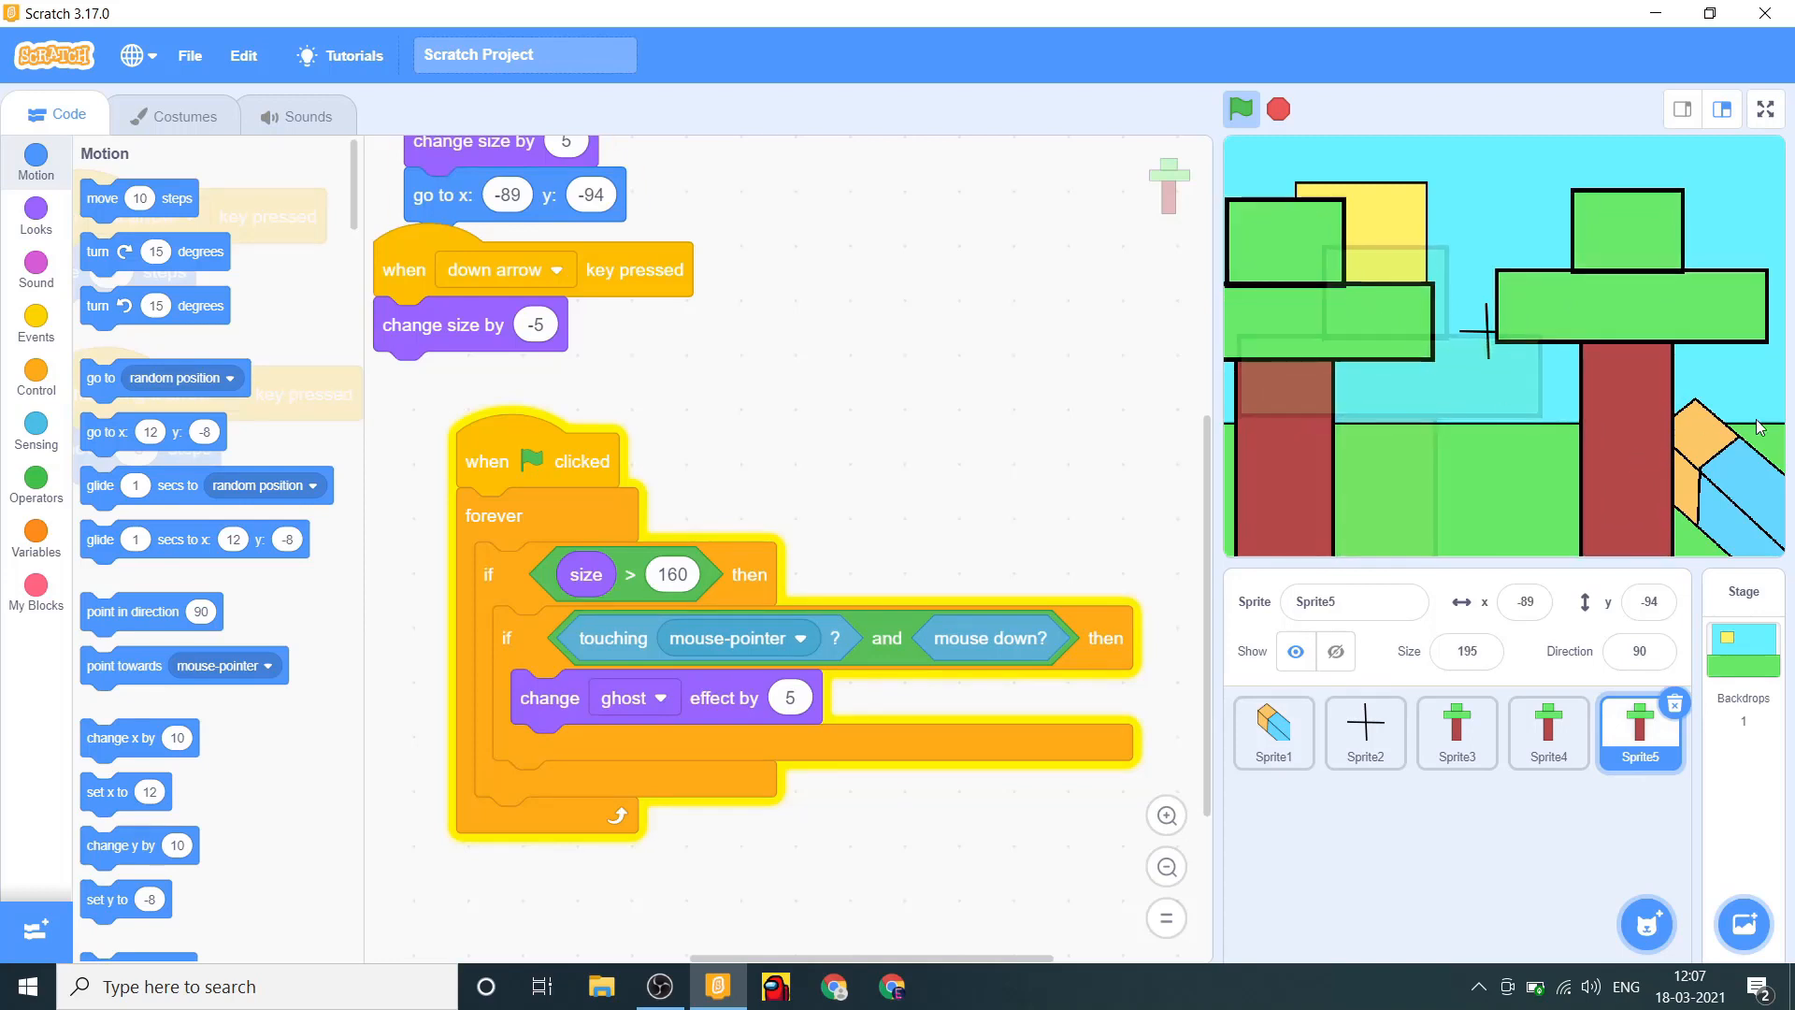
Review the tree sprites' scripts, then change the arm's turn amounts to 10 and test.
left_click(1271, 733)
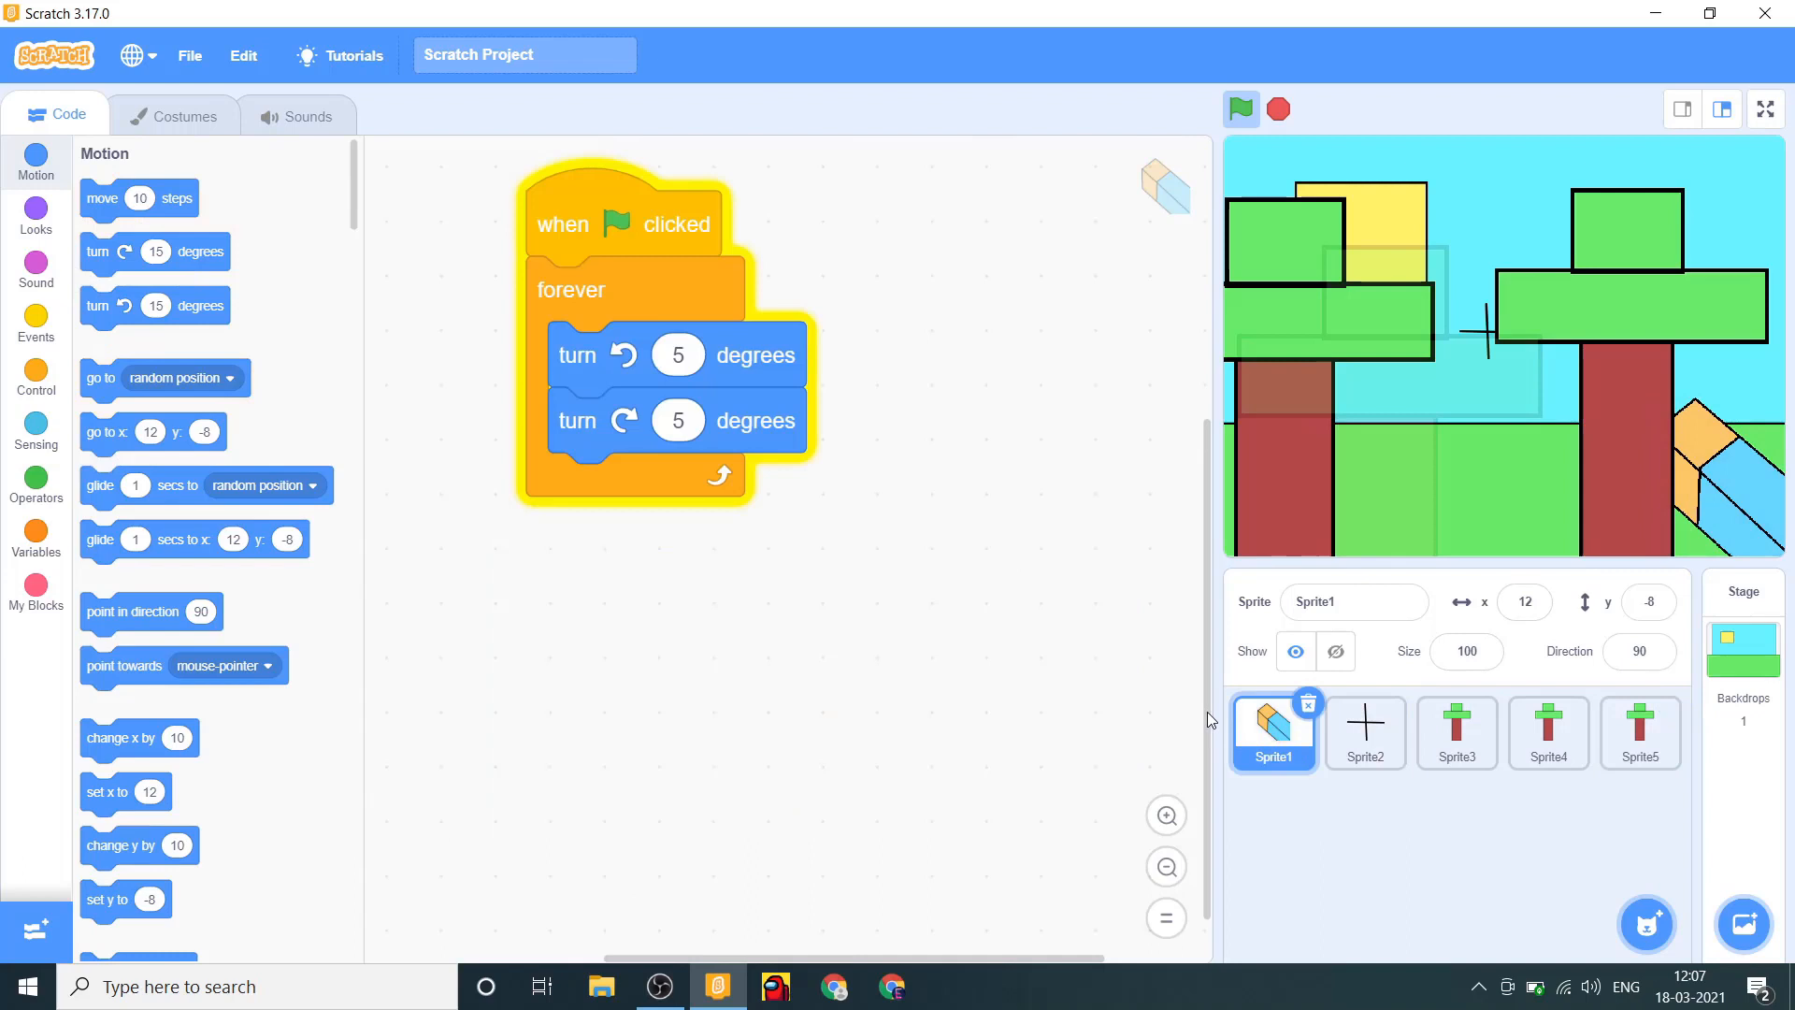
mouse_move(1225, 626)
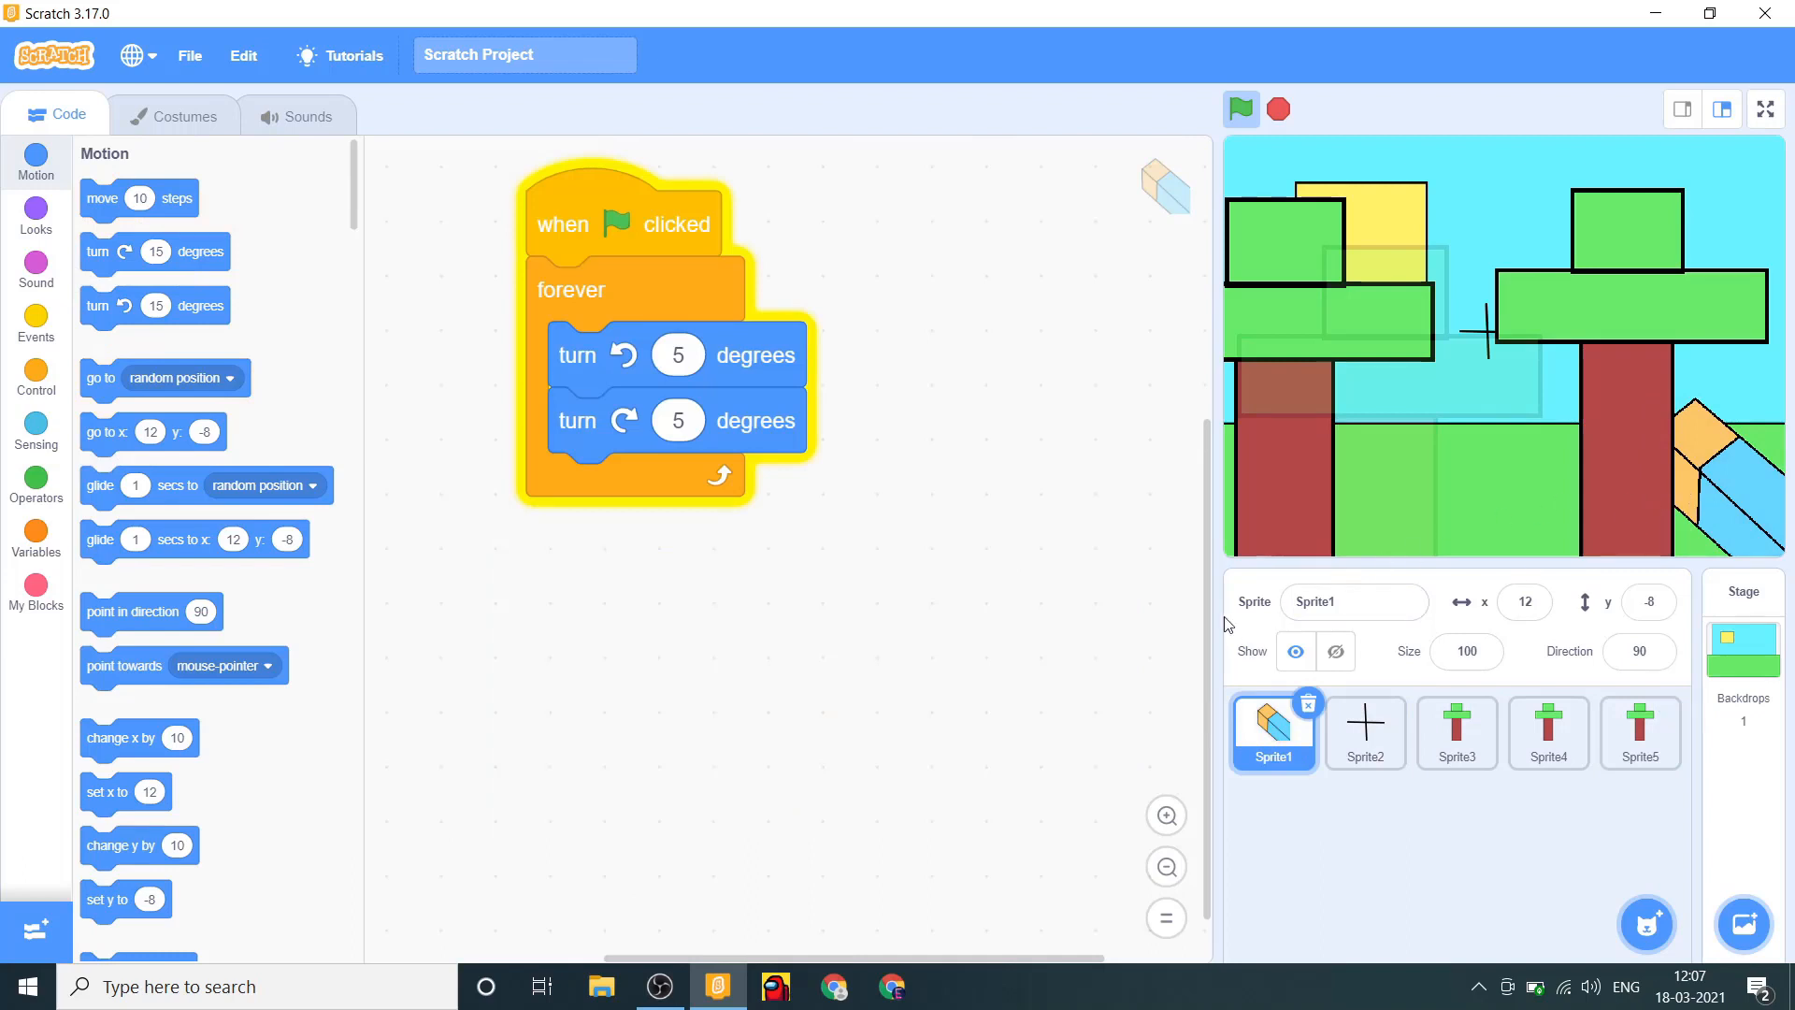
left_click(1547, 733)
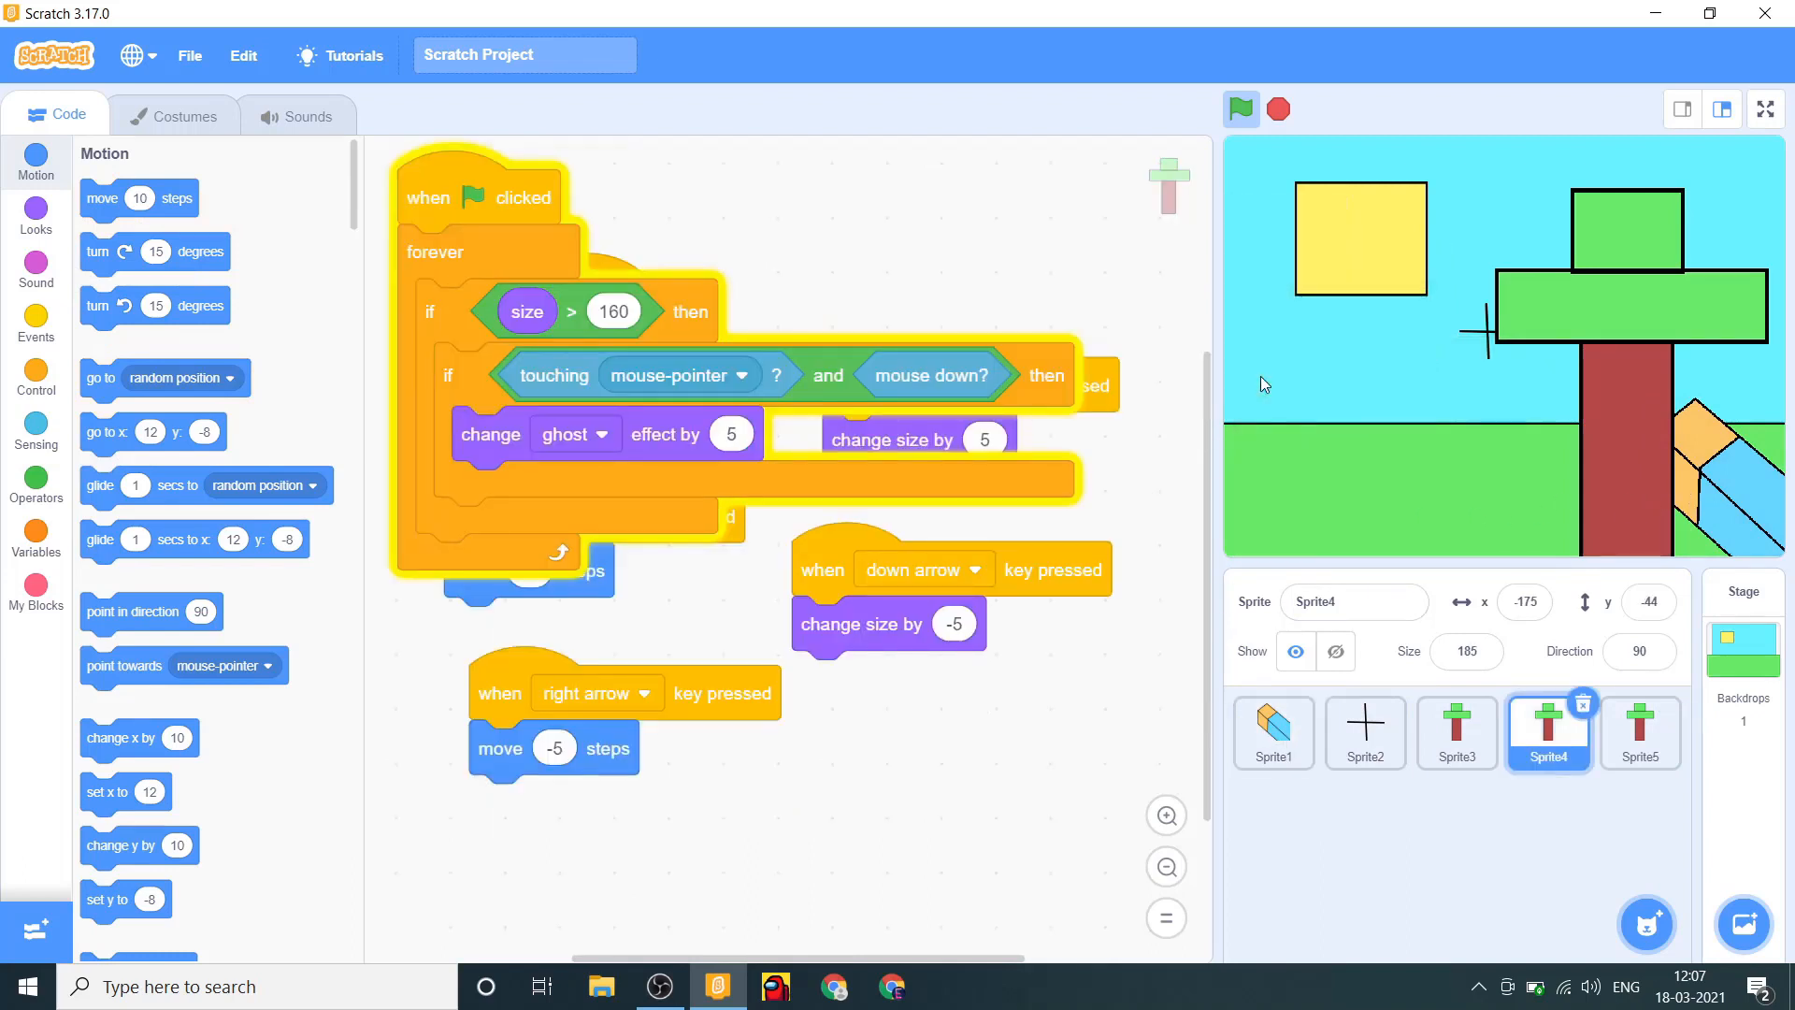
left_click(1456, 734)
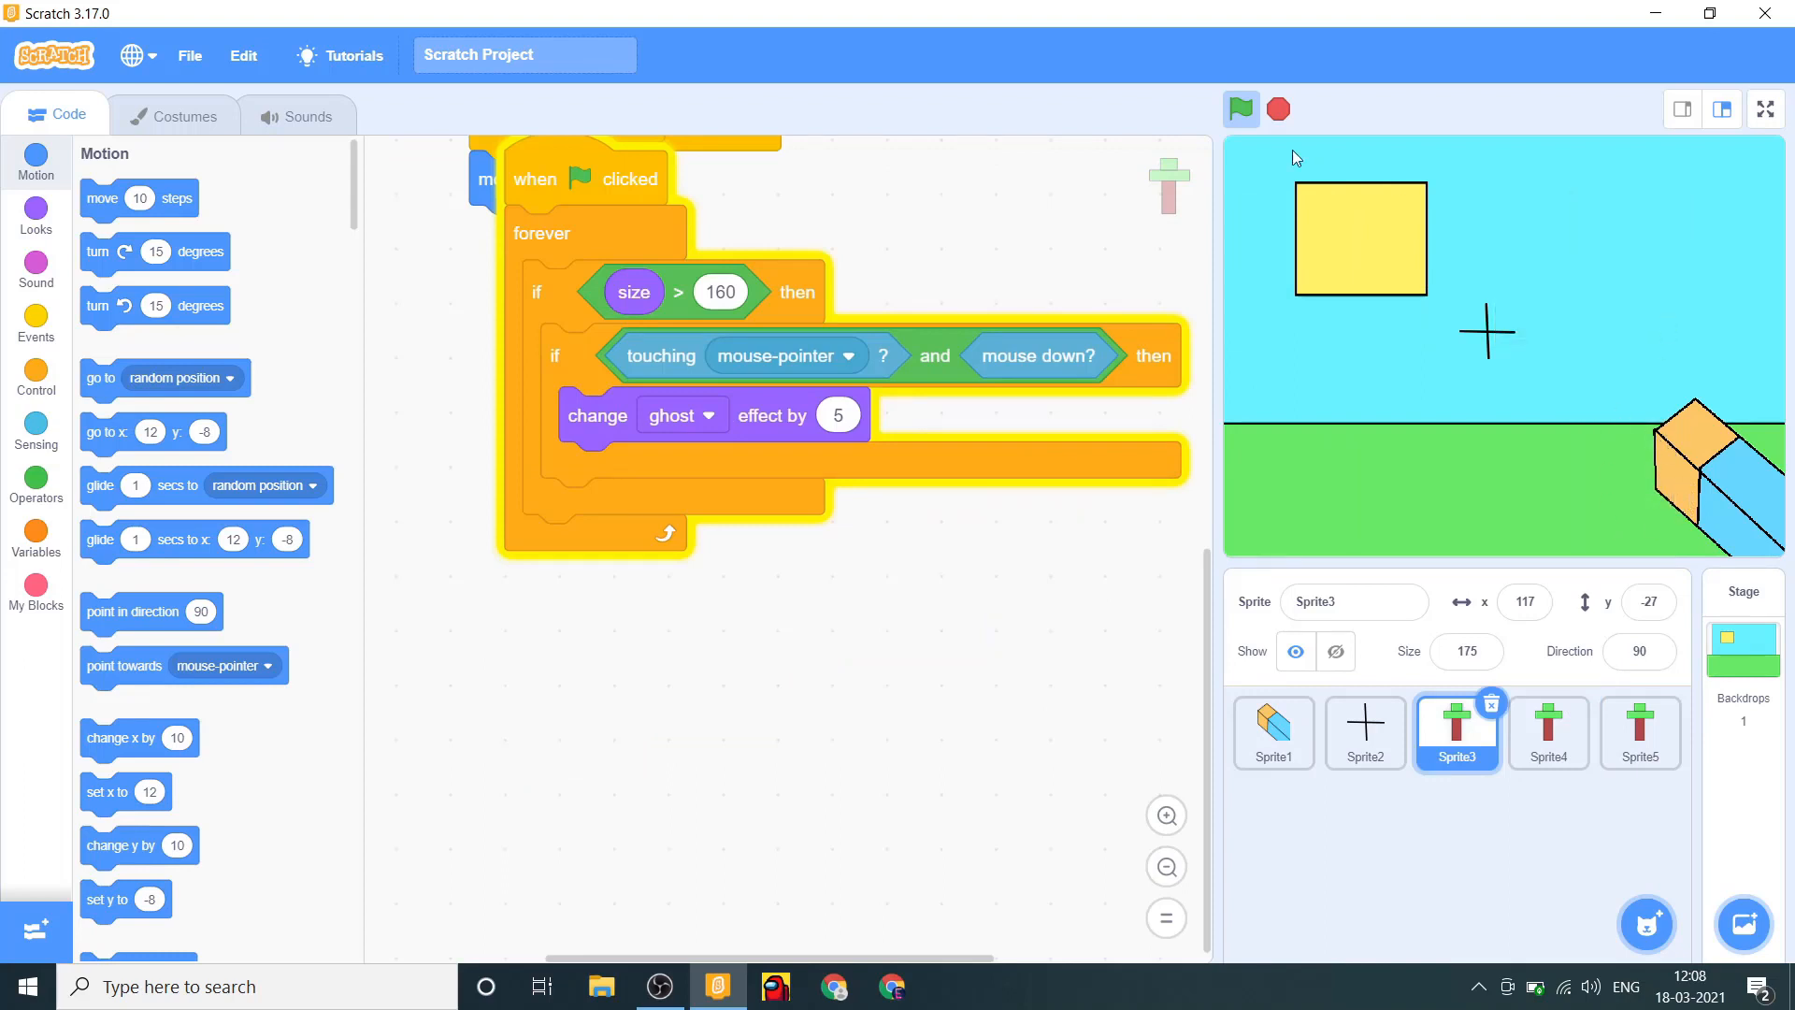
left_click(1271, 733)
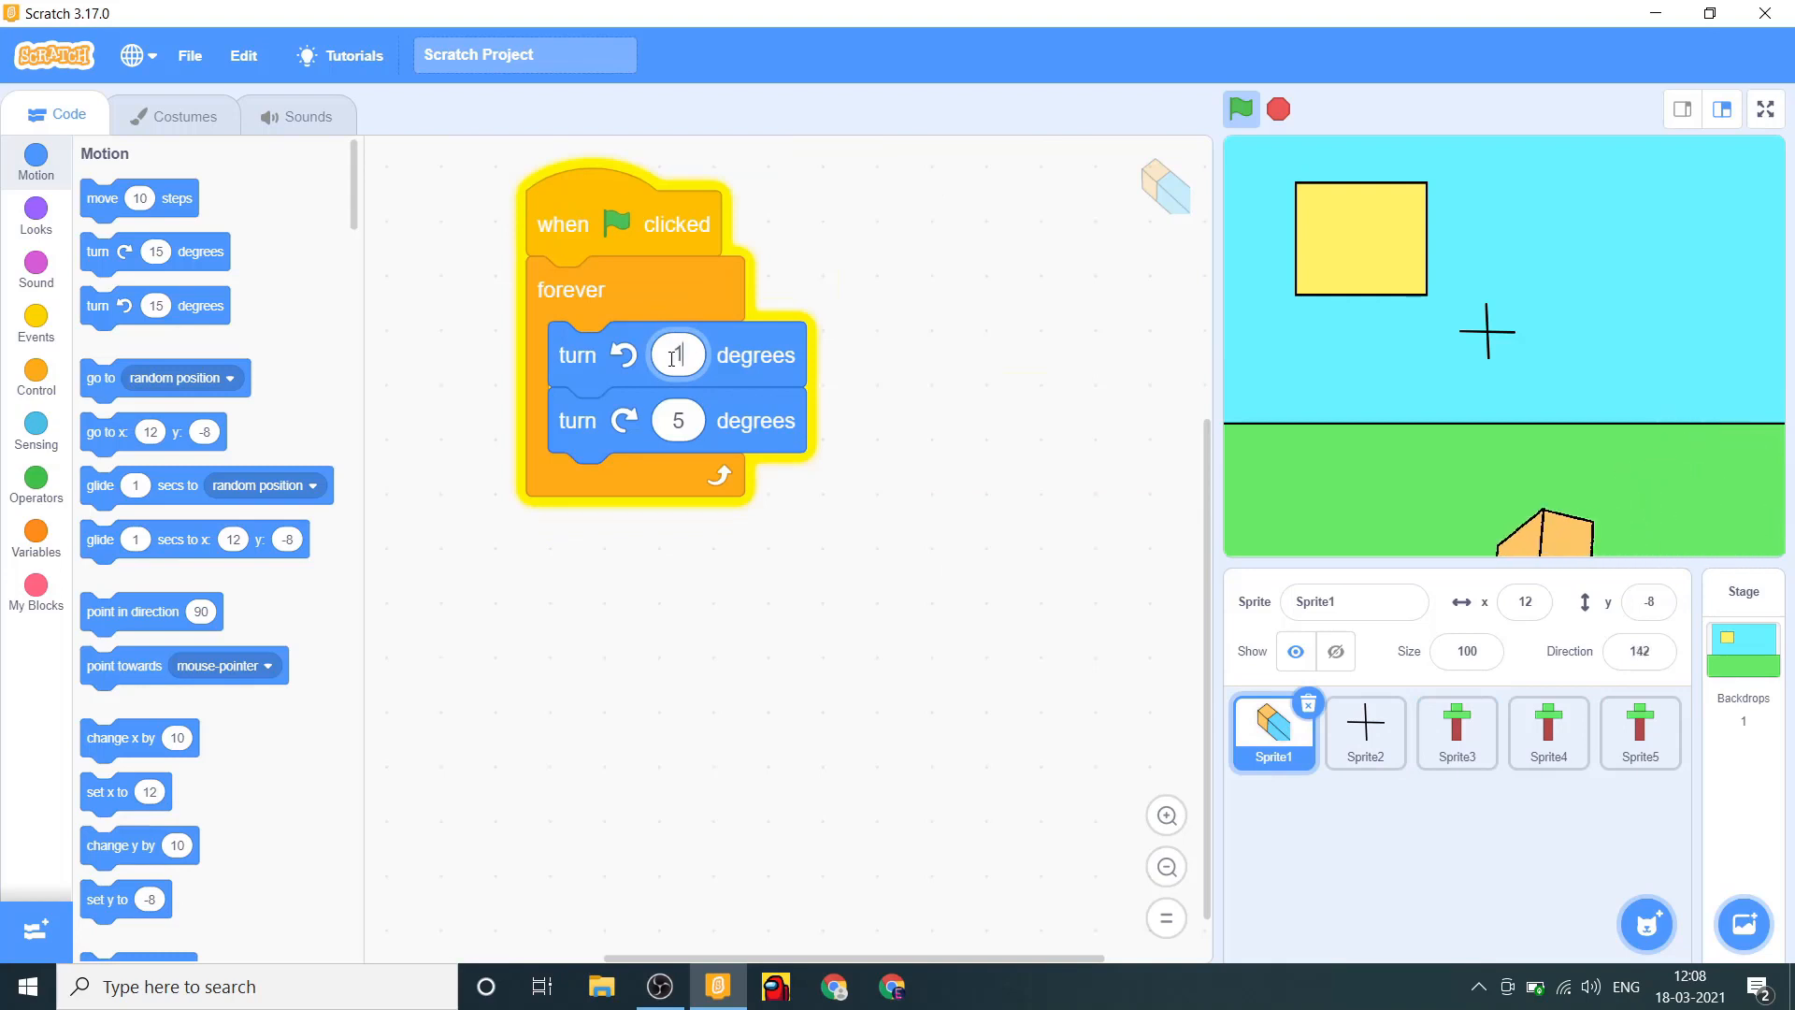
type("10")
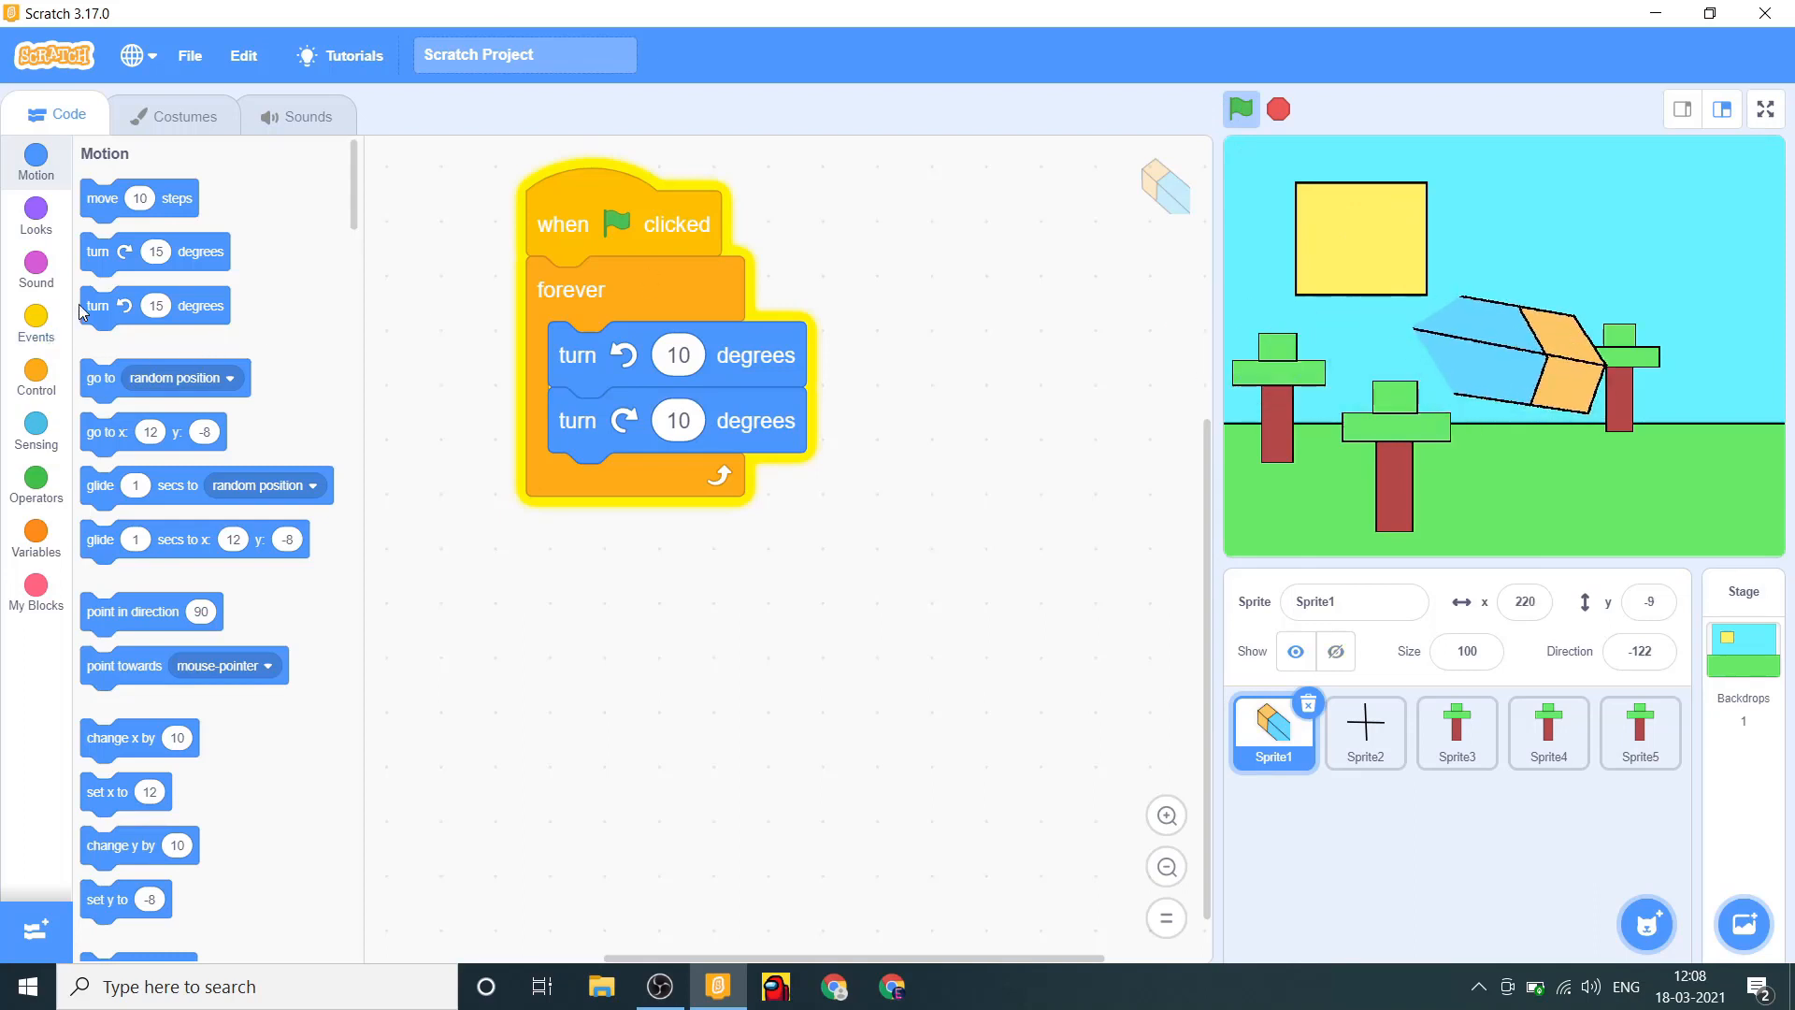
mouse_move(135, 318)
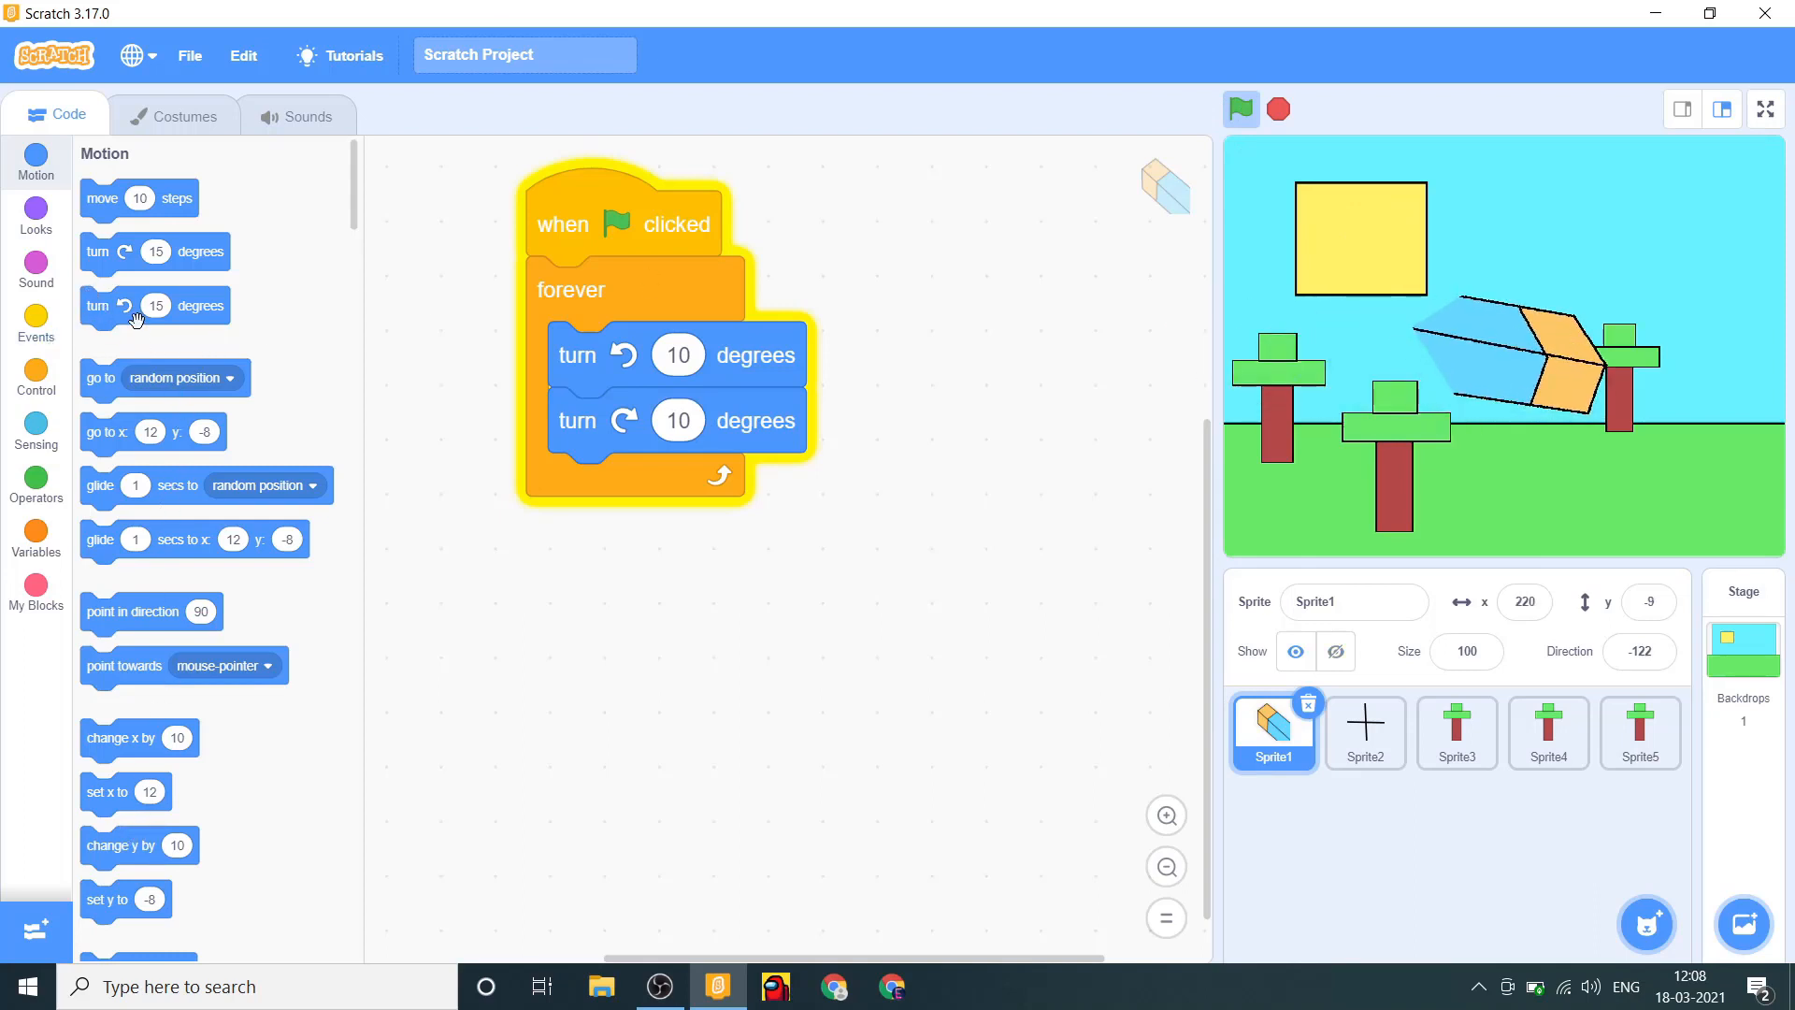
left_click(1240, 109)
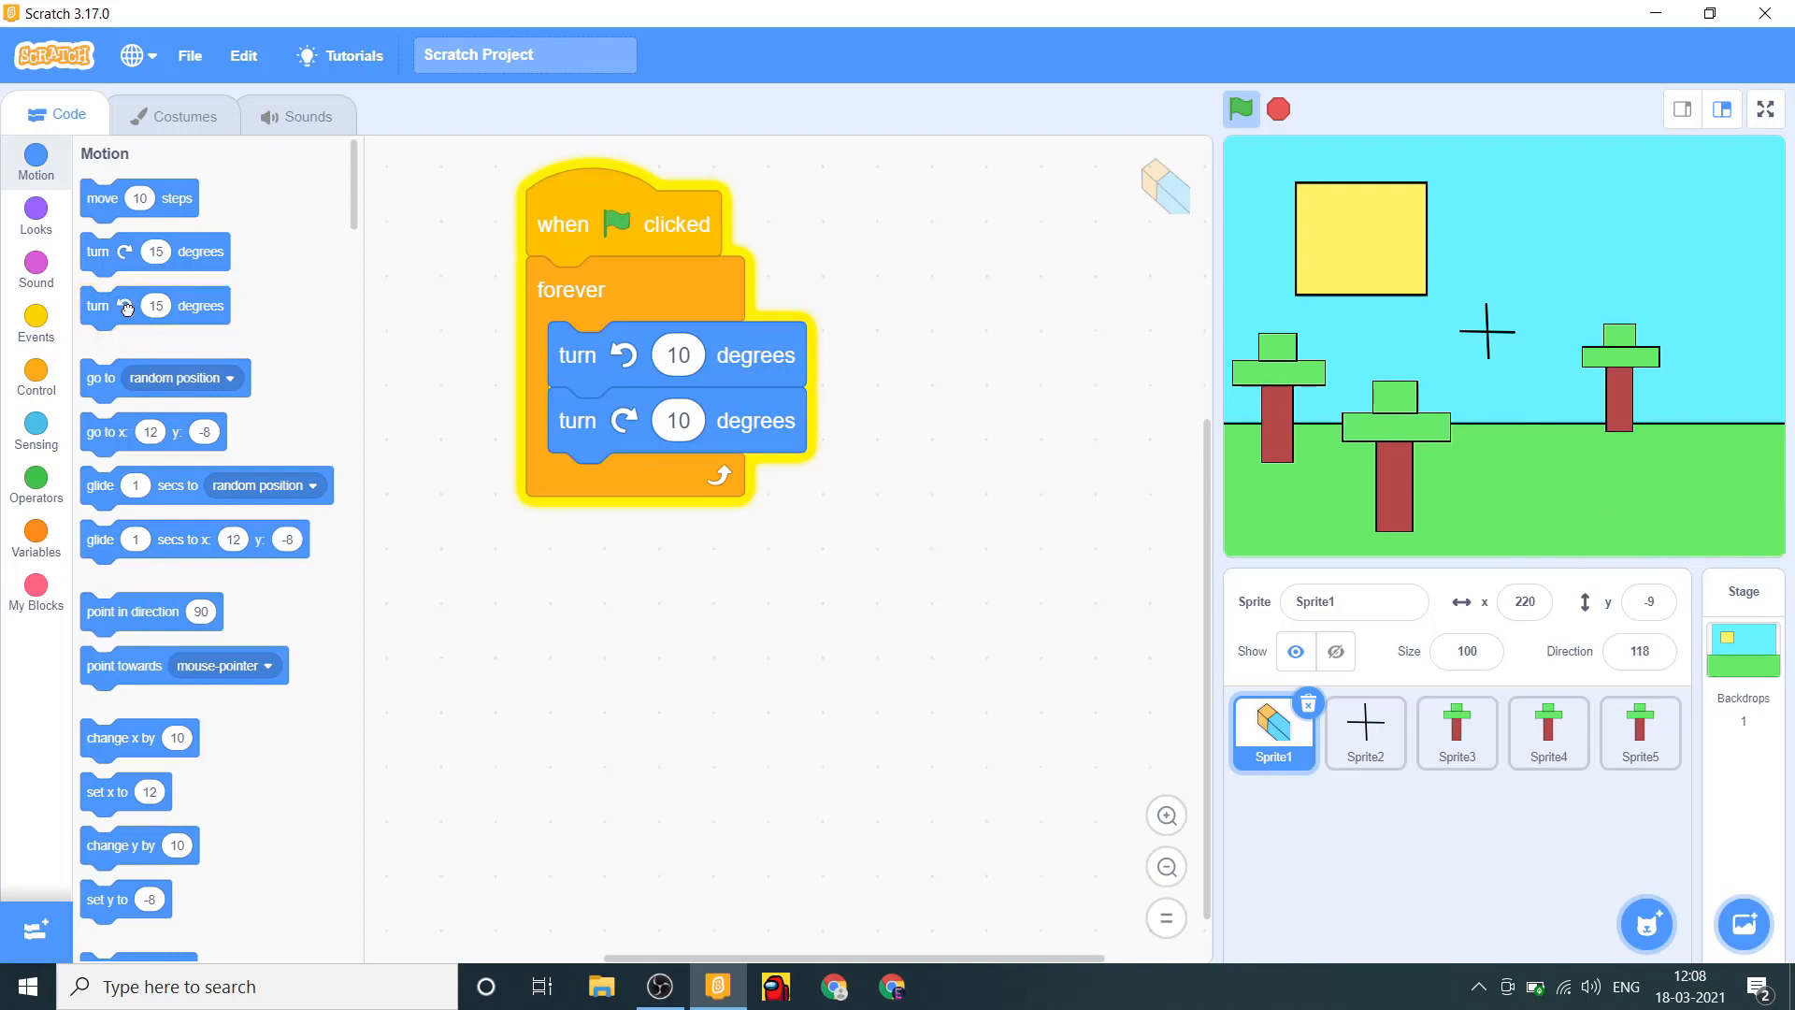
left_click(154, 306)
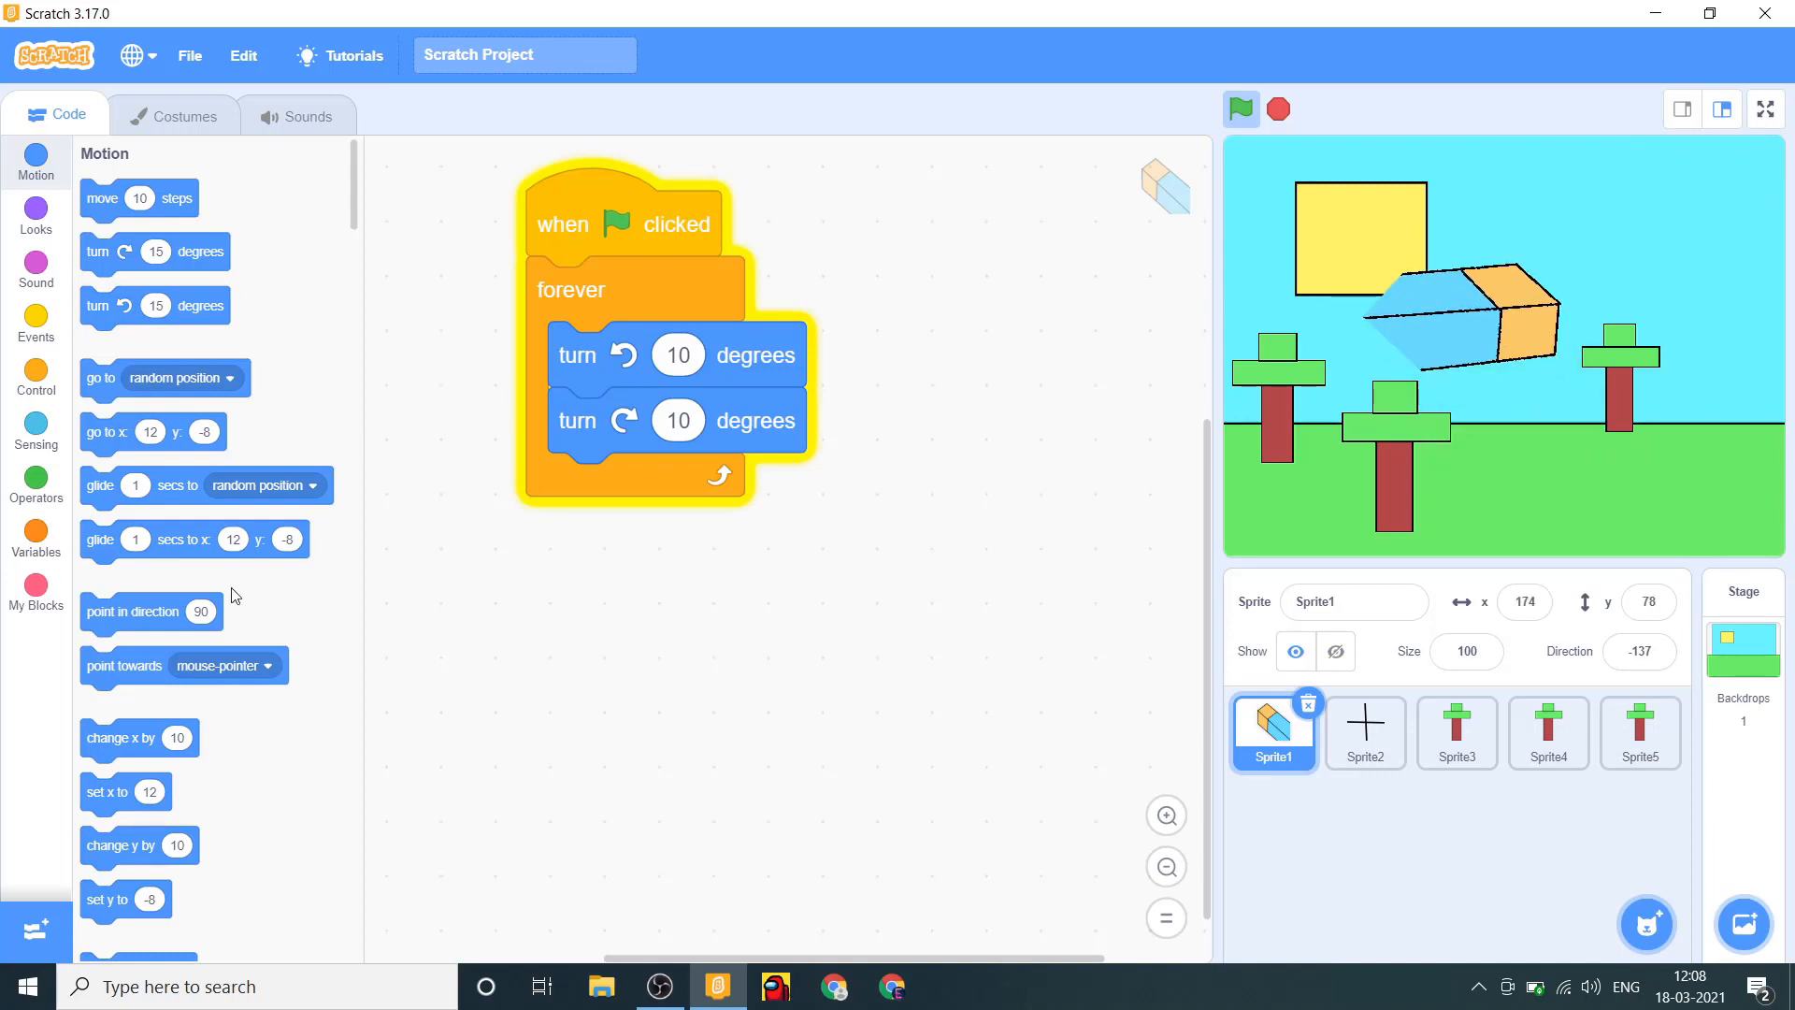
left_click(183, 114)
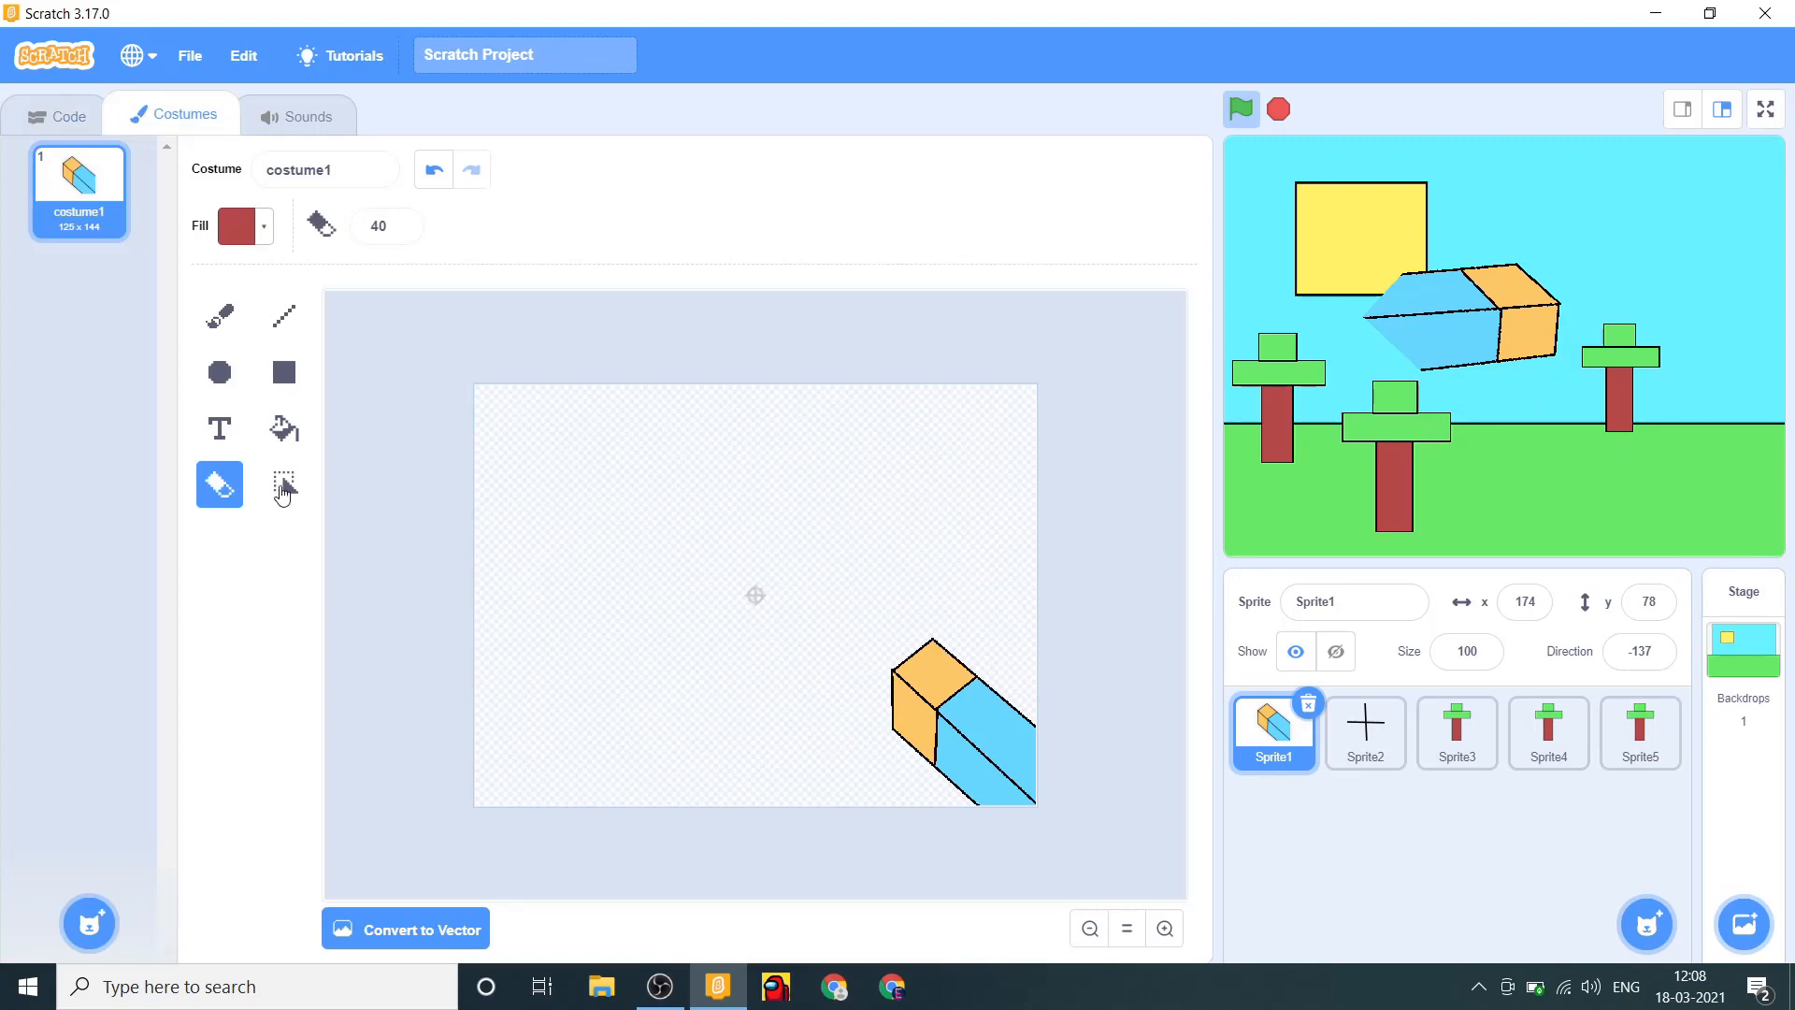
Centre the arm drawing in its costume, point it at 90 degrees, and place it lower right.
left_click(282, 483)
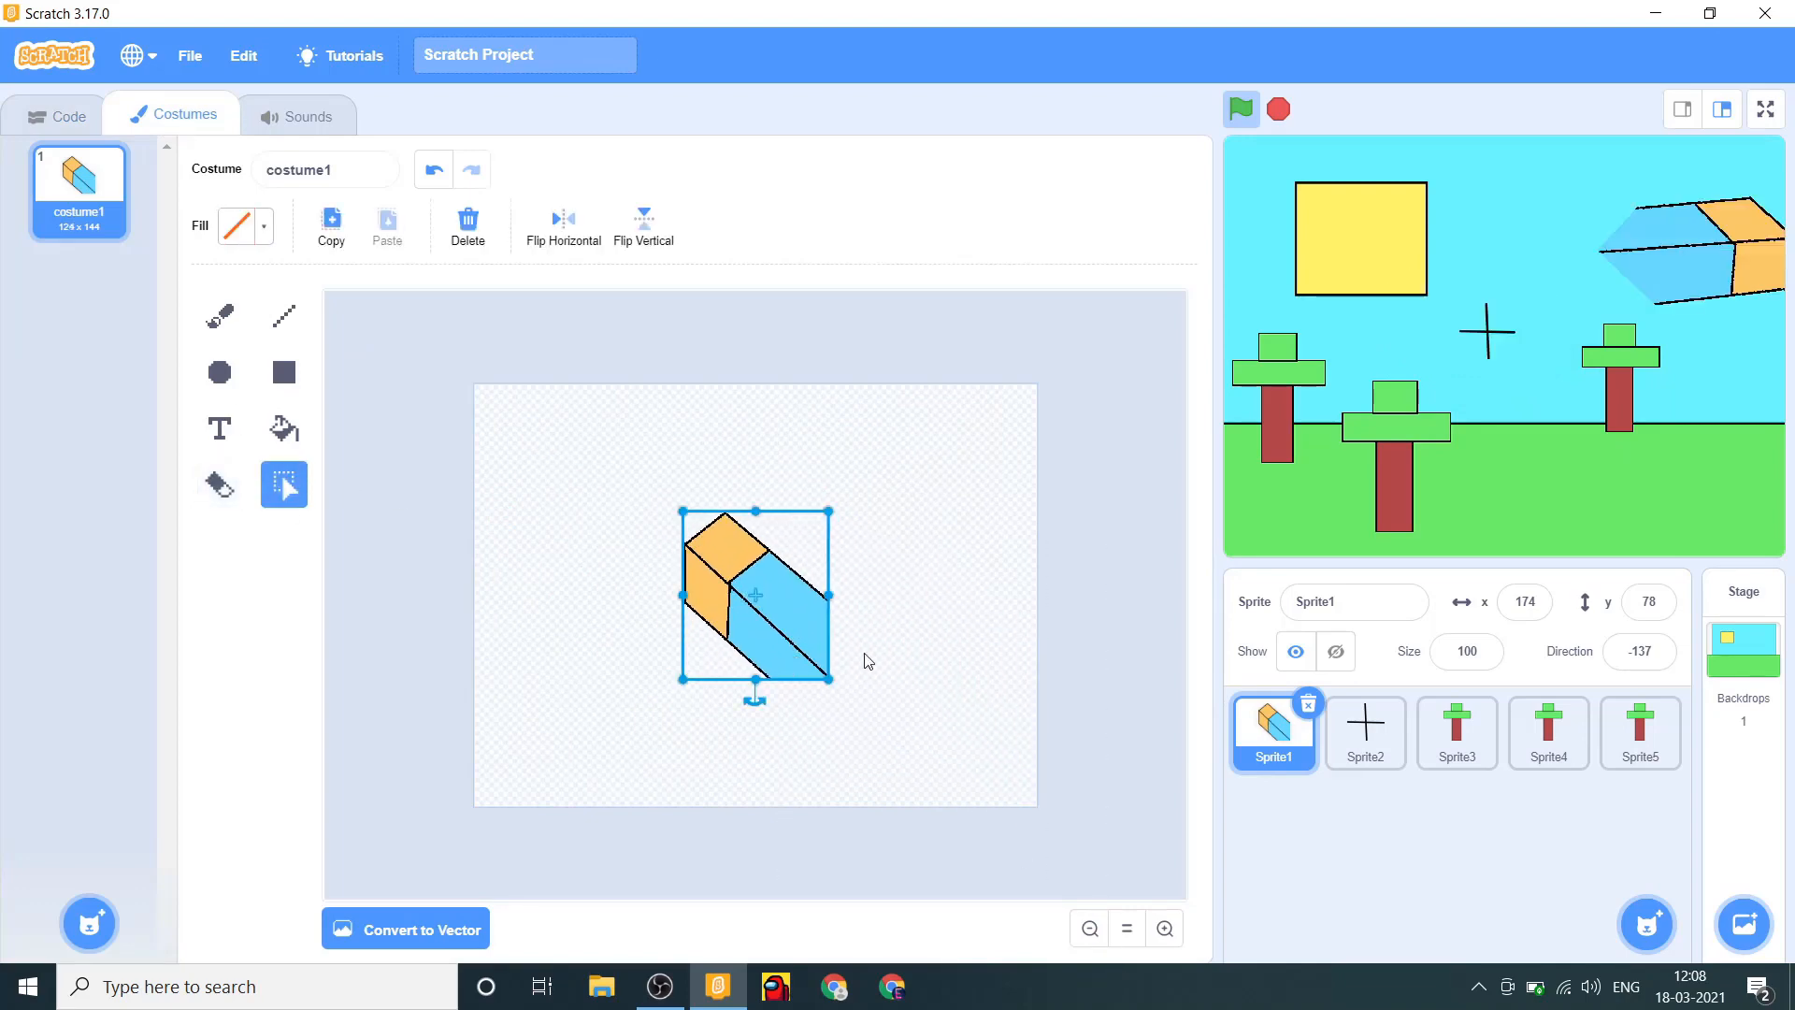
left_click(57, 114)
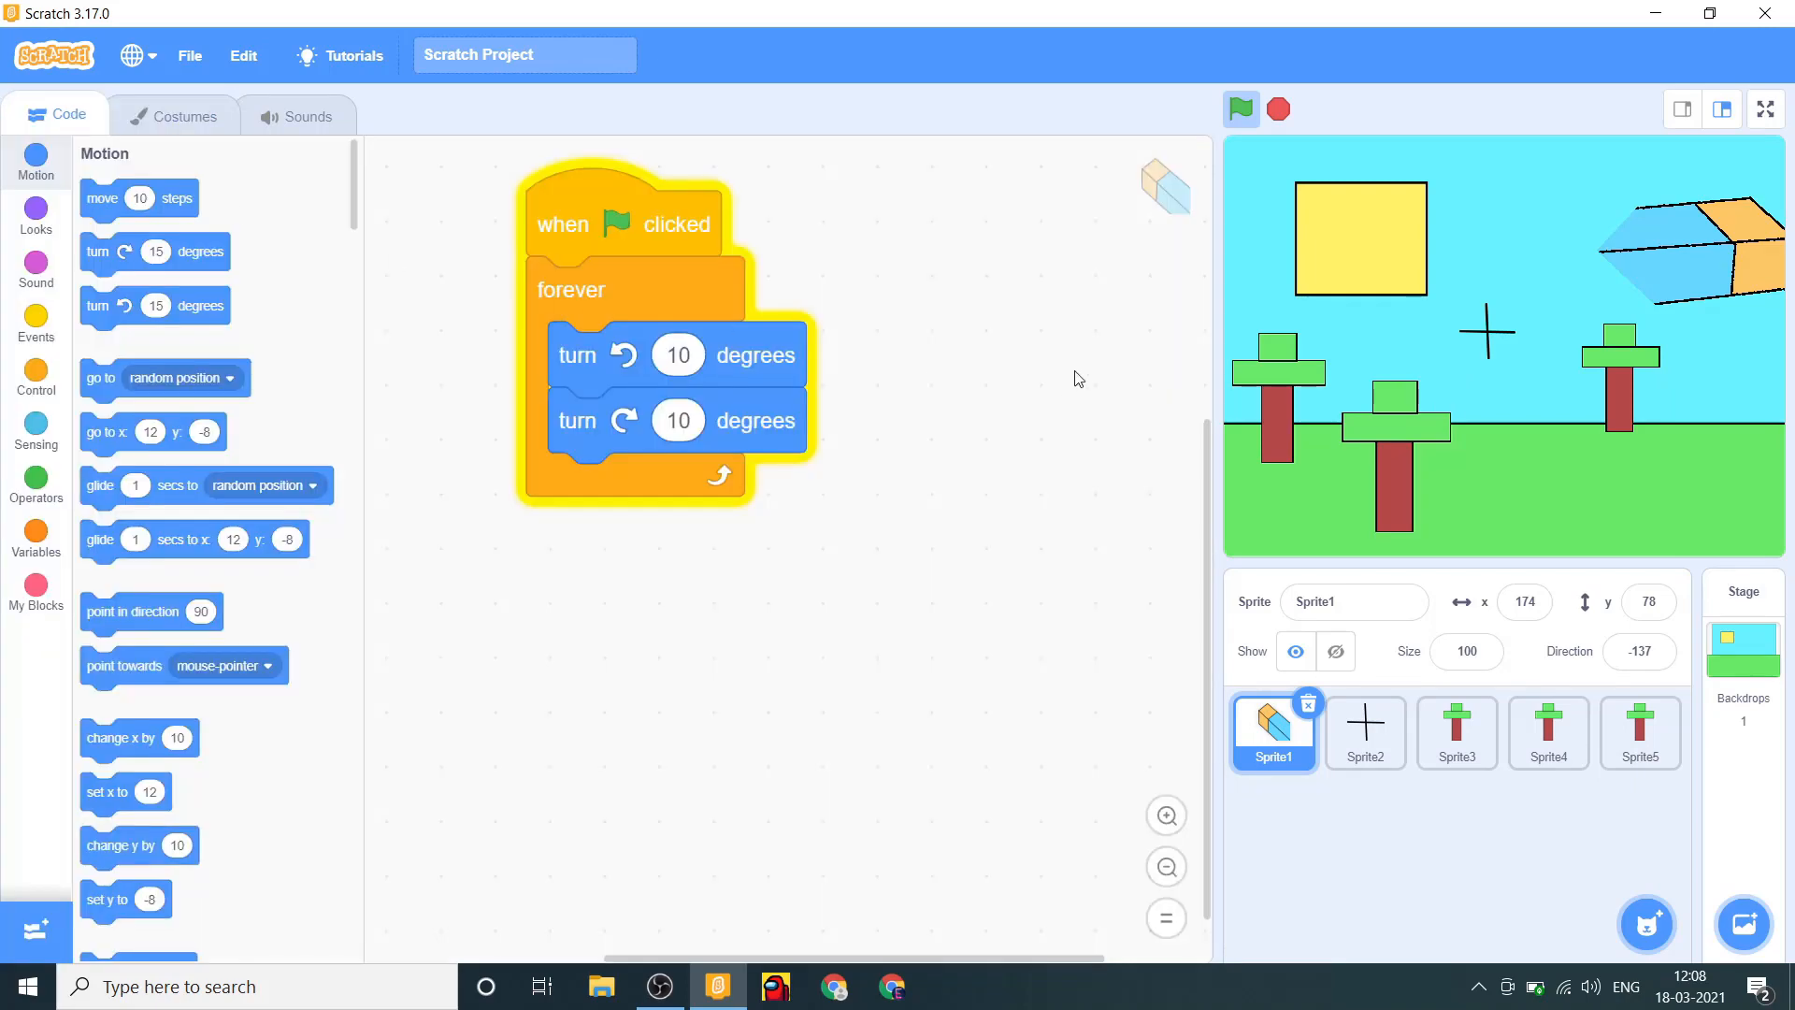
mouse_move(138, 475)
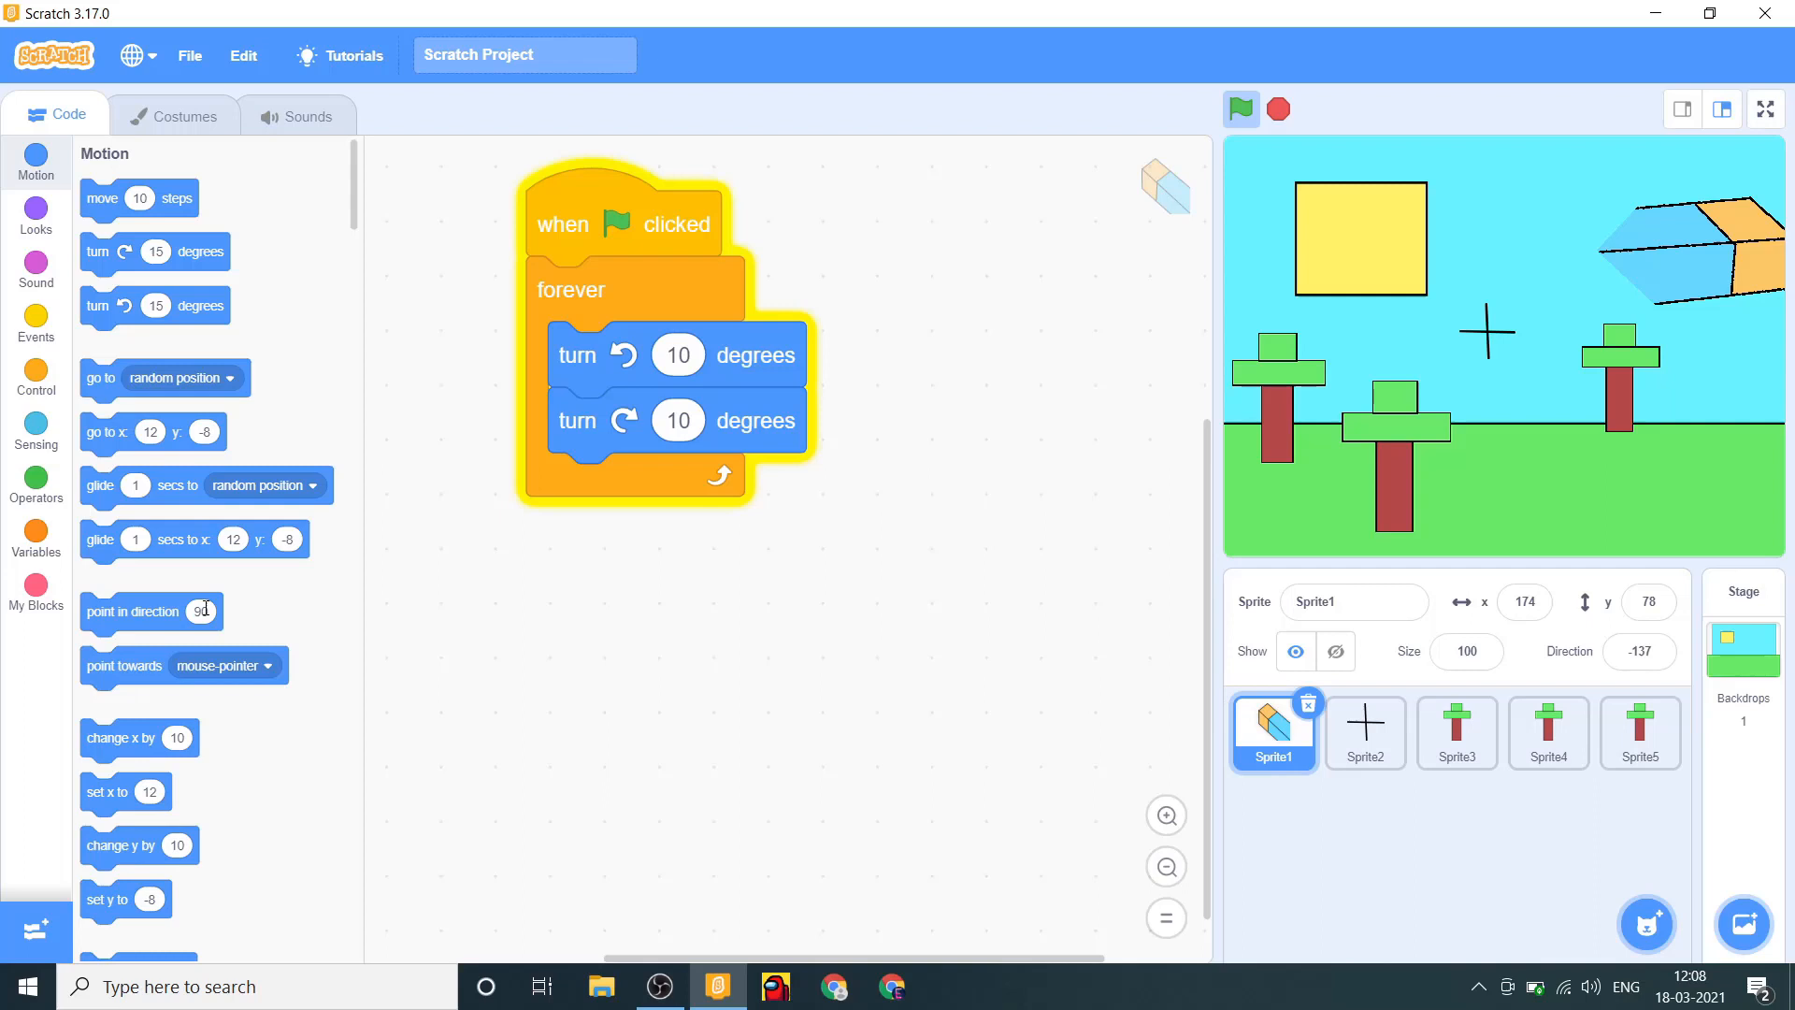
left_click(198, 610)
type("0")
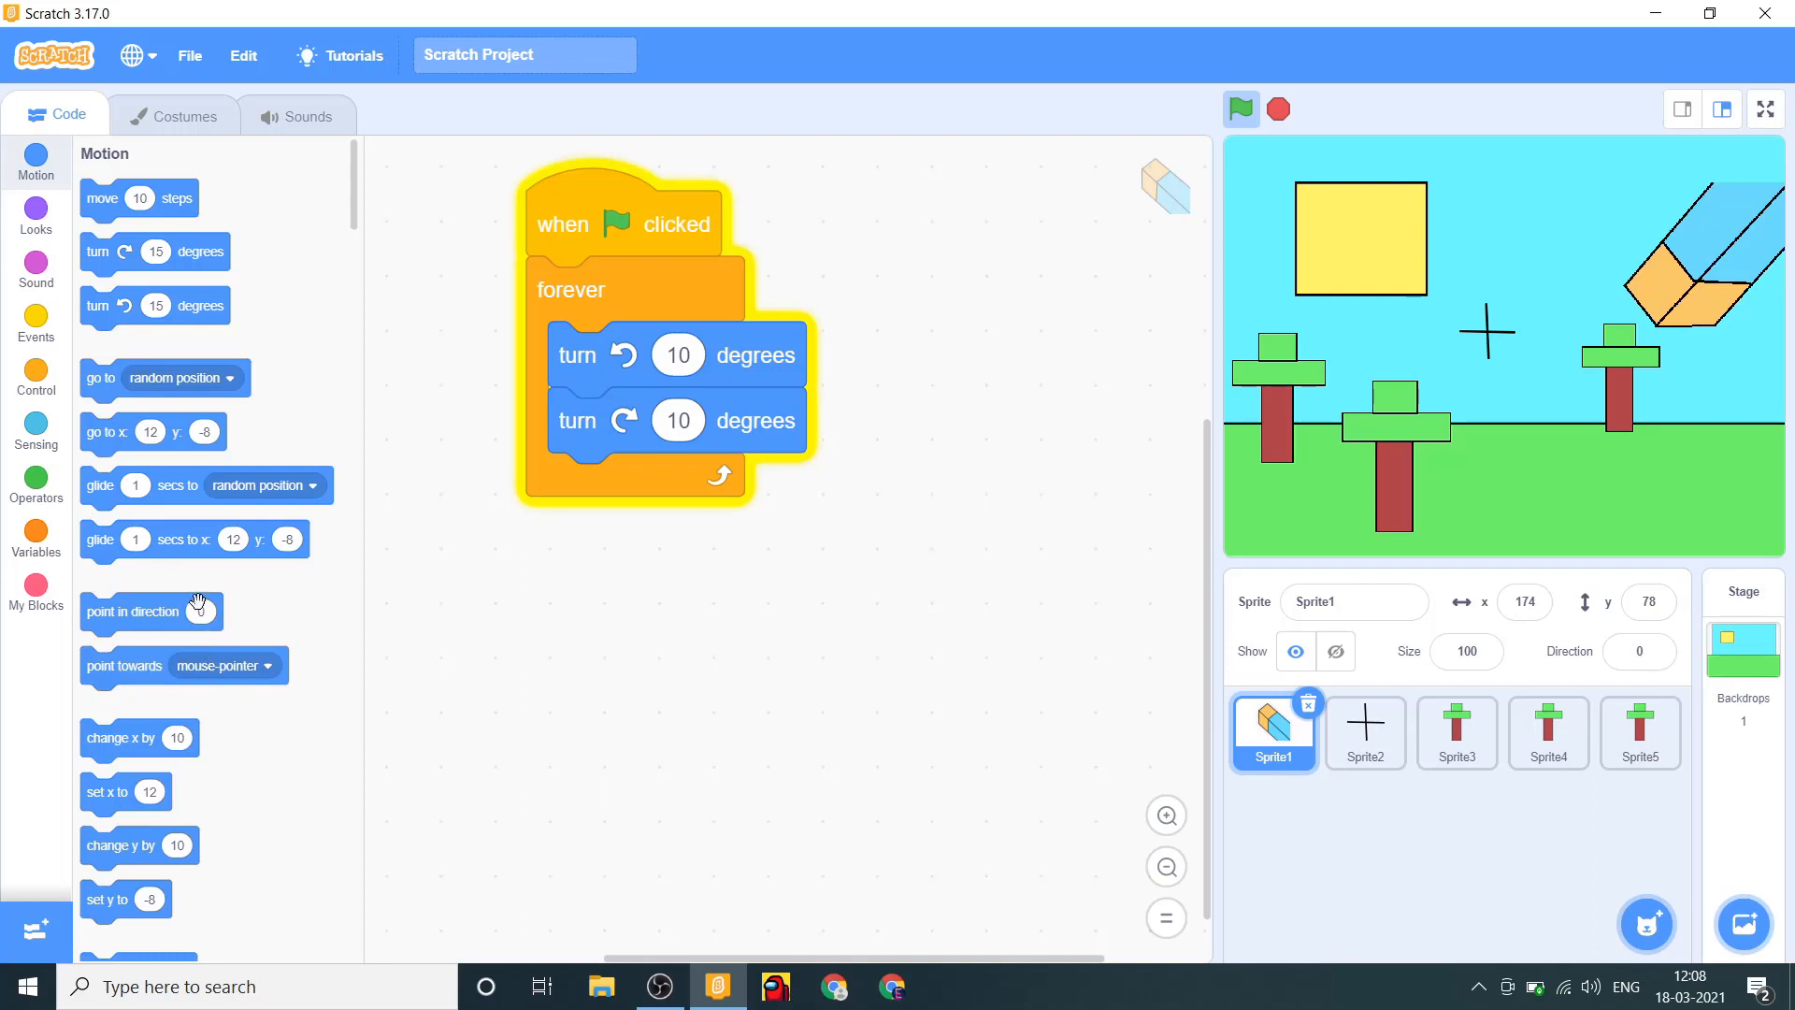
left_click(202, 610)
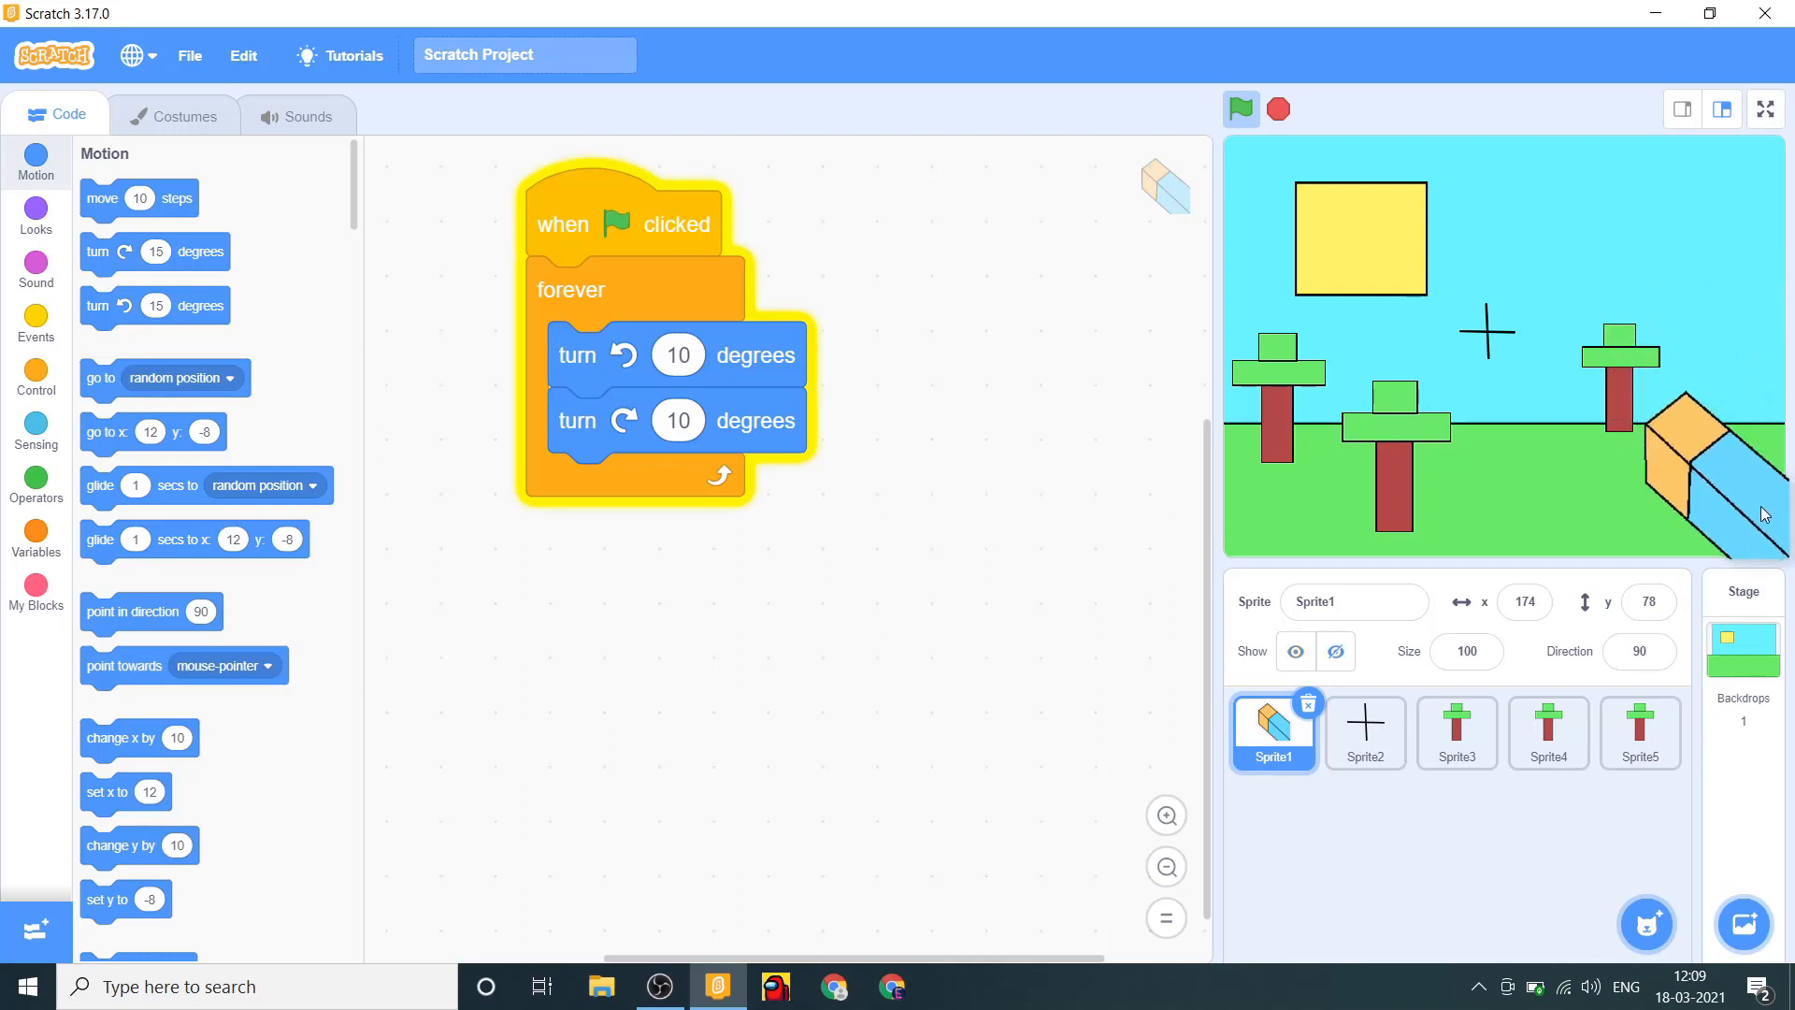
left_click(1240, 109)
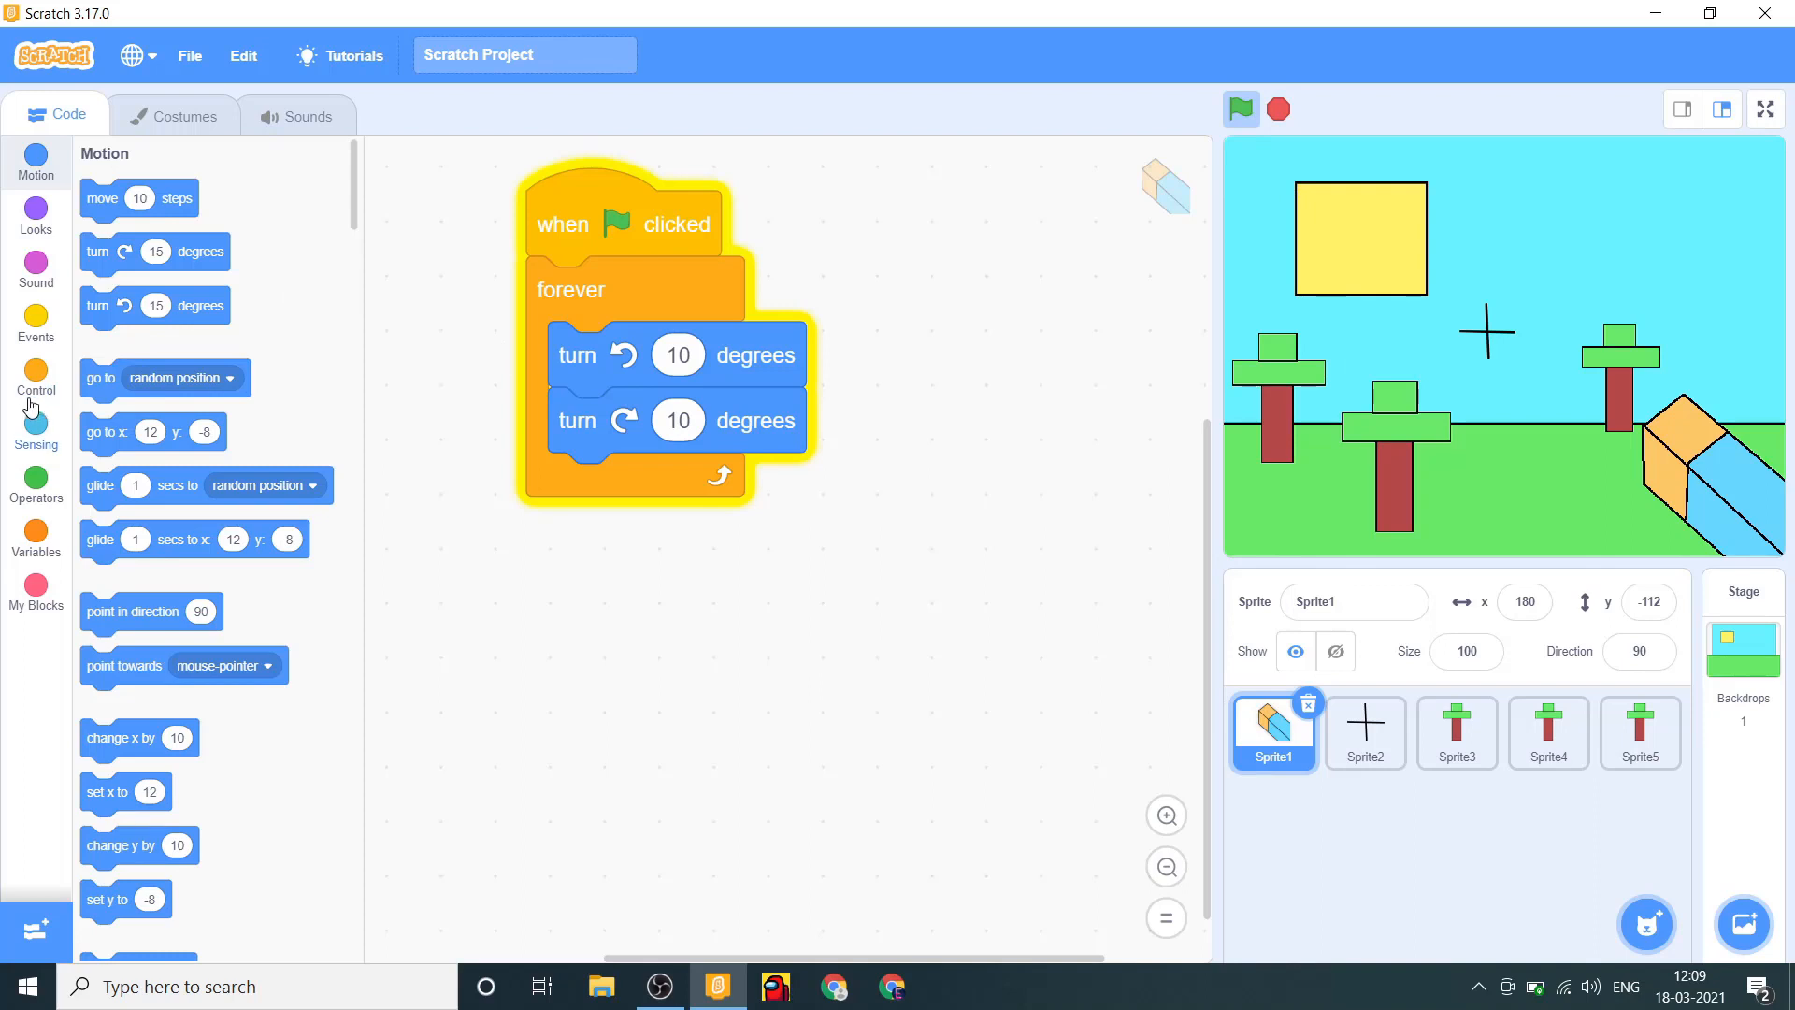
Insert 0.5-second waits after the arm's turns and prepare the Motion blocks.
left_click(36, 380)
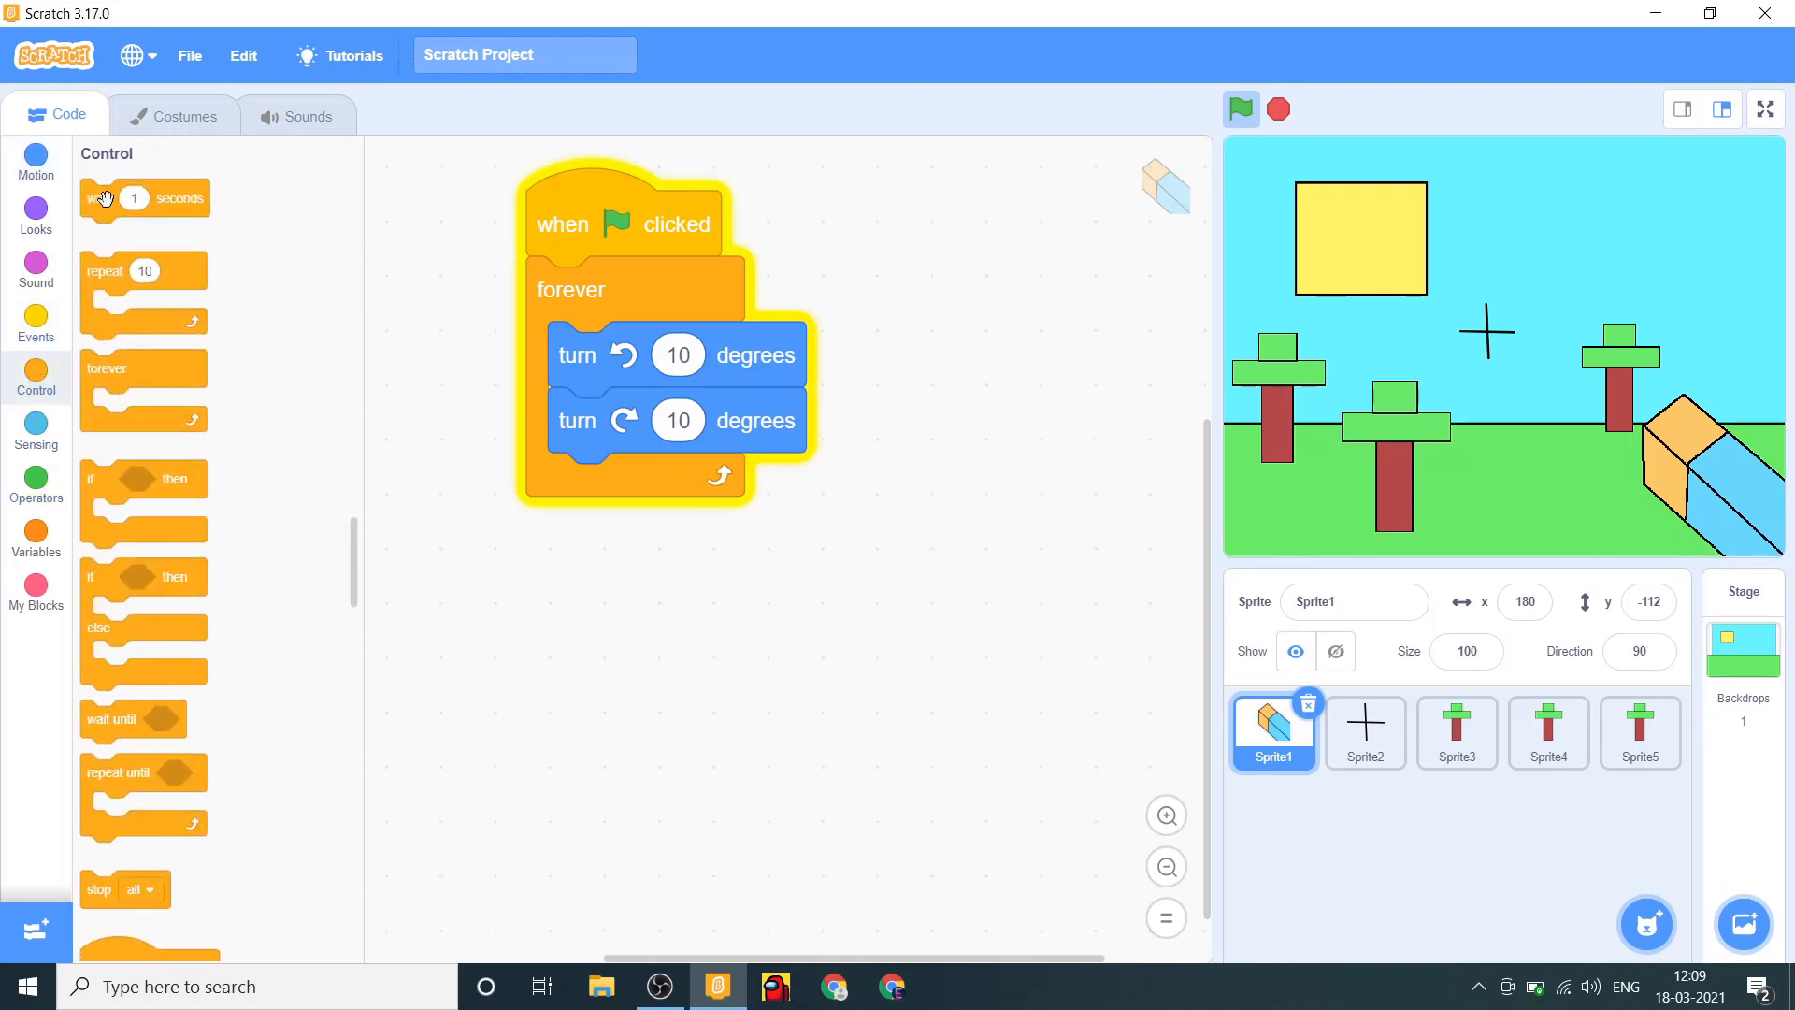
left_click_drag(103, 197, 641, 420)
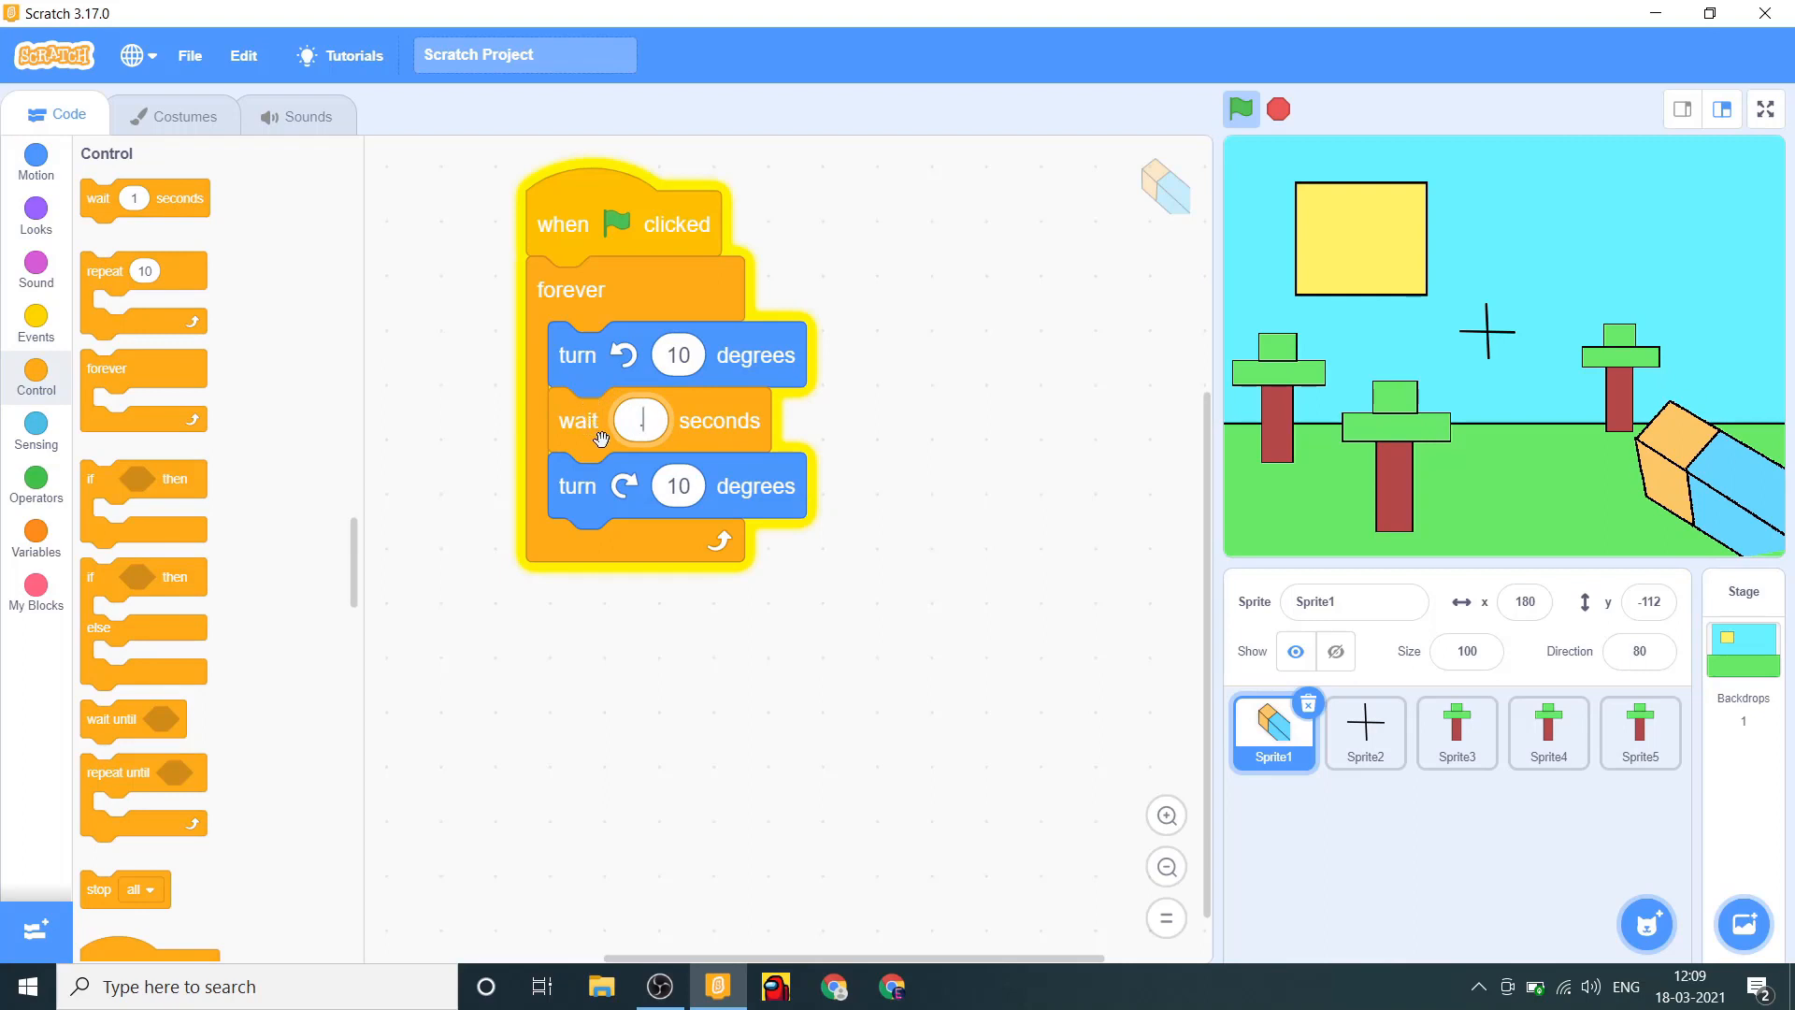
type(".1")
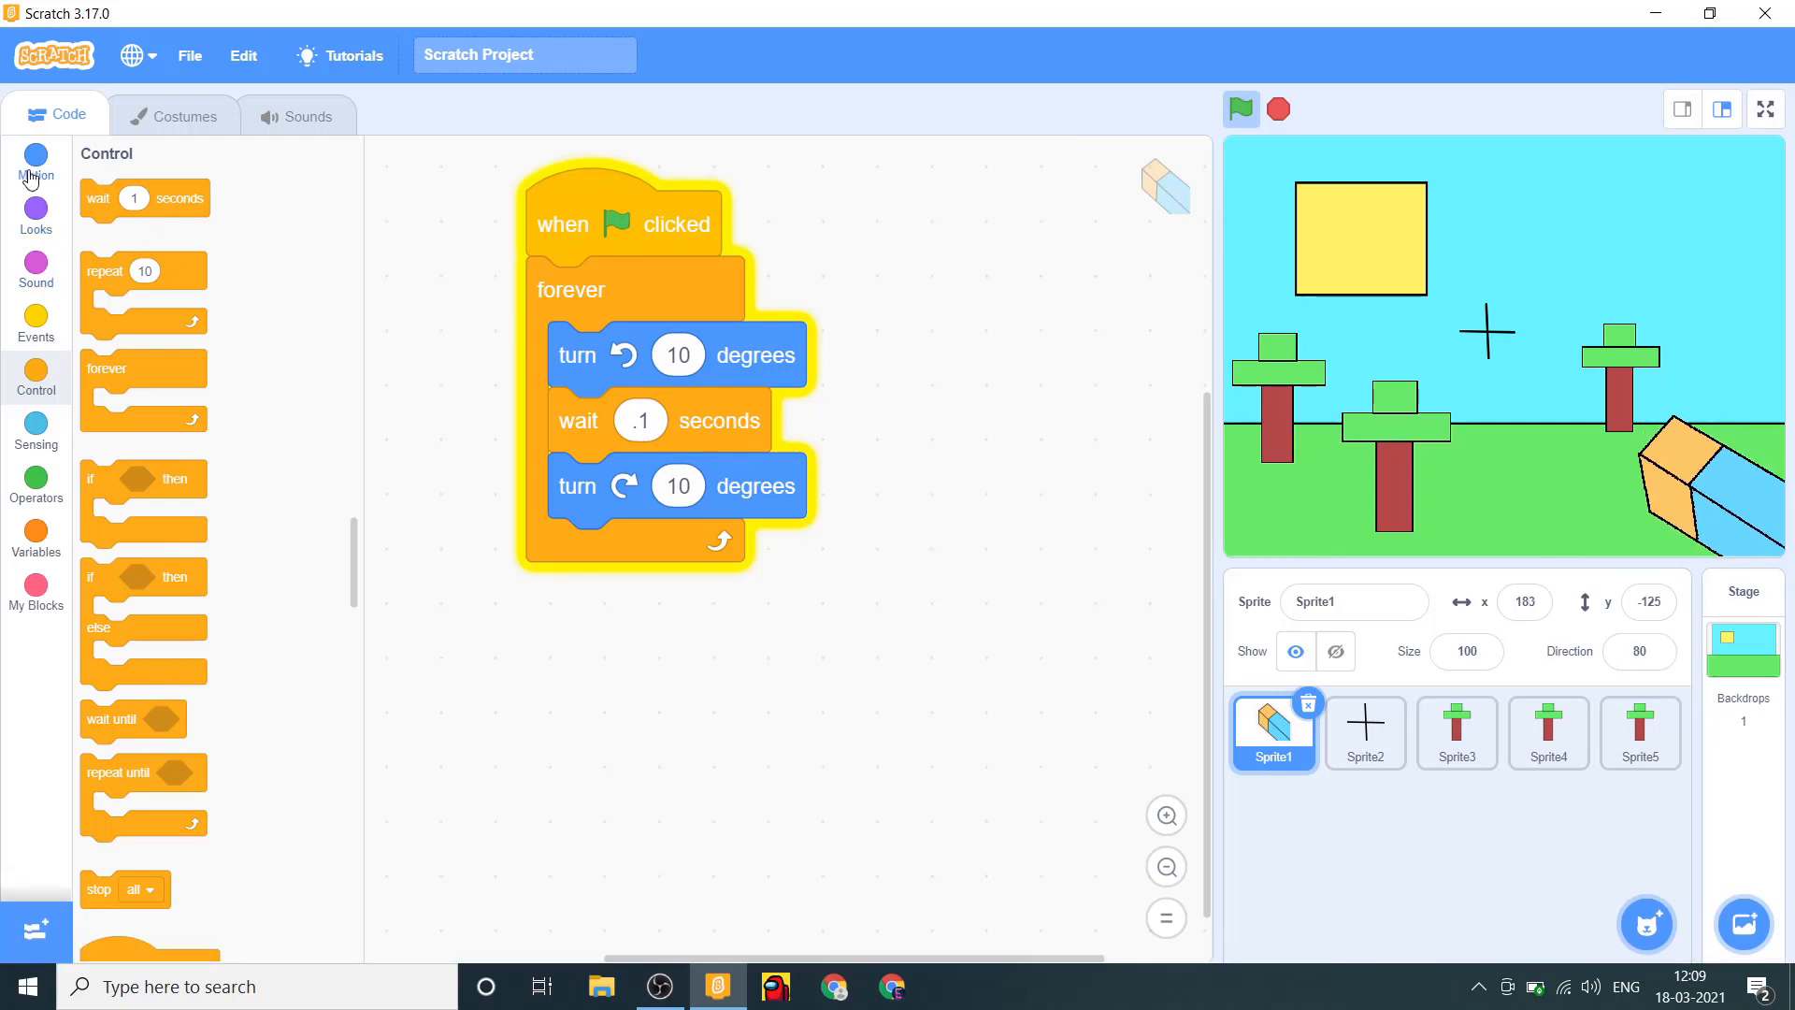
left_click(36, 158)
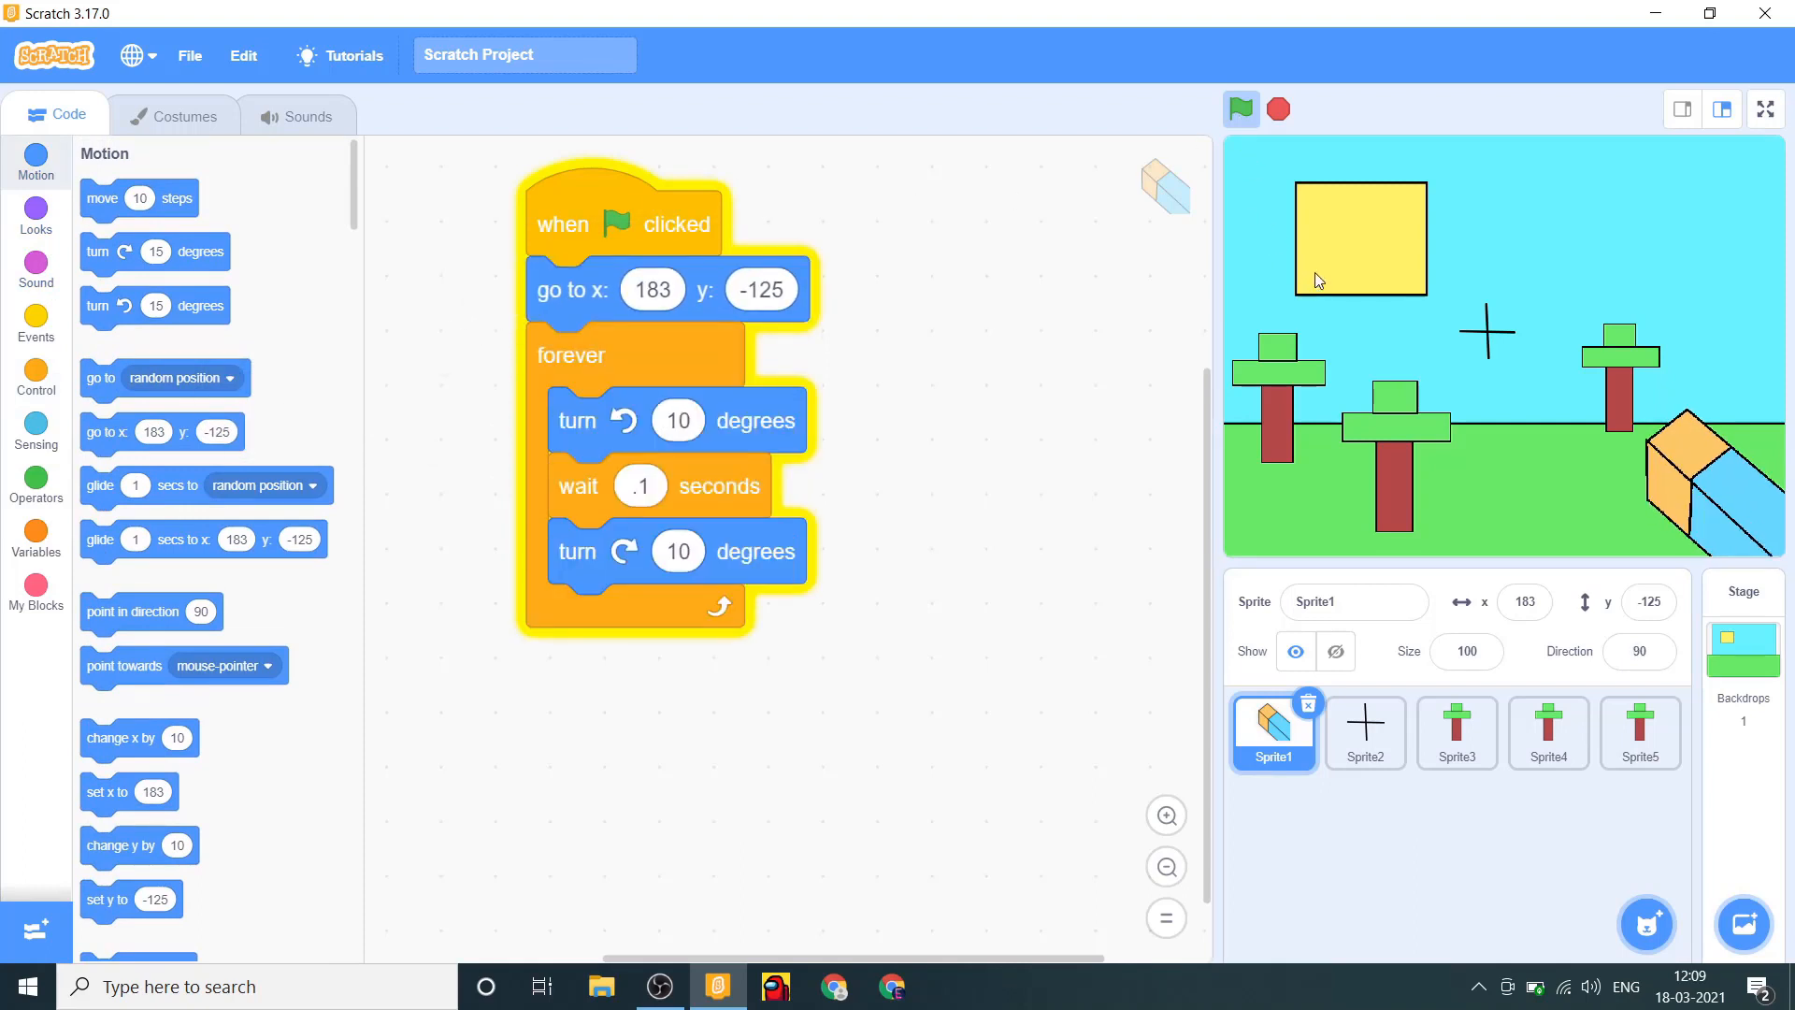
left_click(640, 485)
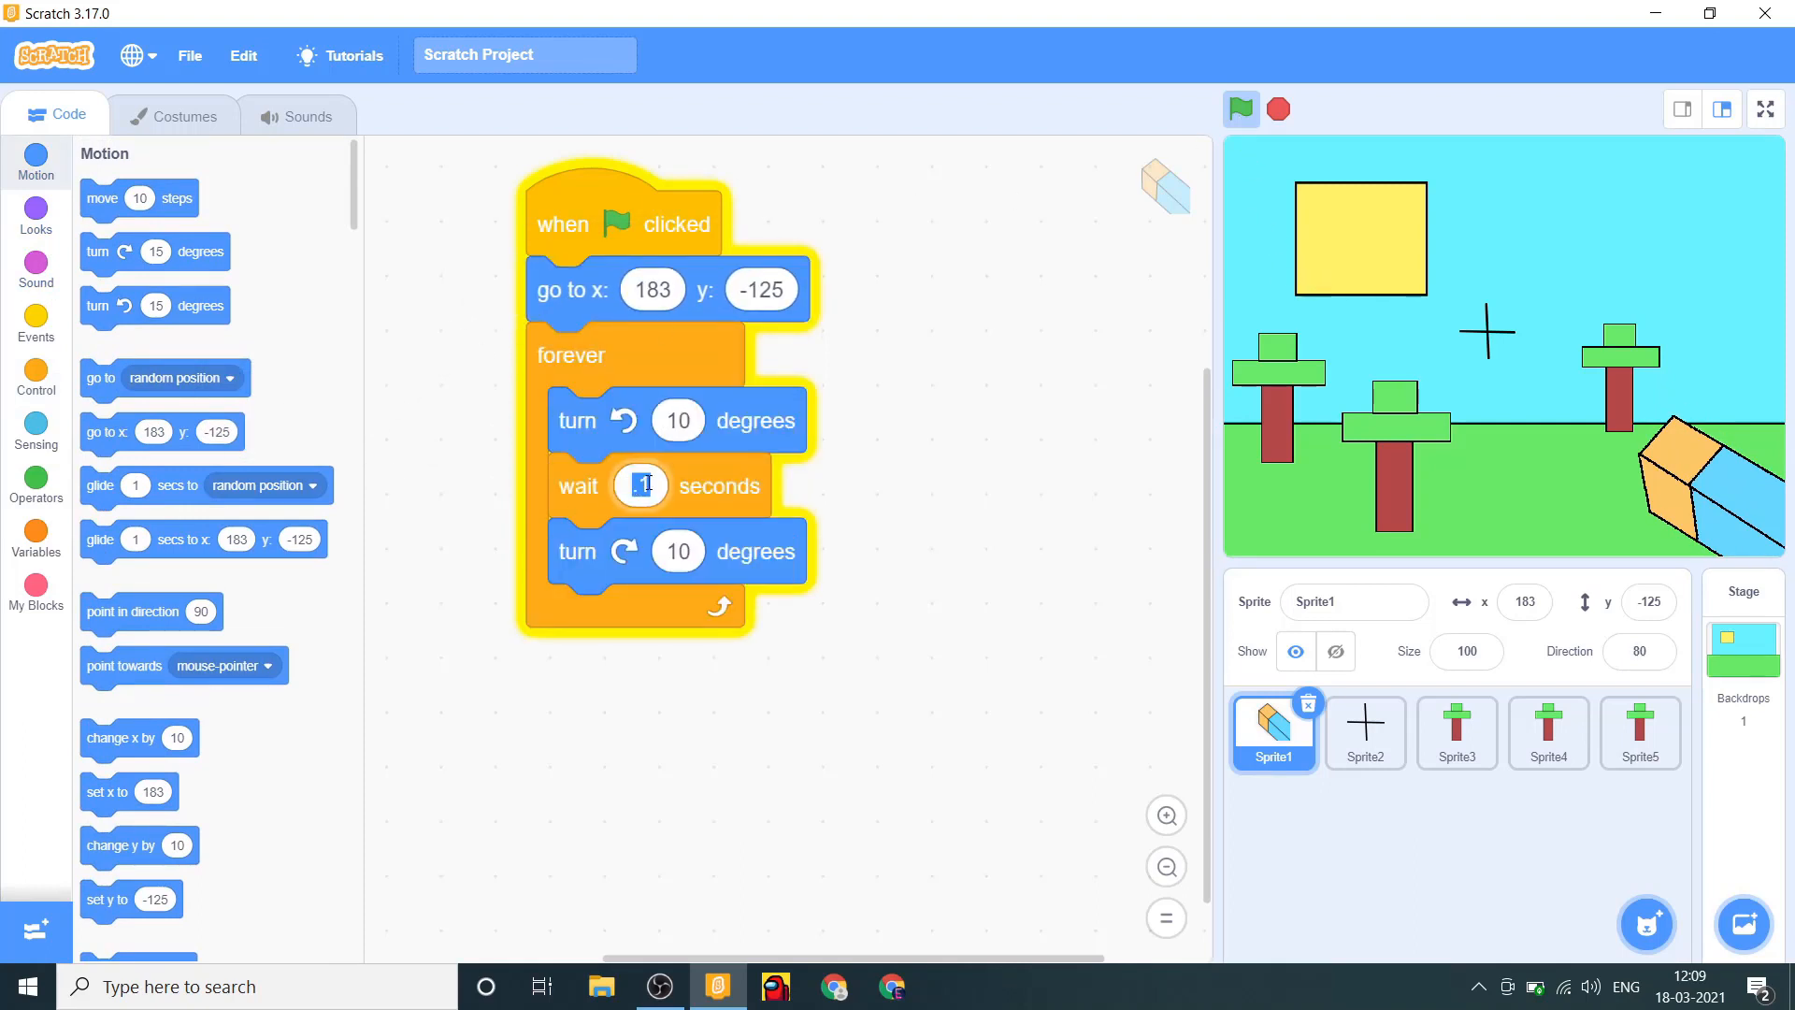
type(".5")
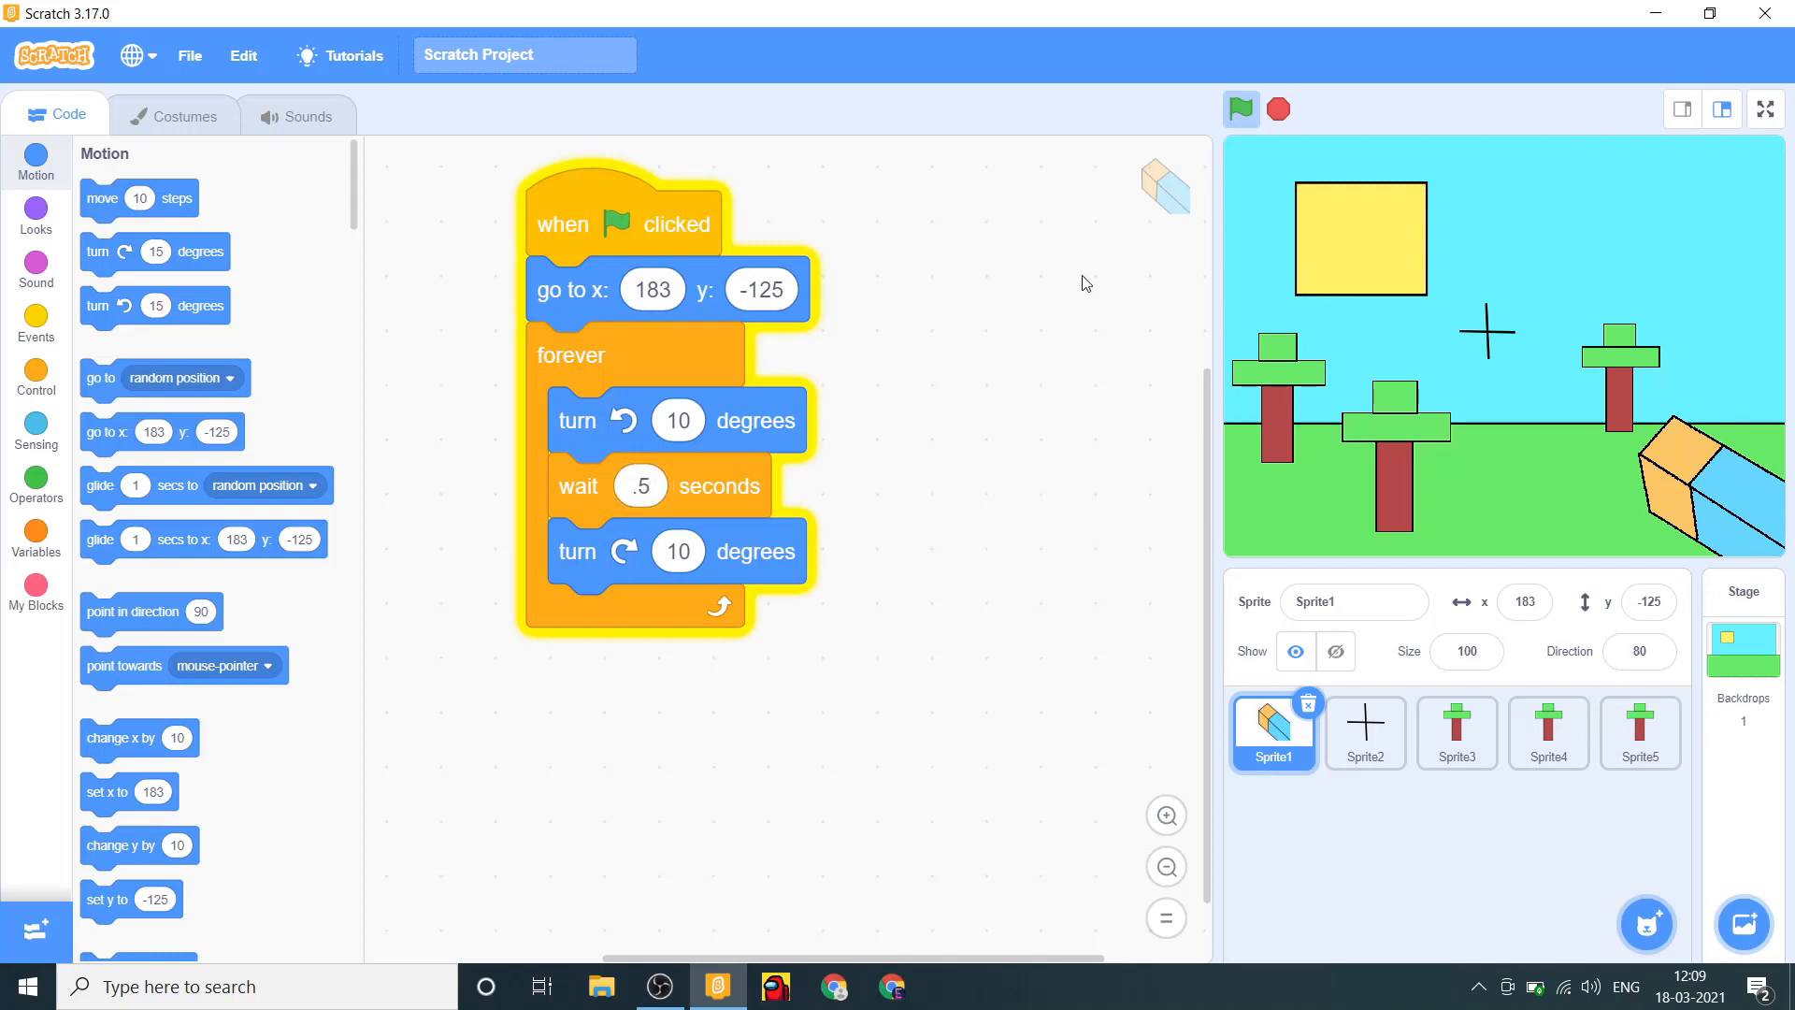
mouse_move(1077, 303)
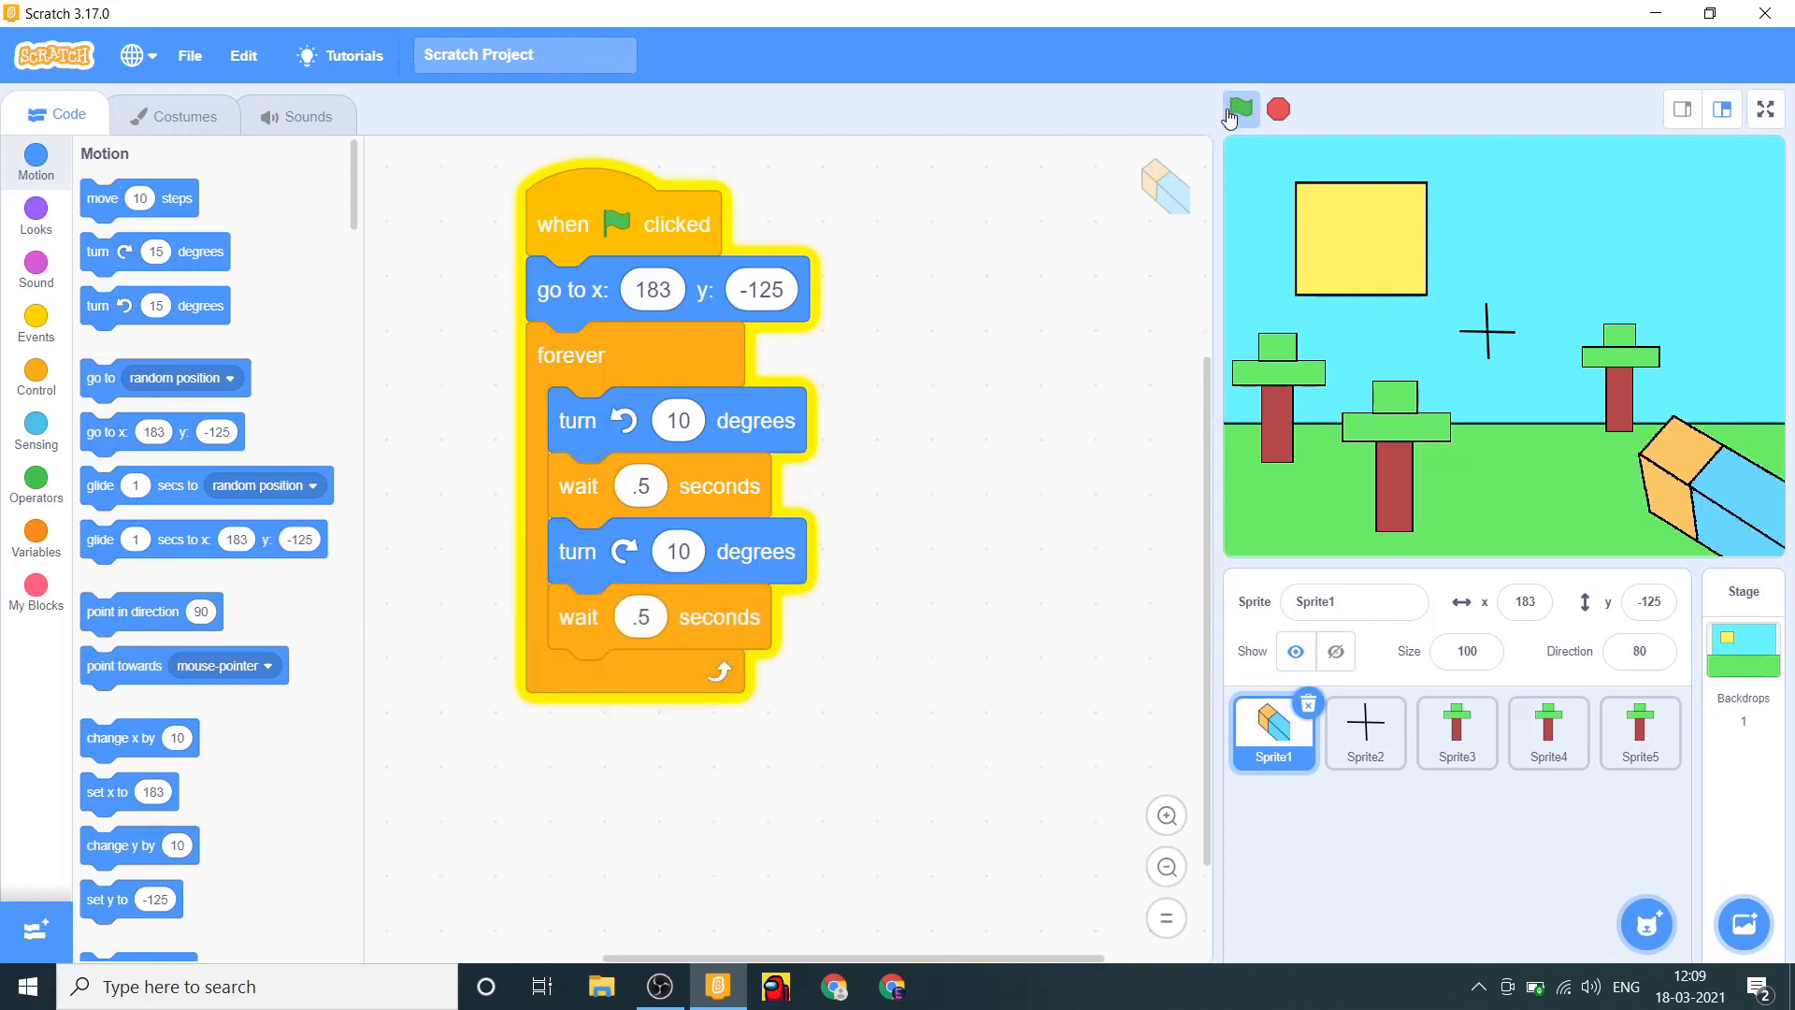
Run the project and click the Sprite5, Sprite4 and Sprite3 trees to fade them.
left_click(1239, 109)
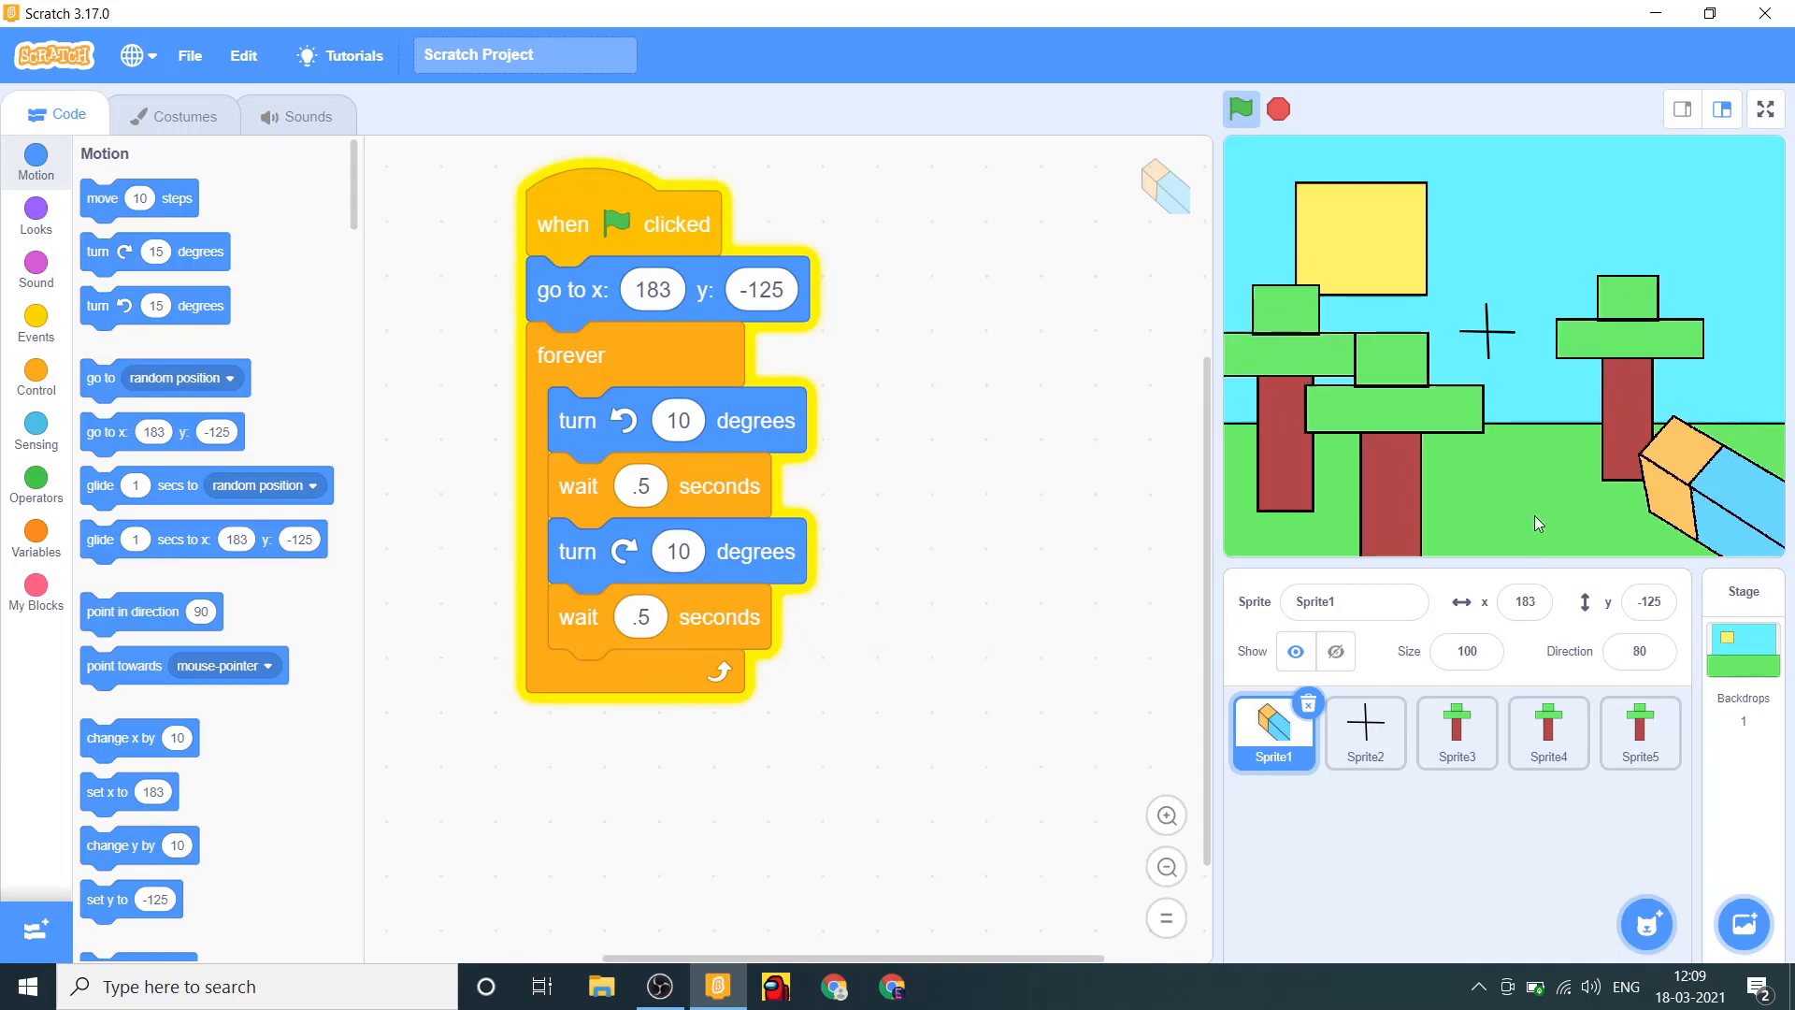
left_click(1638, 733)
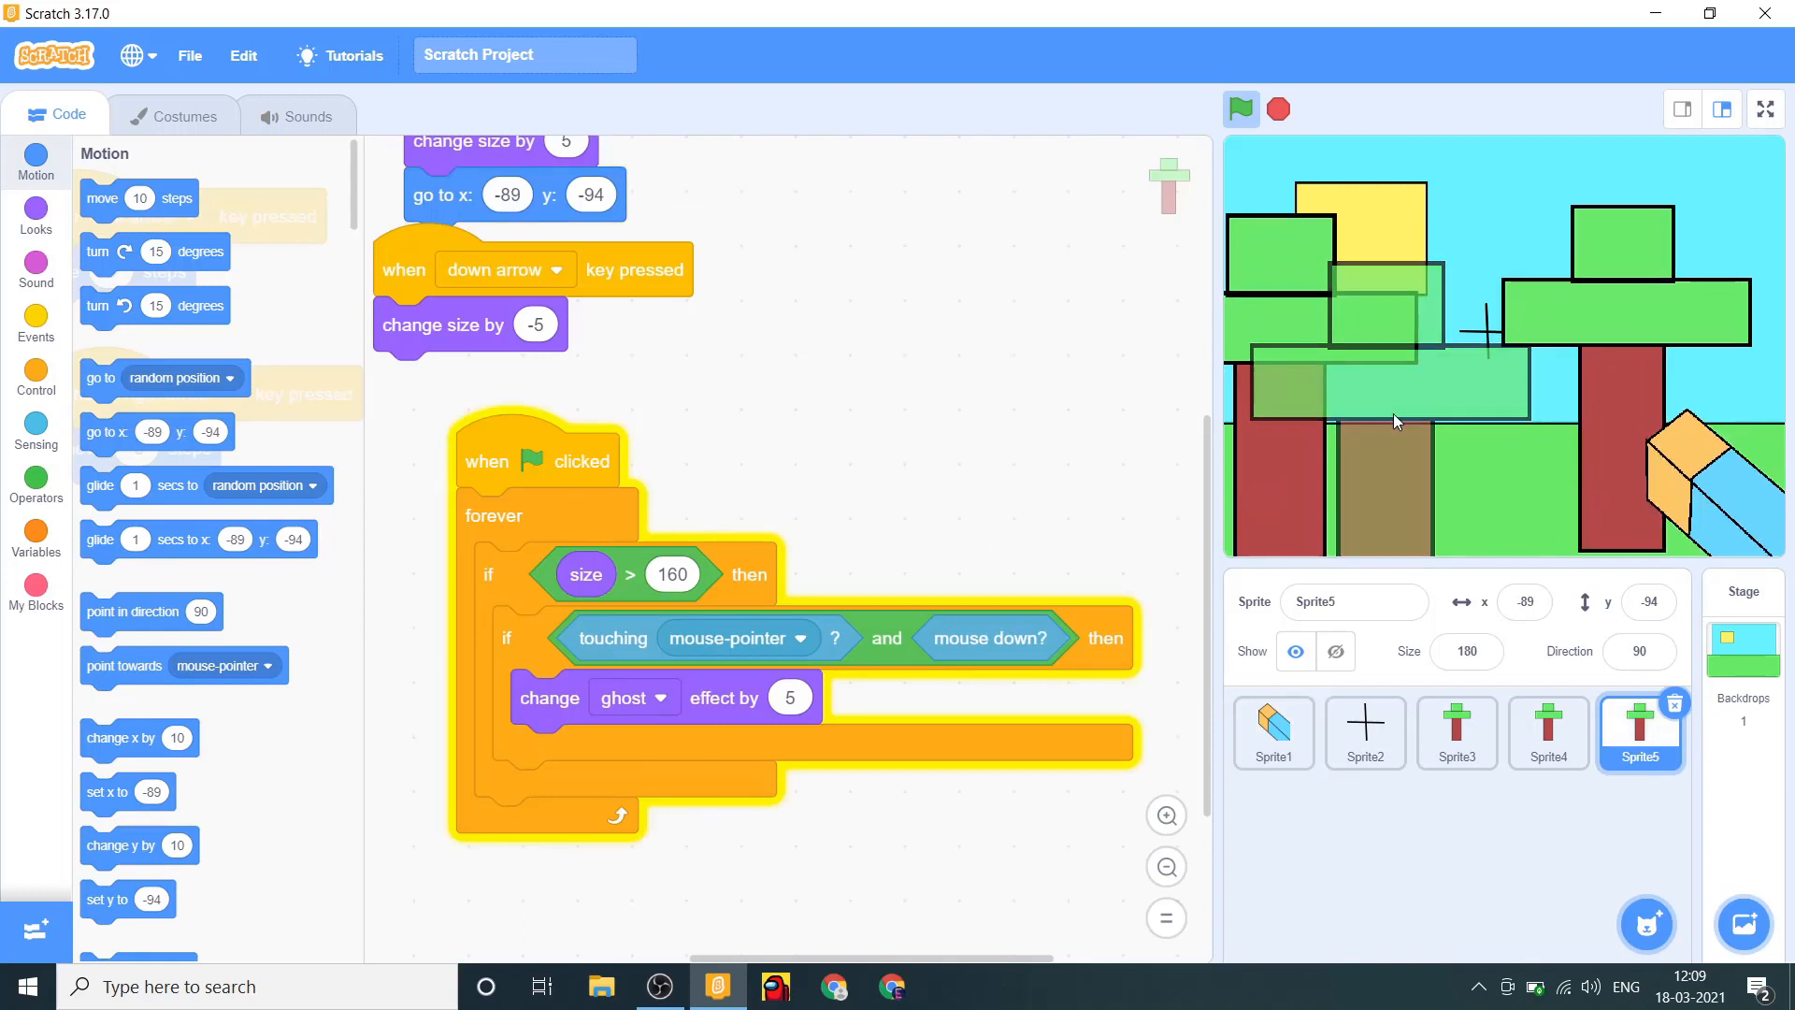
left_click(1548, 733)
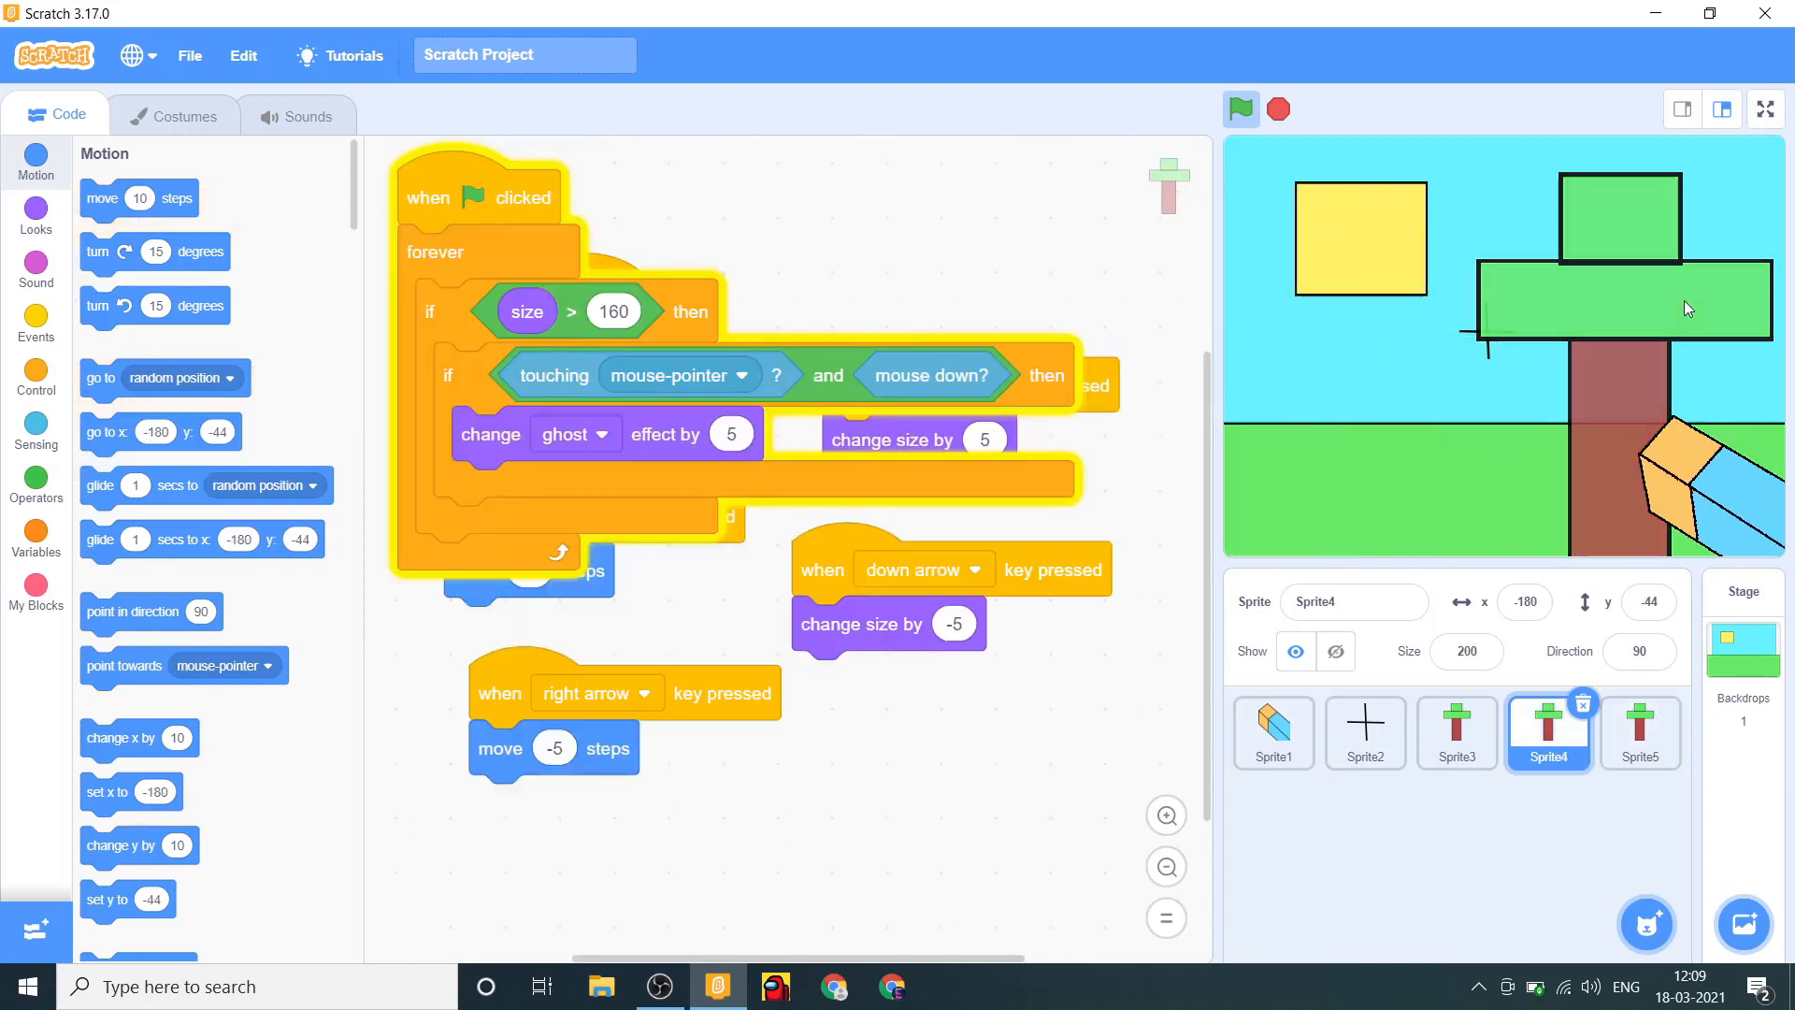
left_click(1454, 733)
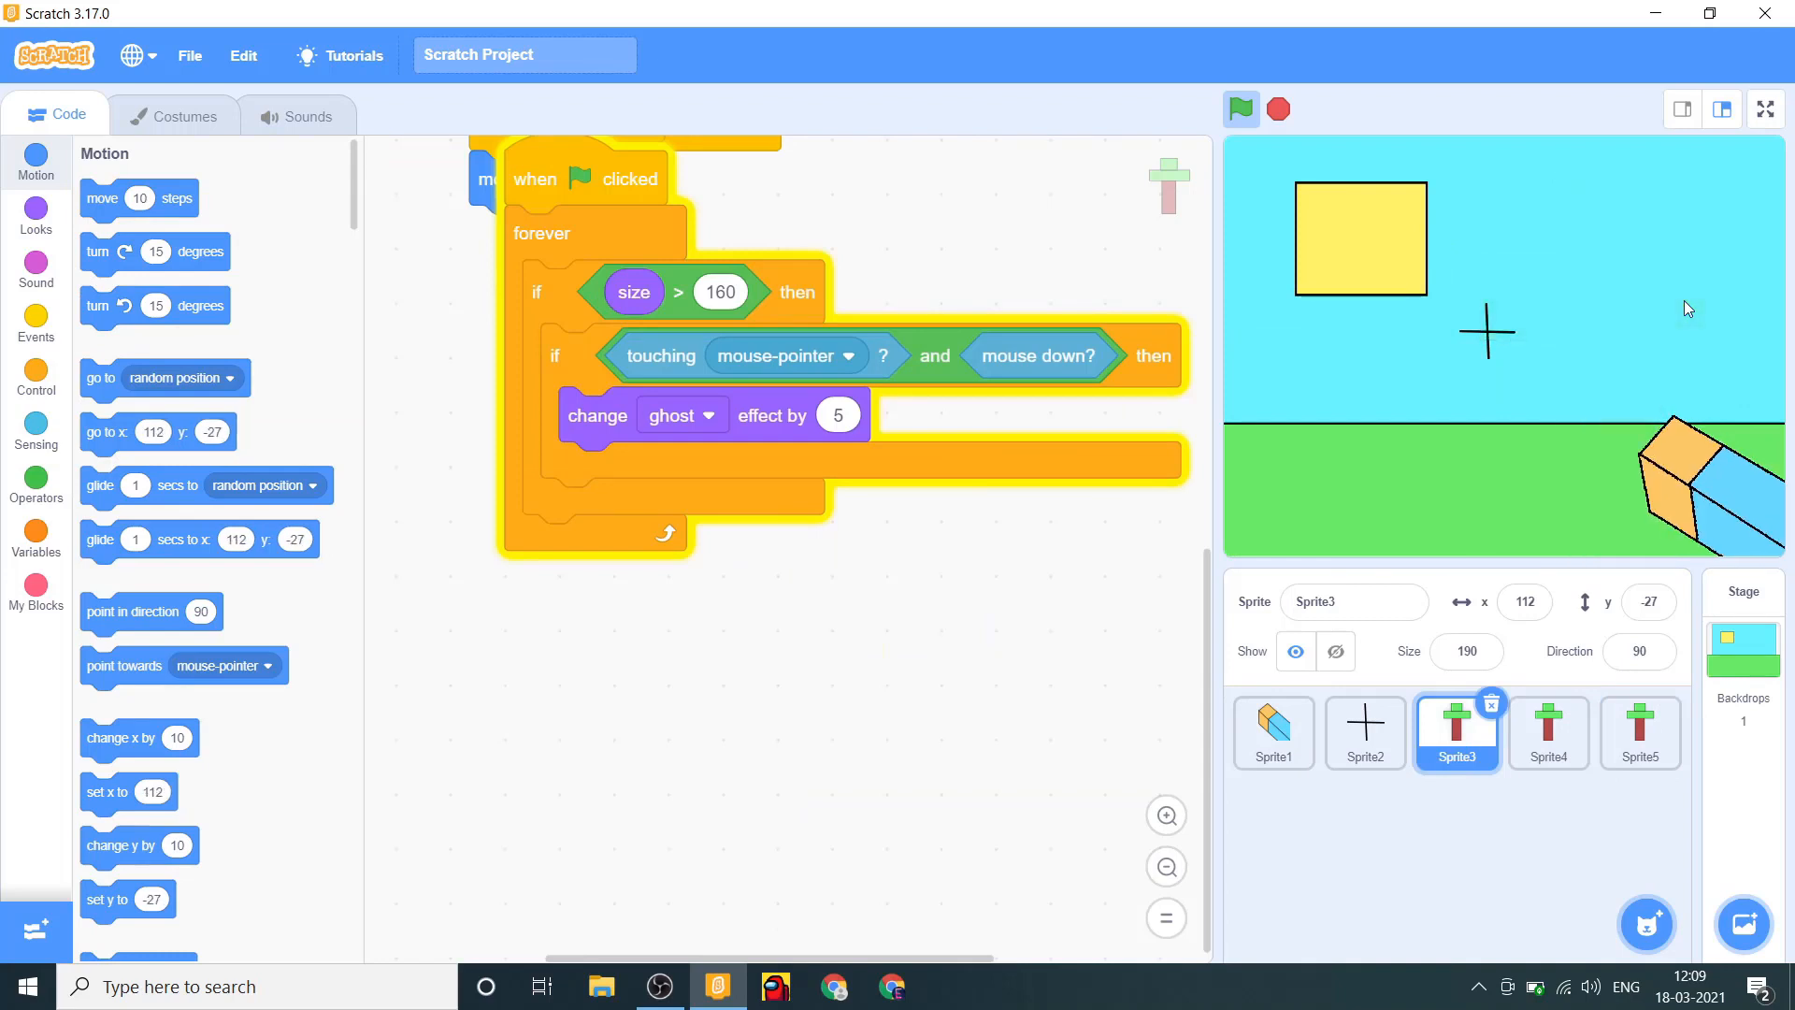